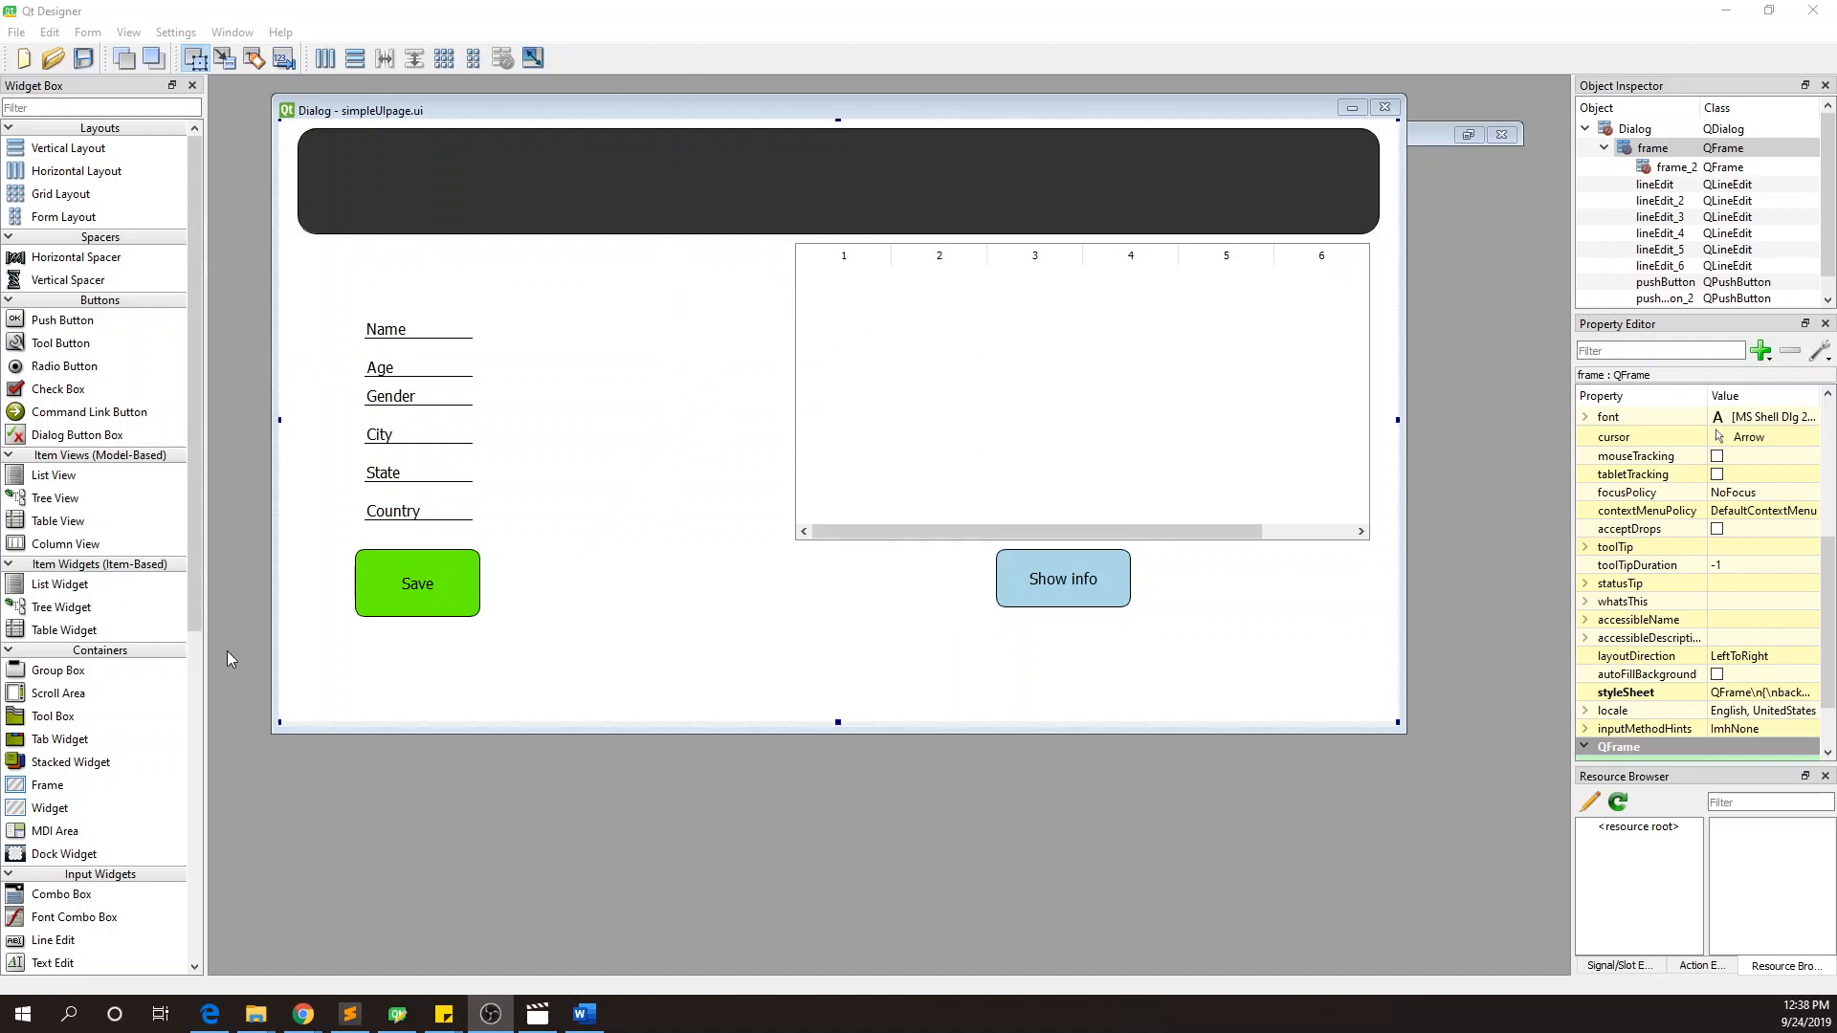
mouse_move(275, 637)
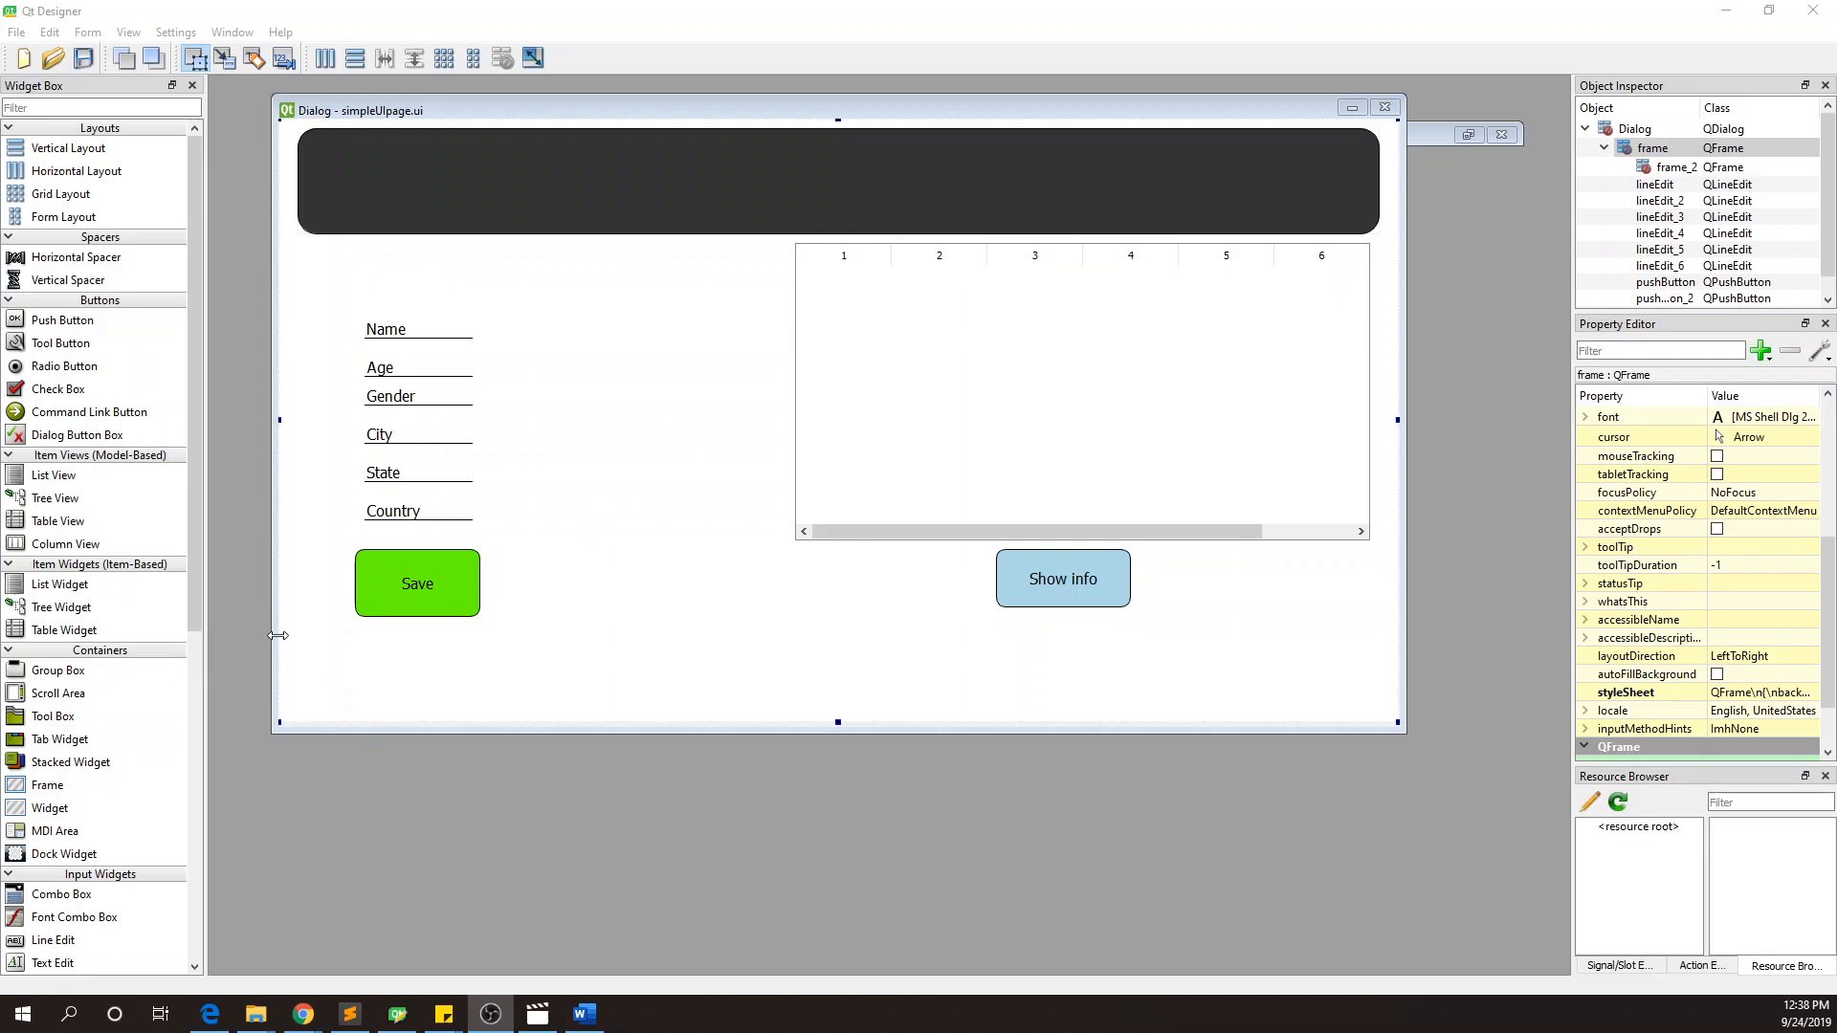
mouse_move(269, 621)
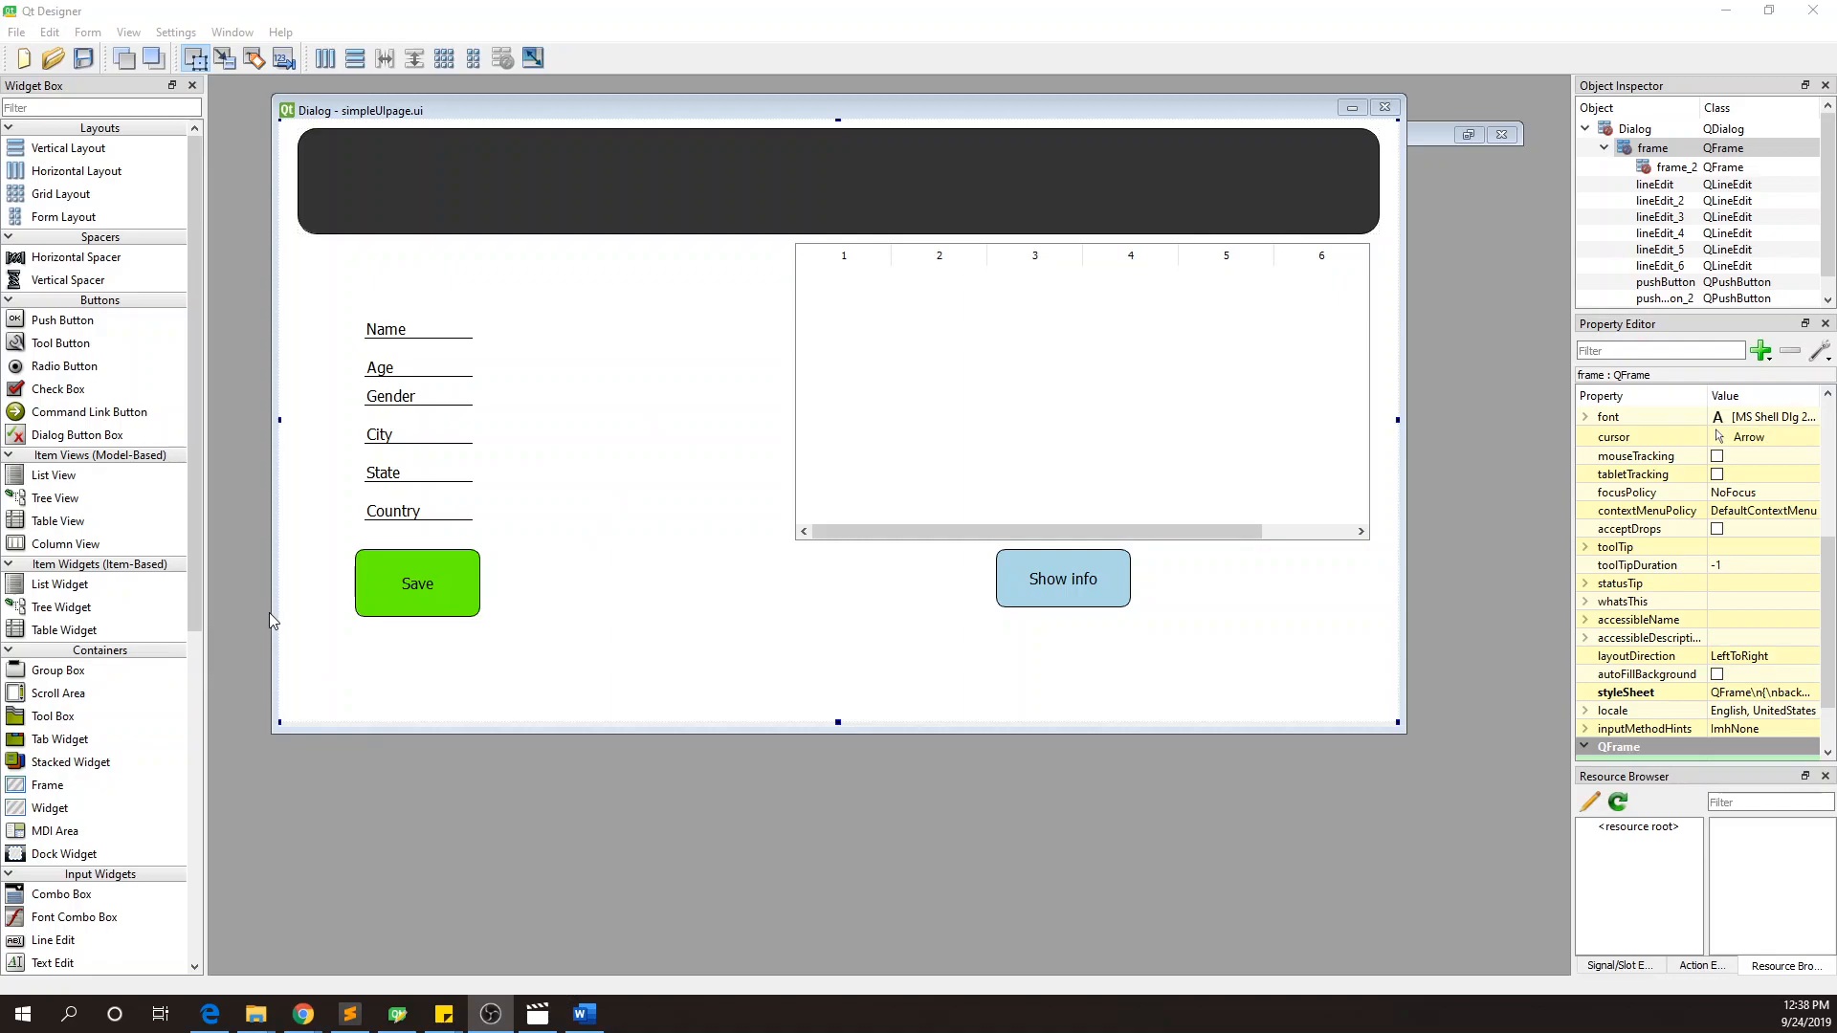
mouse_move(257, 552)
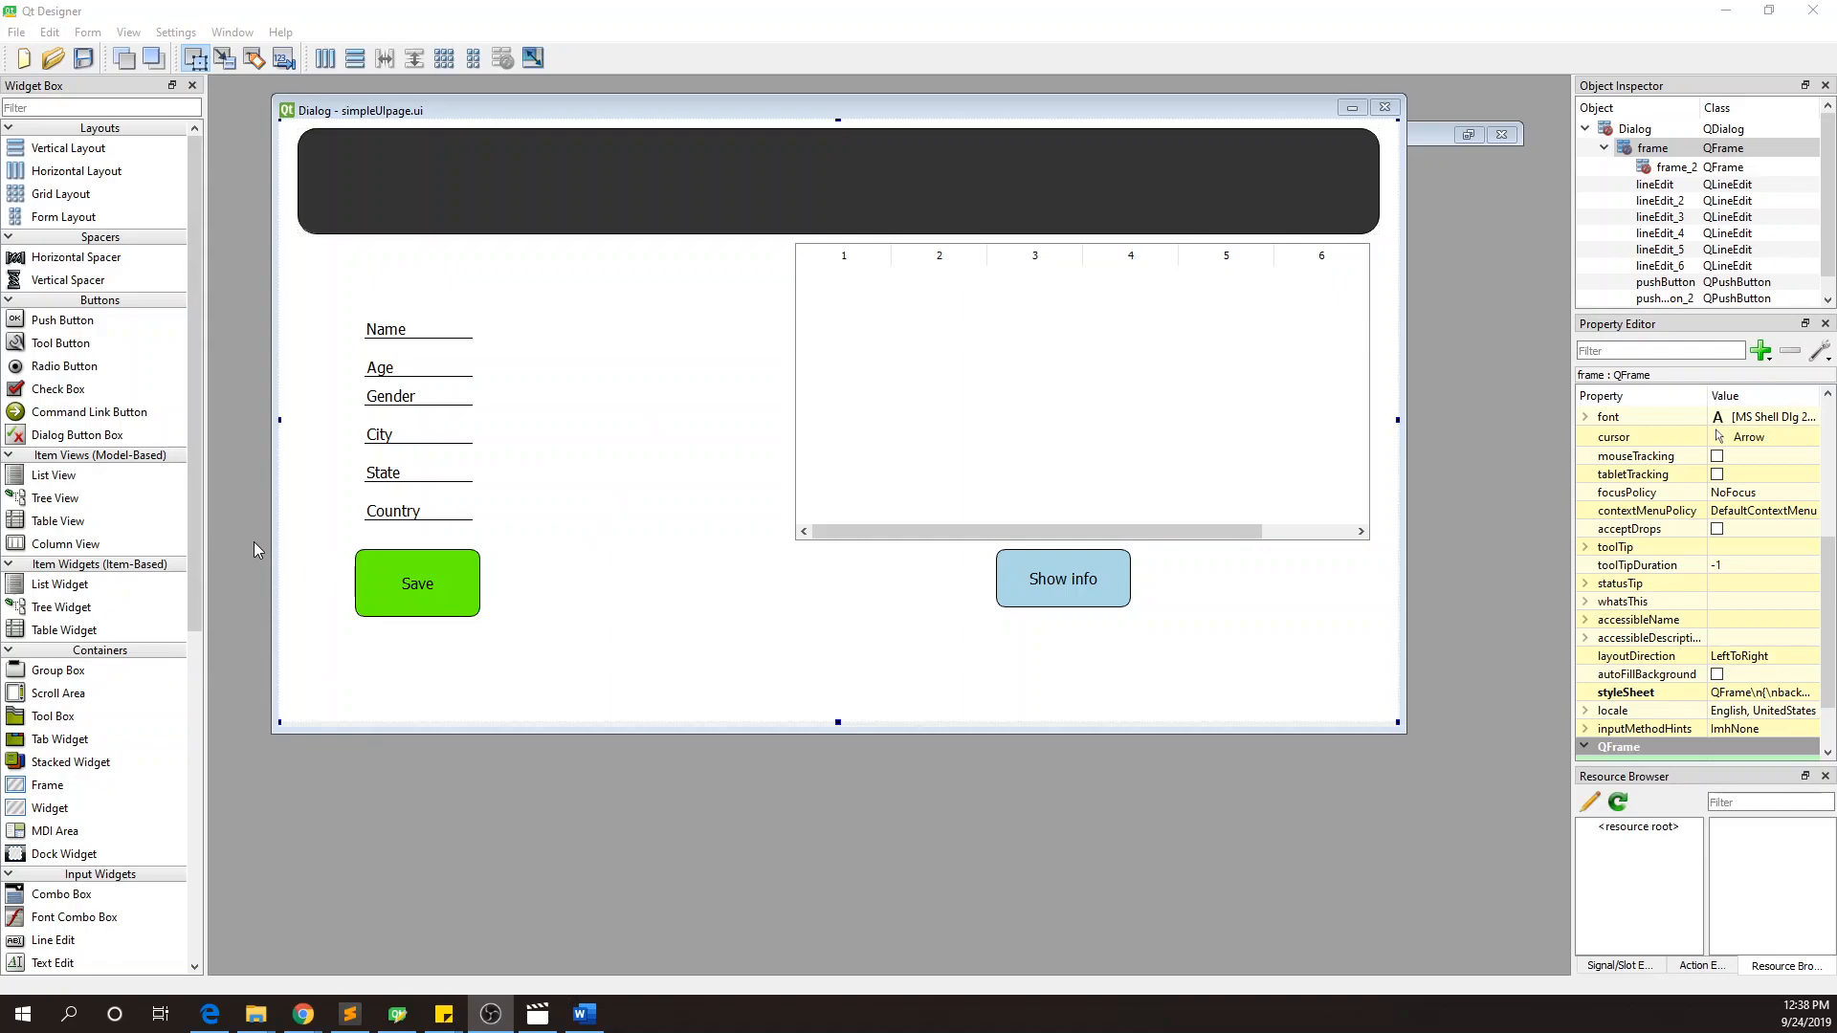
mouse_move(263, 518)
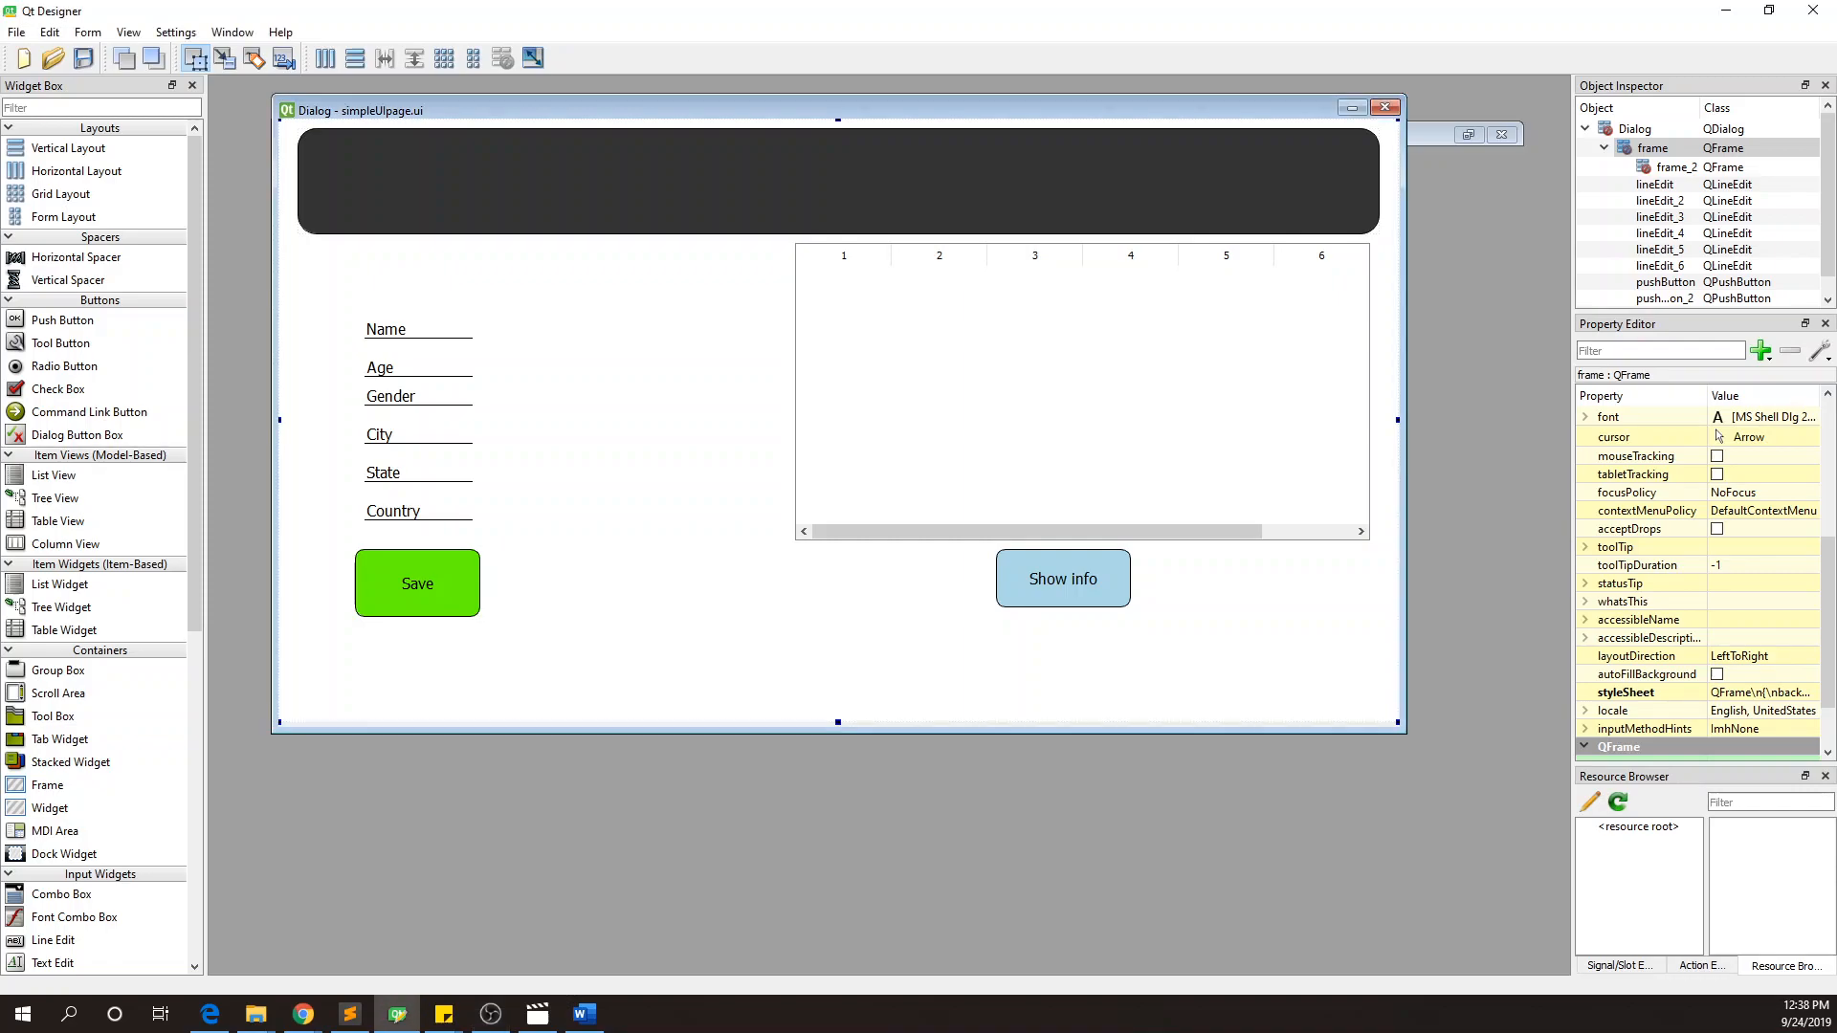
mouse_move(820, 446)
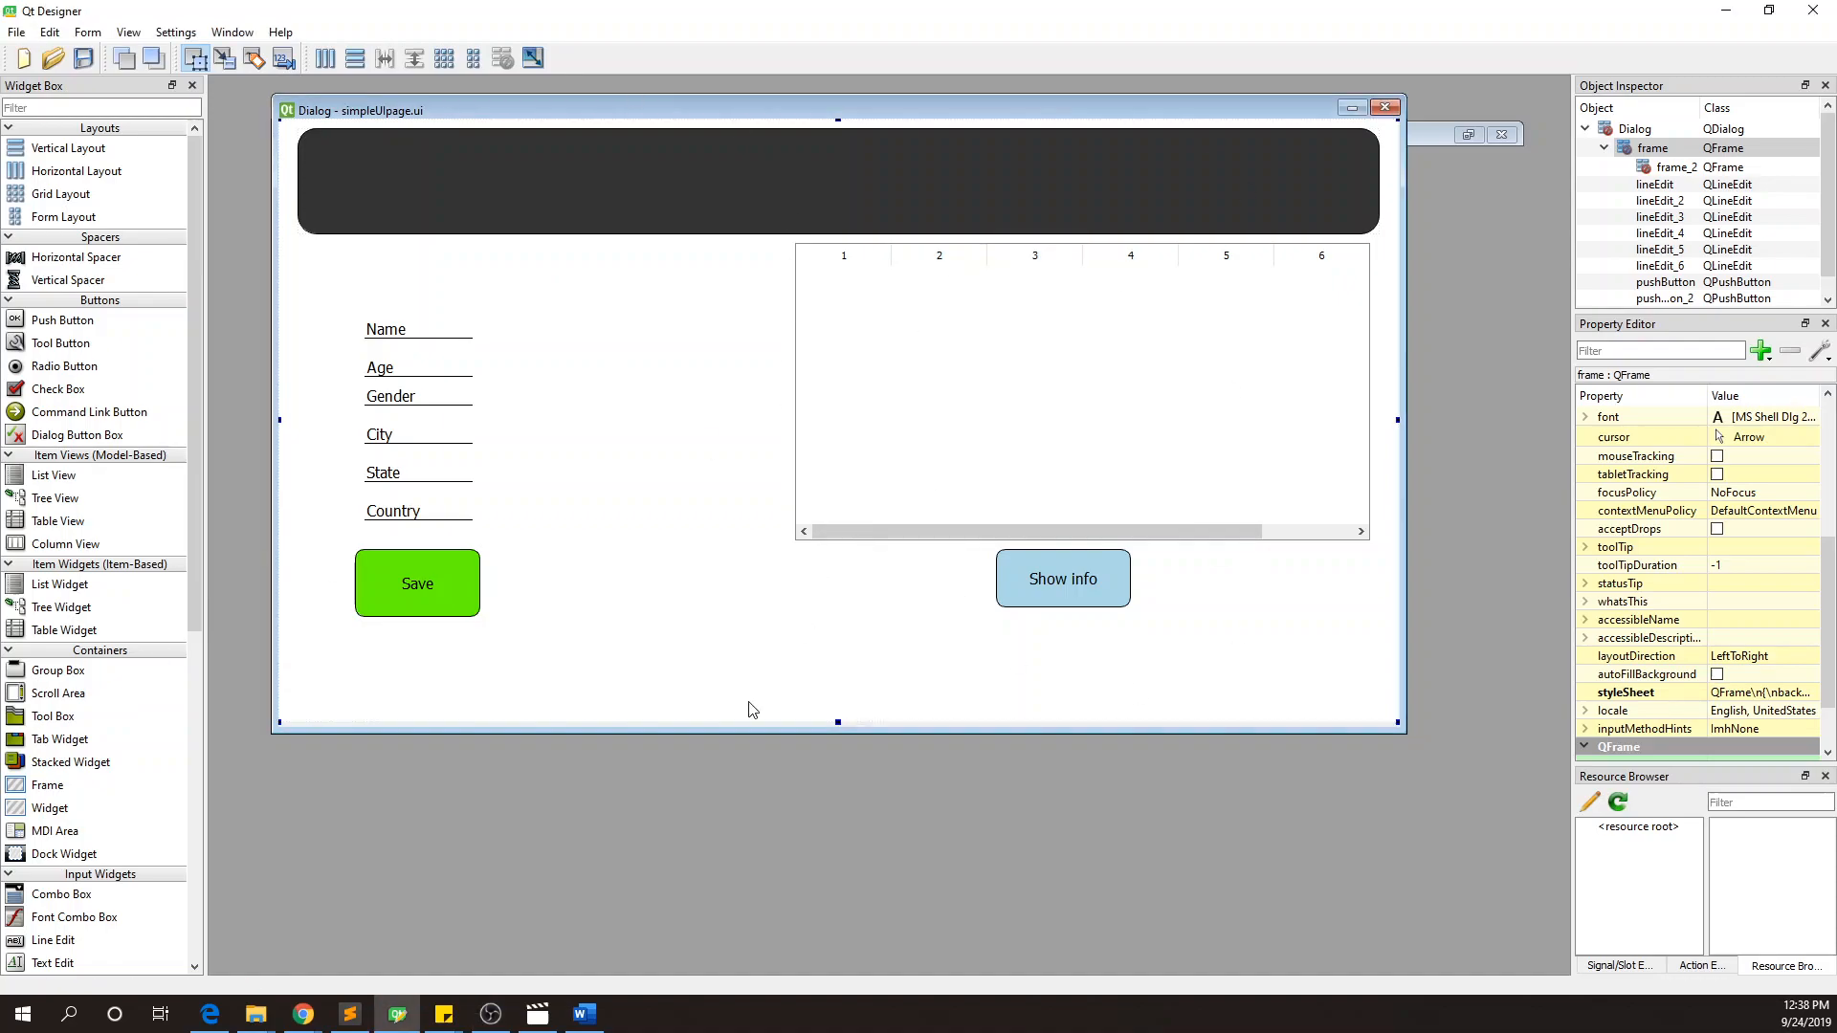
- In __init__, add self.pushButton.clicked.connect(self.simple_collect)
left_click(349, 1014)
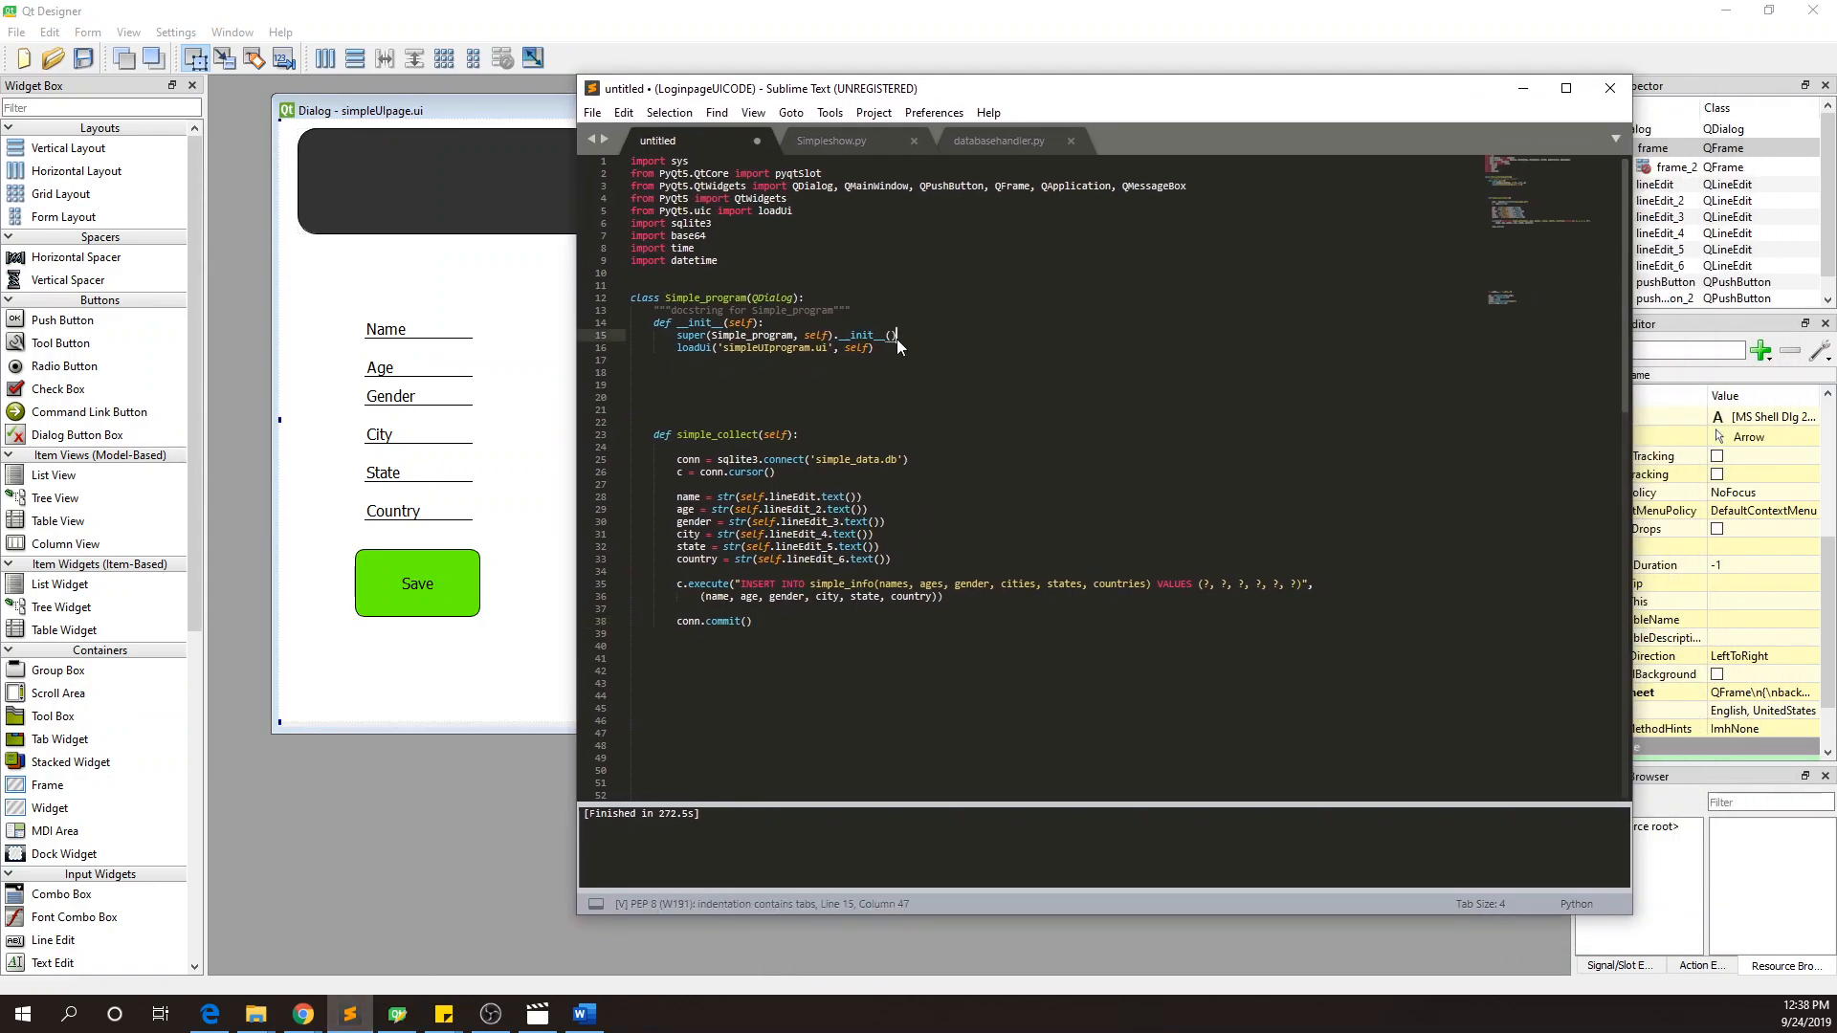
left_click(677, 372)
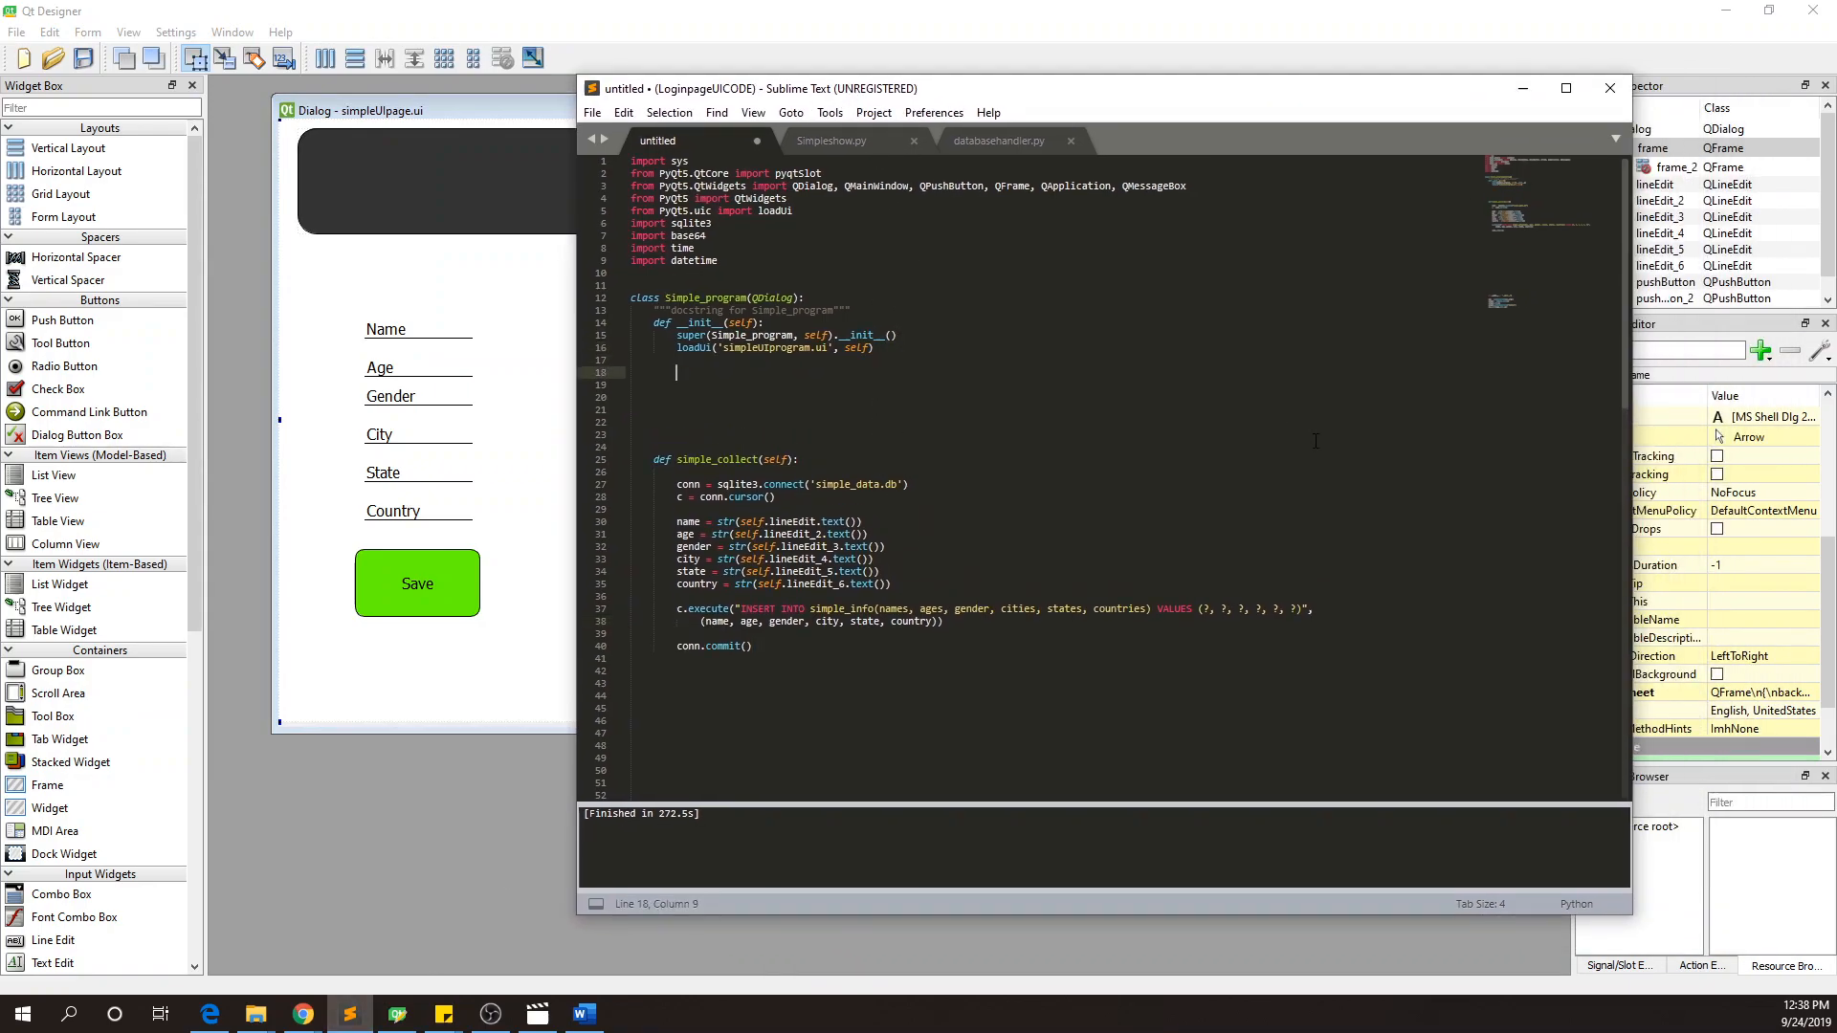
type("self.")
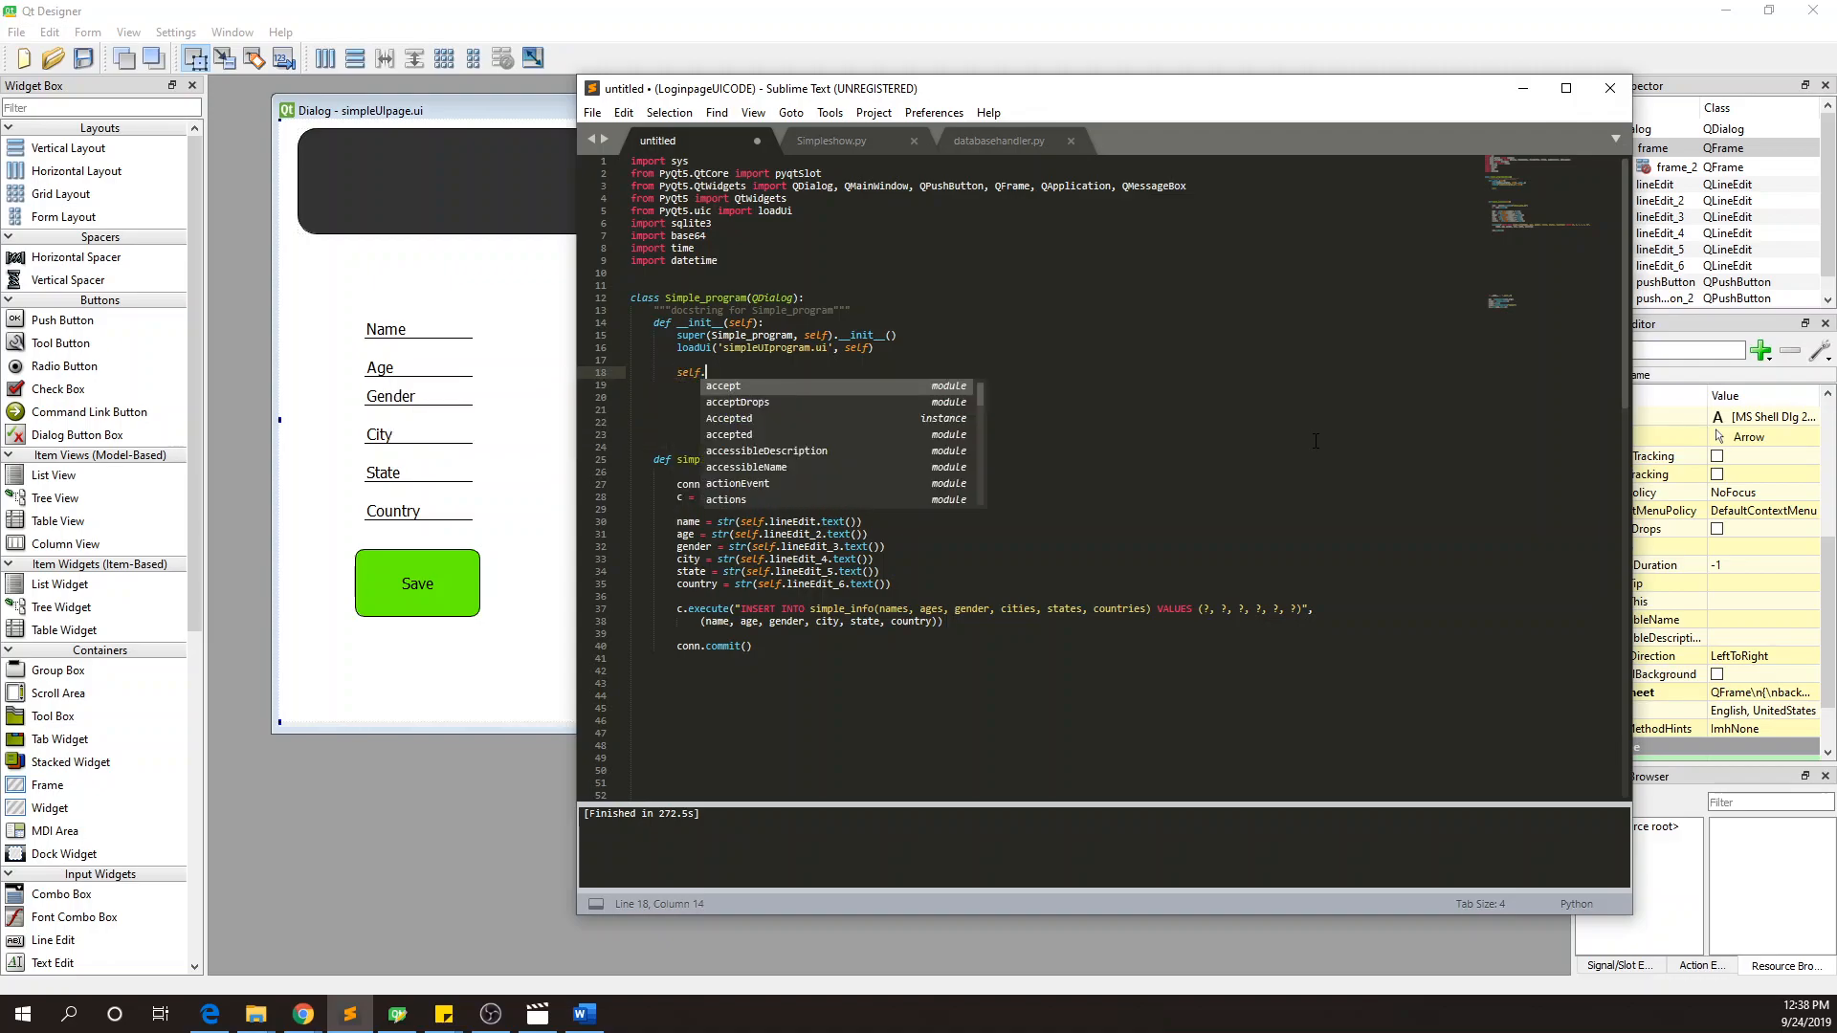
type("pushButton")
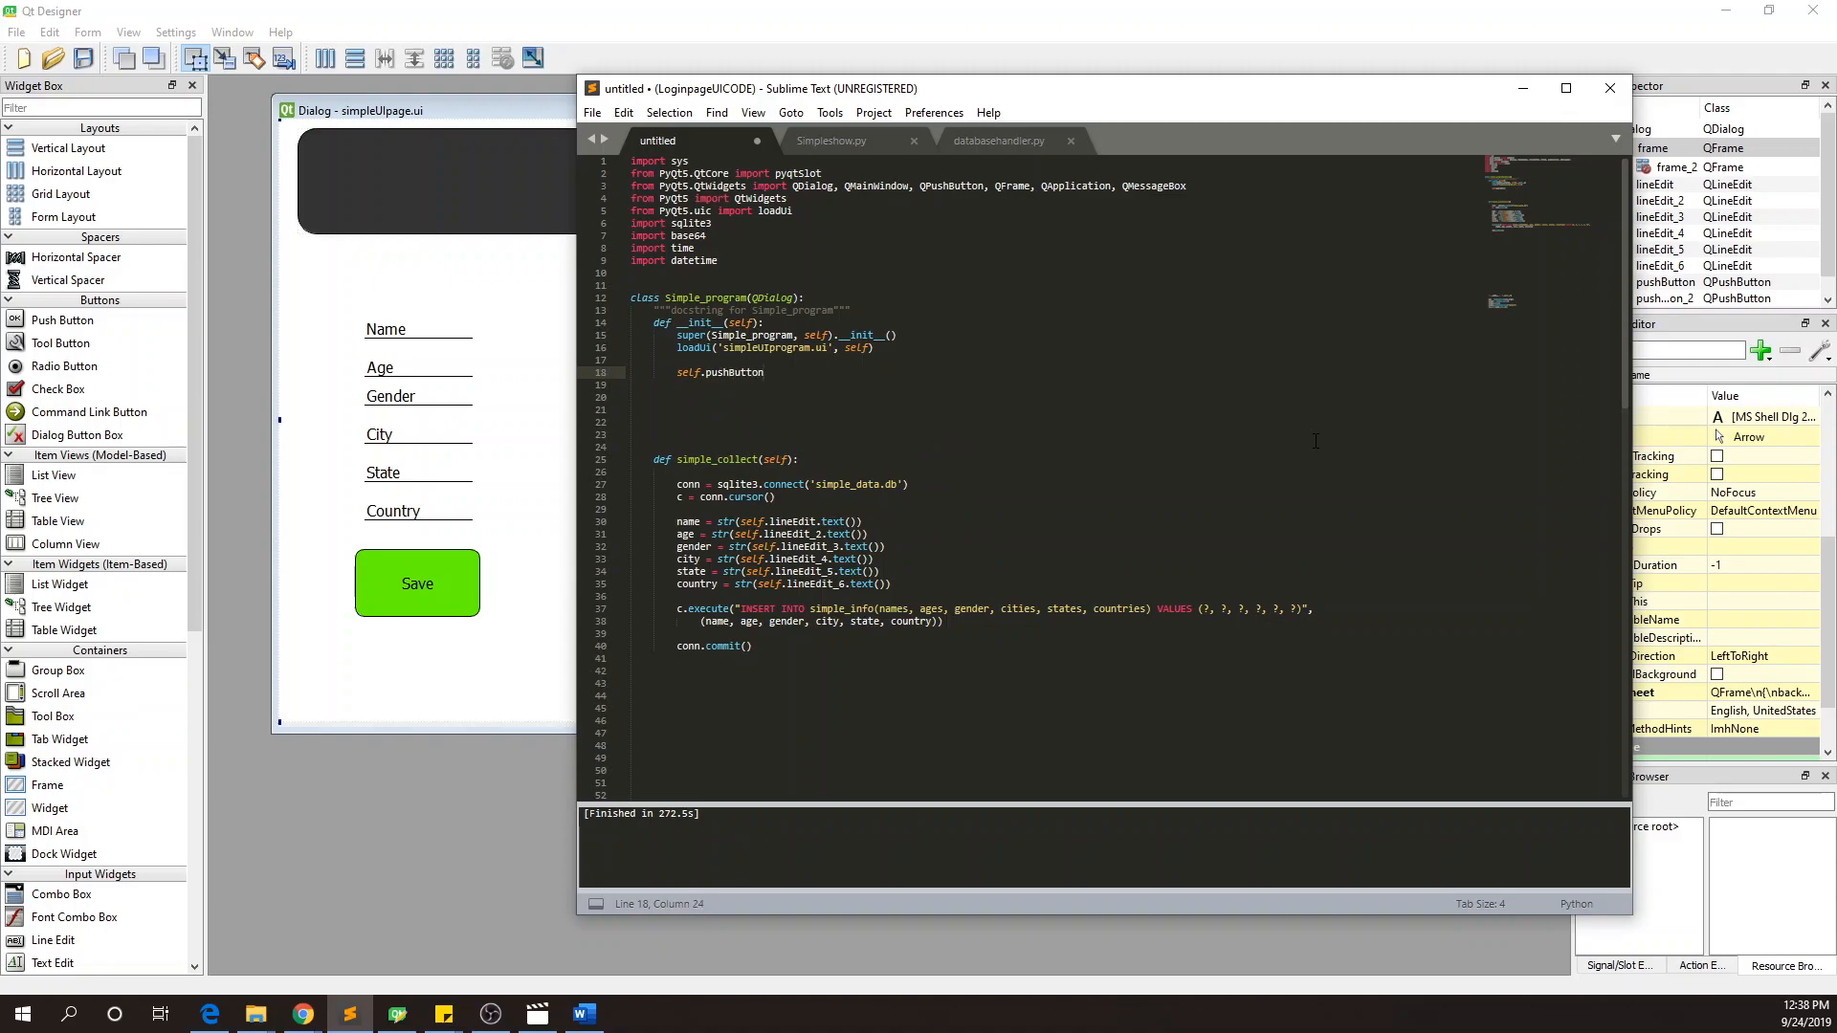
type(".clicked.")
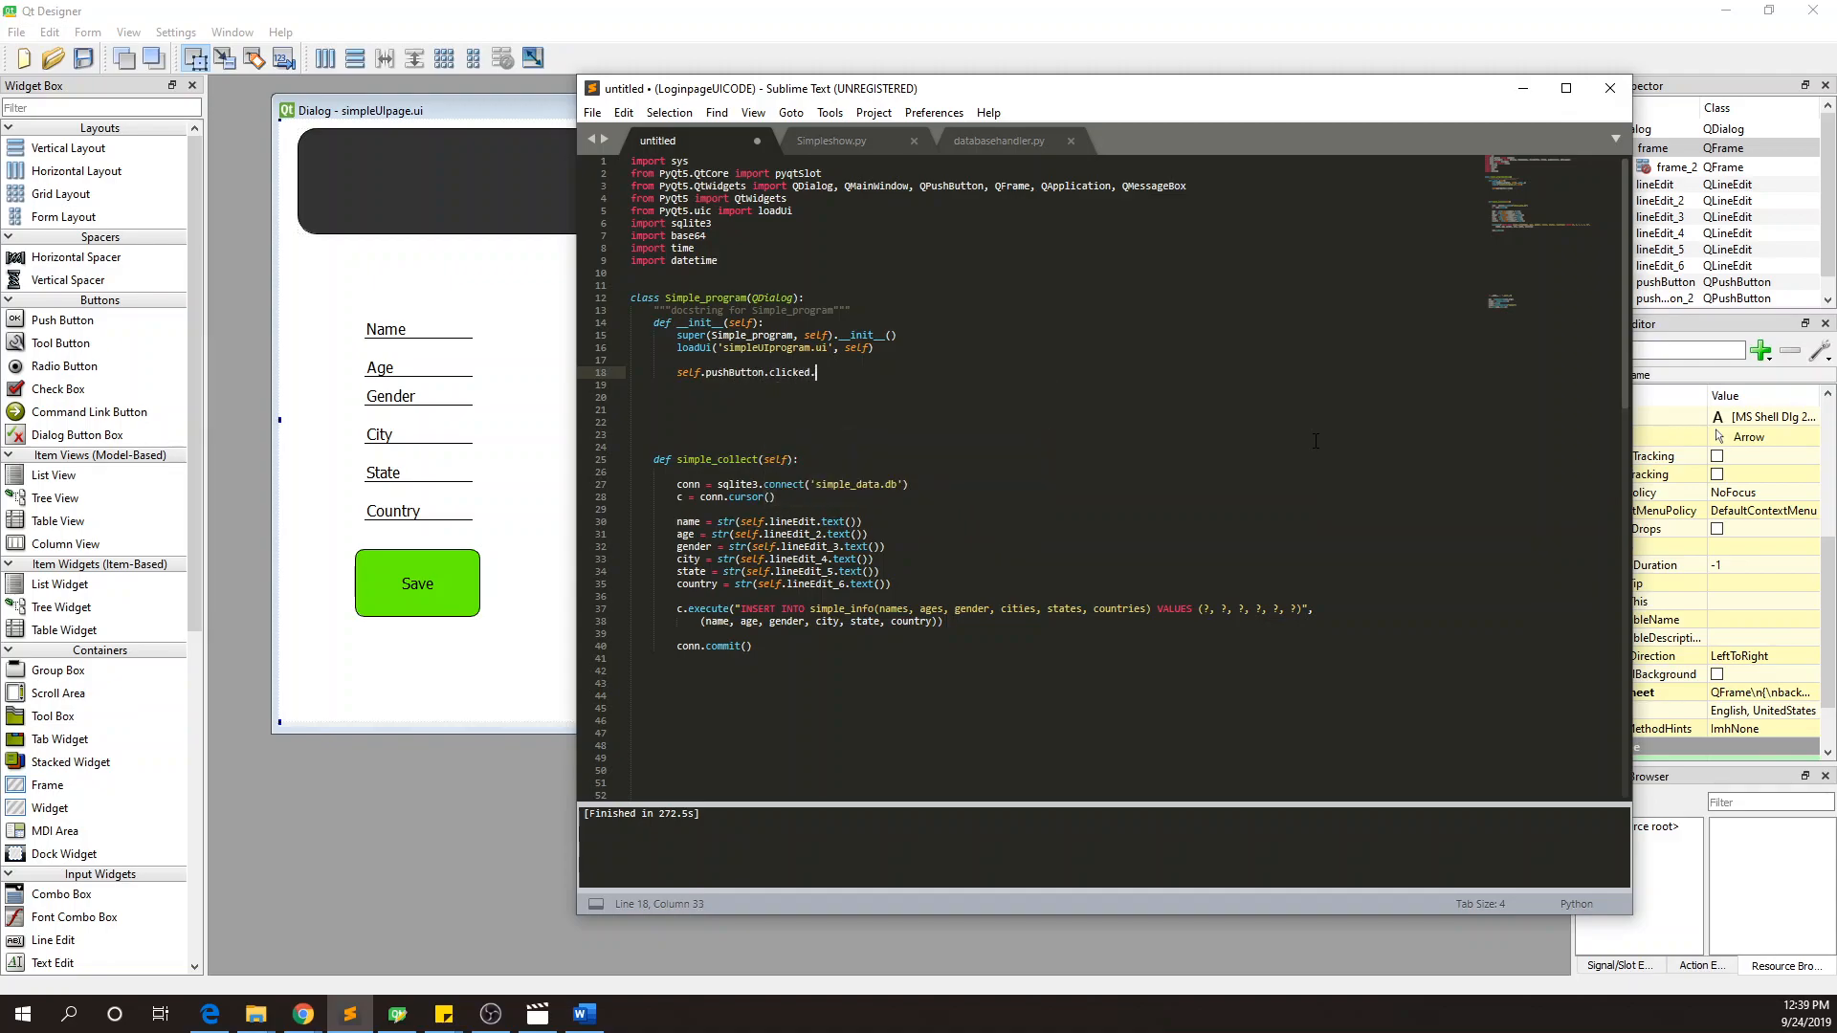
type("connect(")
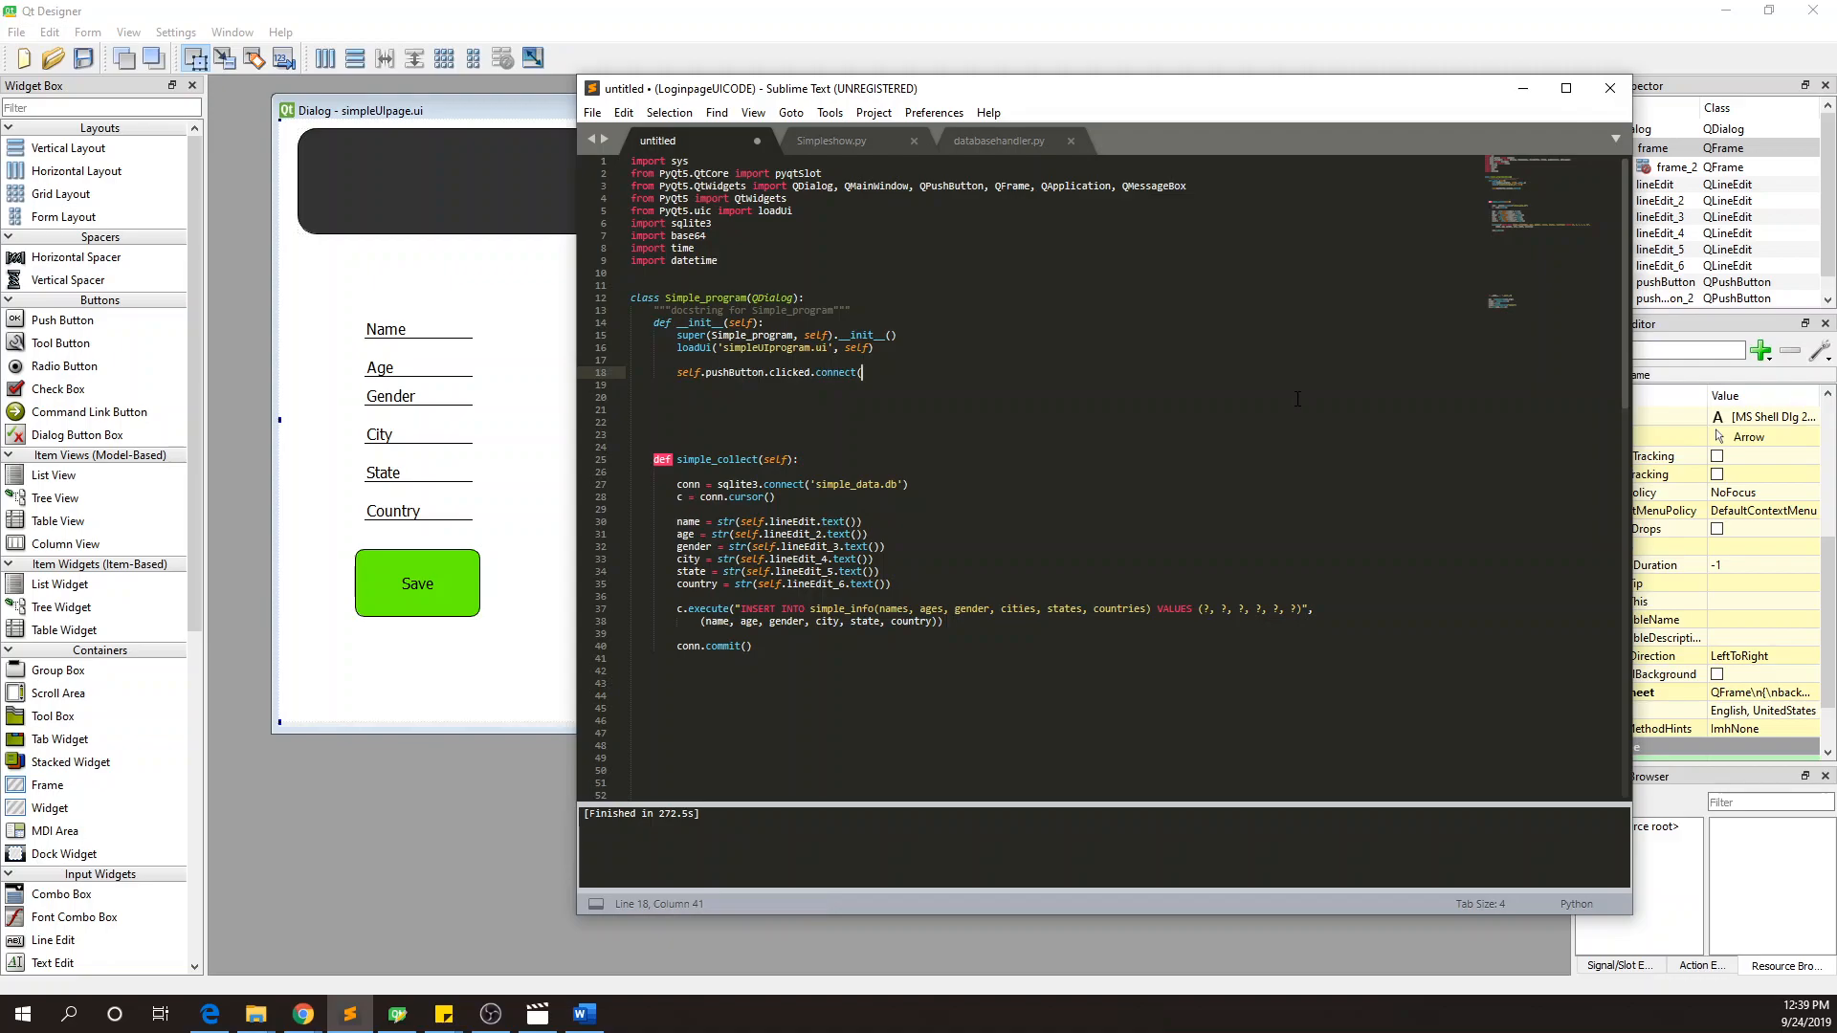
type("self")
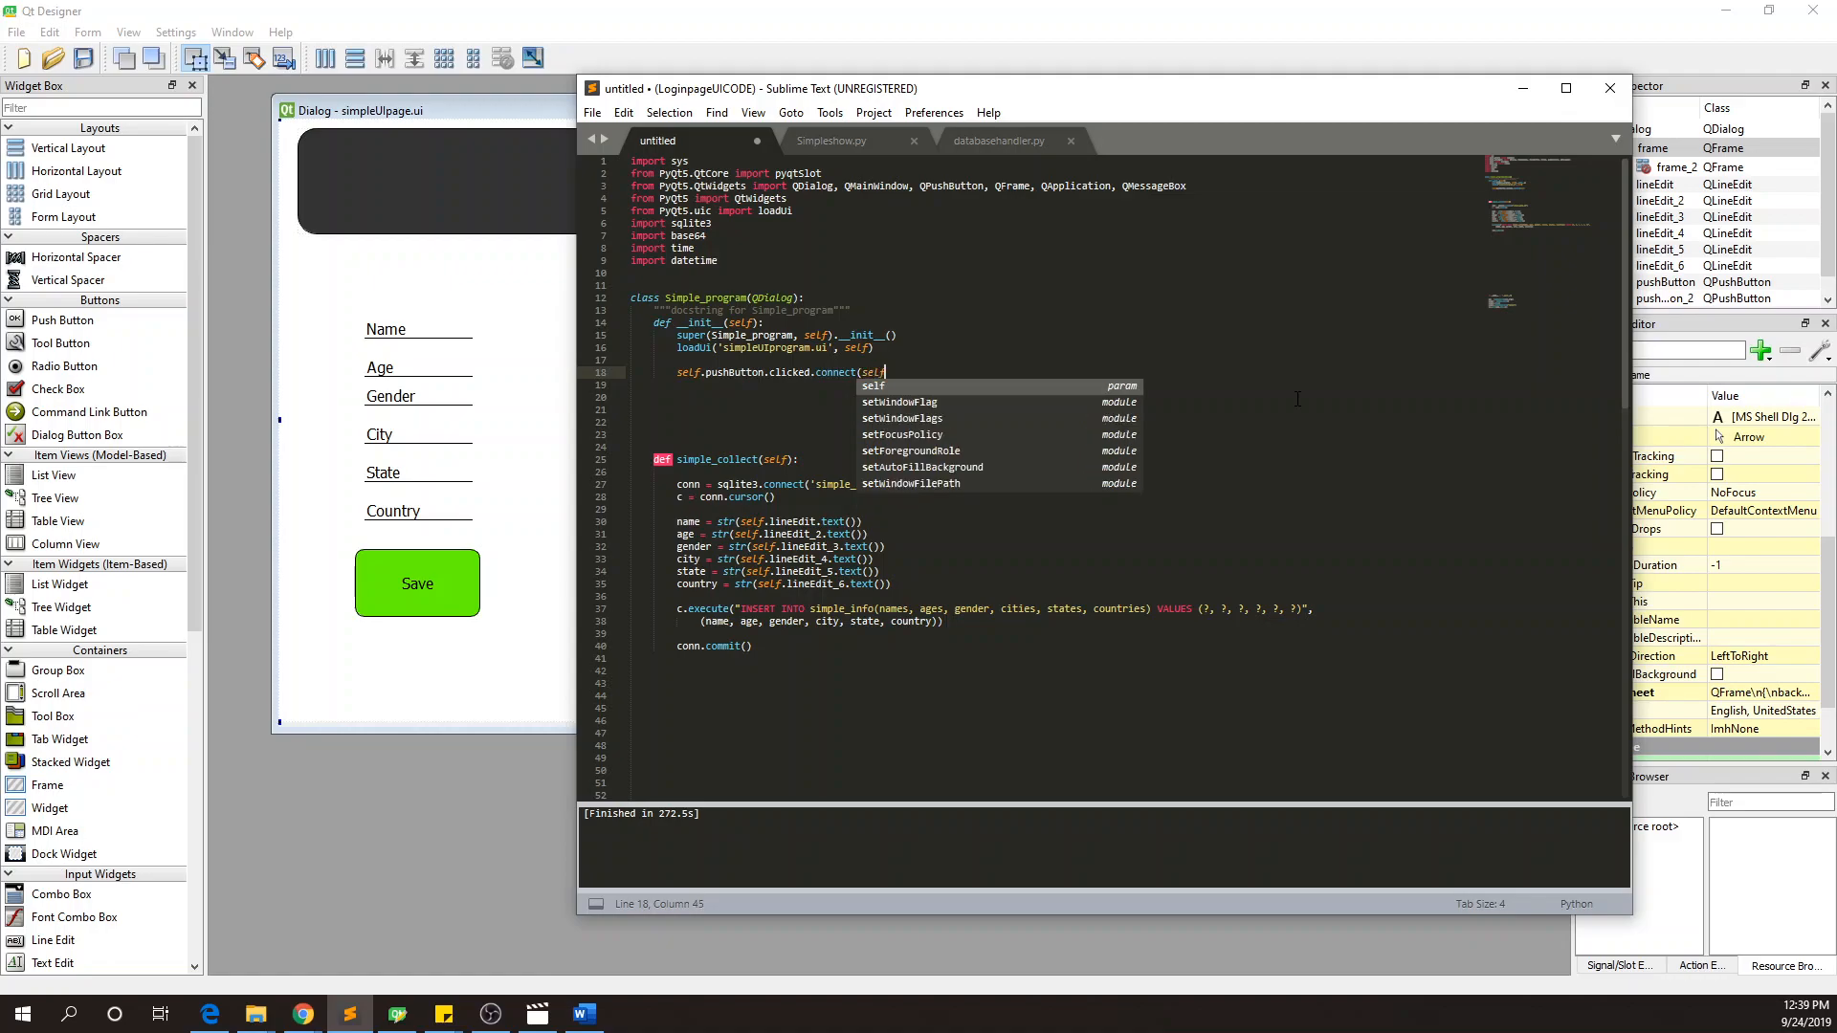
type(".")
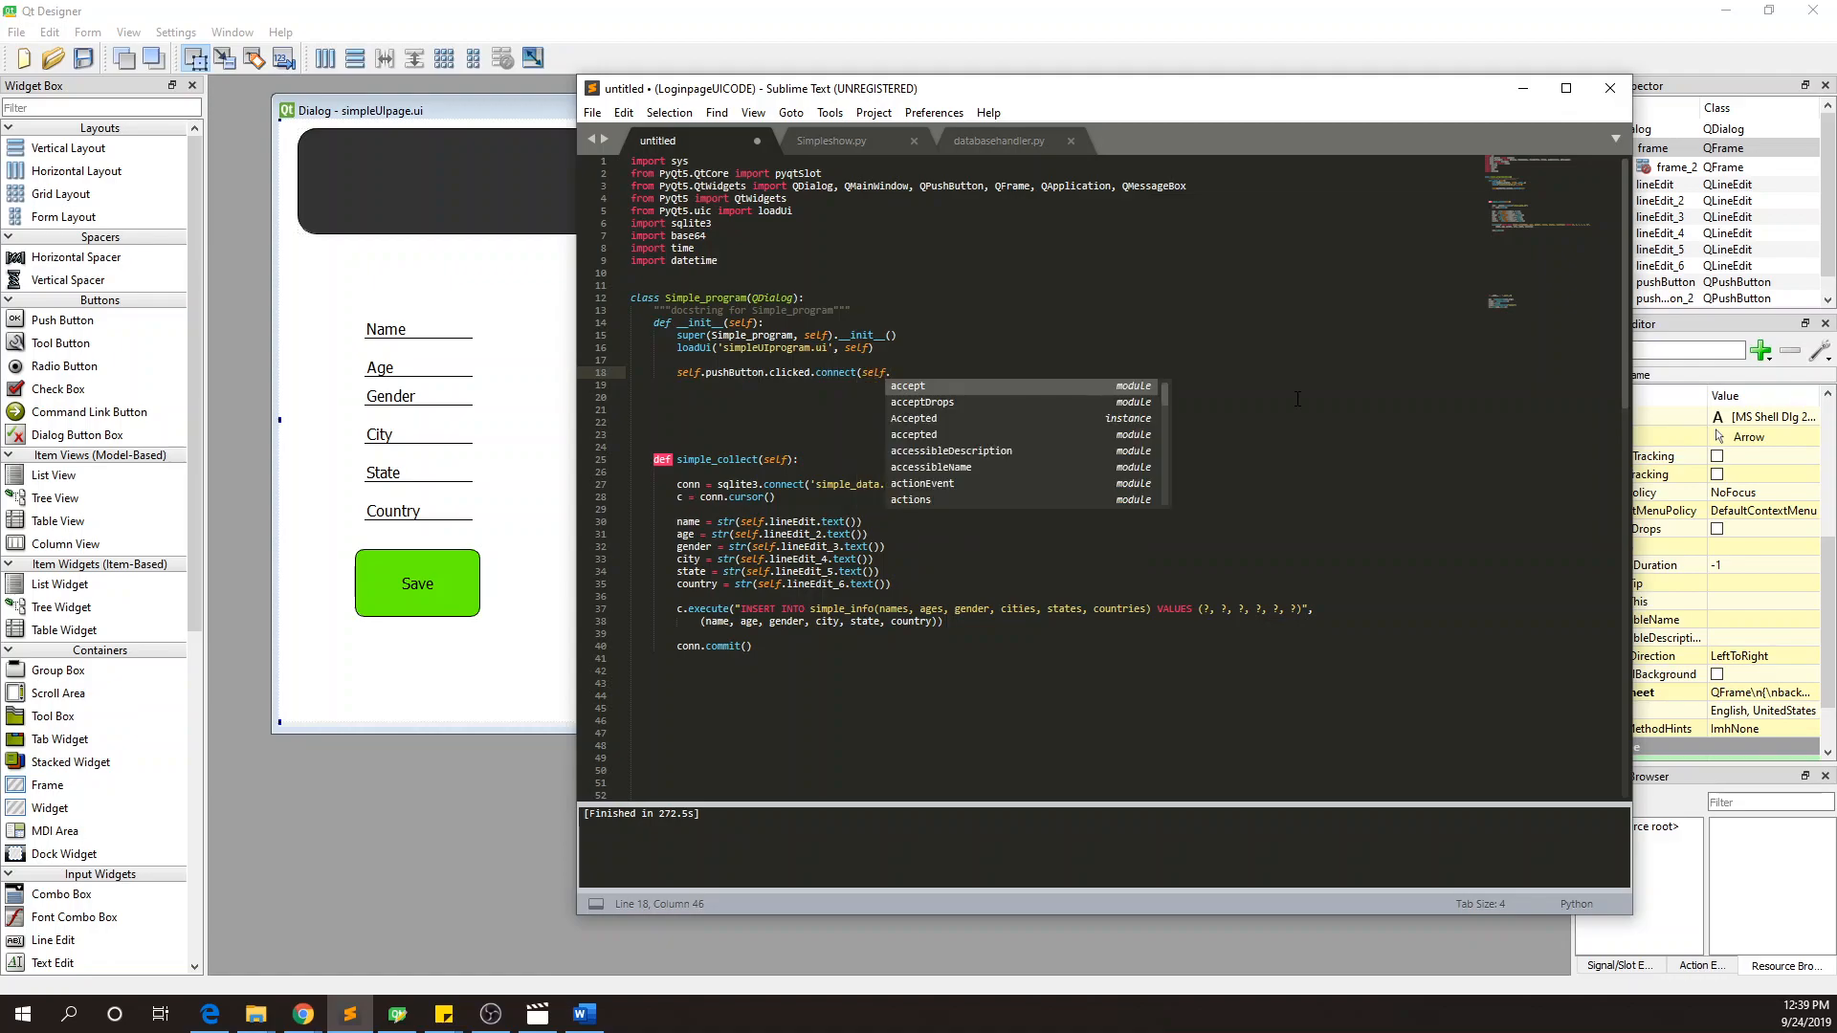
type("simple_collect)")
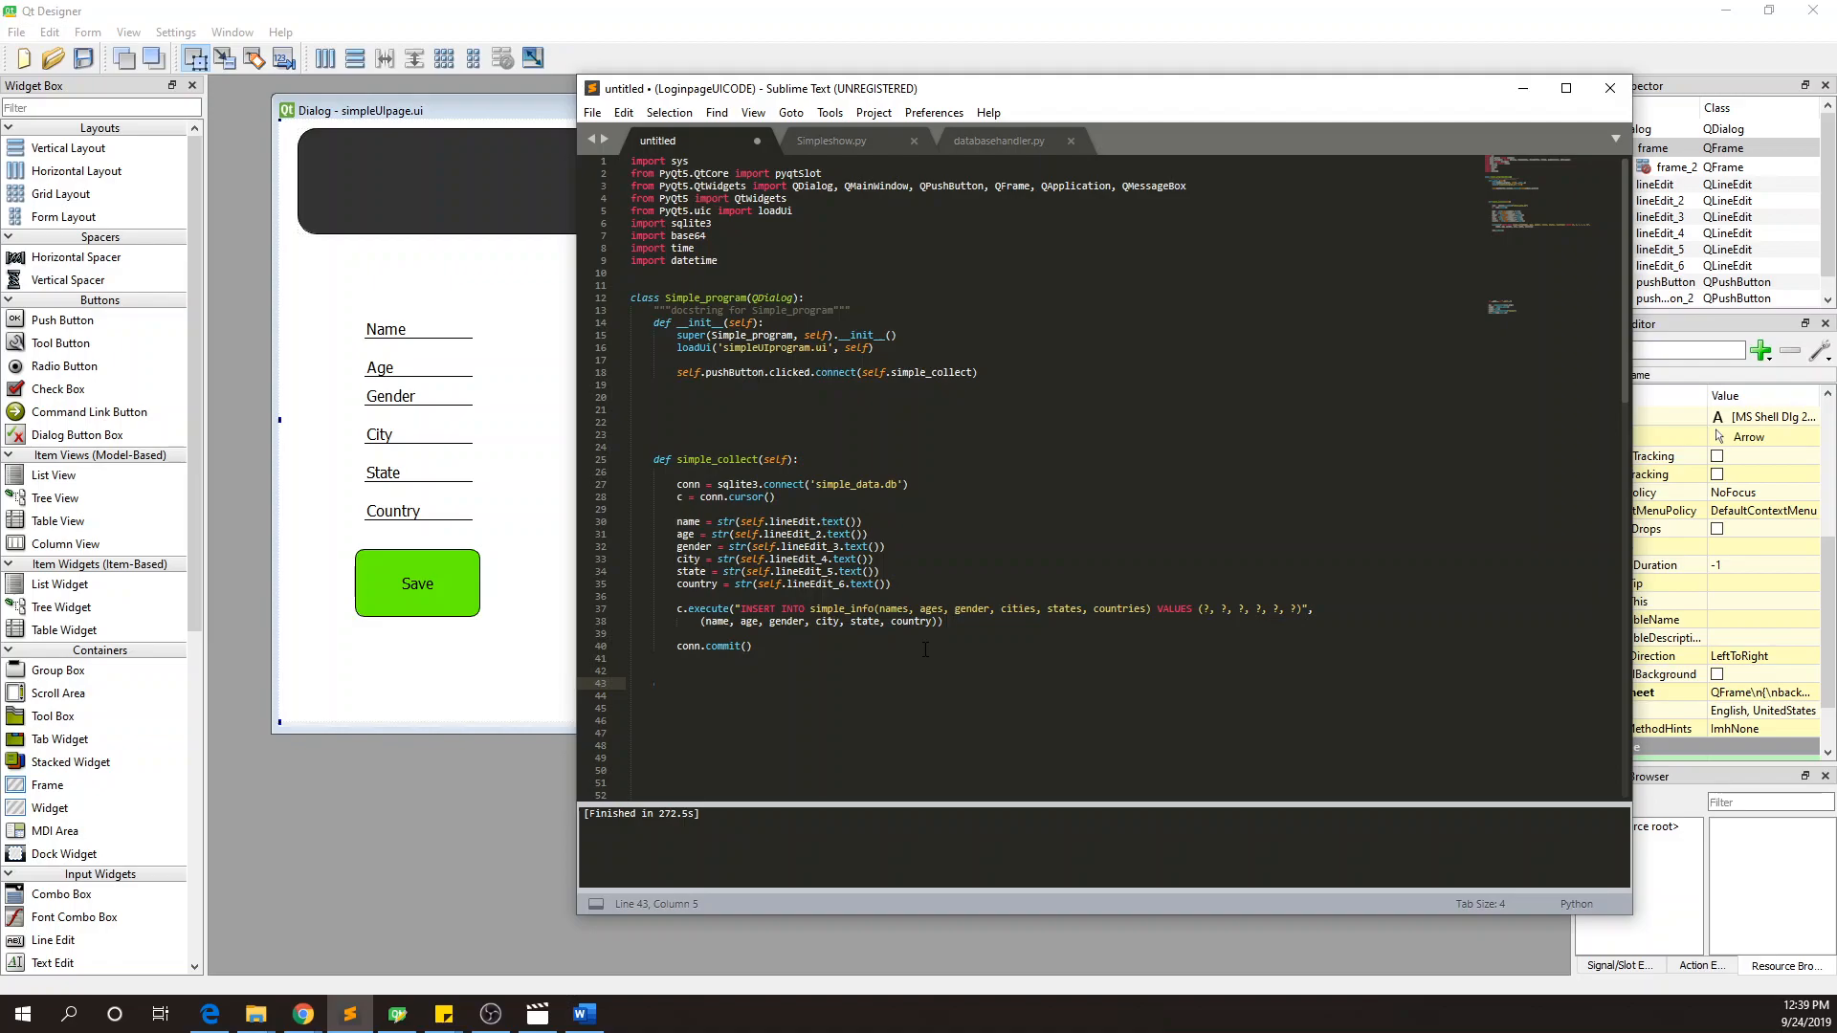
- Define upload_data(self) and begin conn = sqlite3.connect('simple_data.db')
type("def")
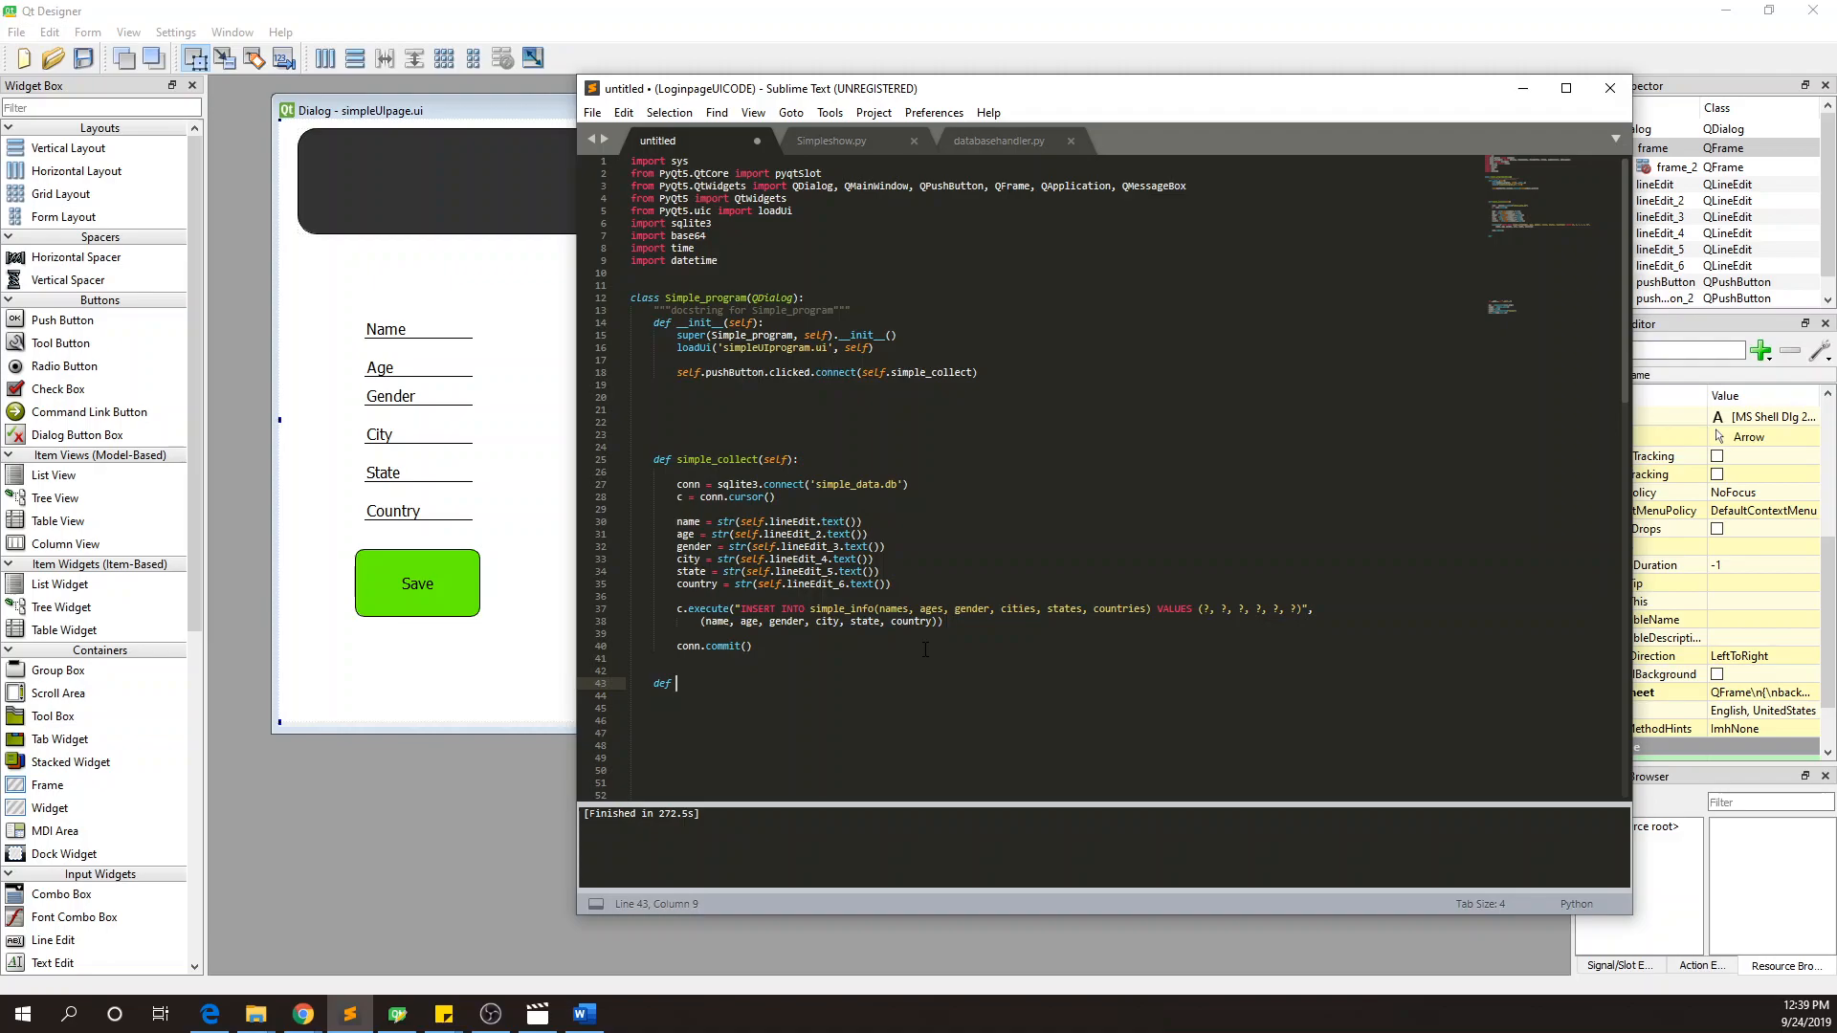
type("upload")
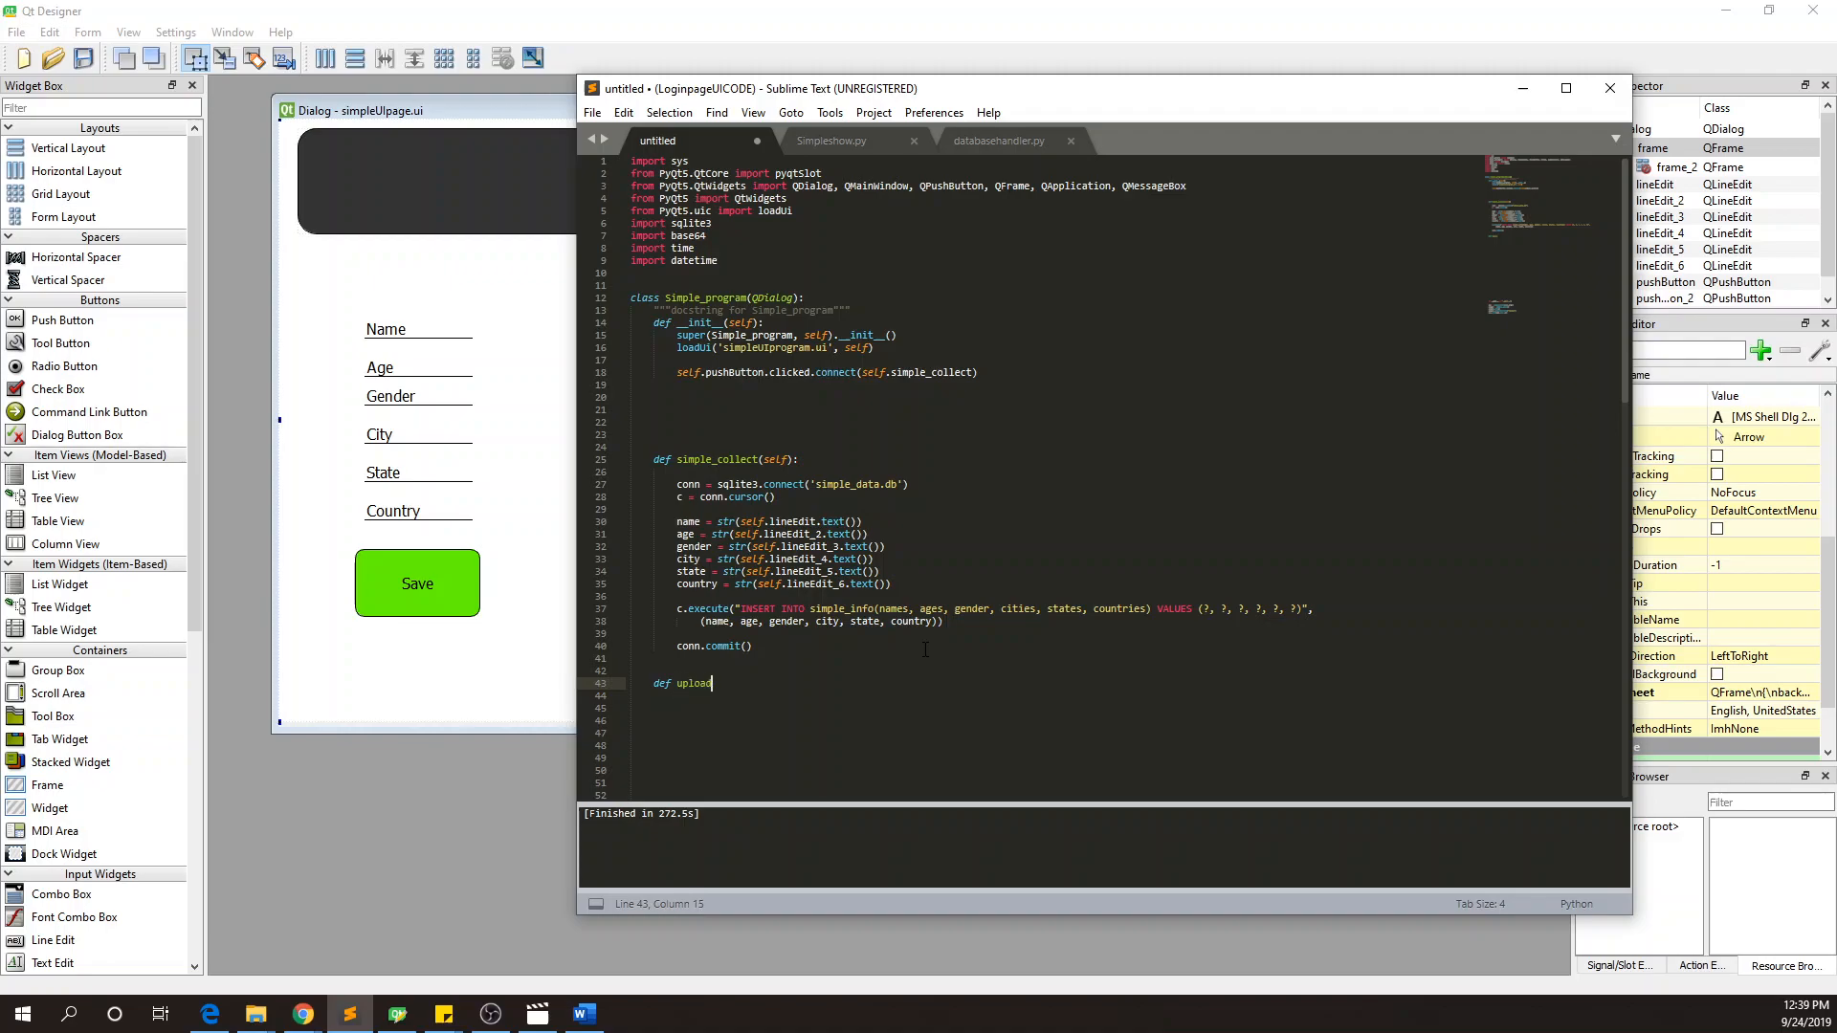
type("_dat")
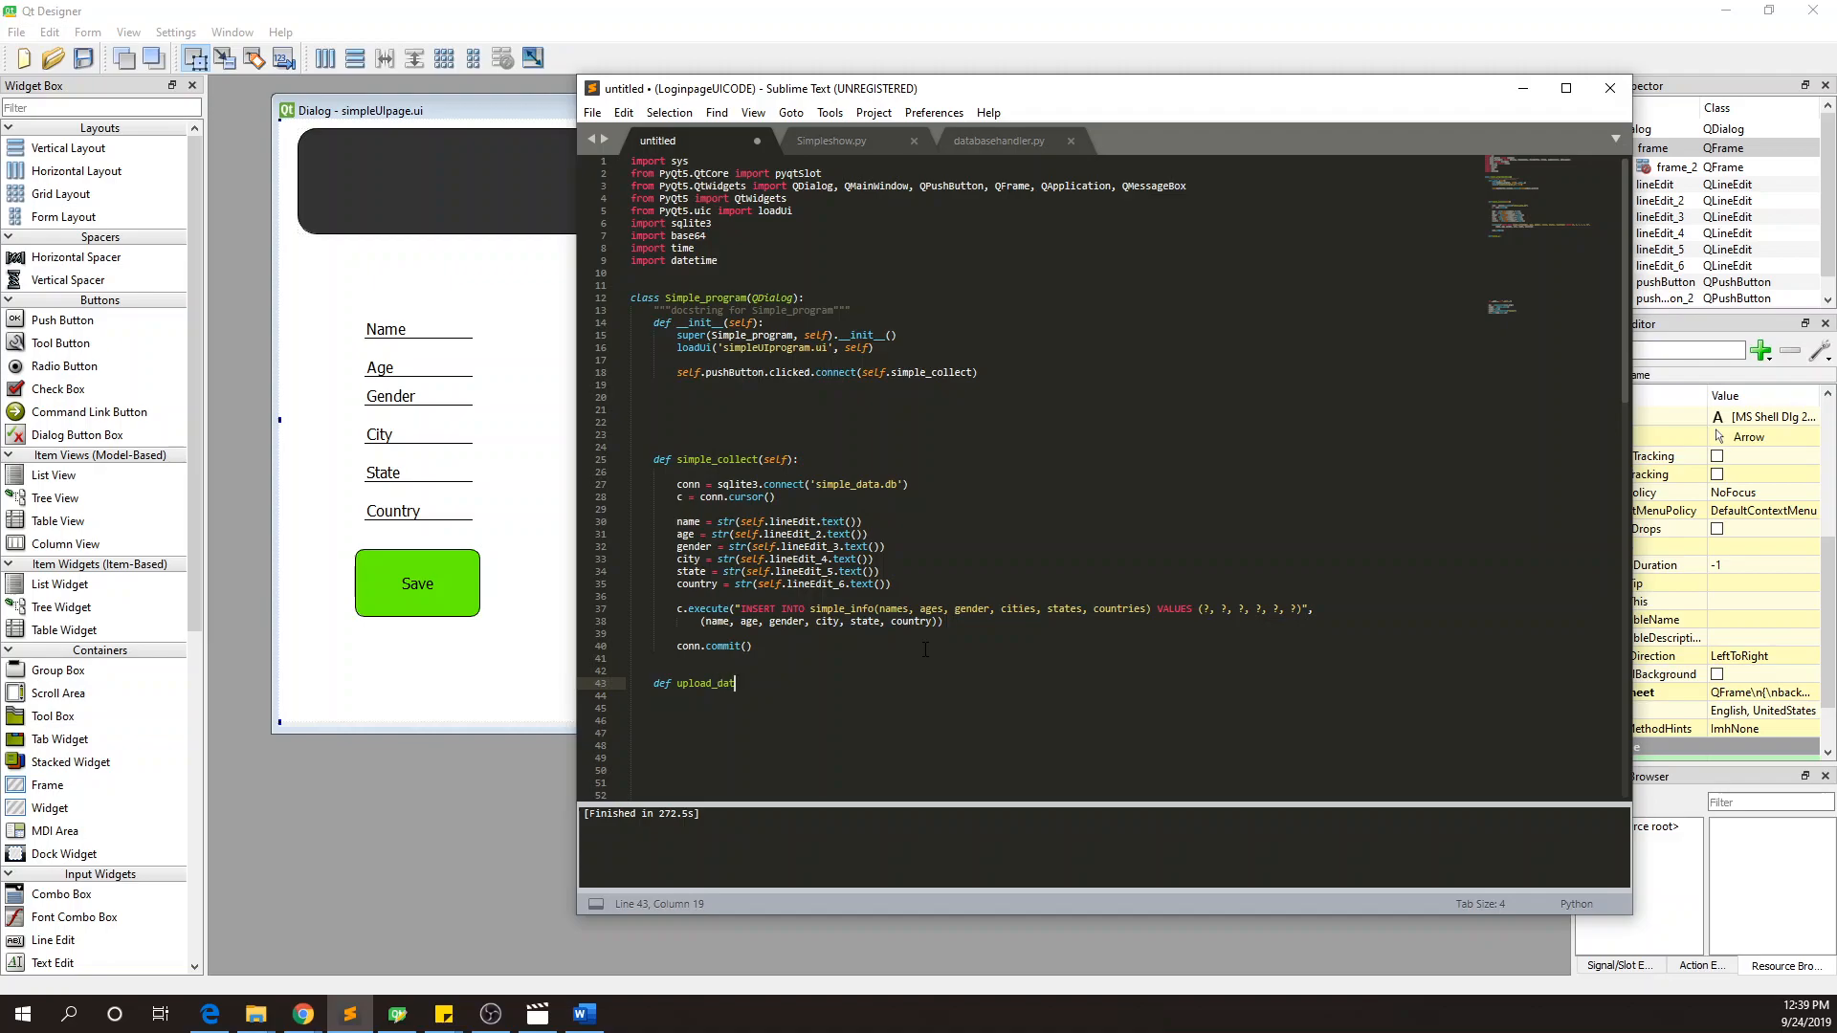
type("a")
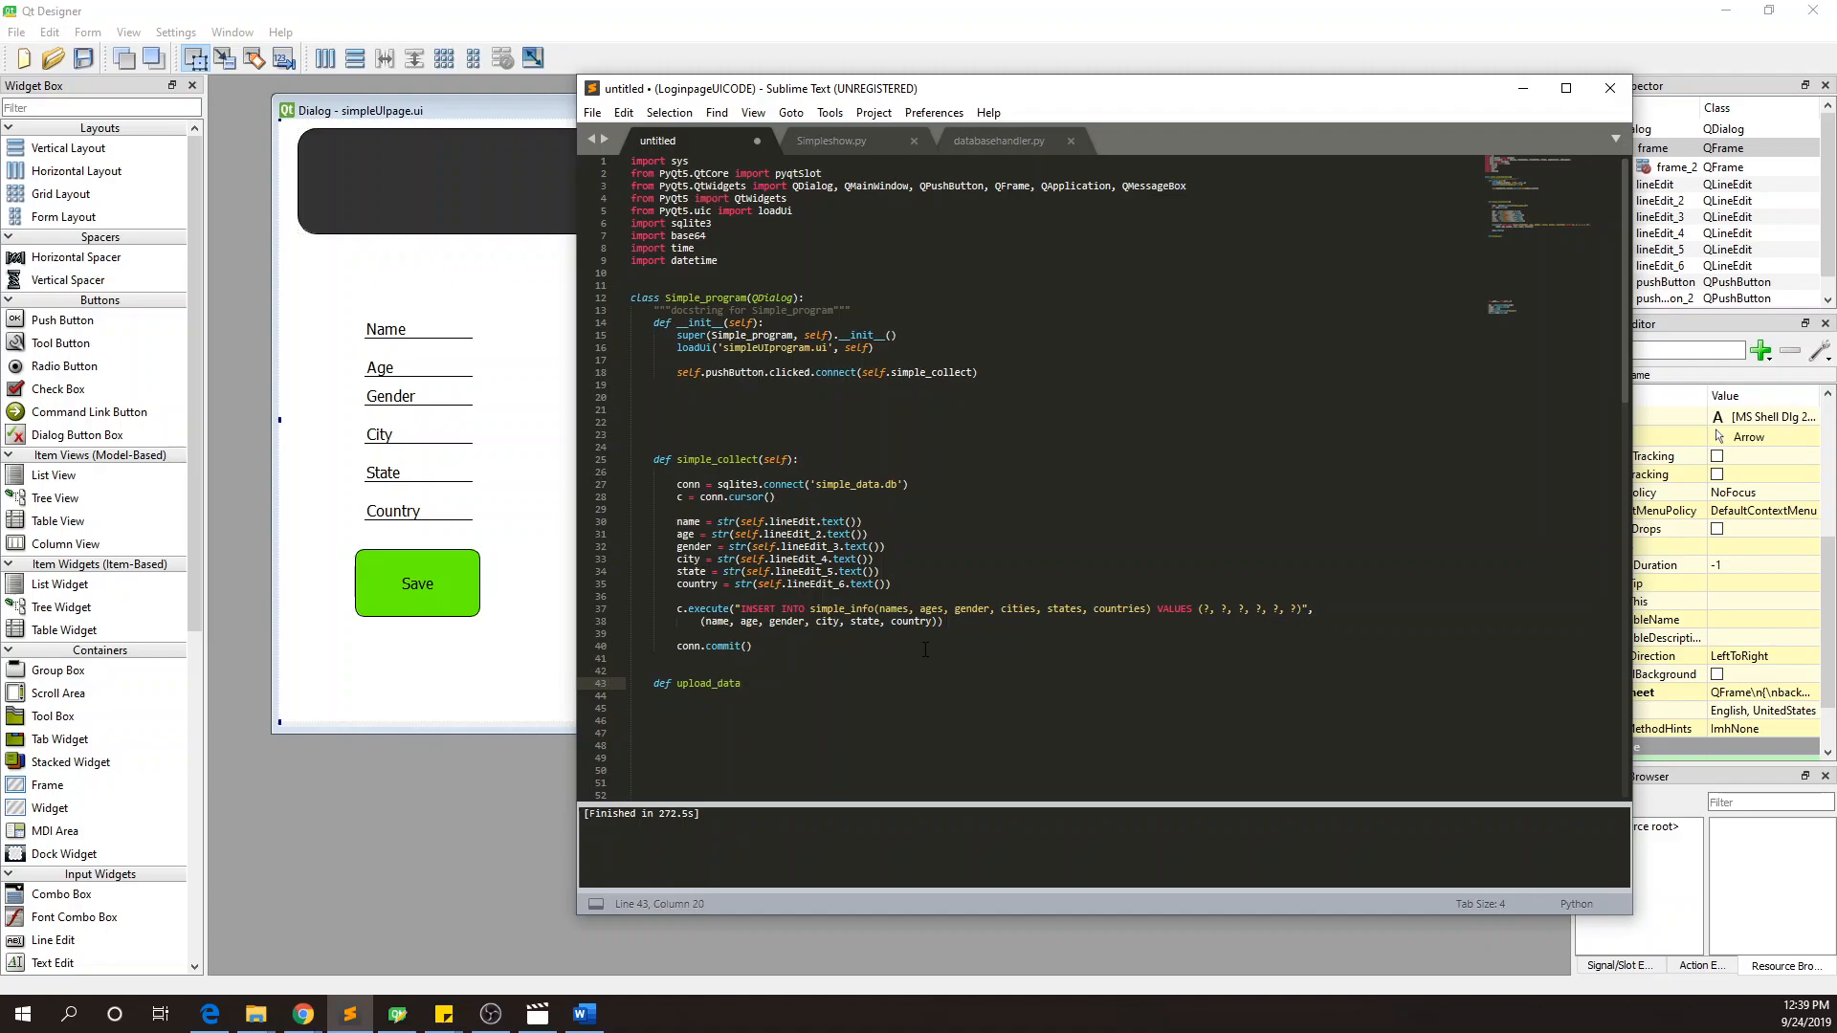
type("(self):")
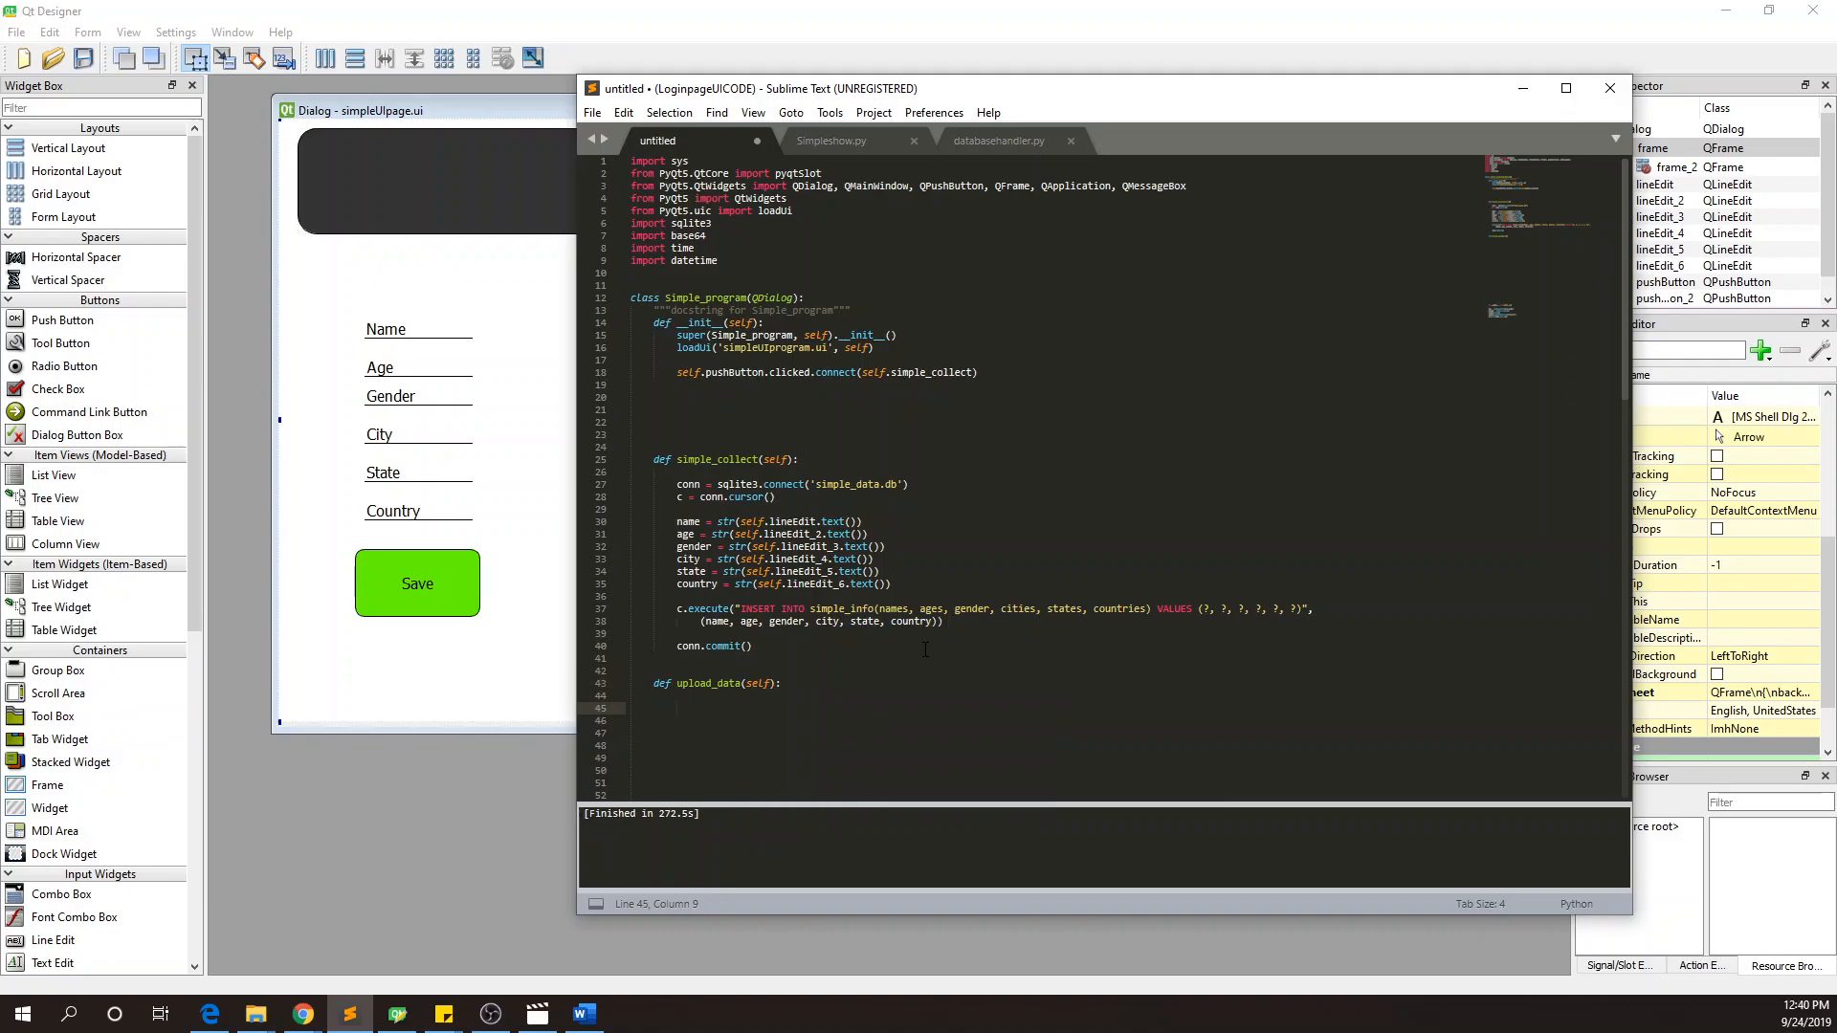
type("conn = sqlite3")
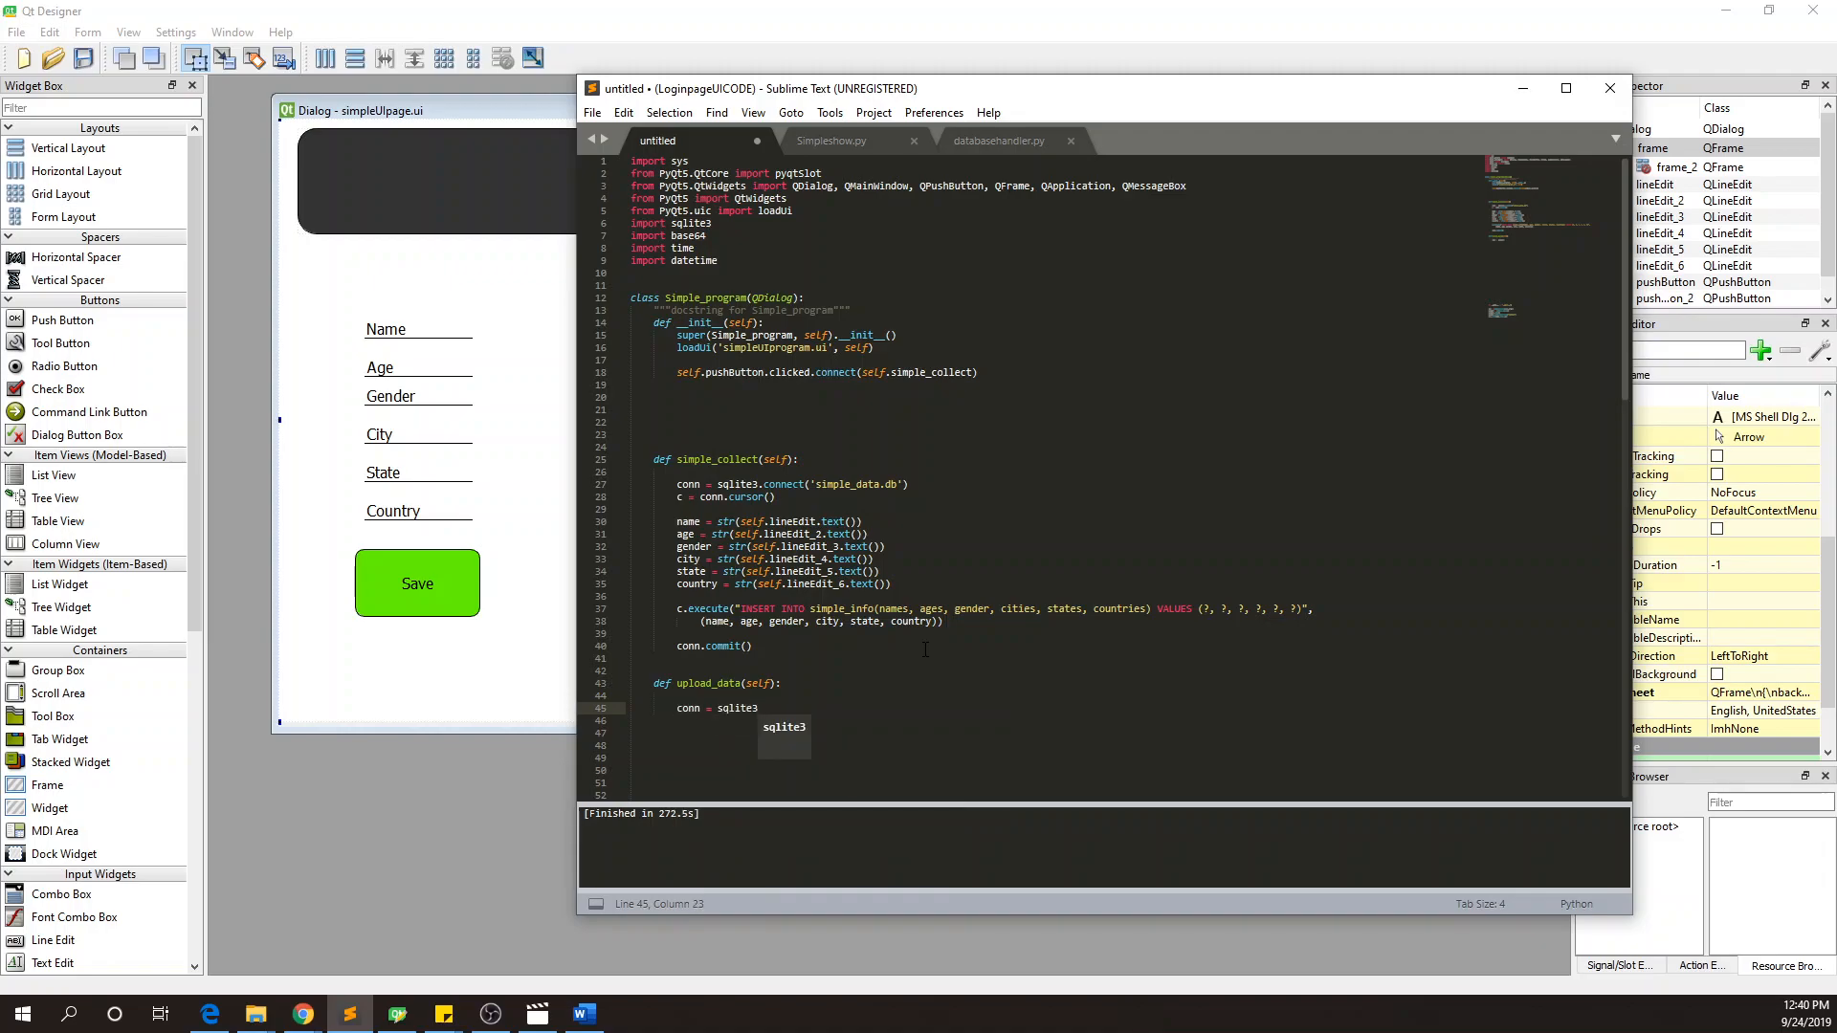
type(".connect")
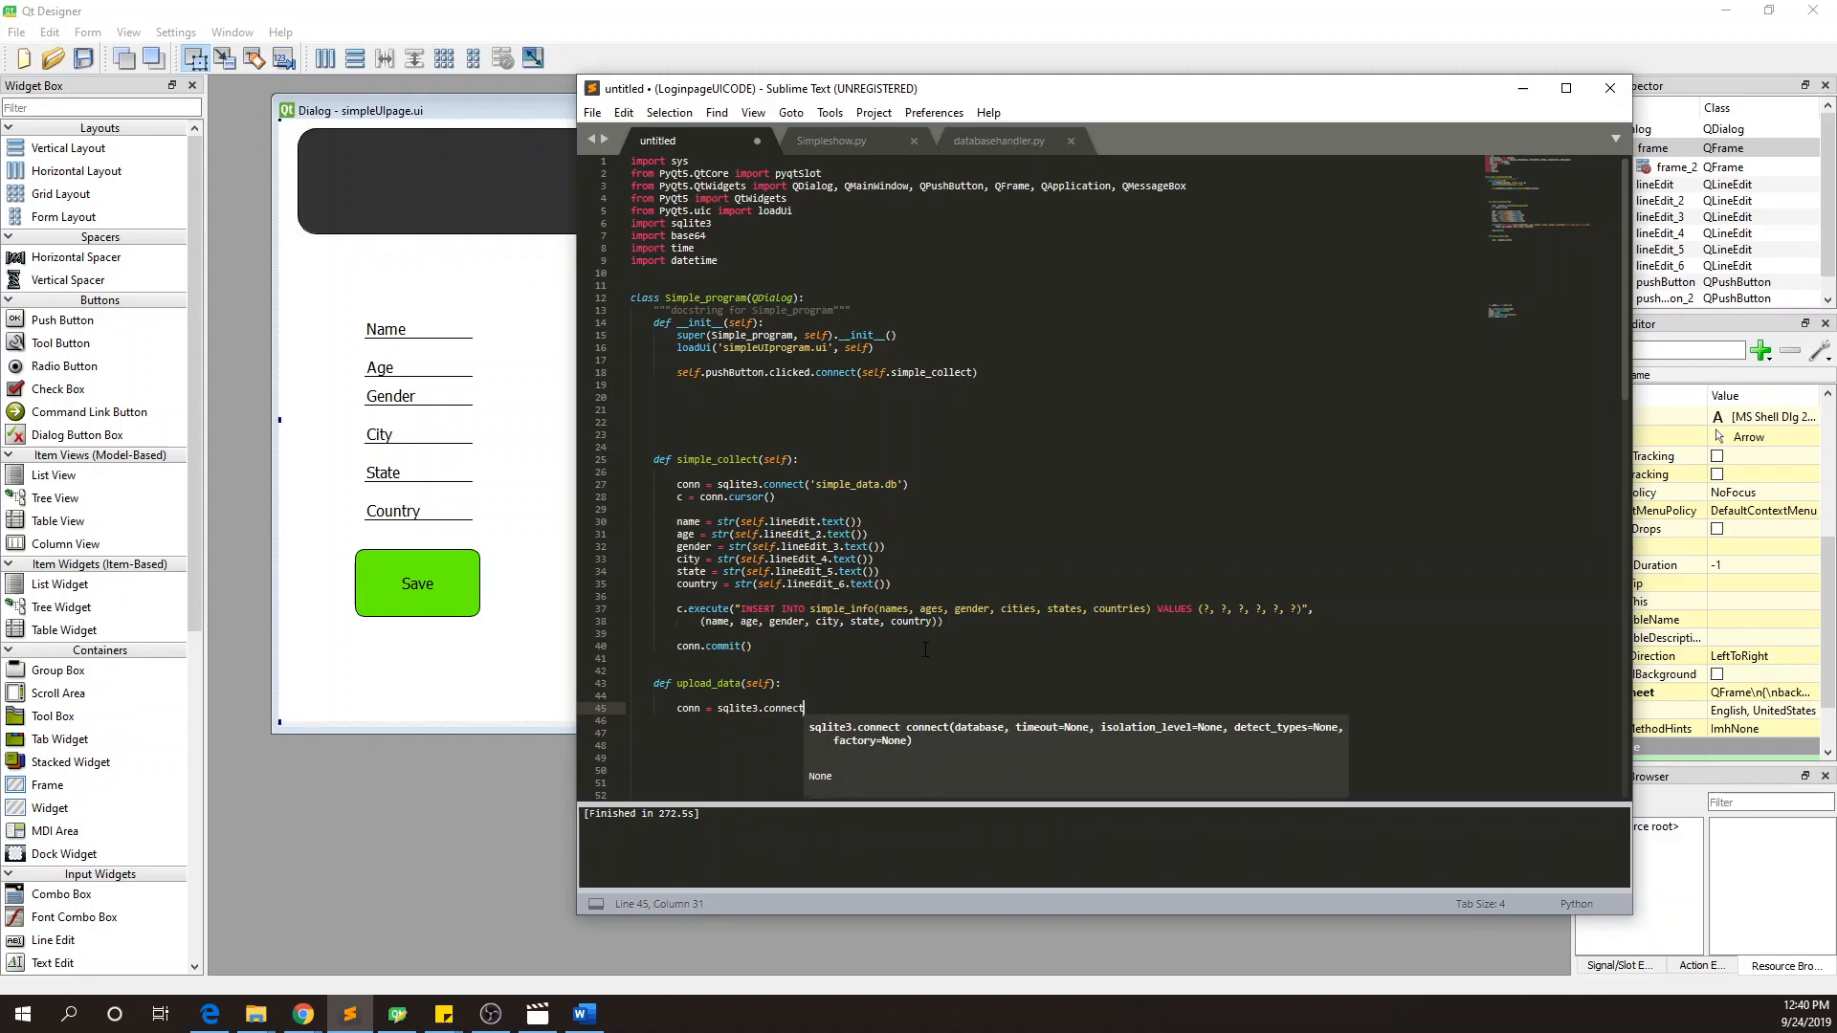
type("('simole_")
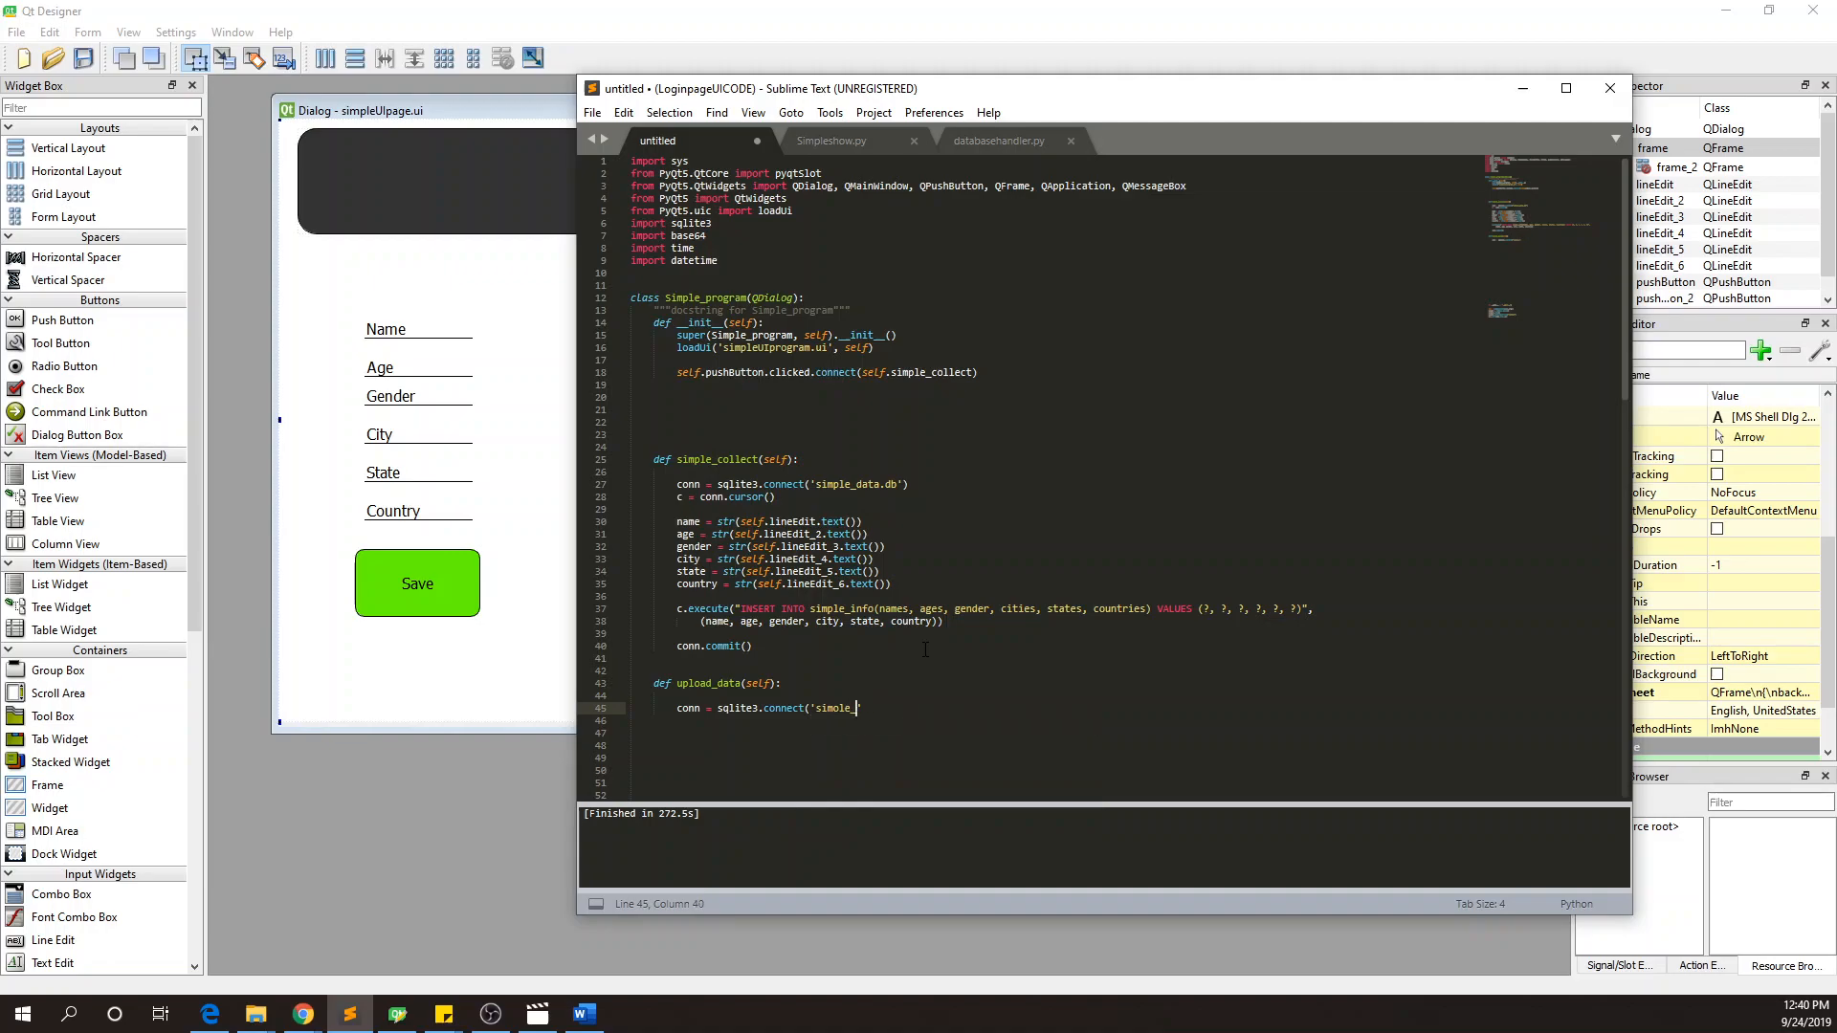
type("data.db")
type("c = conn.cursor()")
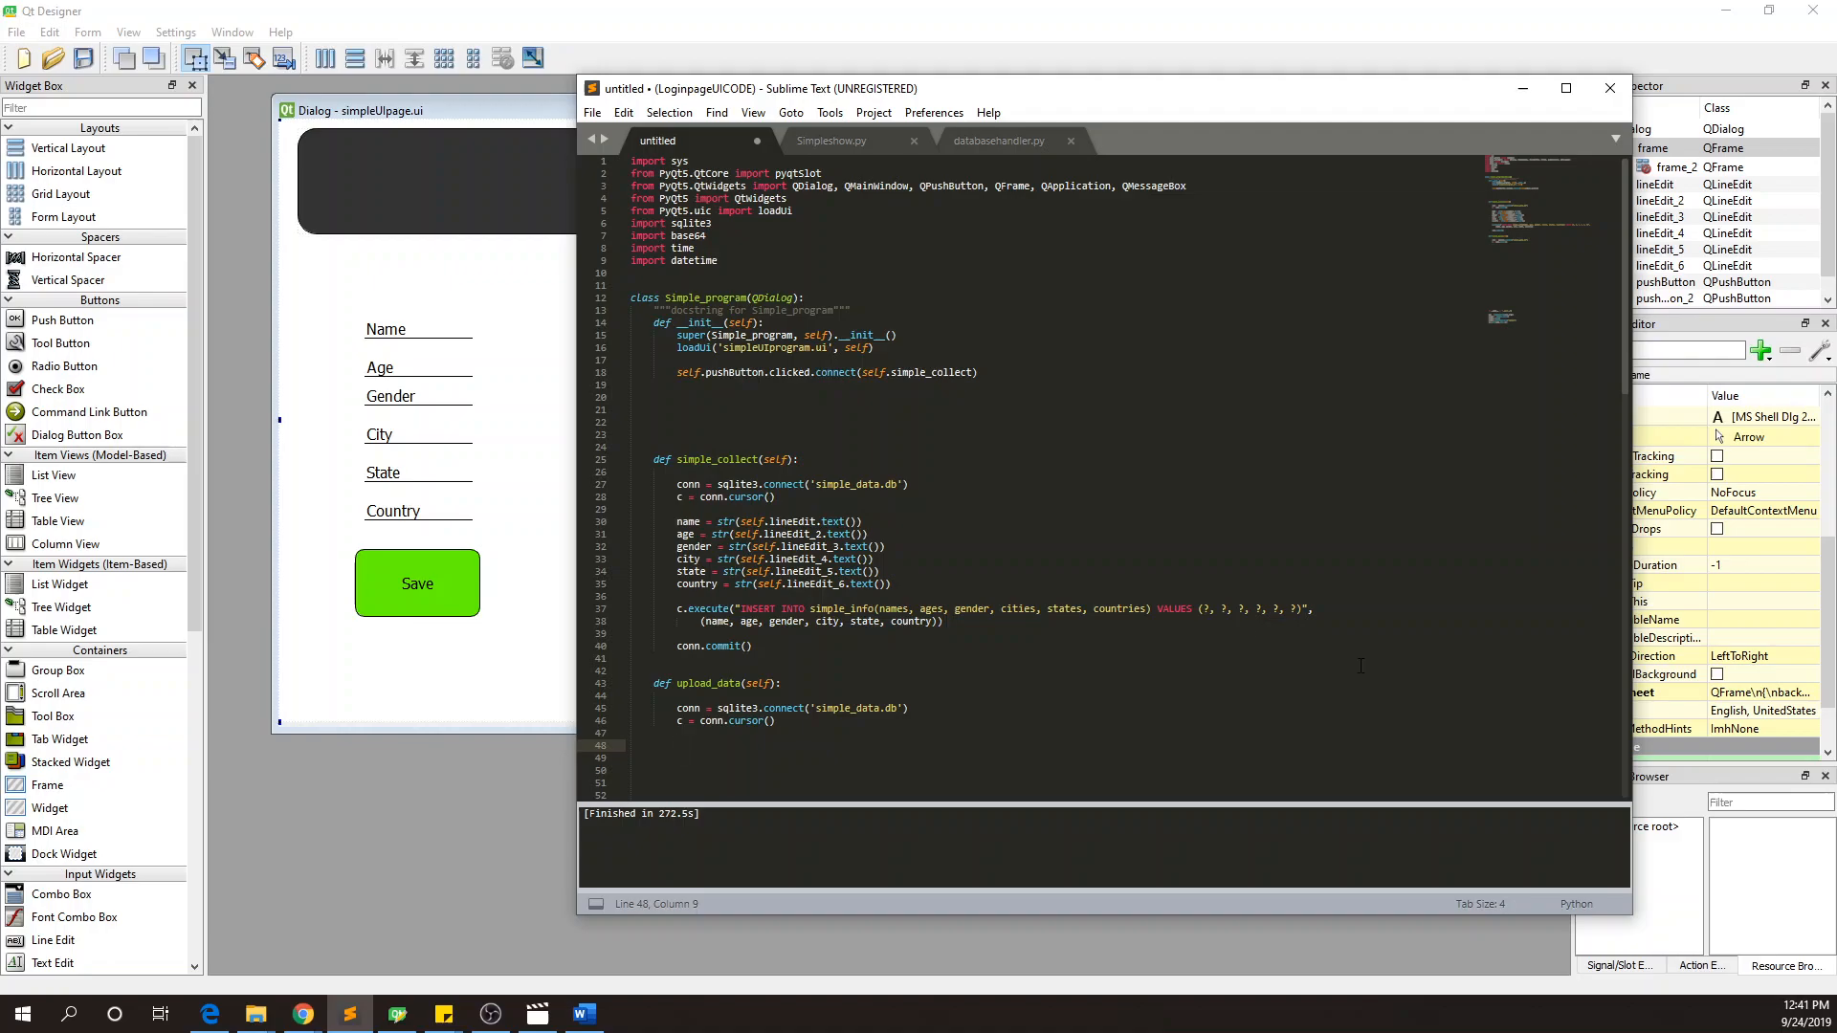
mouse_move(1110, 630)
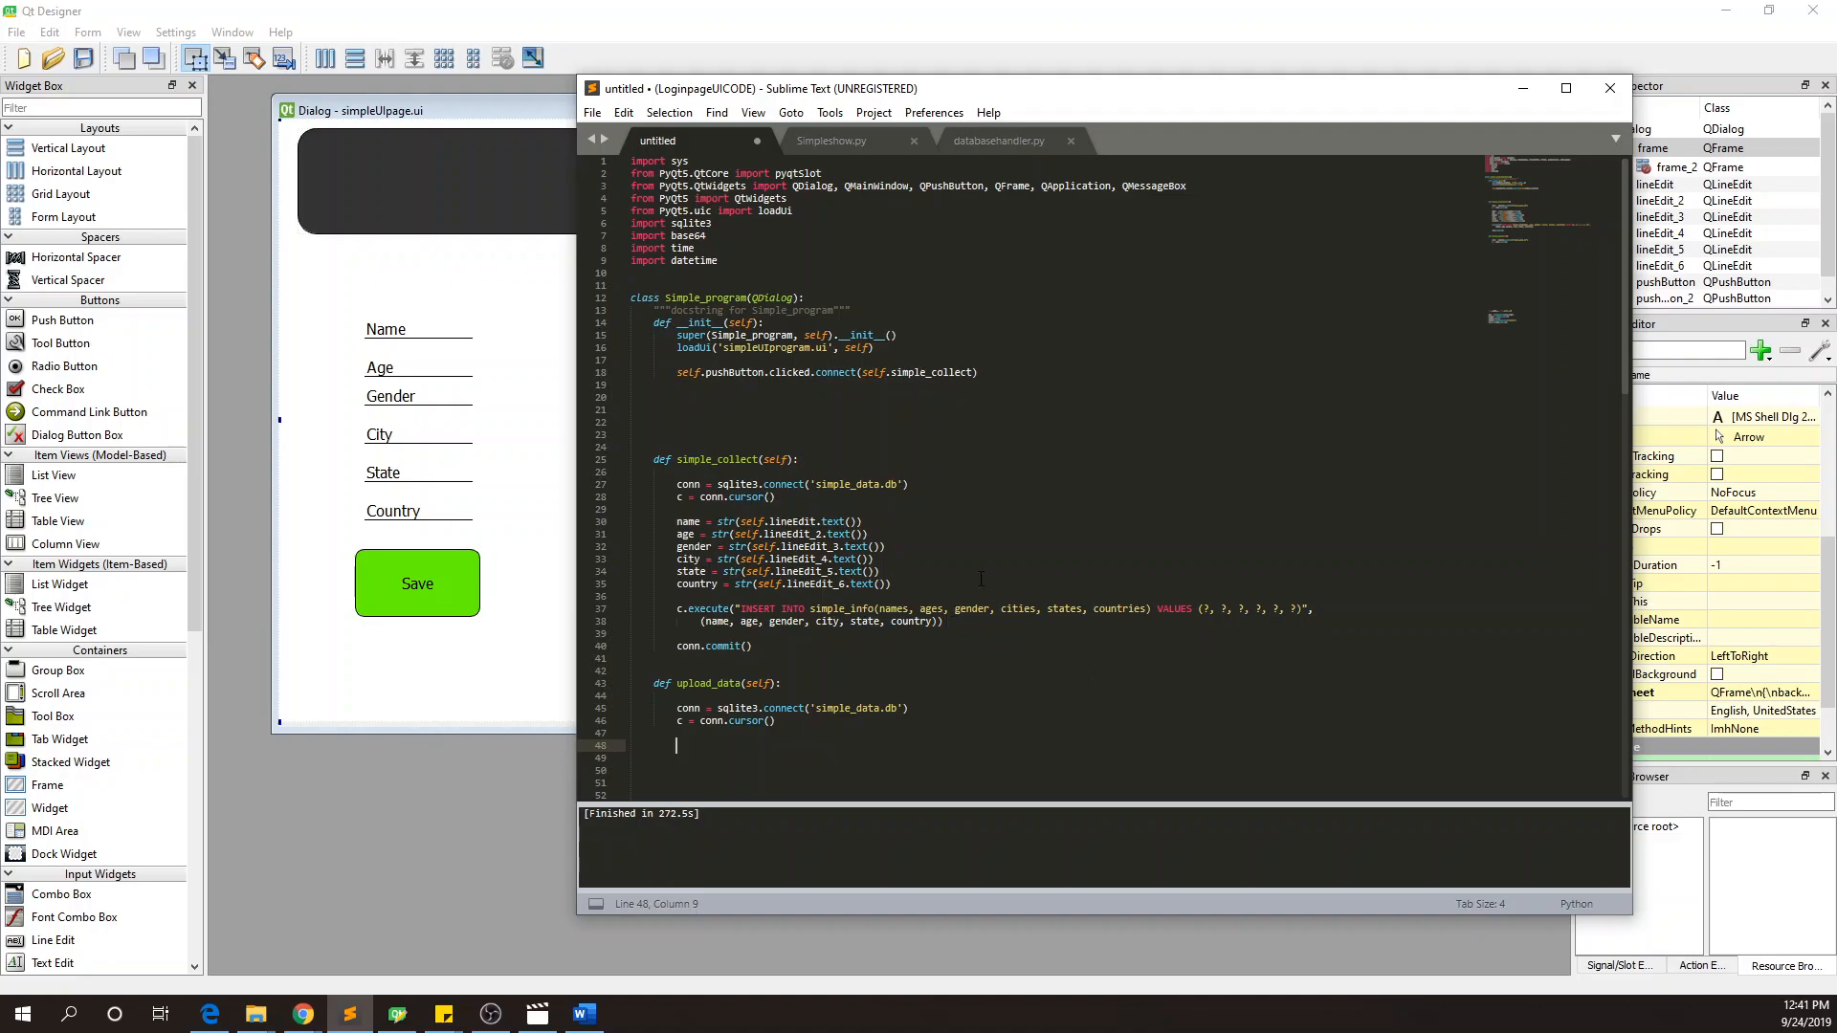
mouse_move(1180, 551)
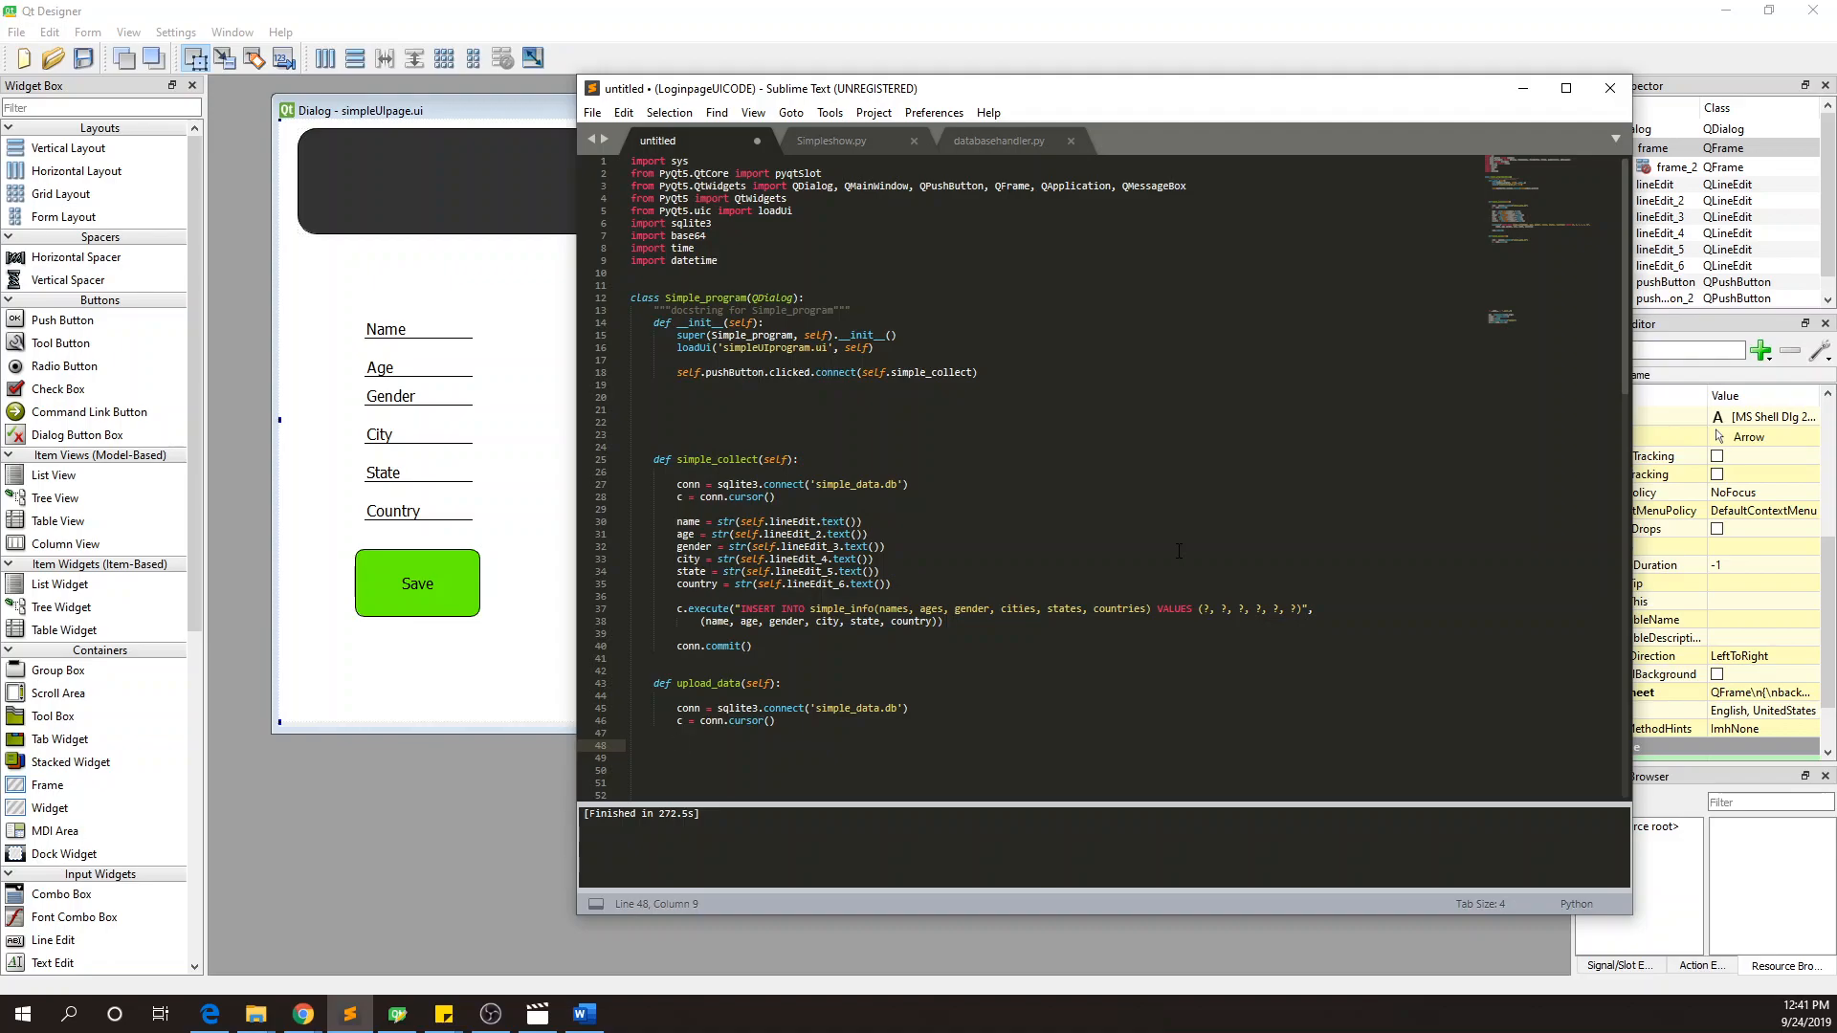
- Add c = conn.cursor() below the connect line and begin the next statement
type("res")
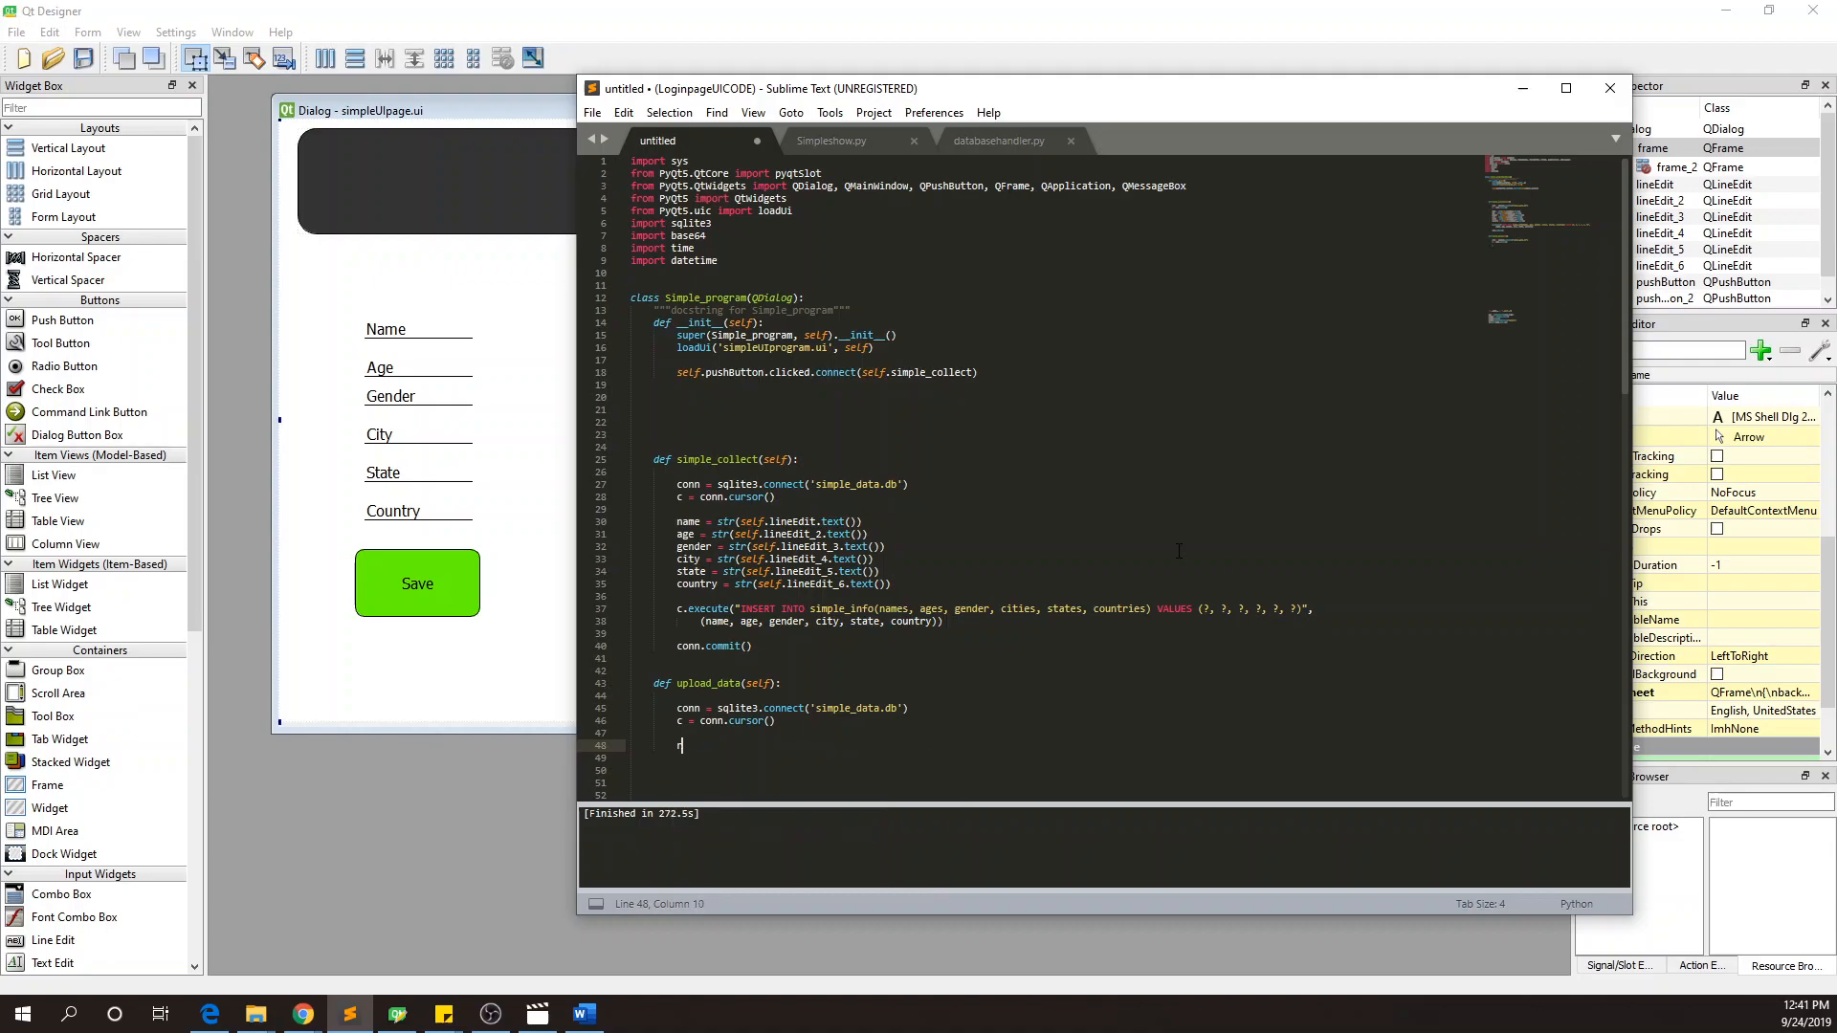
- Write query = "SELECT * FROM simple_info" in upload_data
key("Backspace")
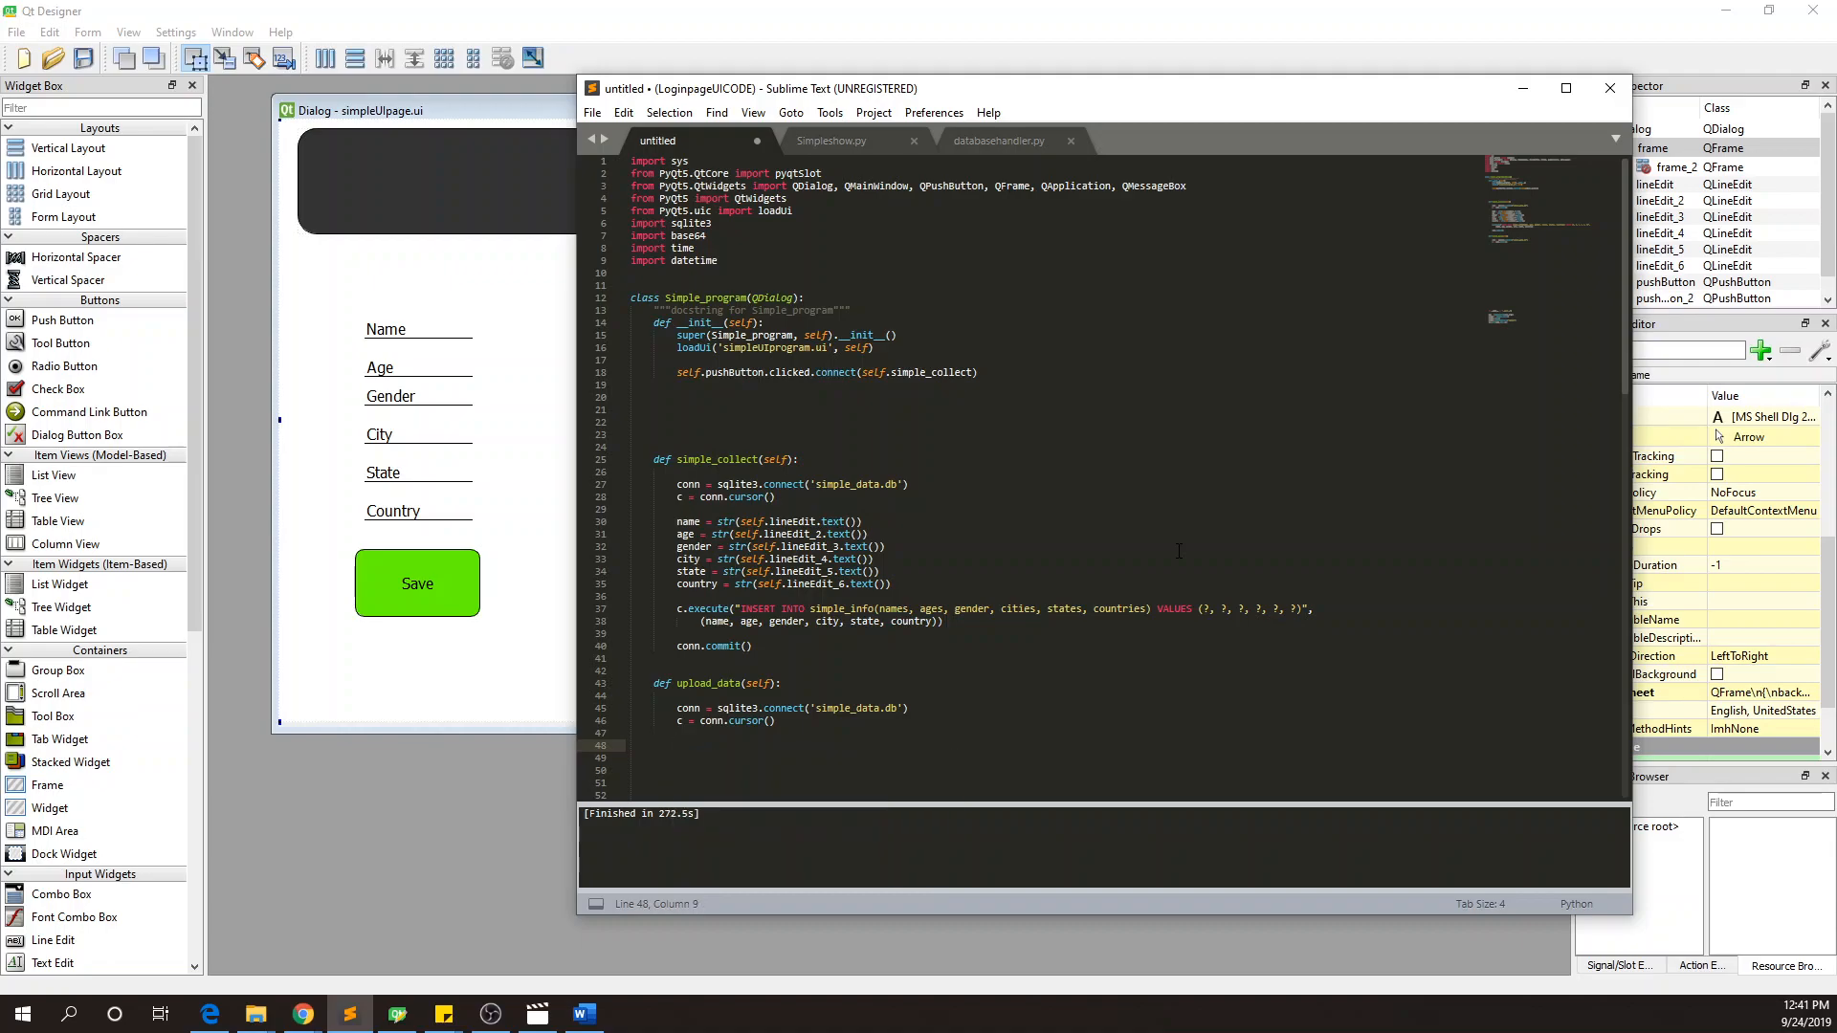
type("query")
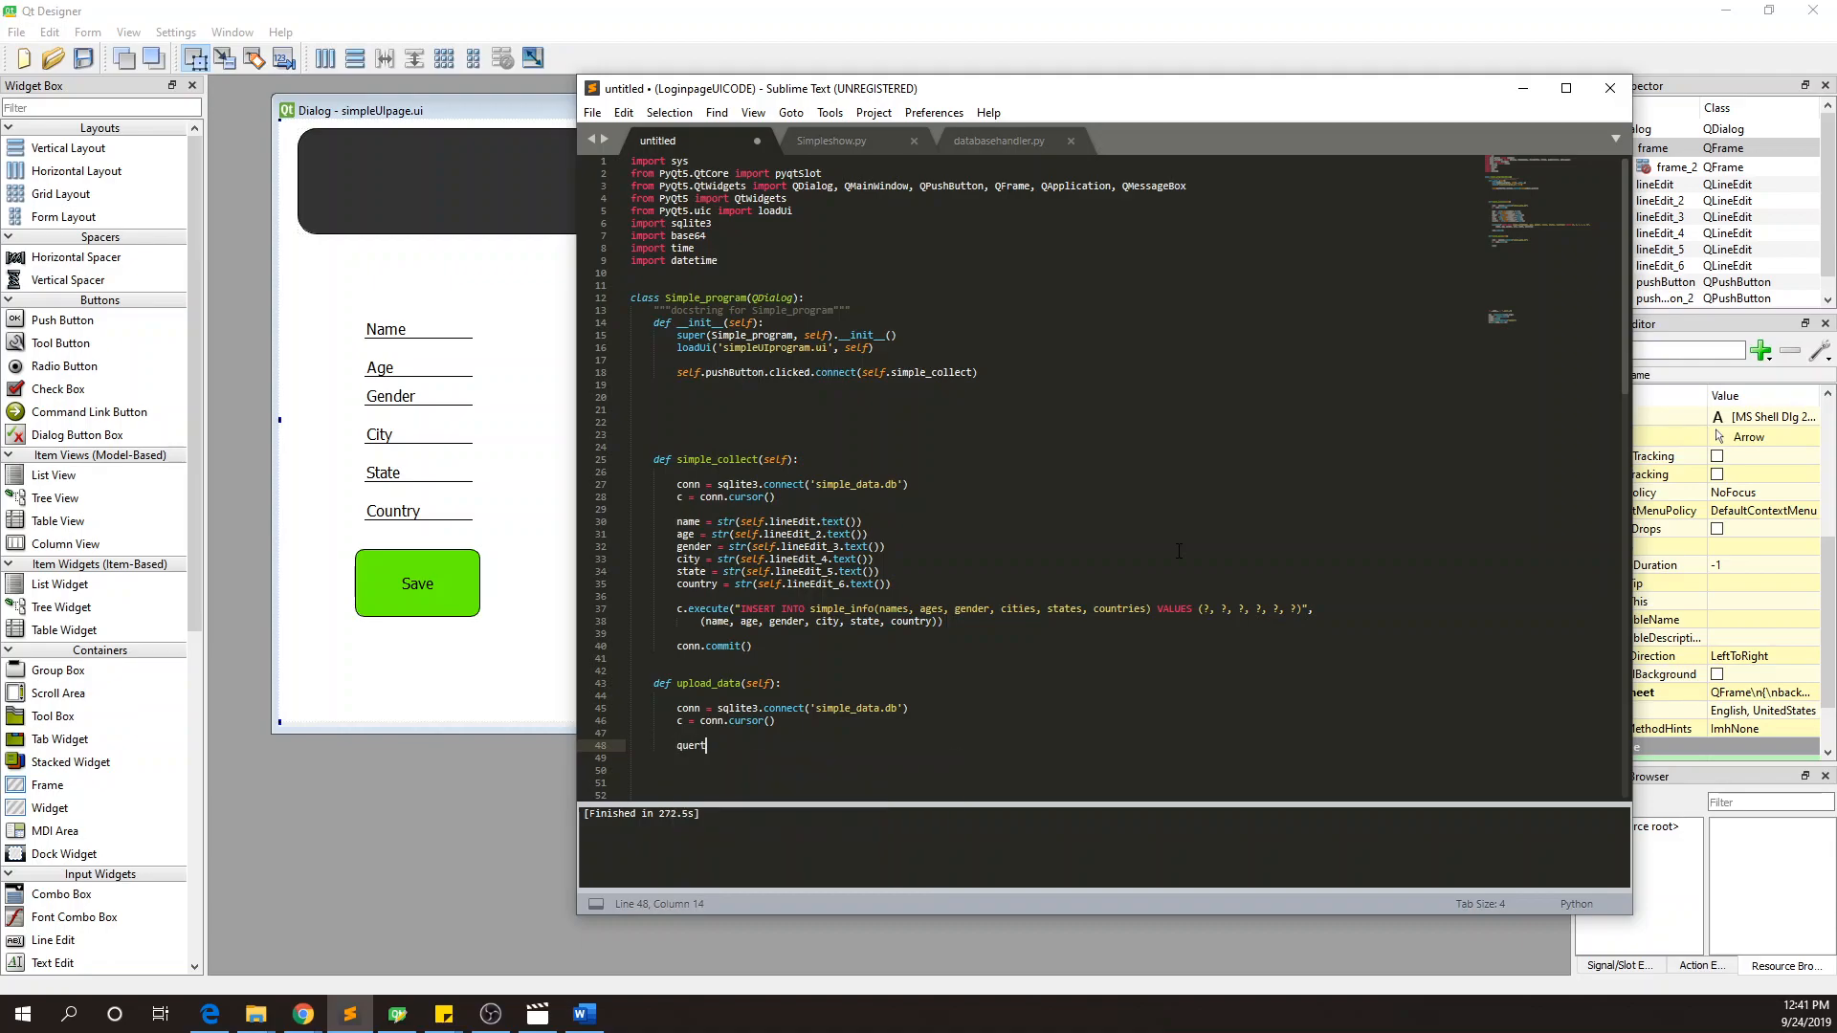
type("y")
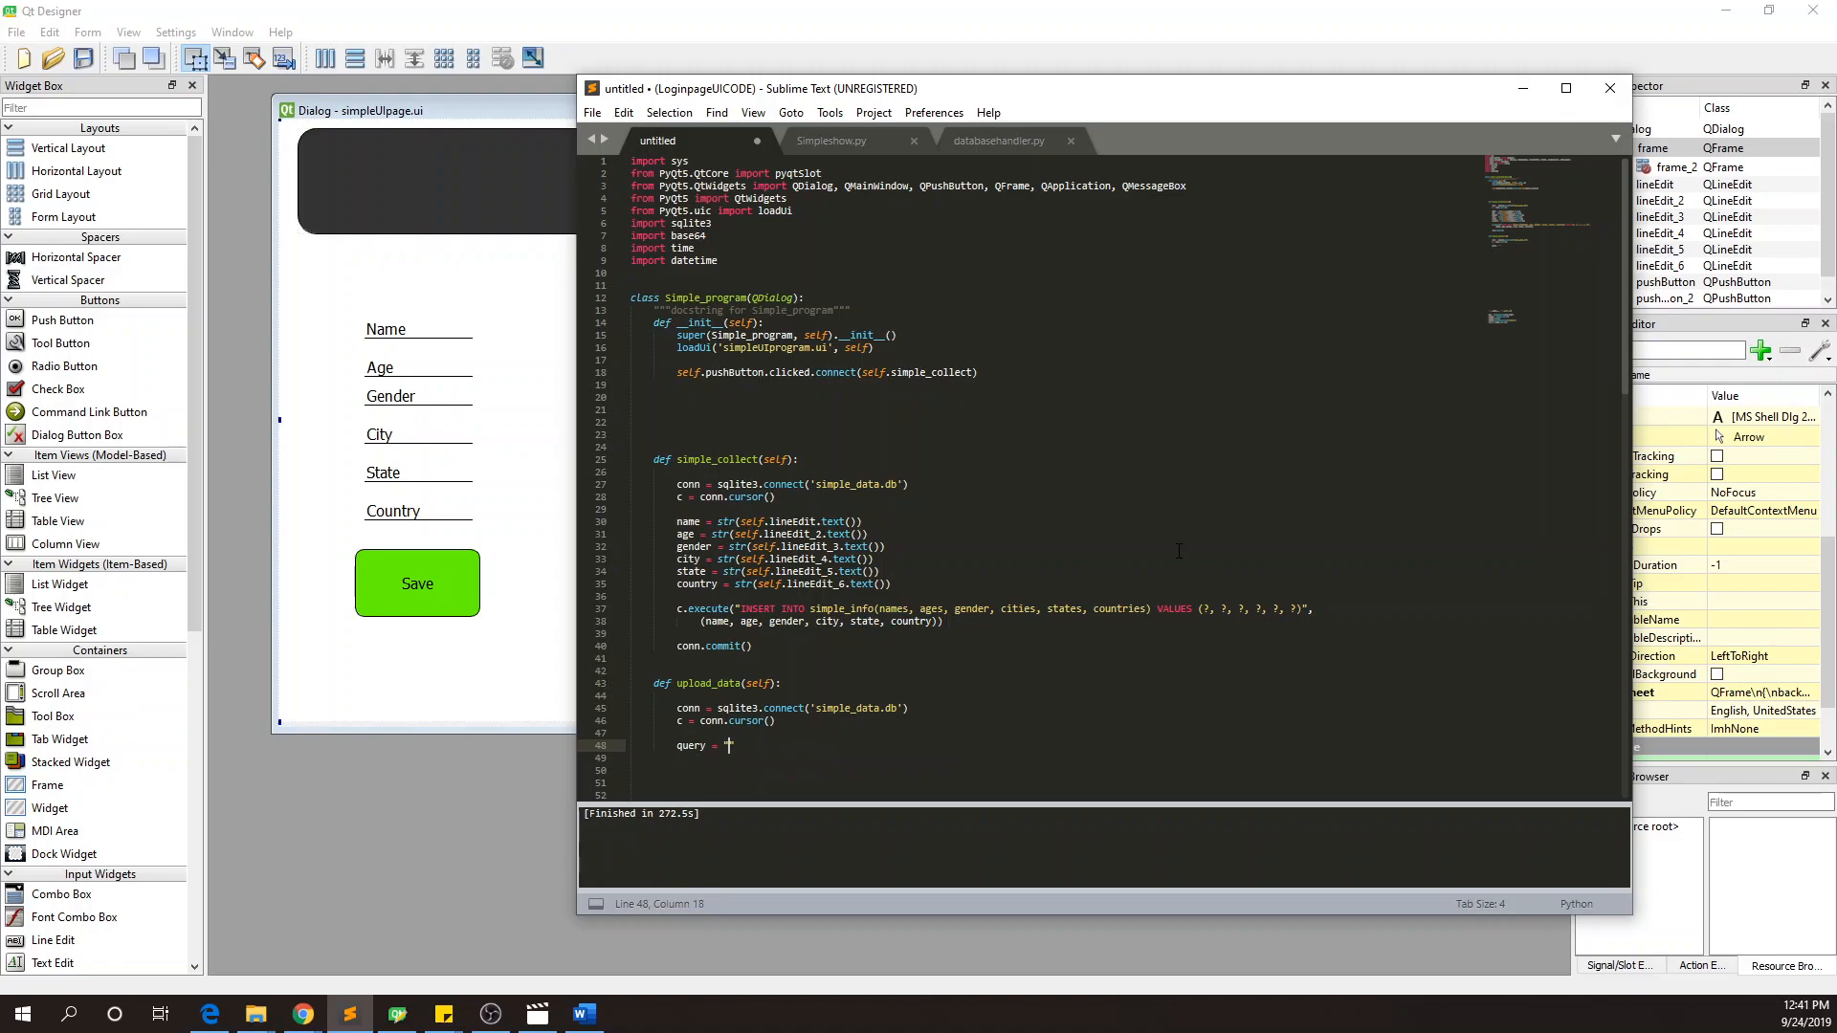
type("SELECT")
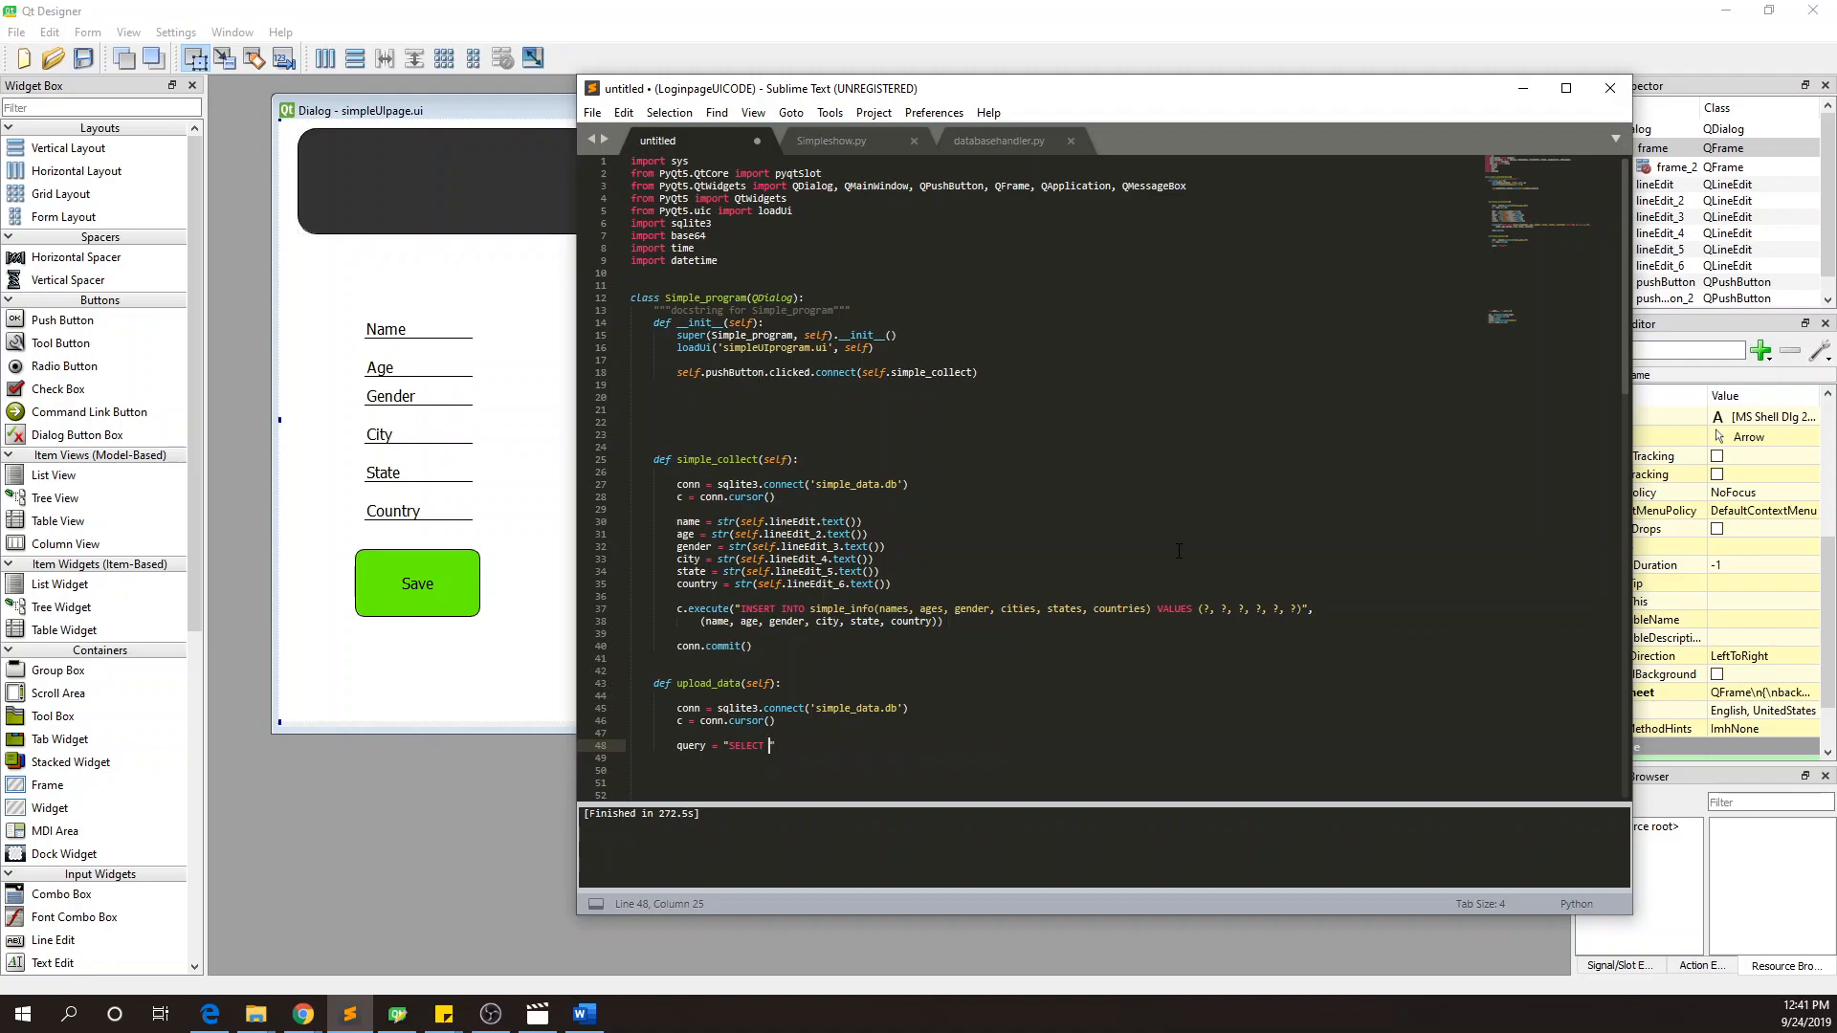
type("*")
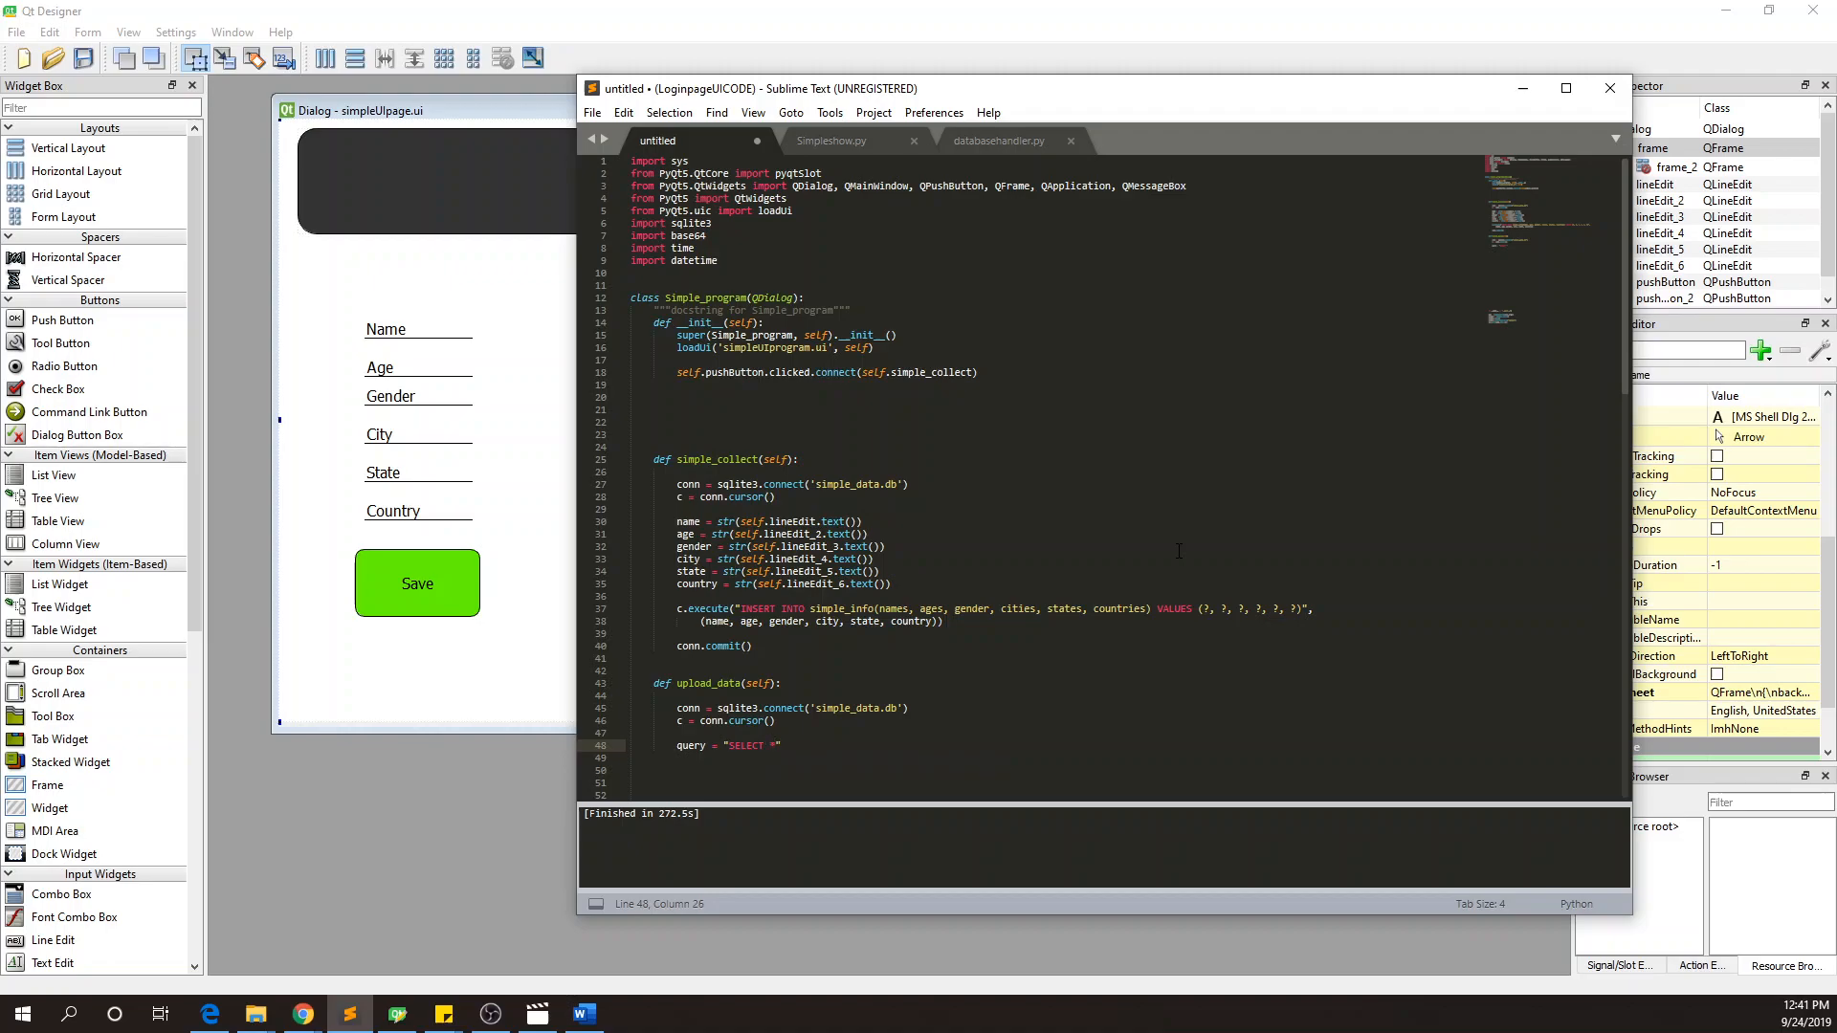
type("FROM")
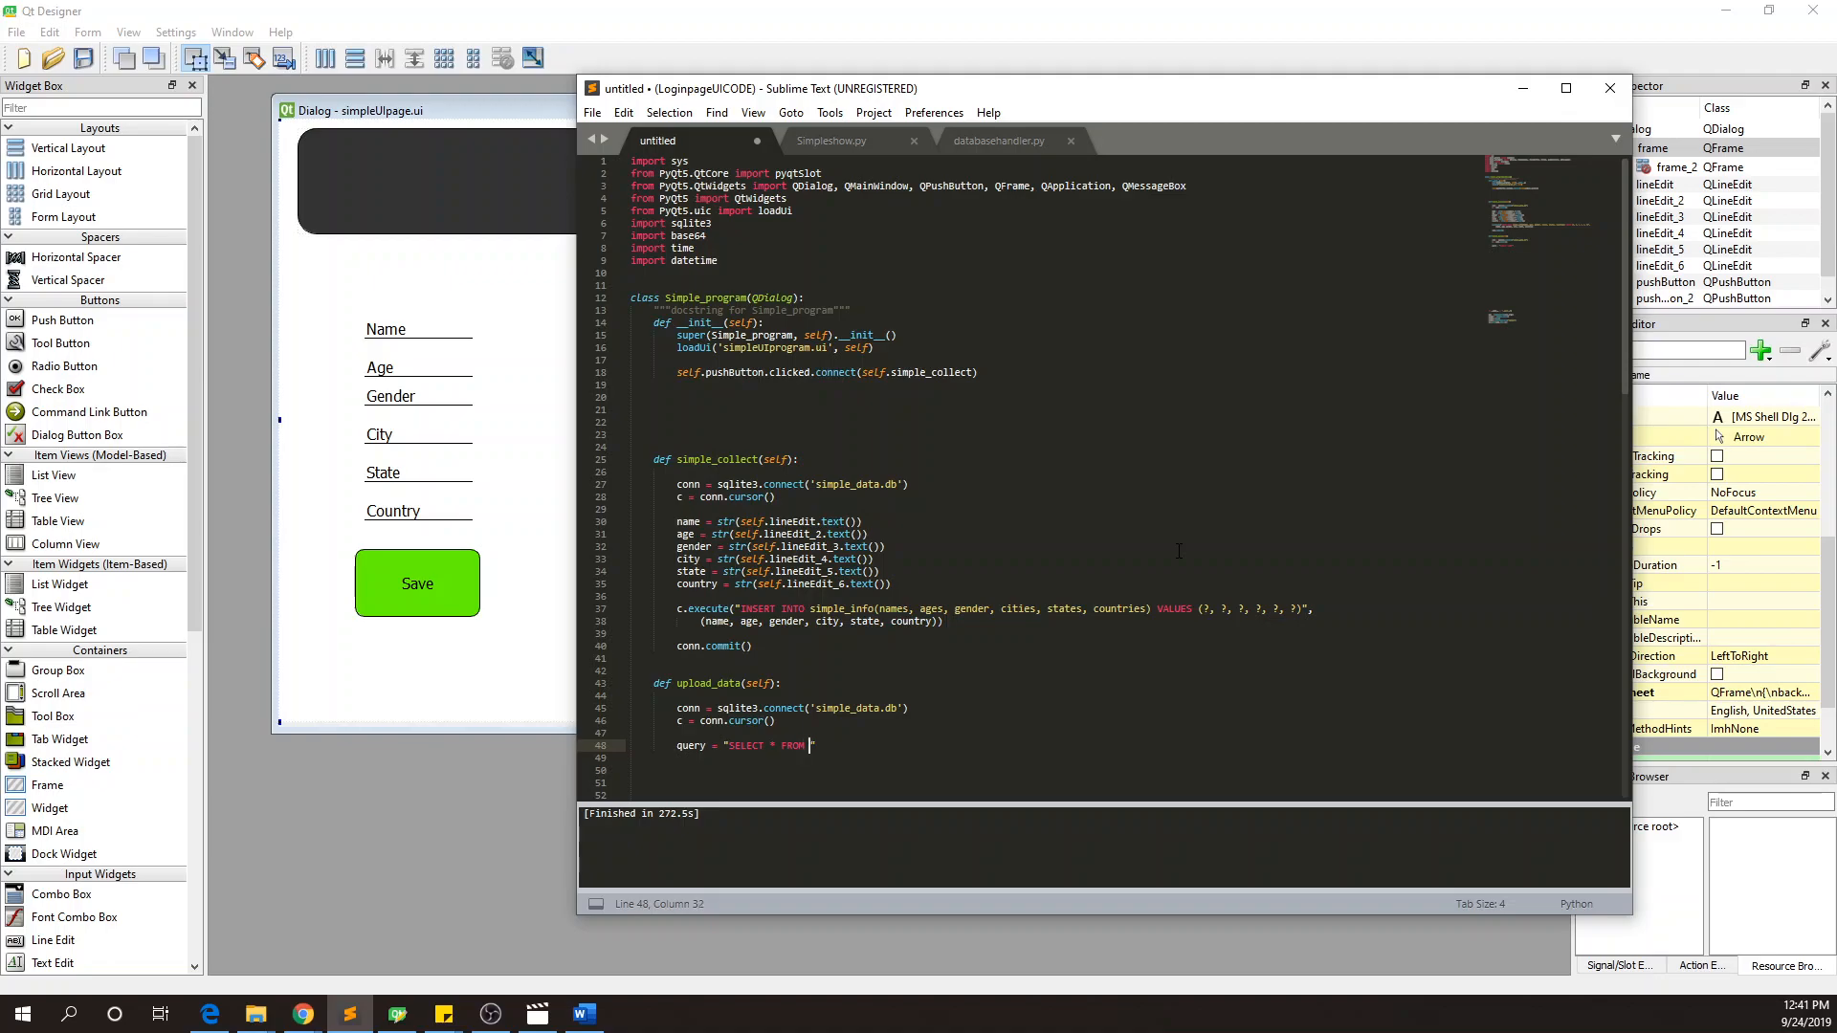
type("simple_data")
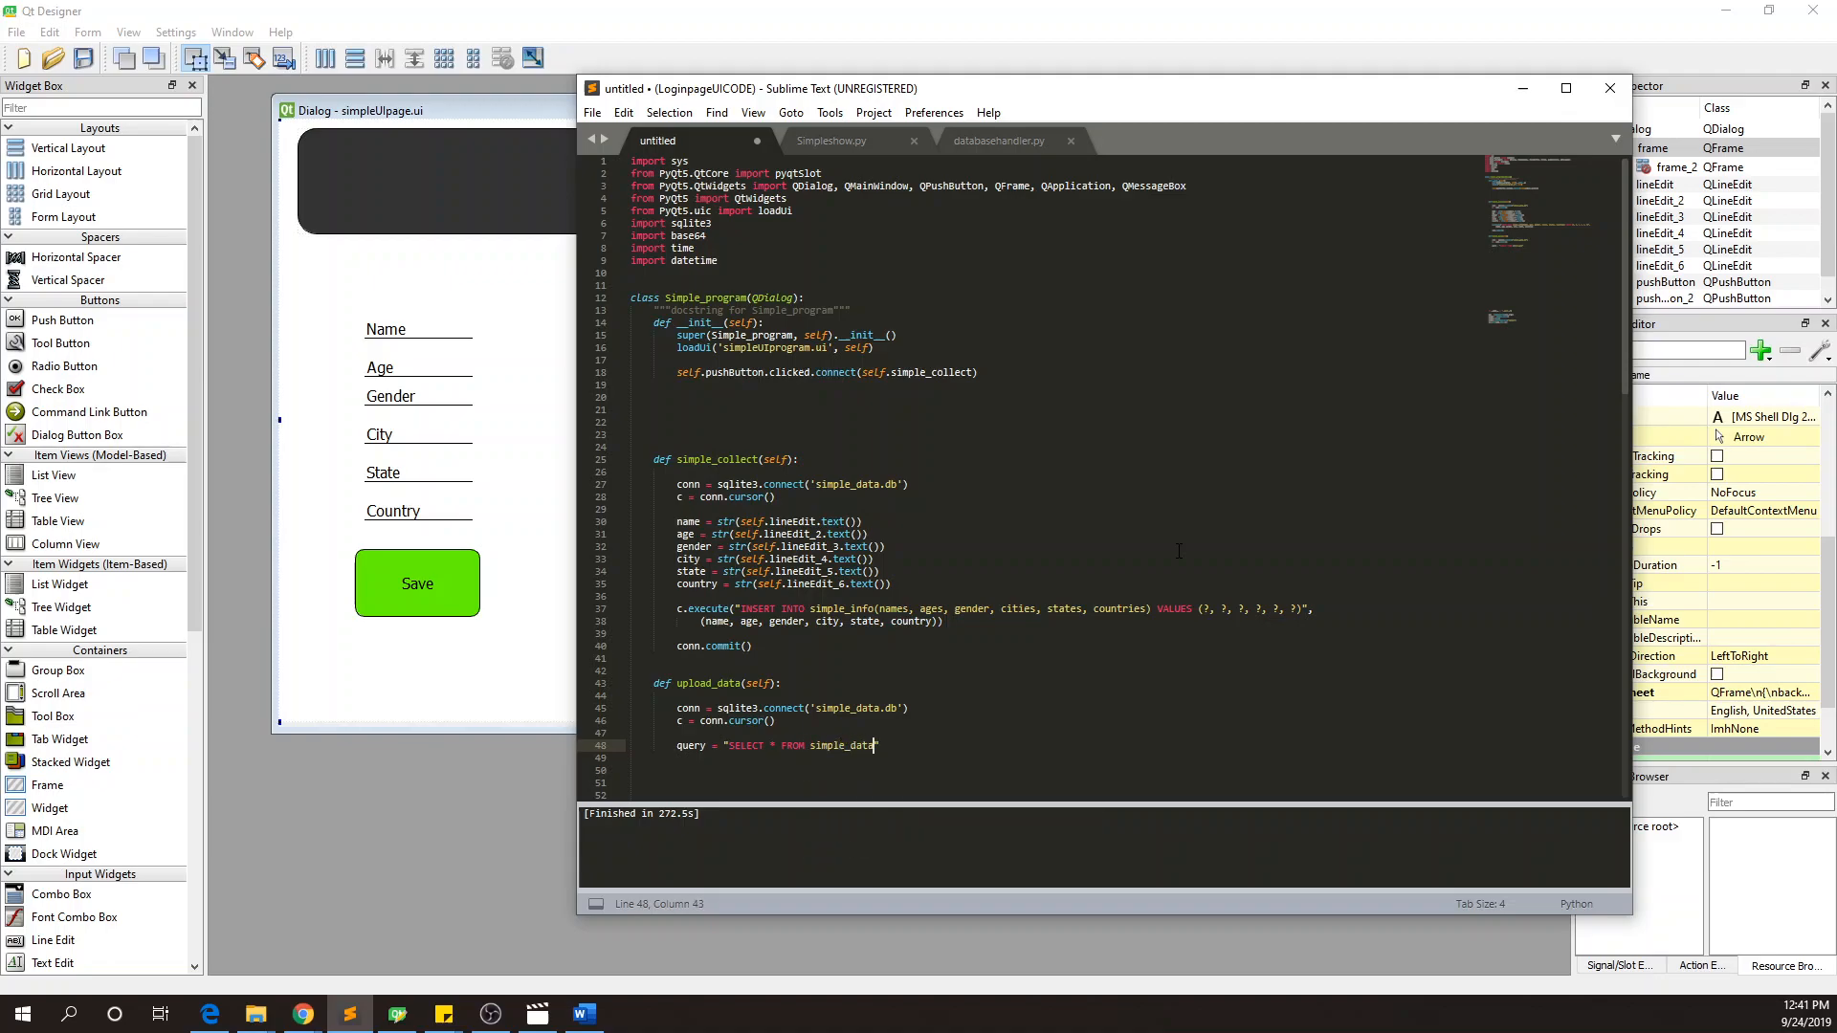
key("BackSpace")
type("info")
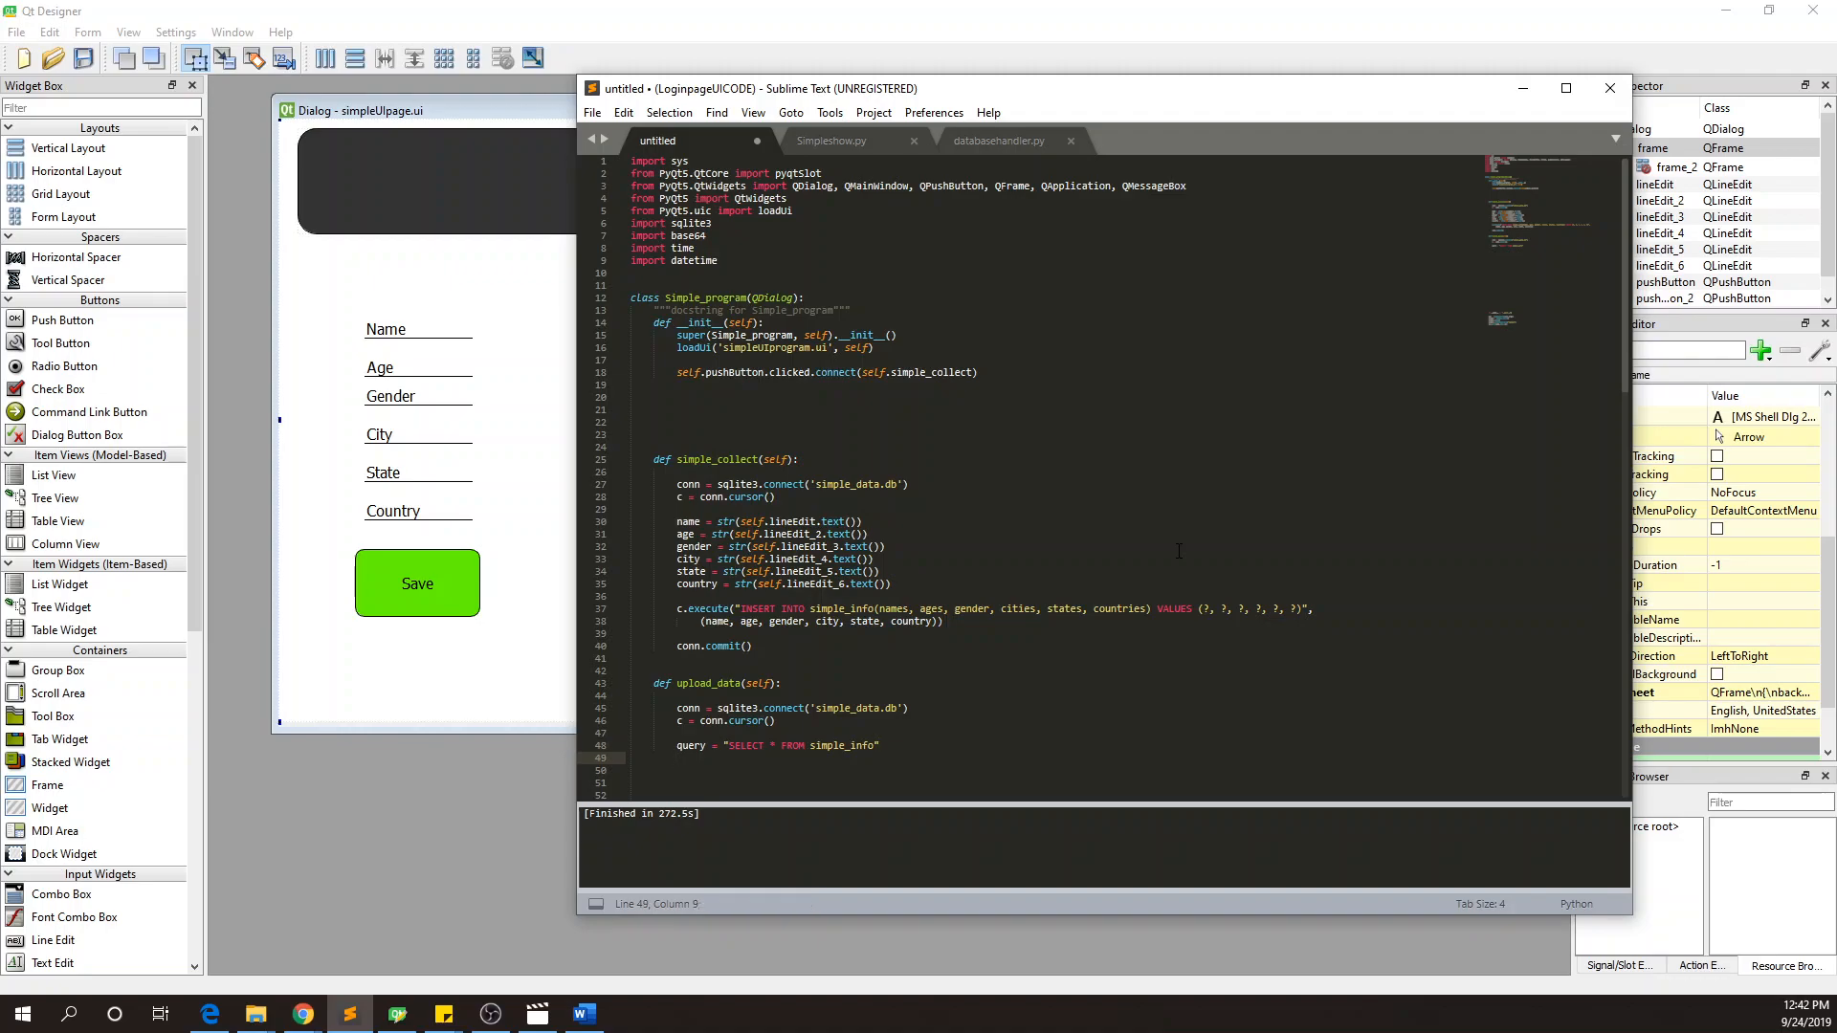
- Add result = c.execute(query) on the following line
type("result")
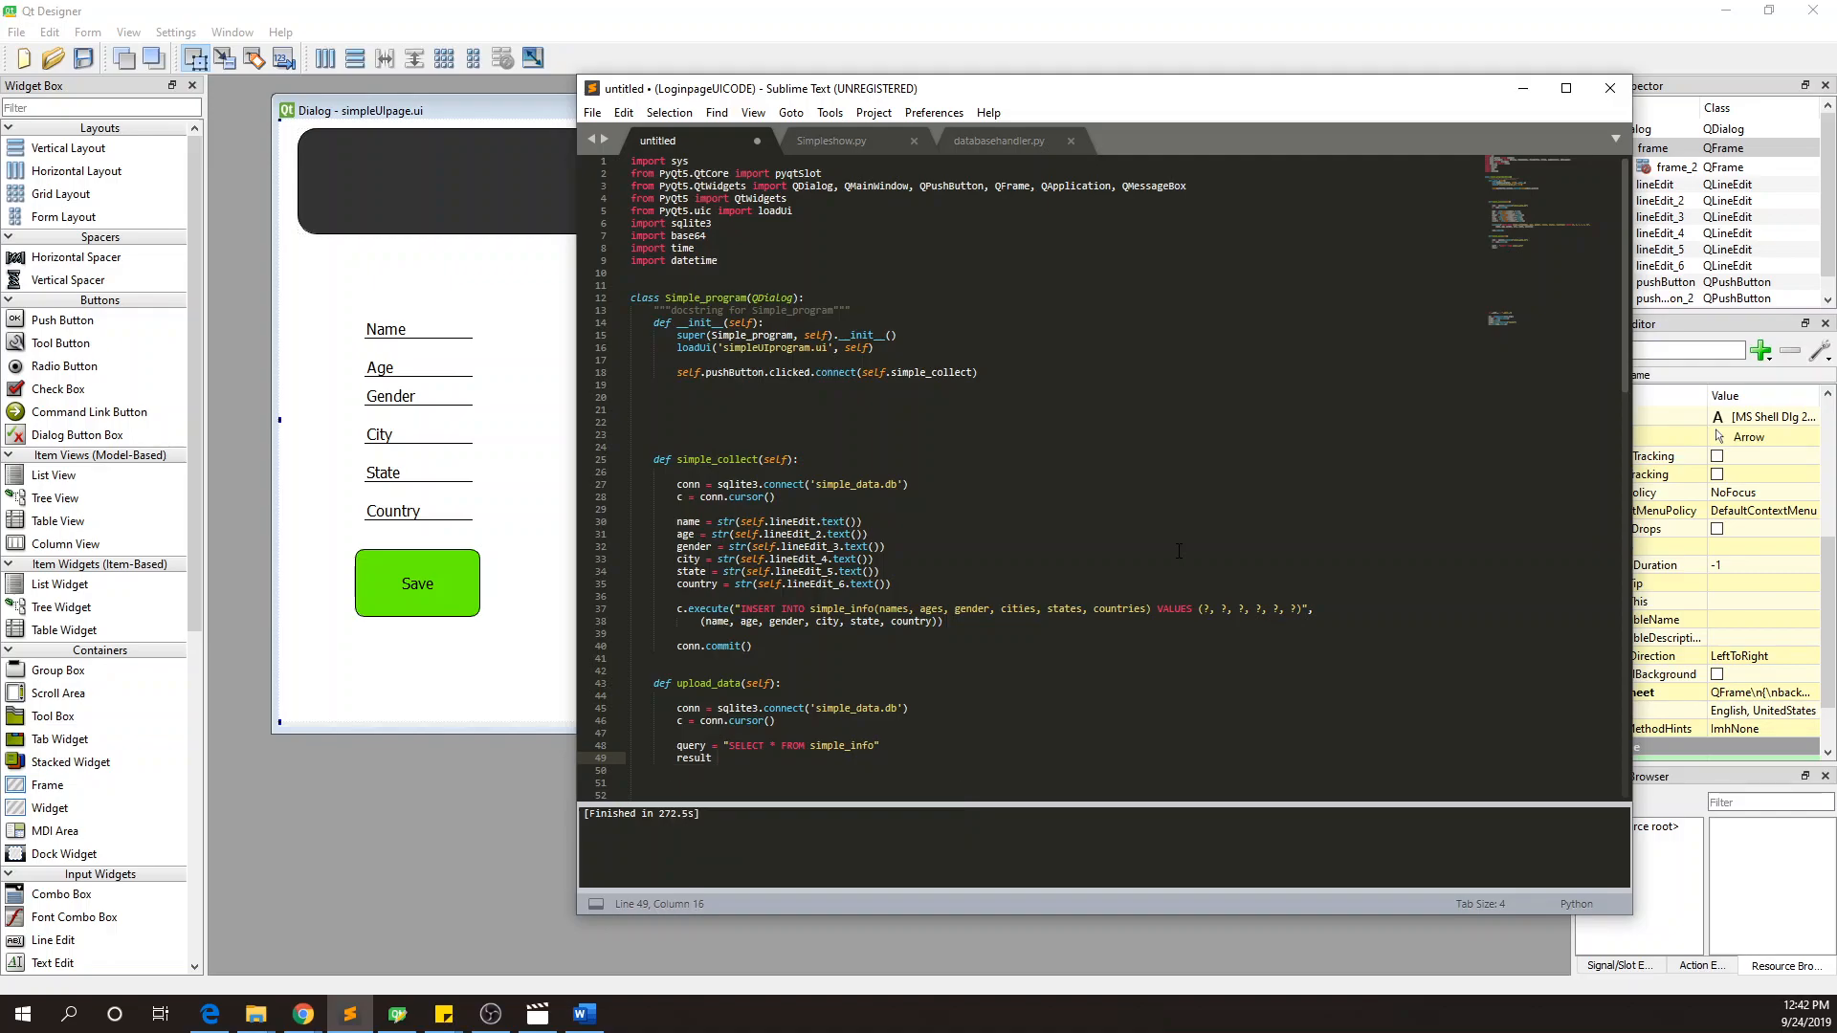
type("execute(")
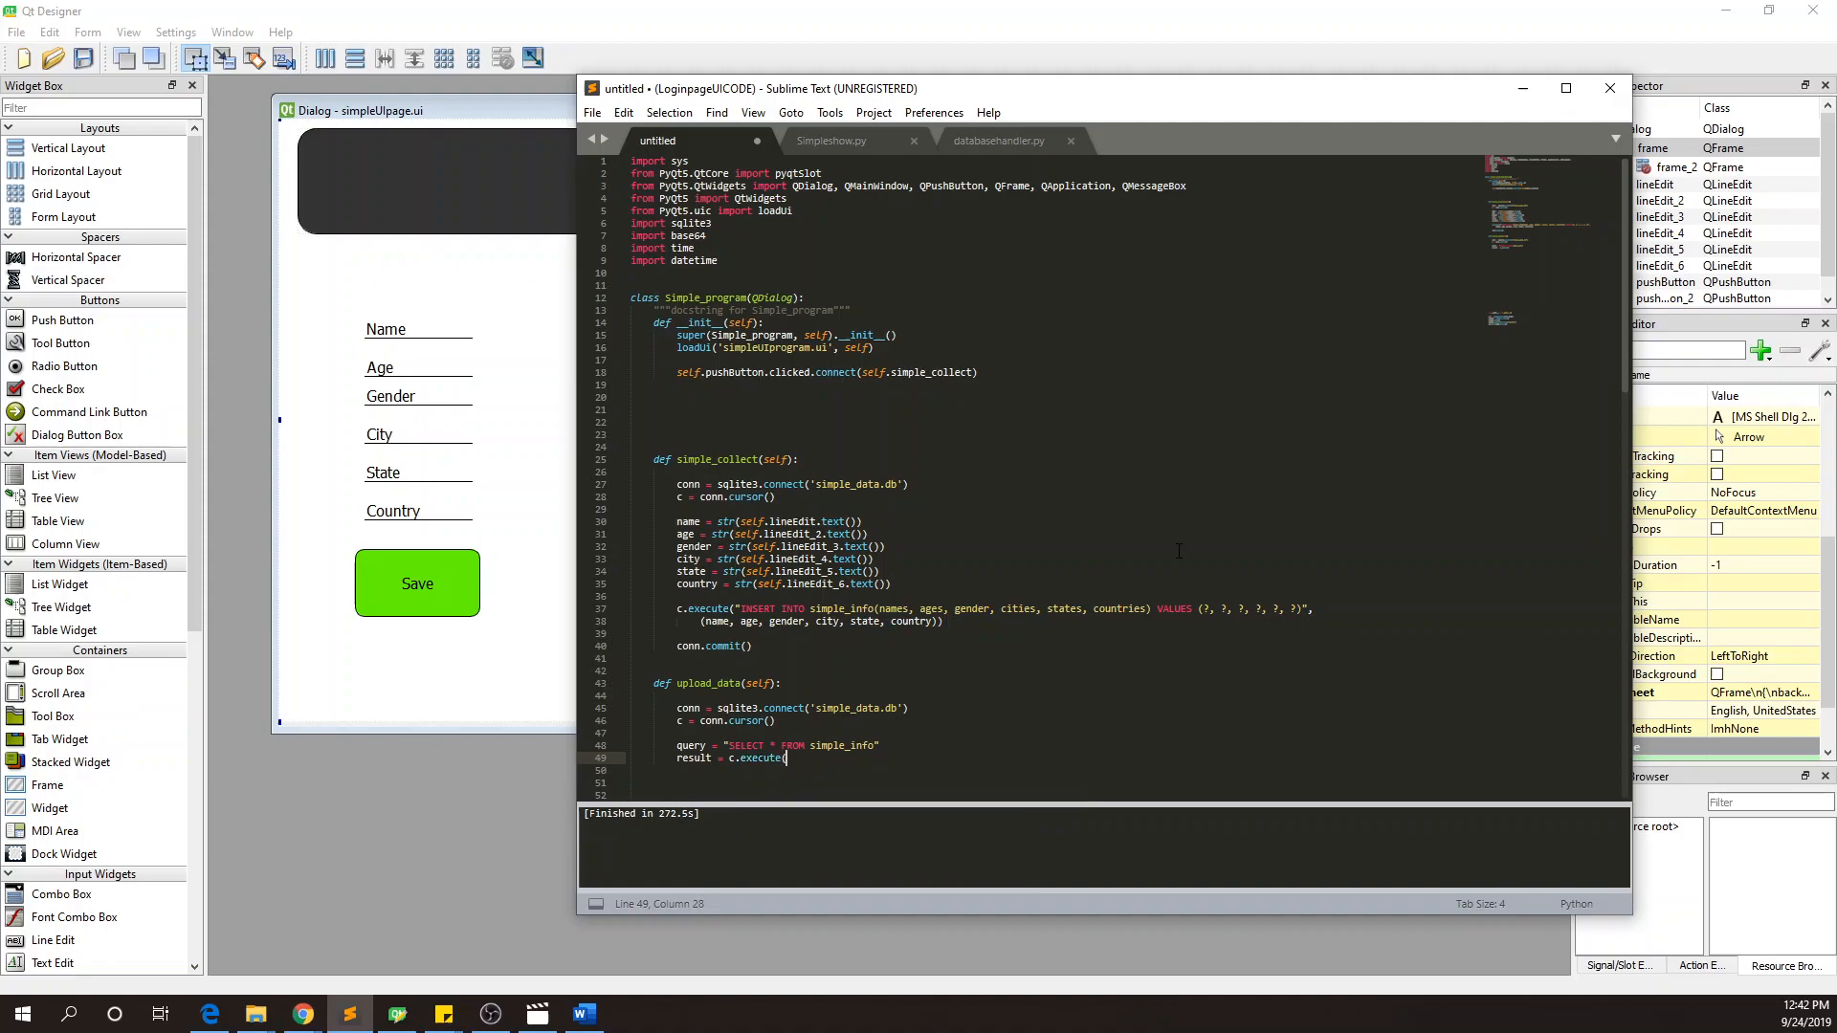
type("query)")
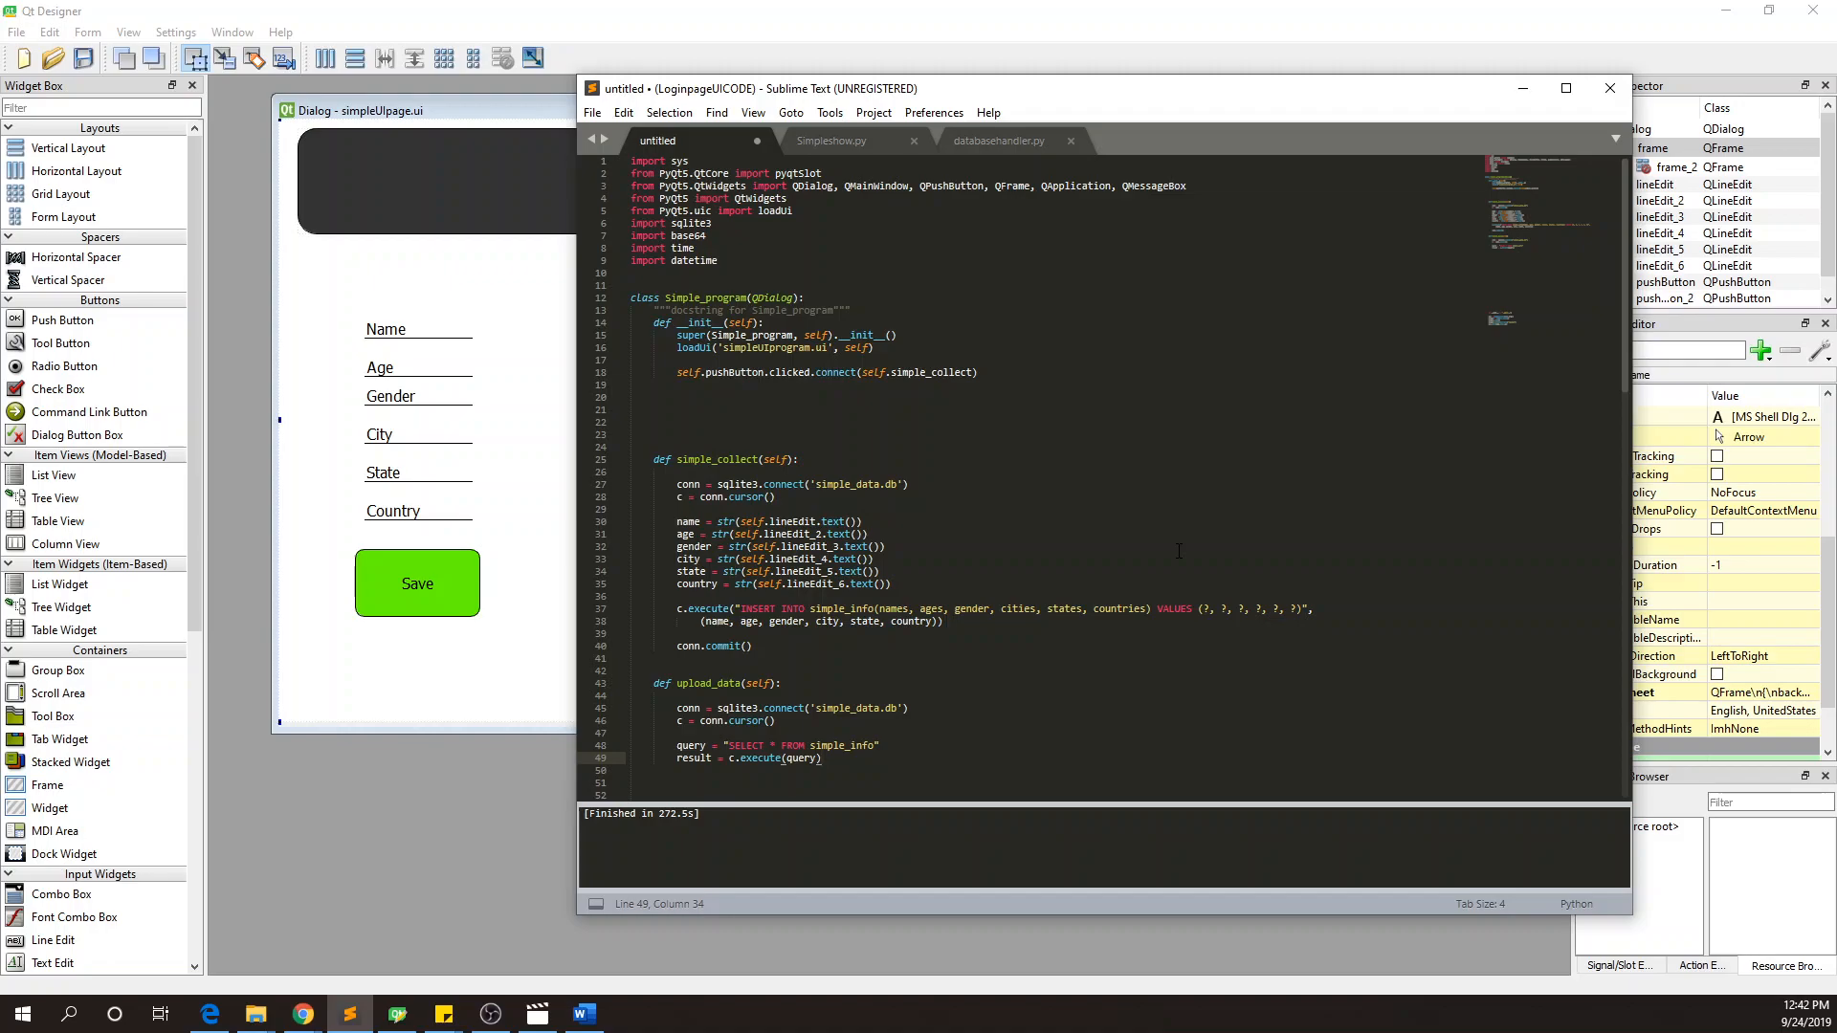
mouse_move(565, 637)
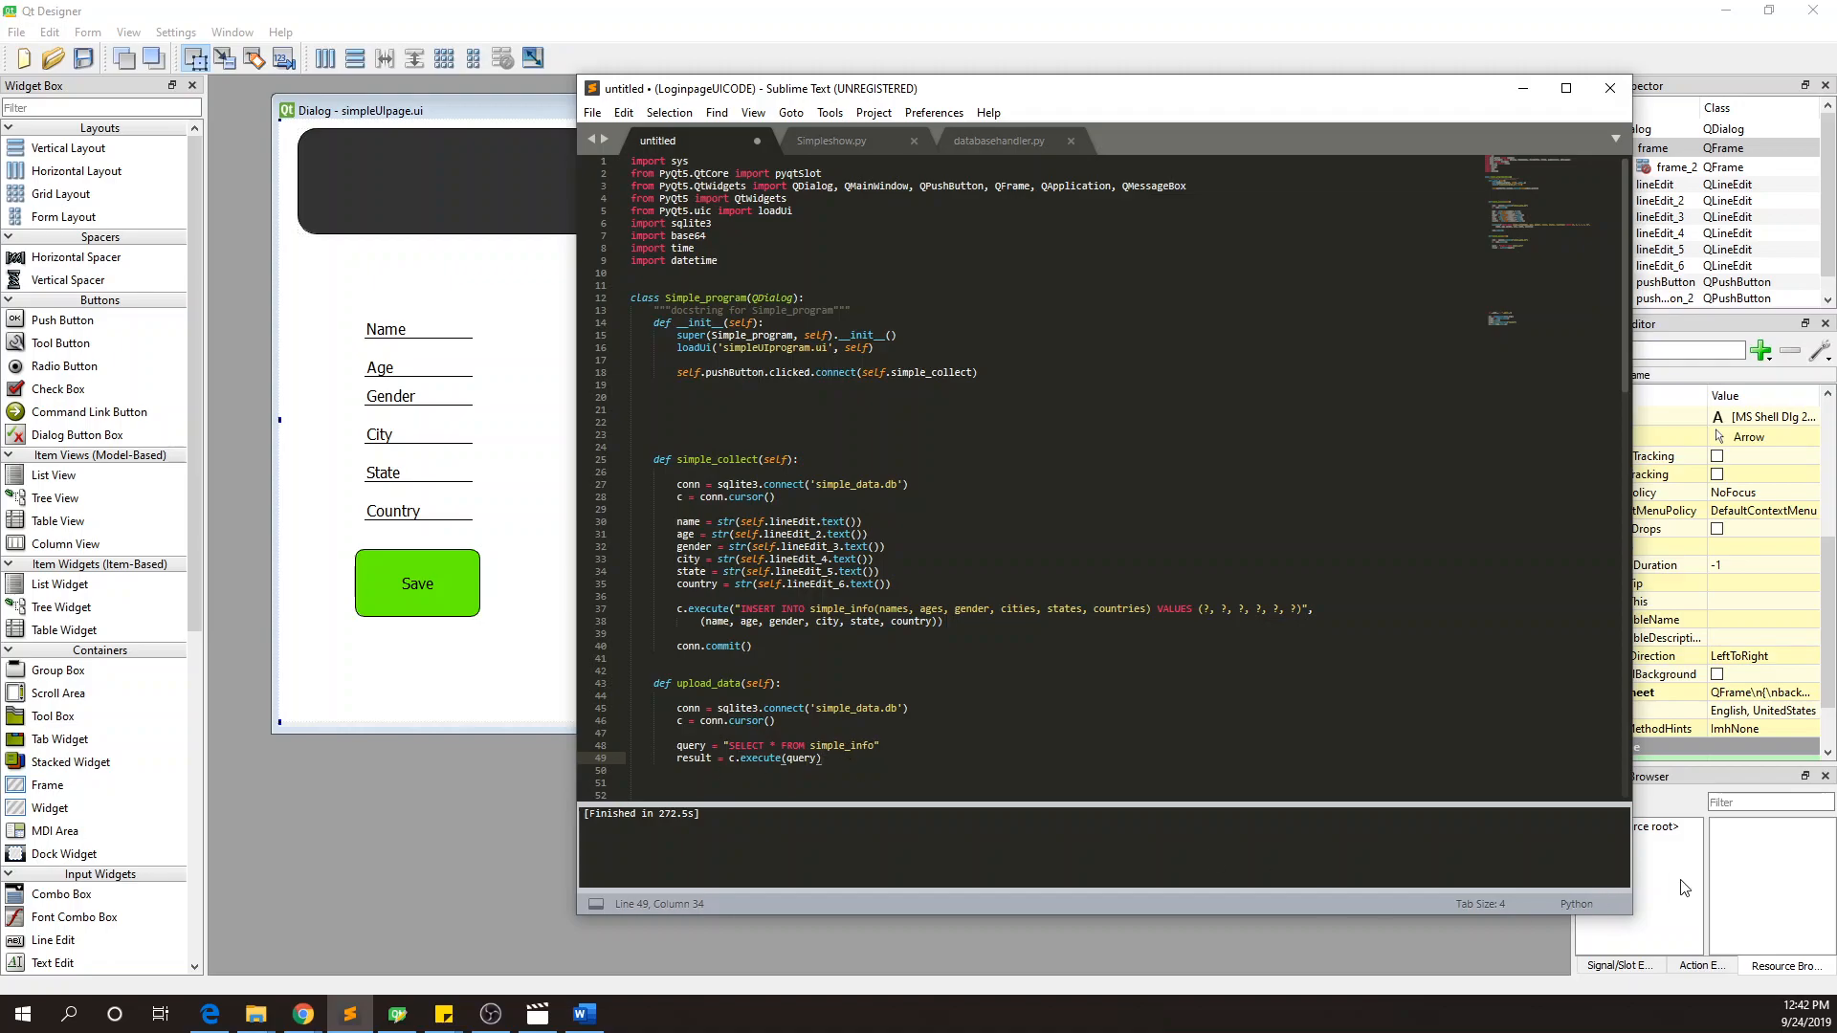
mouse_move(1685, 887)
type("self.t")
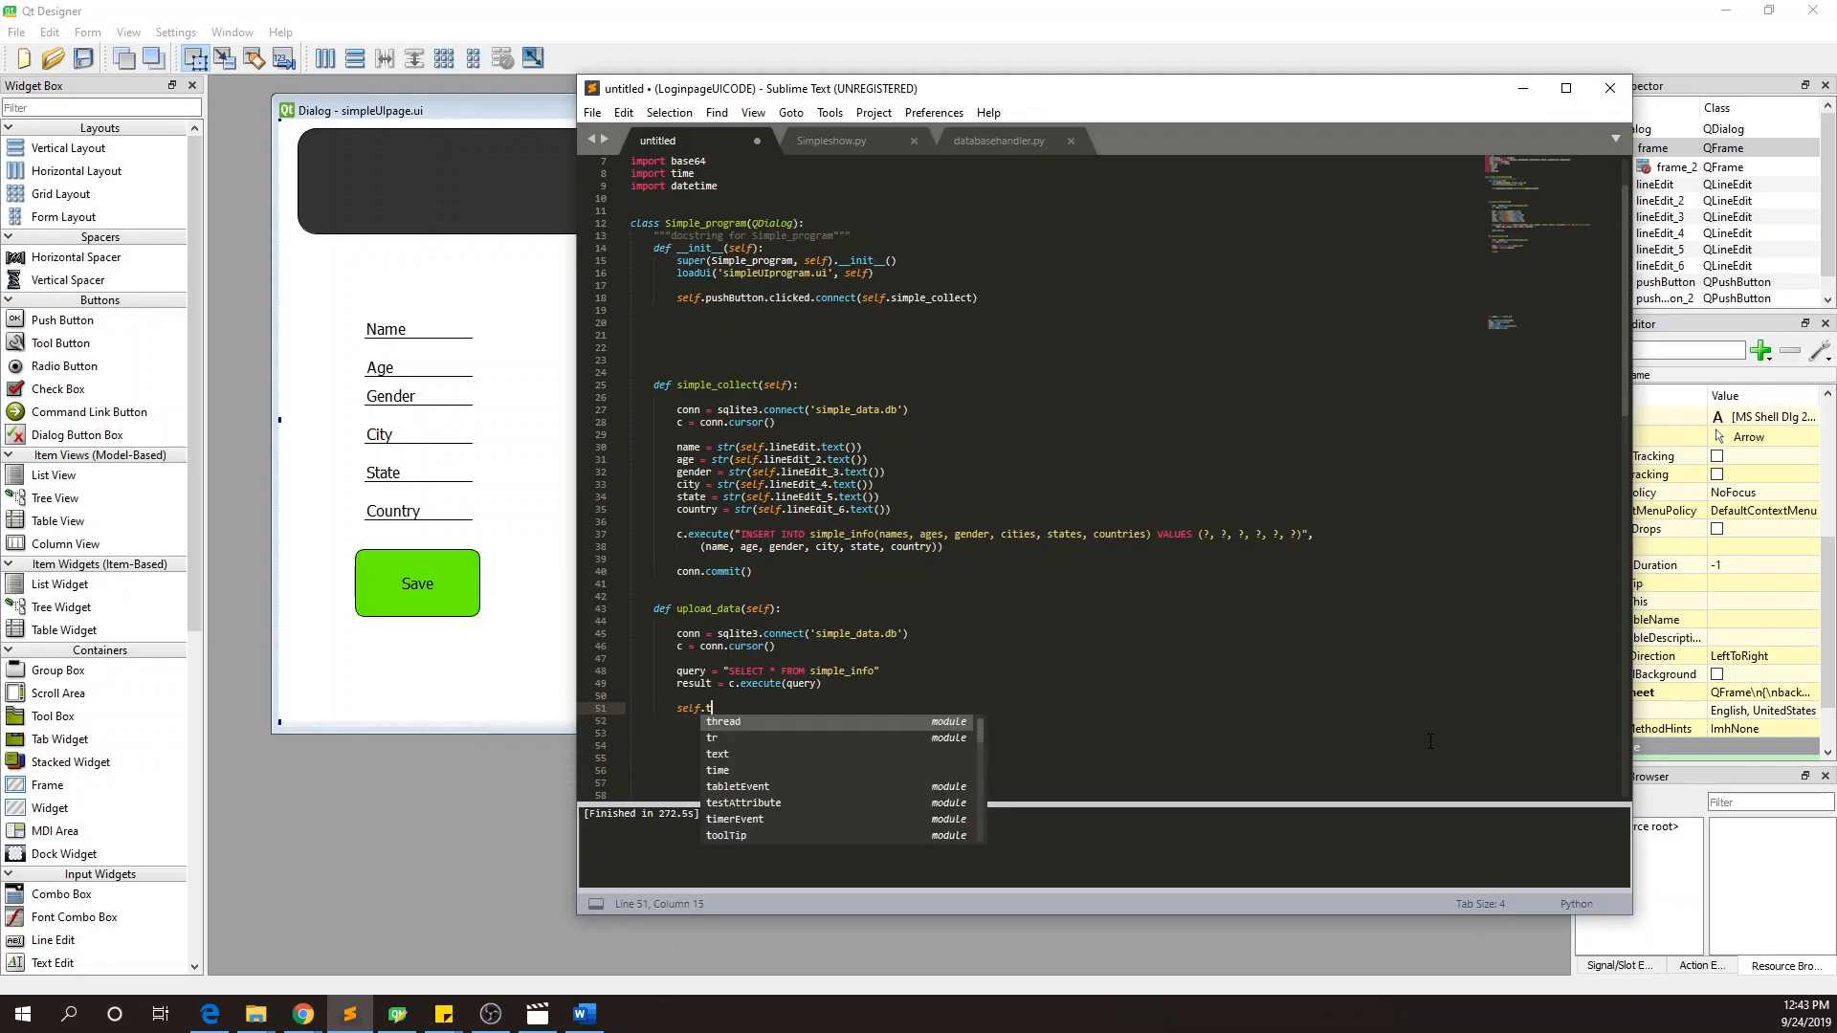
- Add self.tableWidget.setRowCount(0) to upload_data
type("ablew")
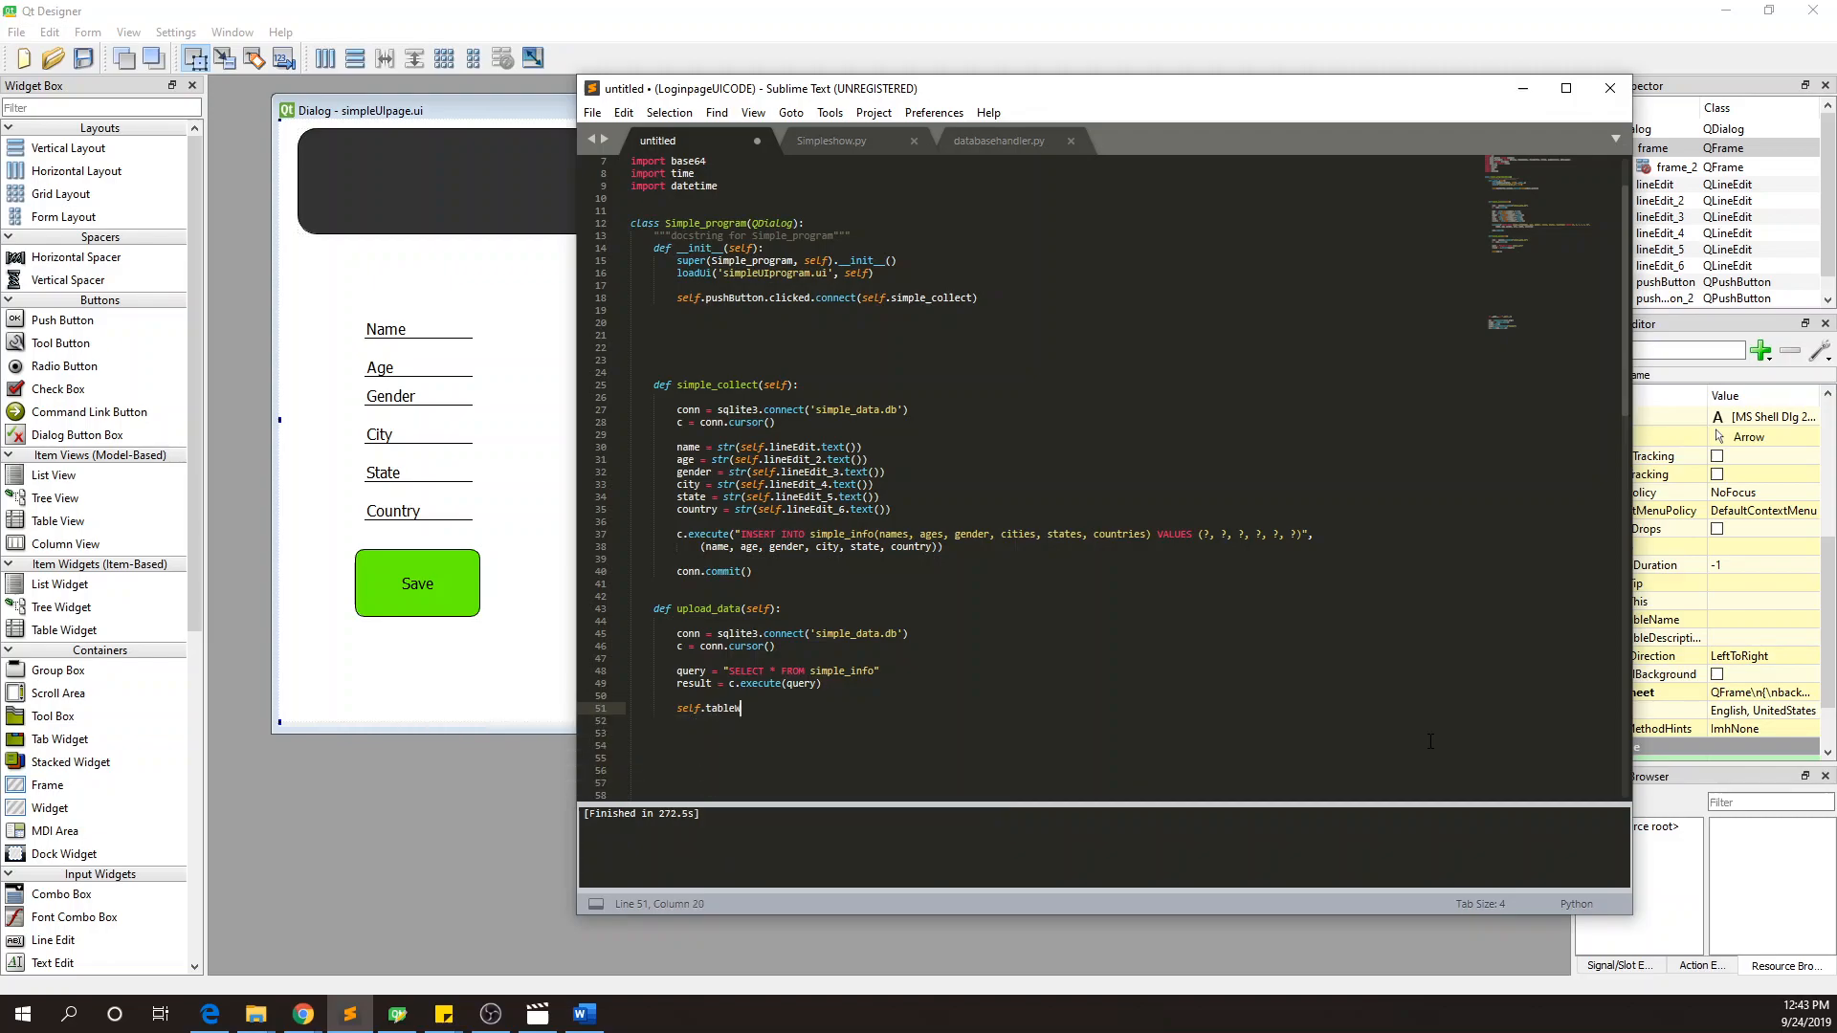
type("Widget")
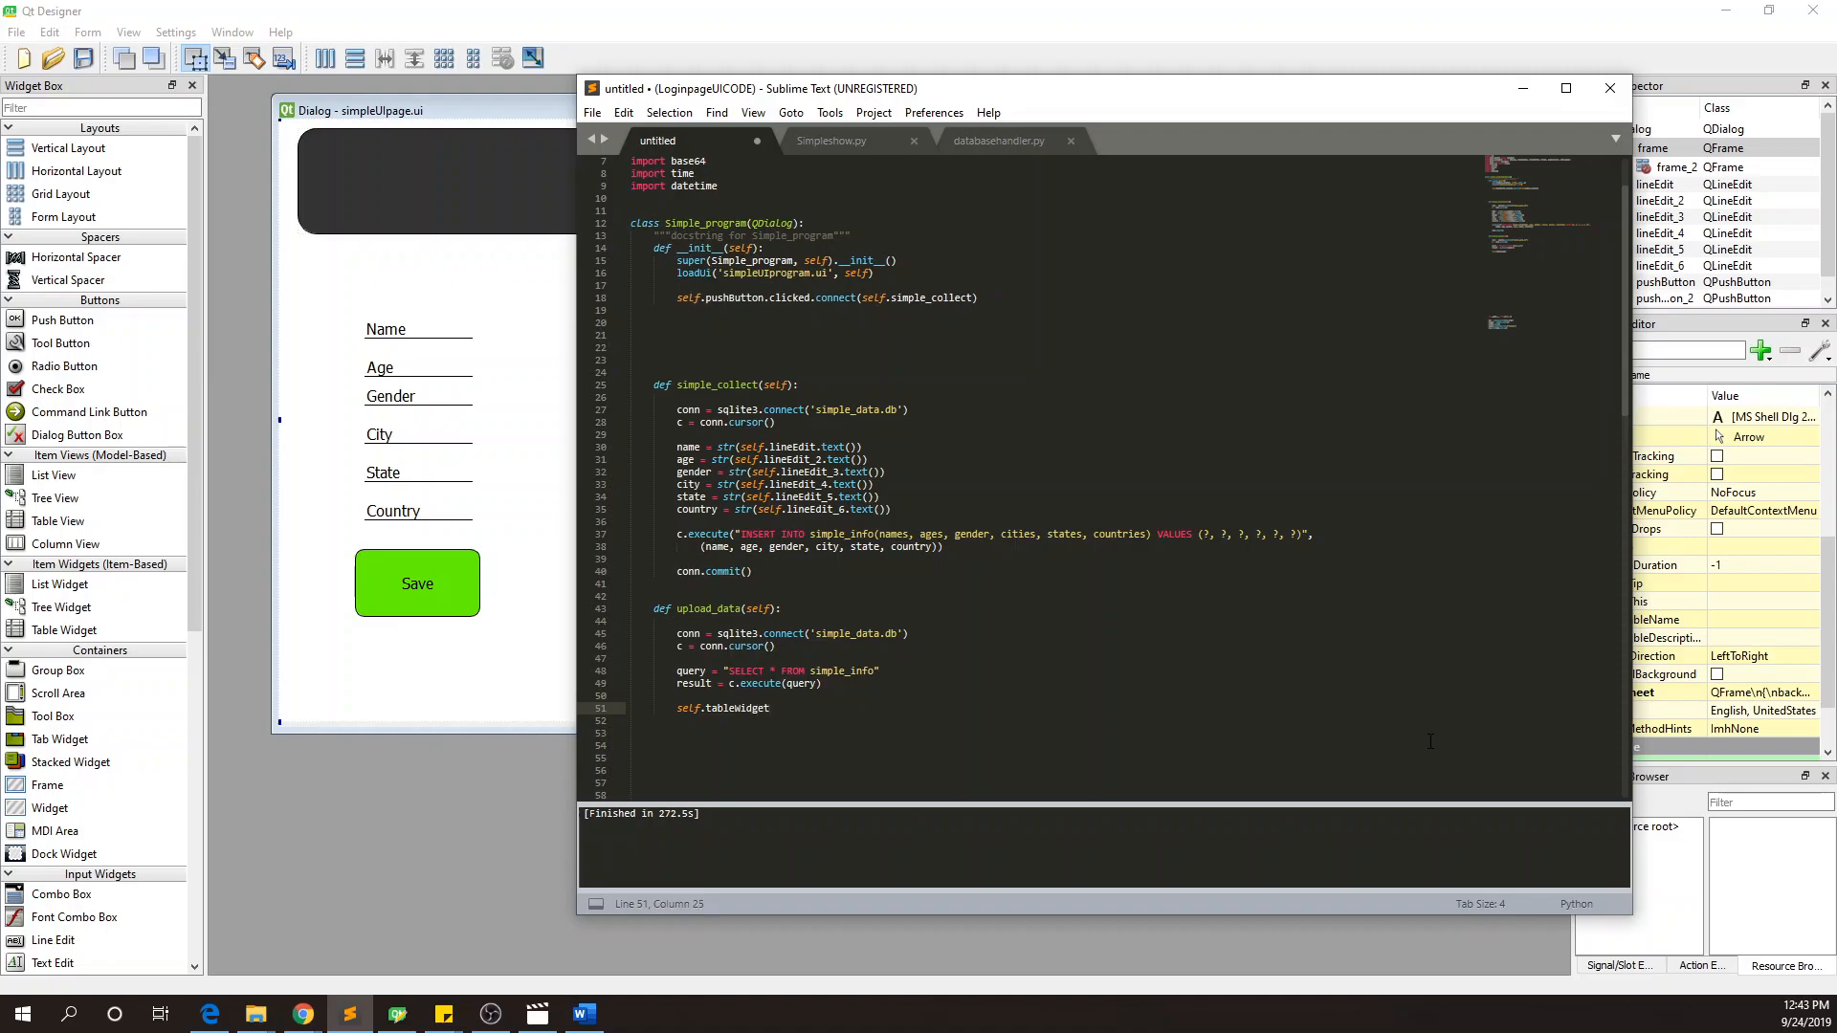
type("setRowcou")
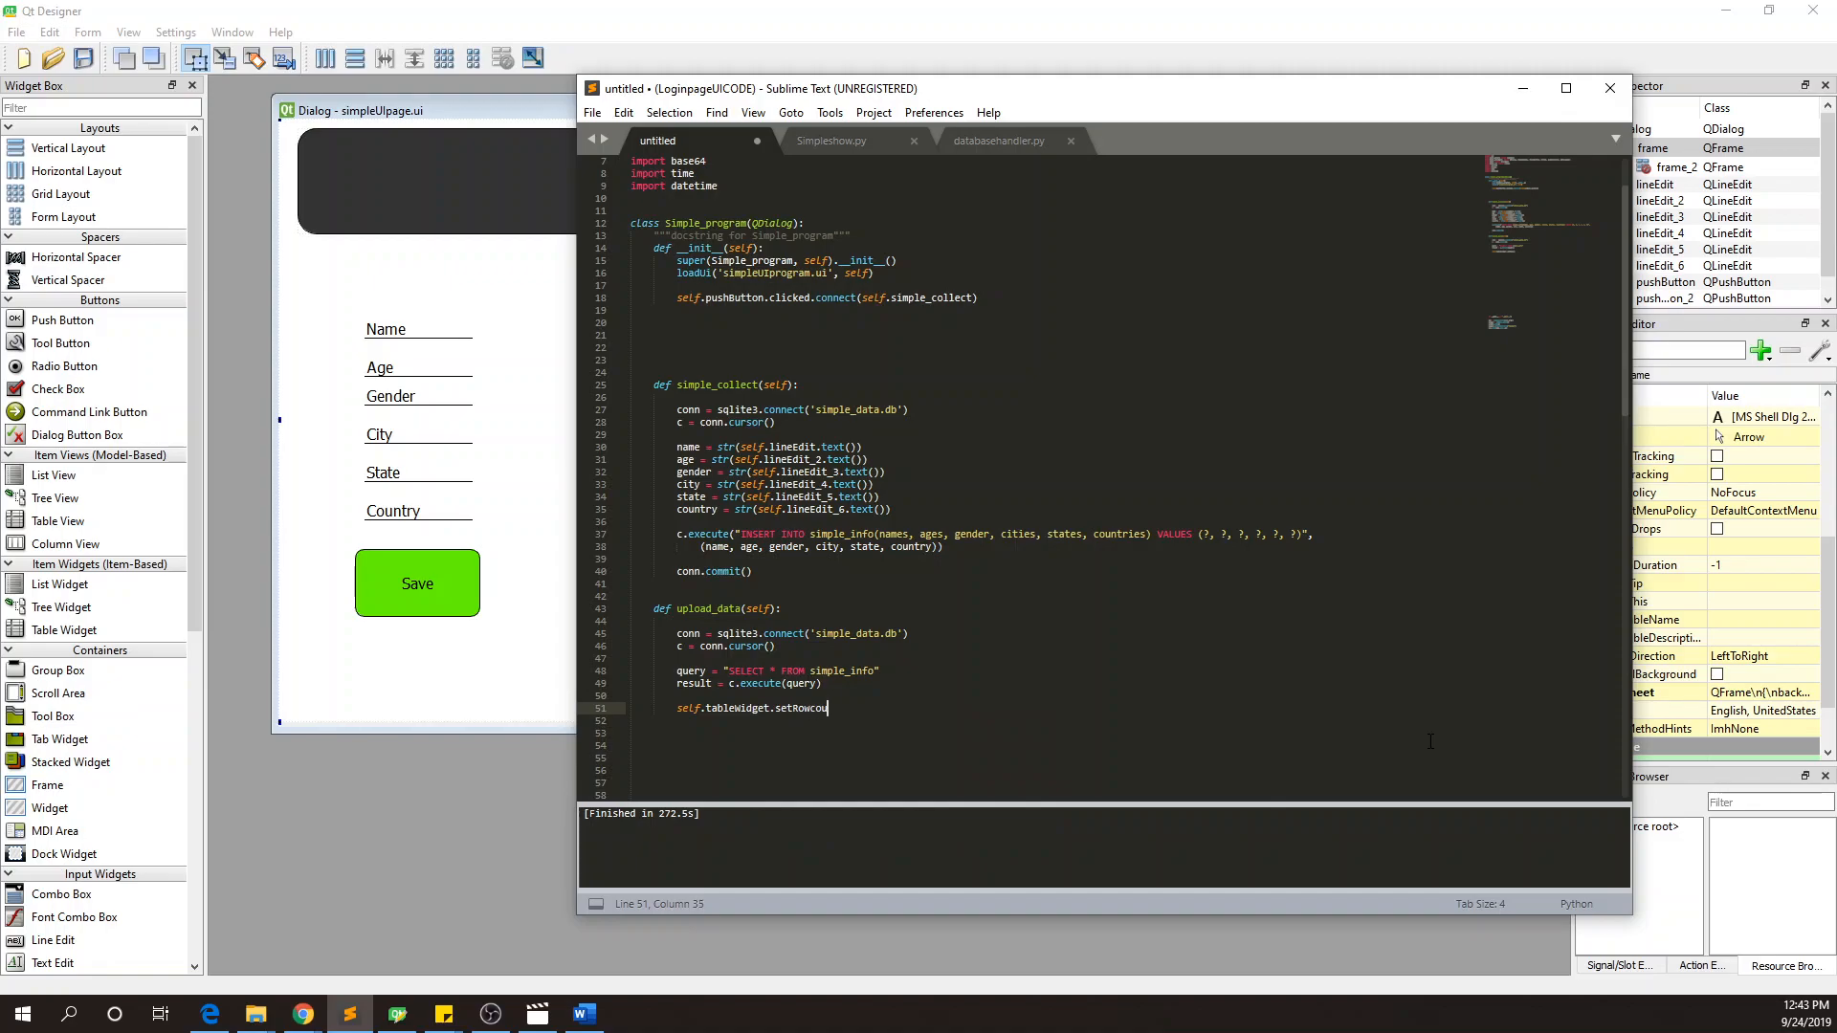
type("nt")
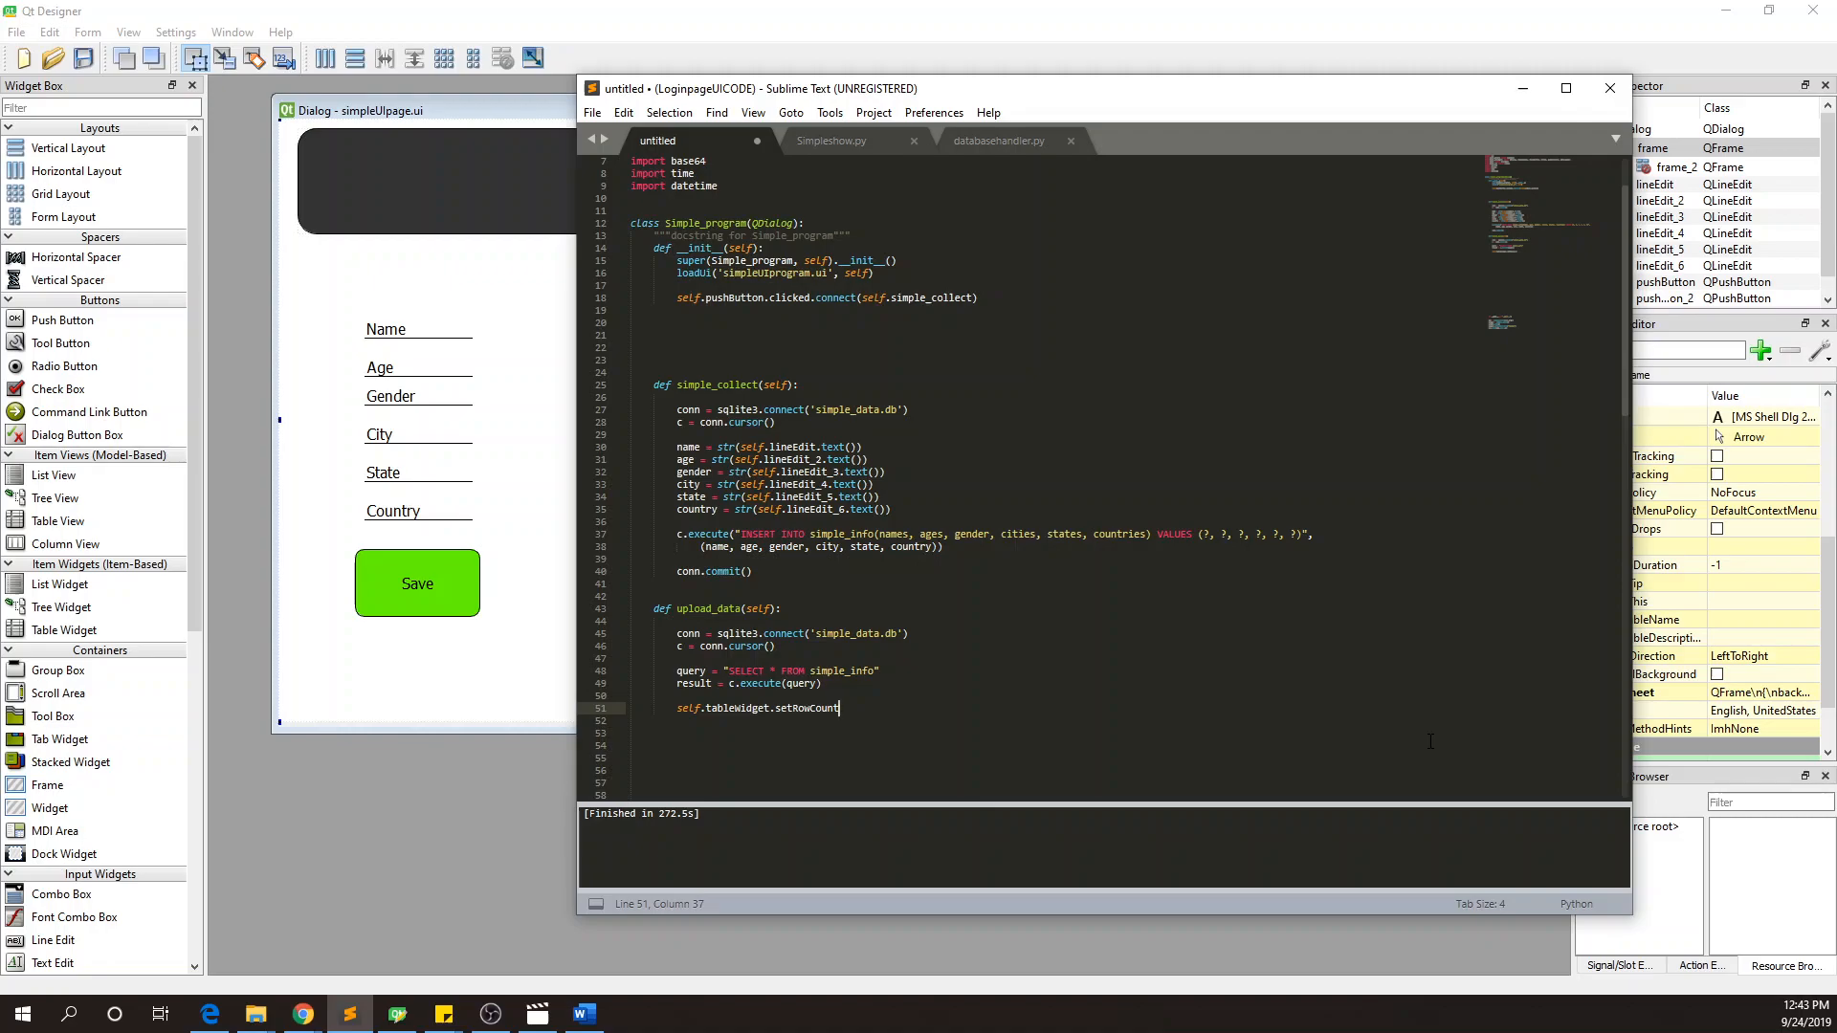
type("(")
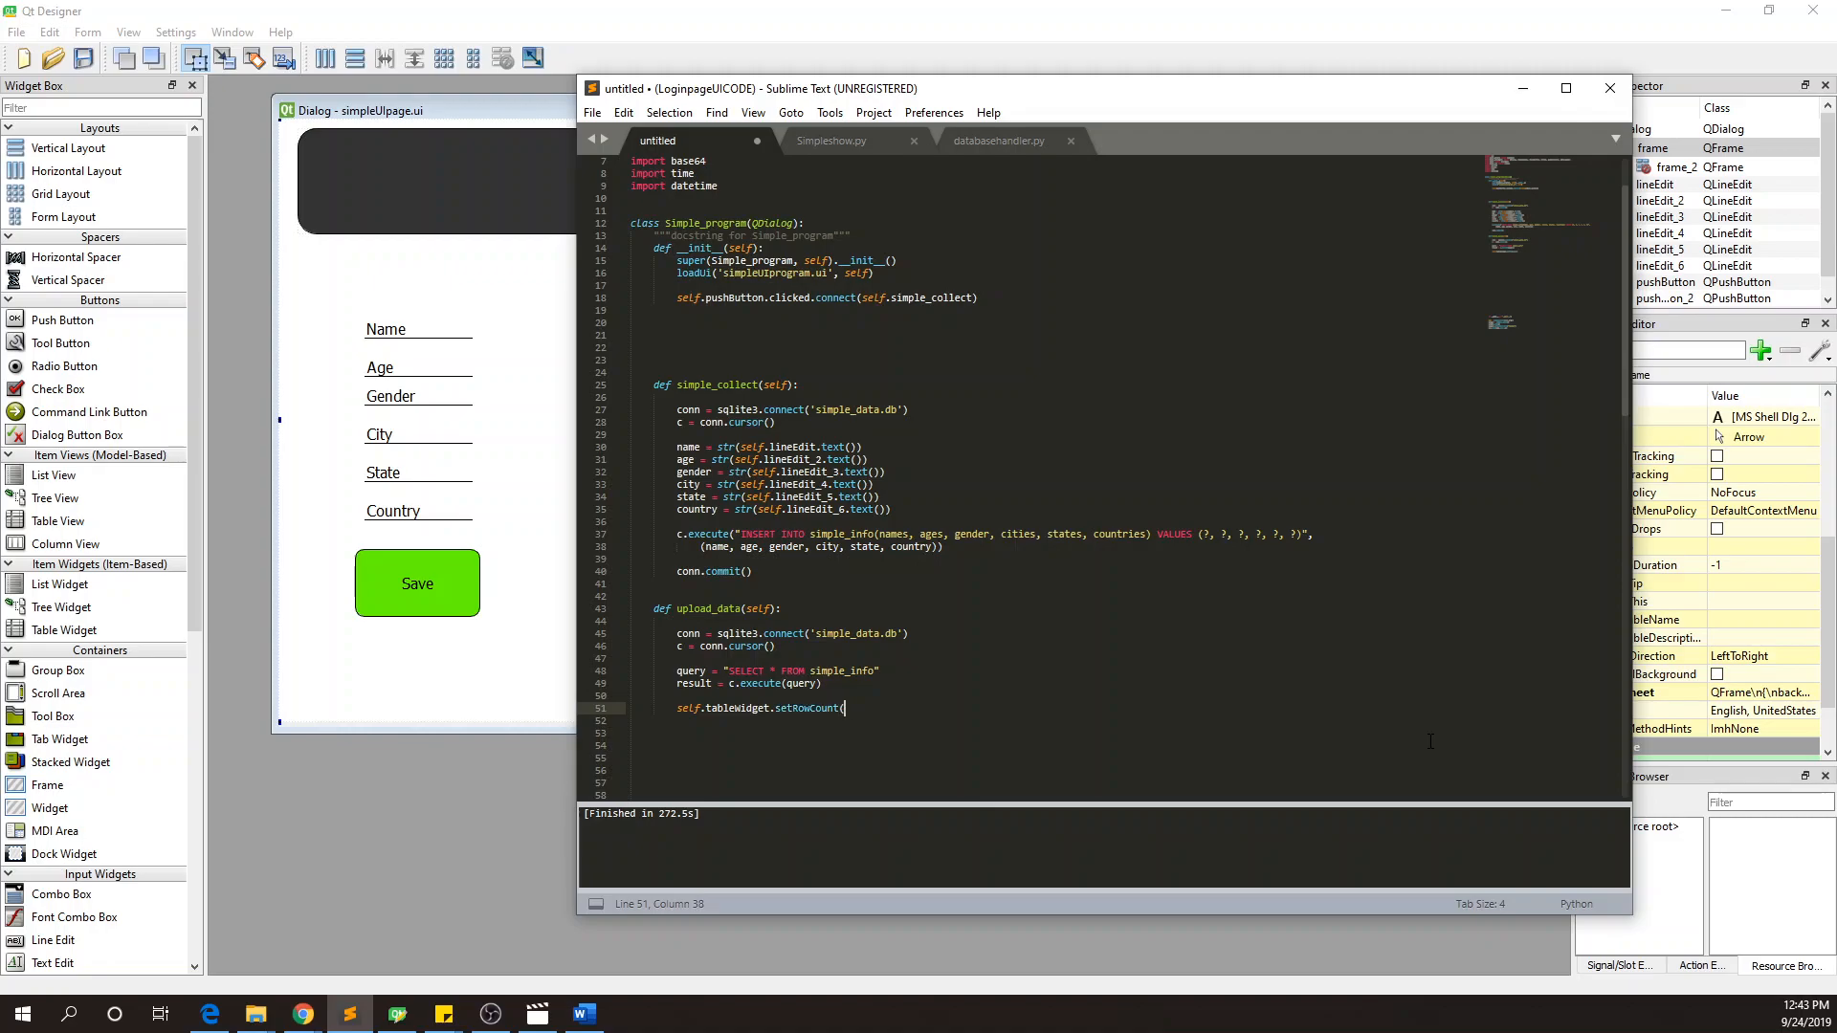
type("0)")
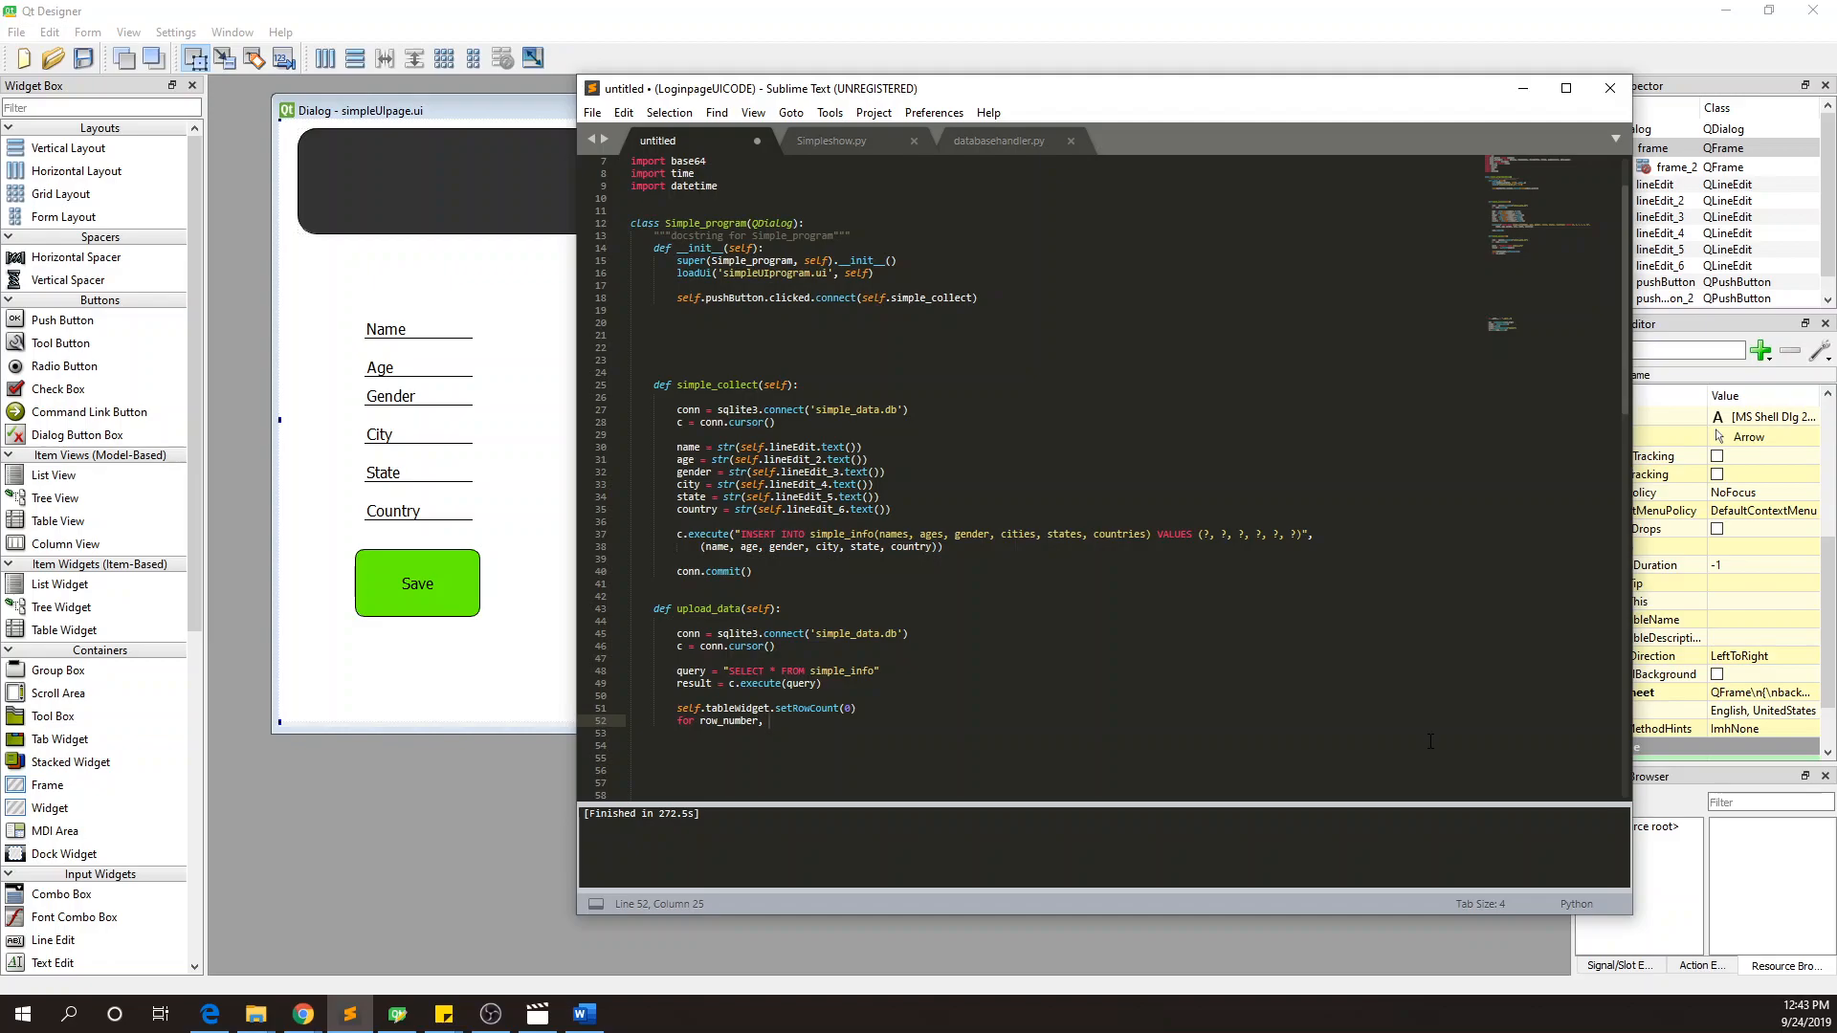
- Loop over enumerate(result), calling self.tableWidget.insertRow(row_number) for each row
type("row_data in")
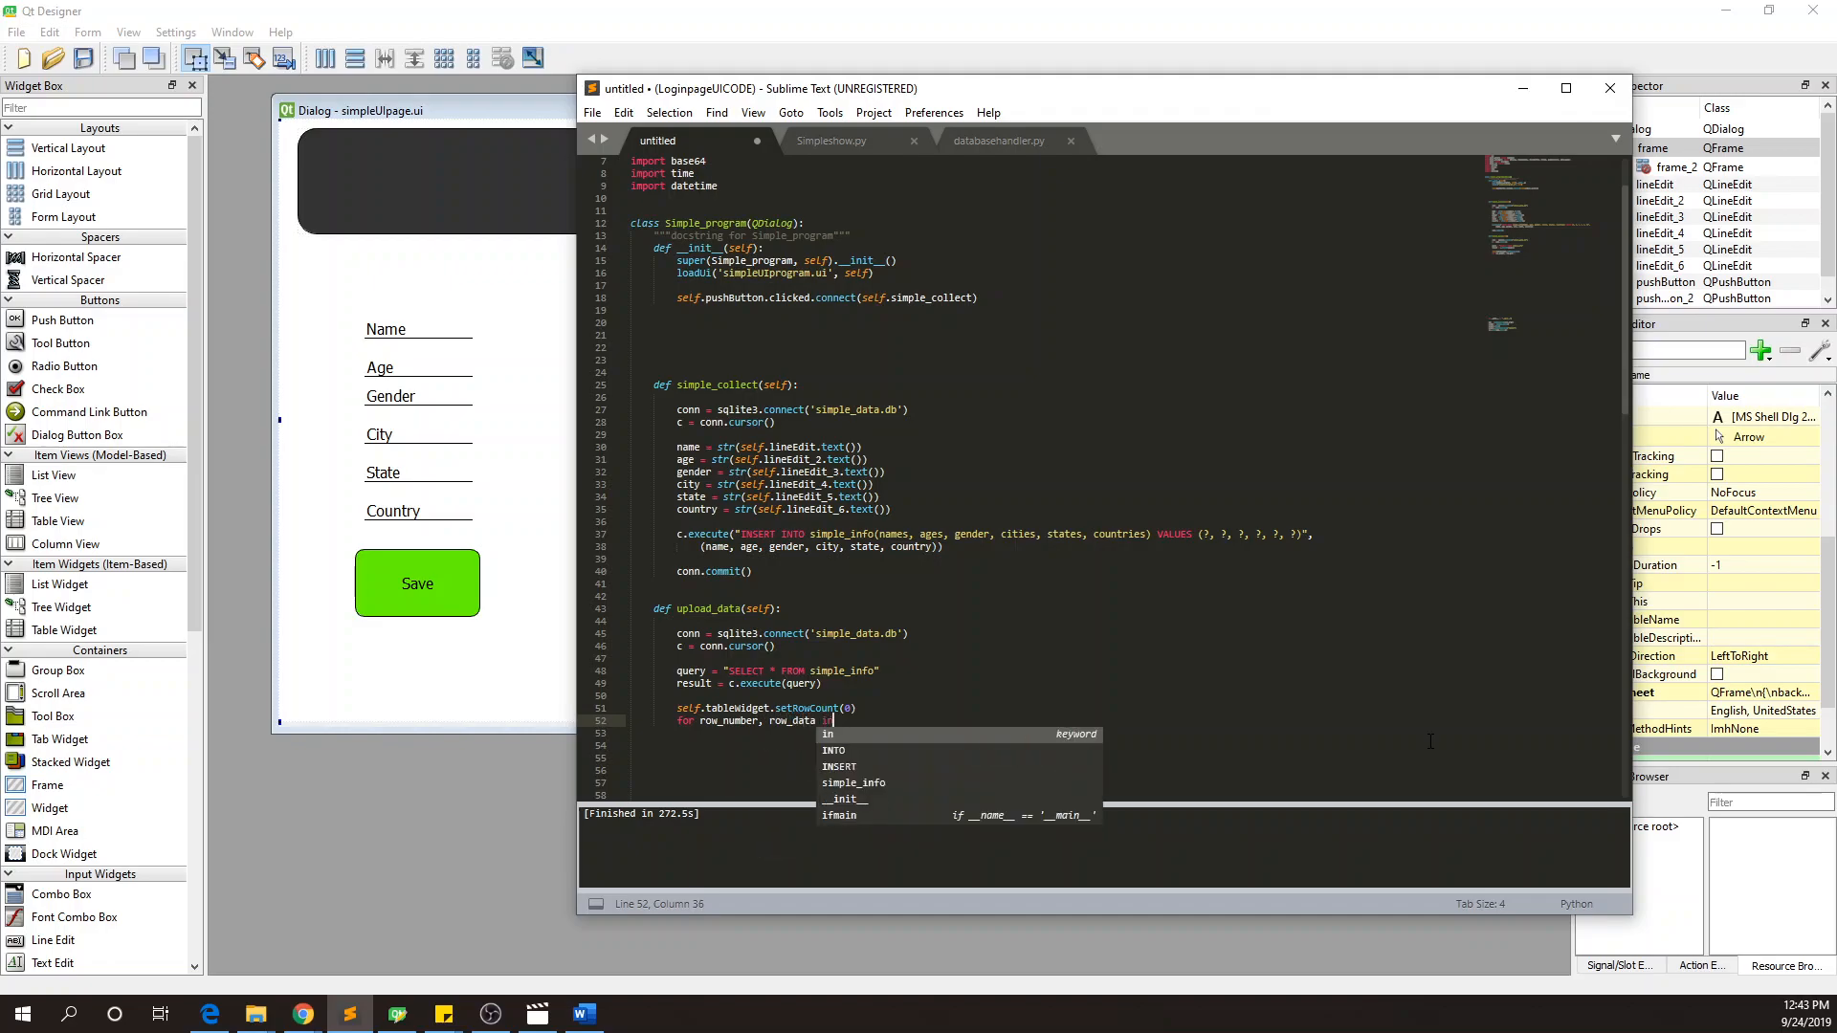
type("enumerate(result):")
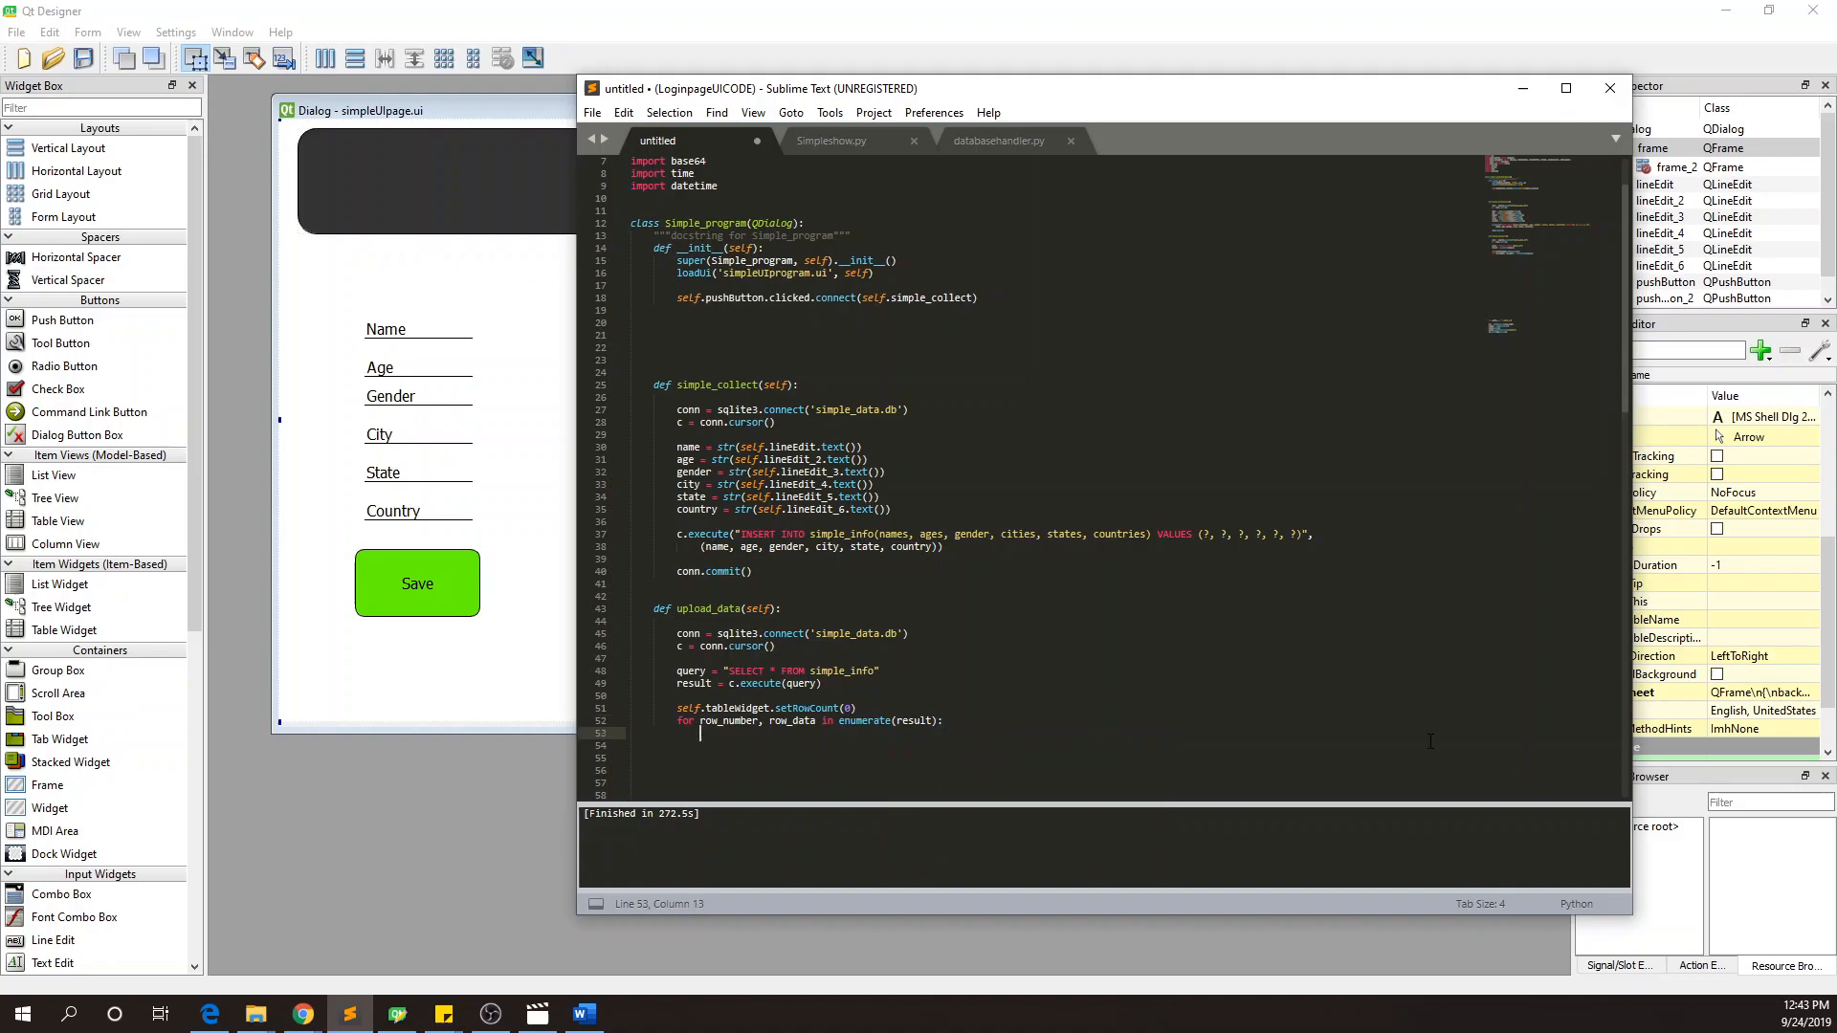
type("self.")
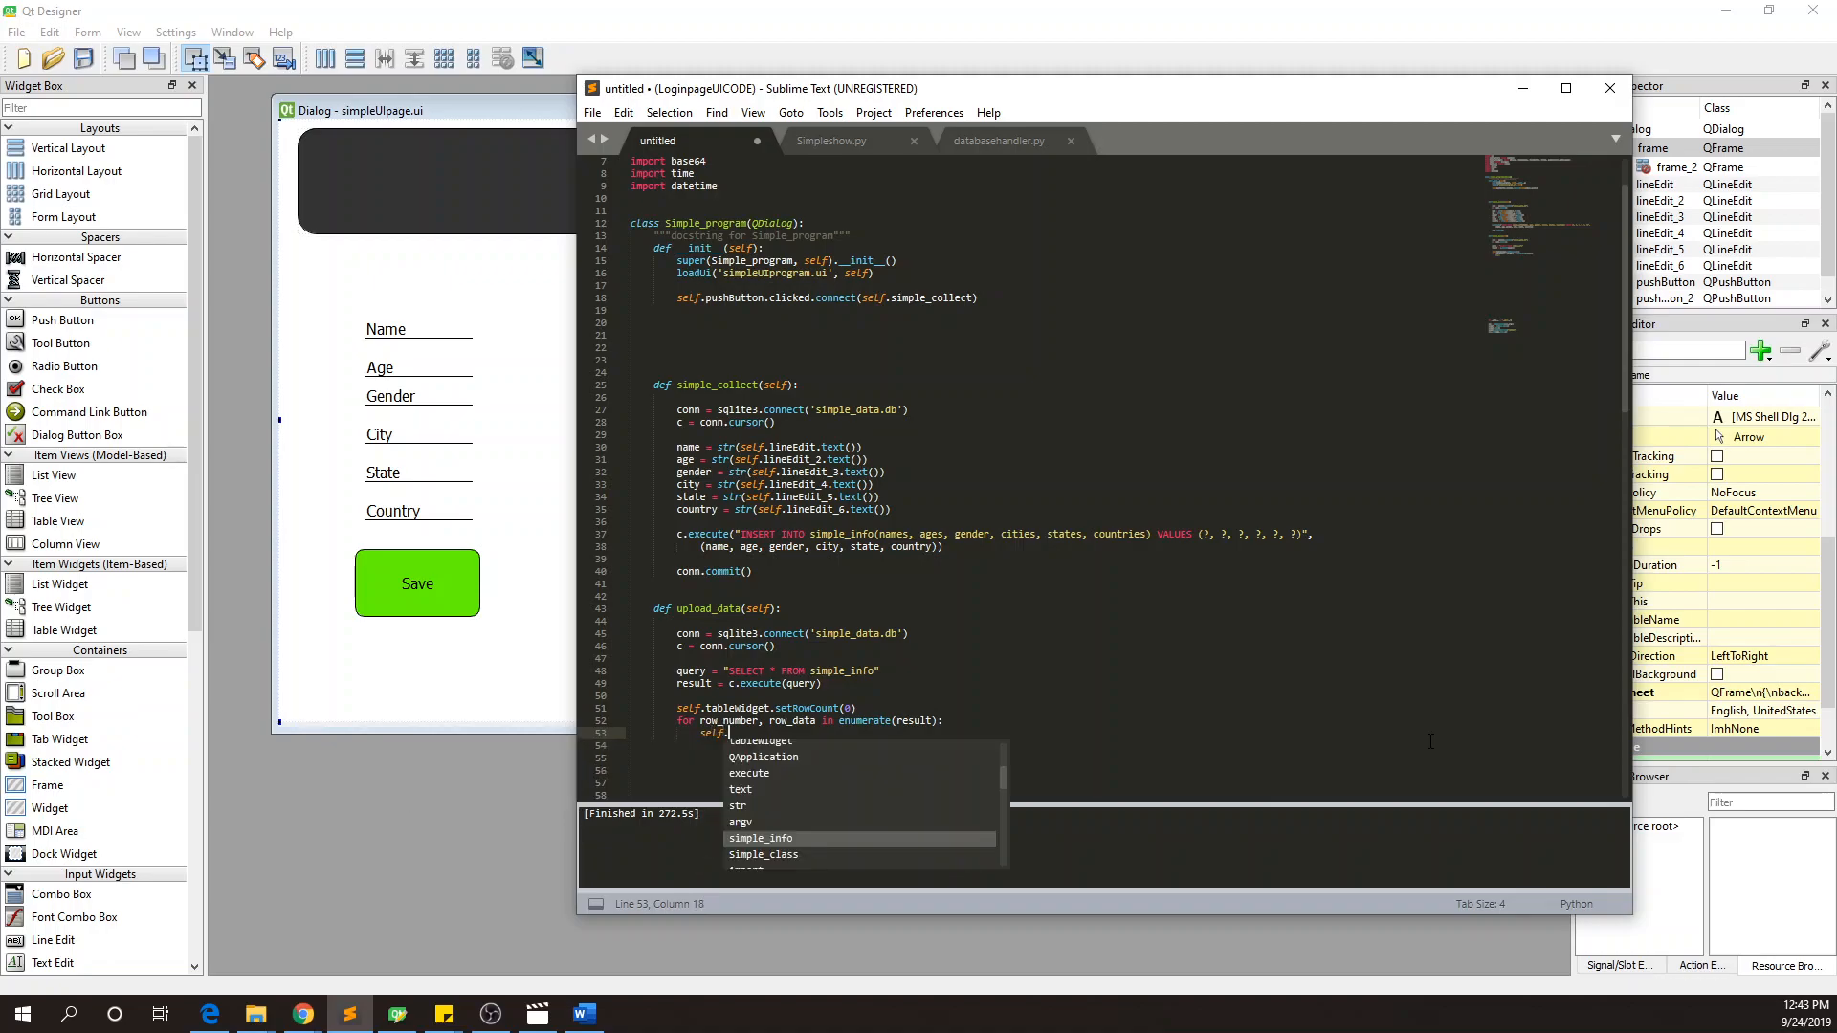
type("tableWidge")
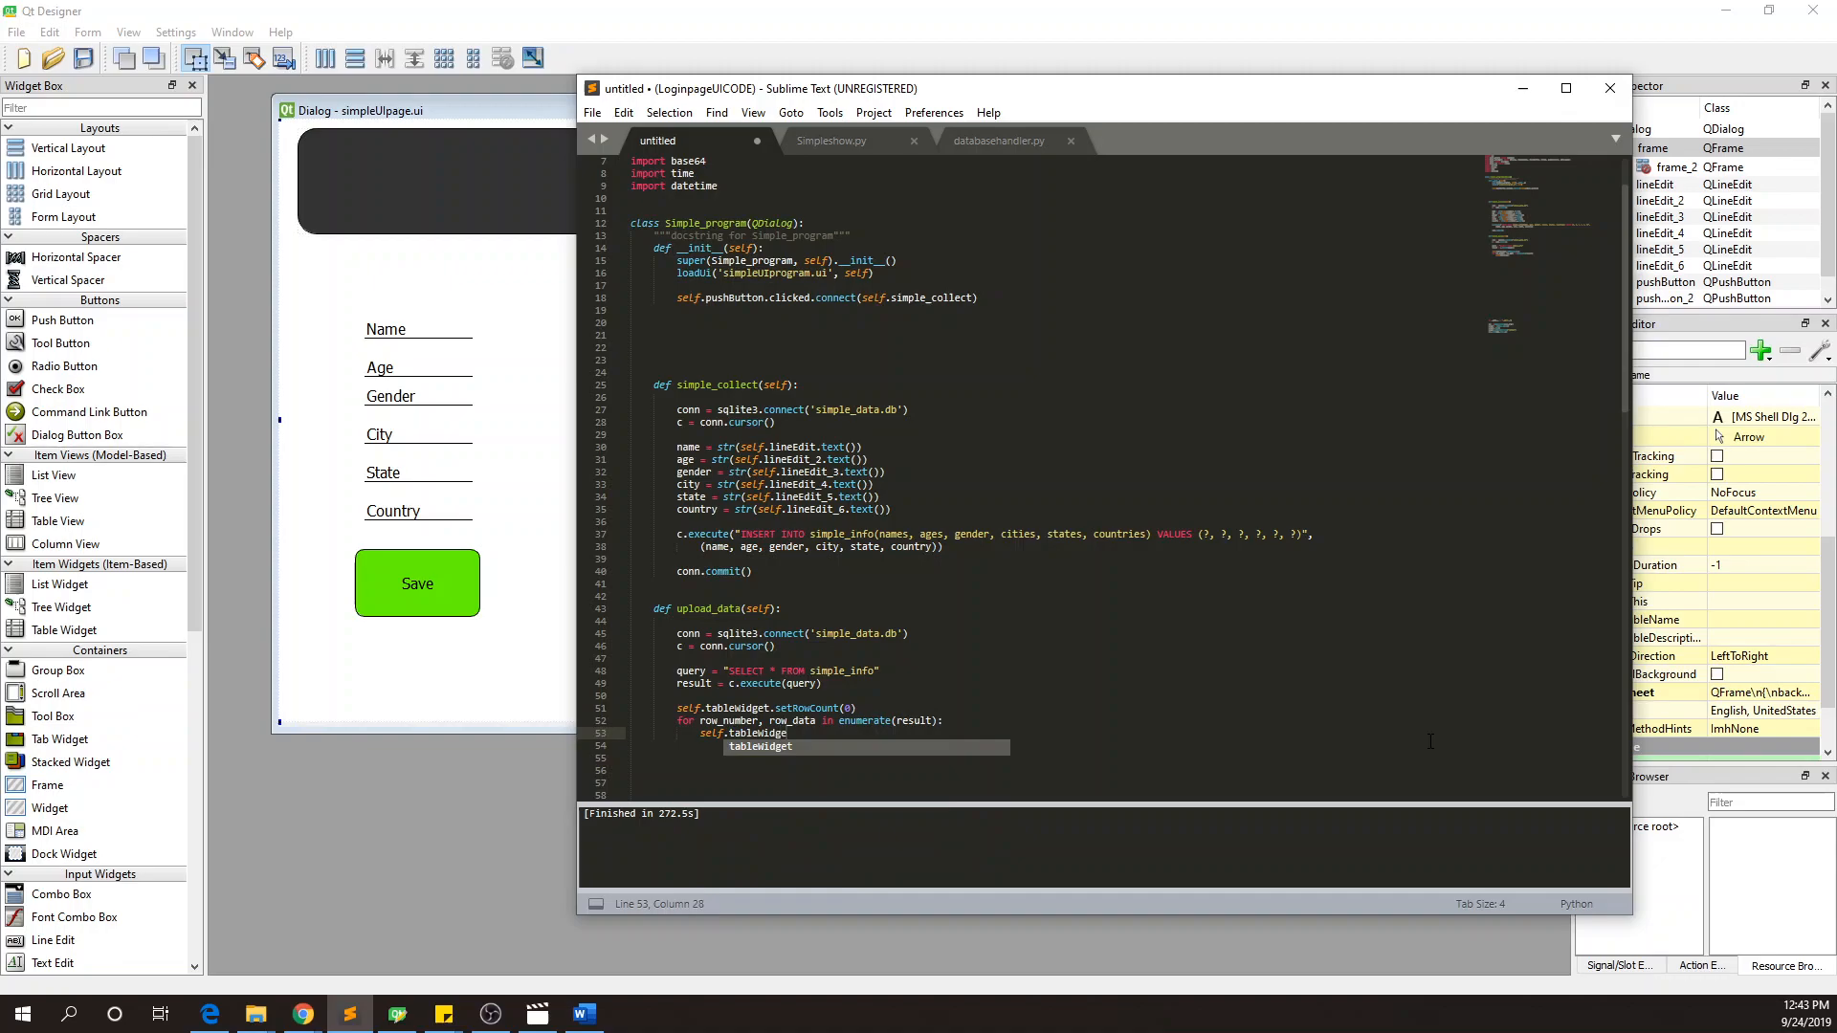
type(".")
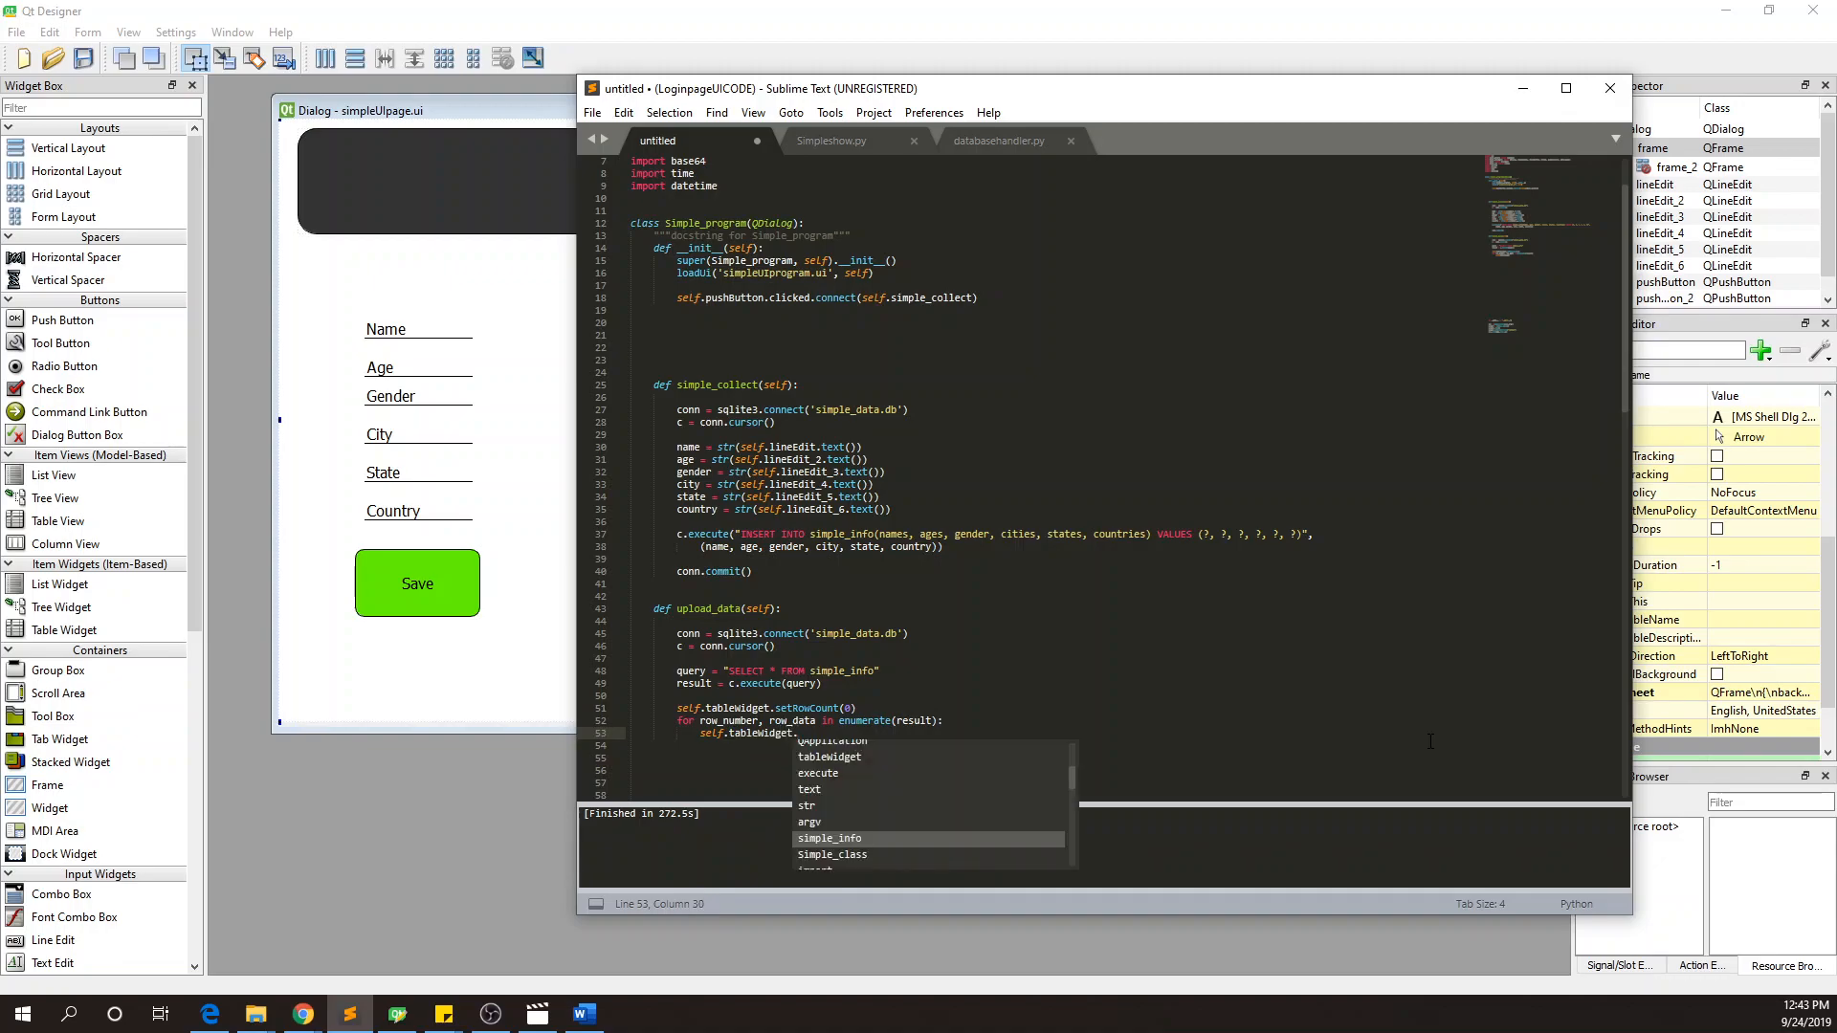
type("insertRo")
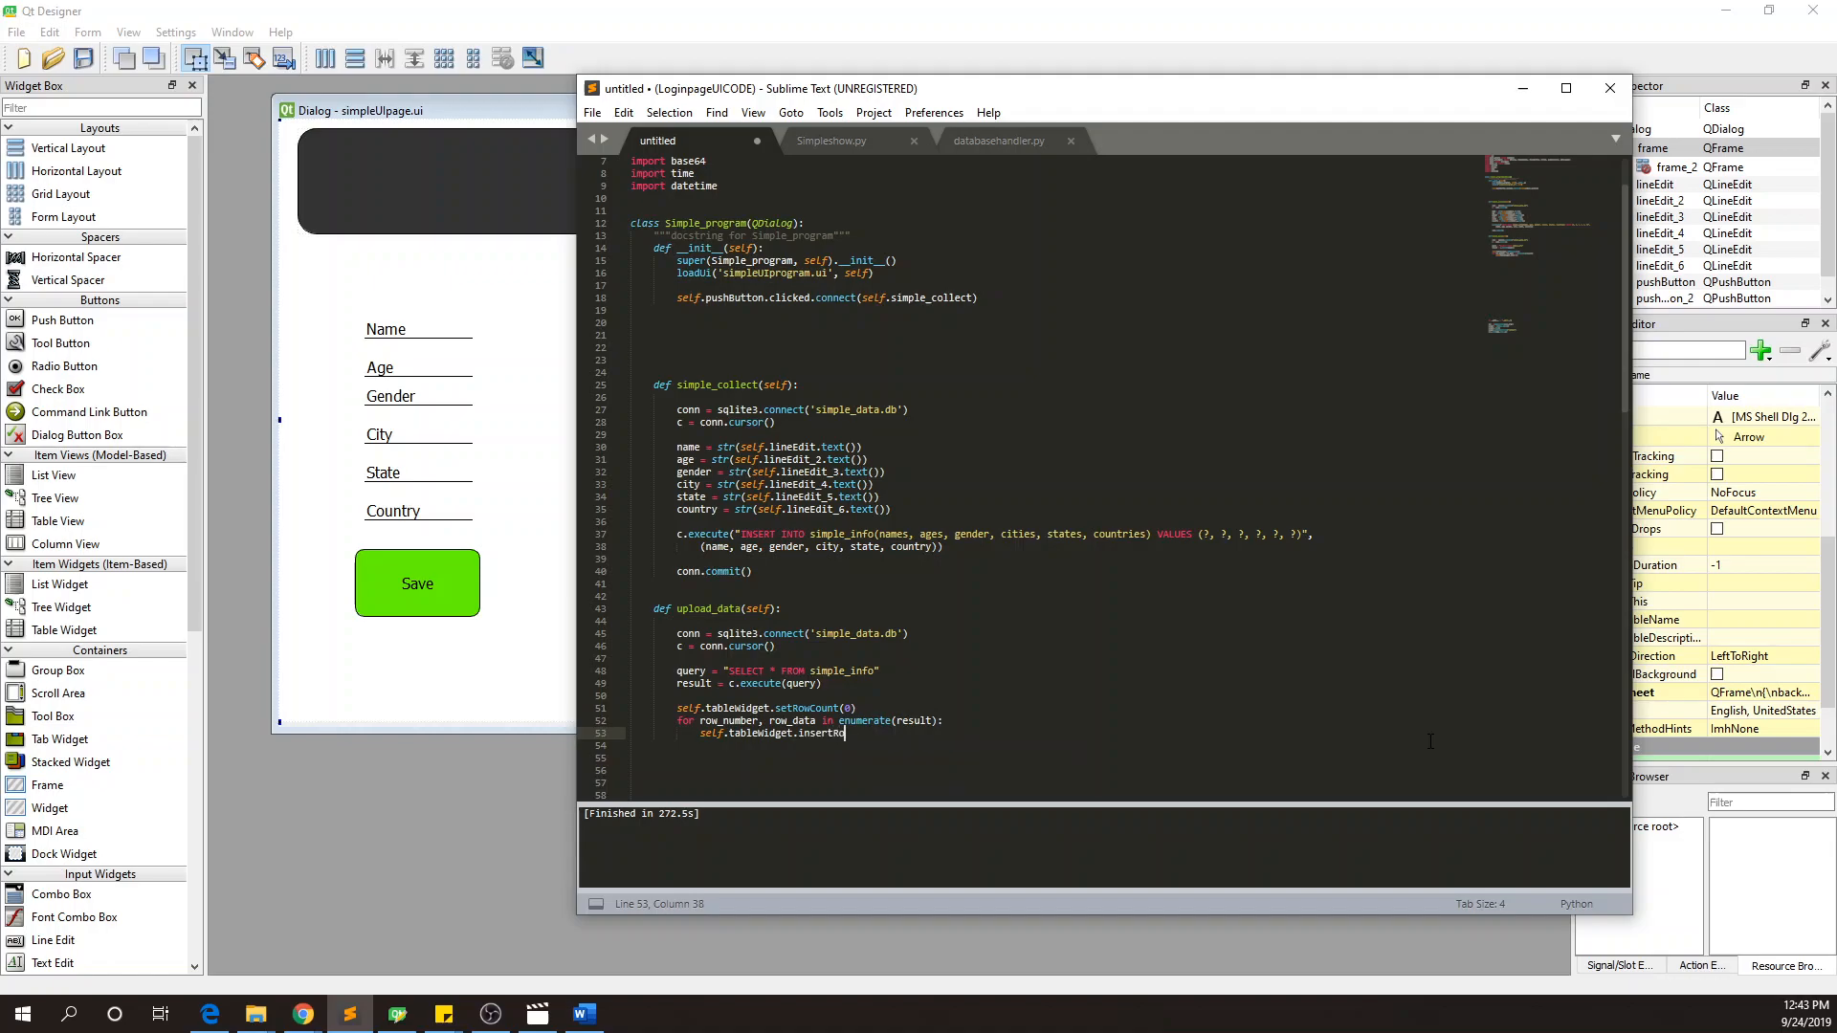
type("w")
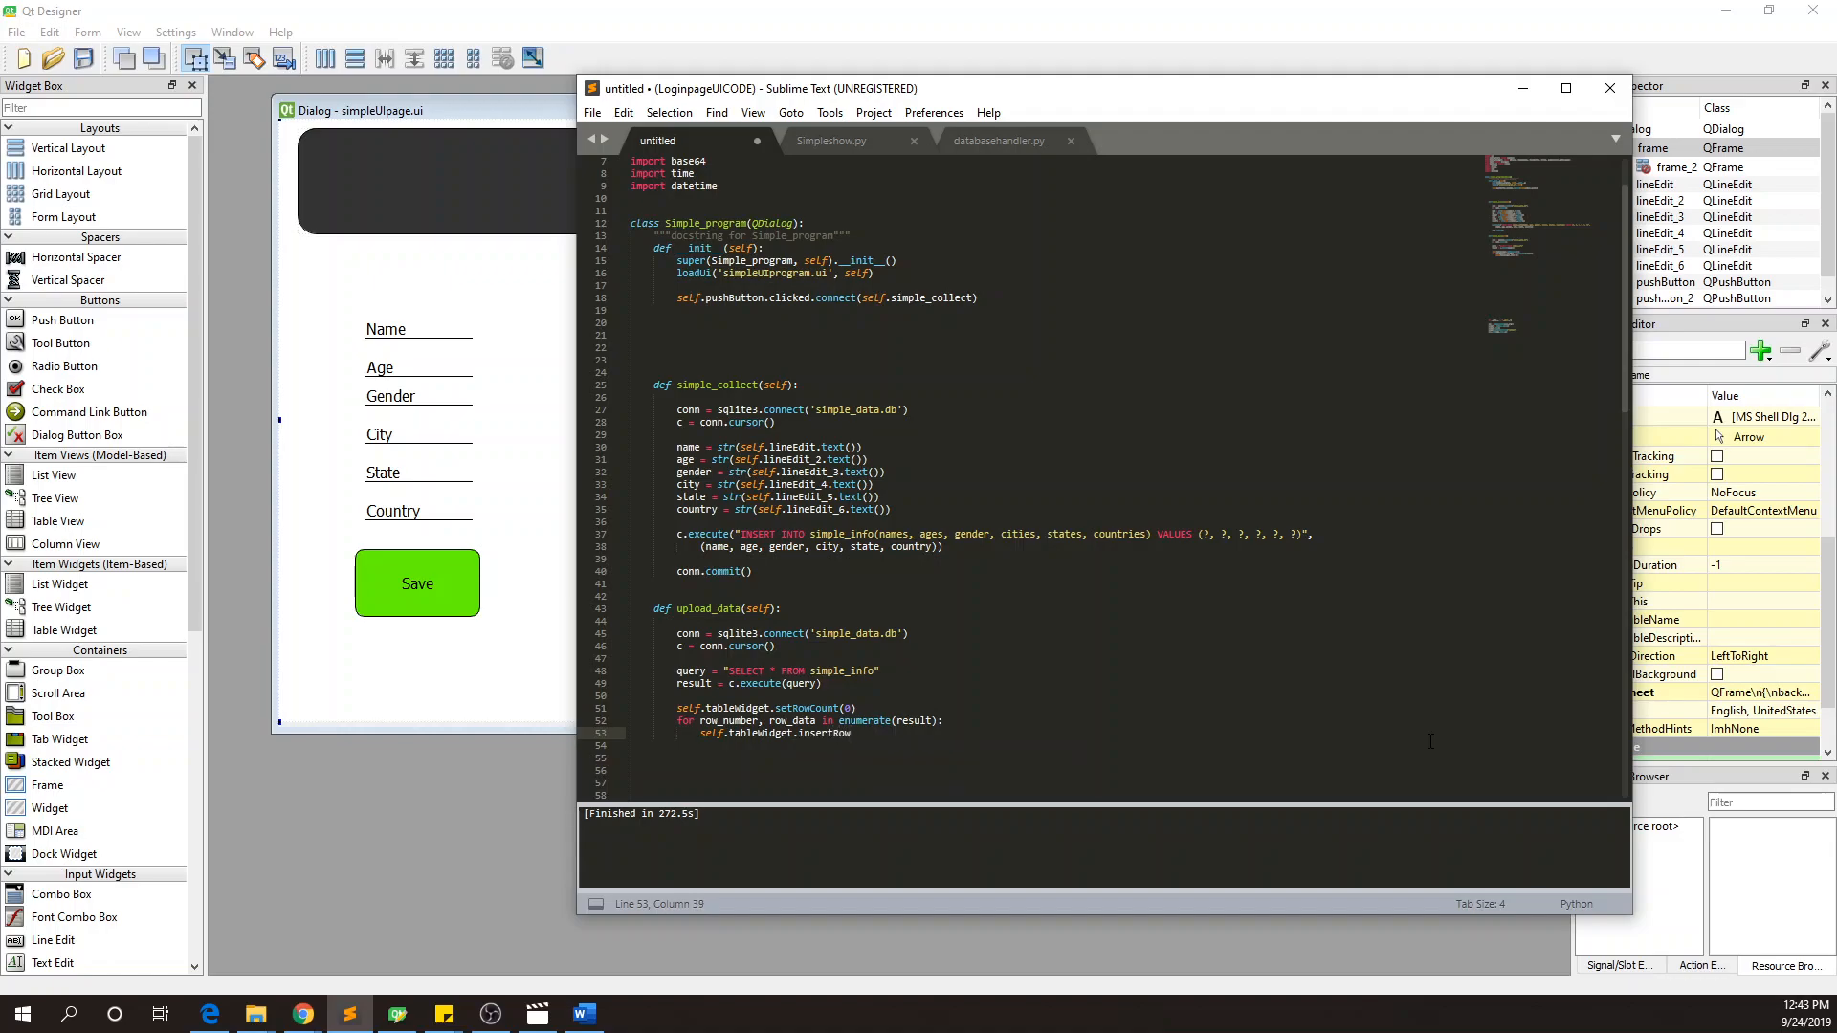
type("(row_number")
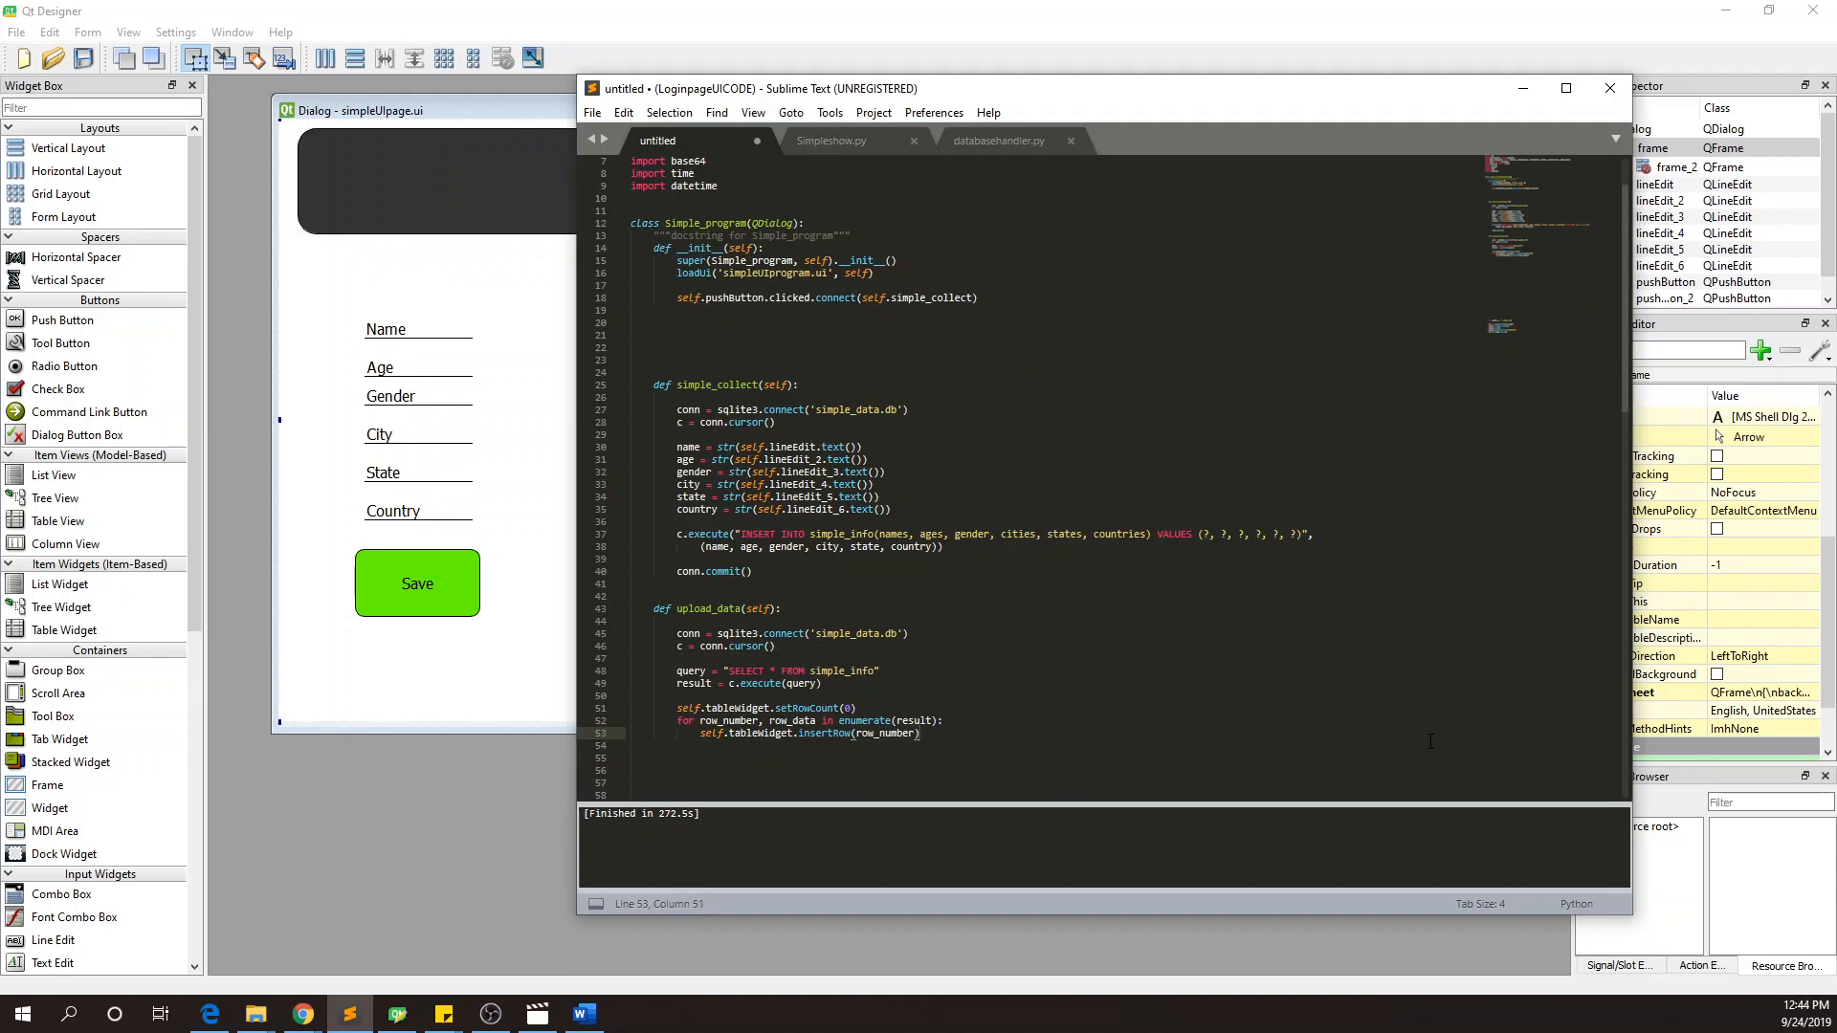
left_click(925, 734)
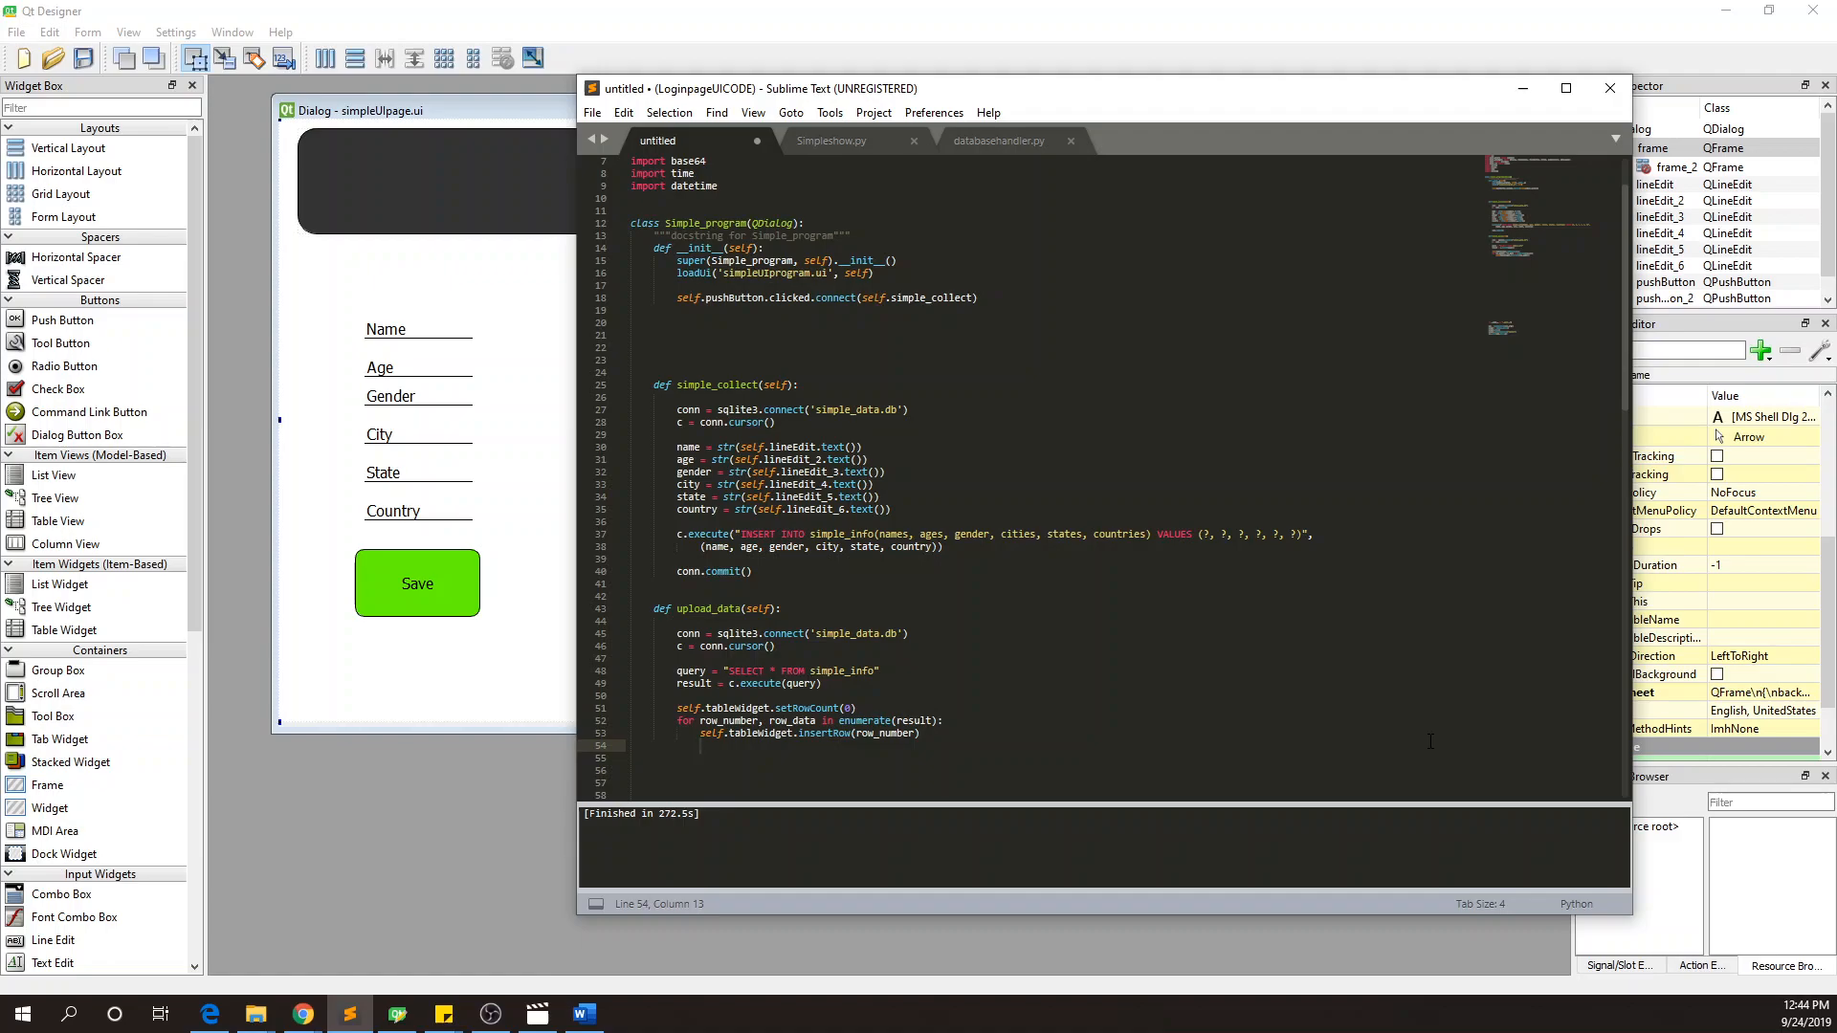
- Start the inner loop: for column_number, data in enumerate(row_data)
type("for")
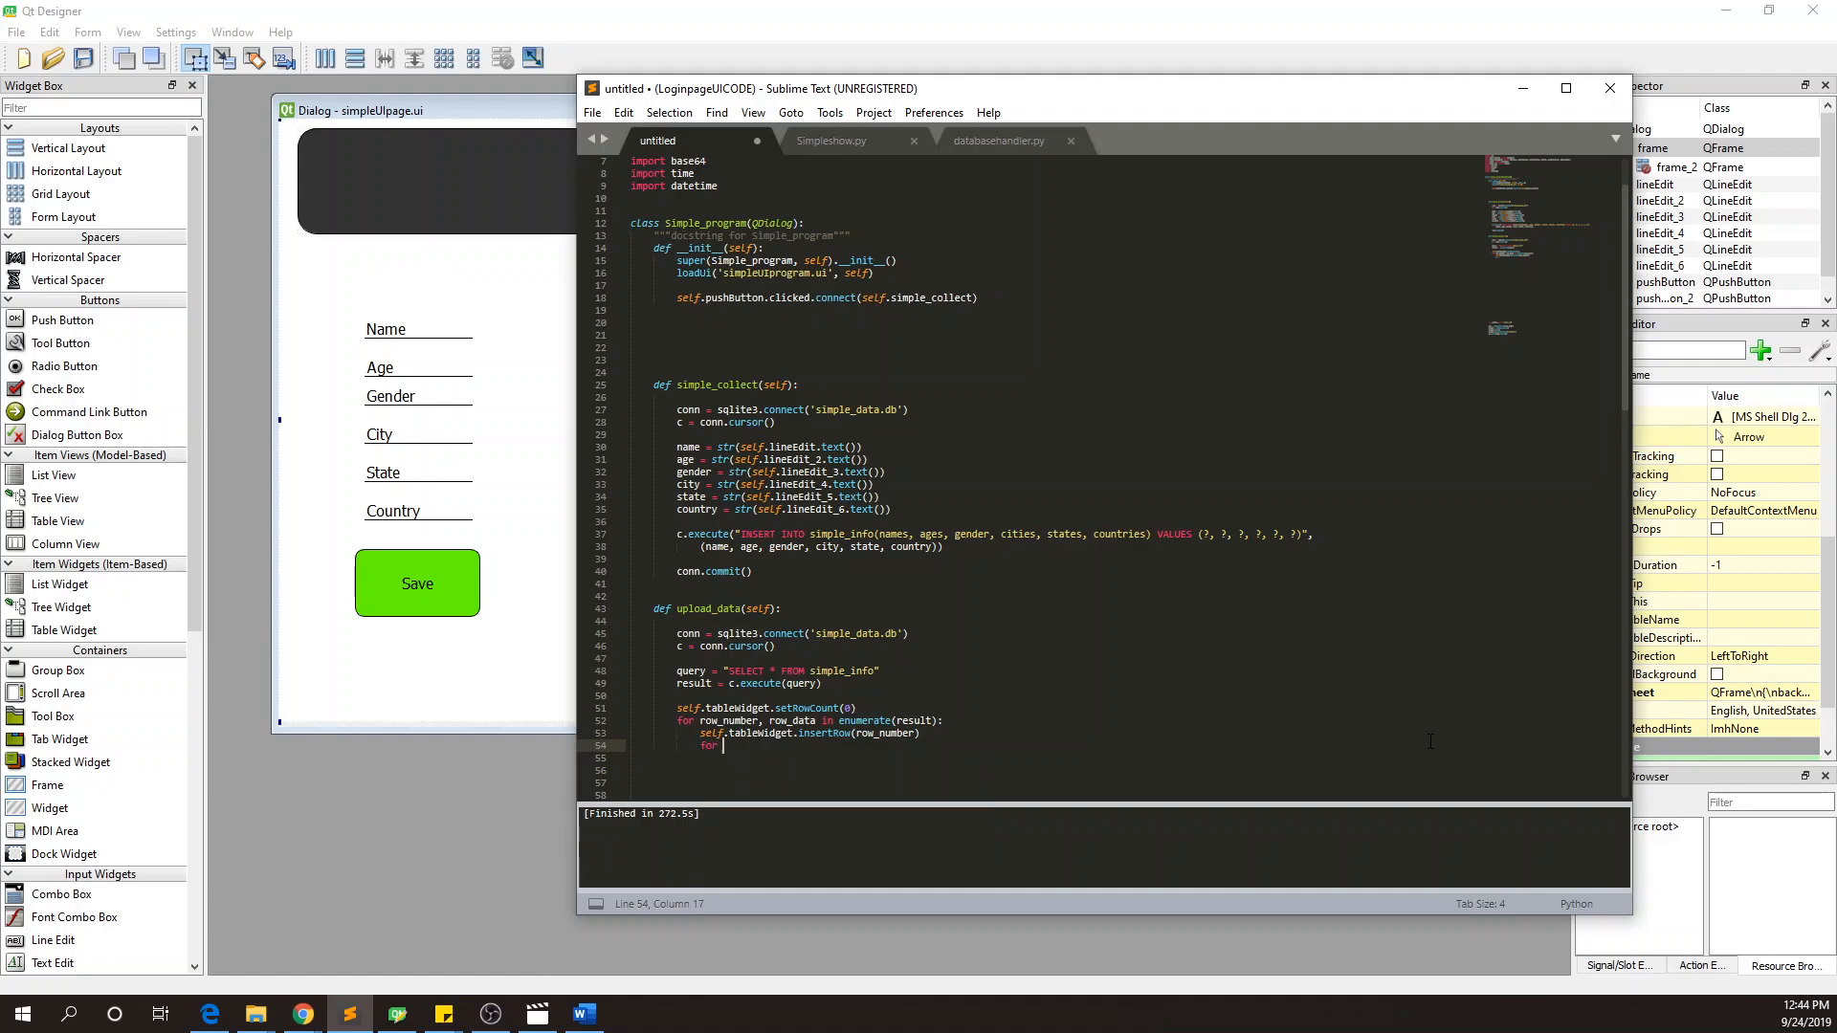
type("column_number,")
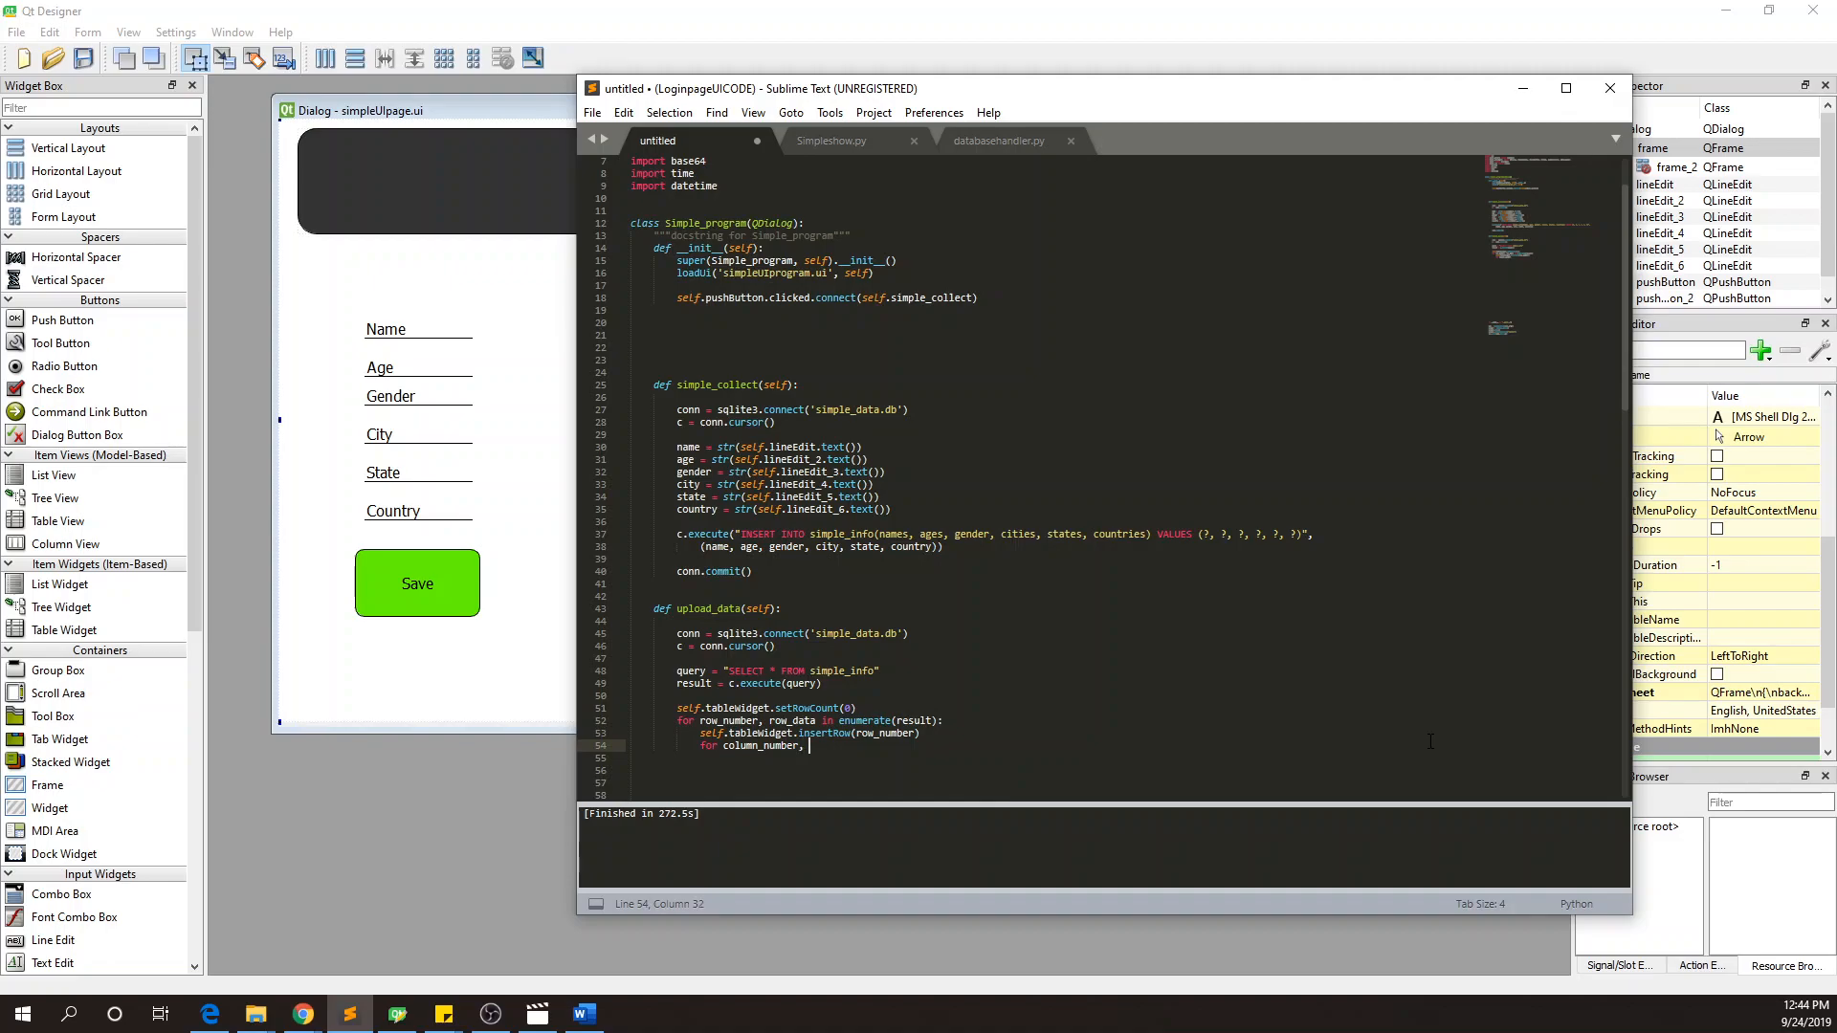
type("data in")
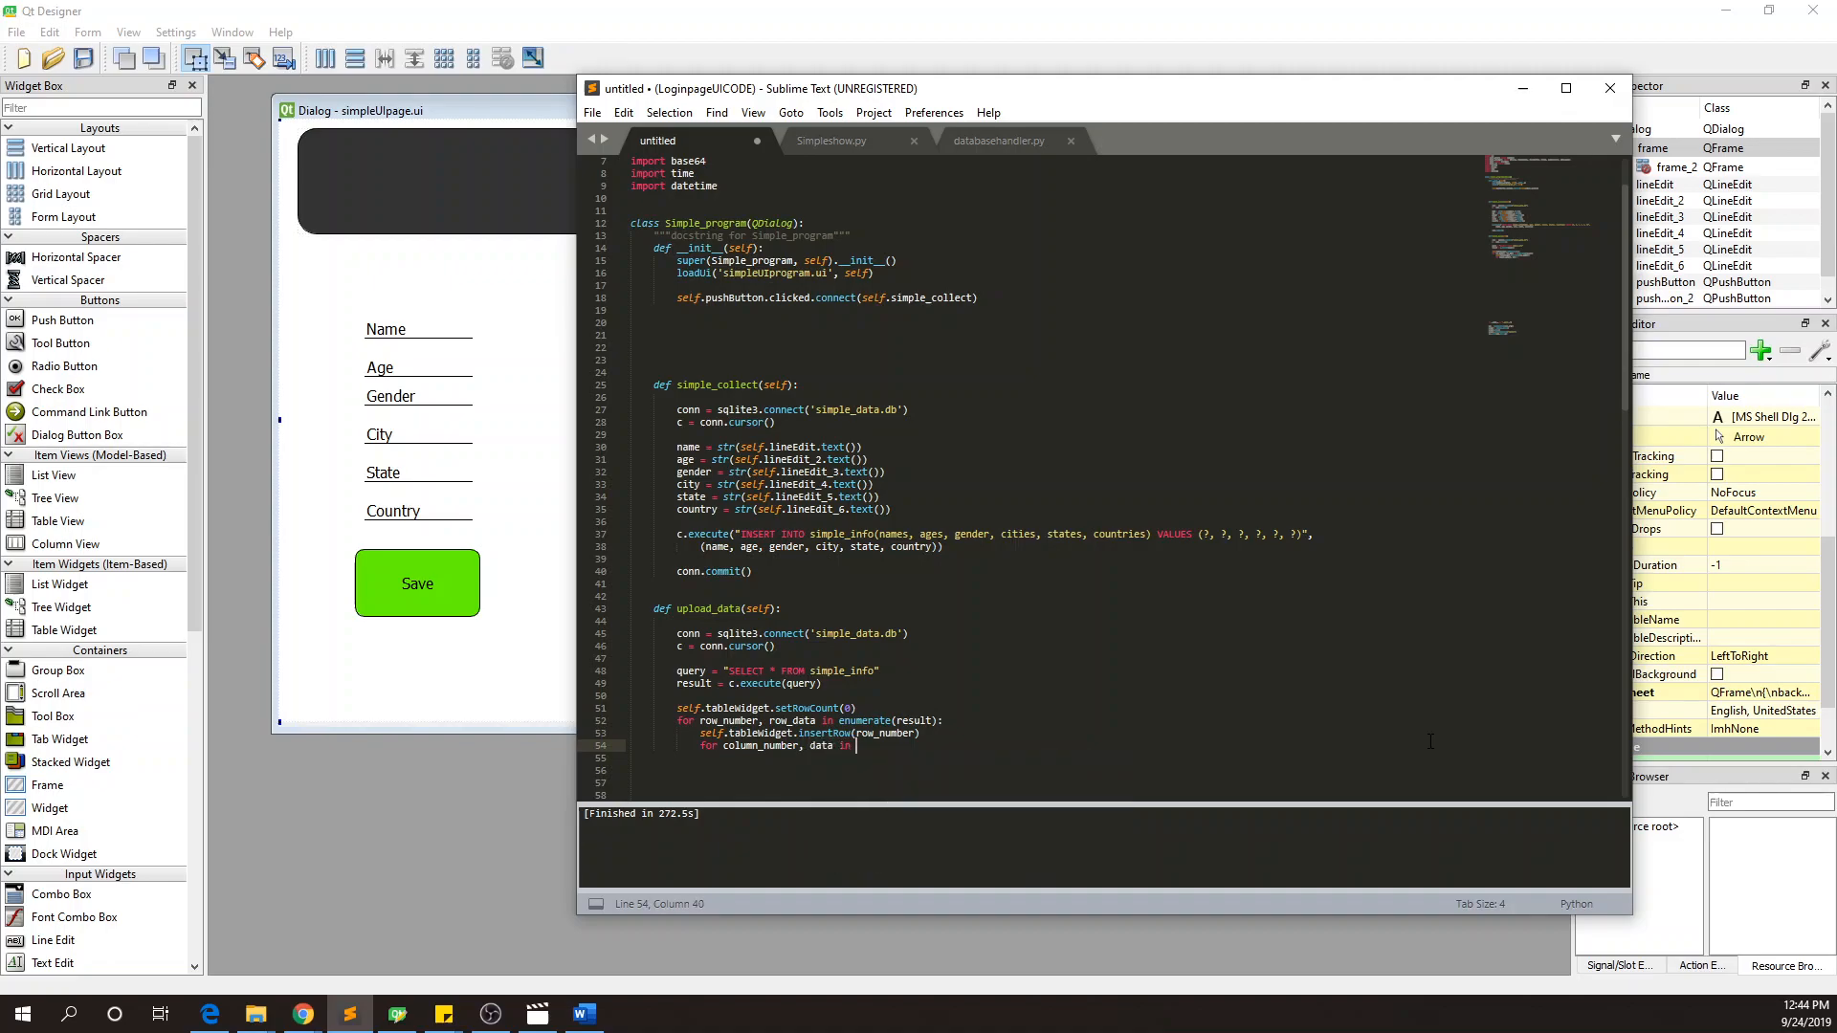
type("enumerate")
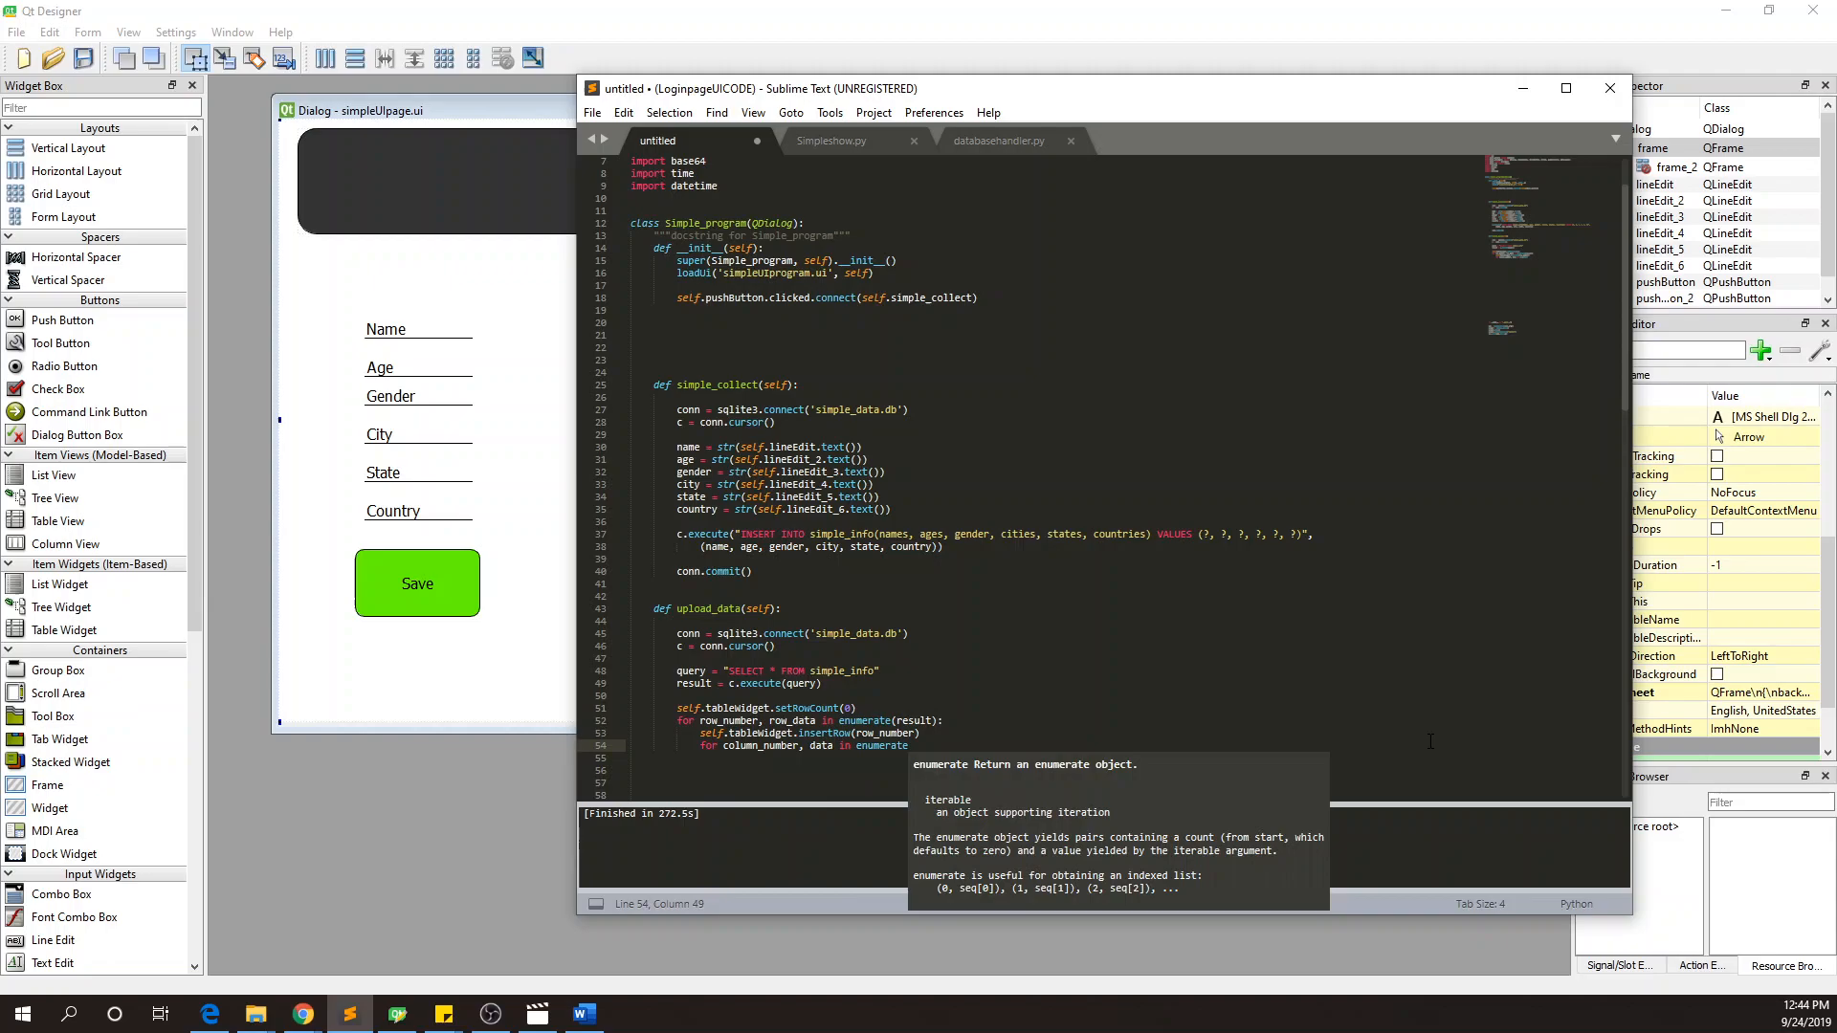
type("(row_da")
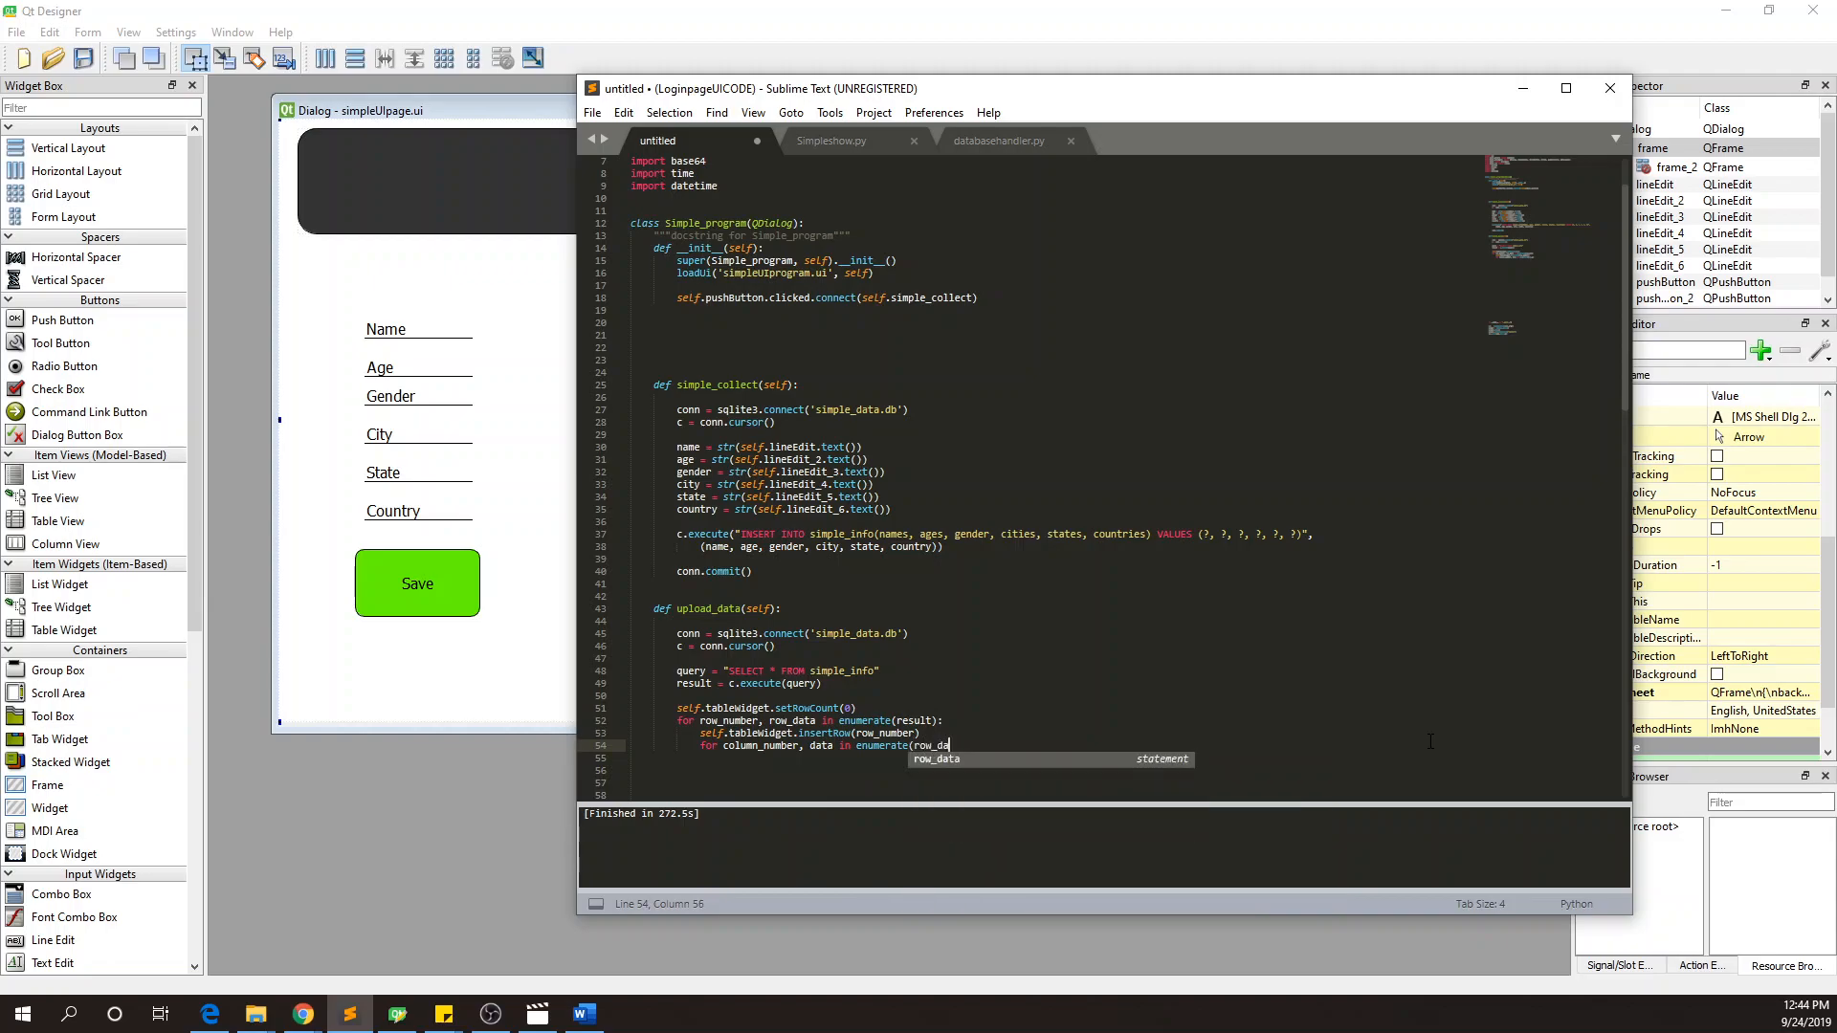
type("):")
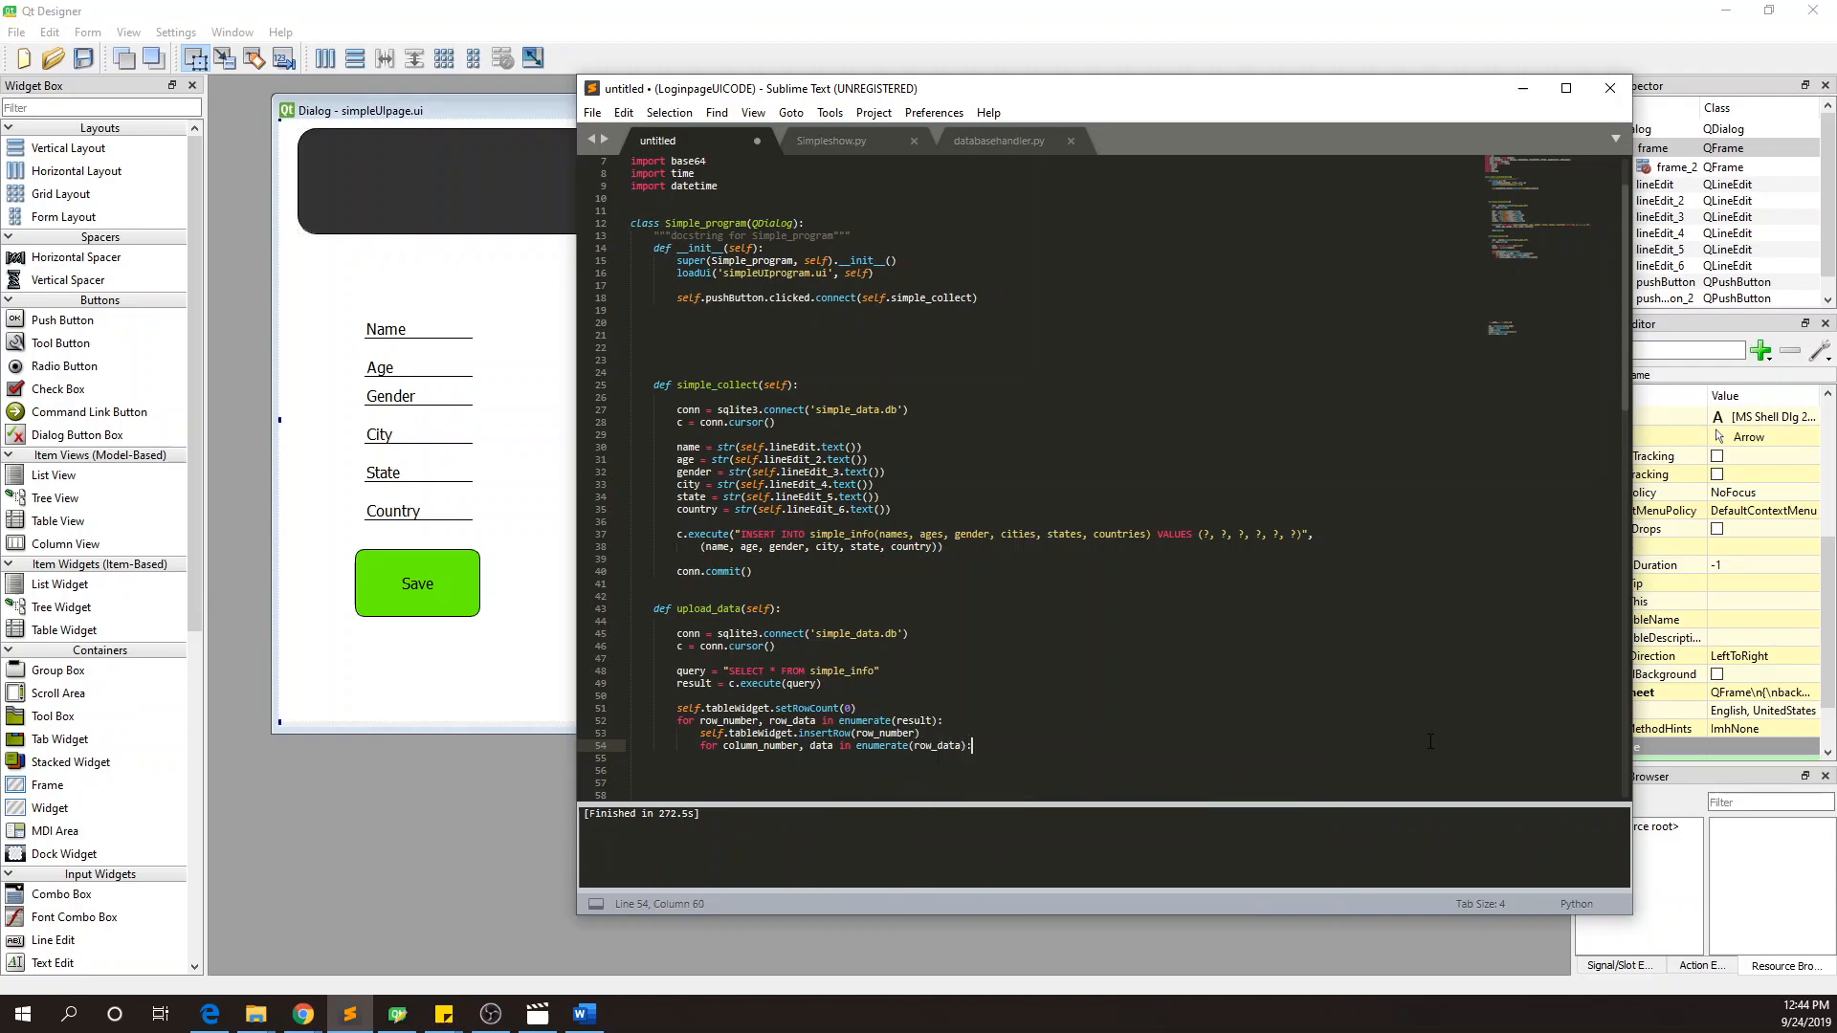
- Set each cell with setItem(row_number, column_number, QtWidgets.QTableWidgetItem(str(data)))
type("self.tabletEvent")
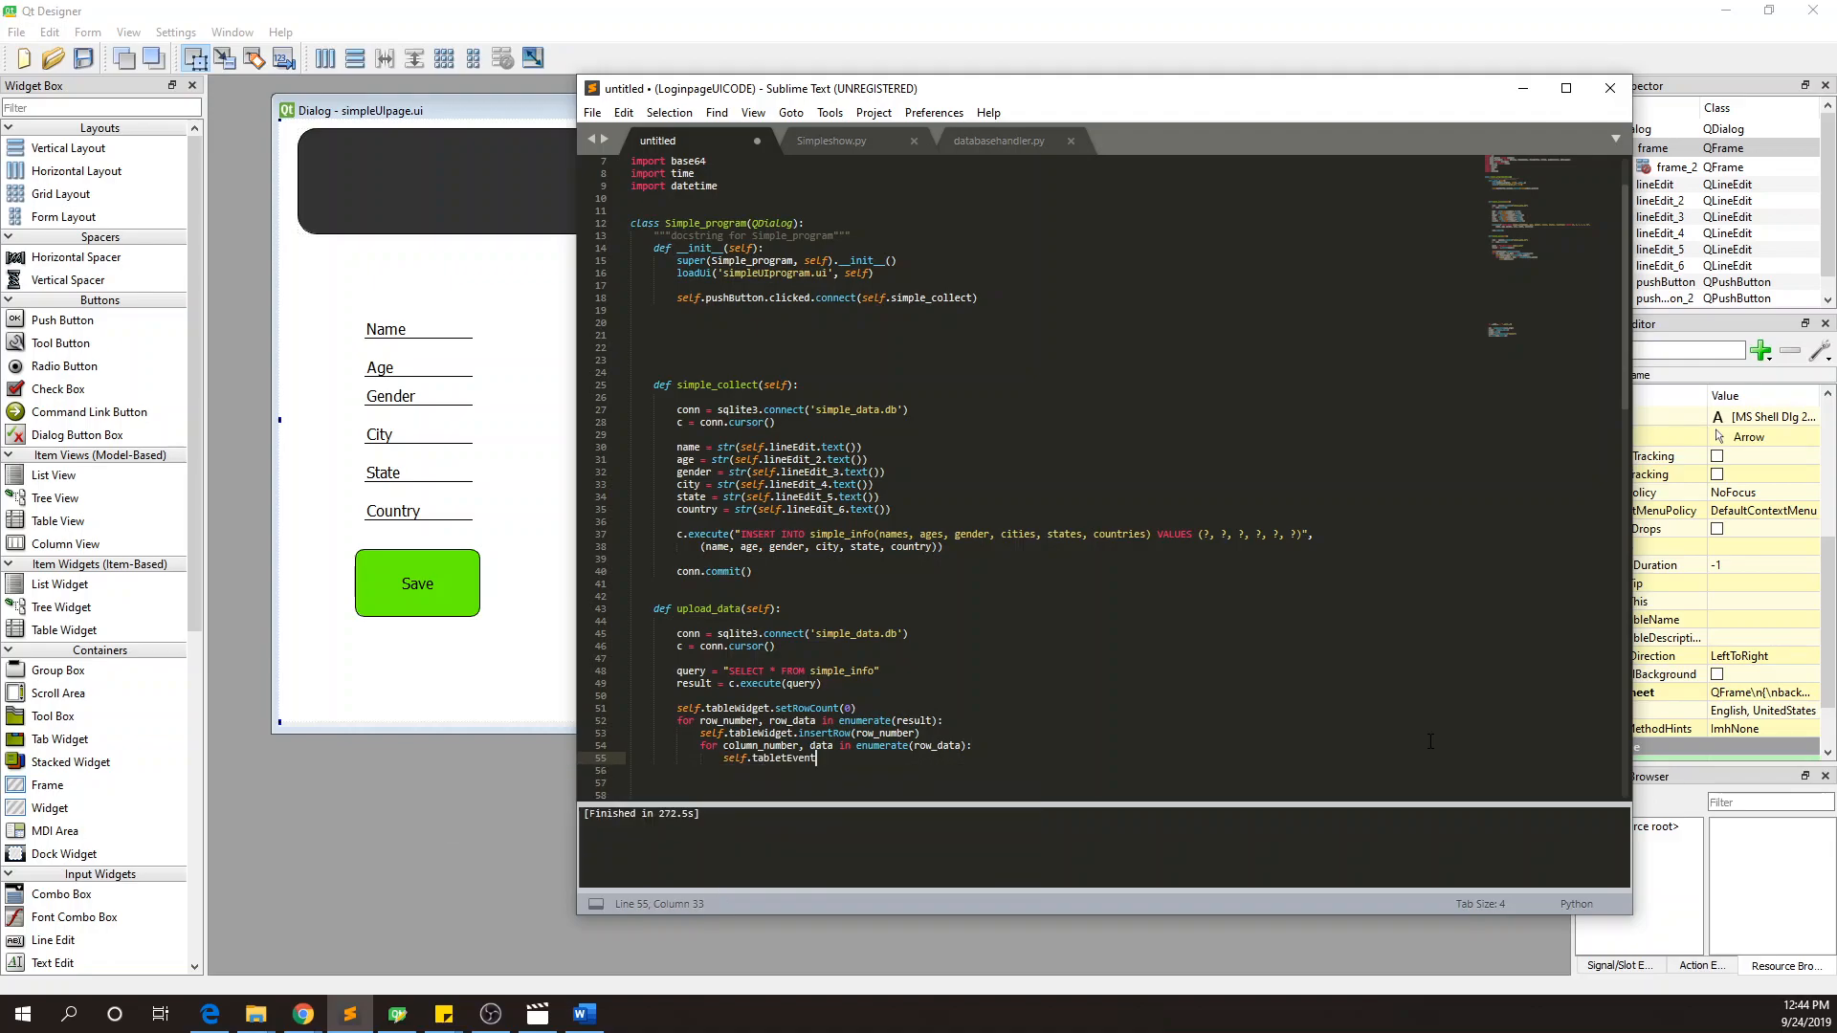
type(".set")
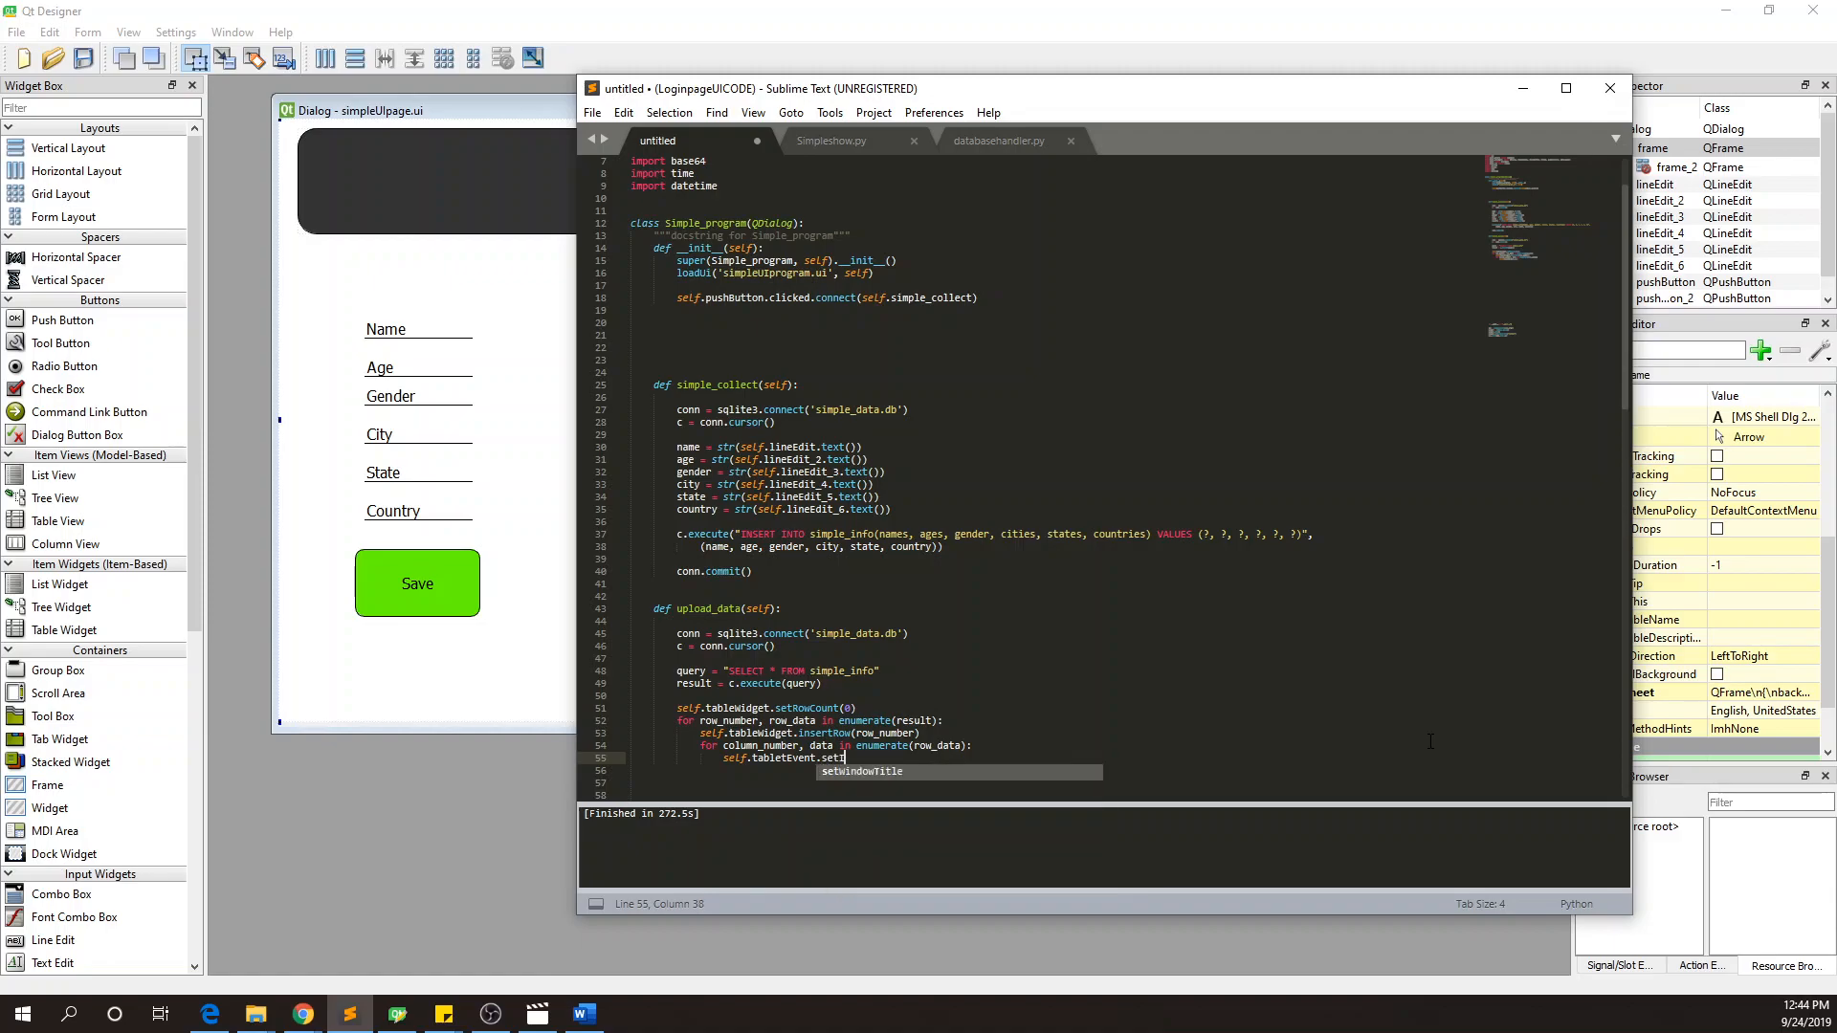
type("Item")
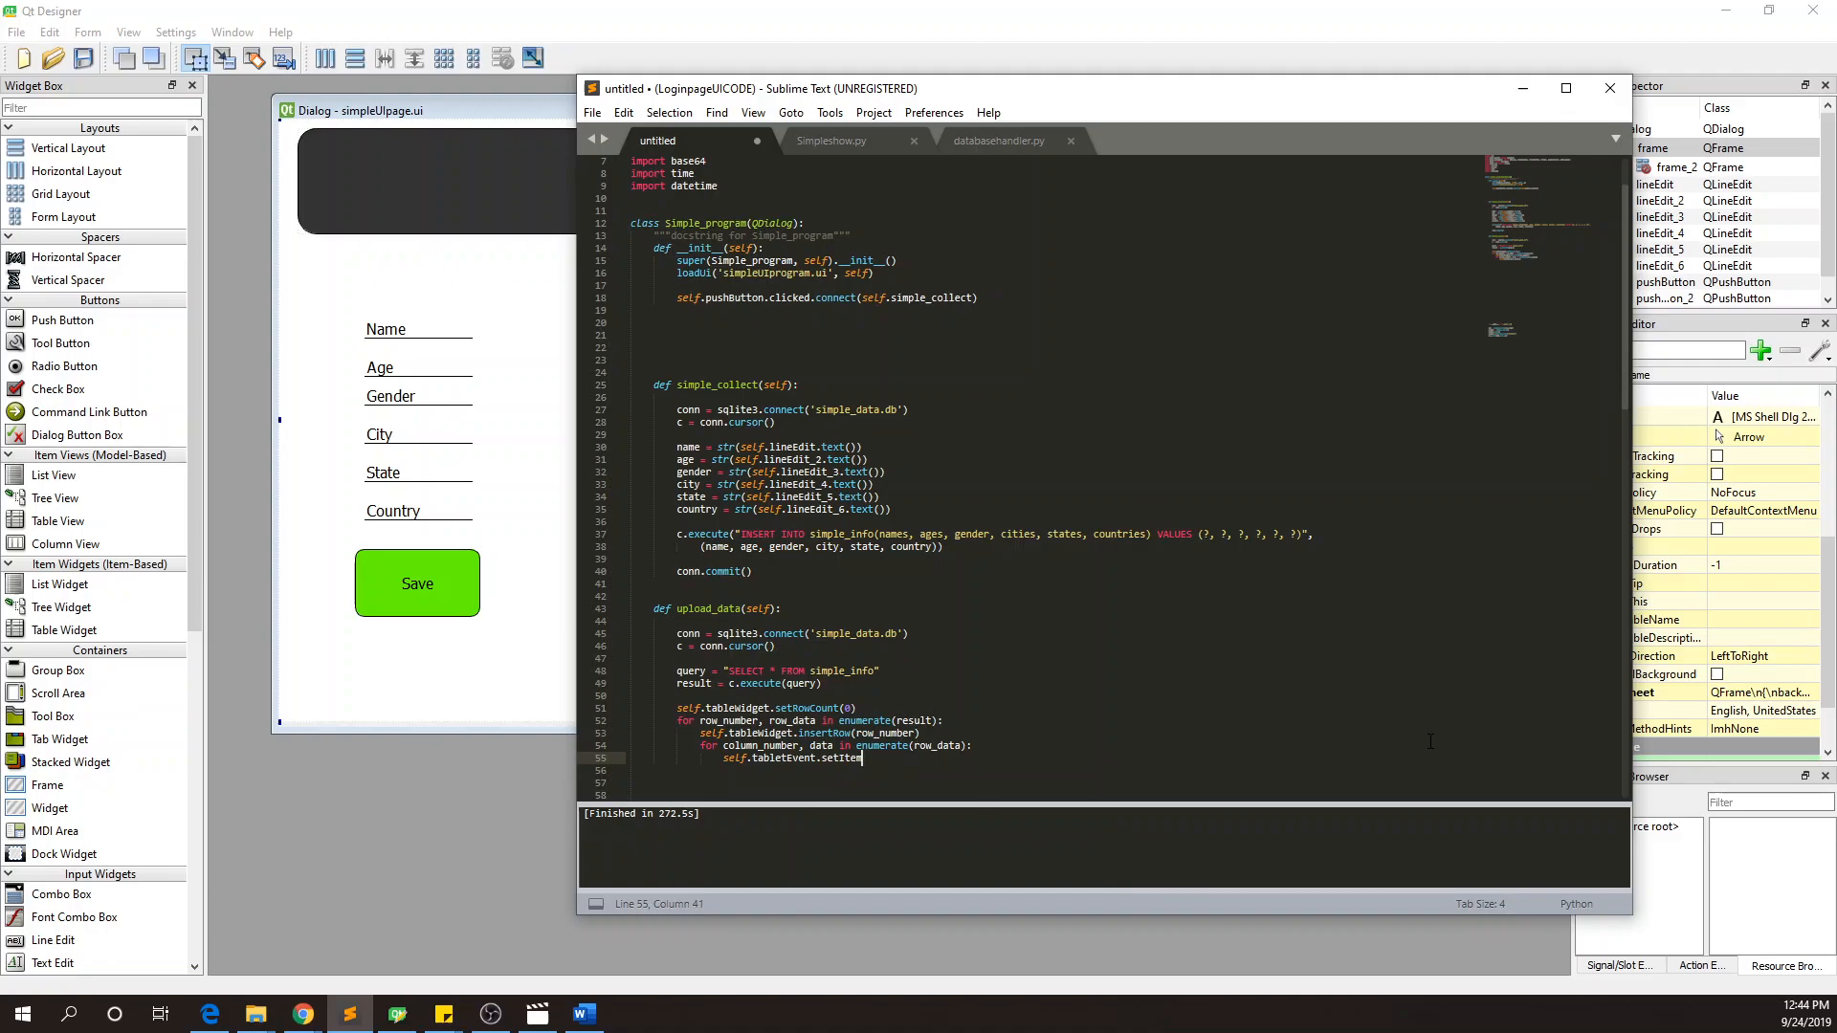
type("(")
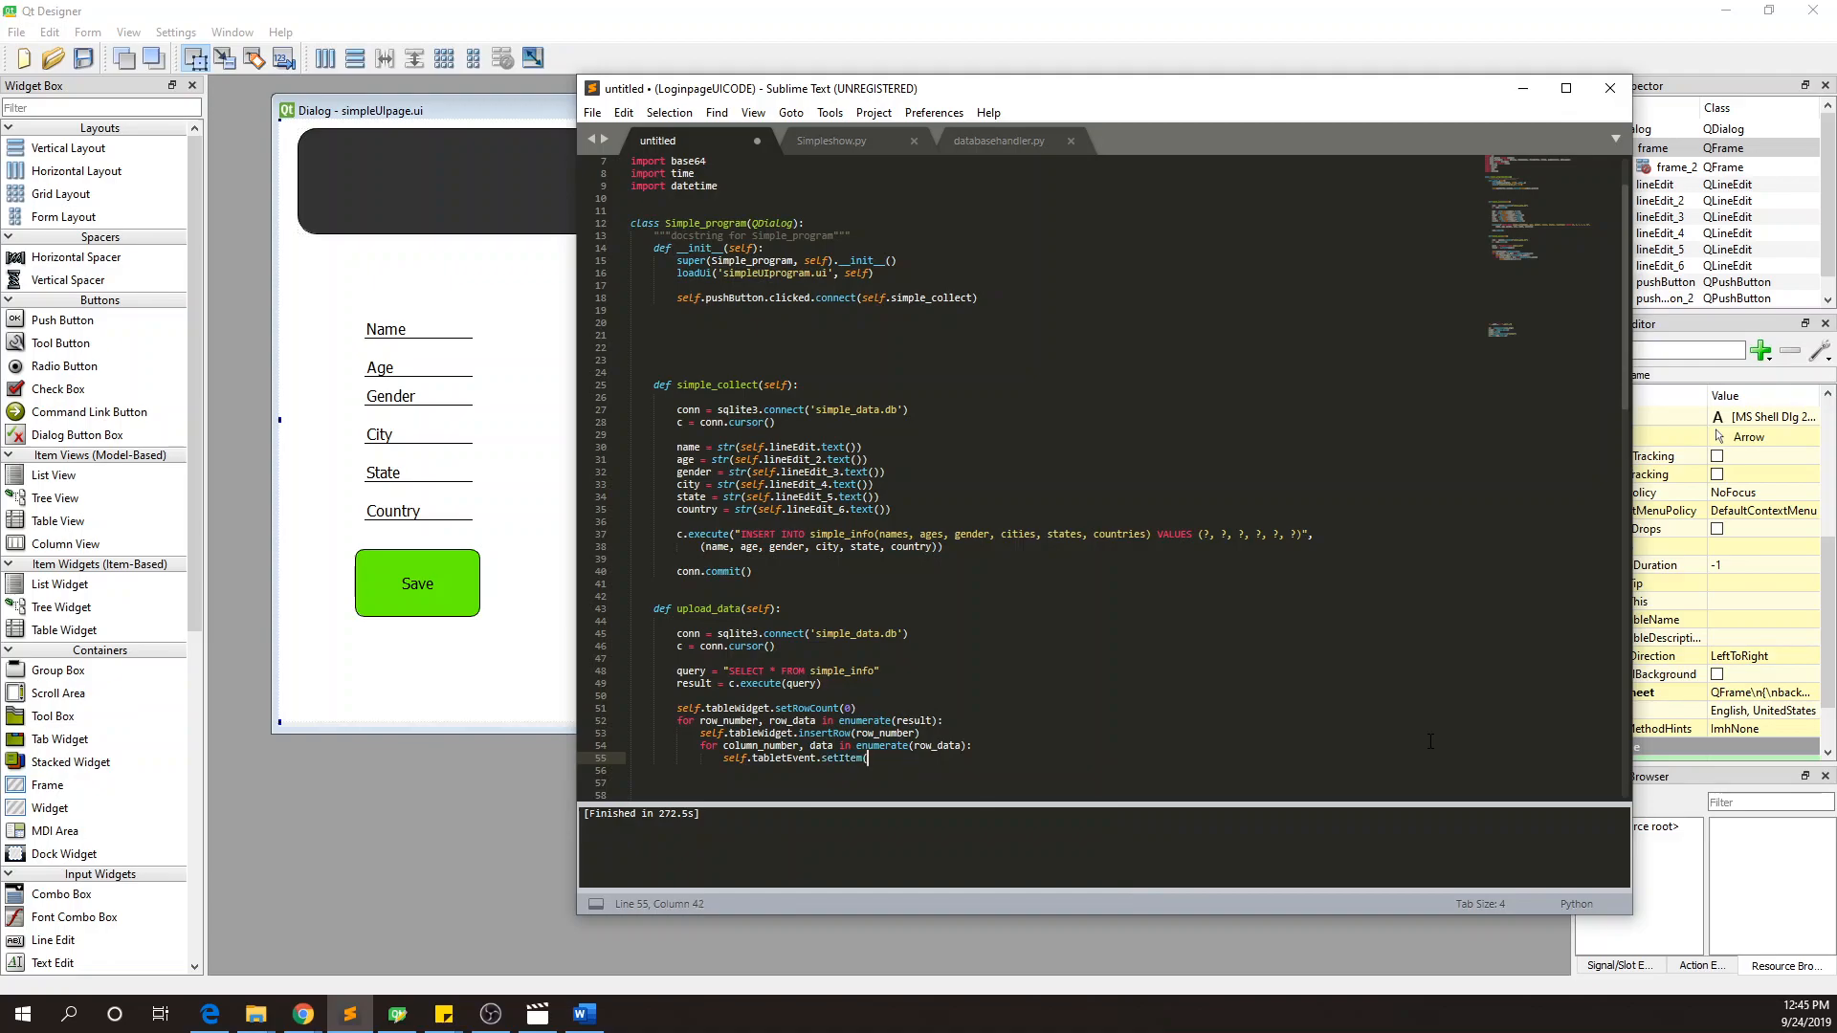
type("row_nu")
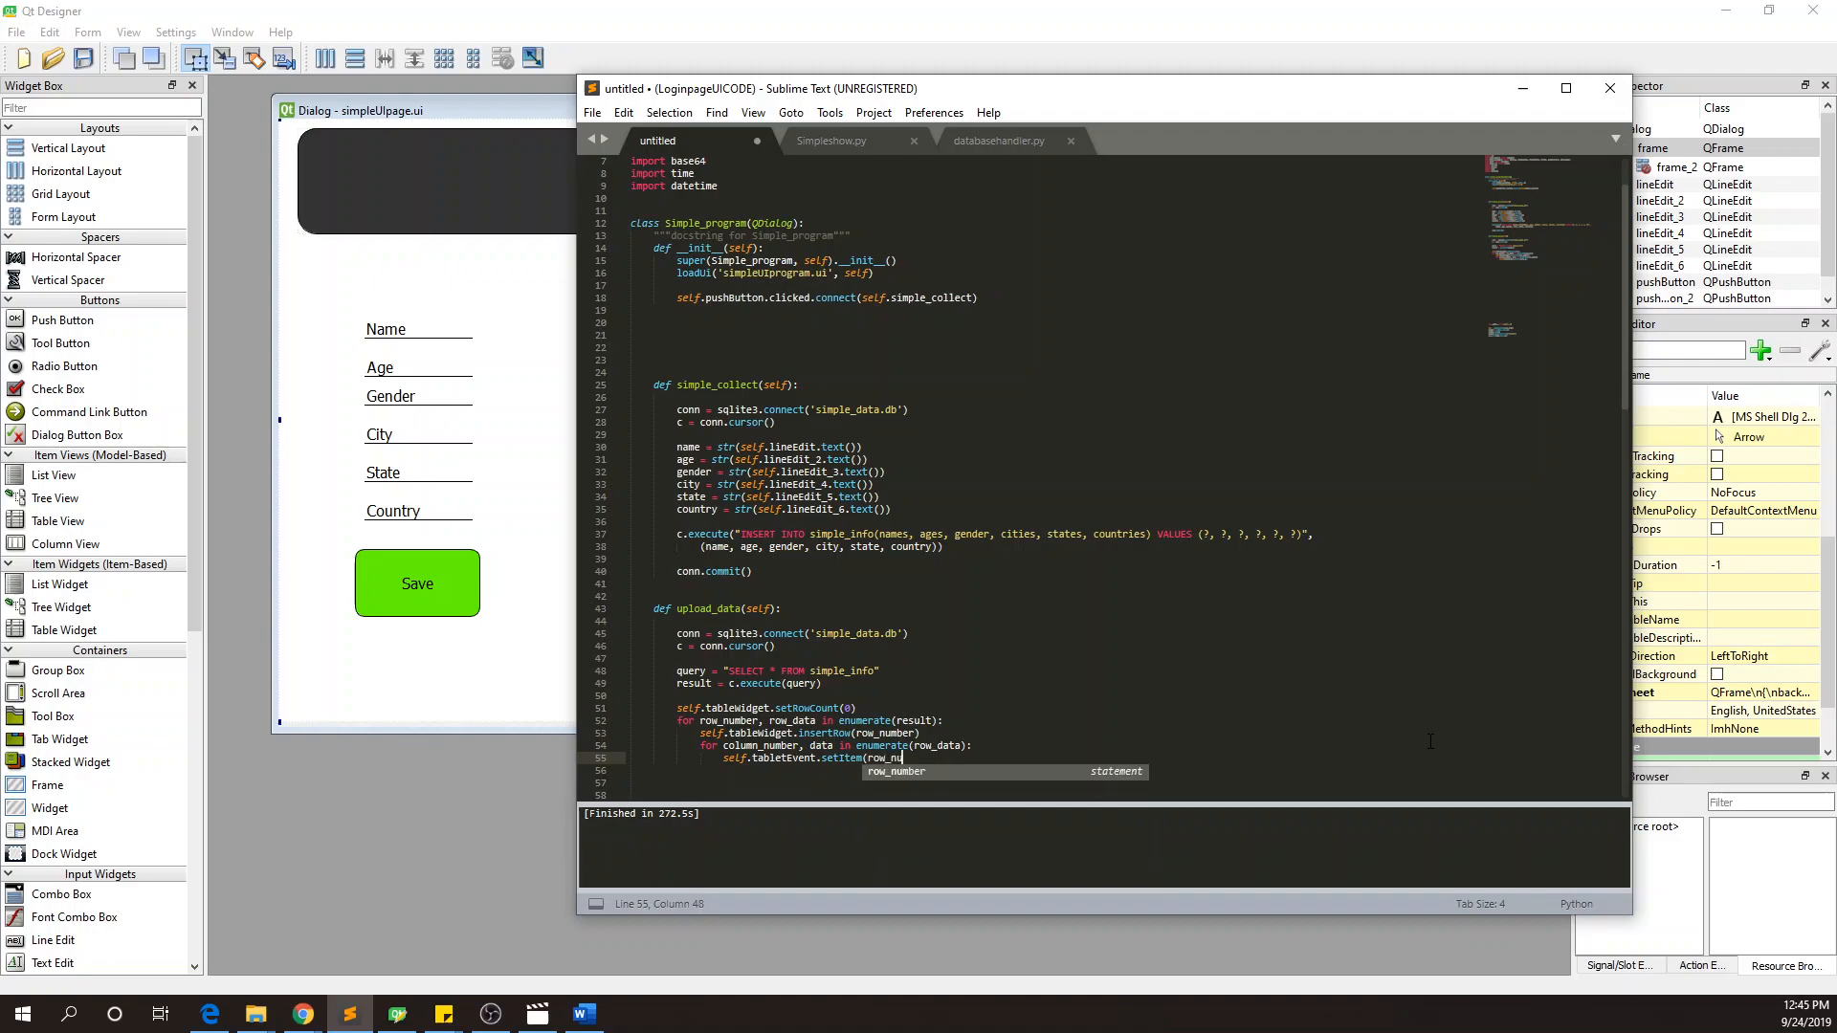
type("column_number")
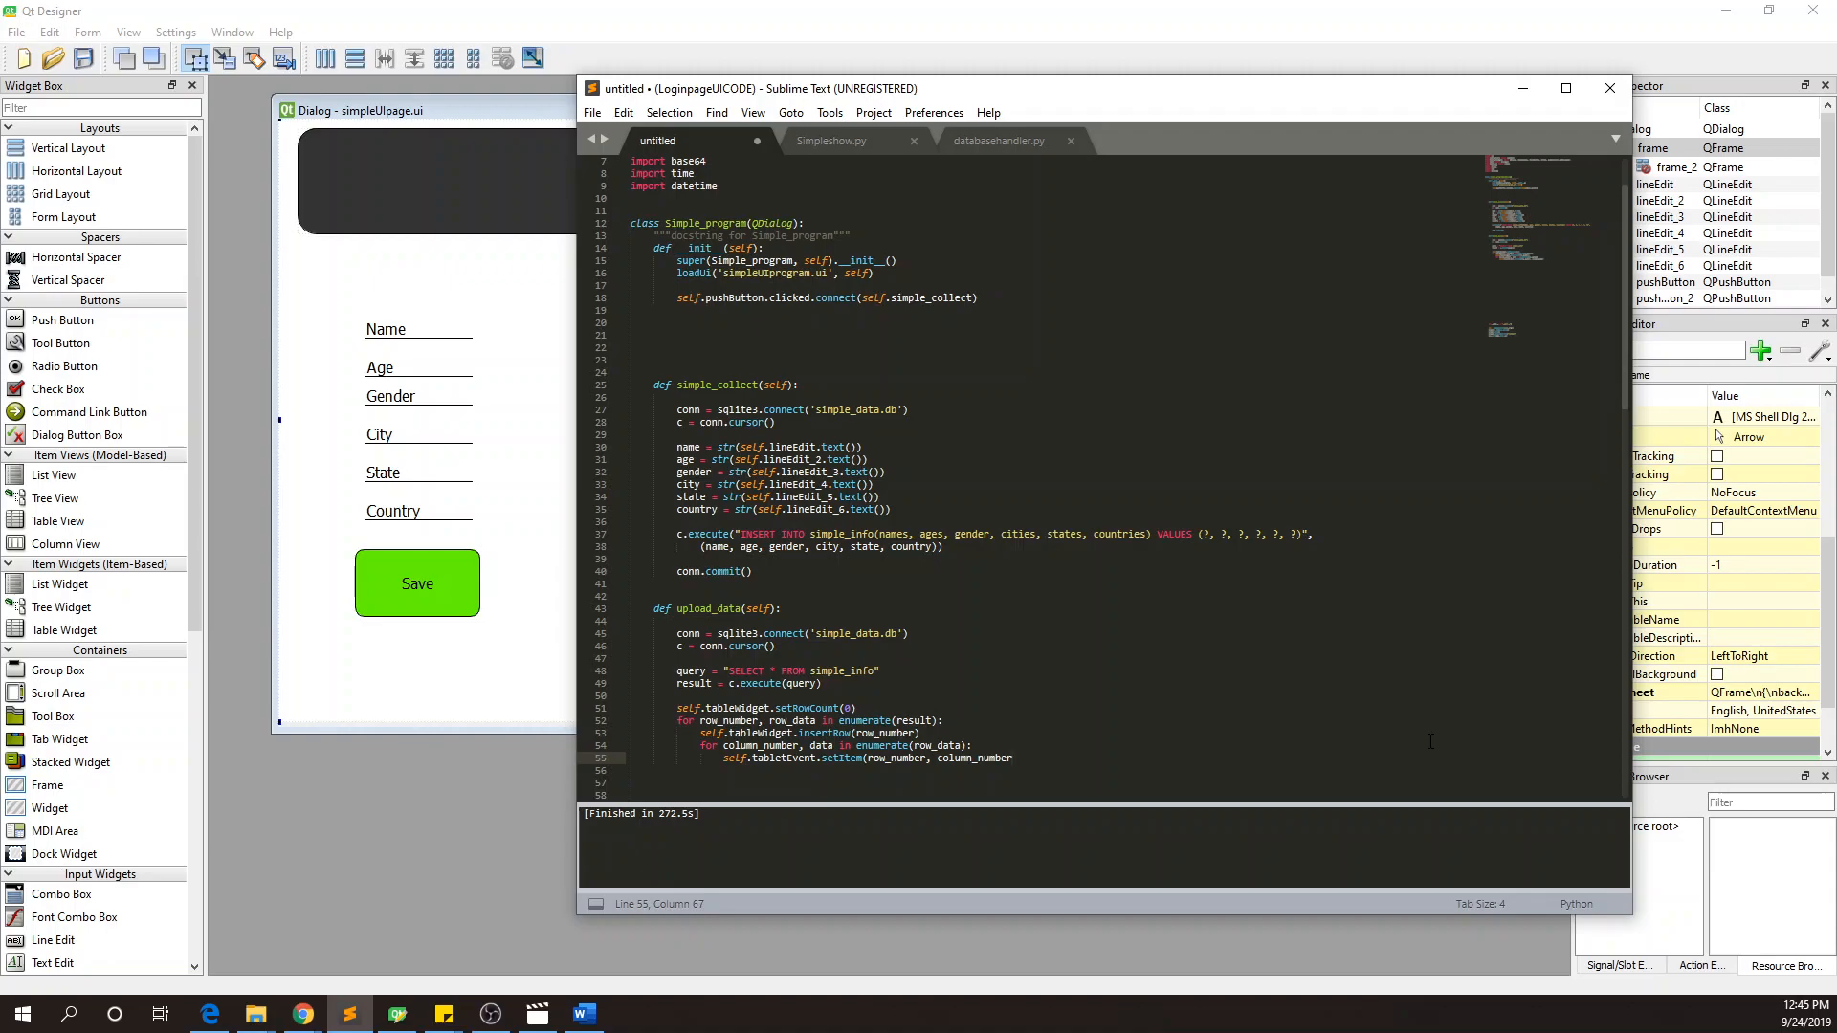
type("c")
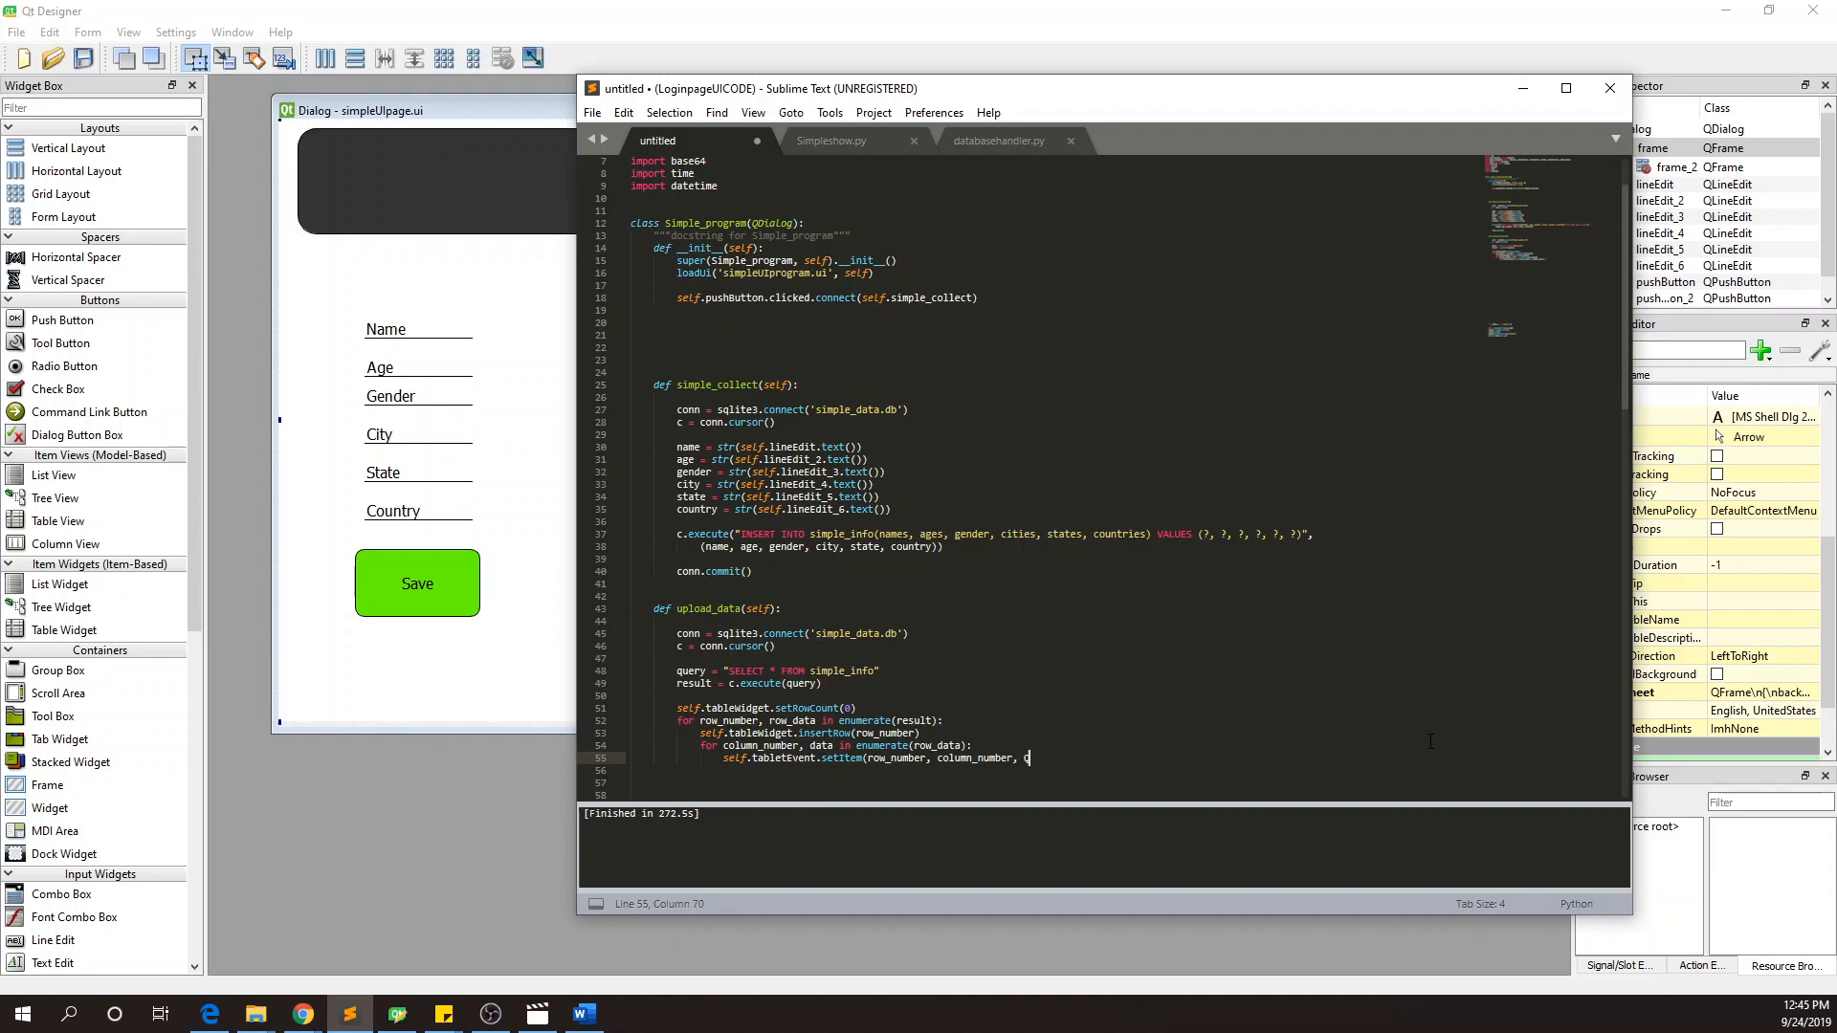
type("QtWidgets.Q")
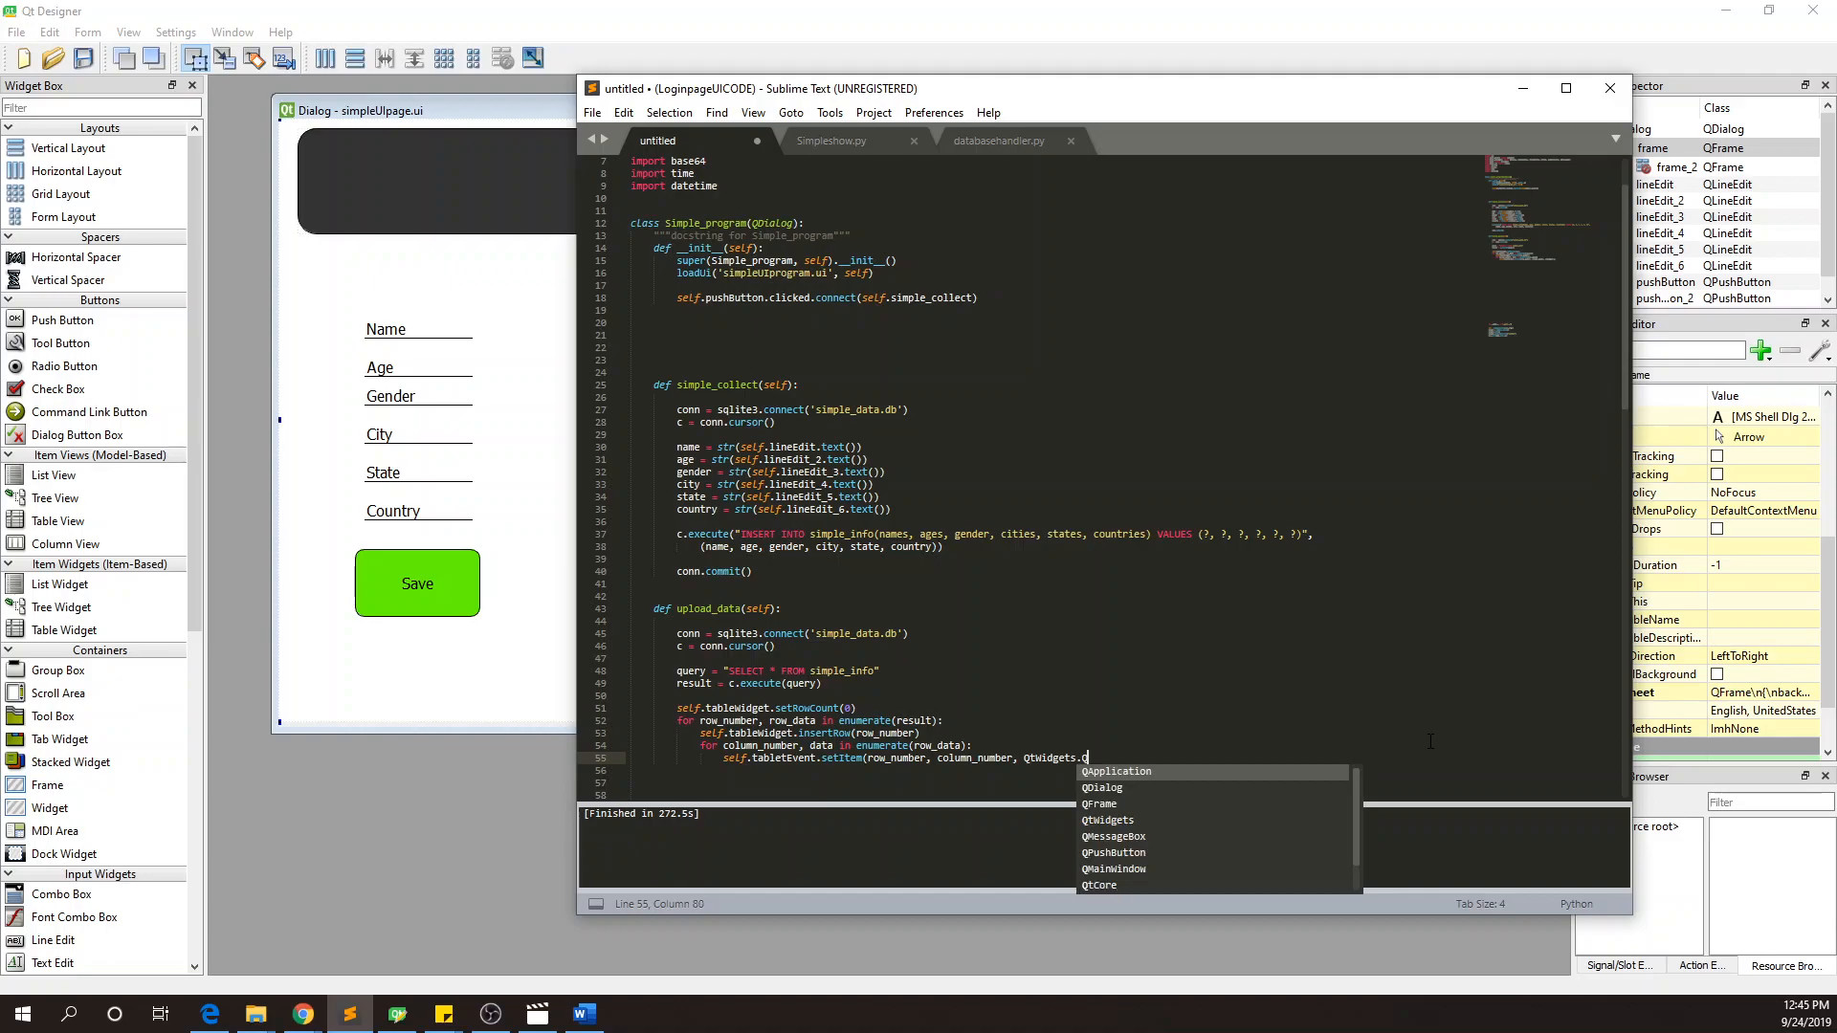
type("Table")
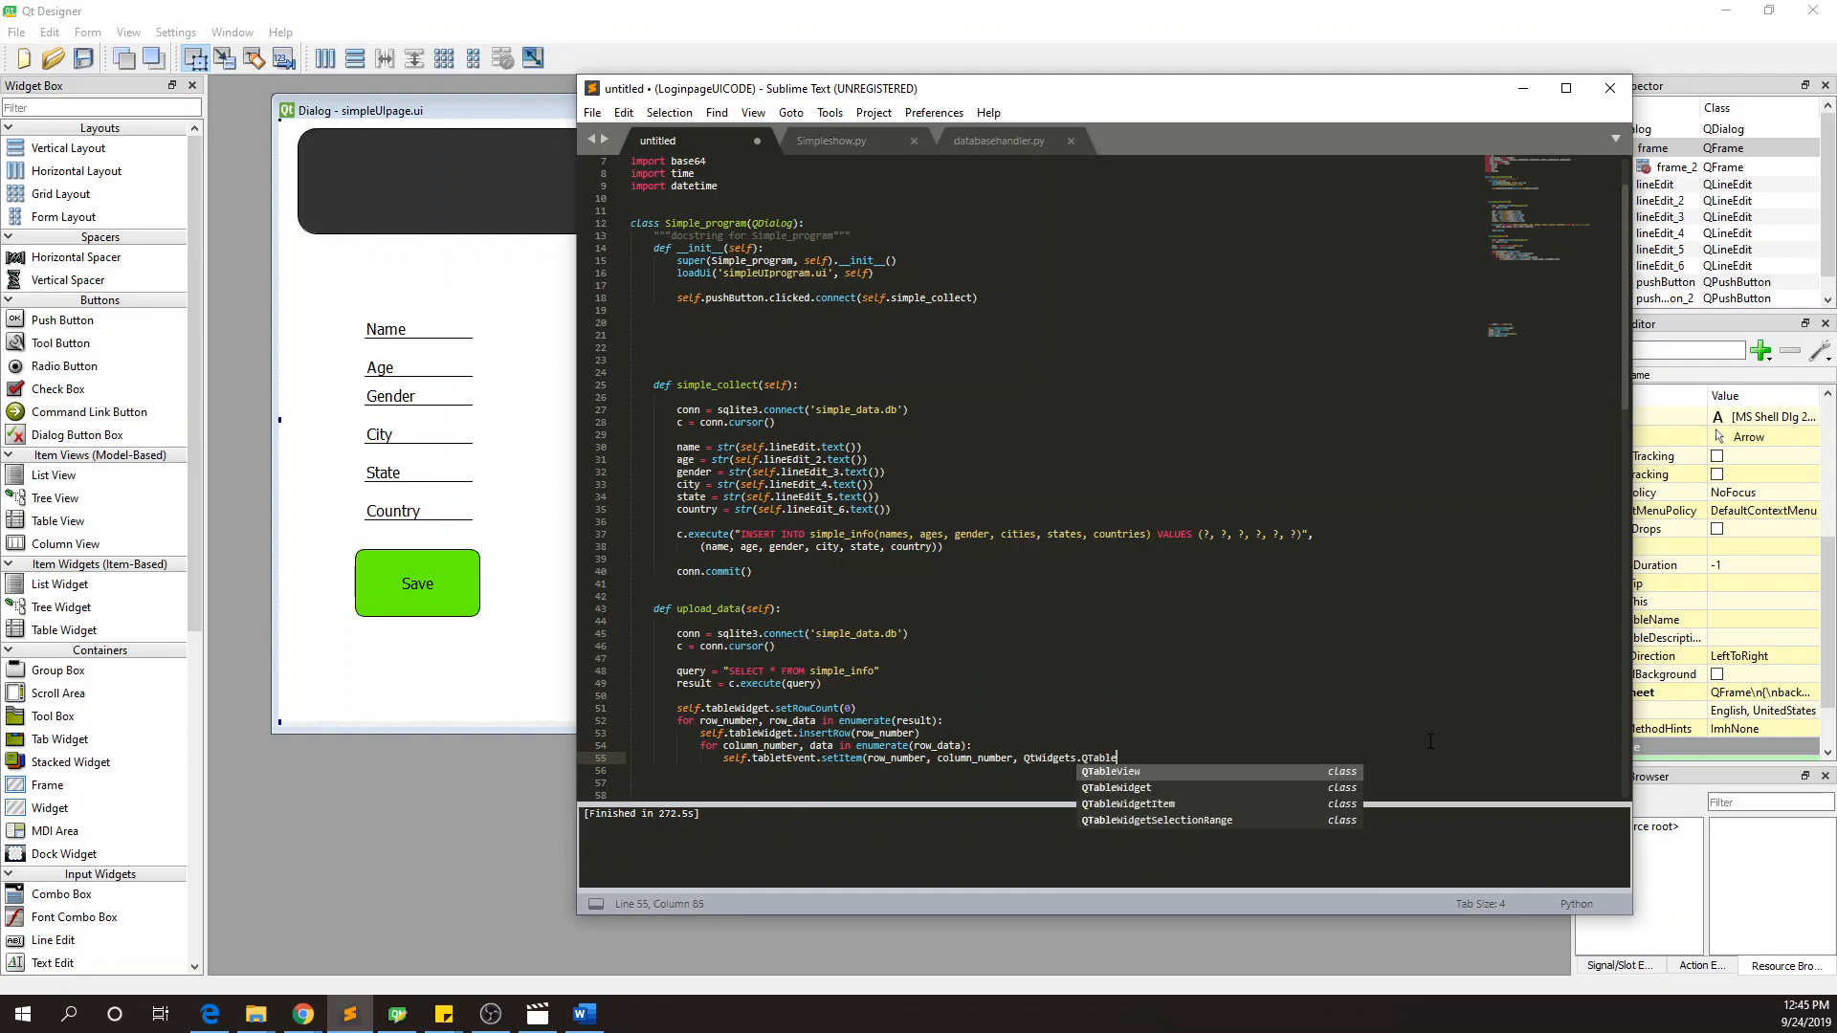
type("w")
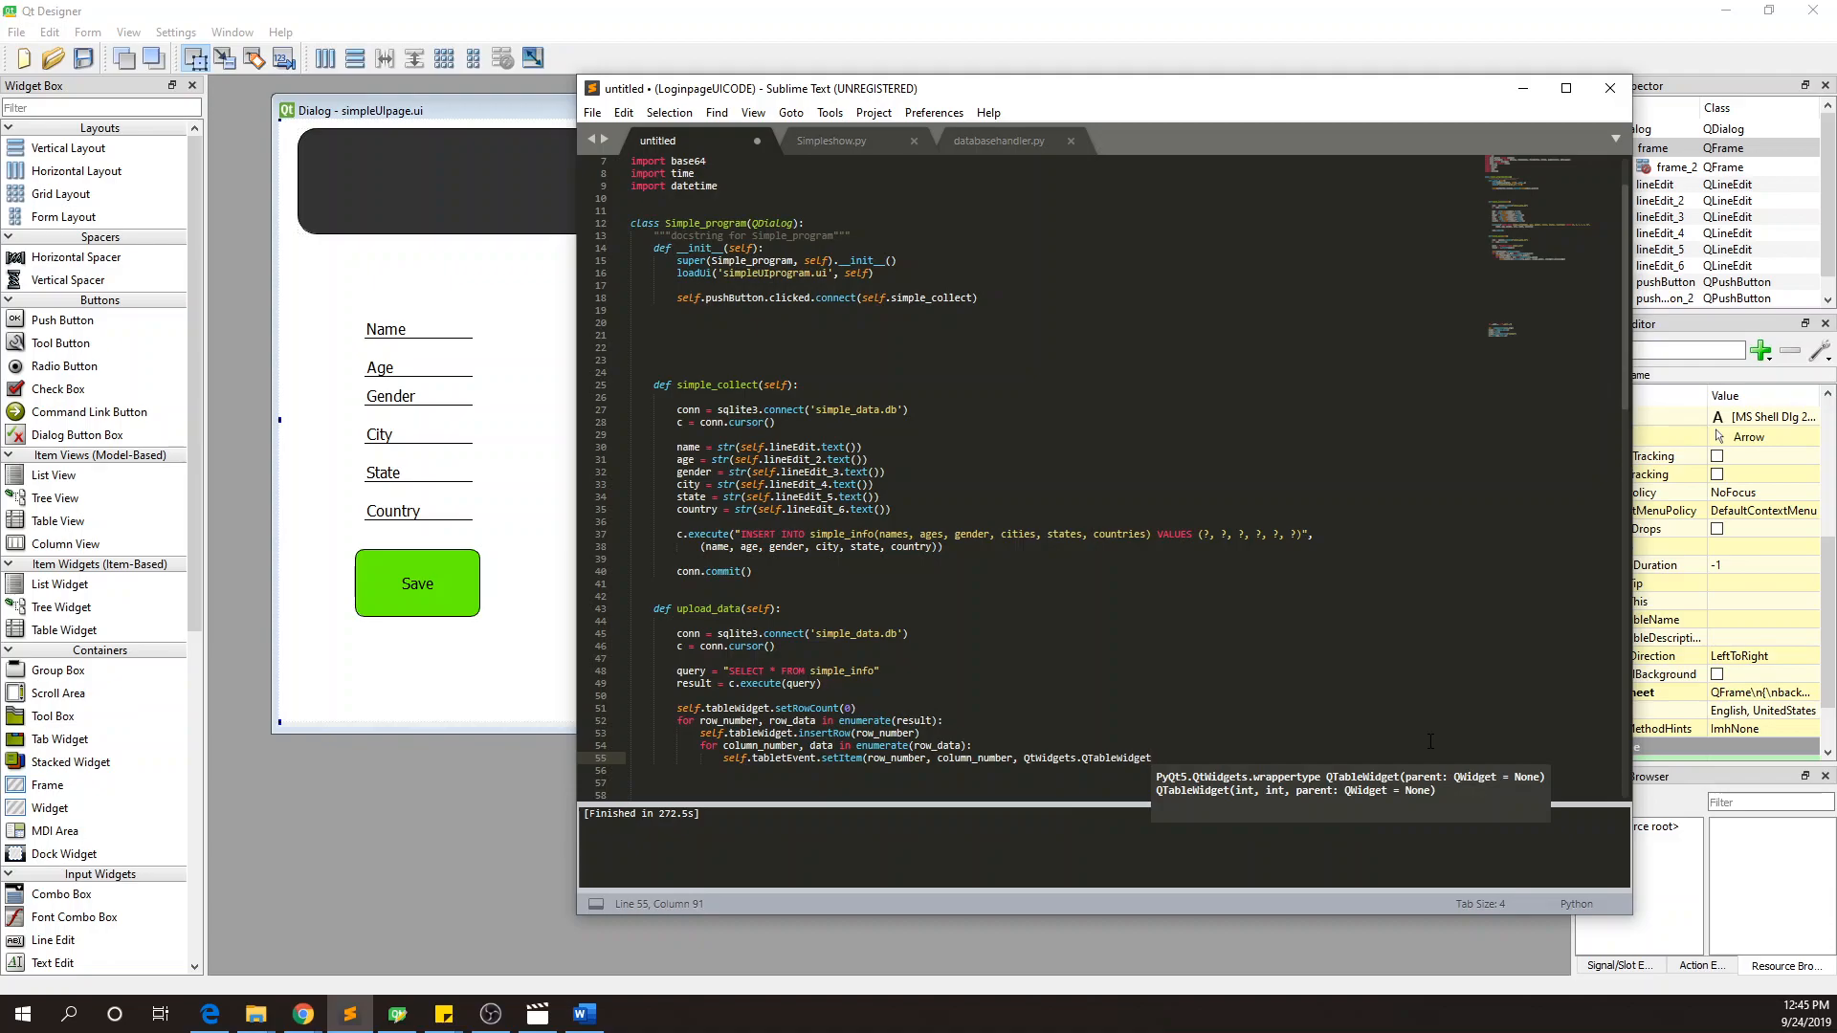
type("Item")
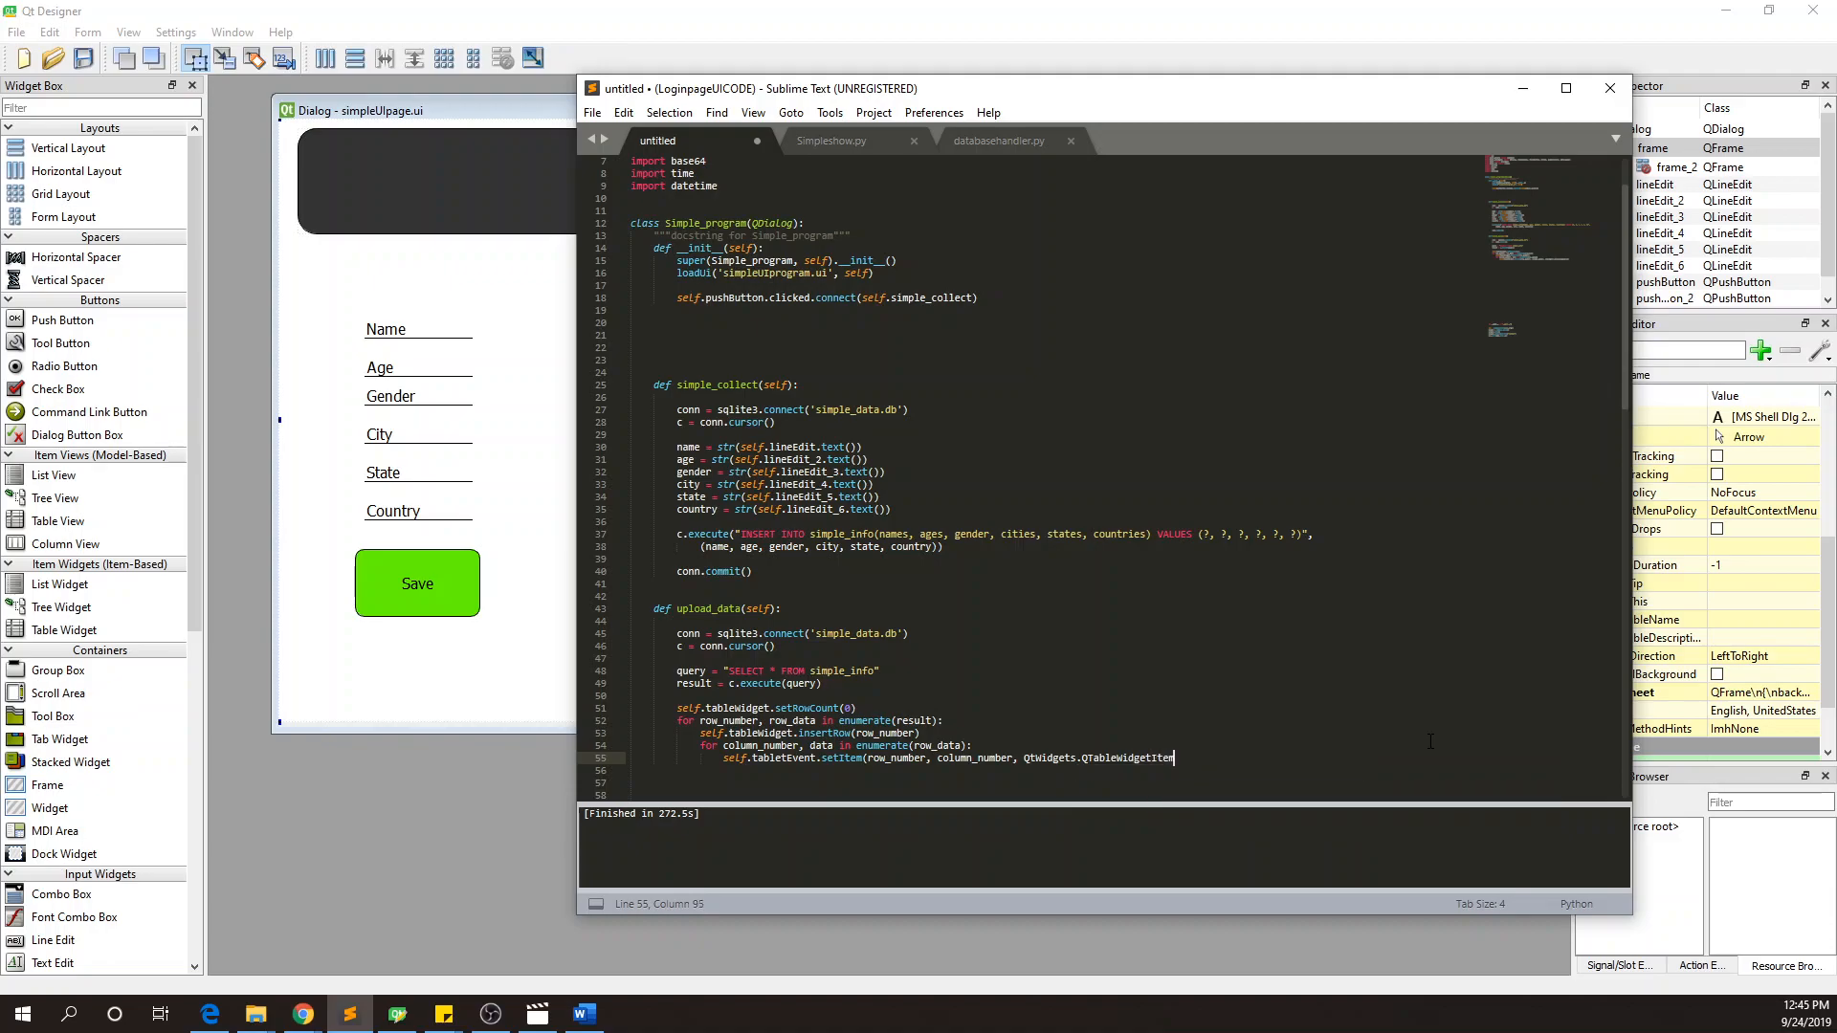
type("m")
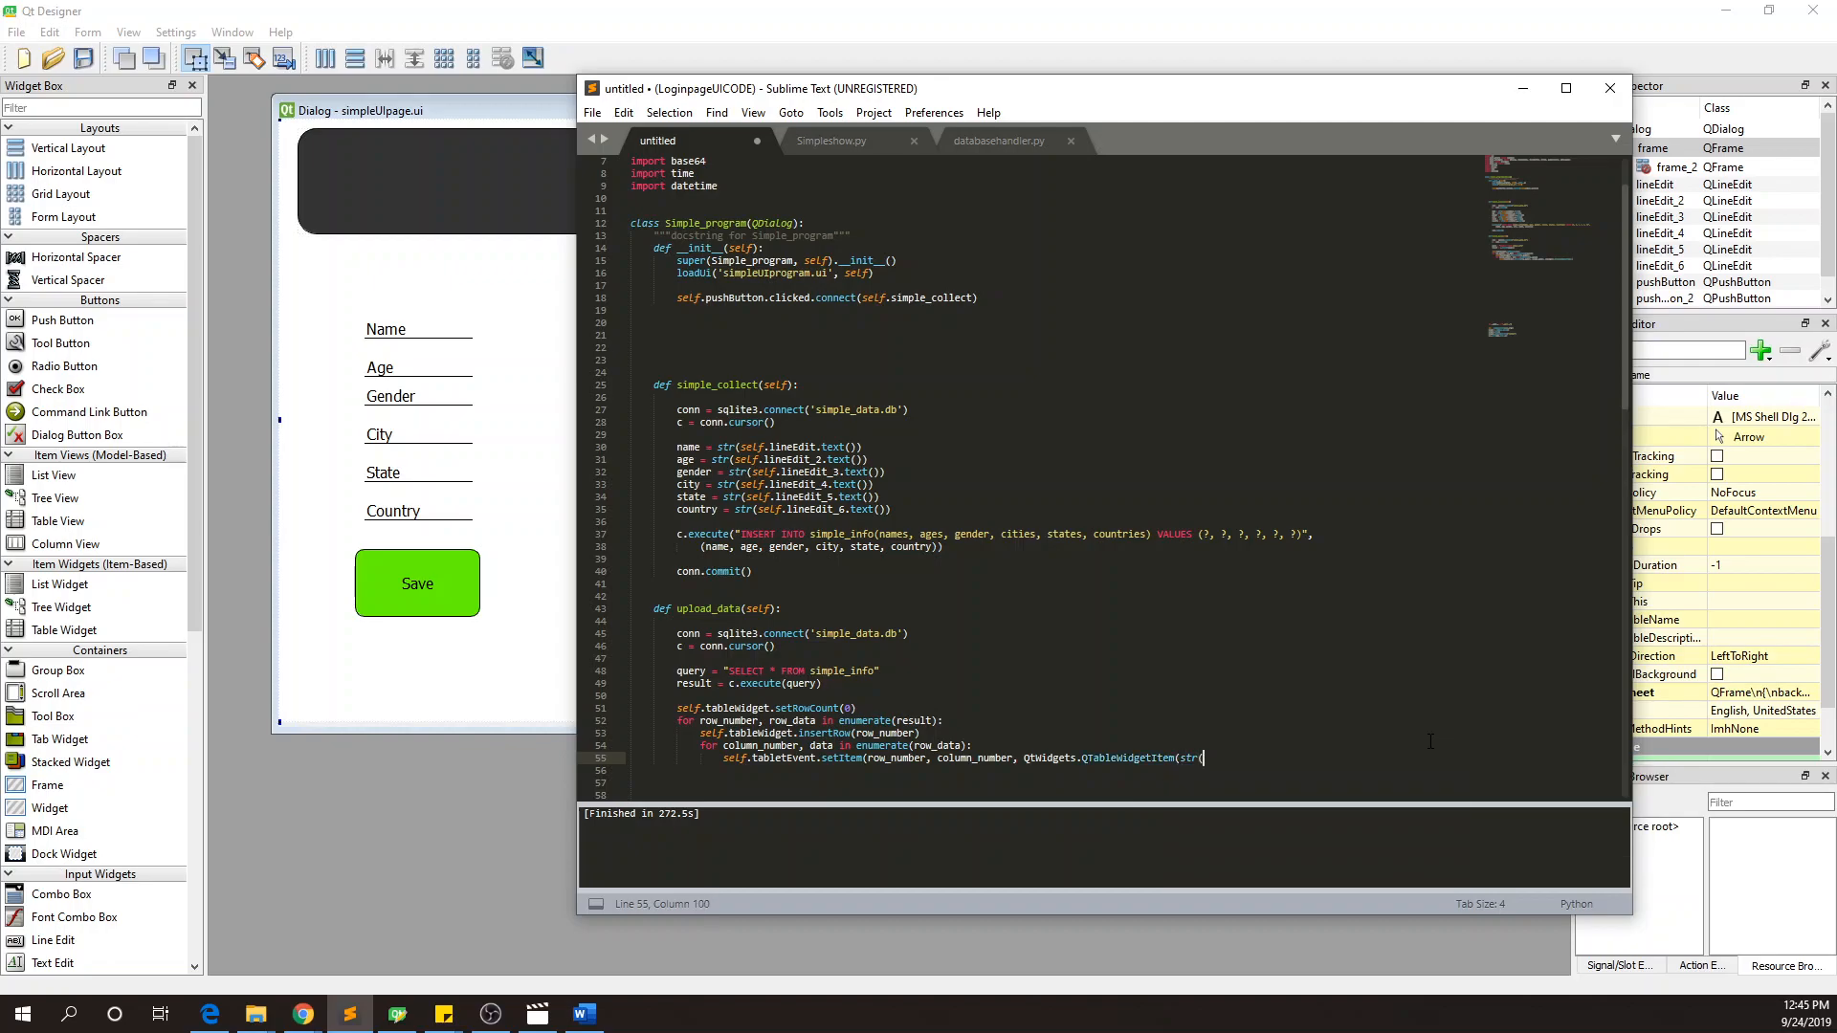
type("data")
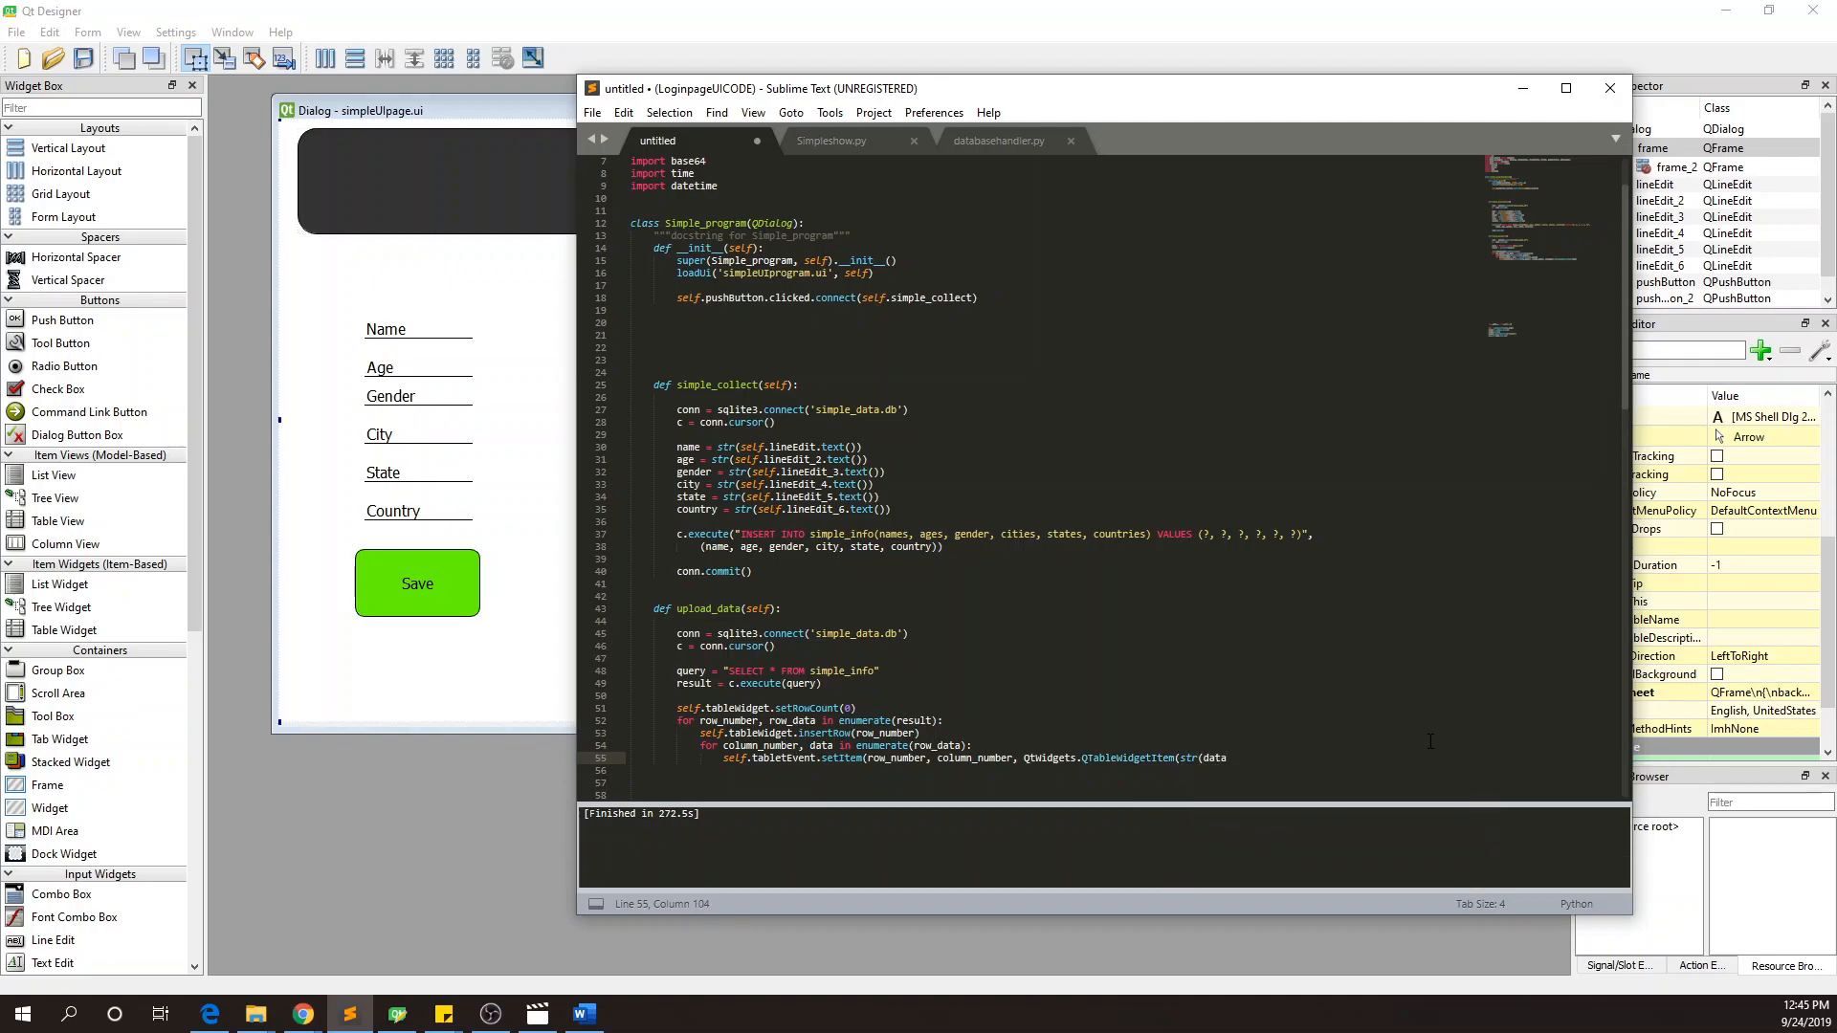
type(")))")
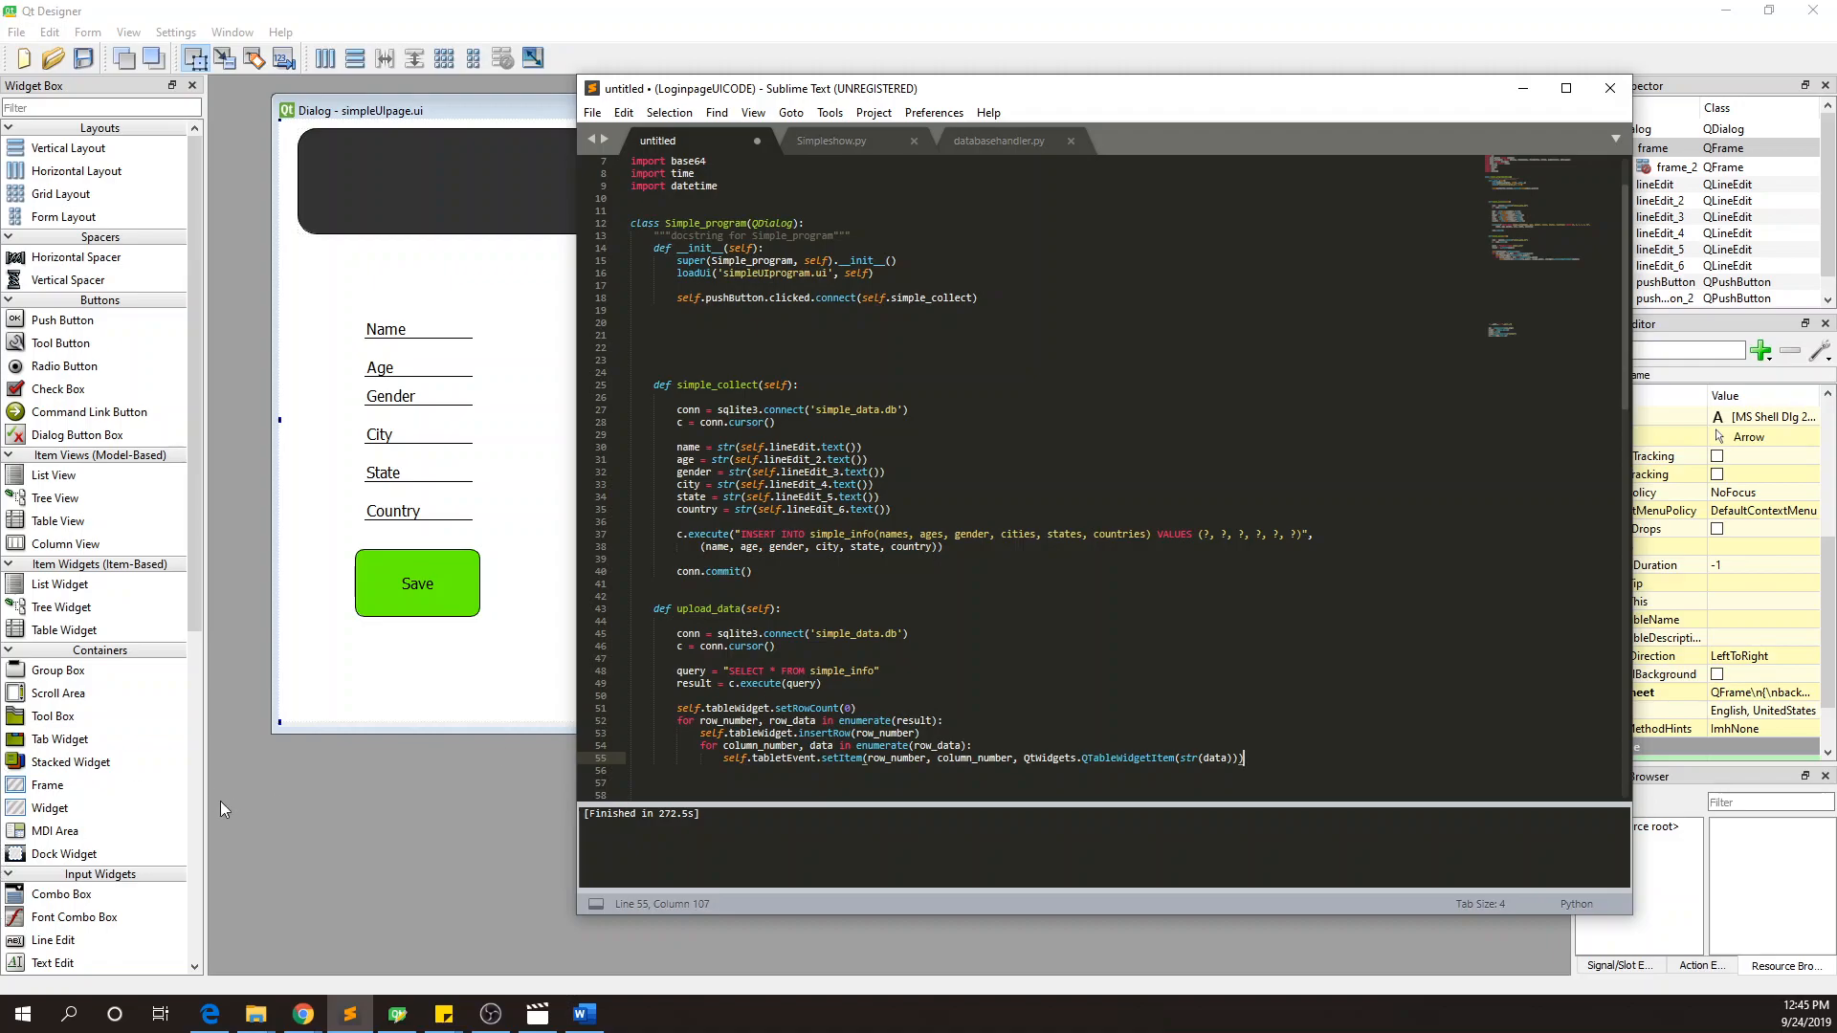
mouse_move(138, 650)
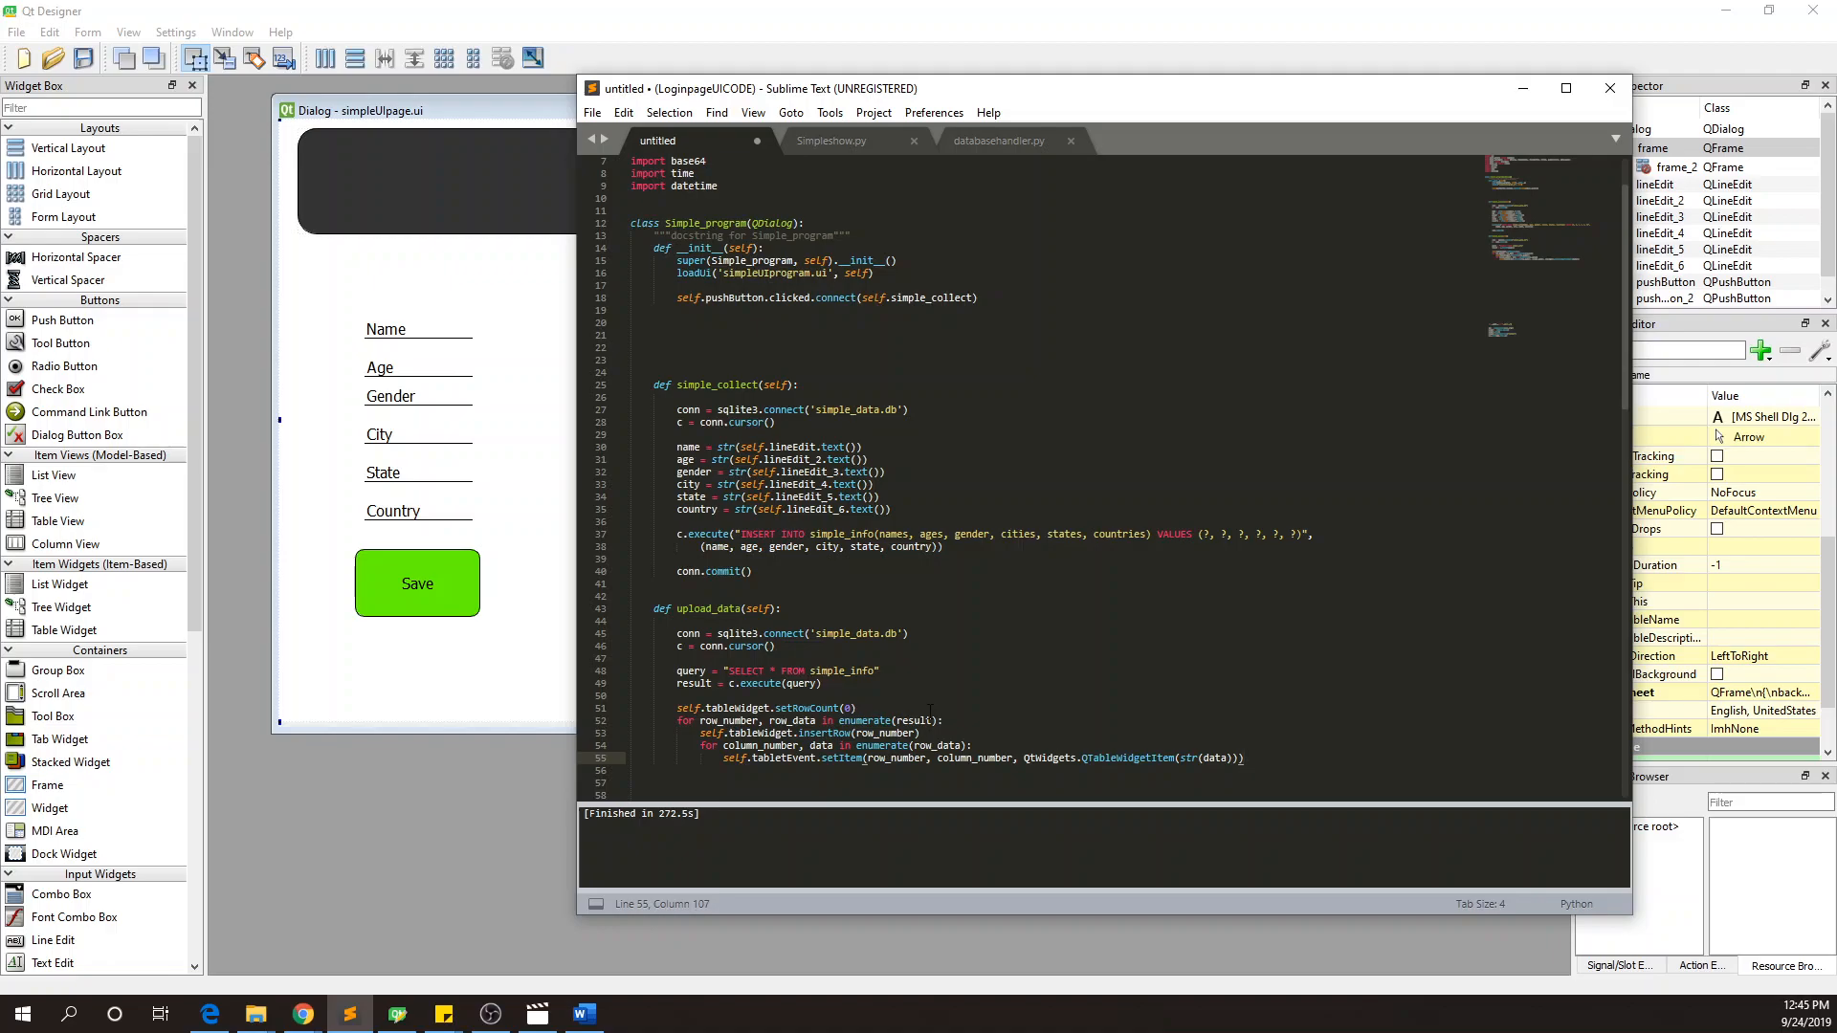
- Switch to Simpleshow.py and scroll up to its loadData function for comparison
left_click(831, 140)
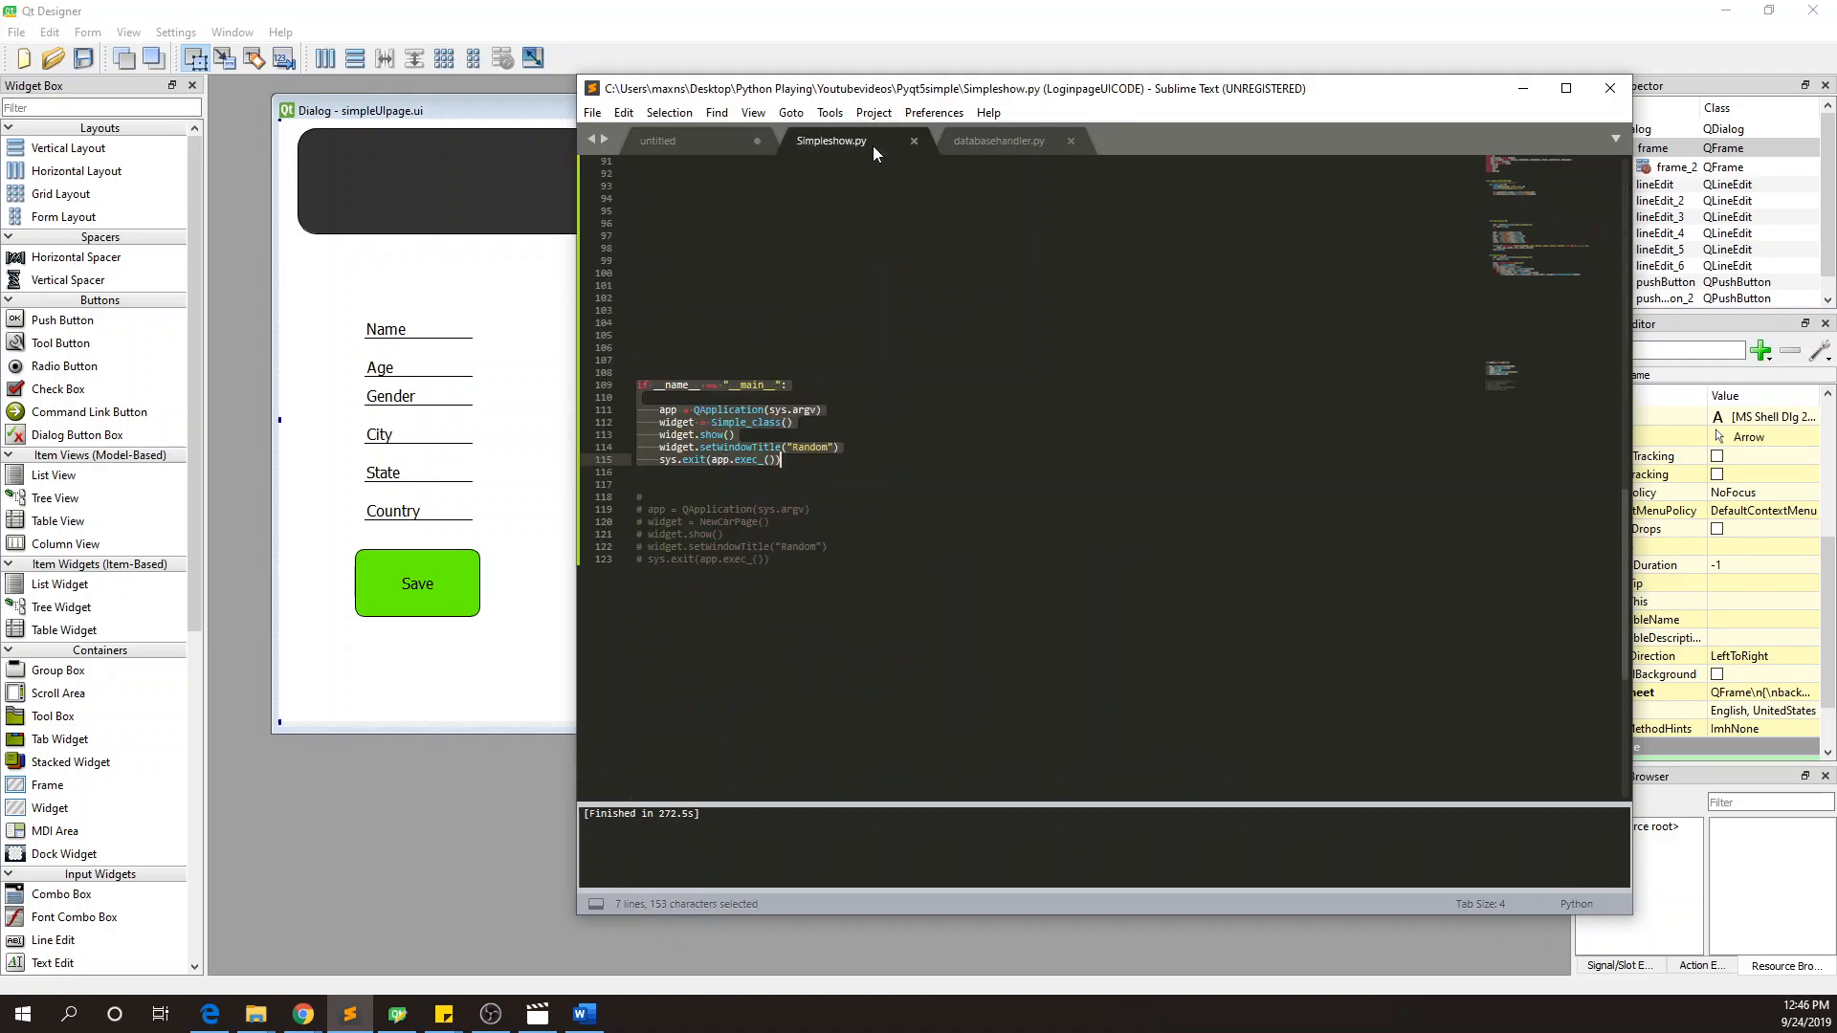
scroll("up", 3)
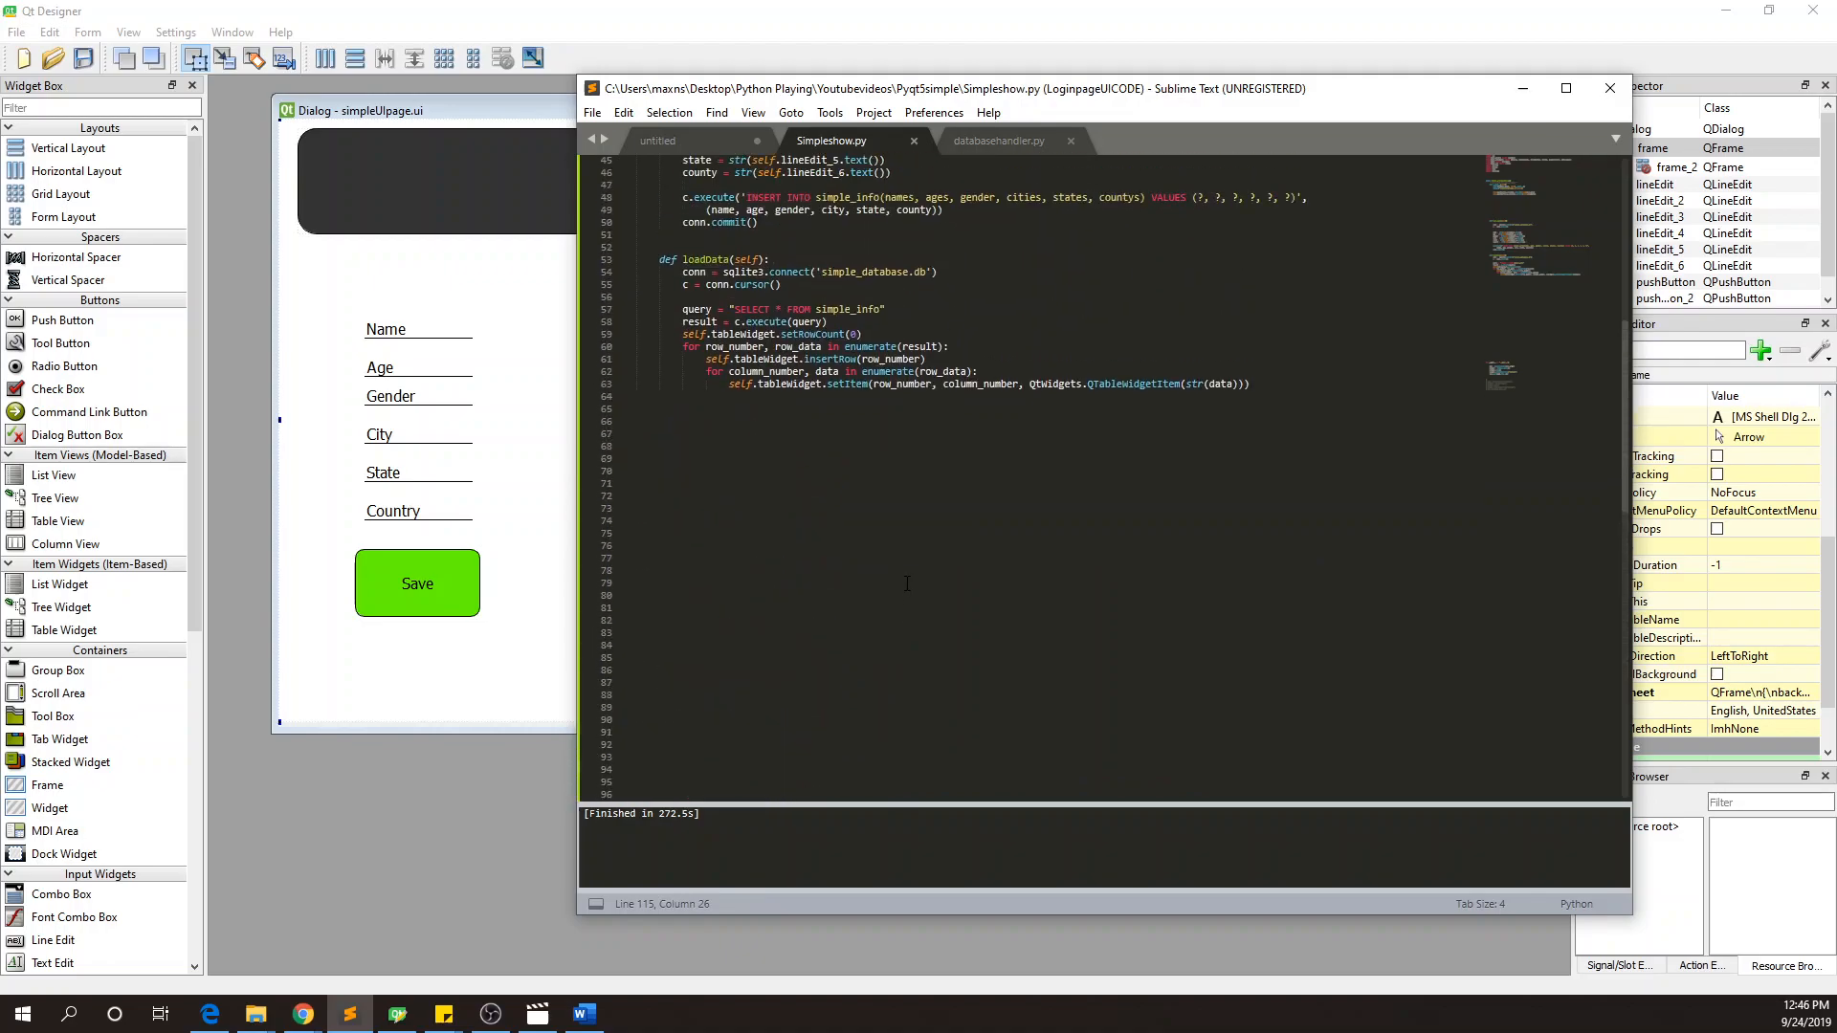
scroll("up", 3)
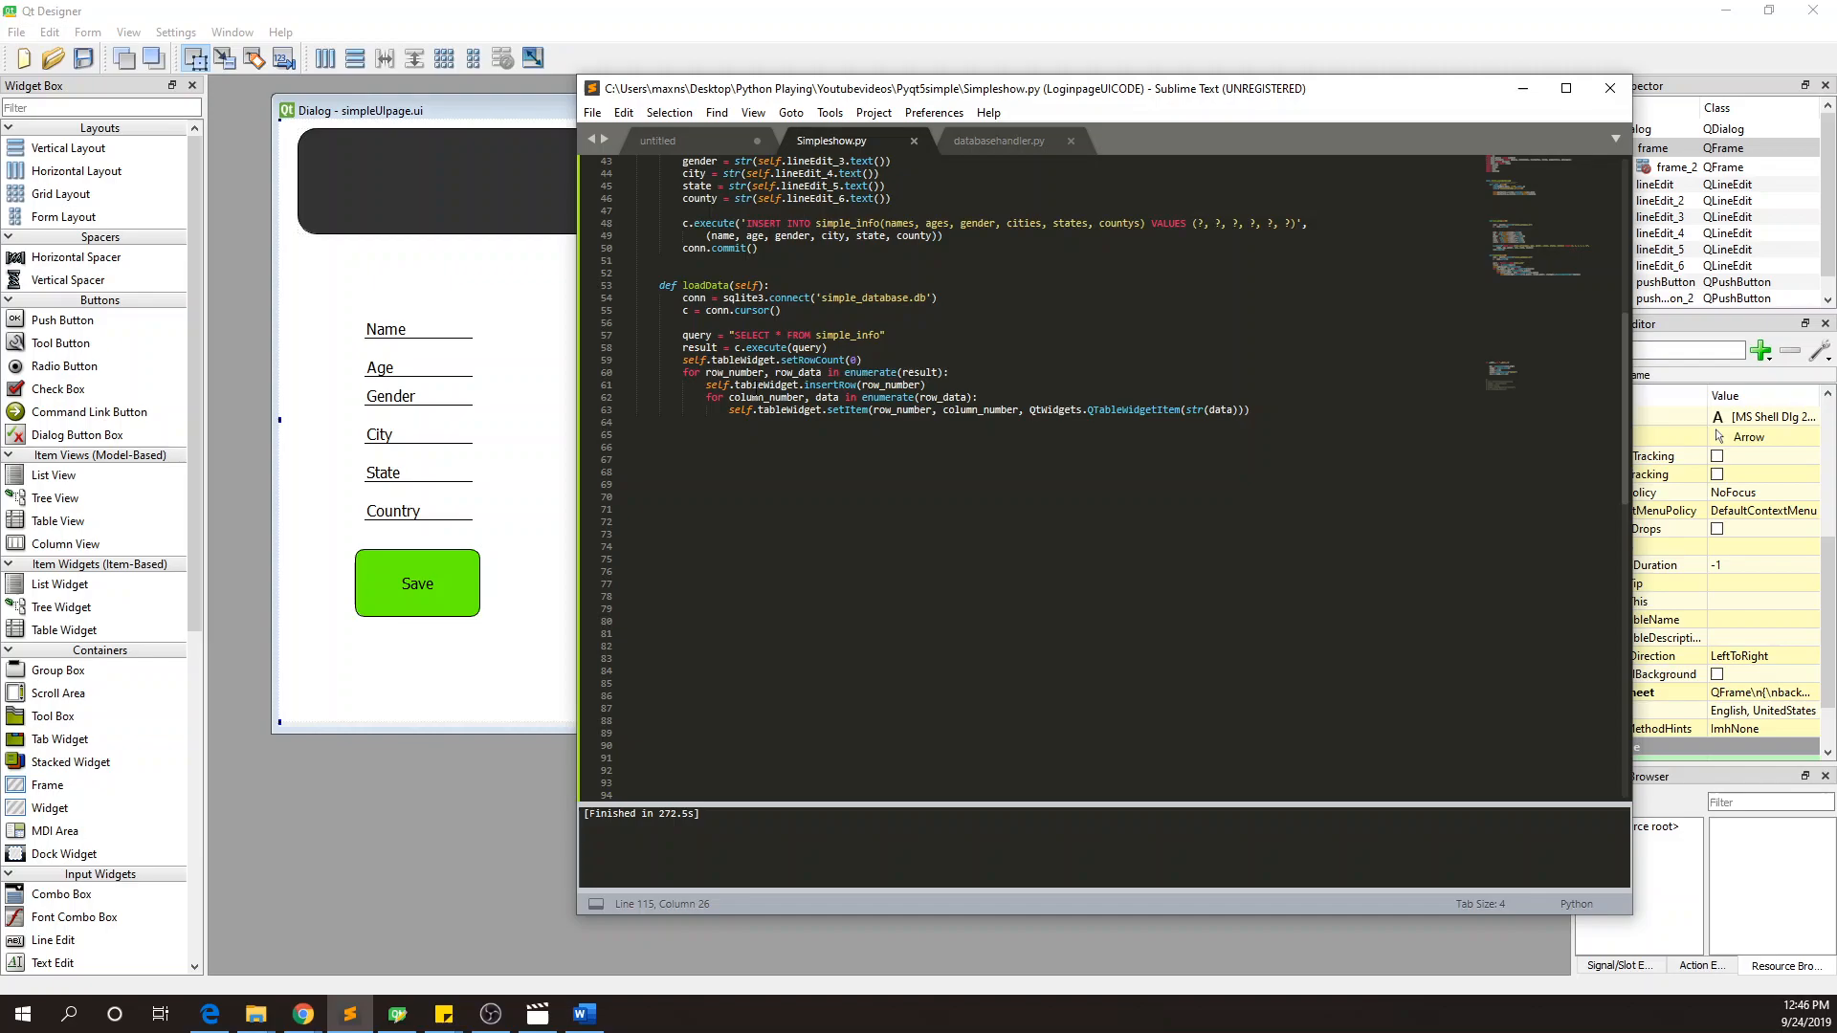
left_click(674, 140)
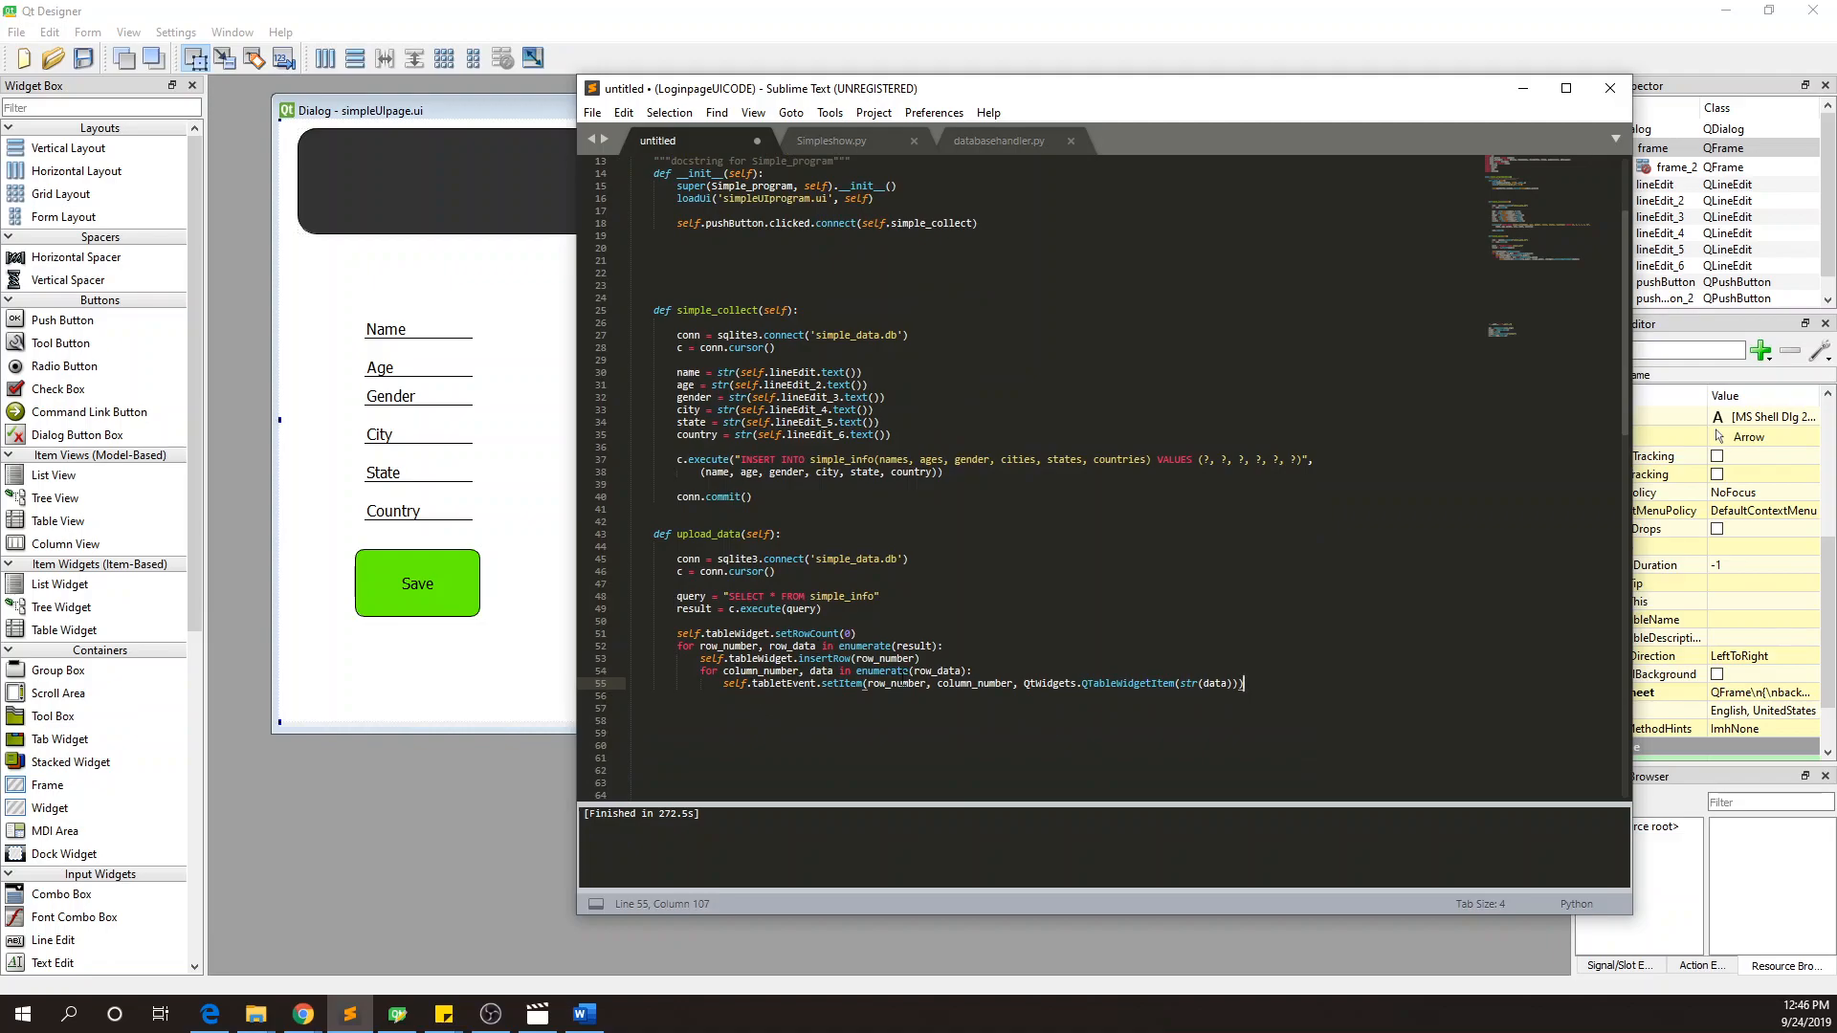
mouse_move(554, 534)
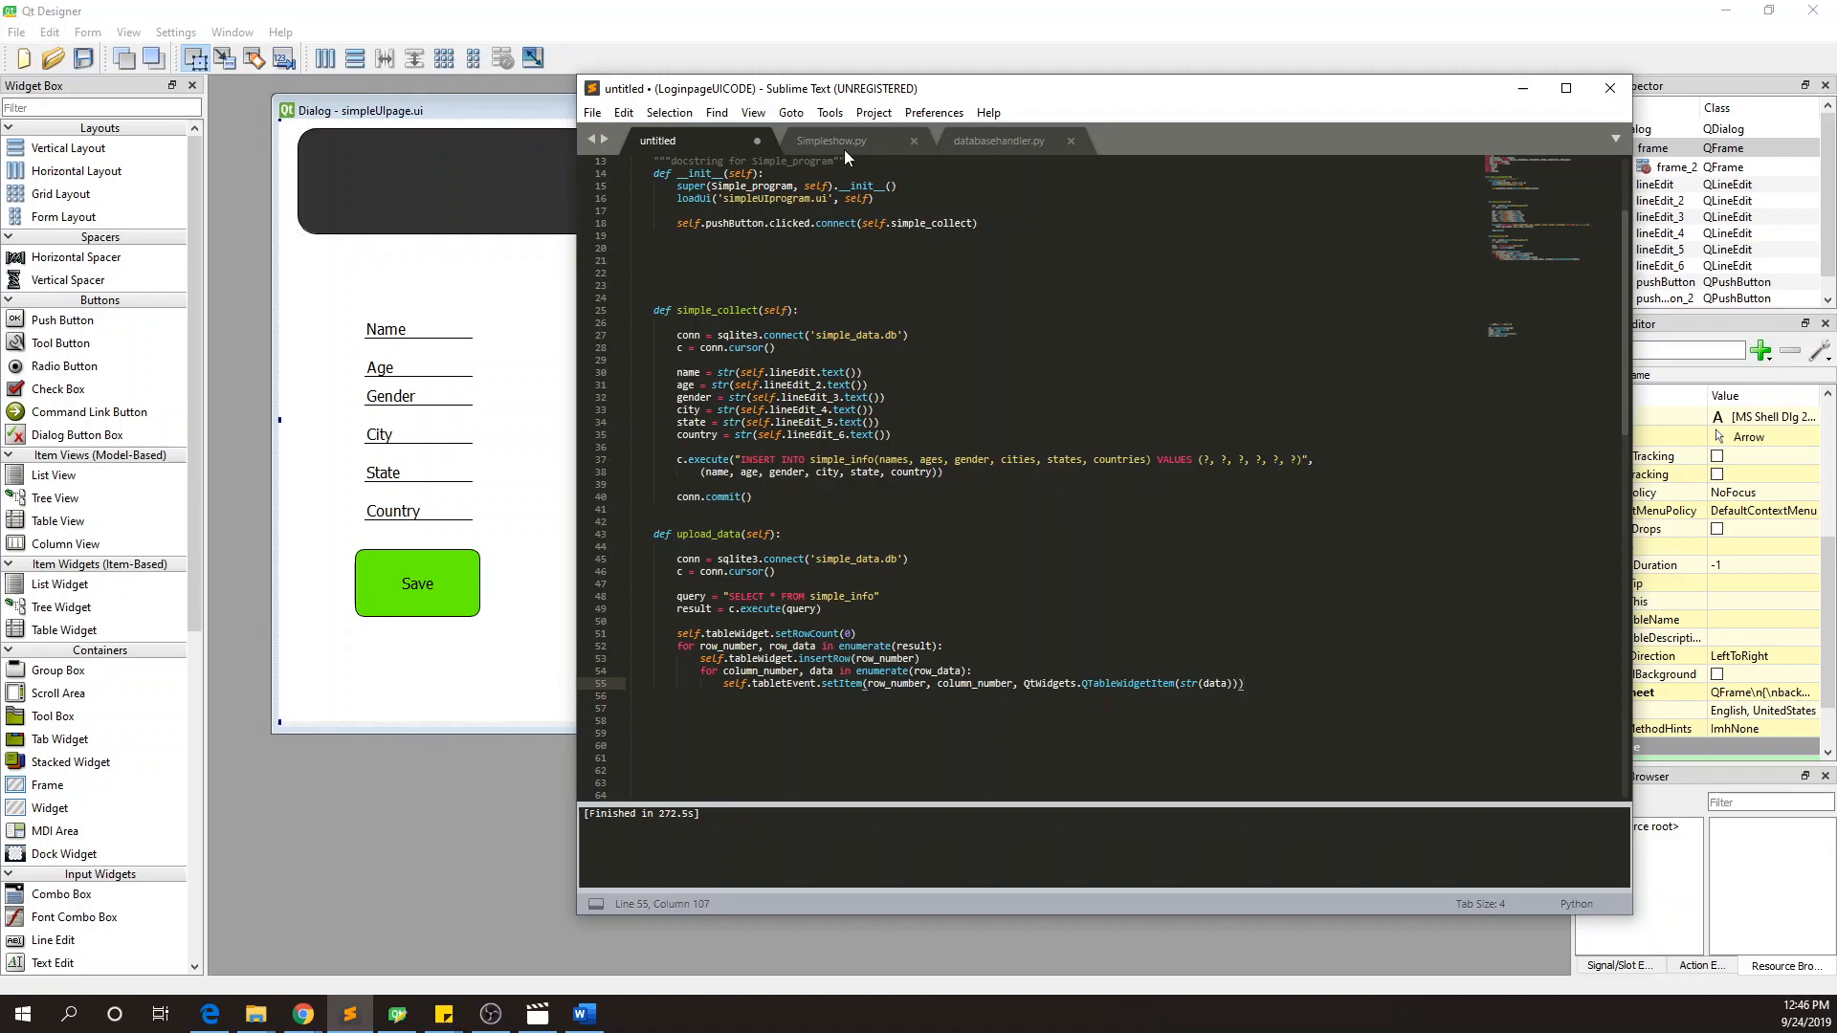
mouse_move(831, 140)
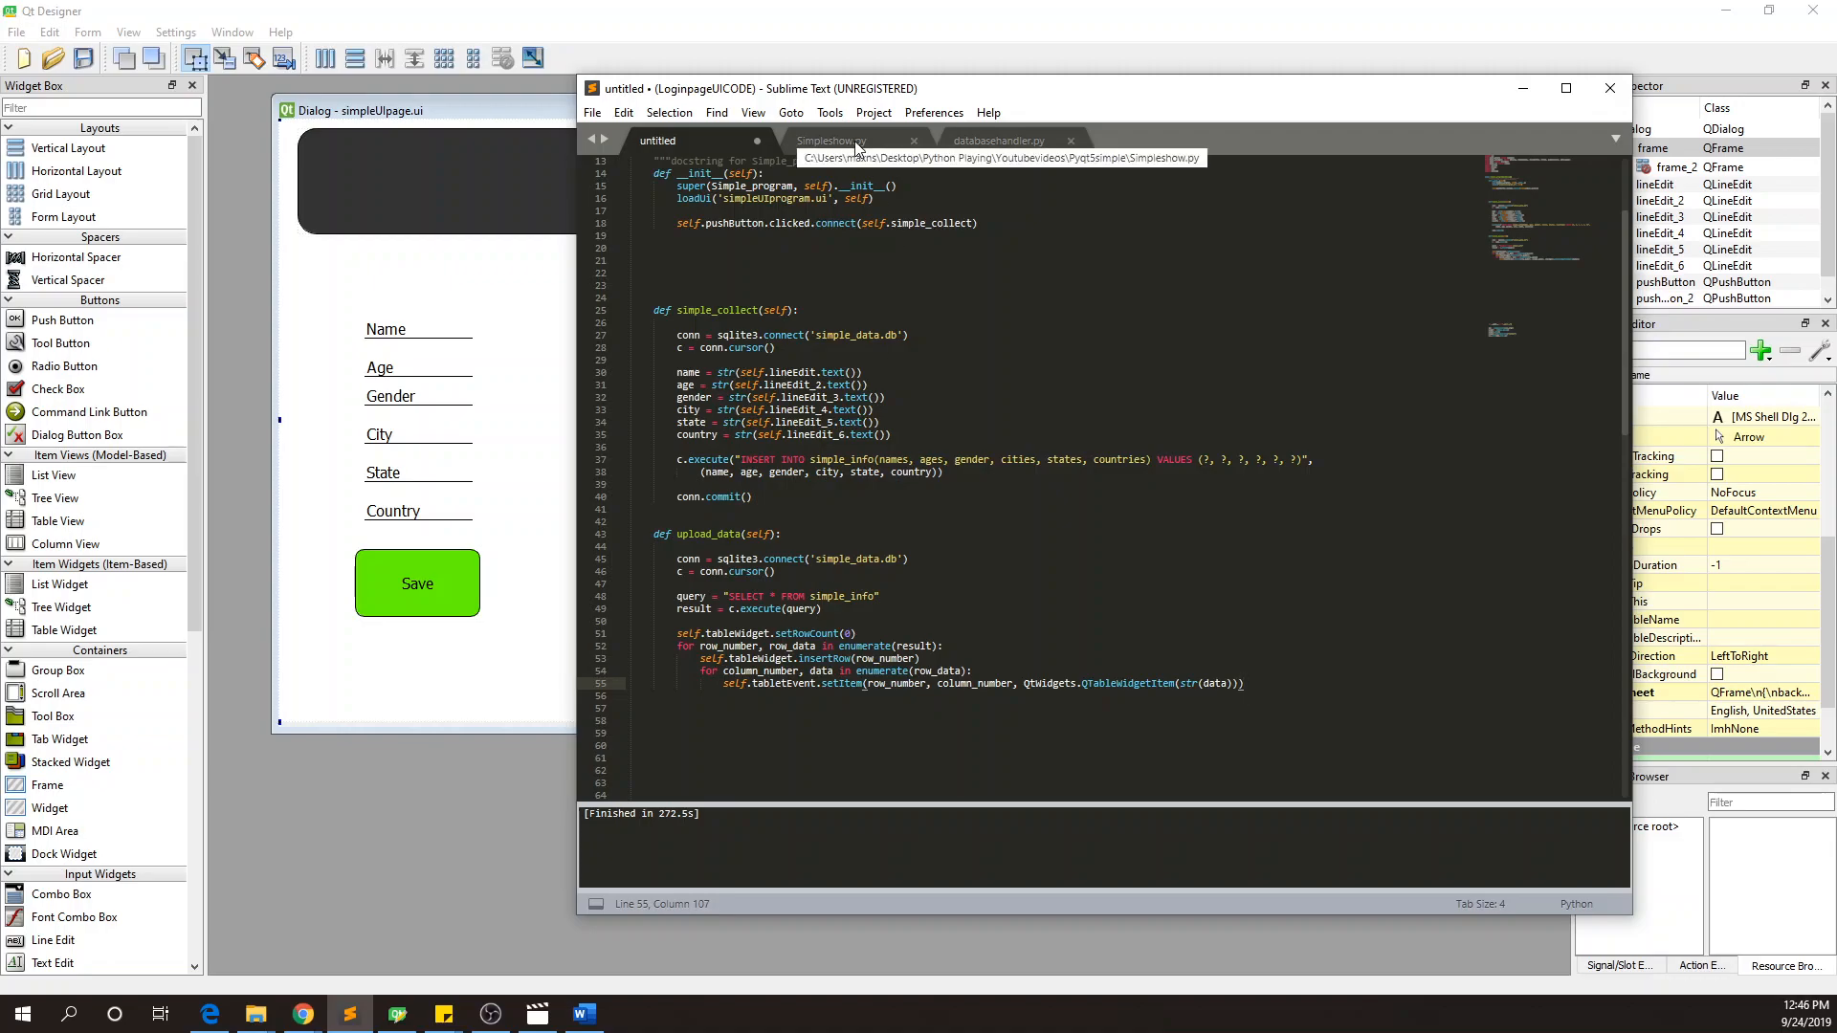
mouse_move(861, 142)
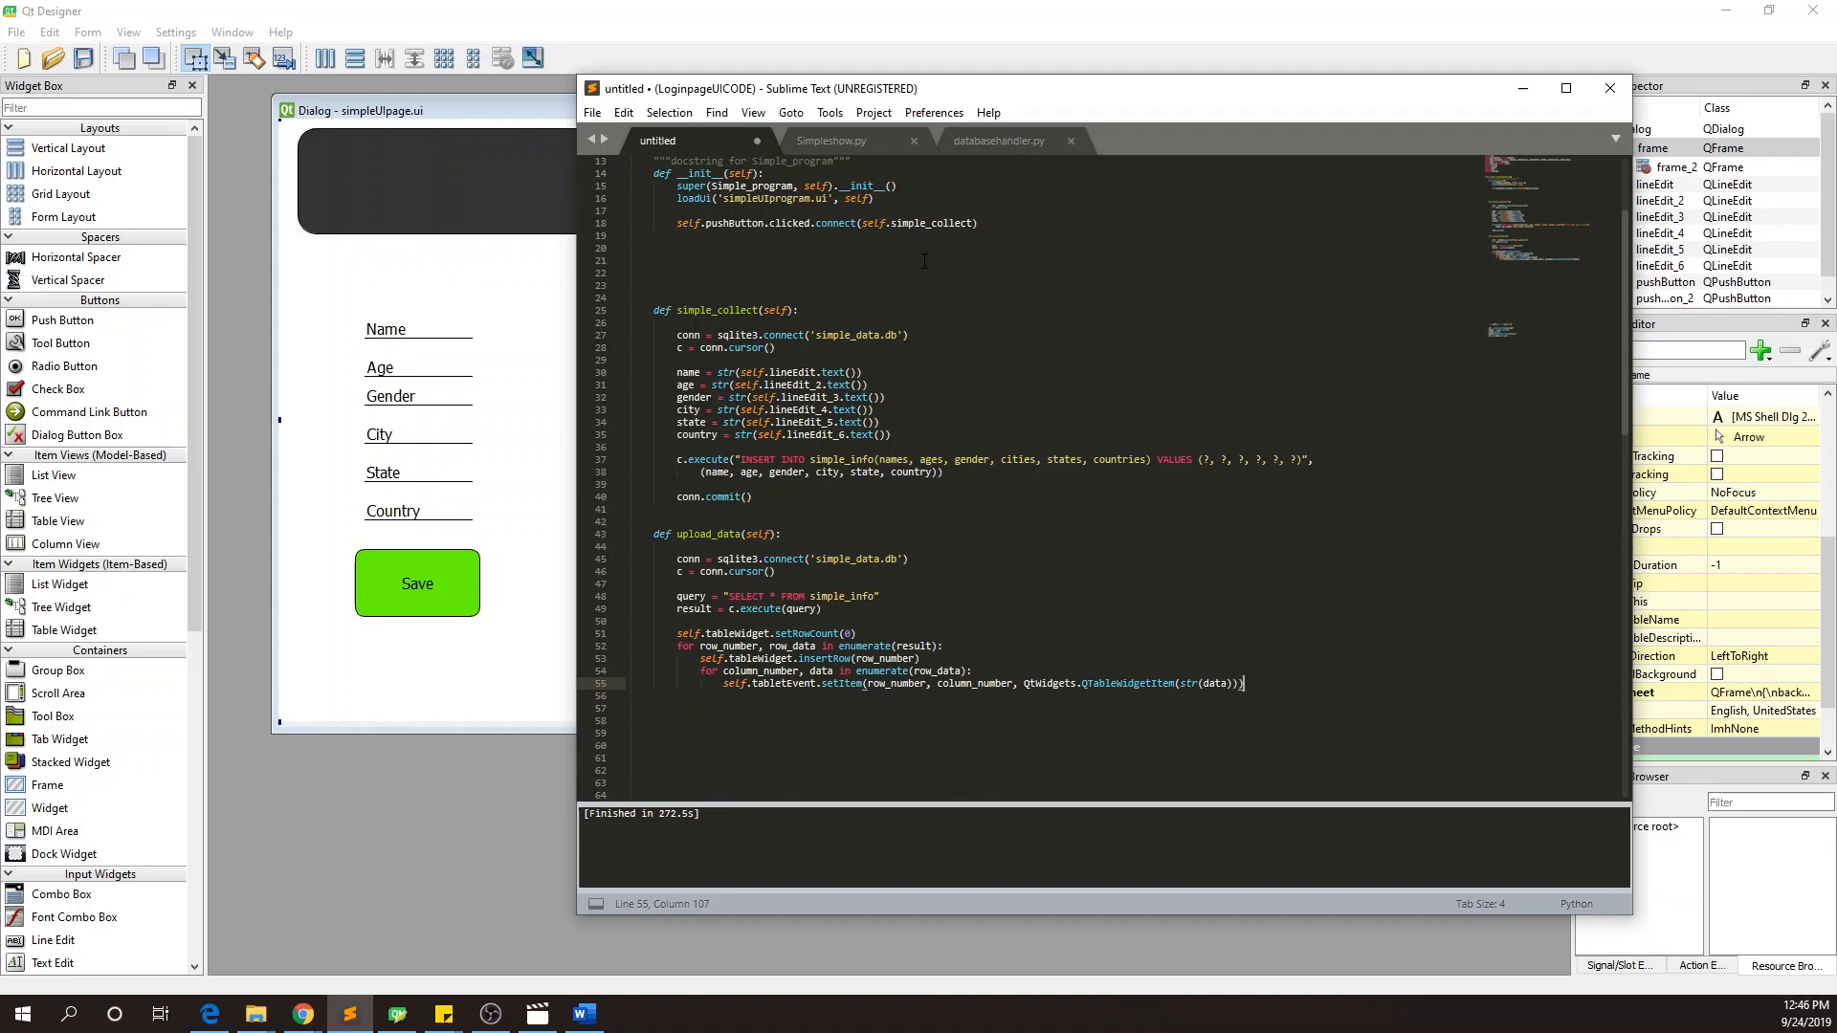
- Finish reviewing Simpleshow.py, close it, and return to the untitled script
scroll("up", 3)
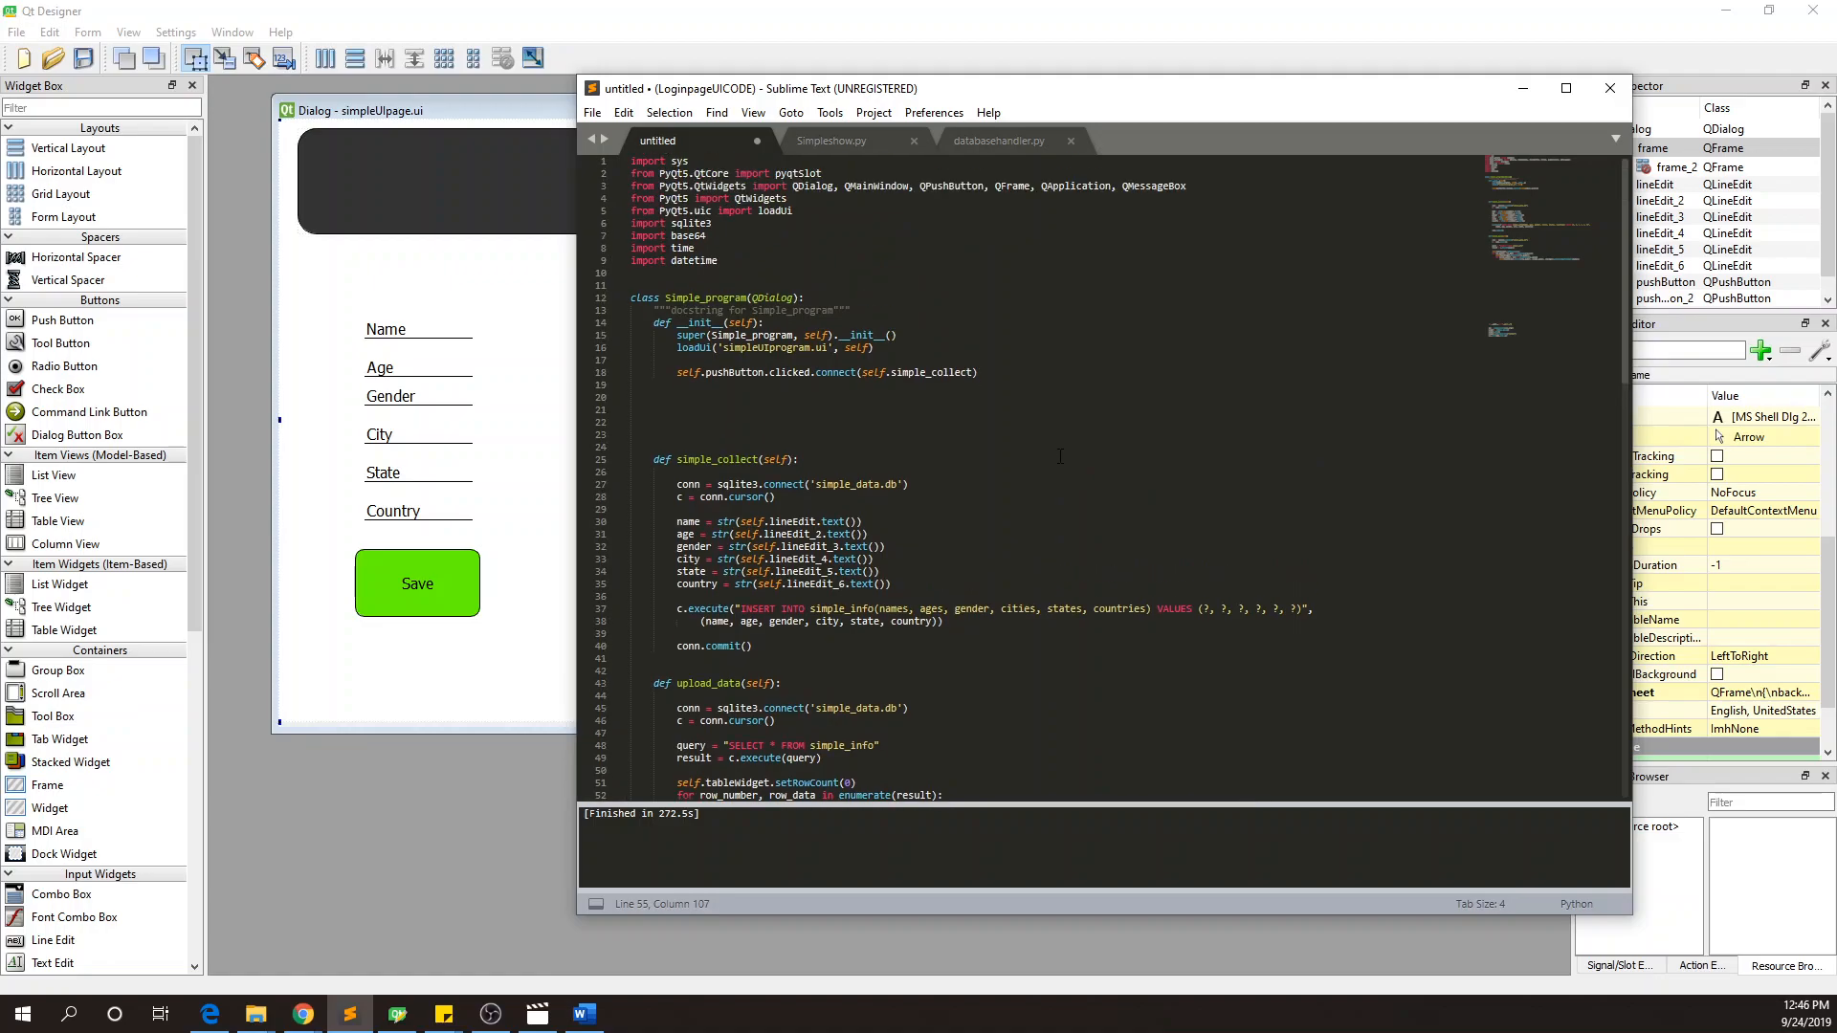
scroll("down", 3)
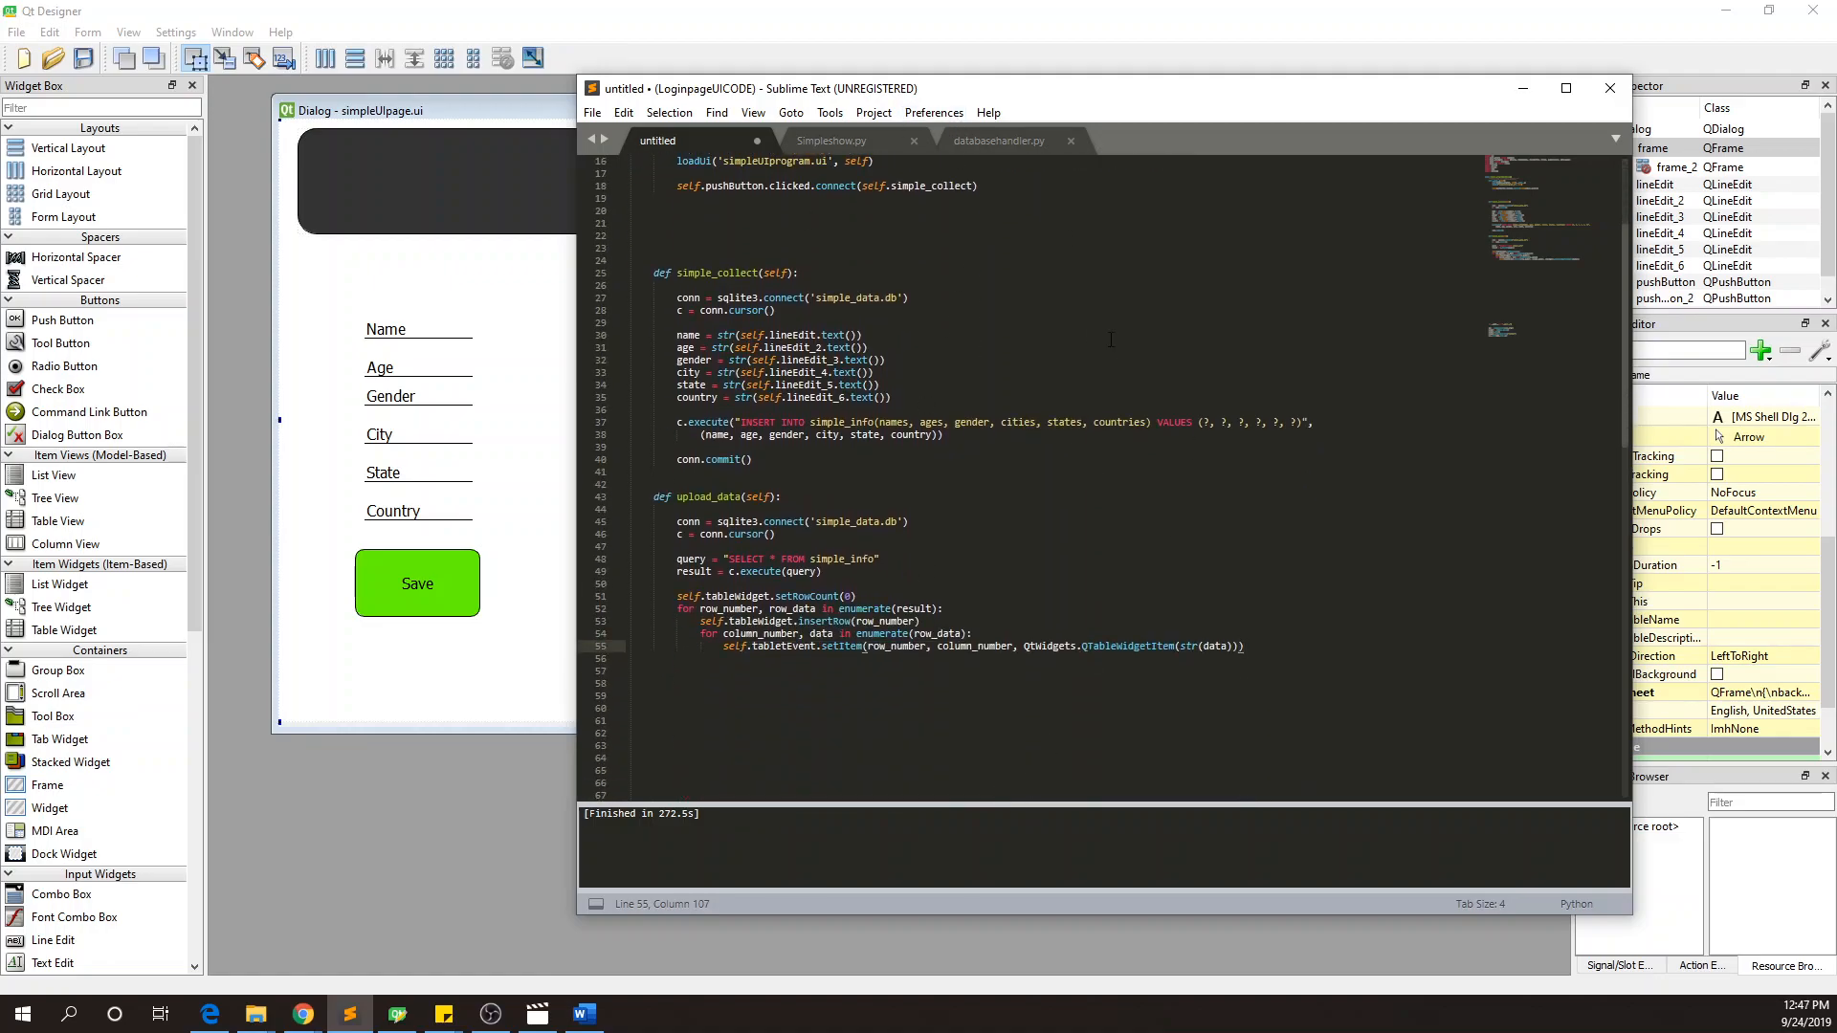
scroll("up", 3)
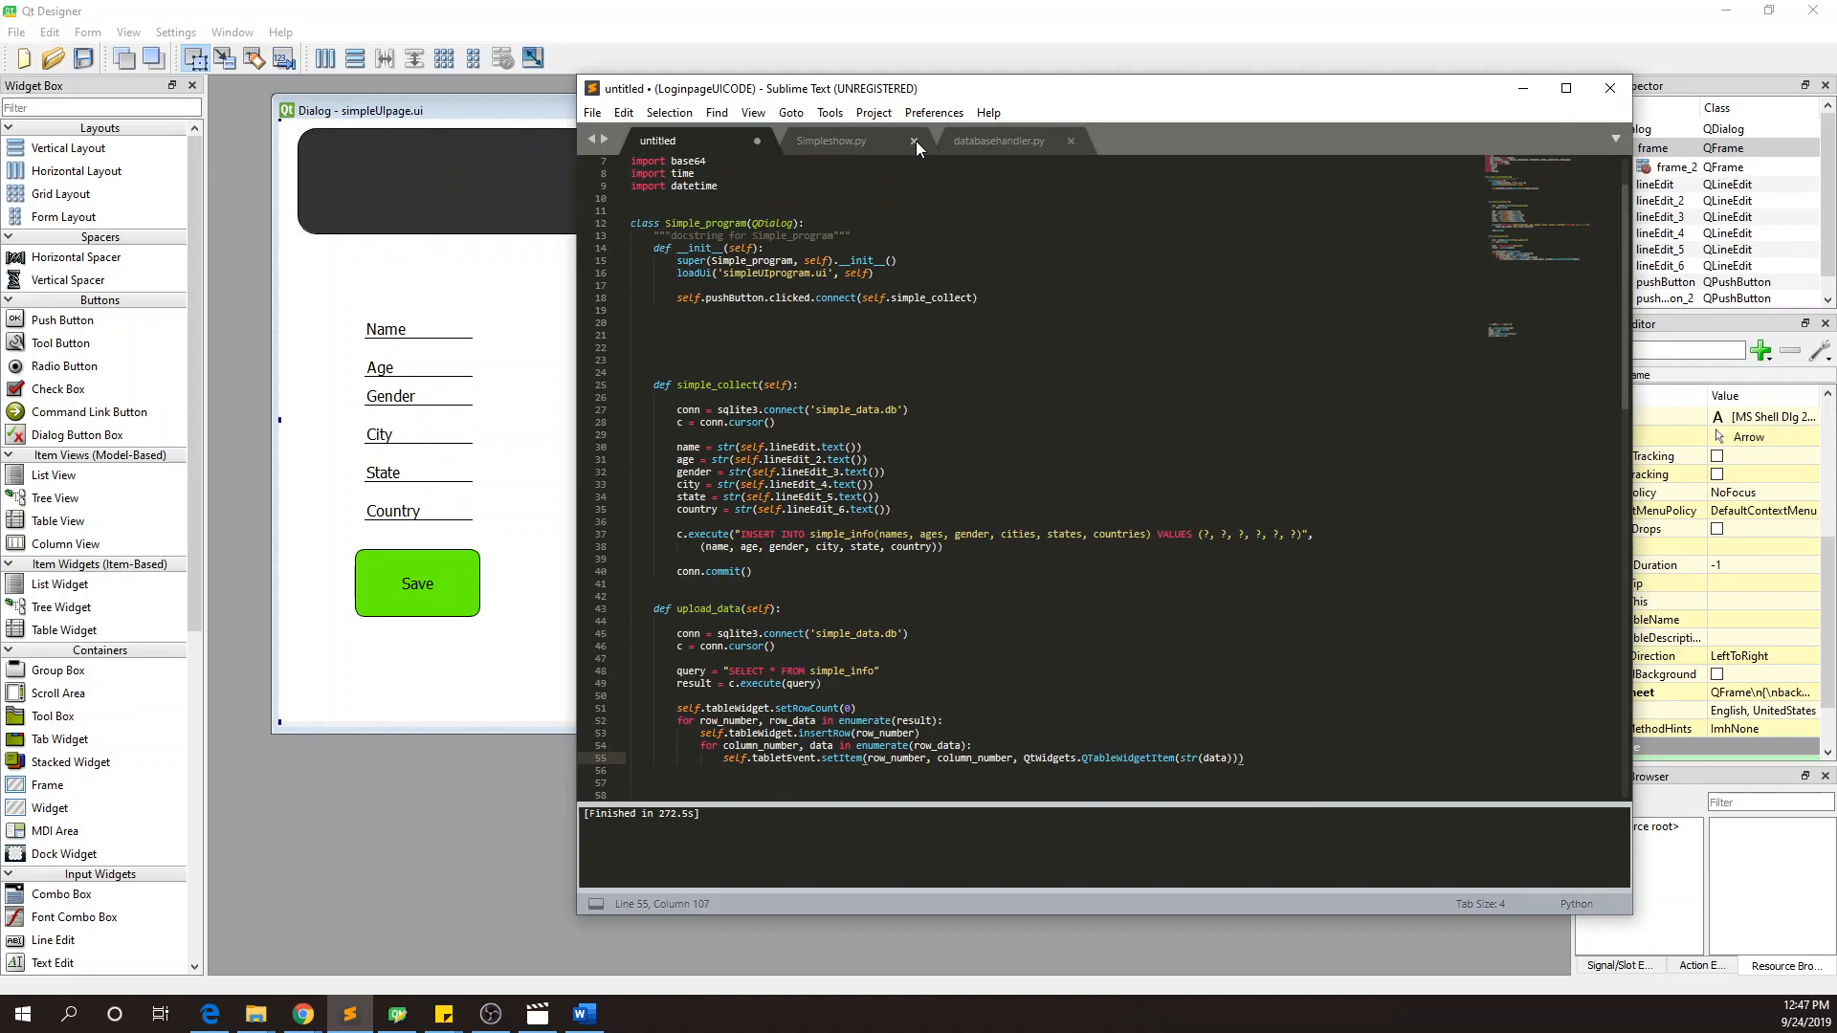
scroll("up", 3)
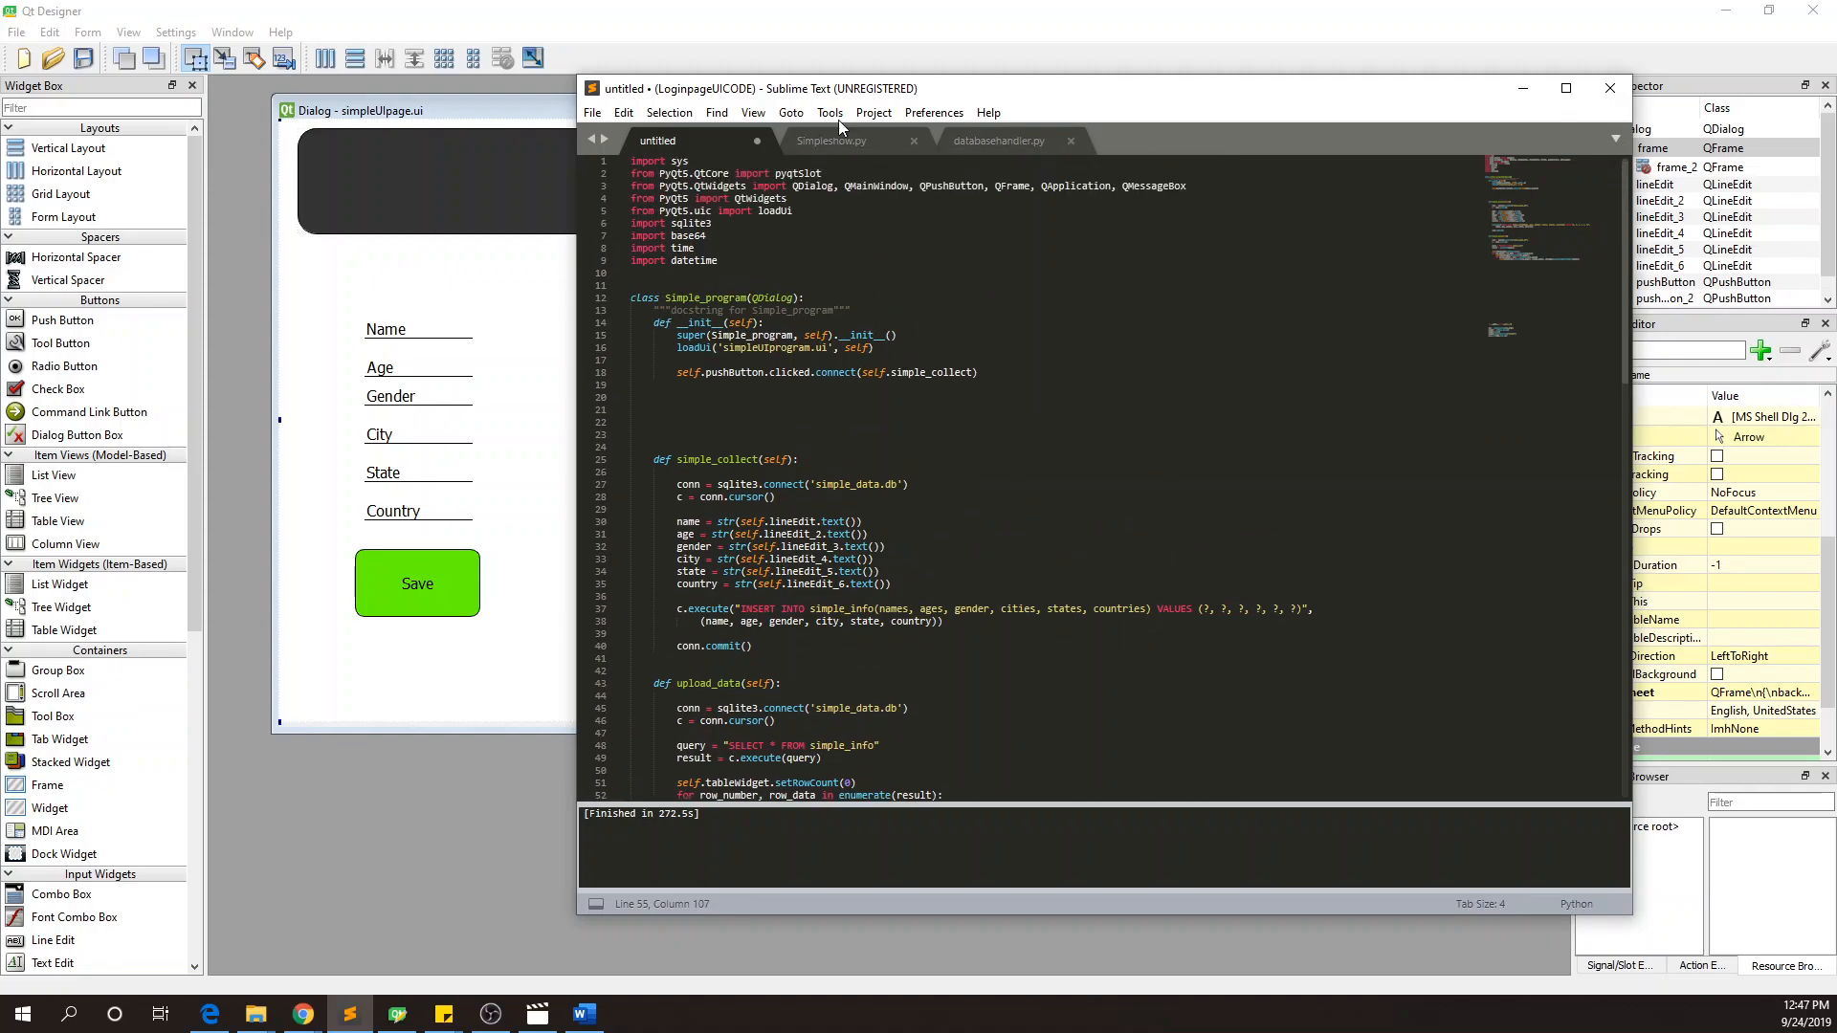
left_click(832, 141)
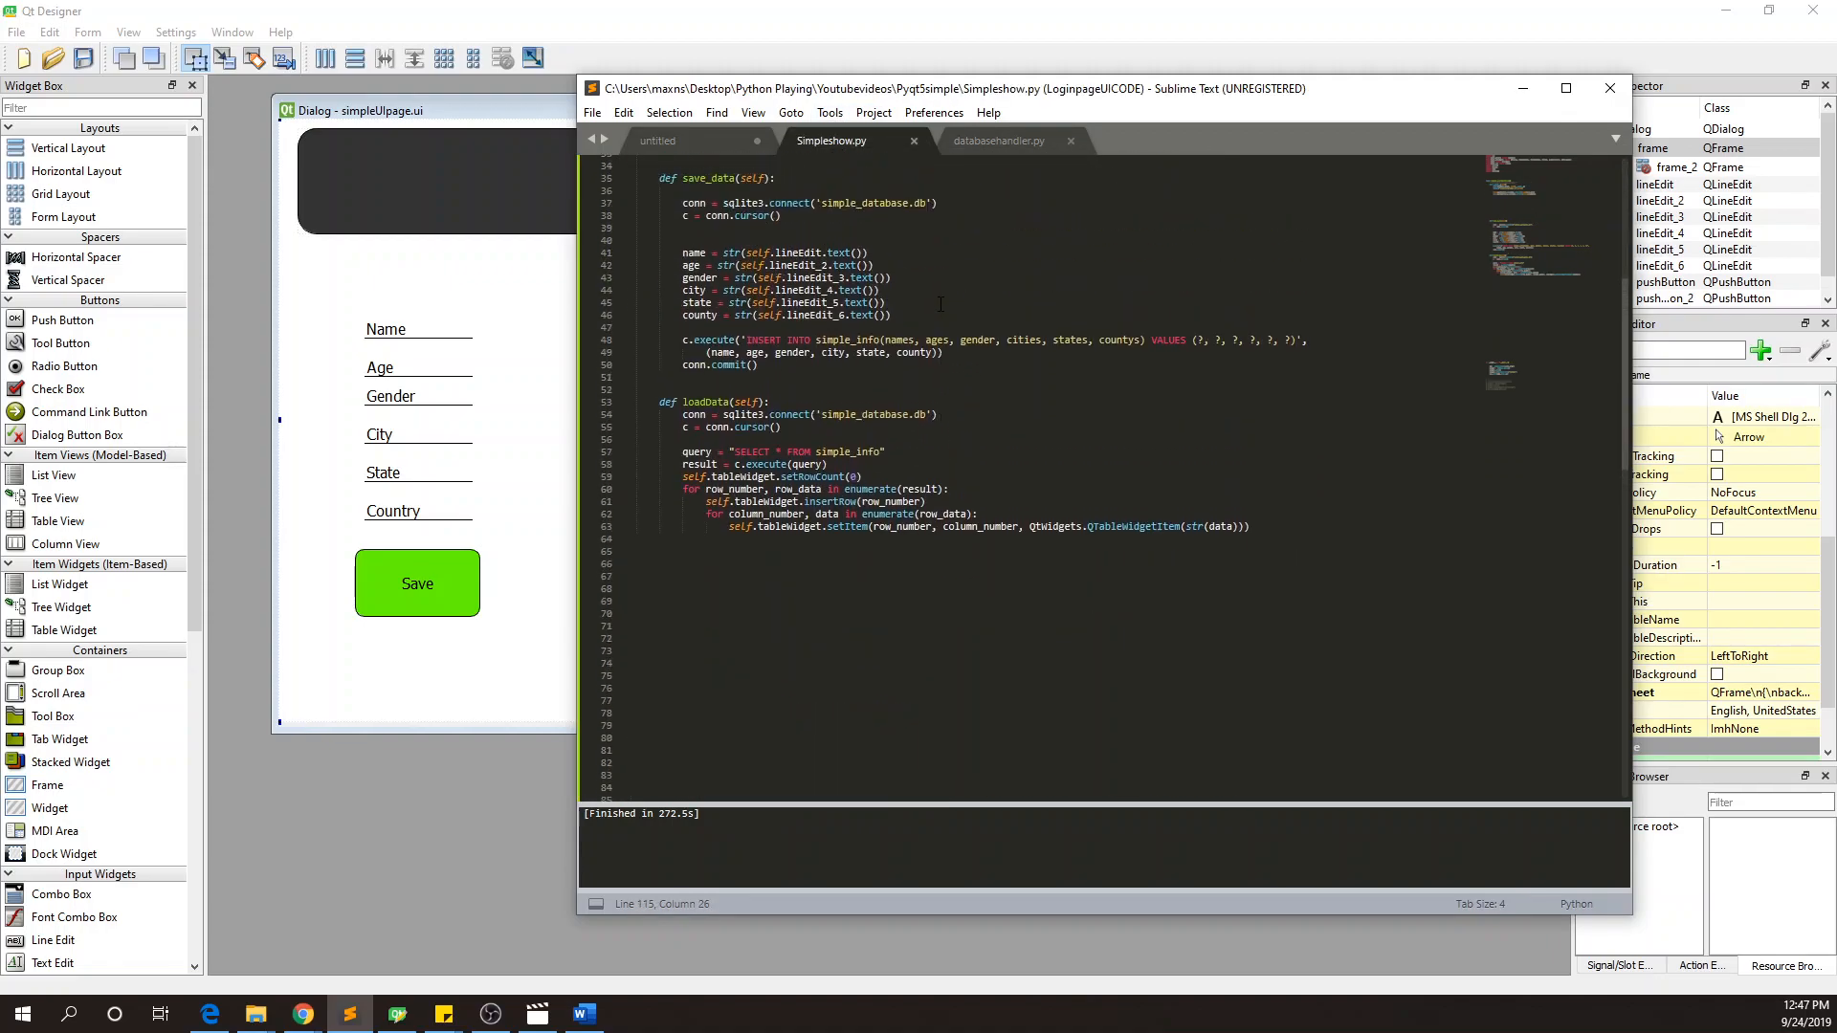
scroll("up", 3)
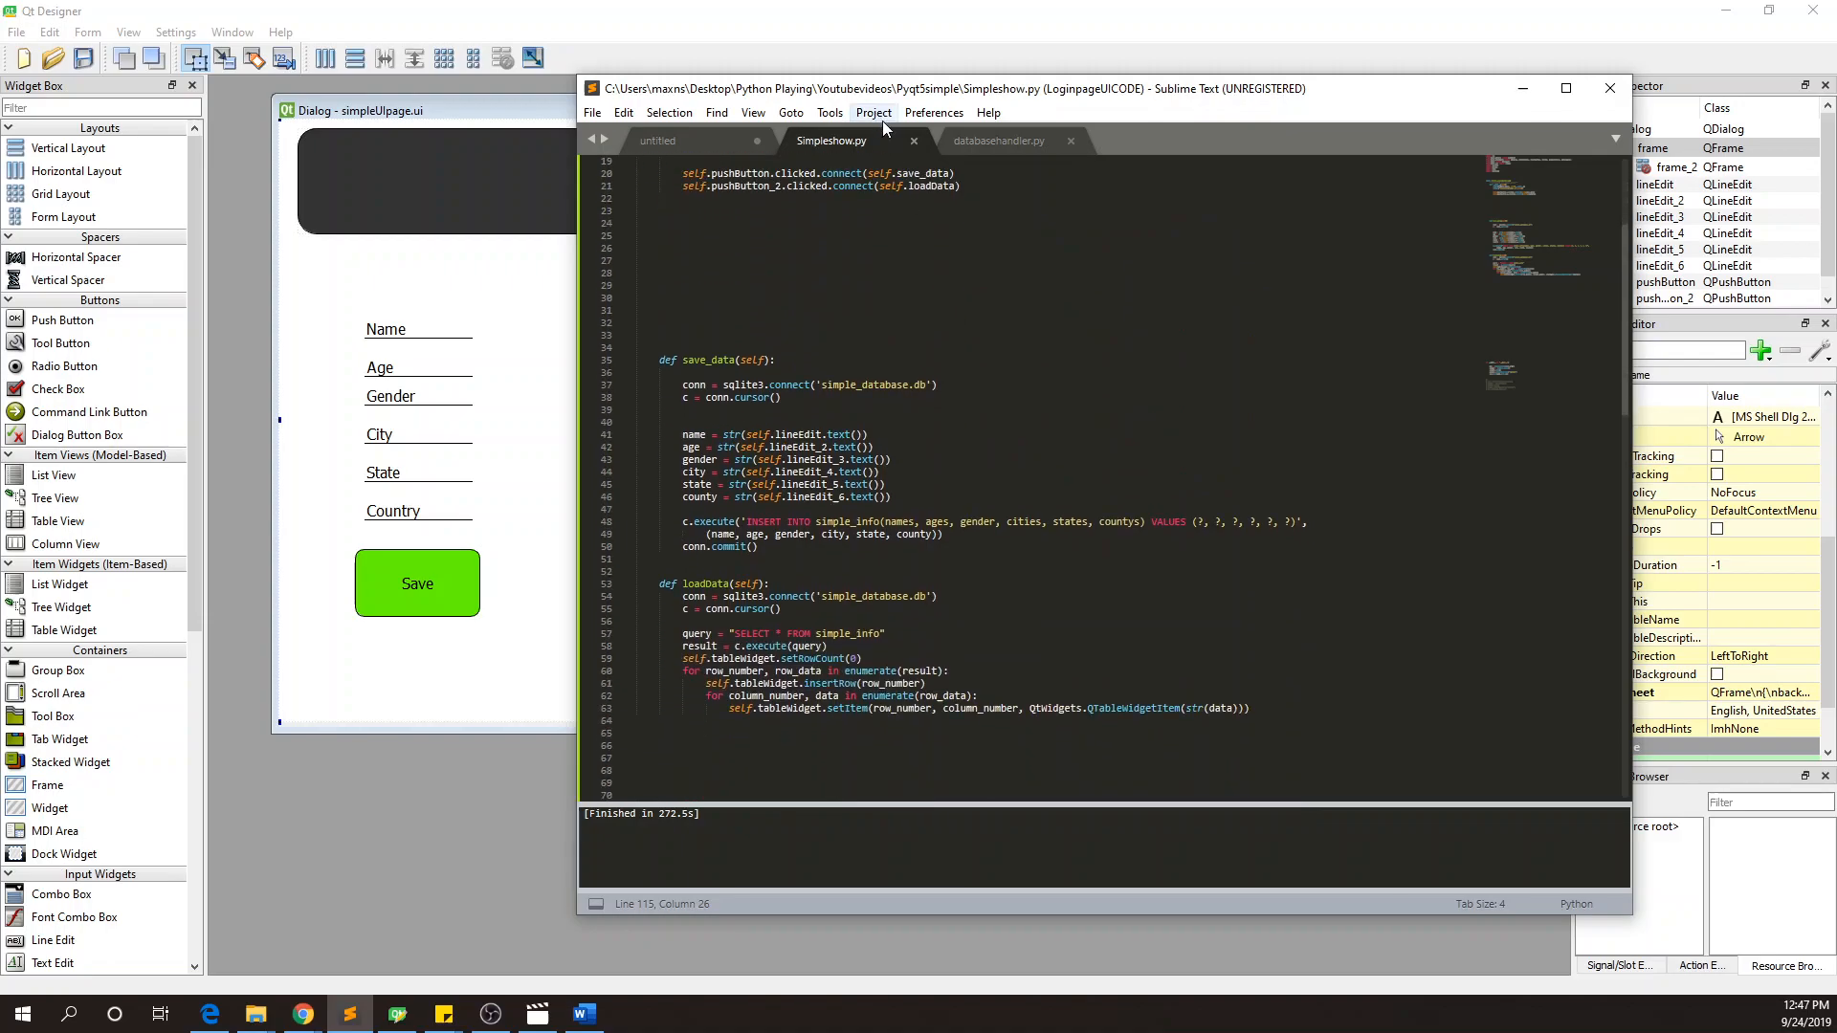
left_click(658, 141)
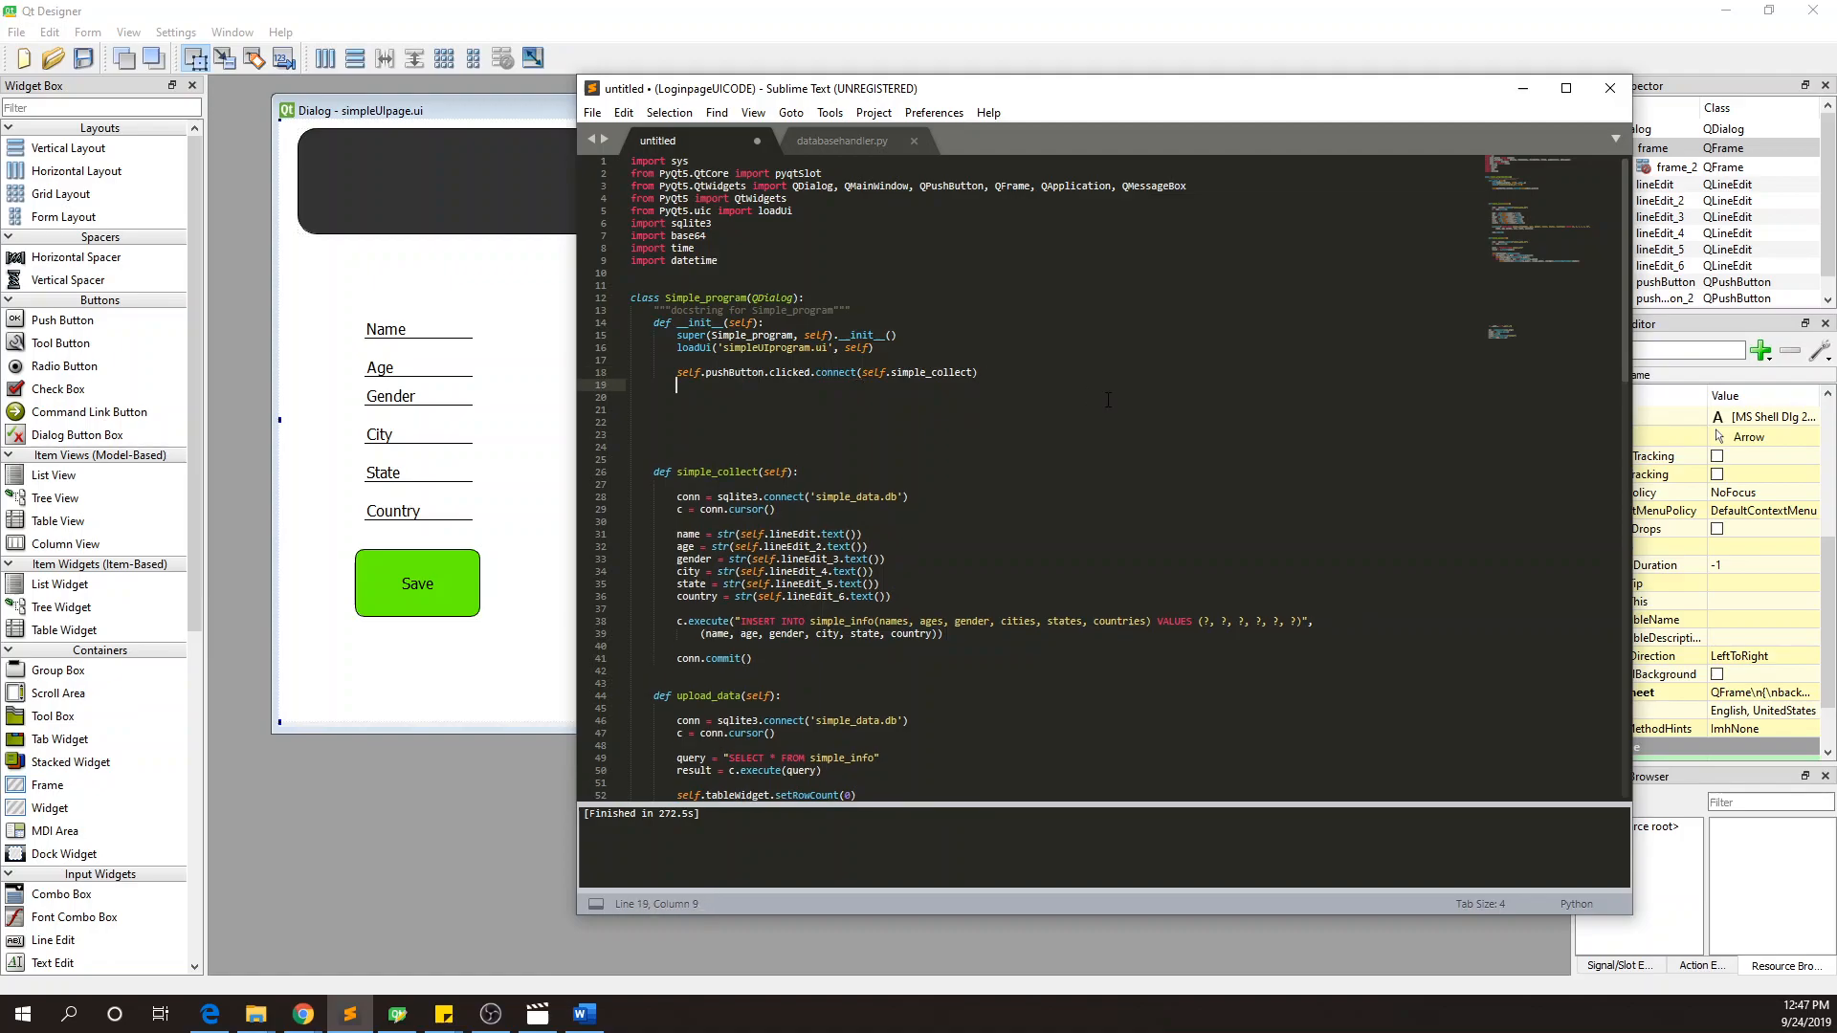
- On line 19, add self.pushButton_2.clicked.connect(self.upload_data)
type("self.pushButton.clicked.connect(")
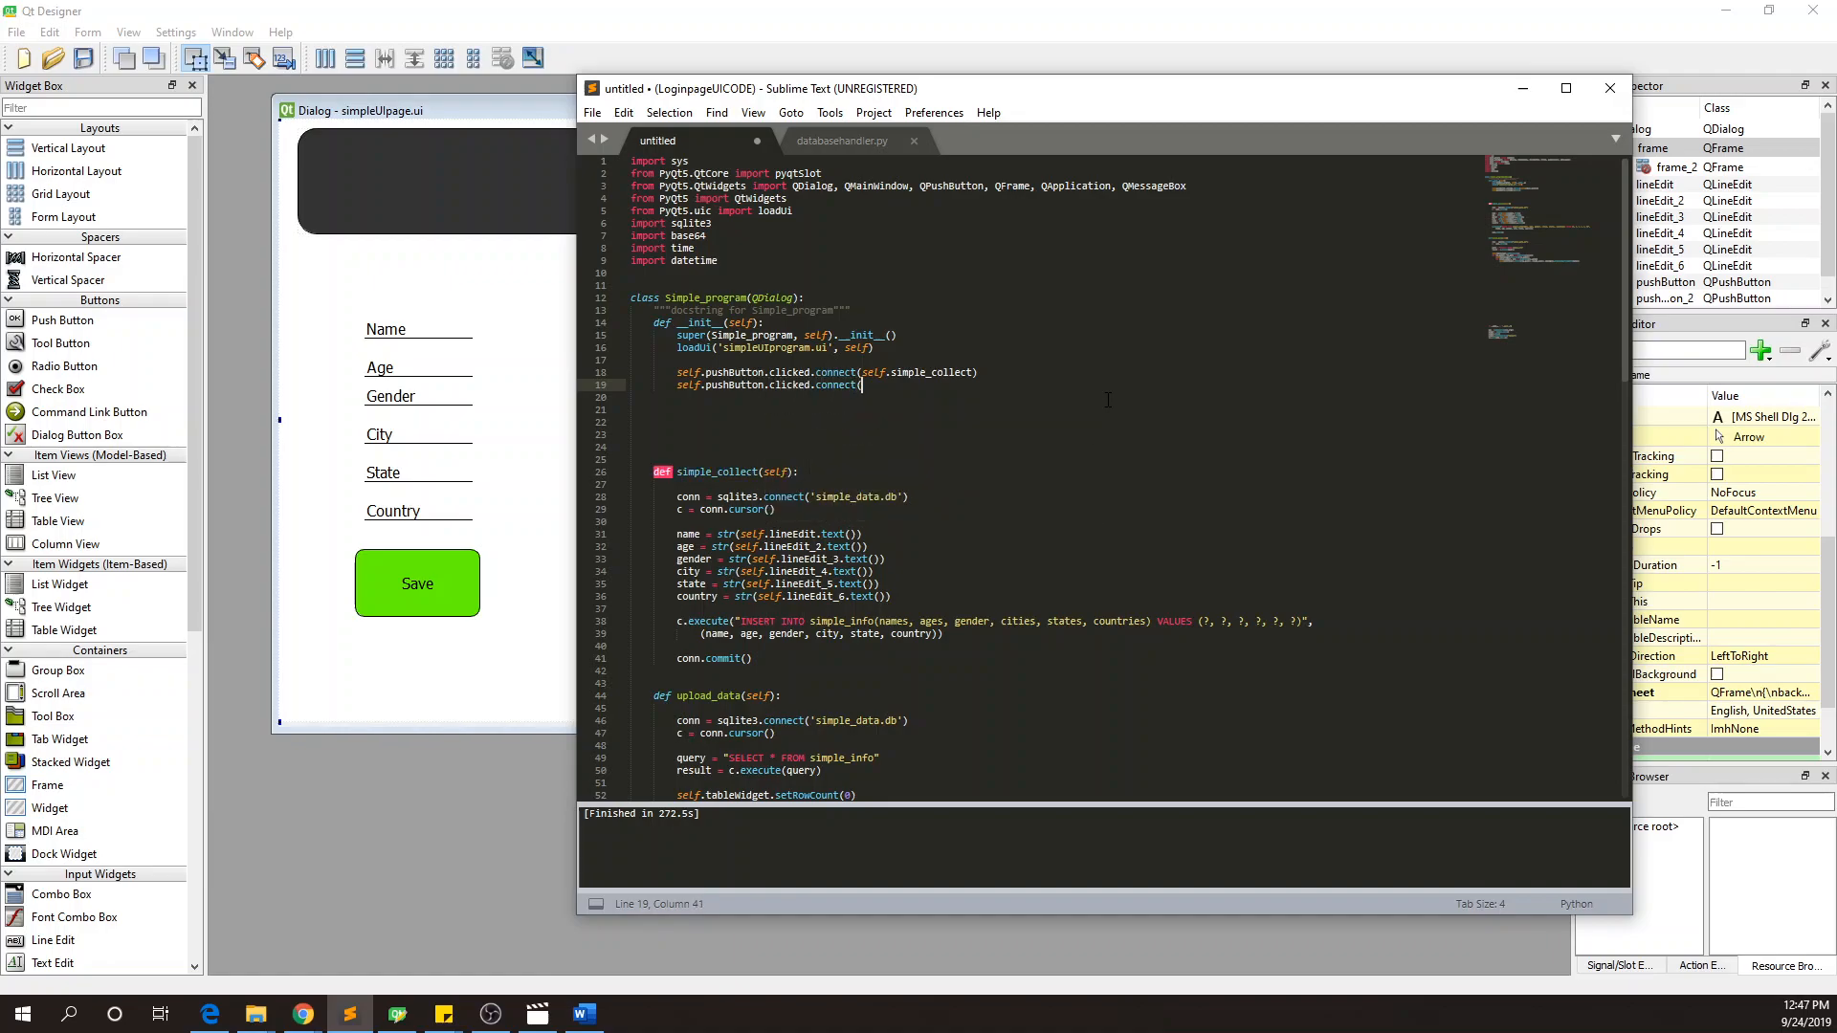
type("self.")
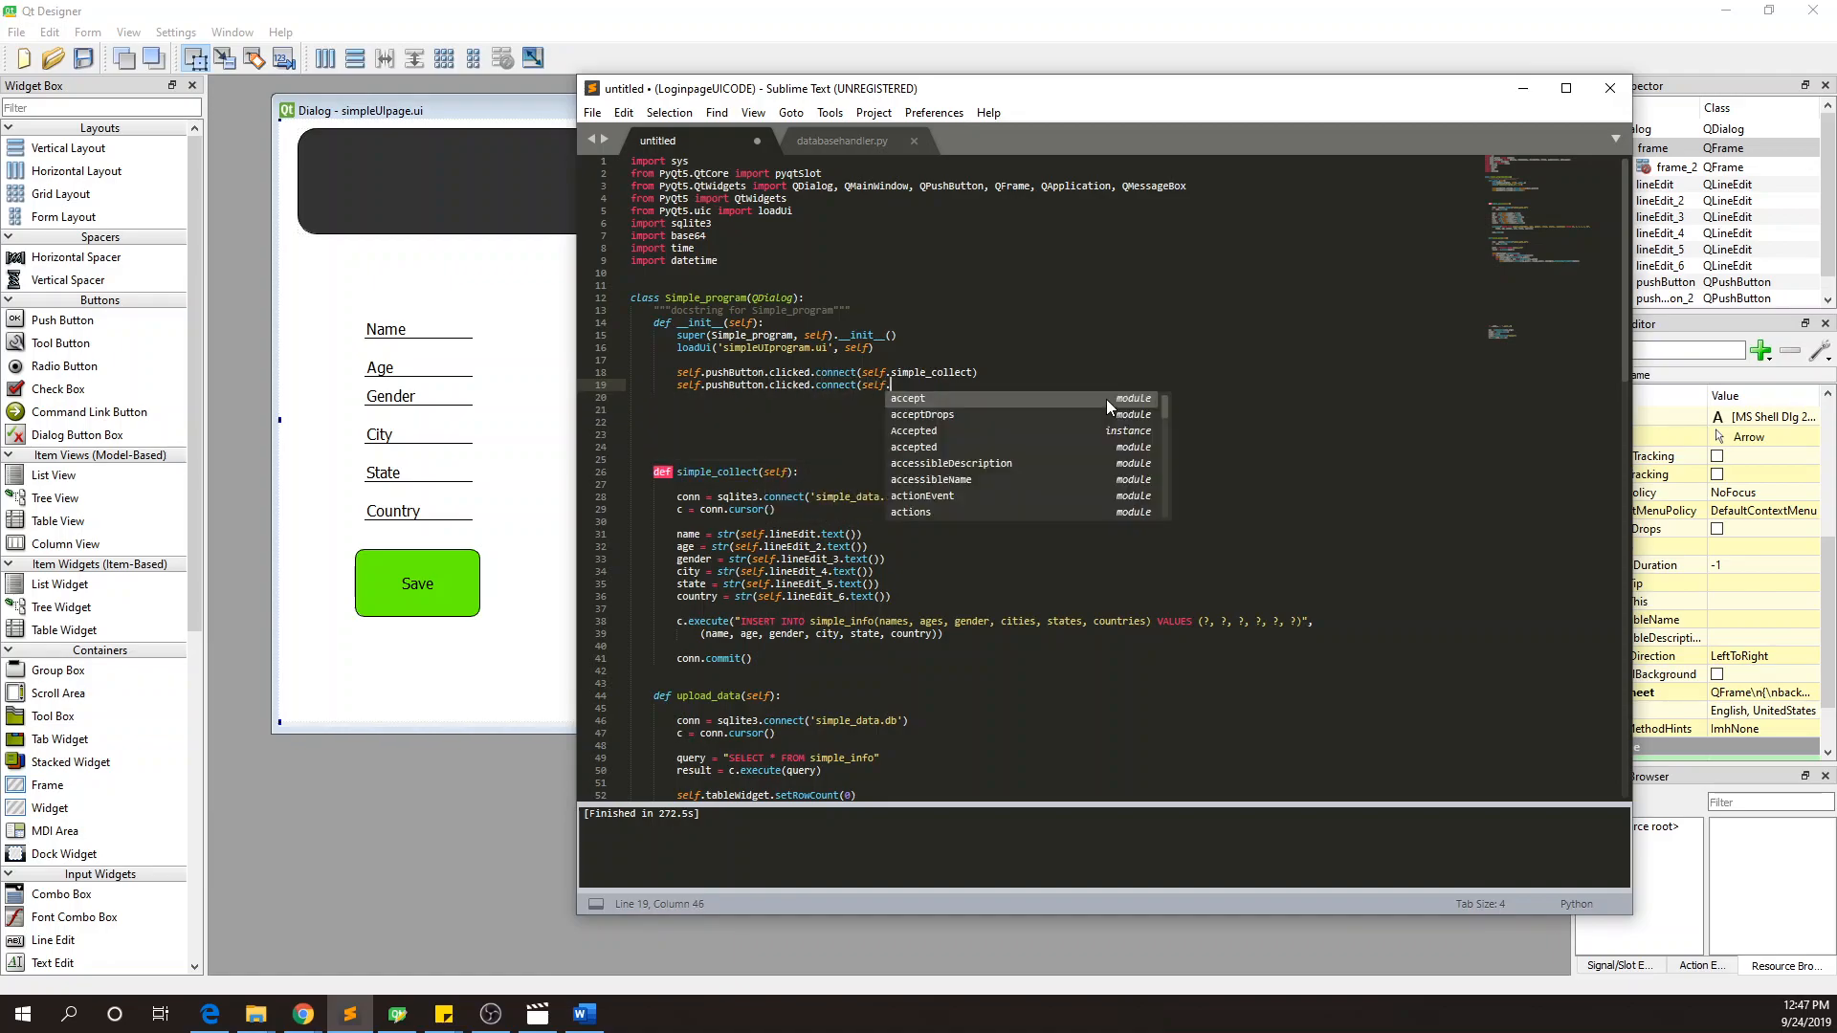
type("updat")
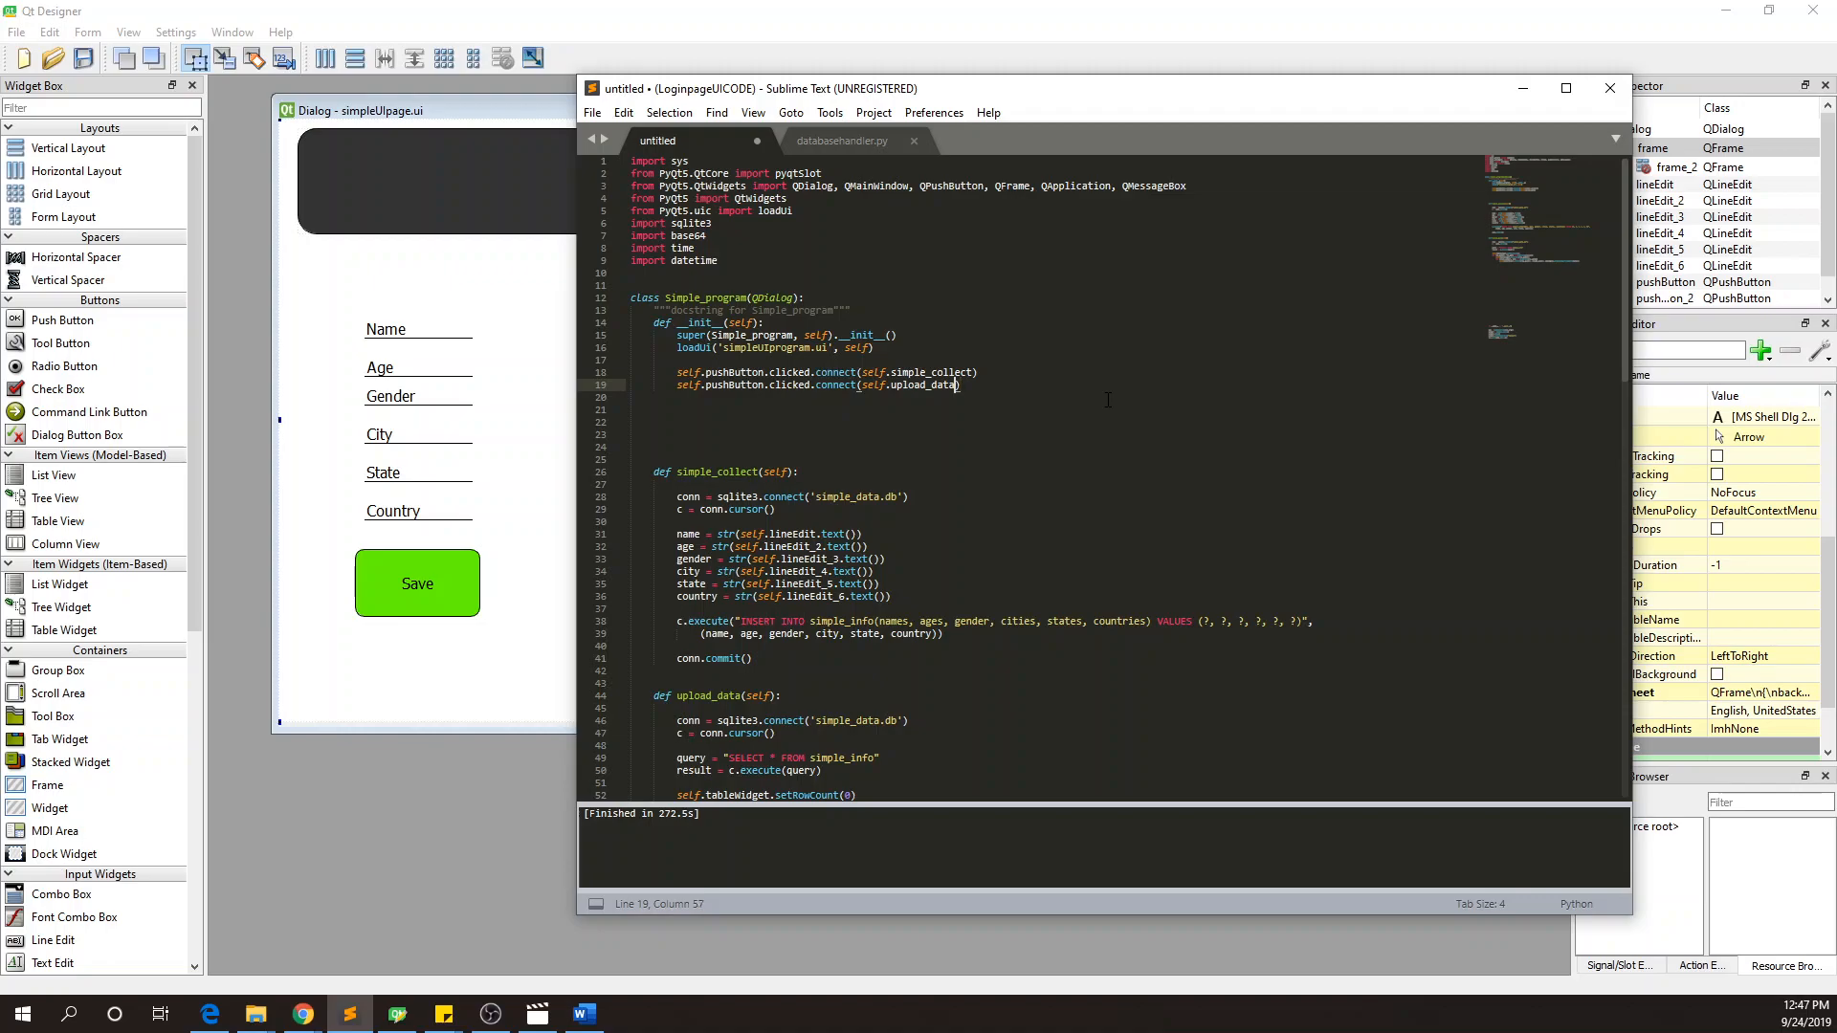
left_click(763, 385)
type("_2")
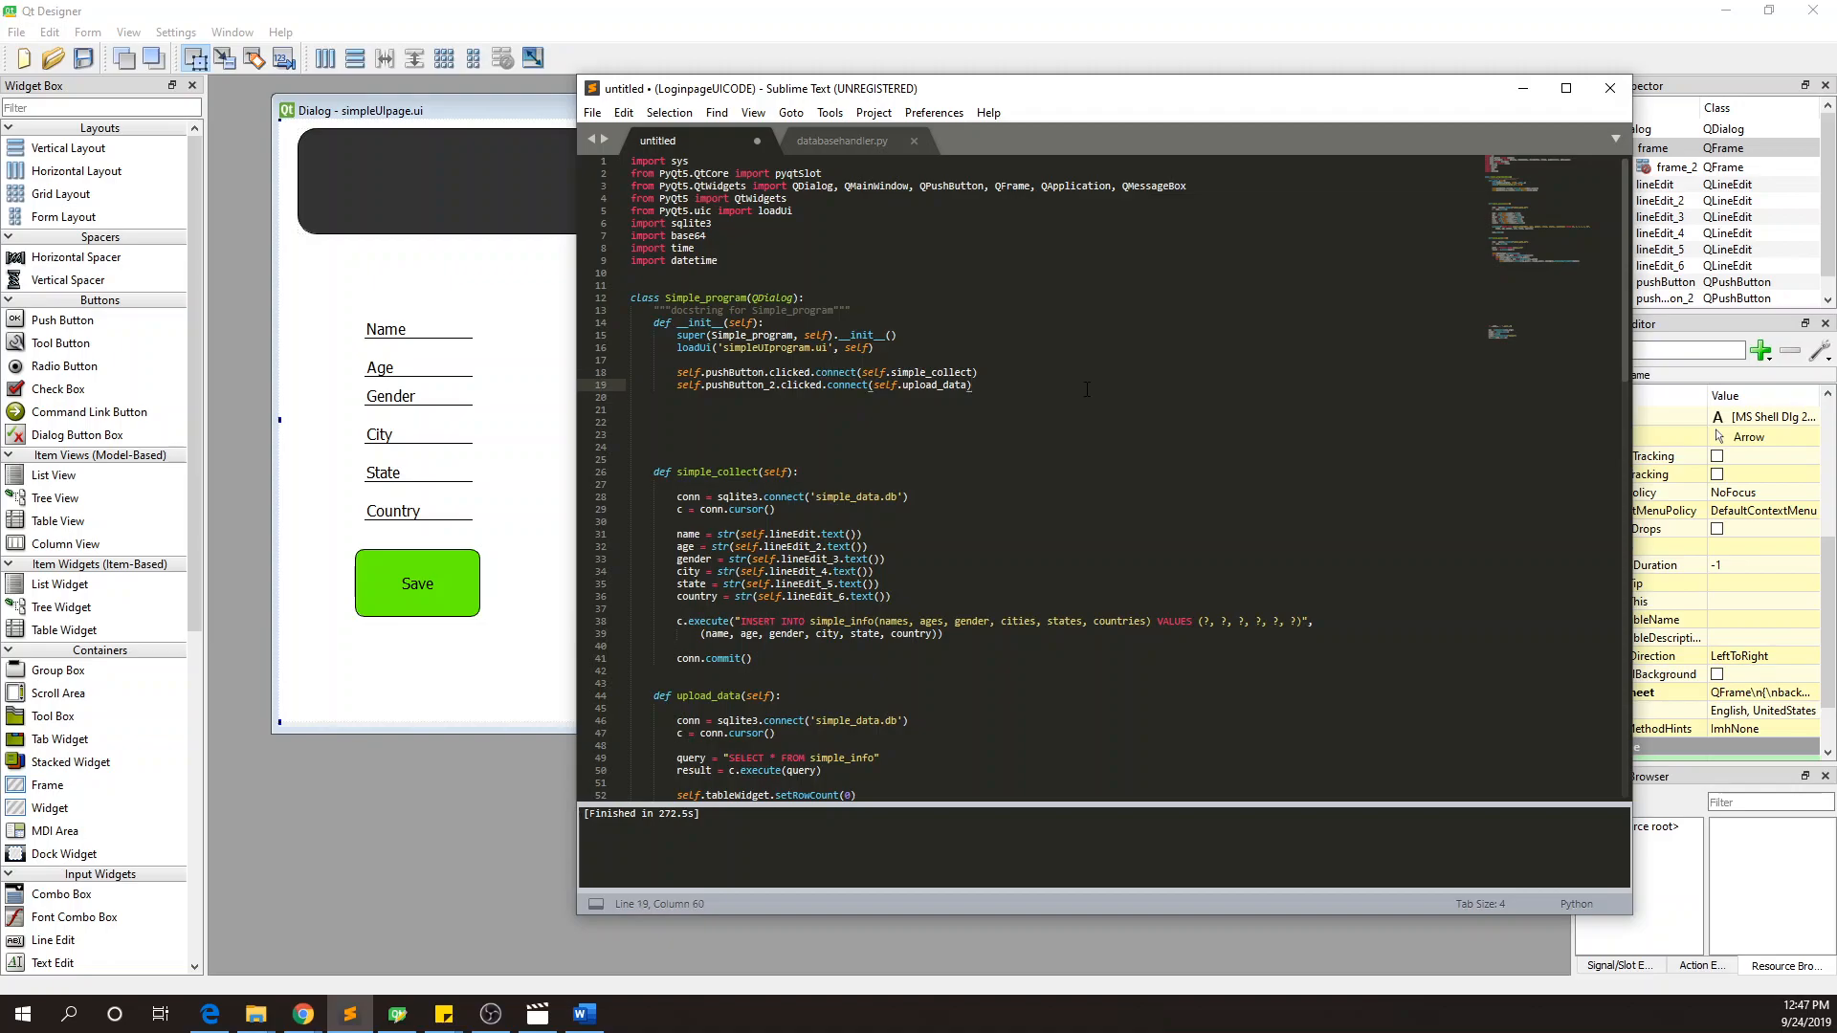
scroll("down", 3)
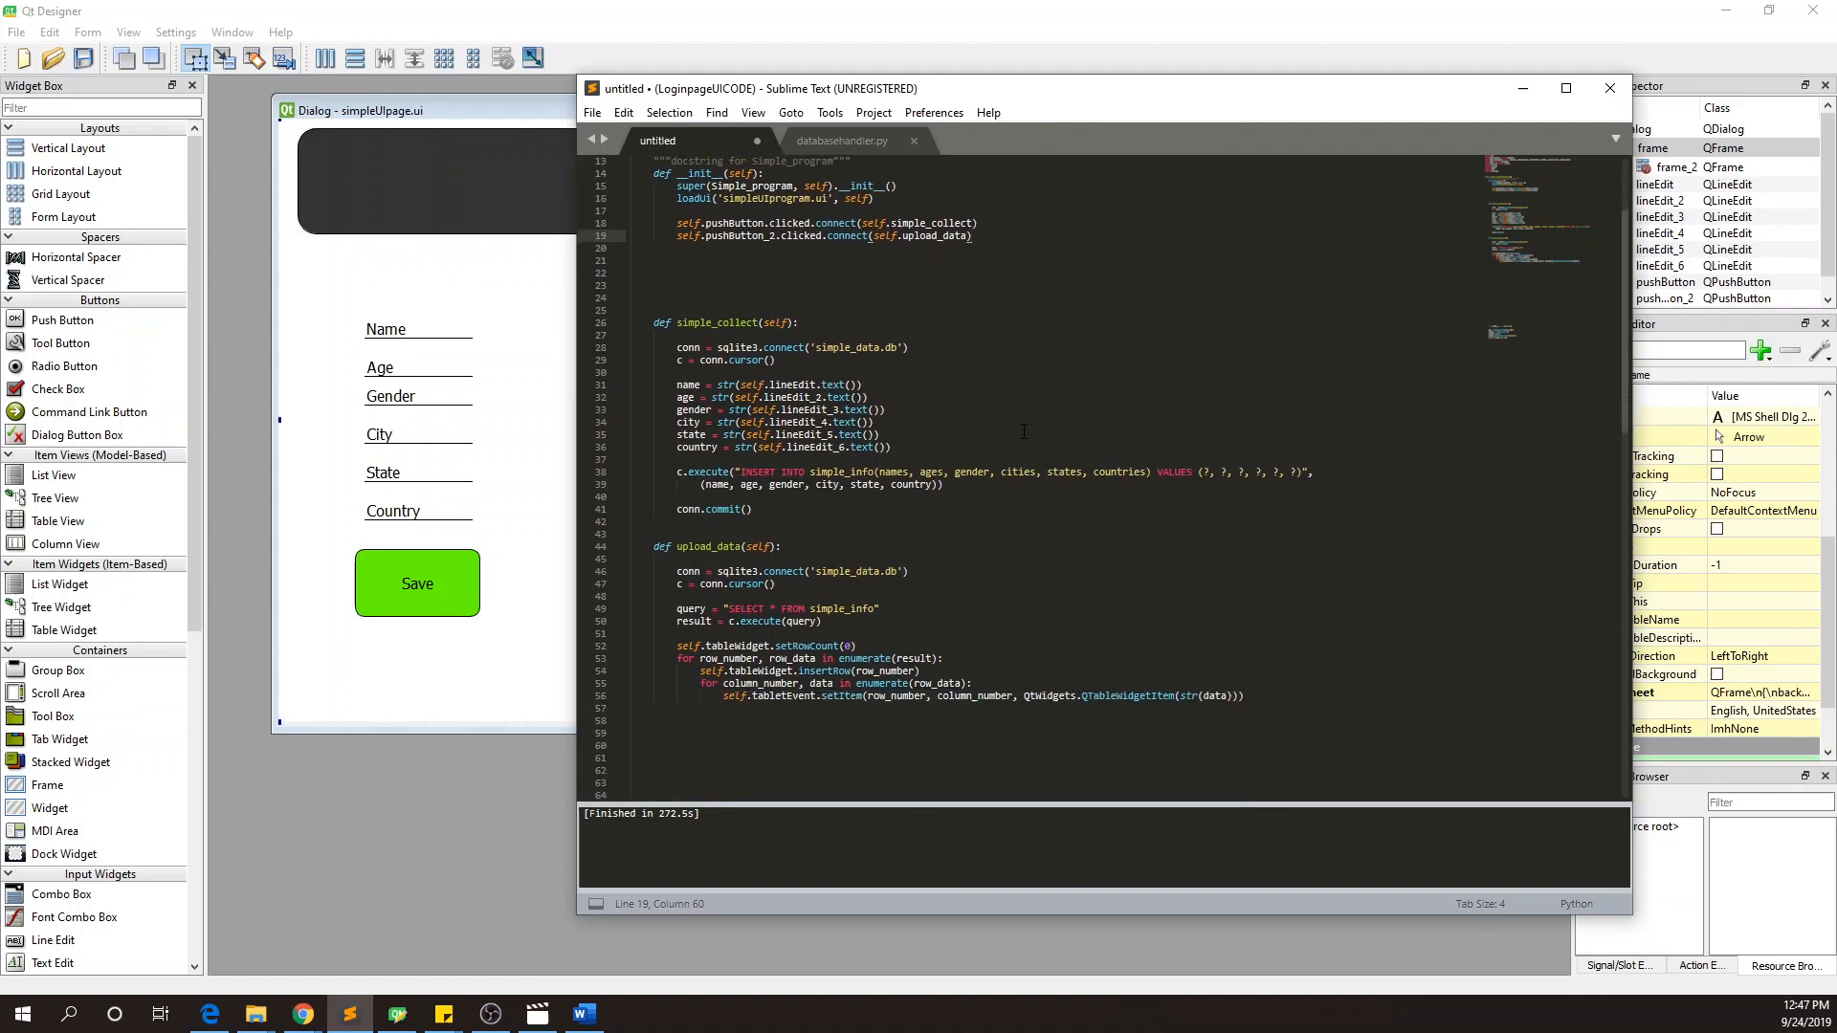
scroll("up", 3)
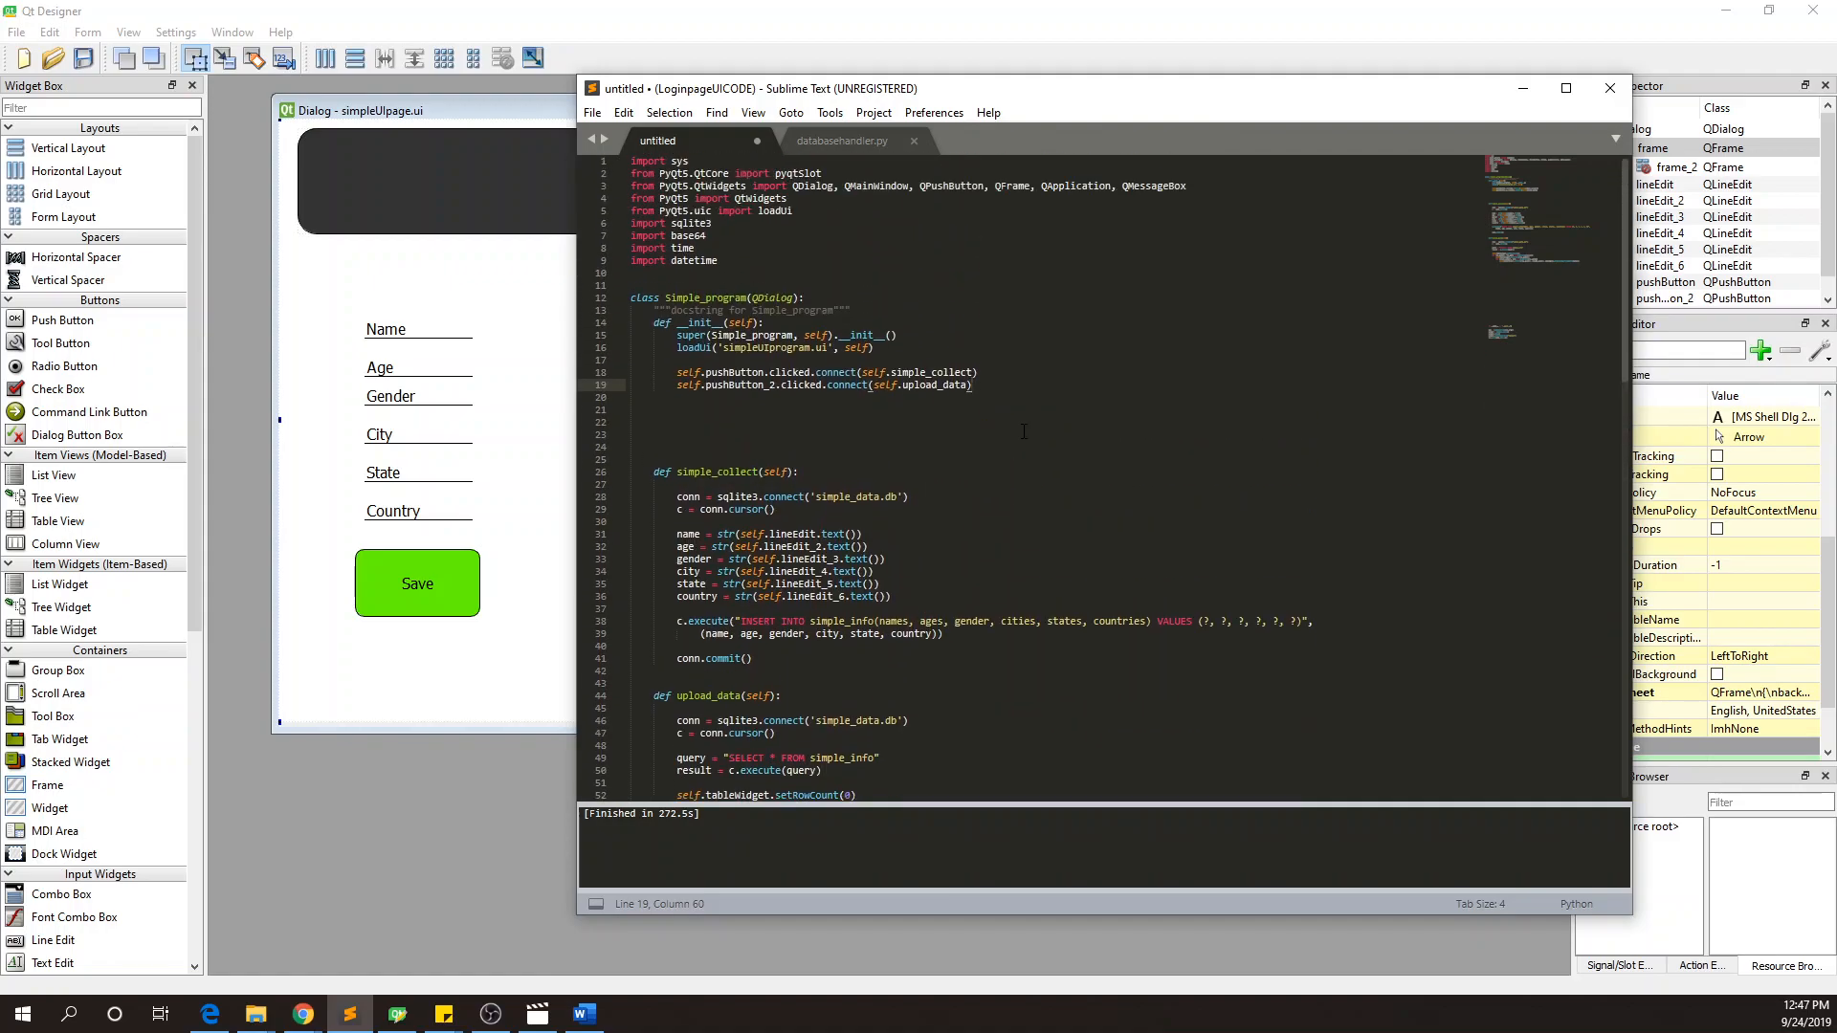
scroll("down", 3)
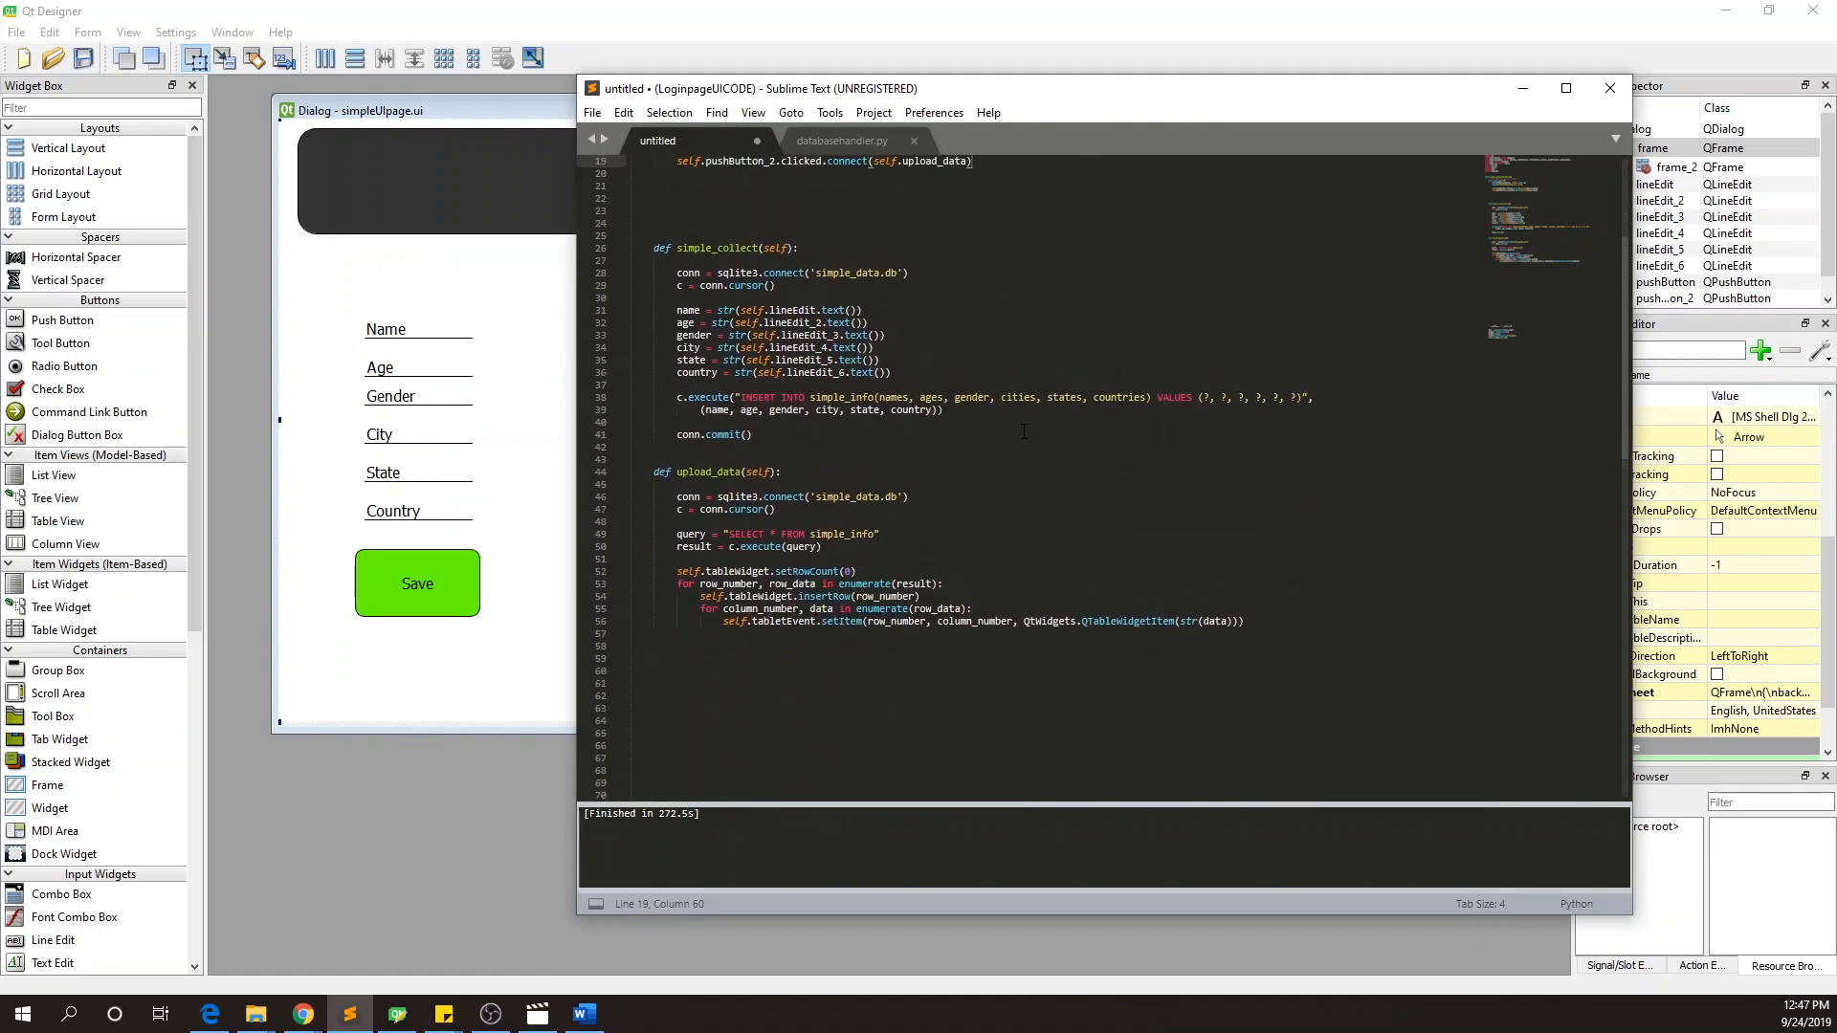
scroll("up", 3)
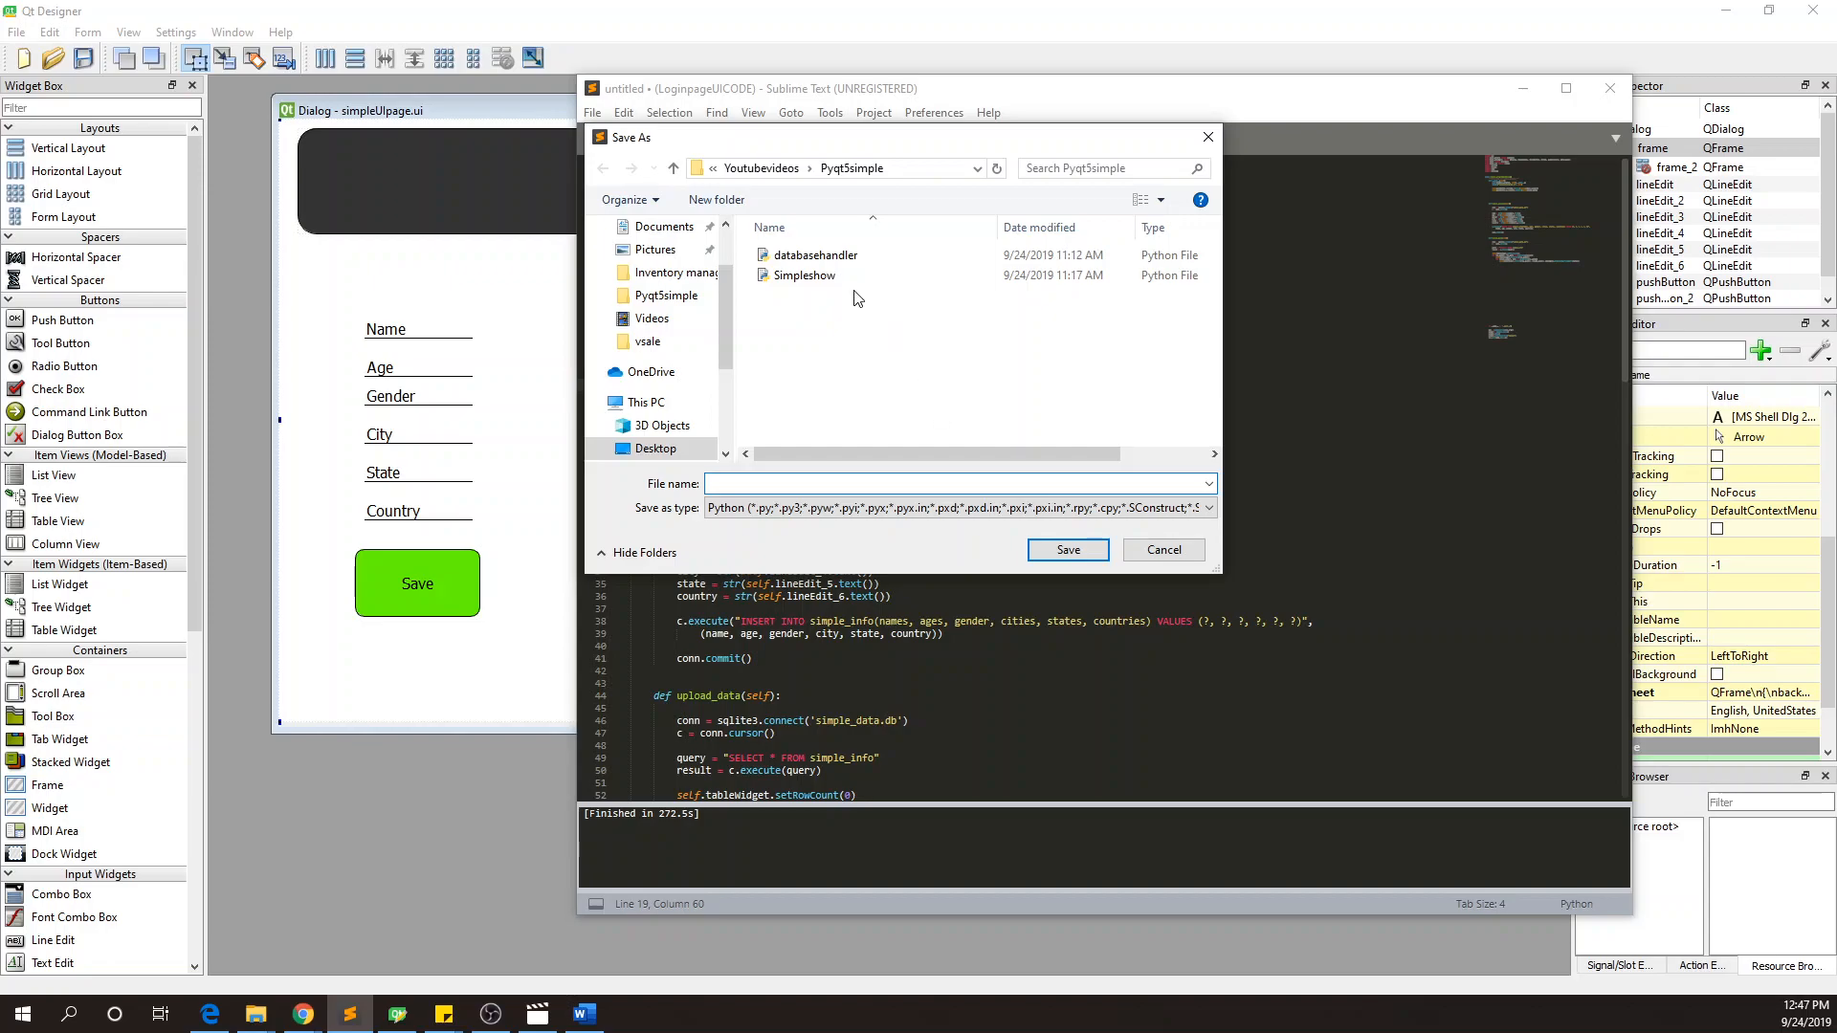
- Save the script as simplepage.py in Youtubevideos' QTprogram folder
left_click(813, 254)
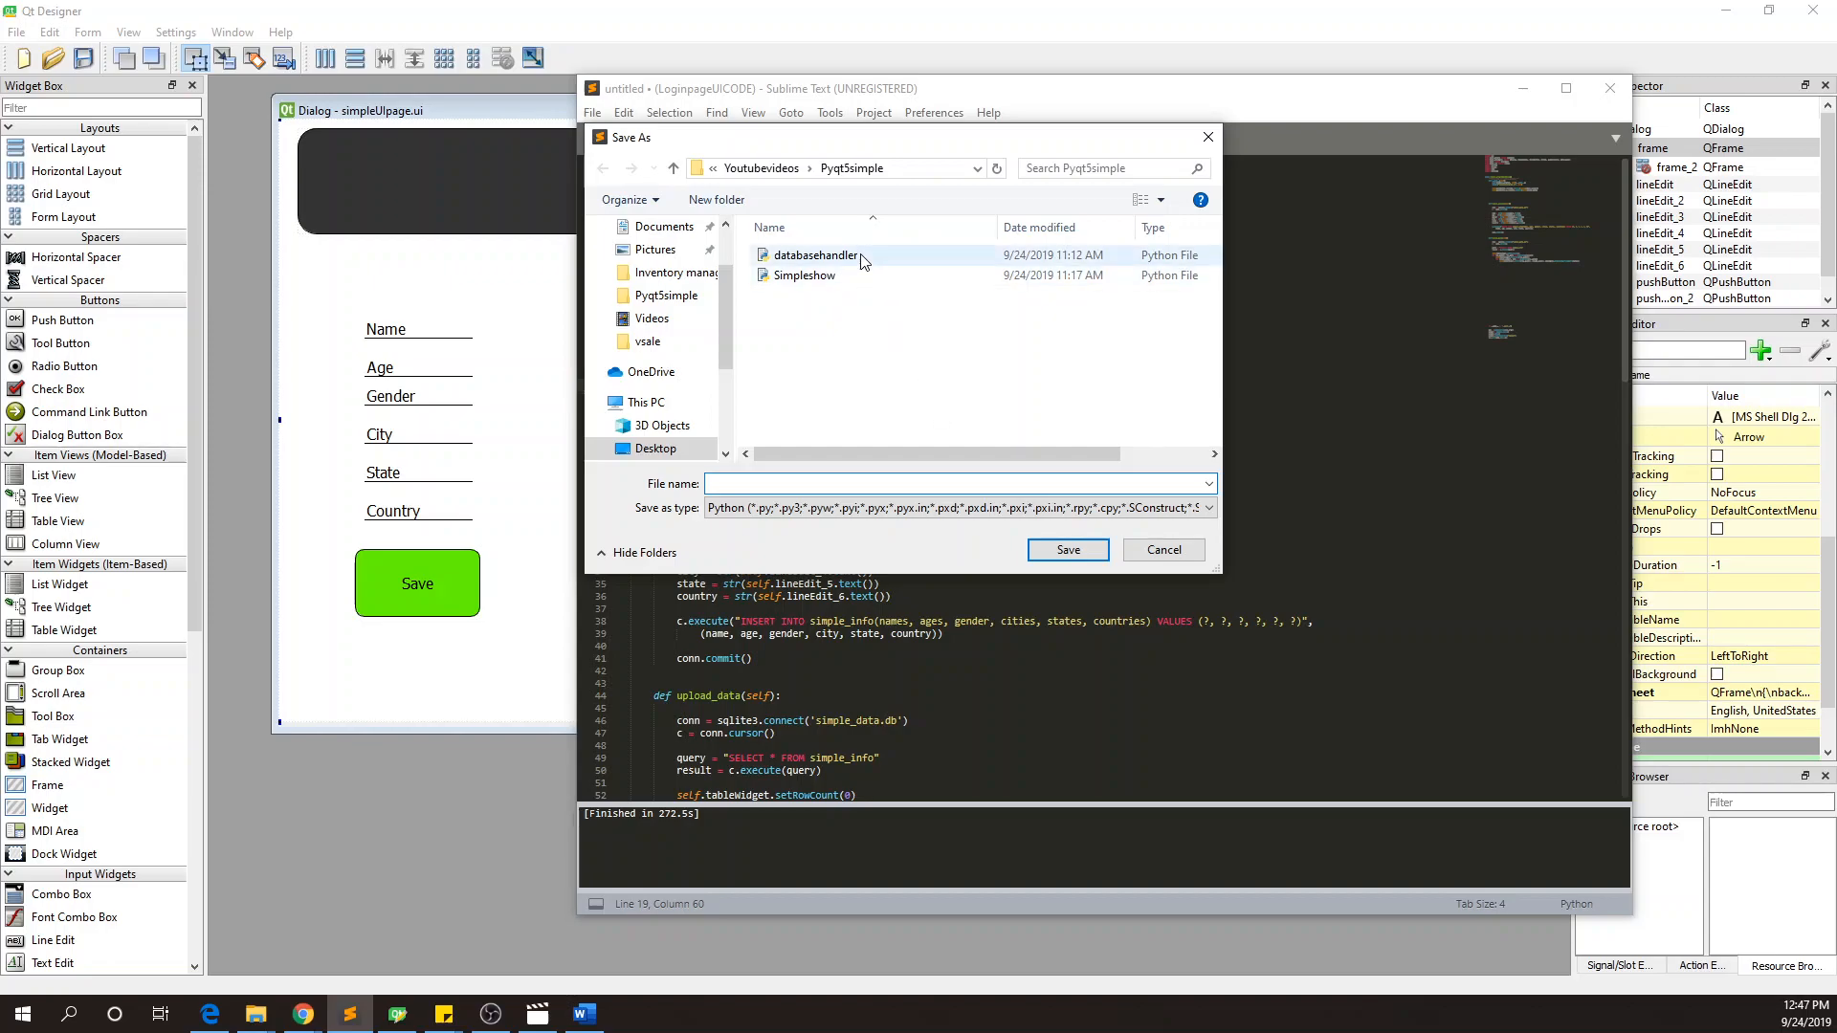
mouse_move(820, 255)
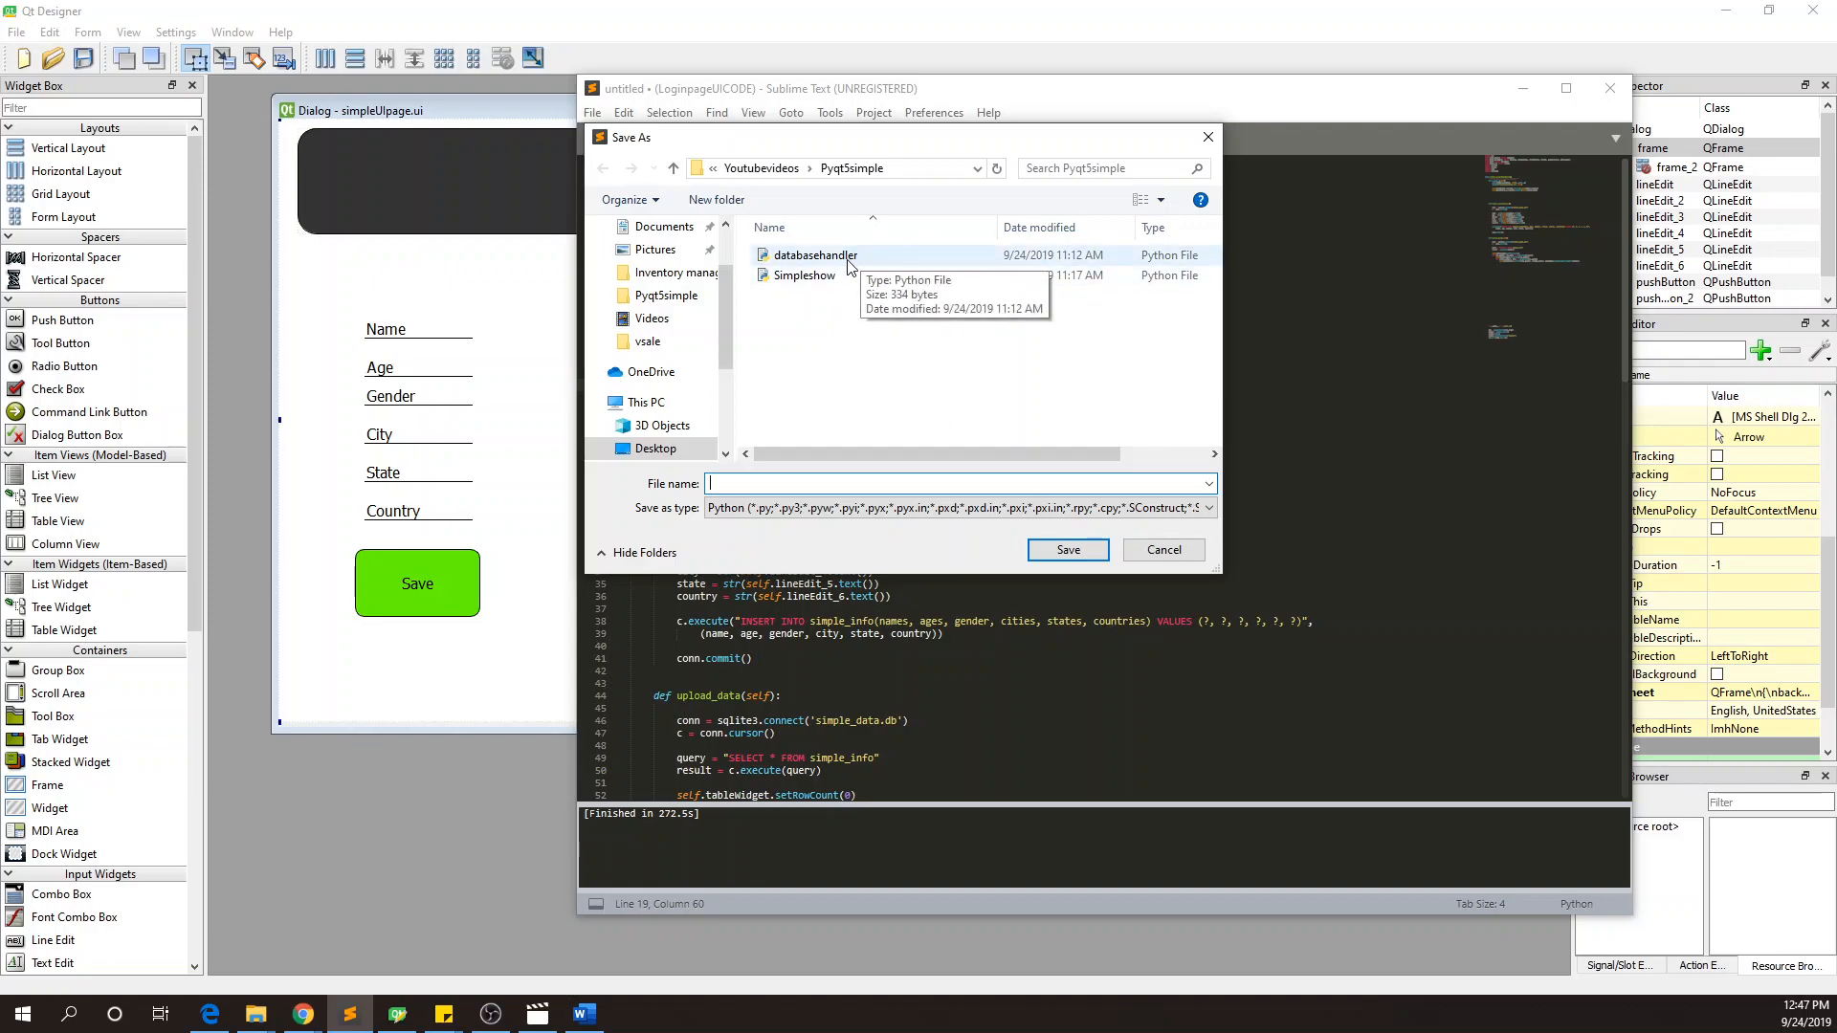
mouse_move(666, 296)
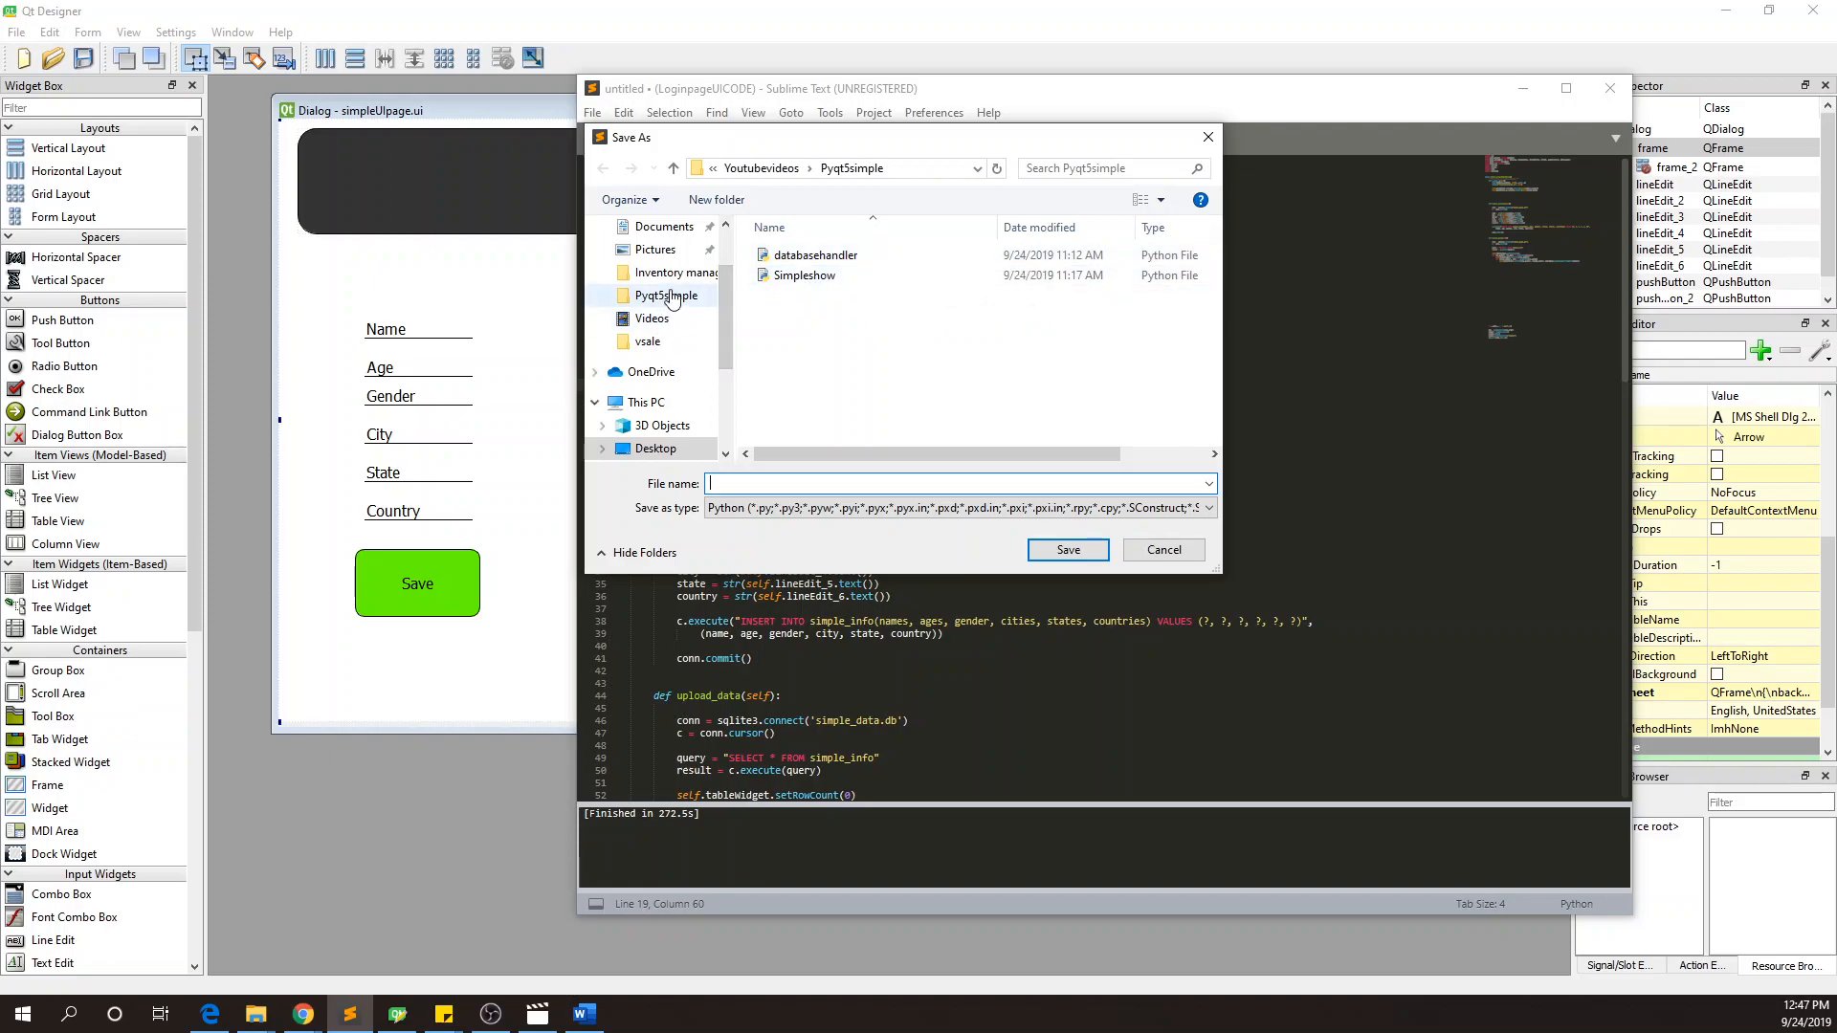
mouse_move(667, 296)
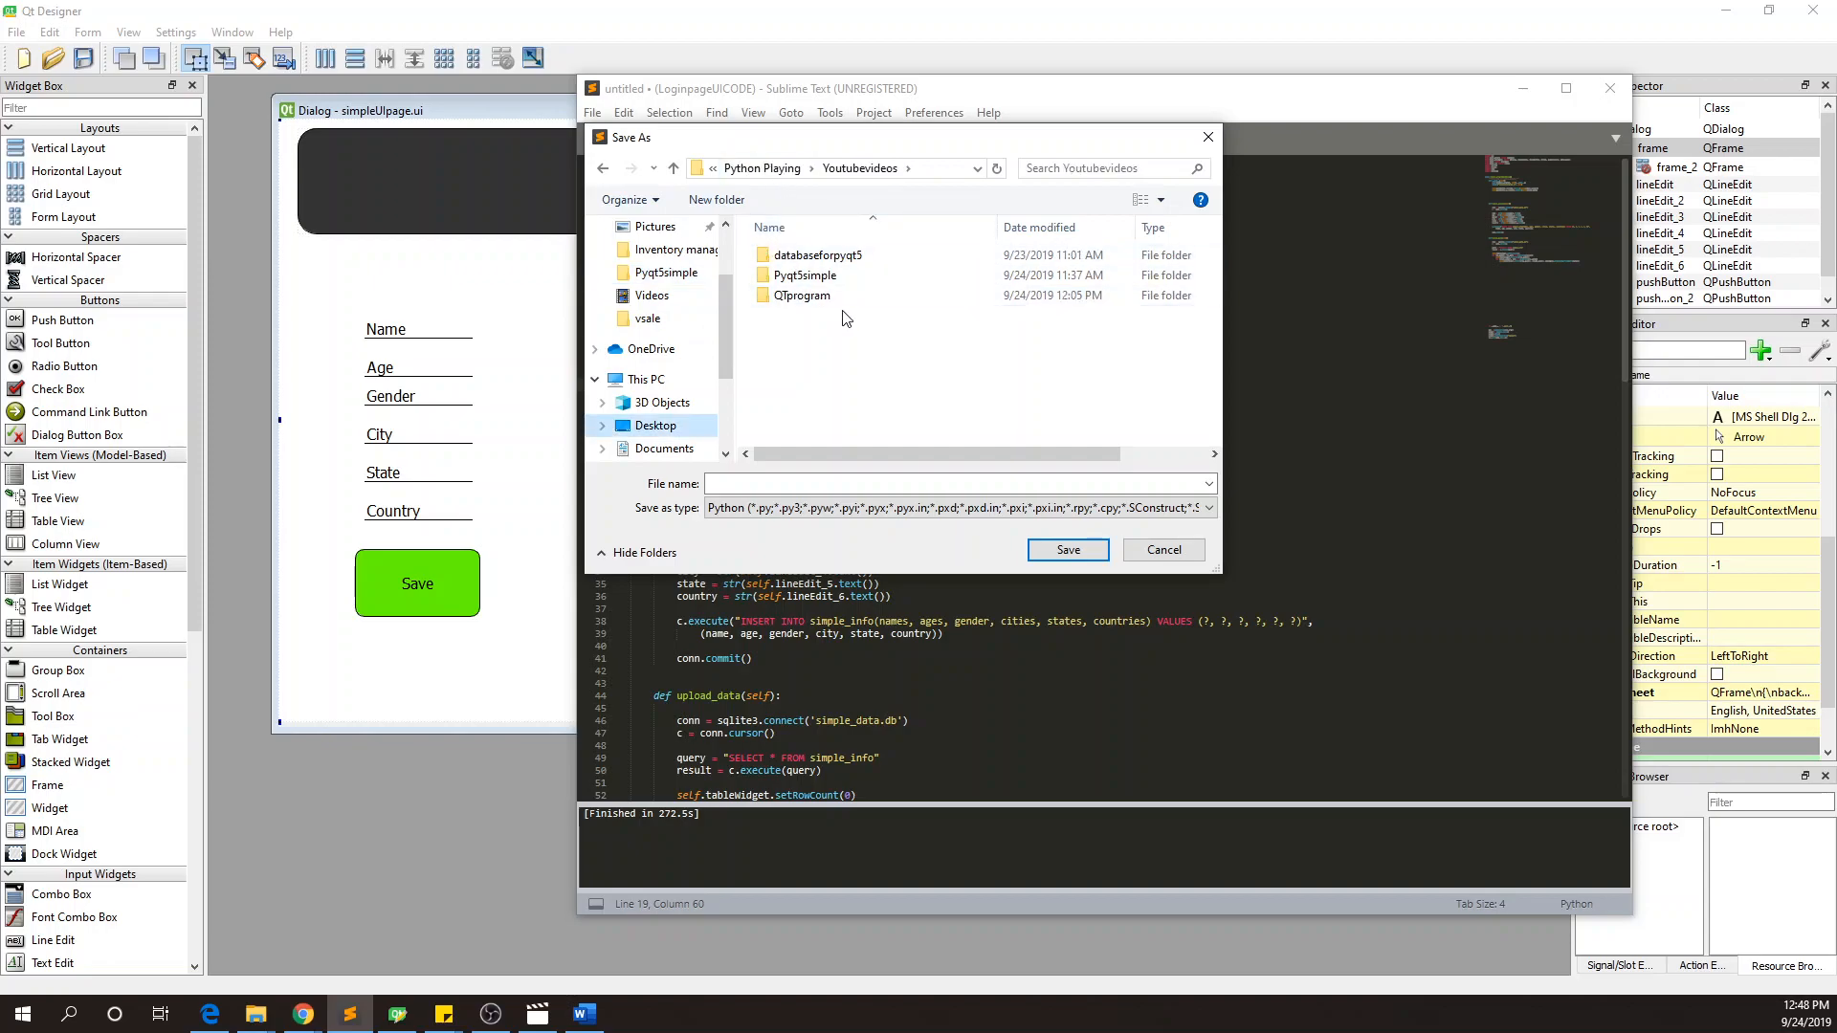
double_click(803, 294)
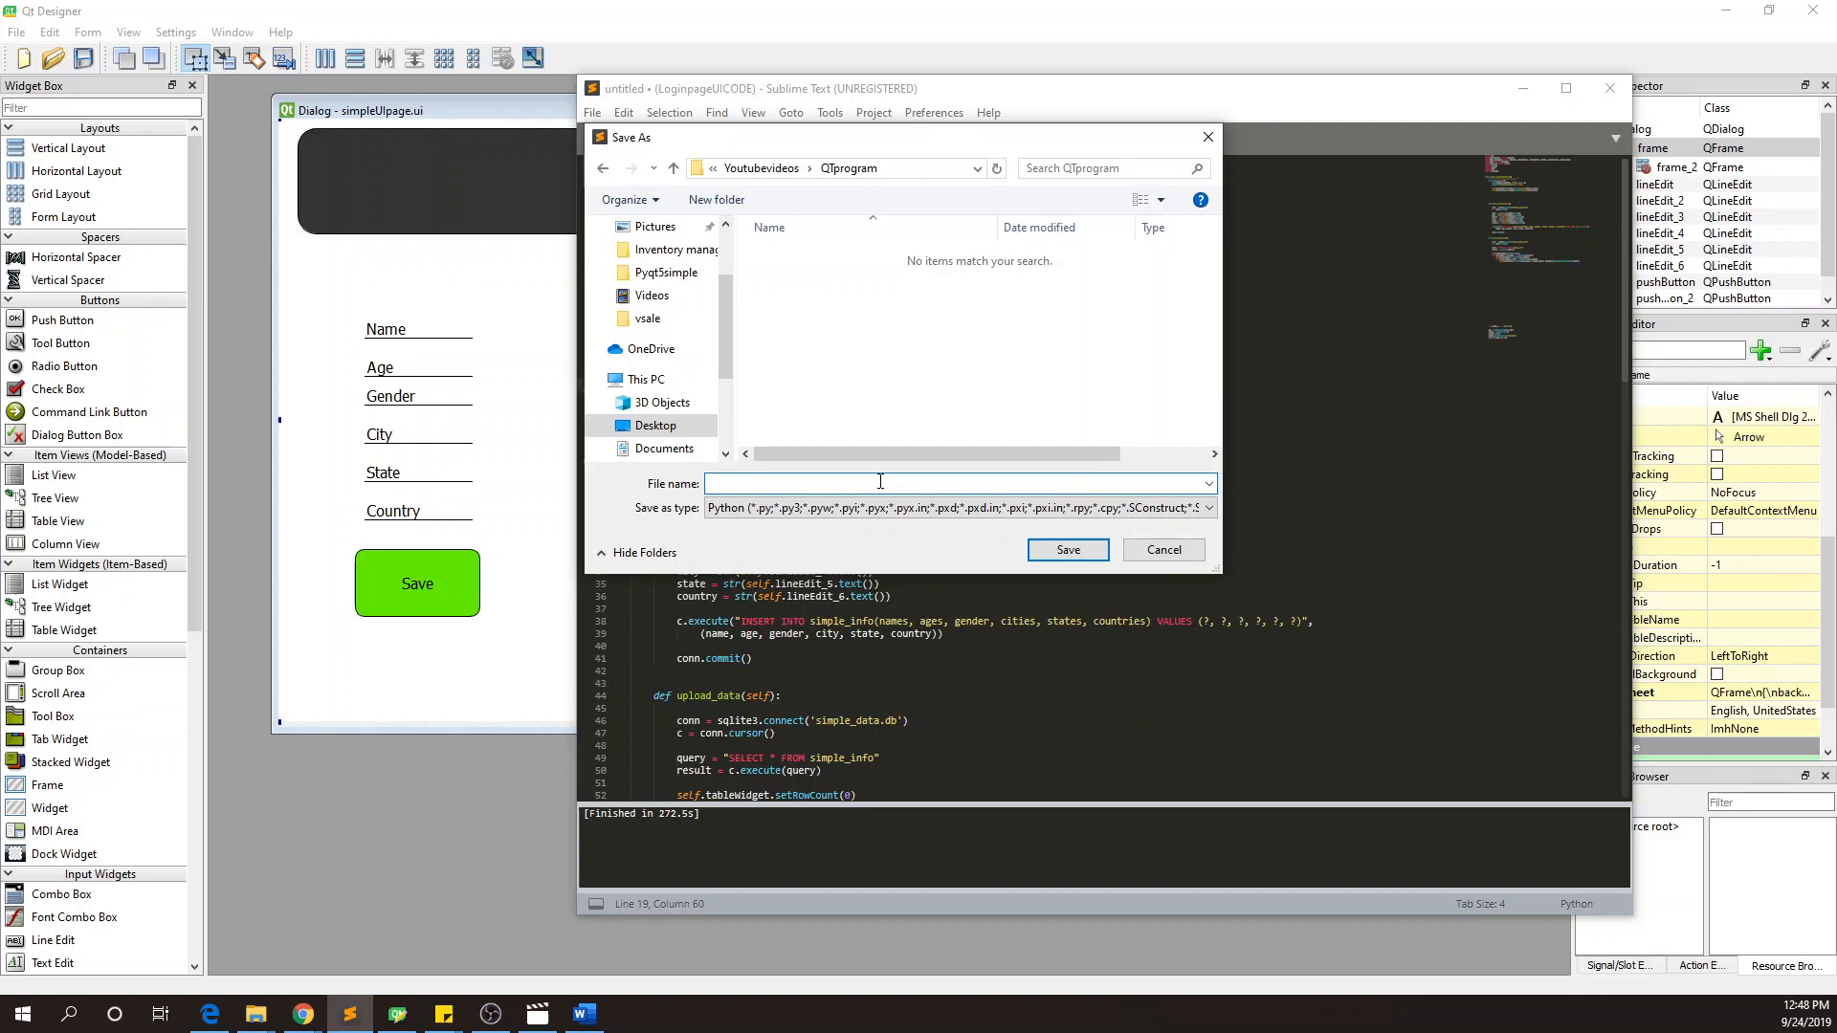
mouse_move(1057, 534)
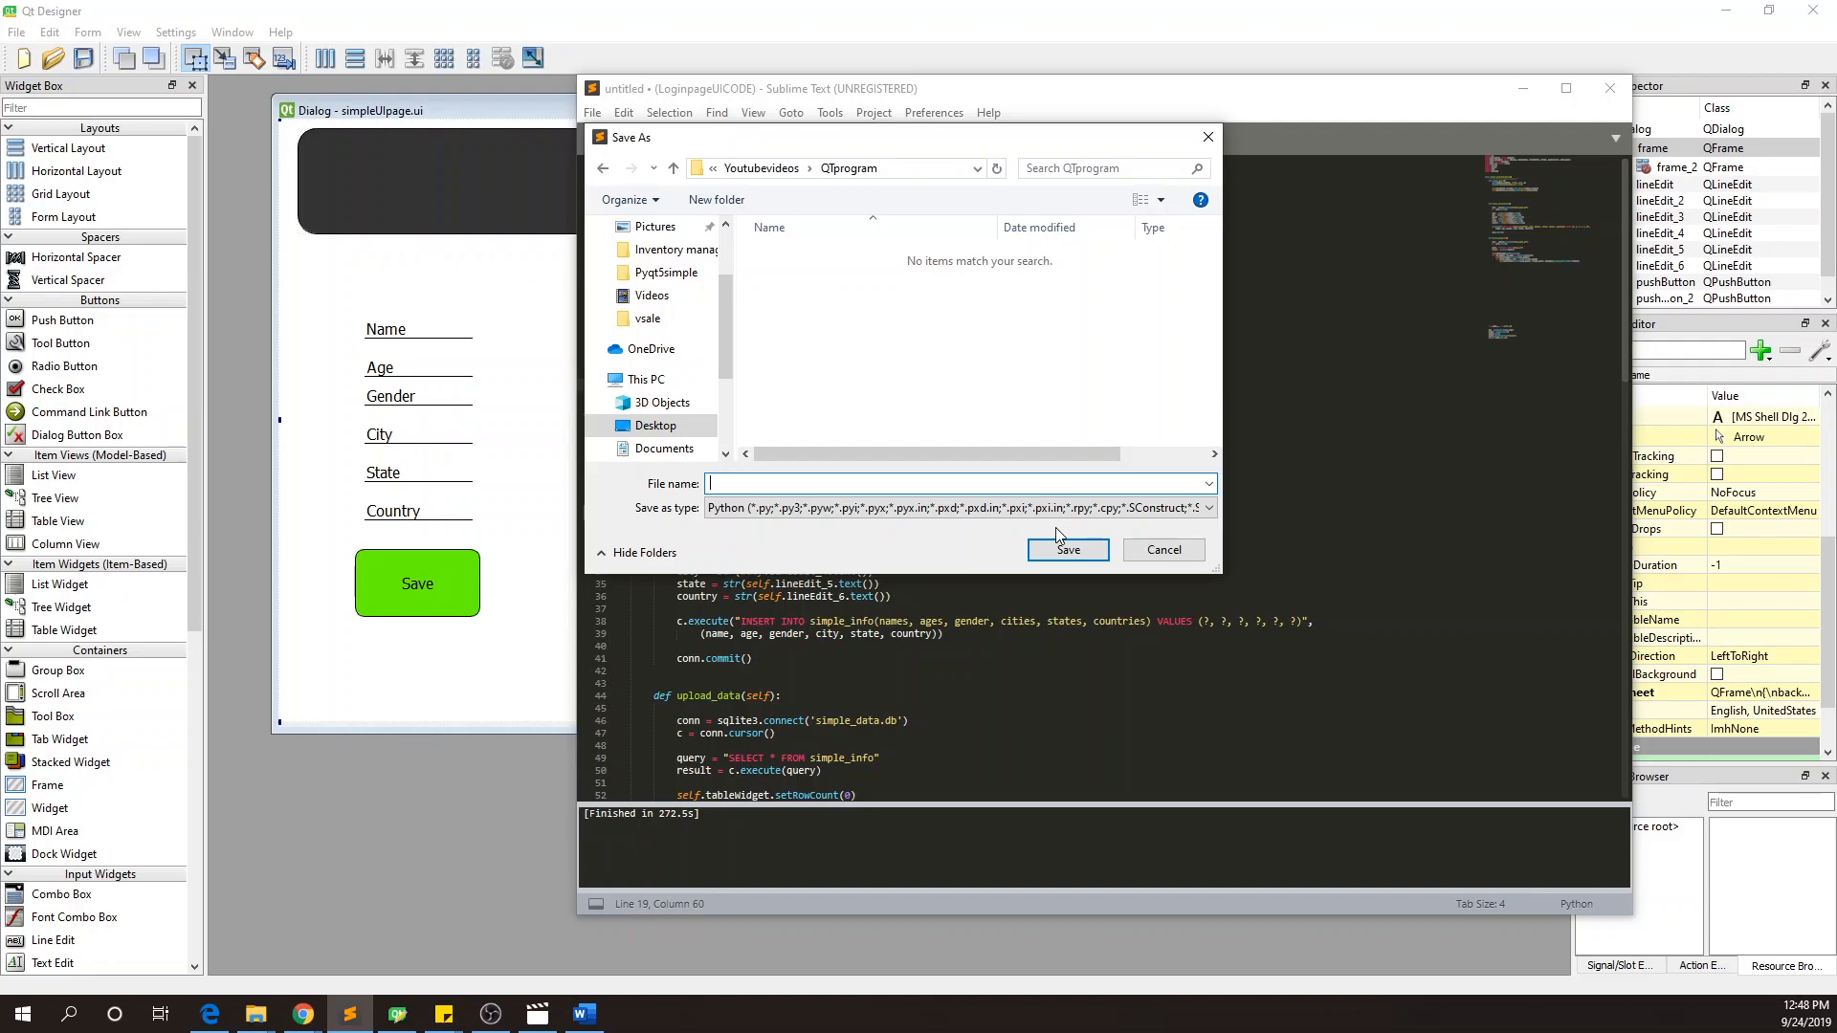
type("simplepage")
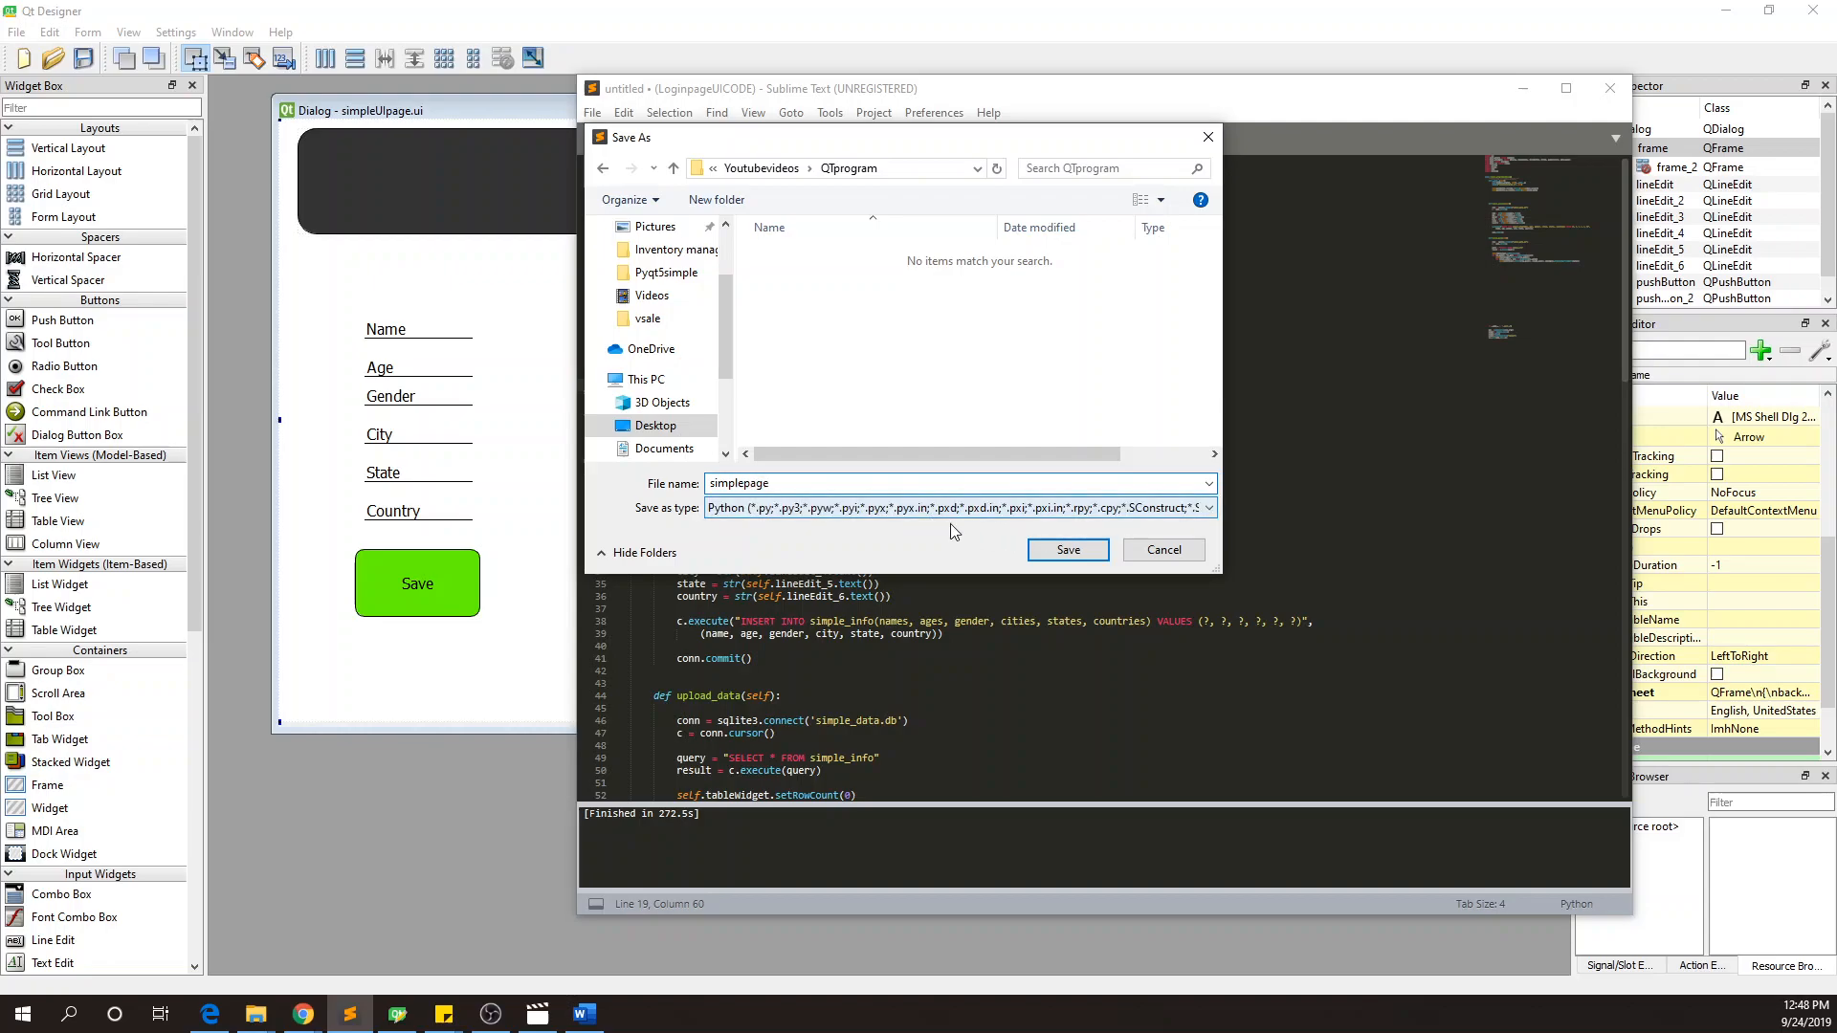
type(".py")
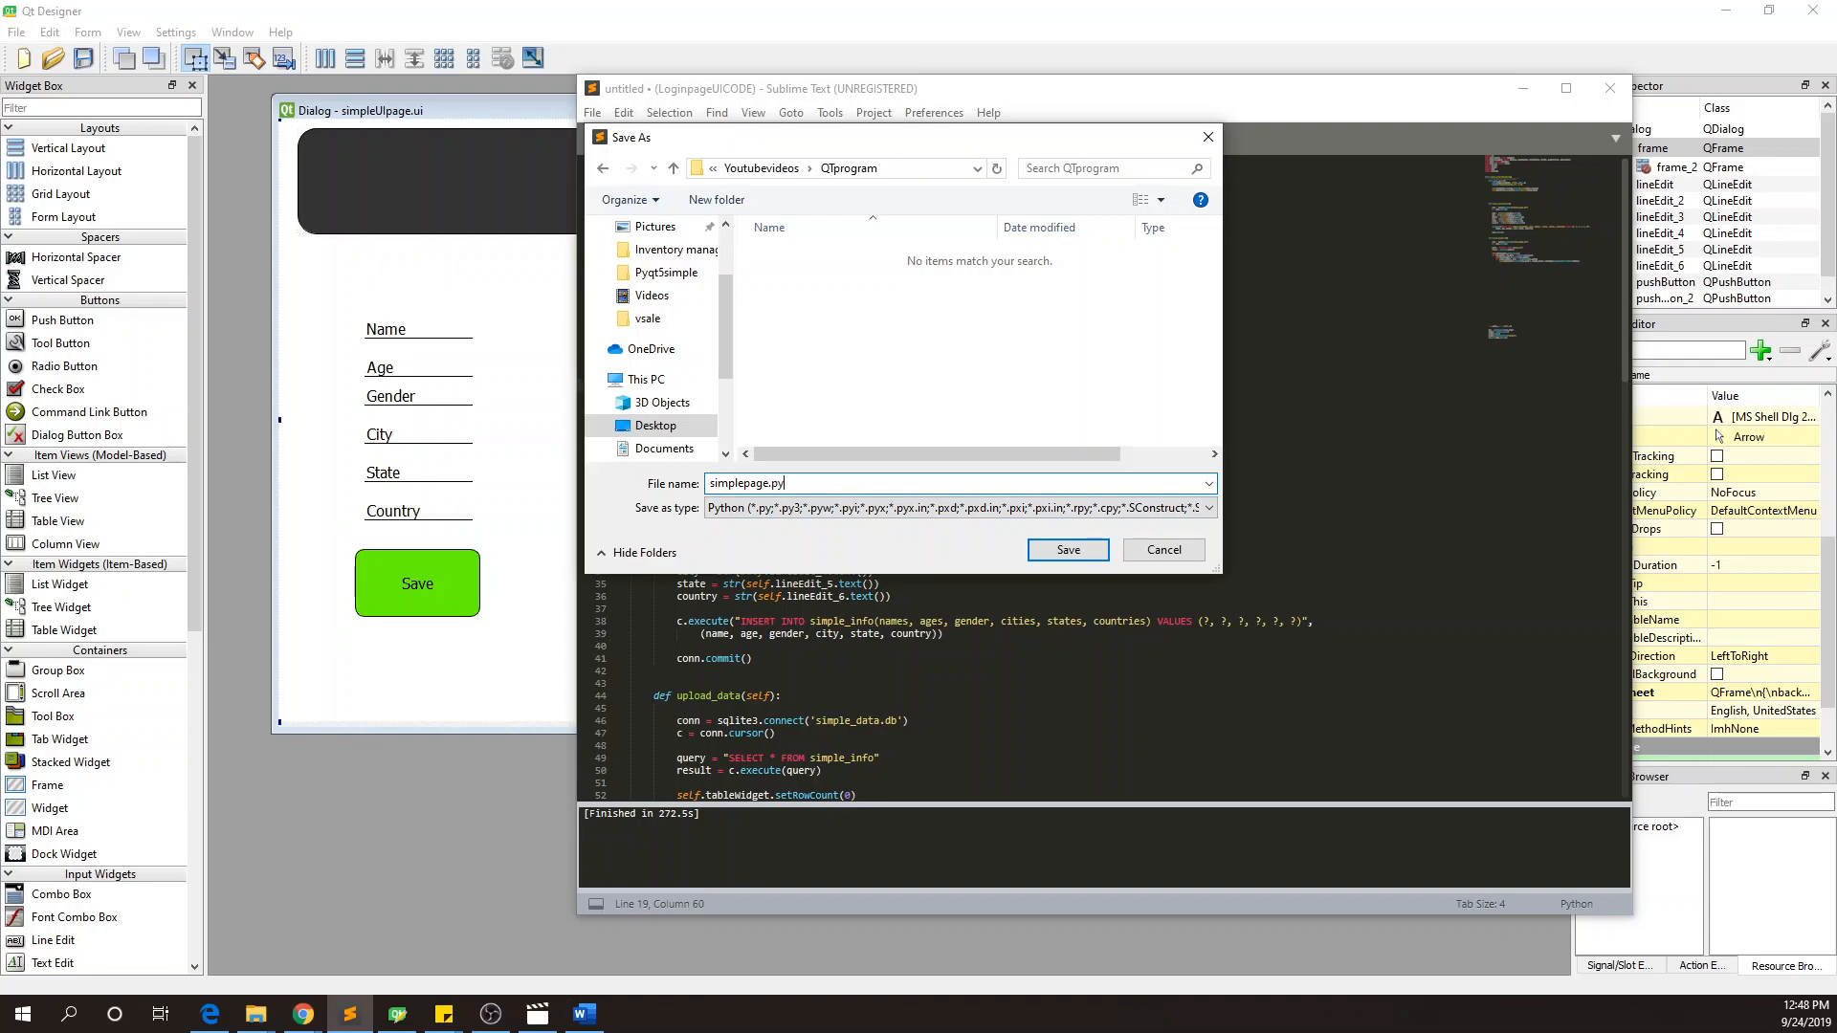
left_click(1065, 549)
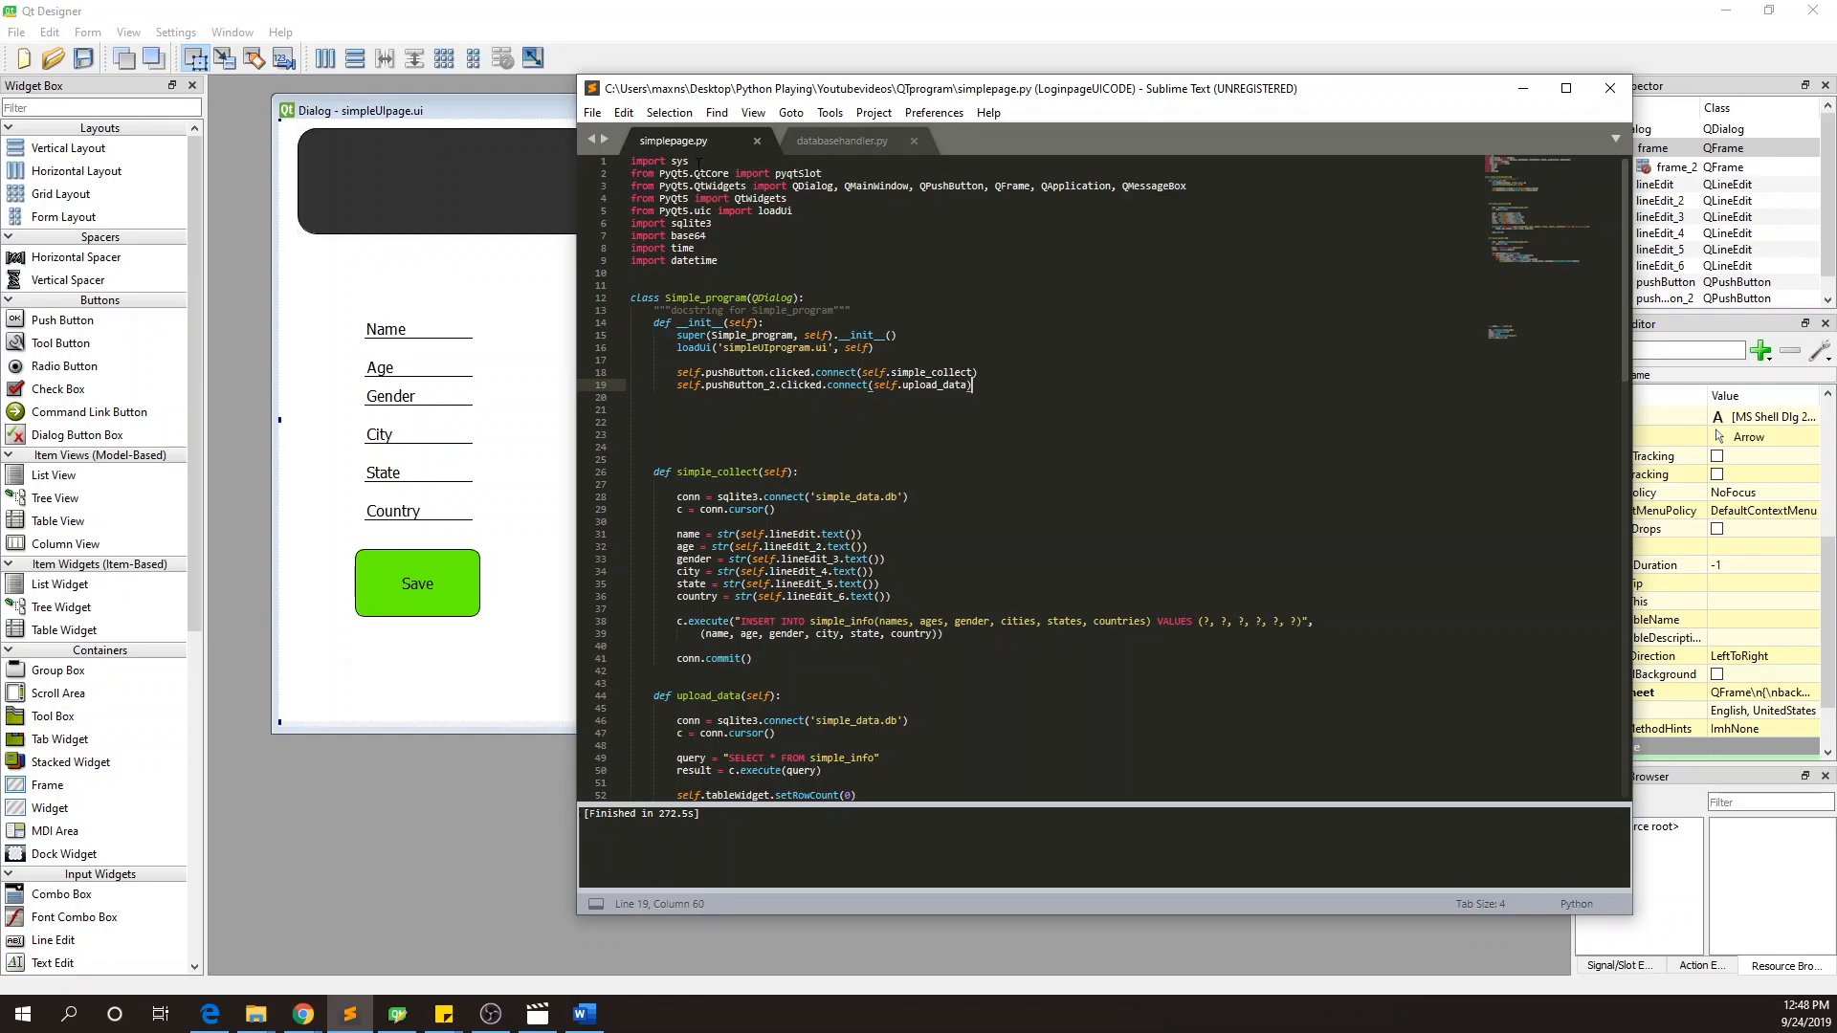
- Save the Qt Designer form as simpleUIpage.ui and return to simplepage.py in Sublime Text
left_click(68, 1014)
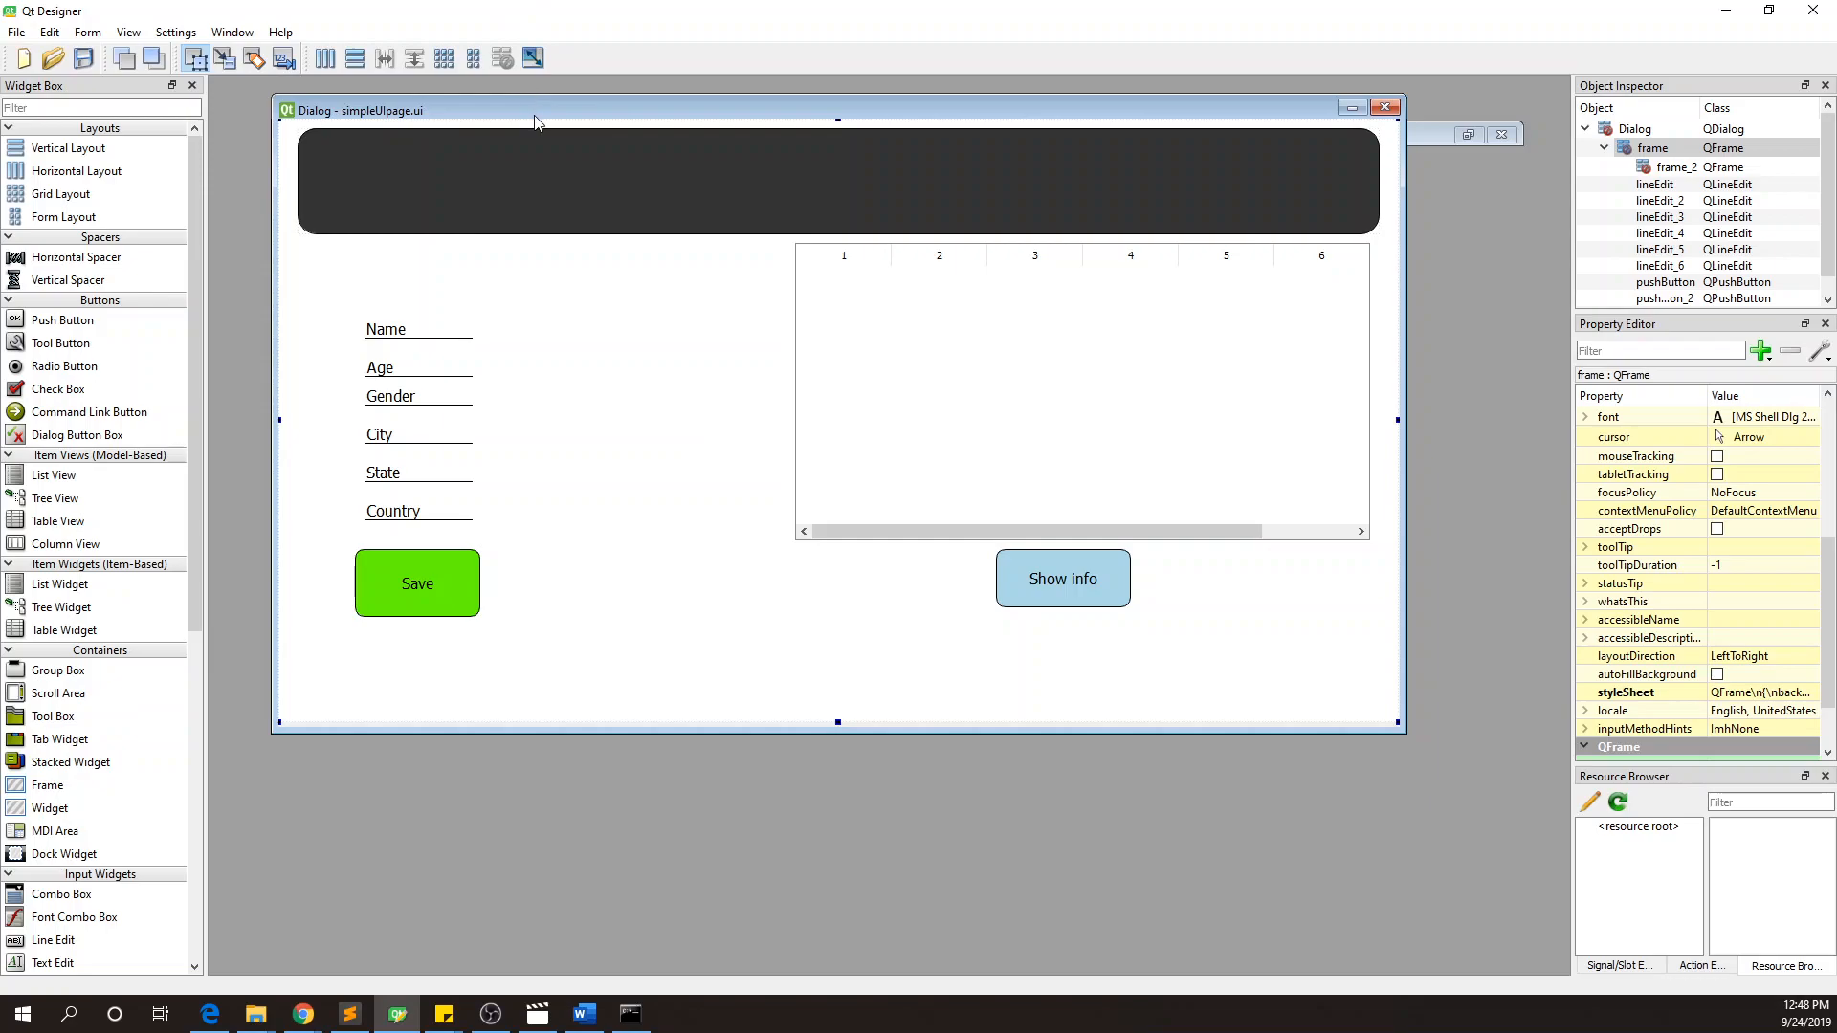
key("ctrl+s")
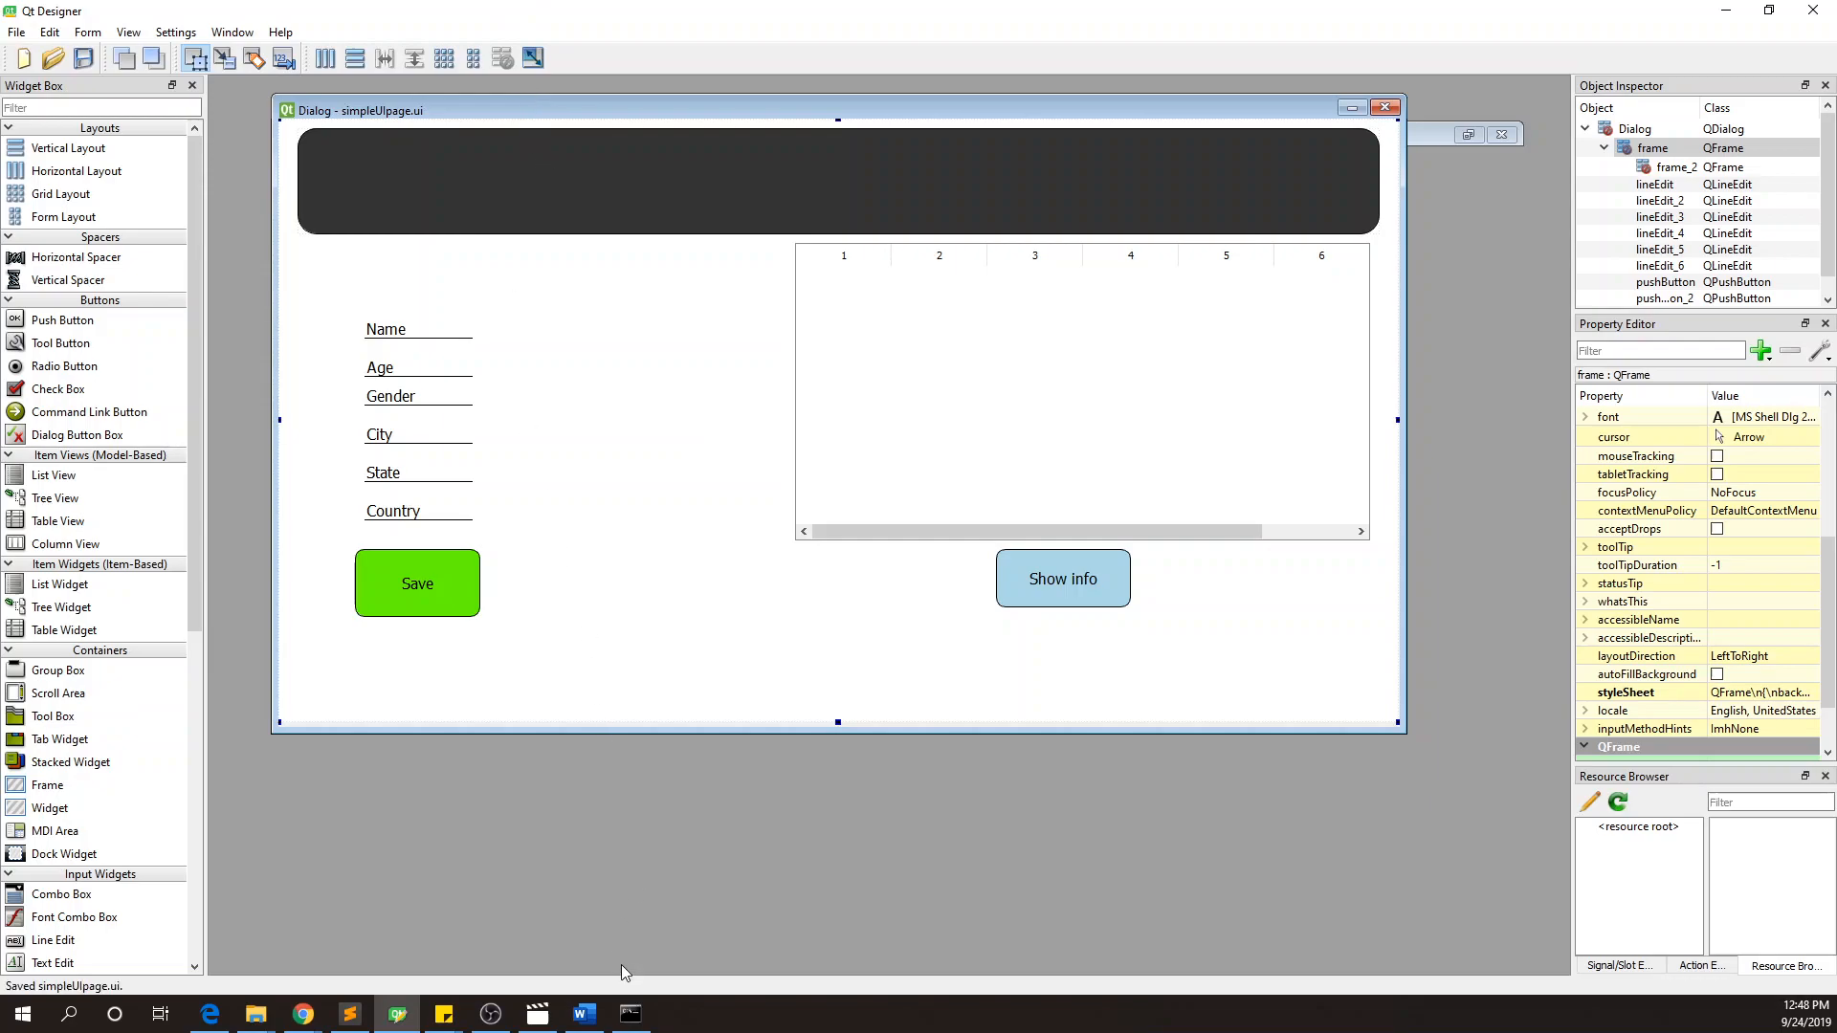
left_click(631, 1013)
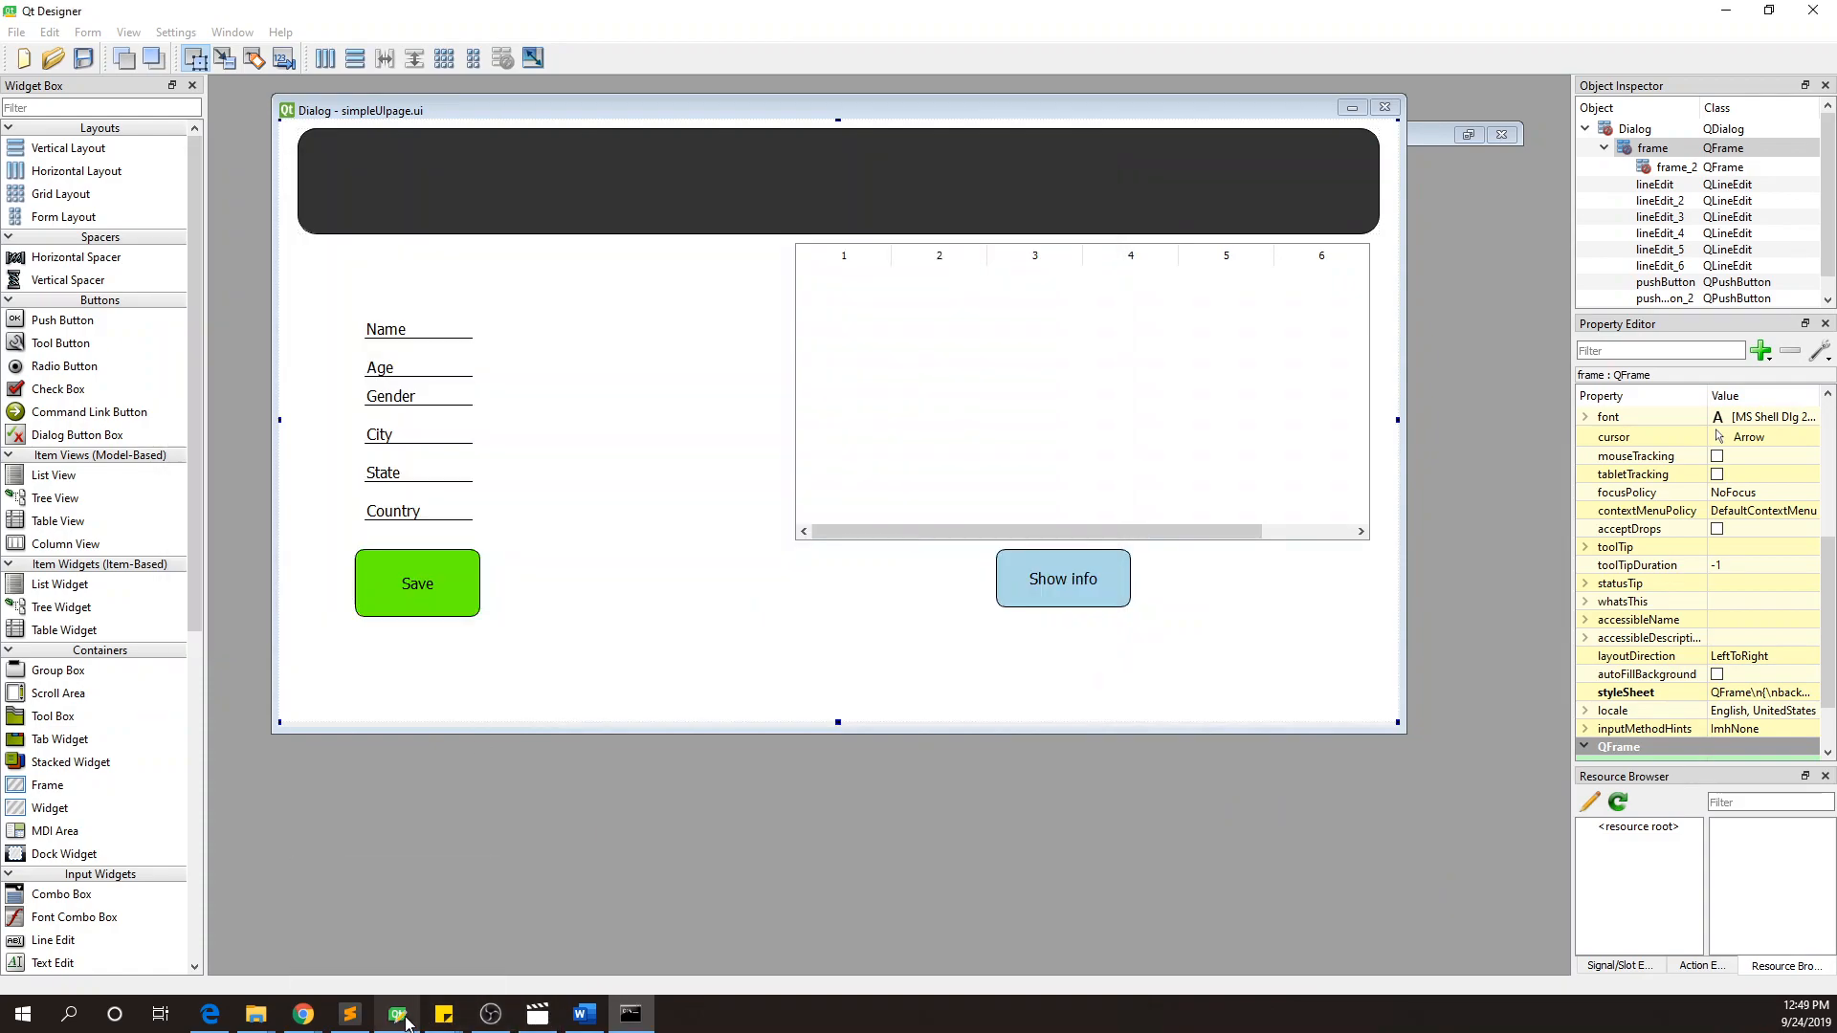
left_click(349, 1014)
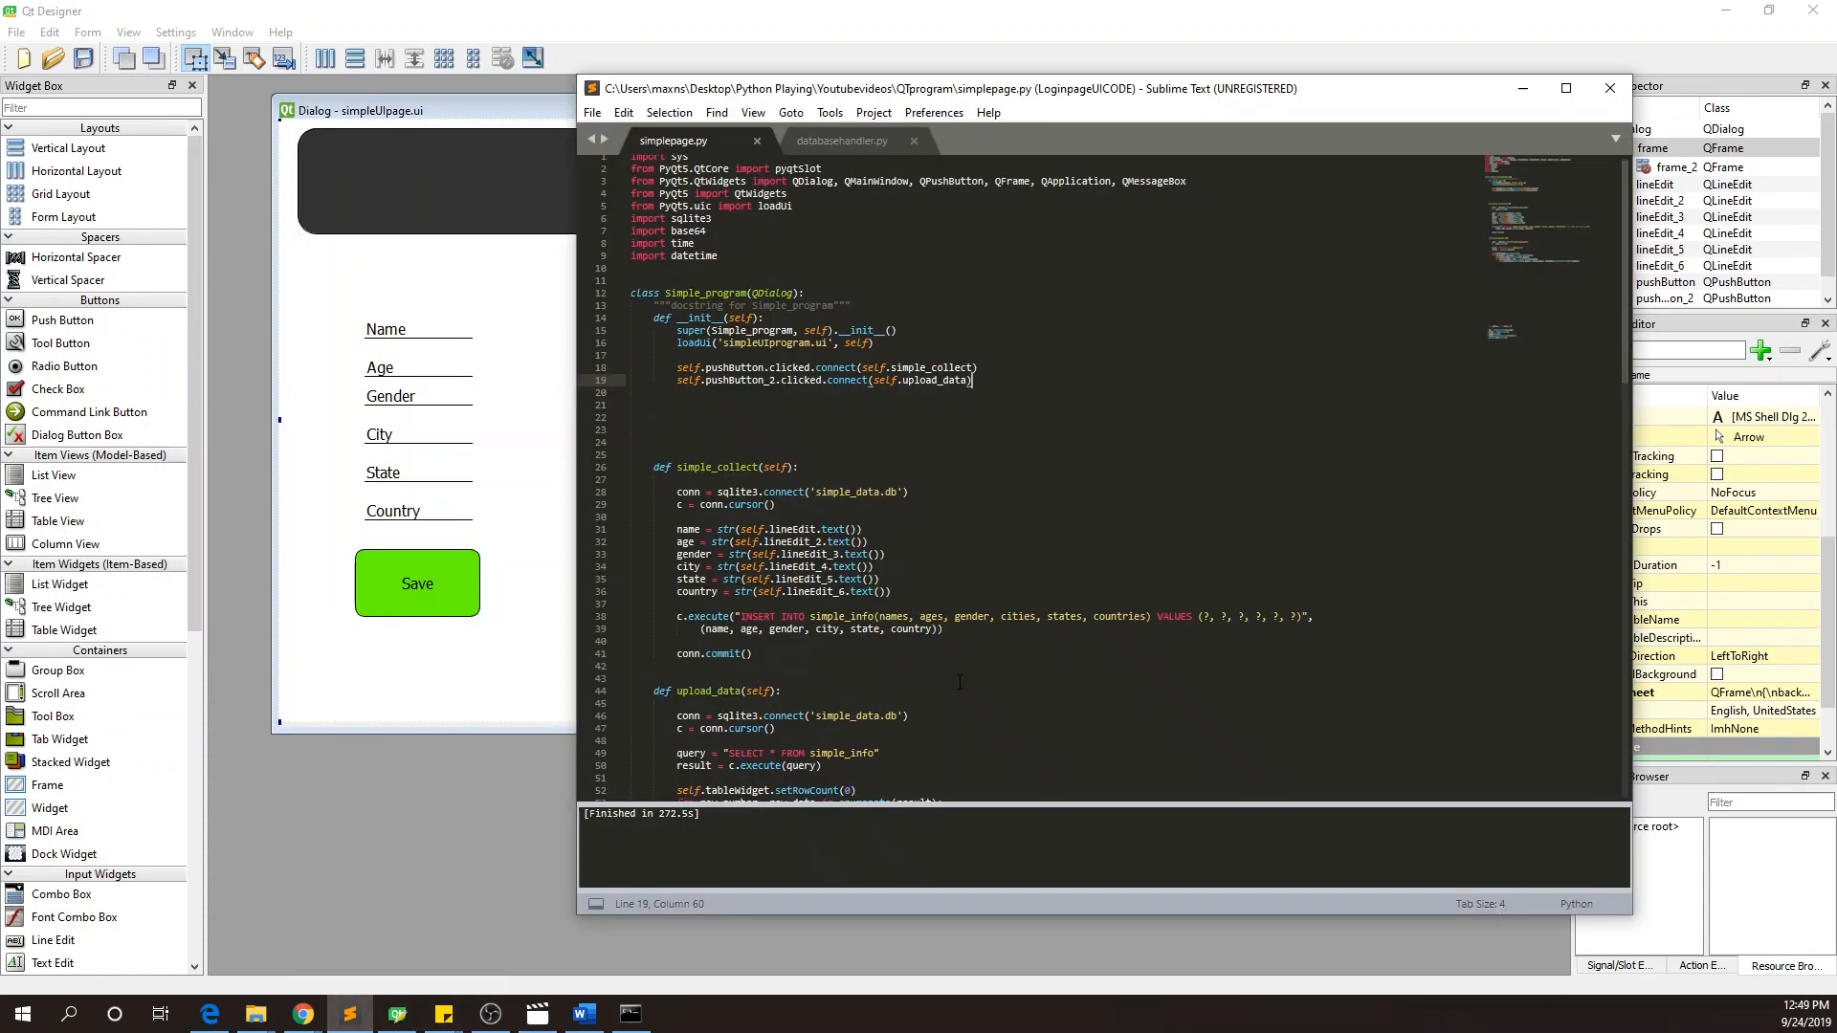
- Review simplepage.py and run it, getting an IndentationError at line 92
scroll("down", 3)
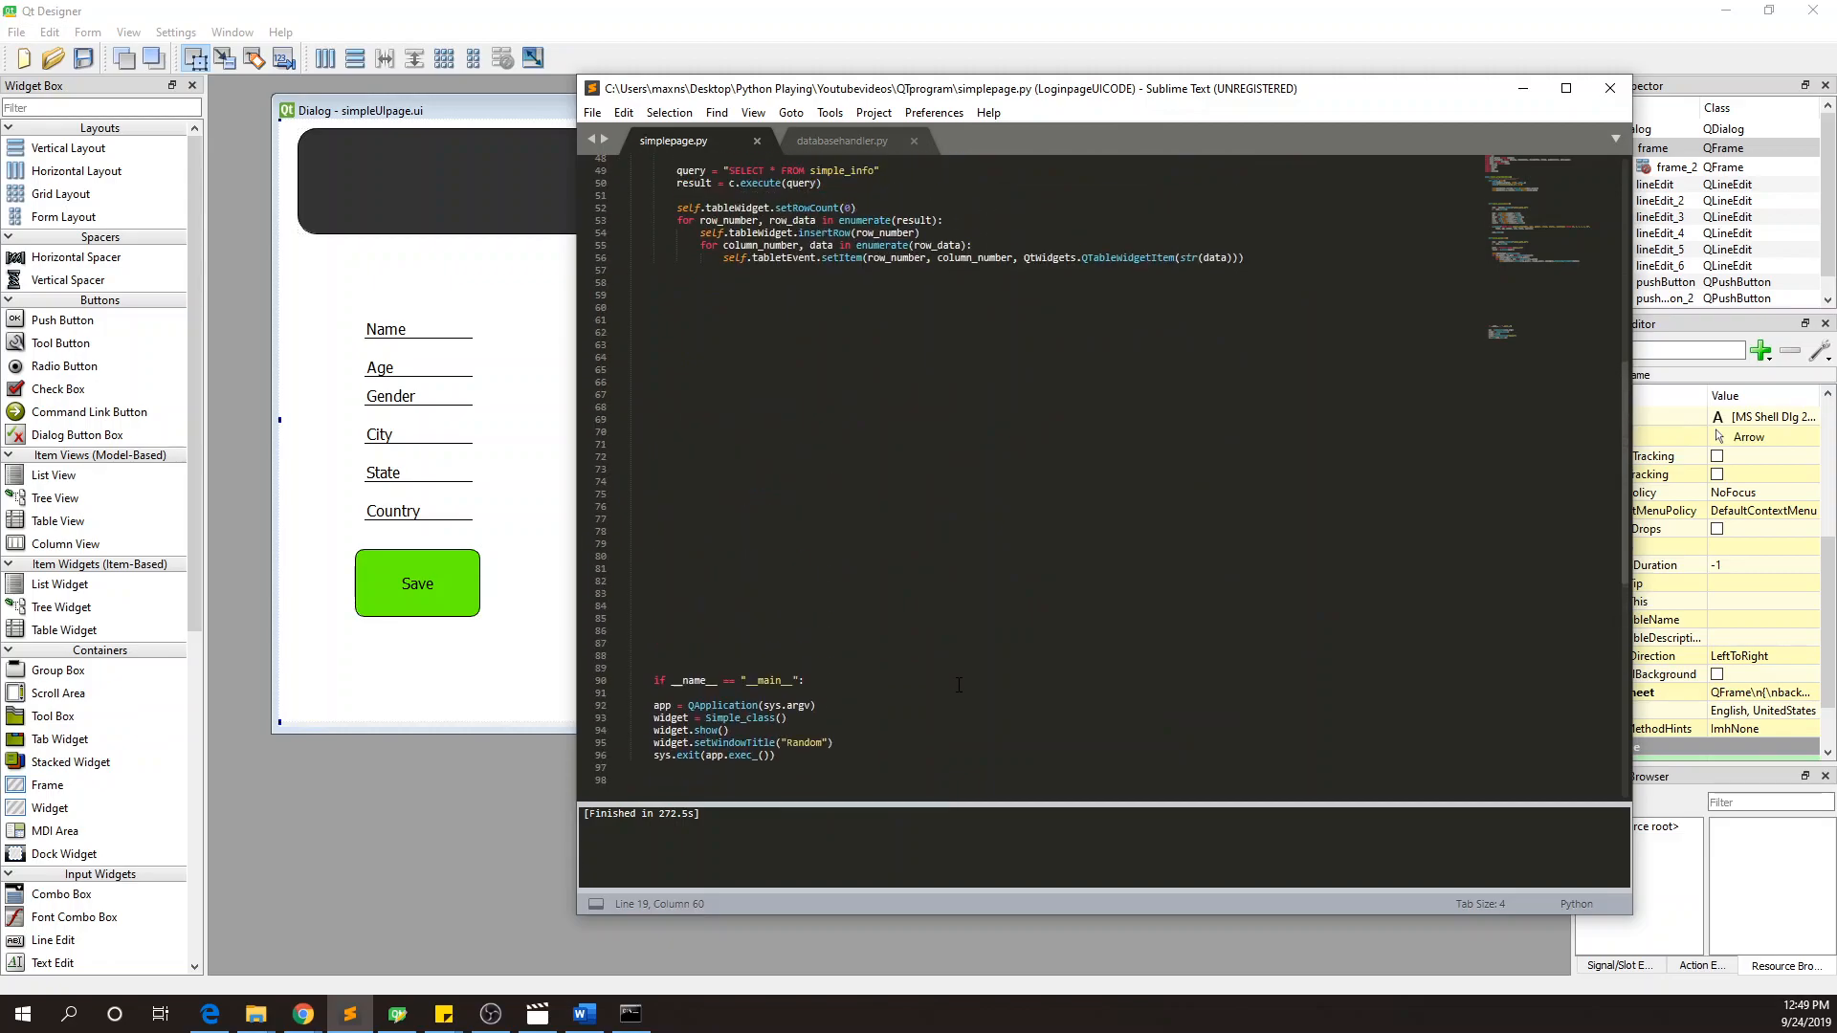
scroll("up", 3)
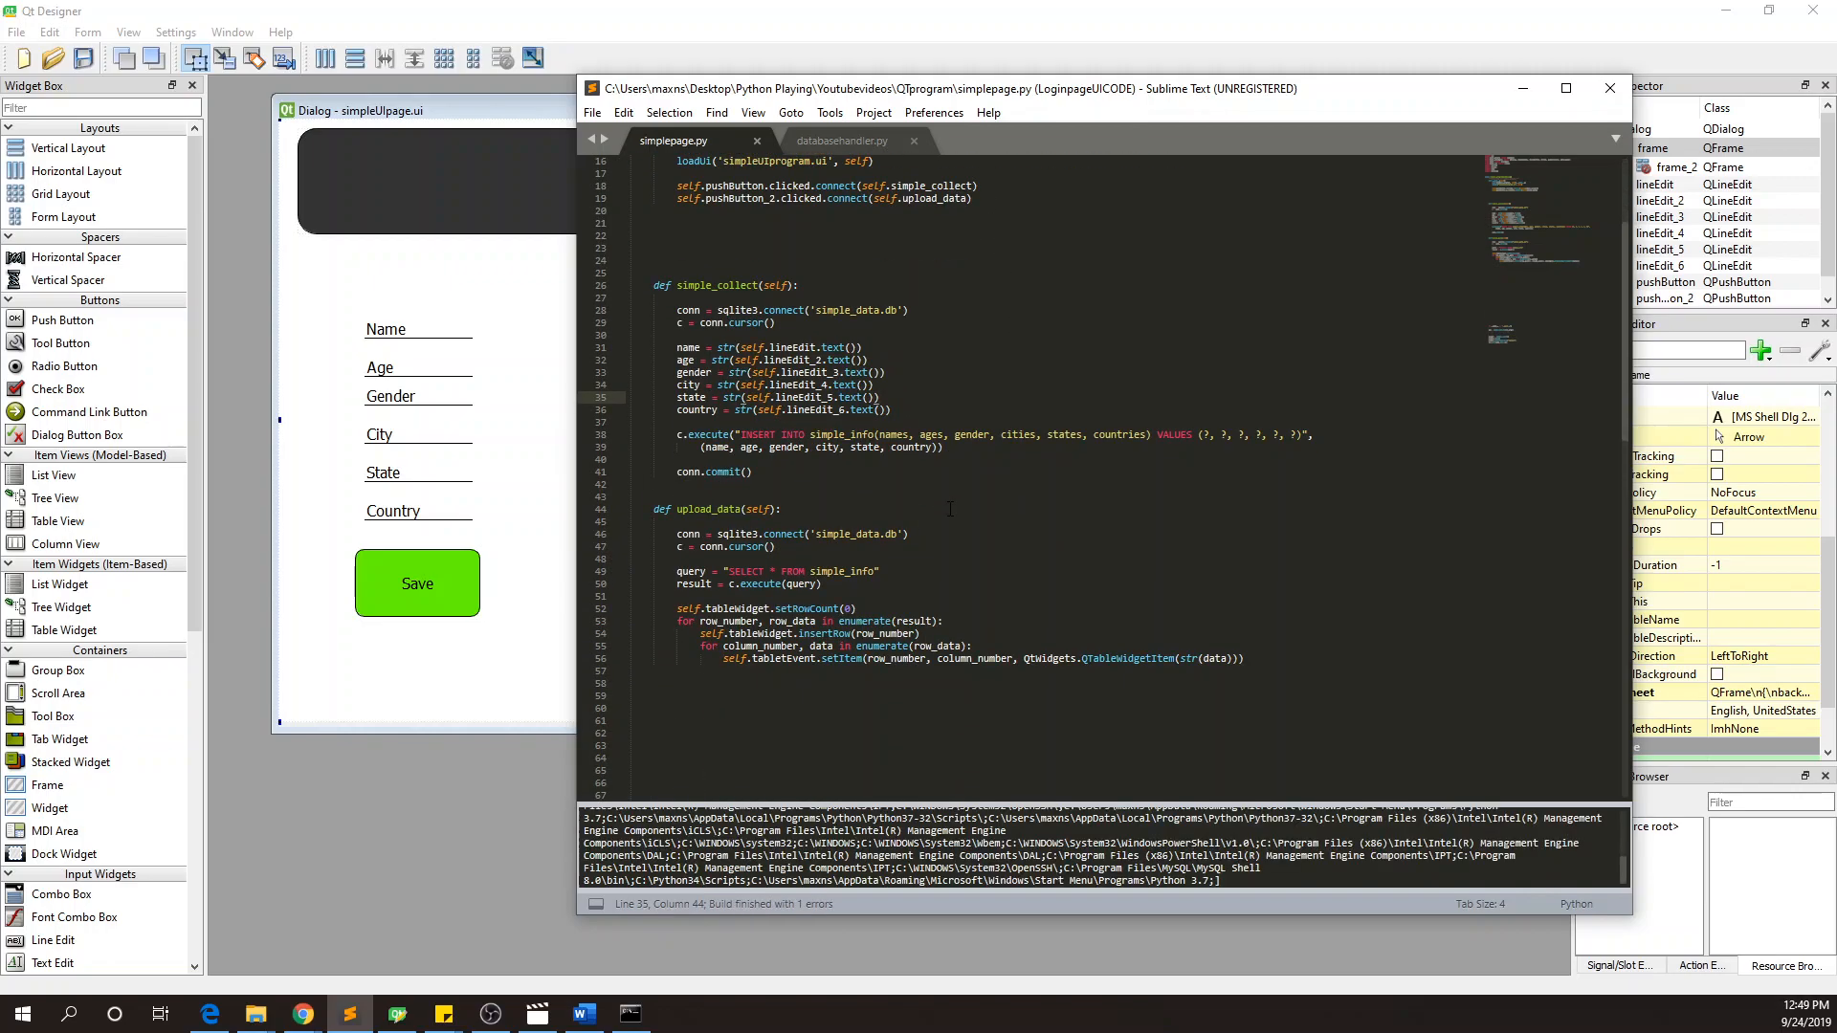
scroll("down", 3)
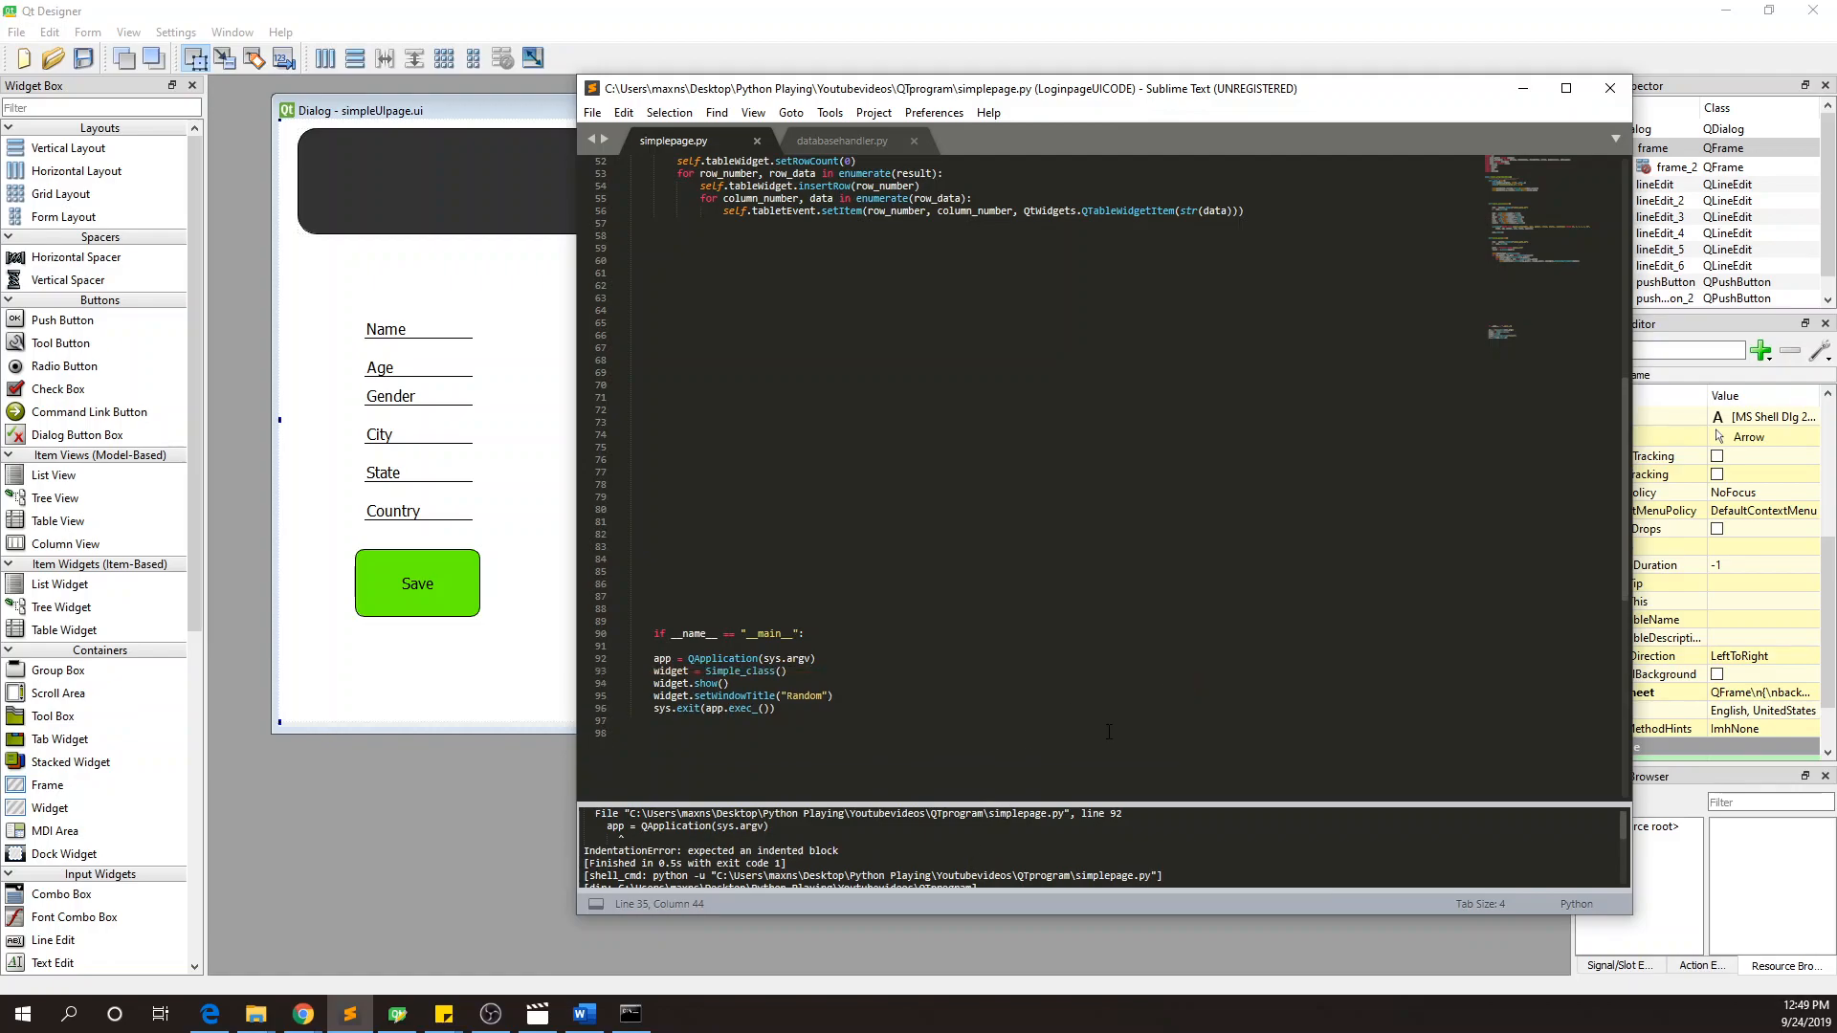
- Remove the blank line after the __name__ check, leaving the five startup lines flush left
left_click(655, 657)
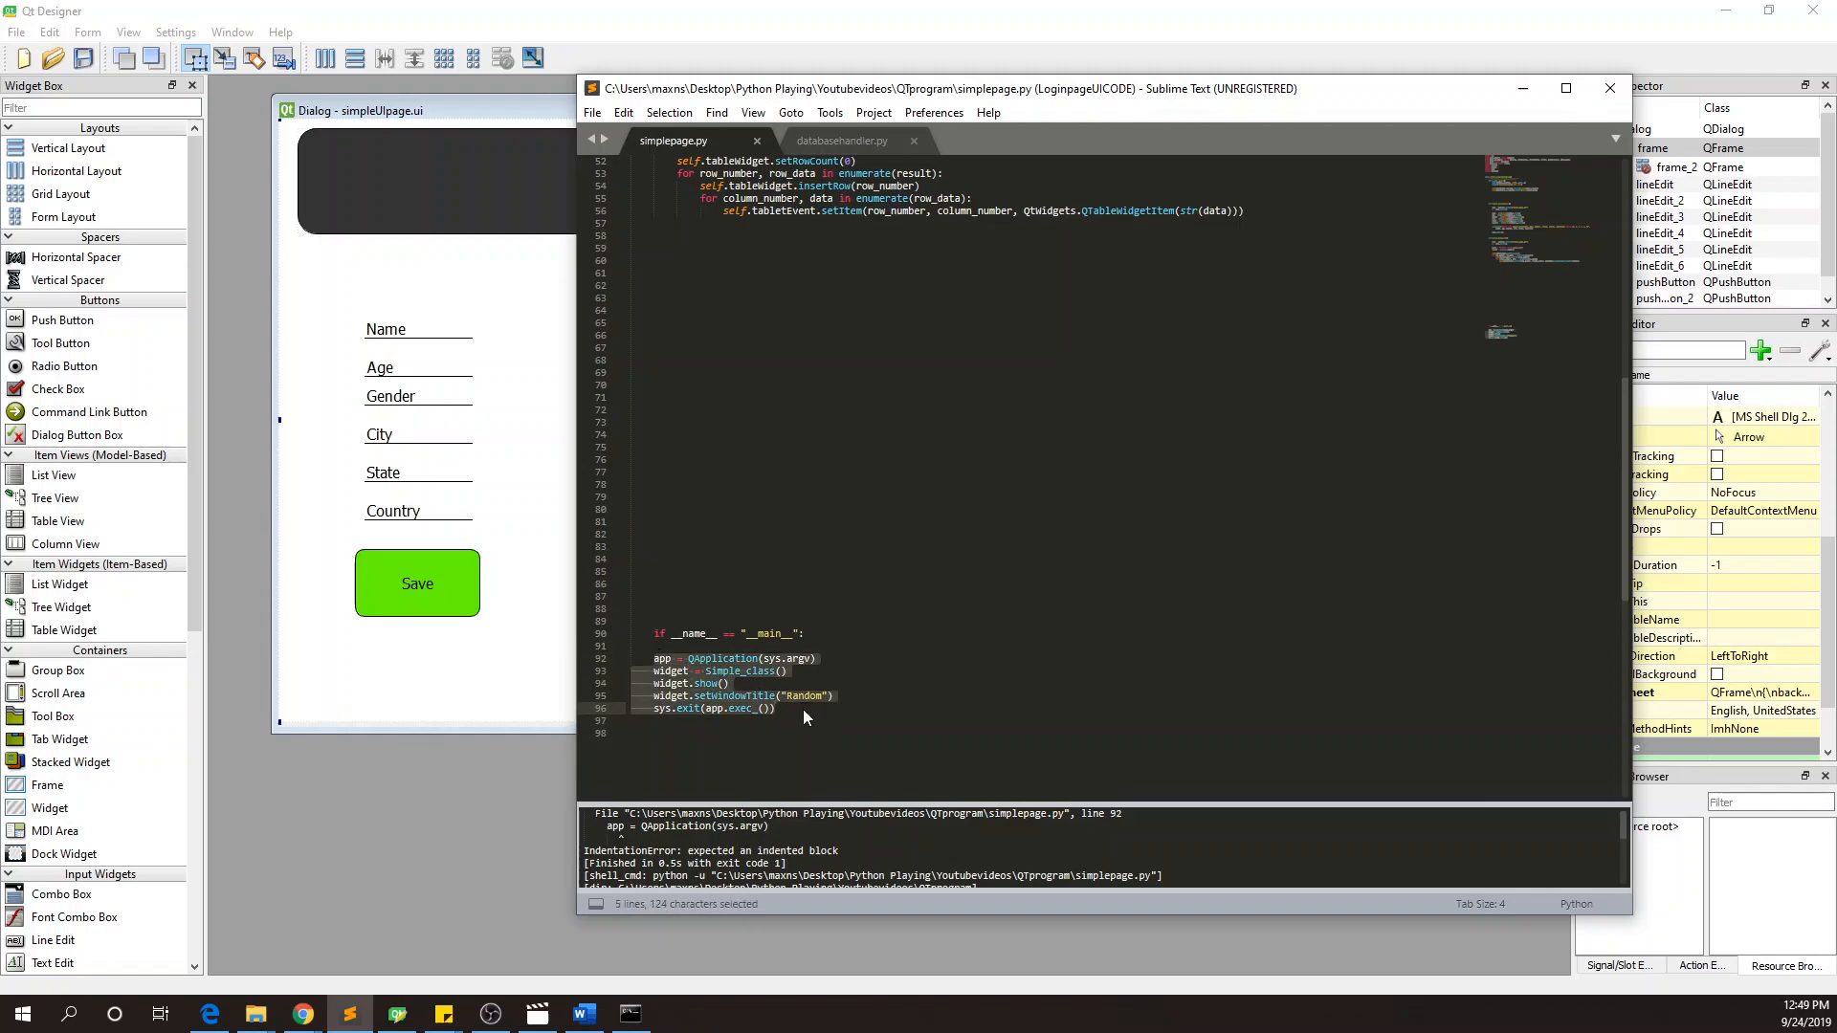
key("ctrl+c")
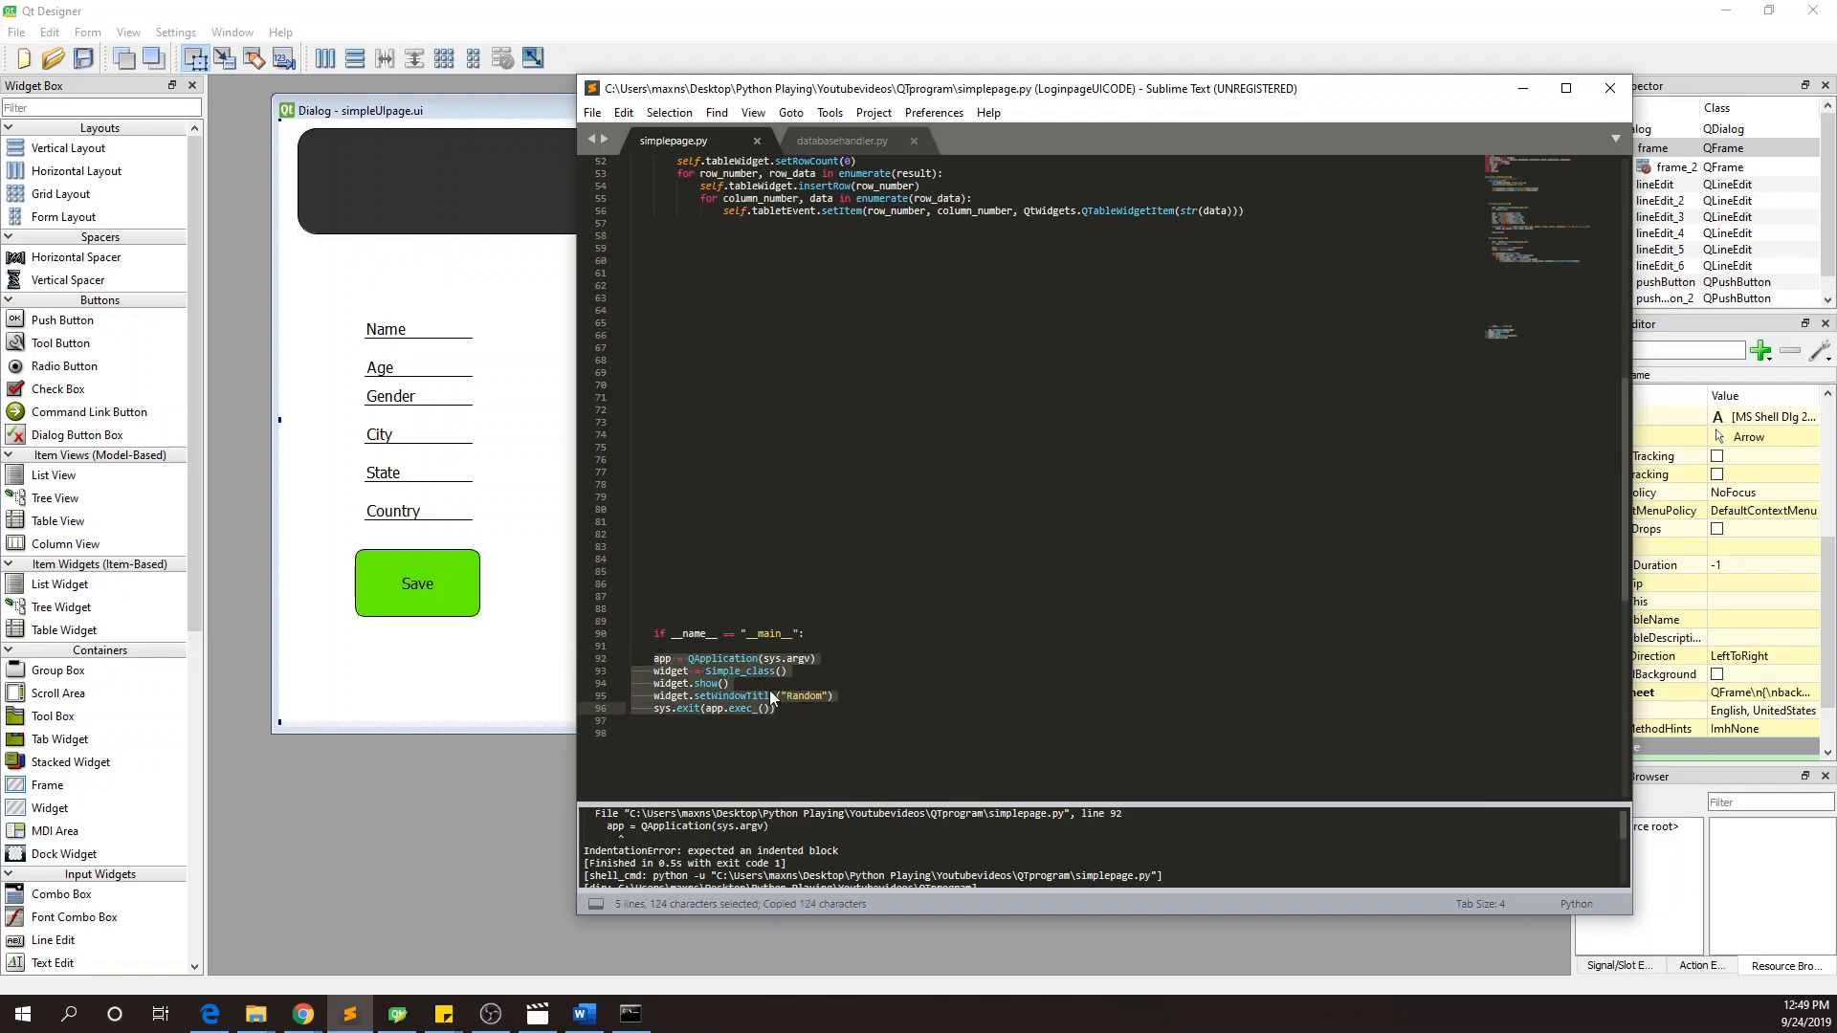
left_click(709, 633)
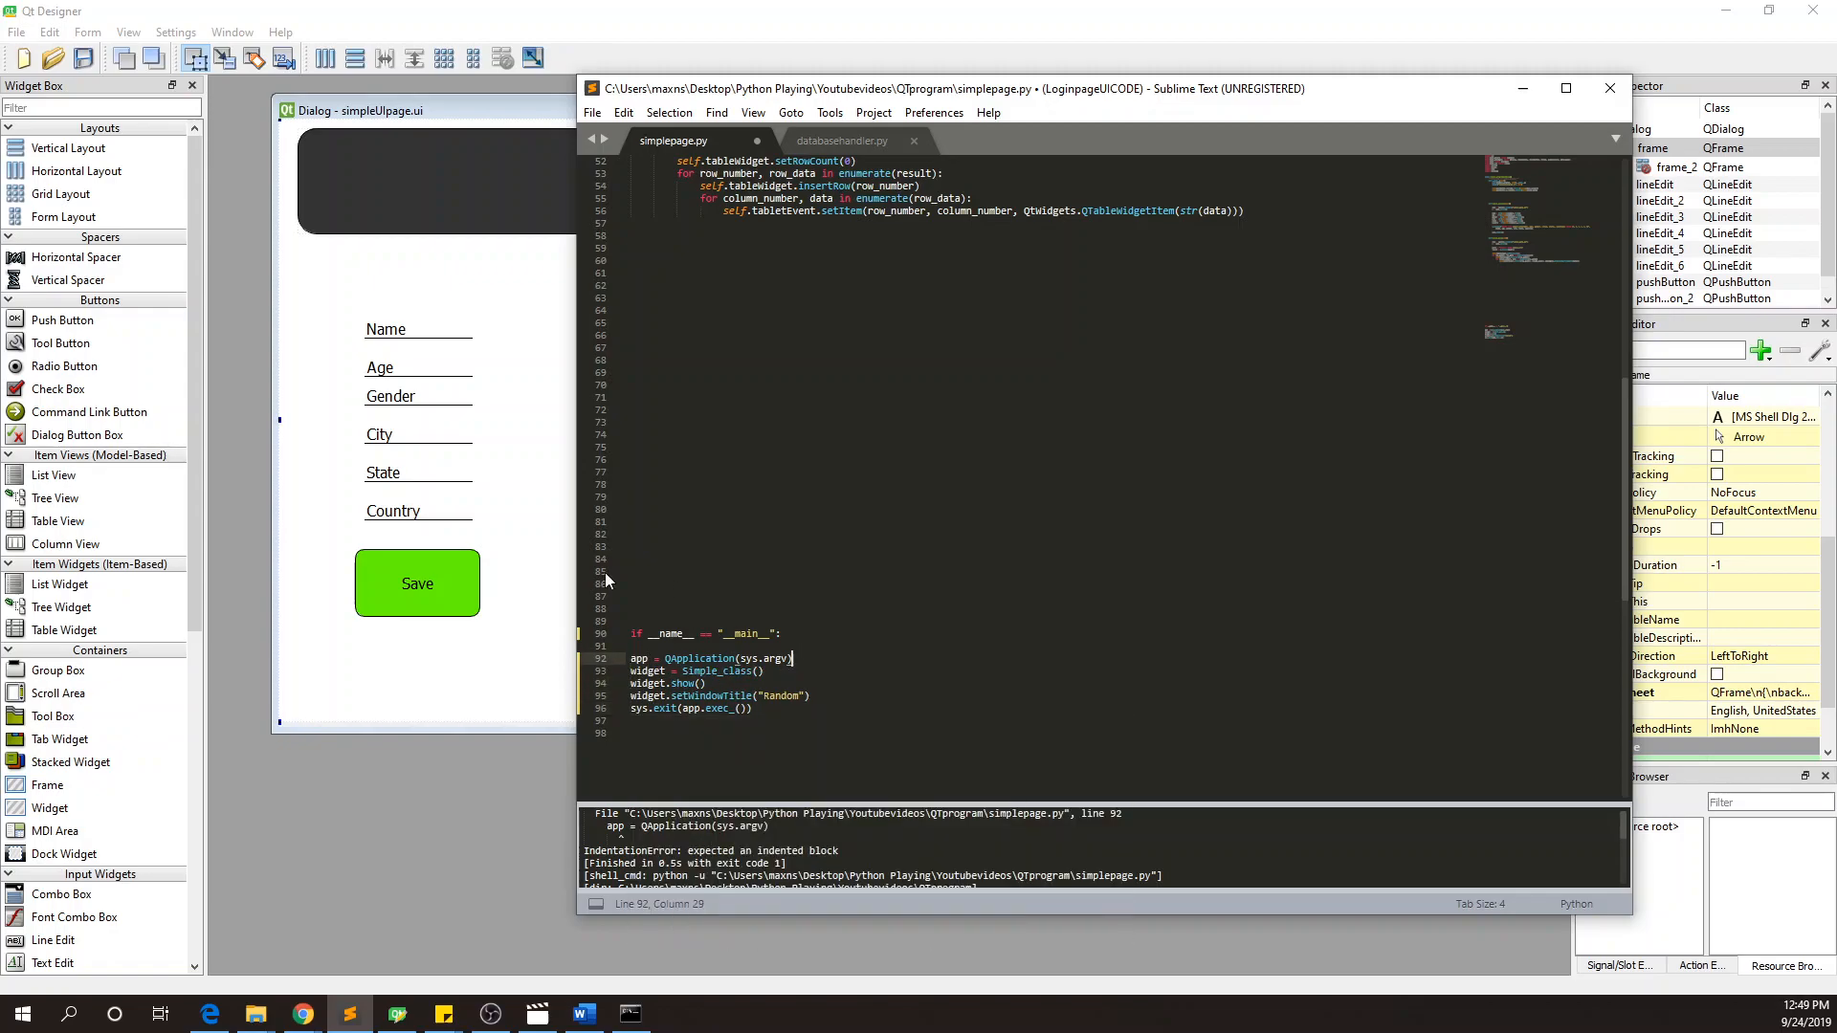
mouse_move(834, 647)
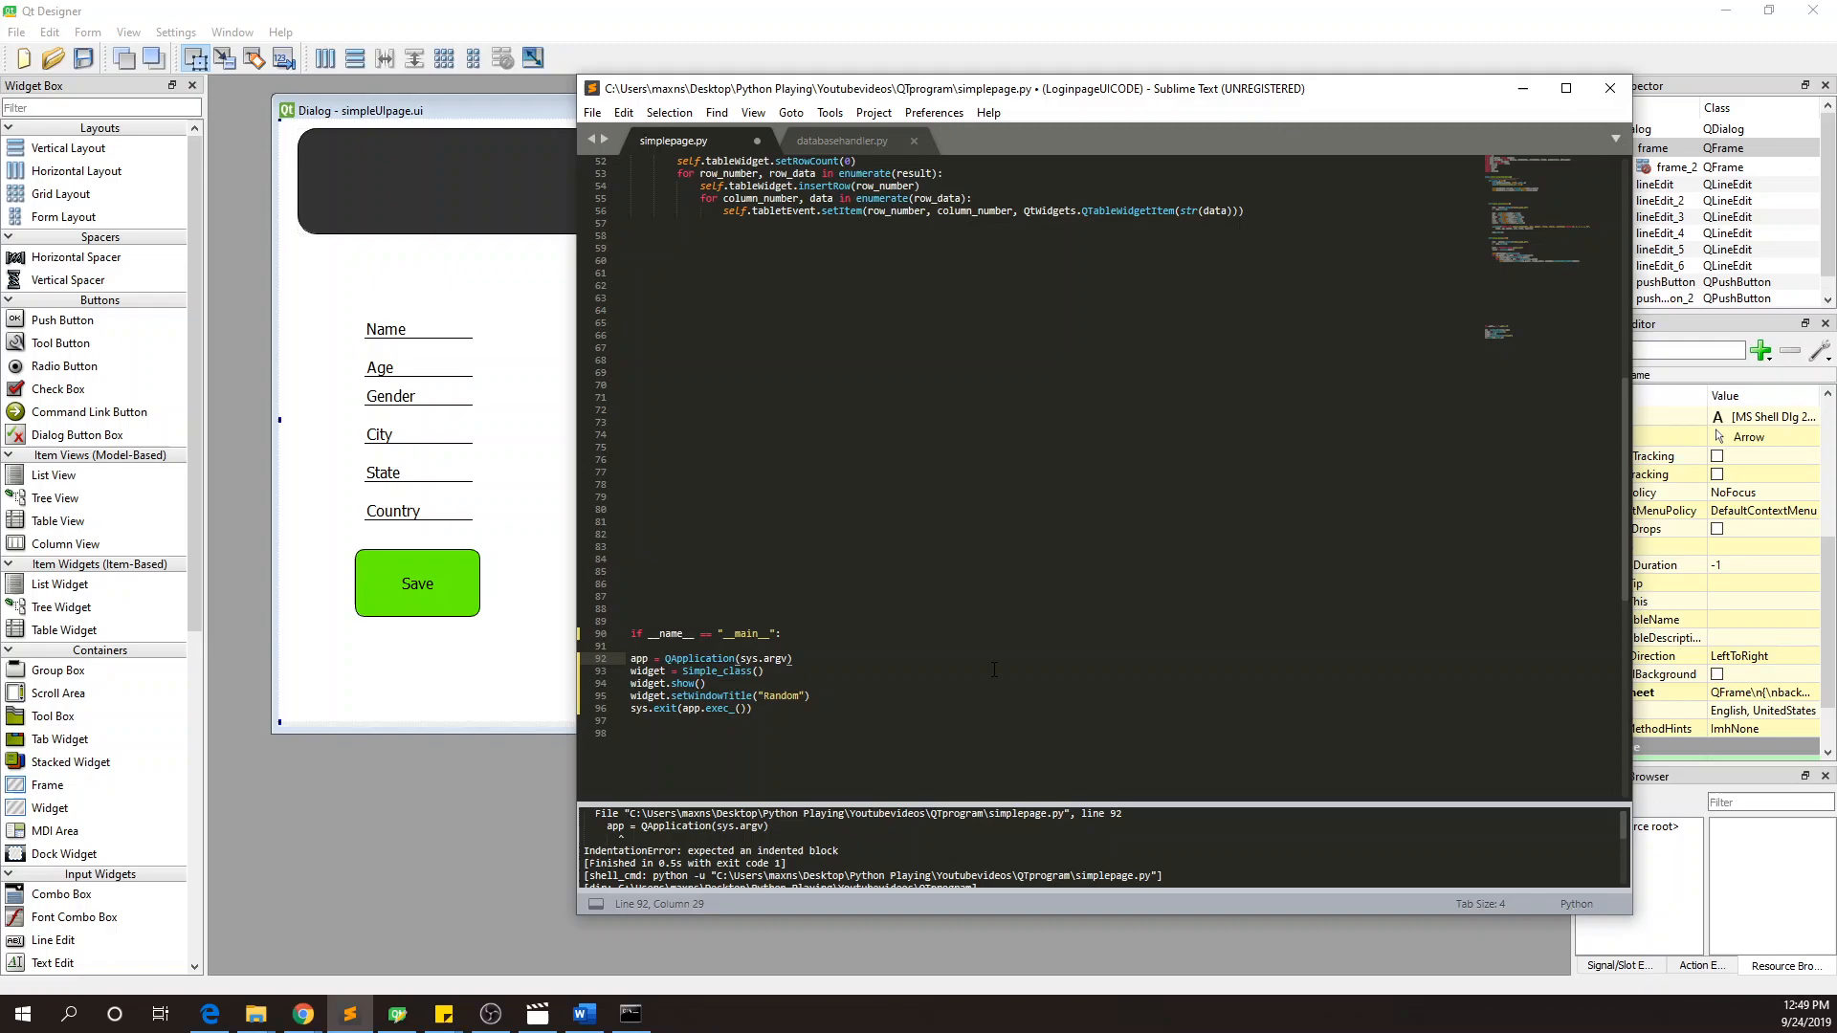
left_click(604, 385)
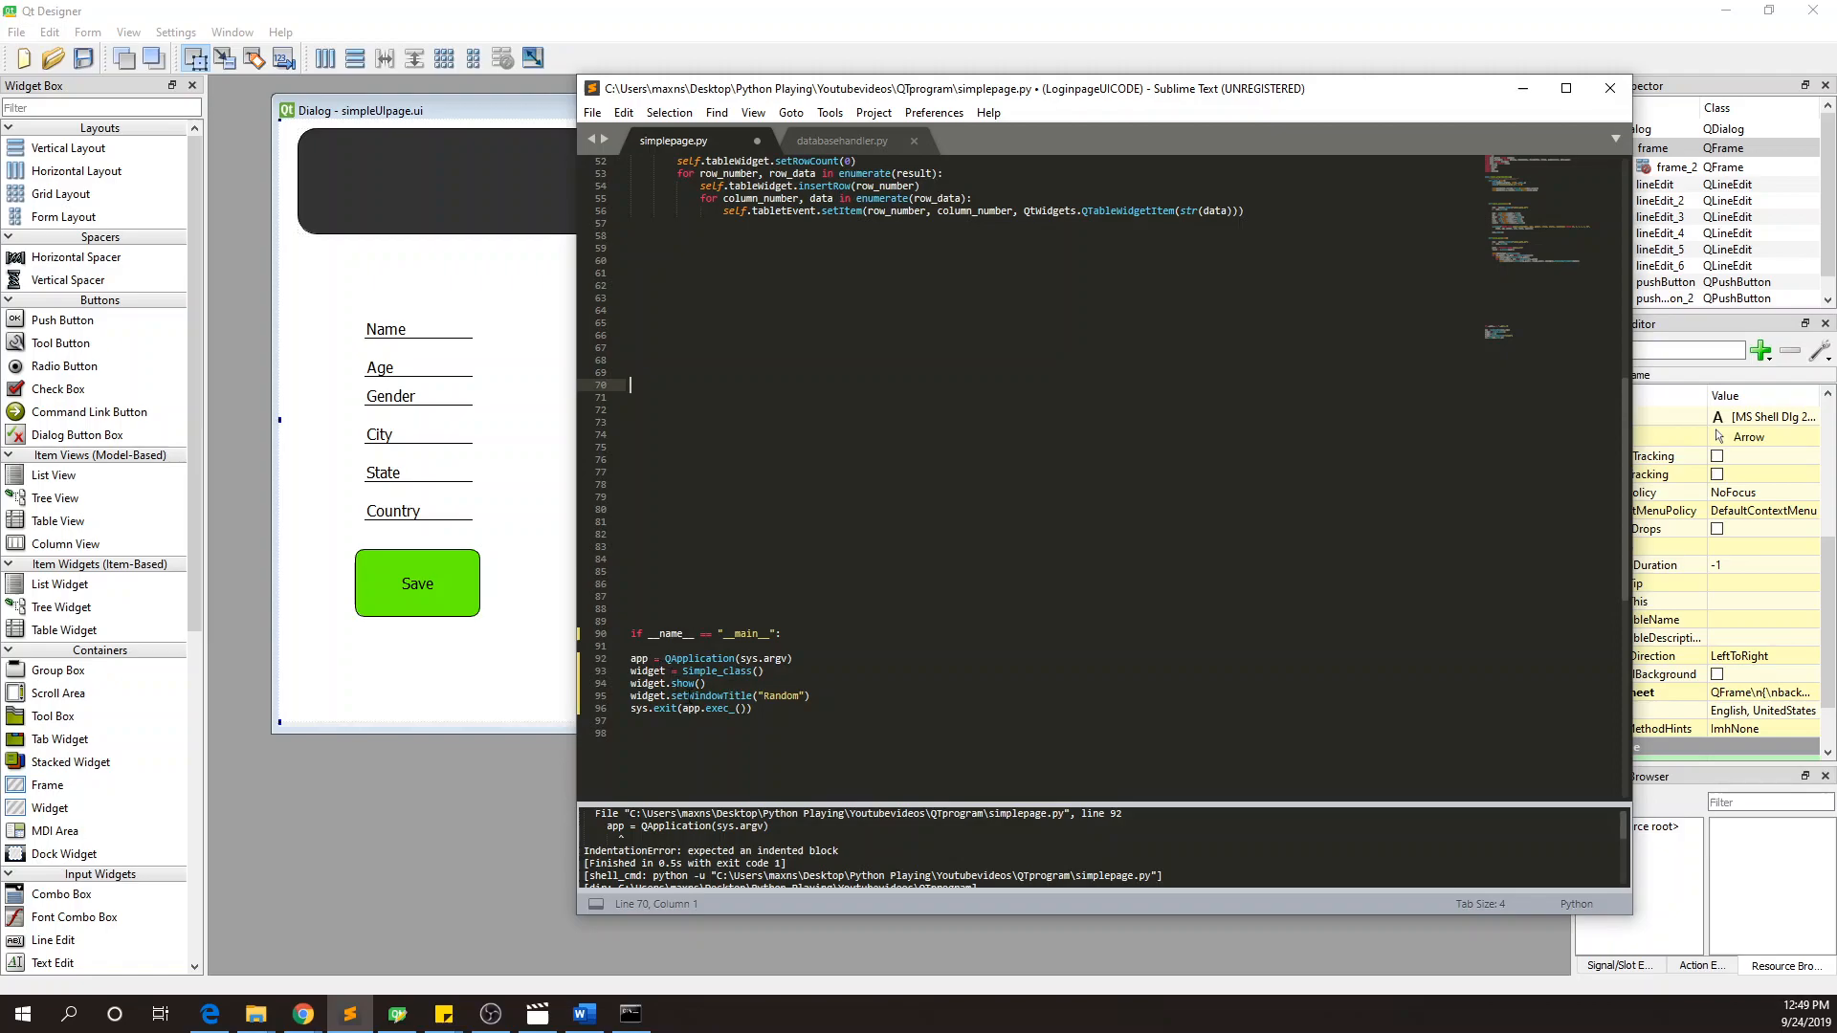
mouse_move(412, 519)
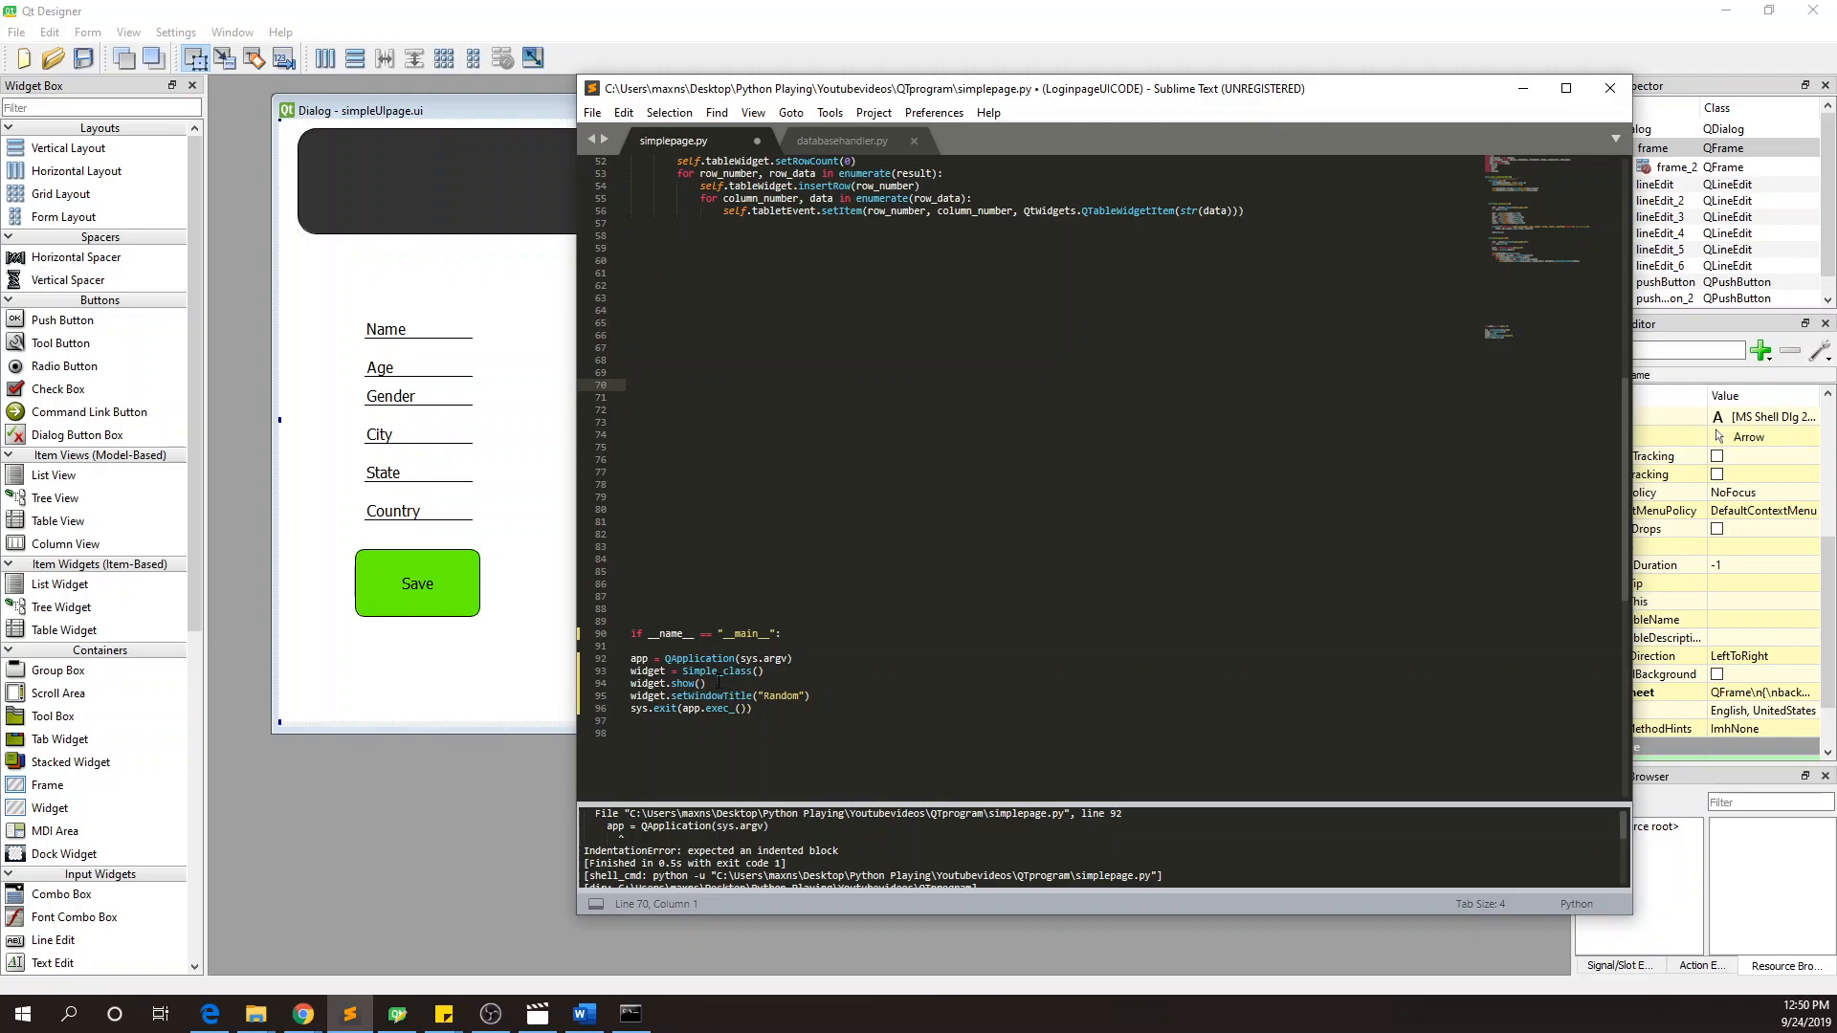
scroll("up", 3)
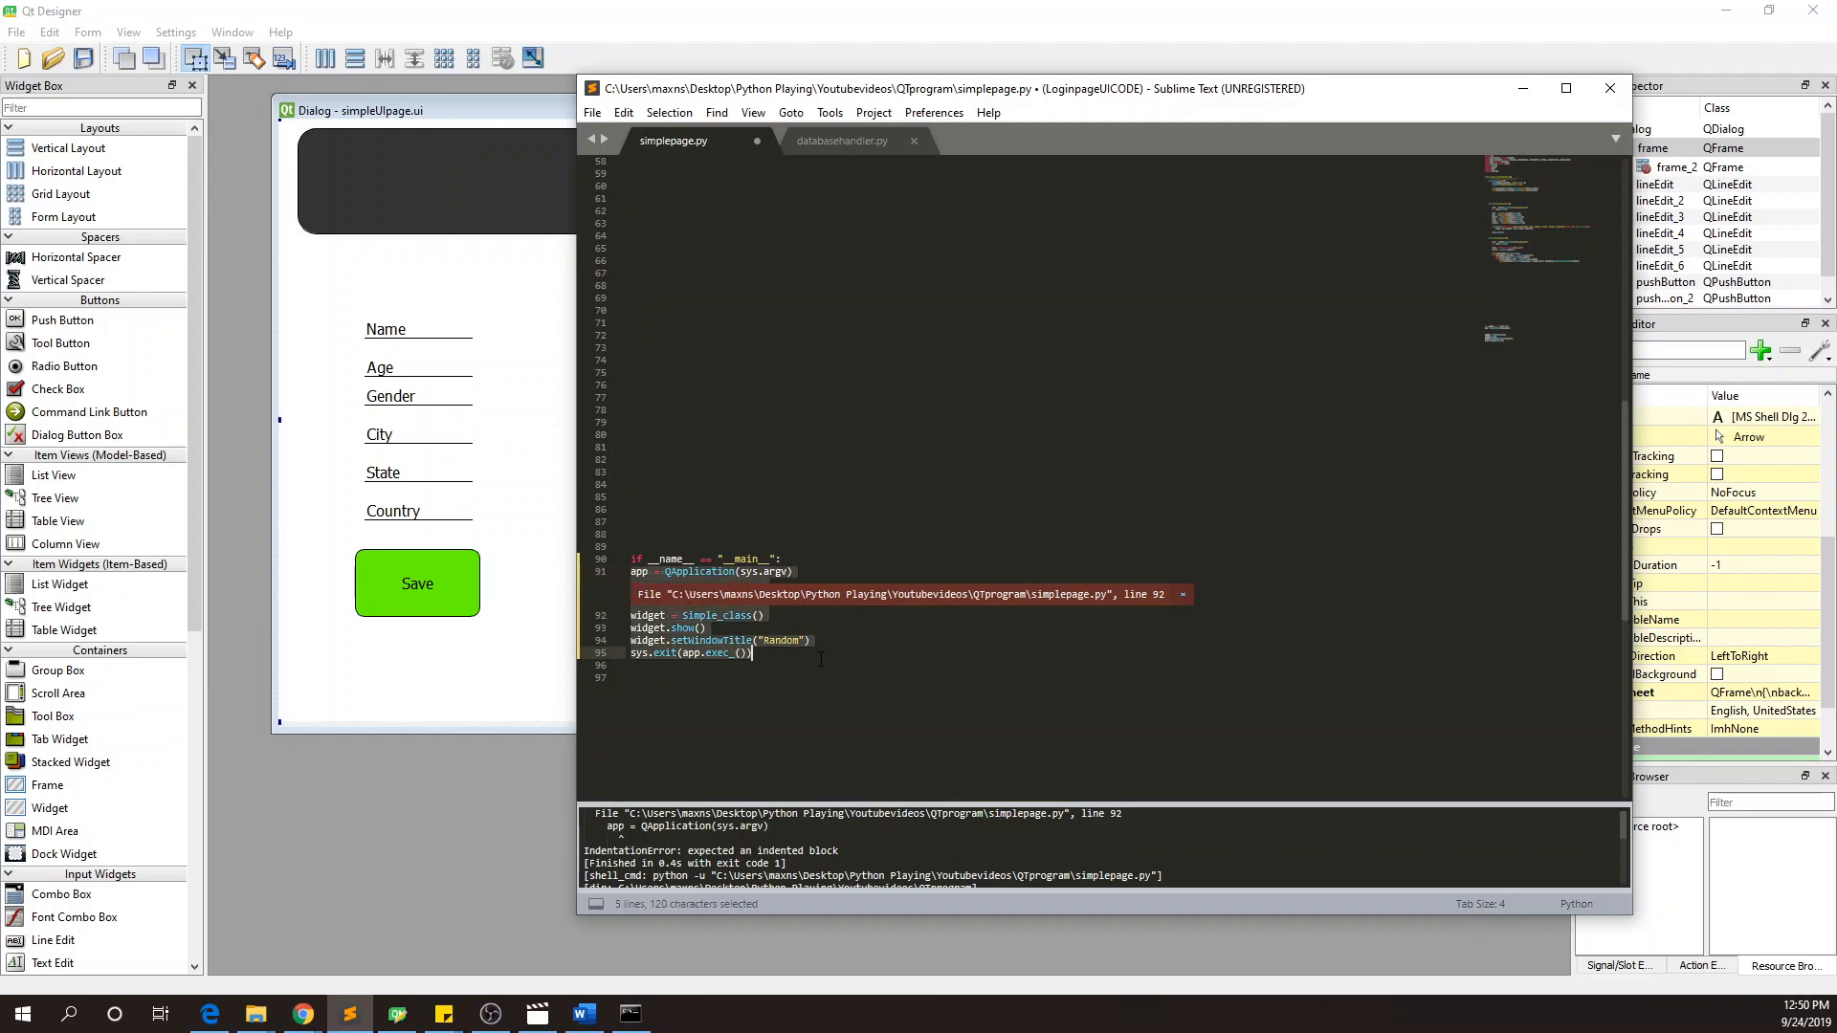
- Indent the startup lines, rename Simple_class to Simple_program, and rerun to find simpleUIprogram.ui missing
key("ctrl+c")
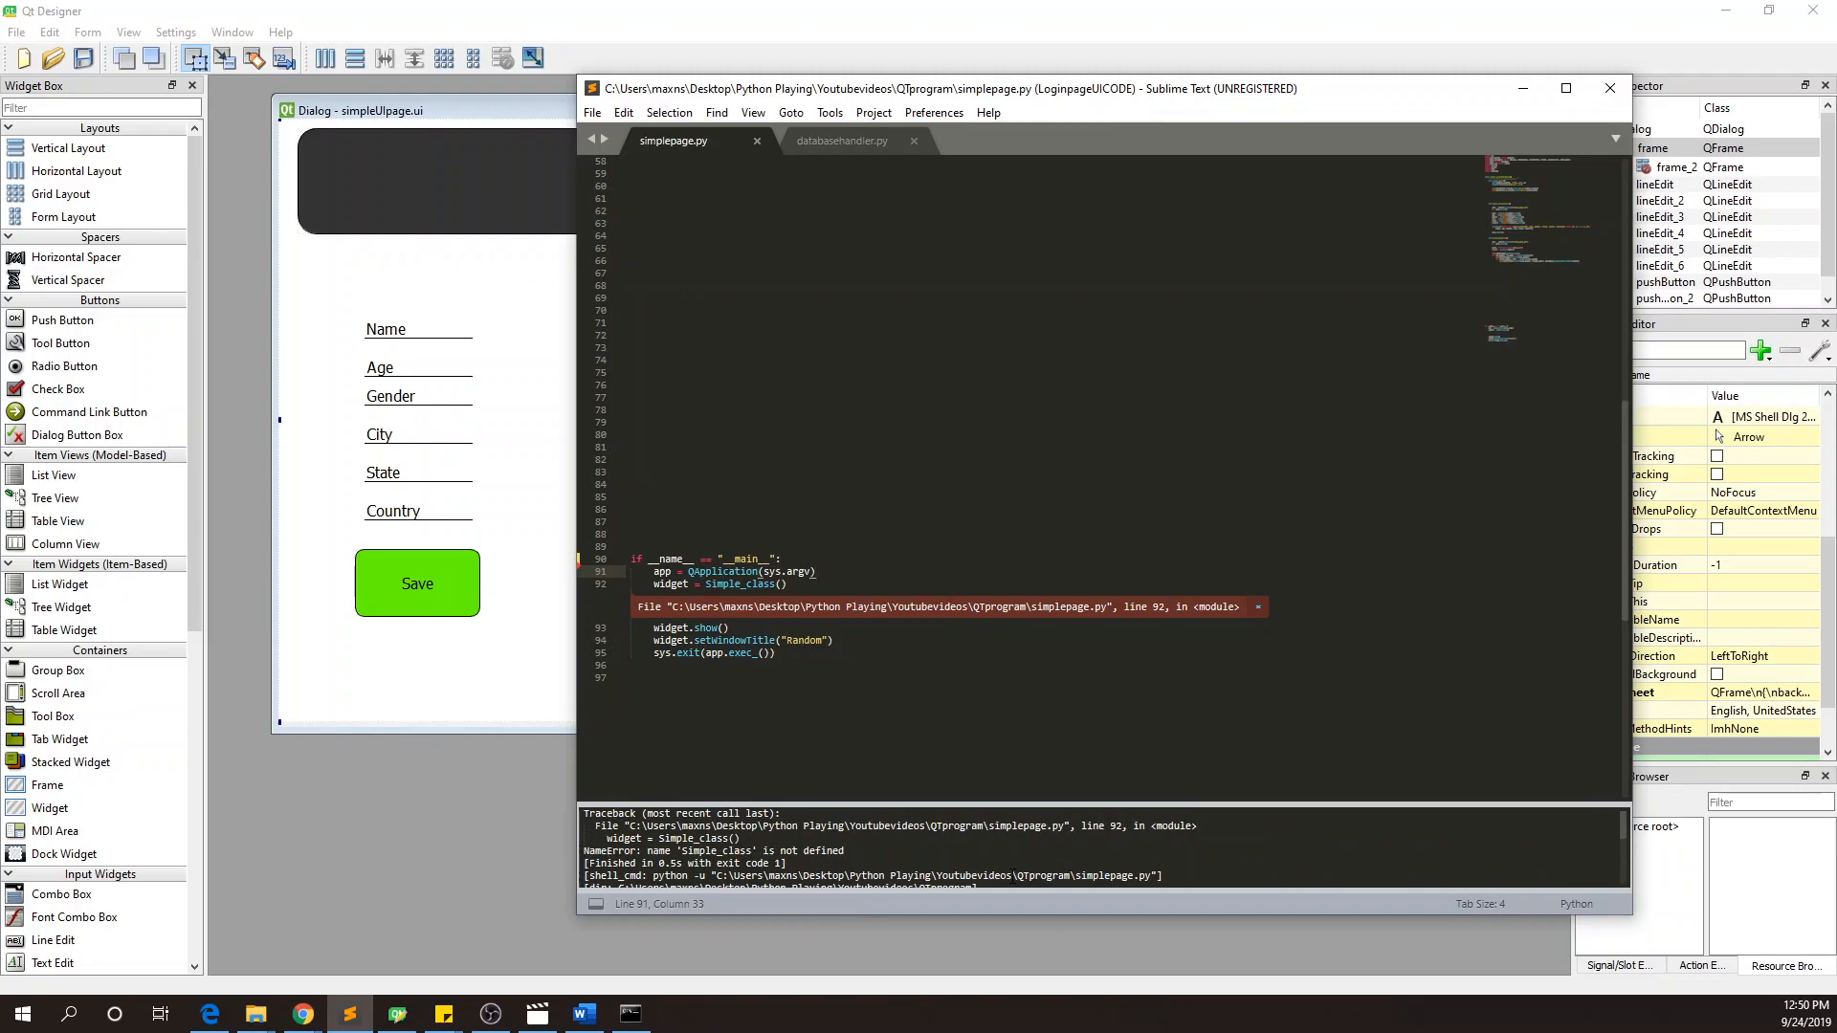
scroll("up", 3)
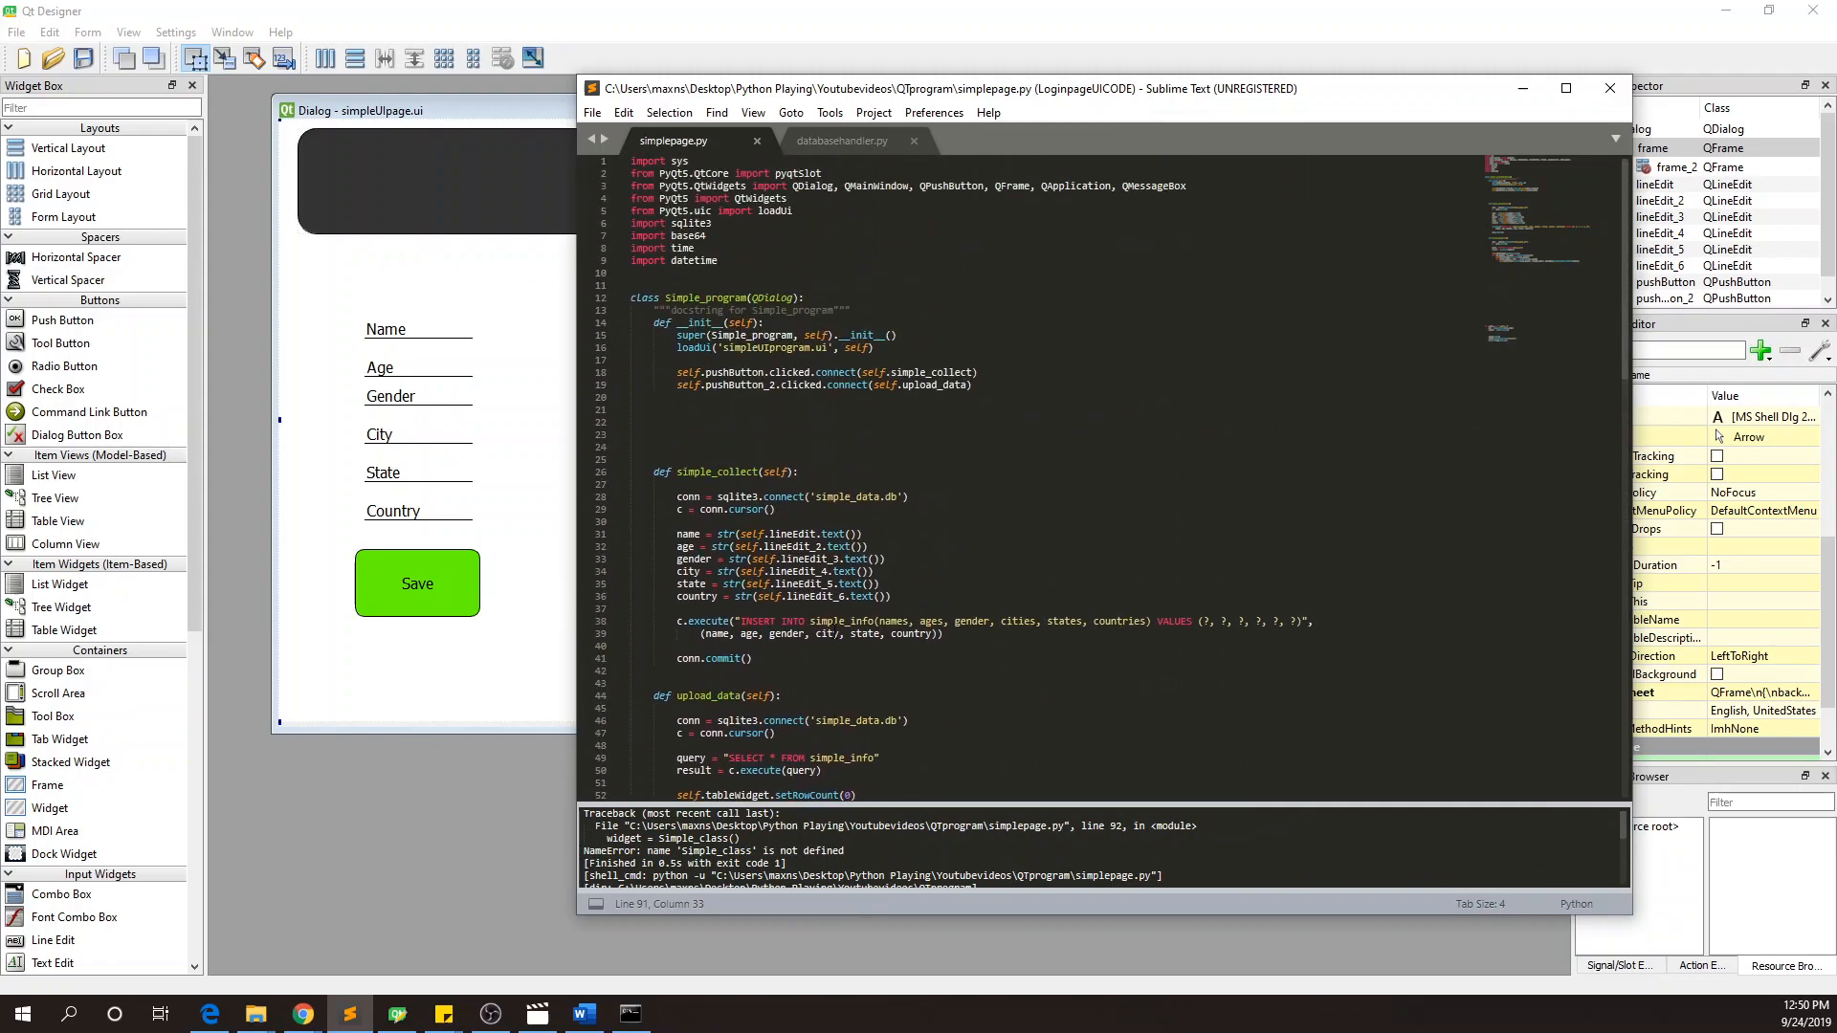
scroll("down", 3)
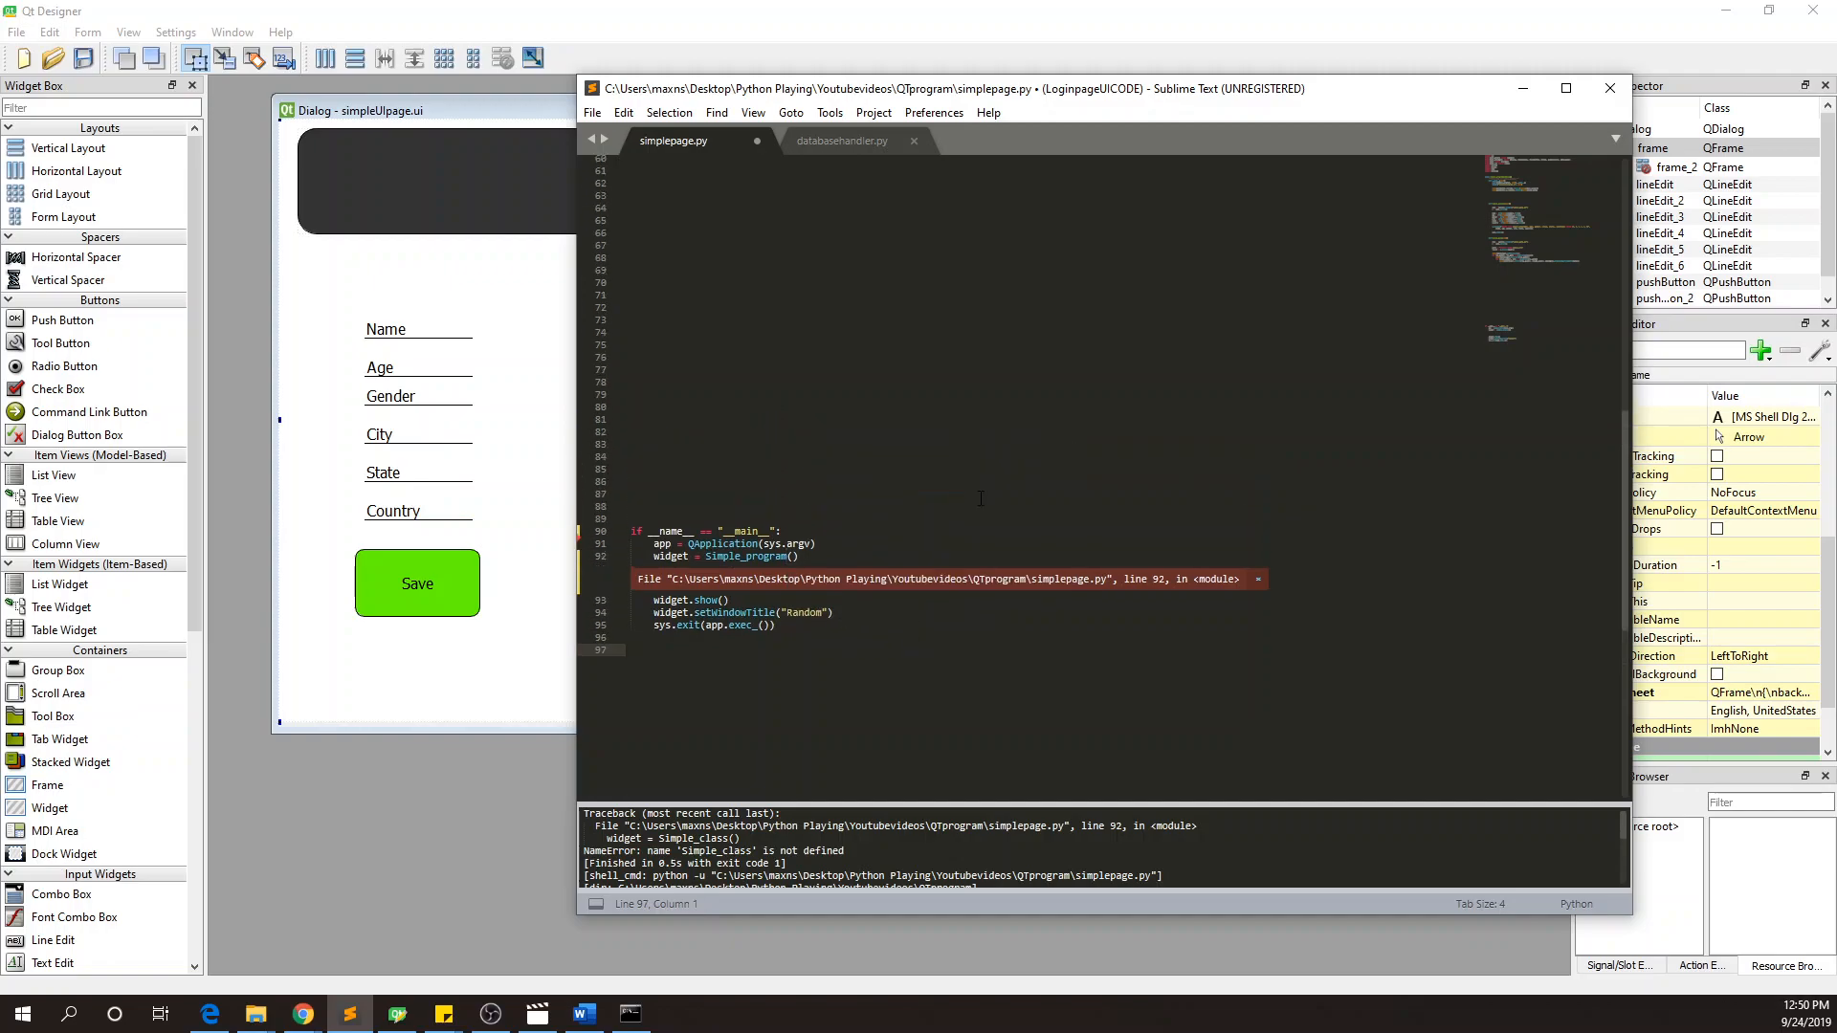
scroll("up", 3)
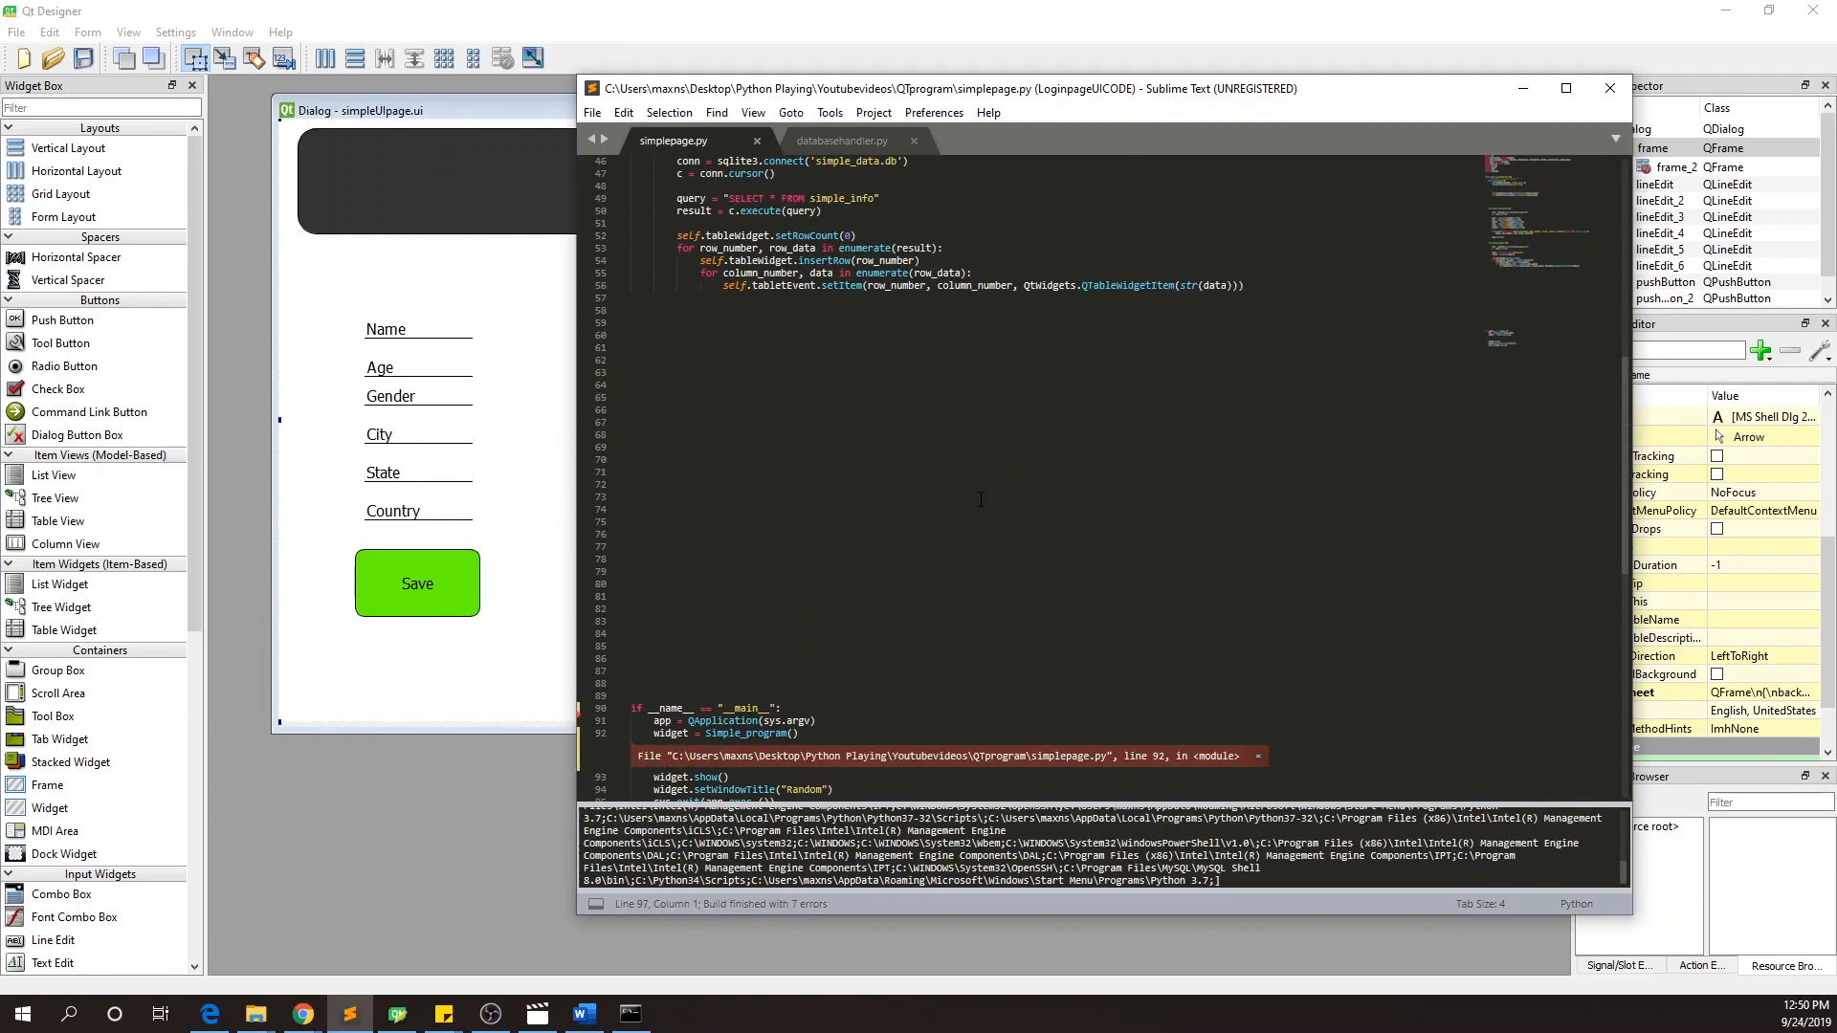
scroll("down", 3)
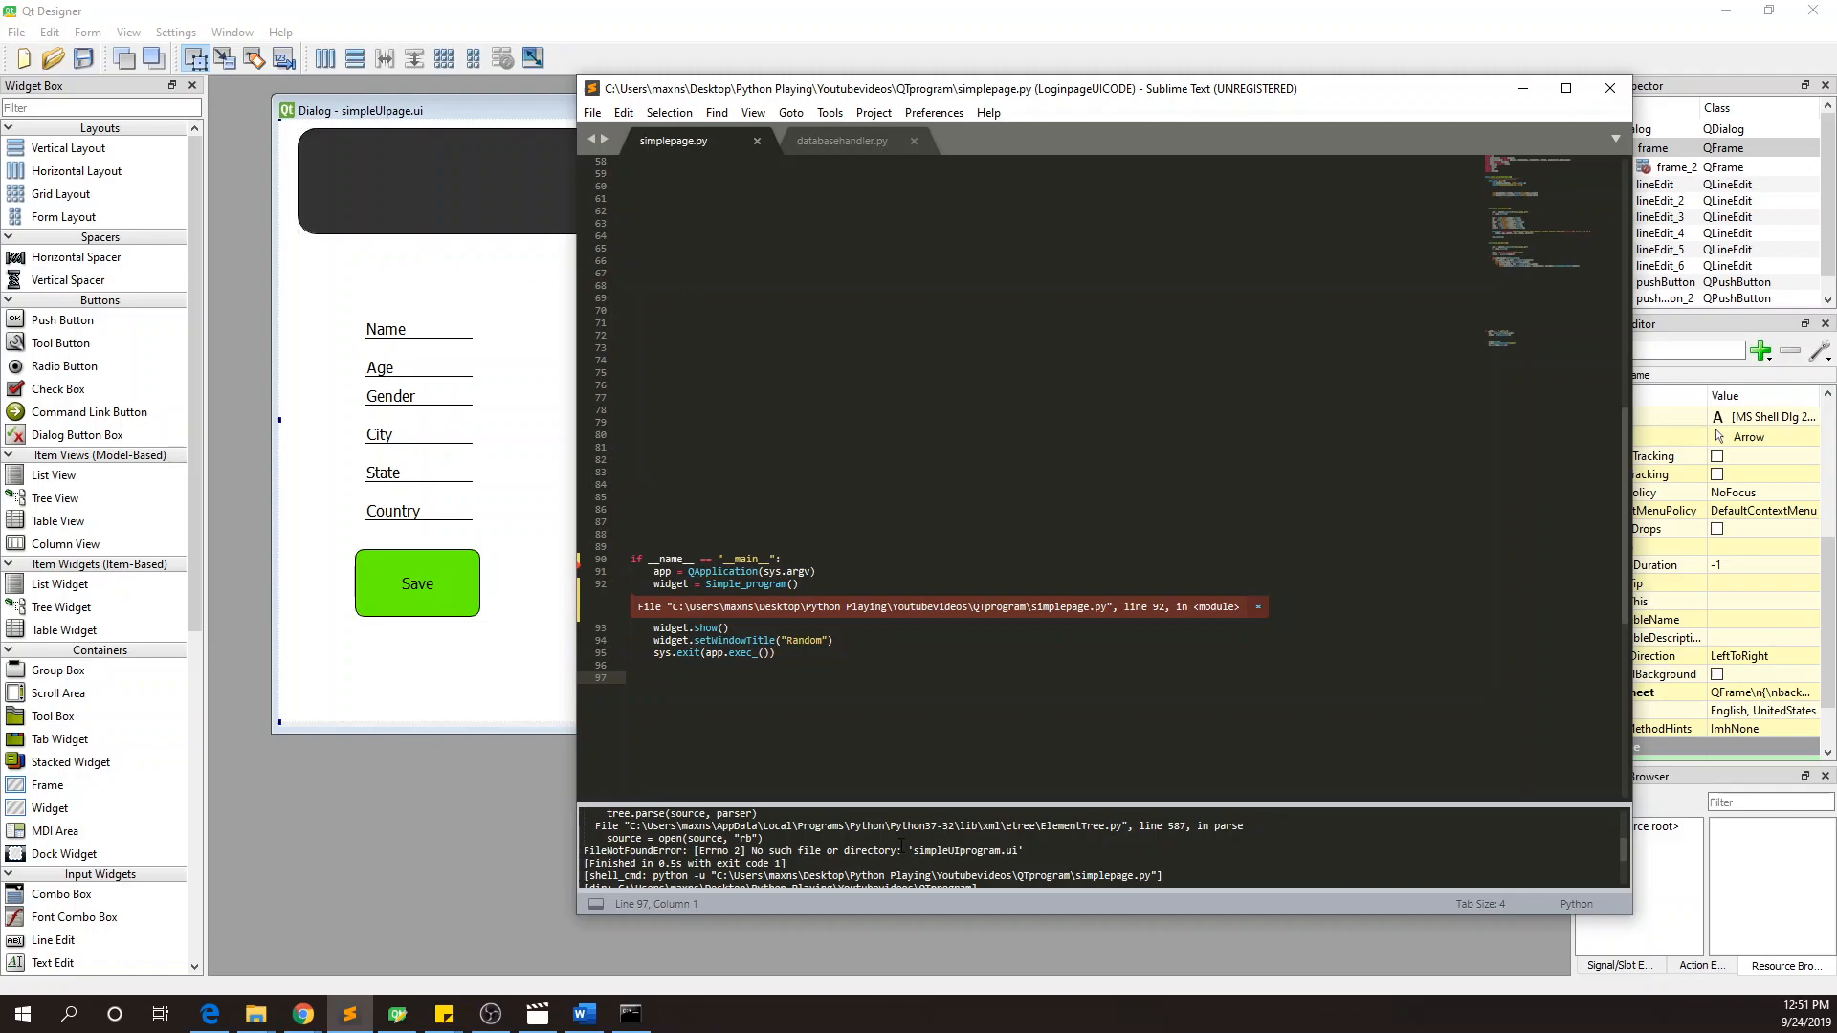
scroll("up", 3)
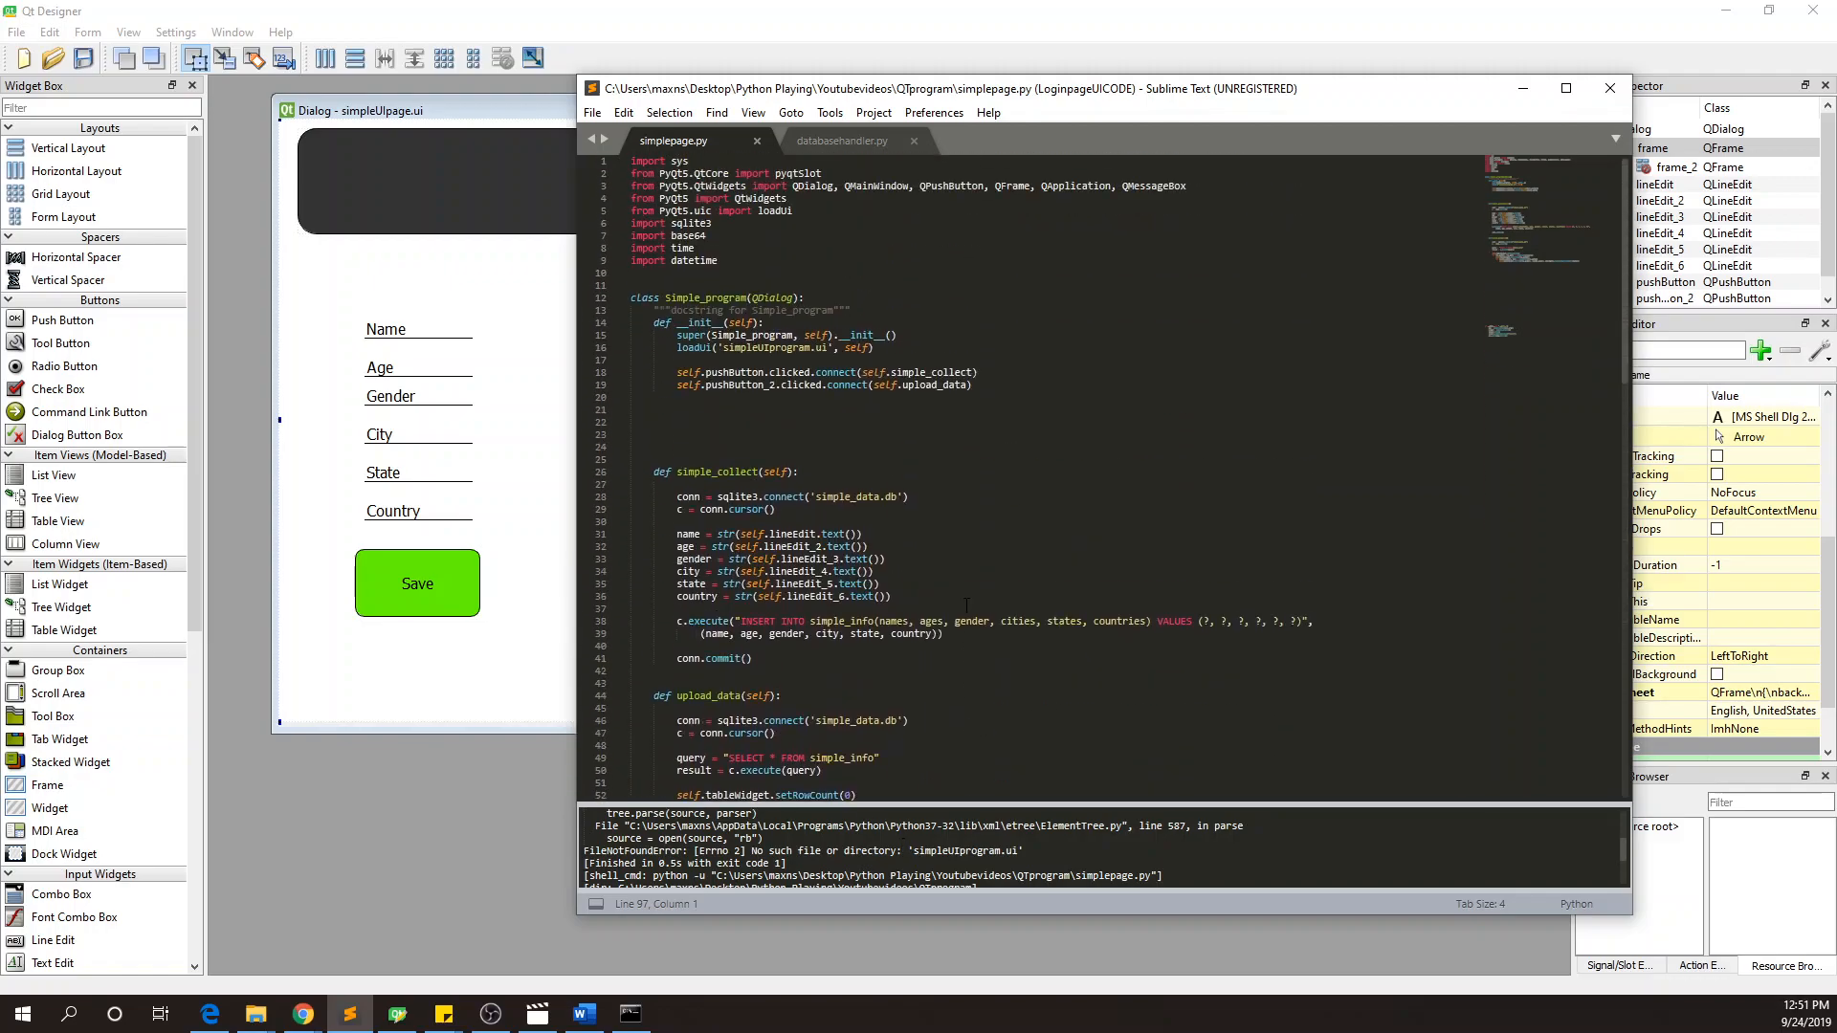
scroll("down", 3)
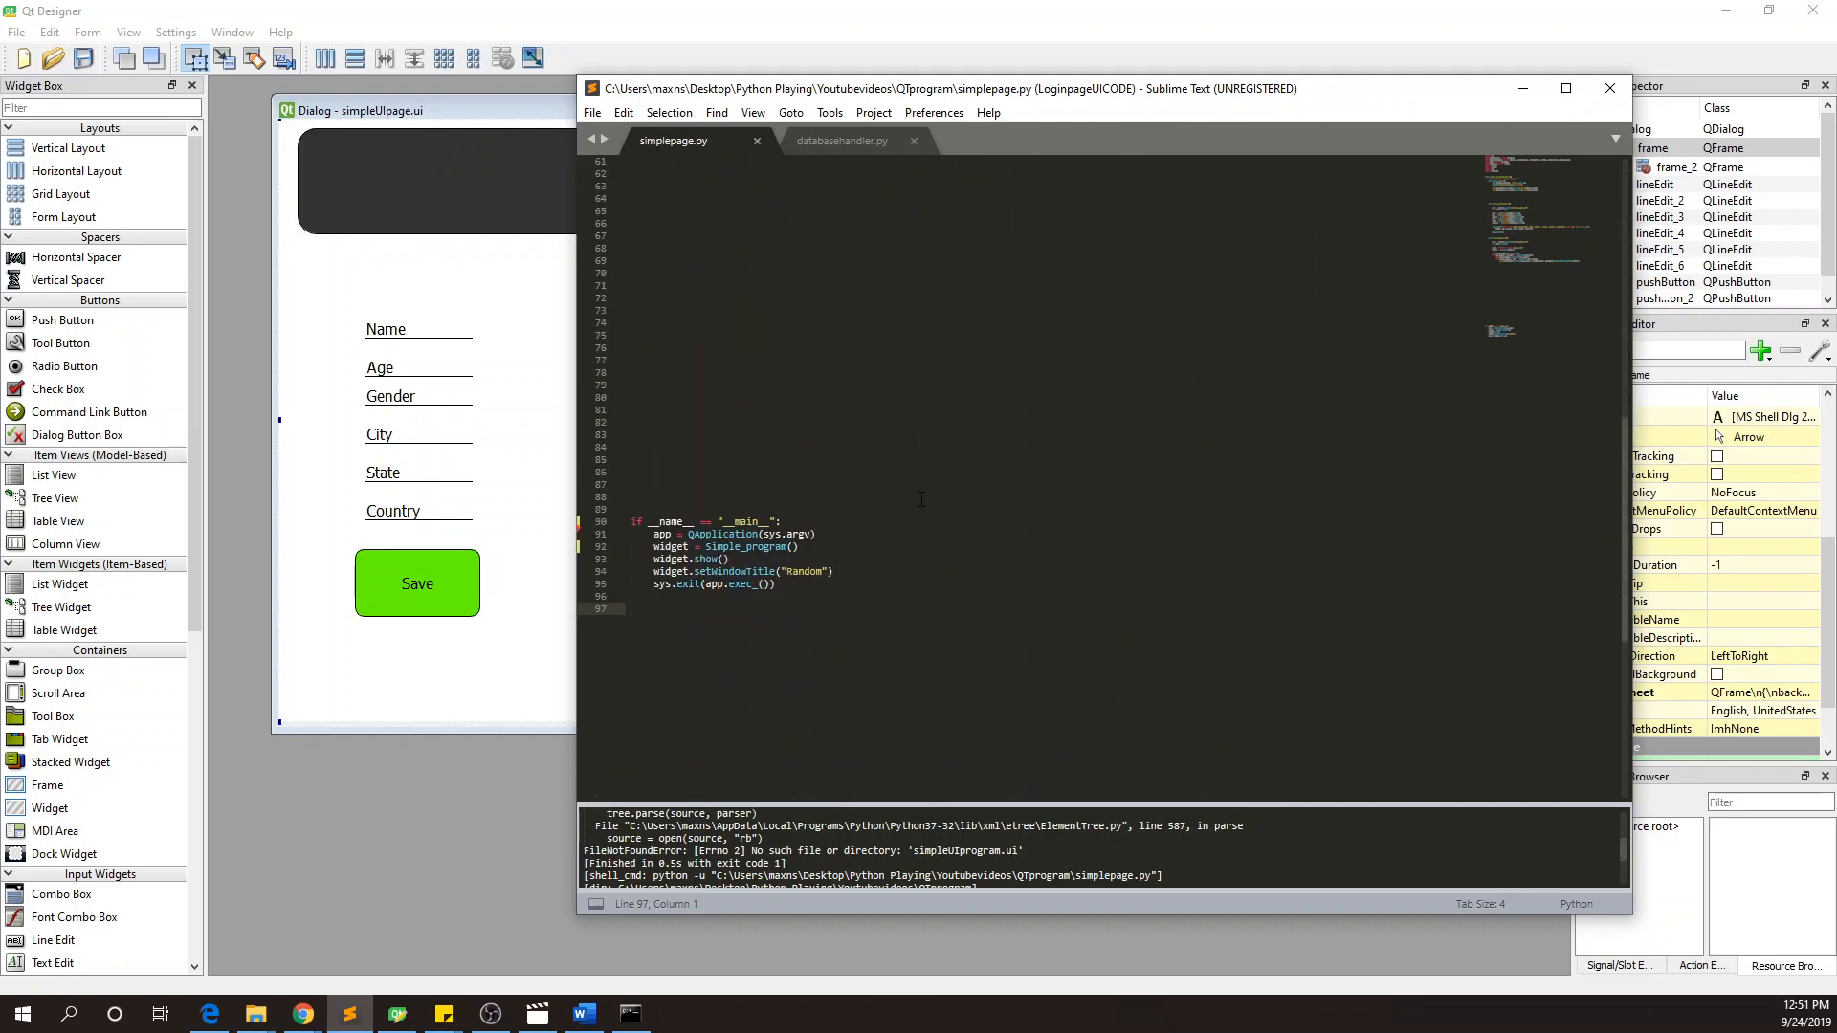
scroll("up", 3)
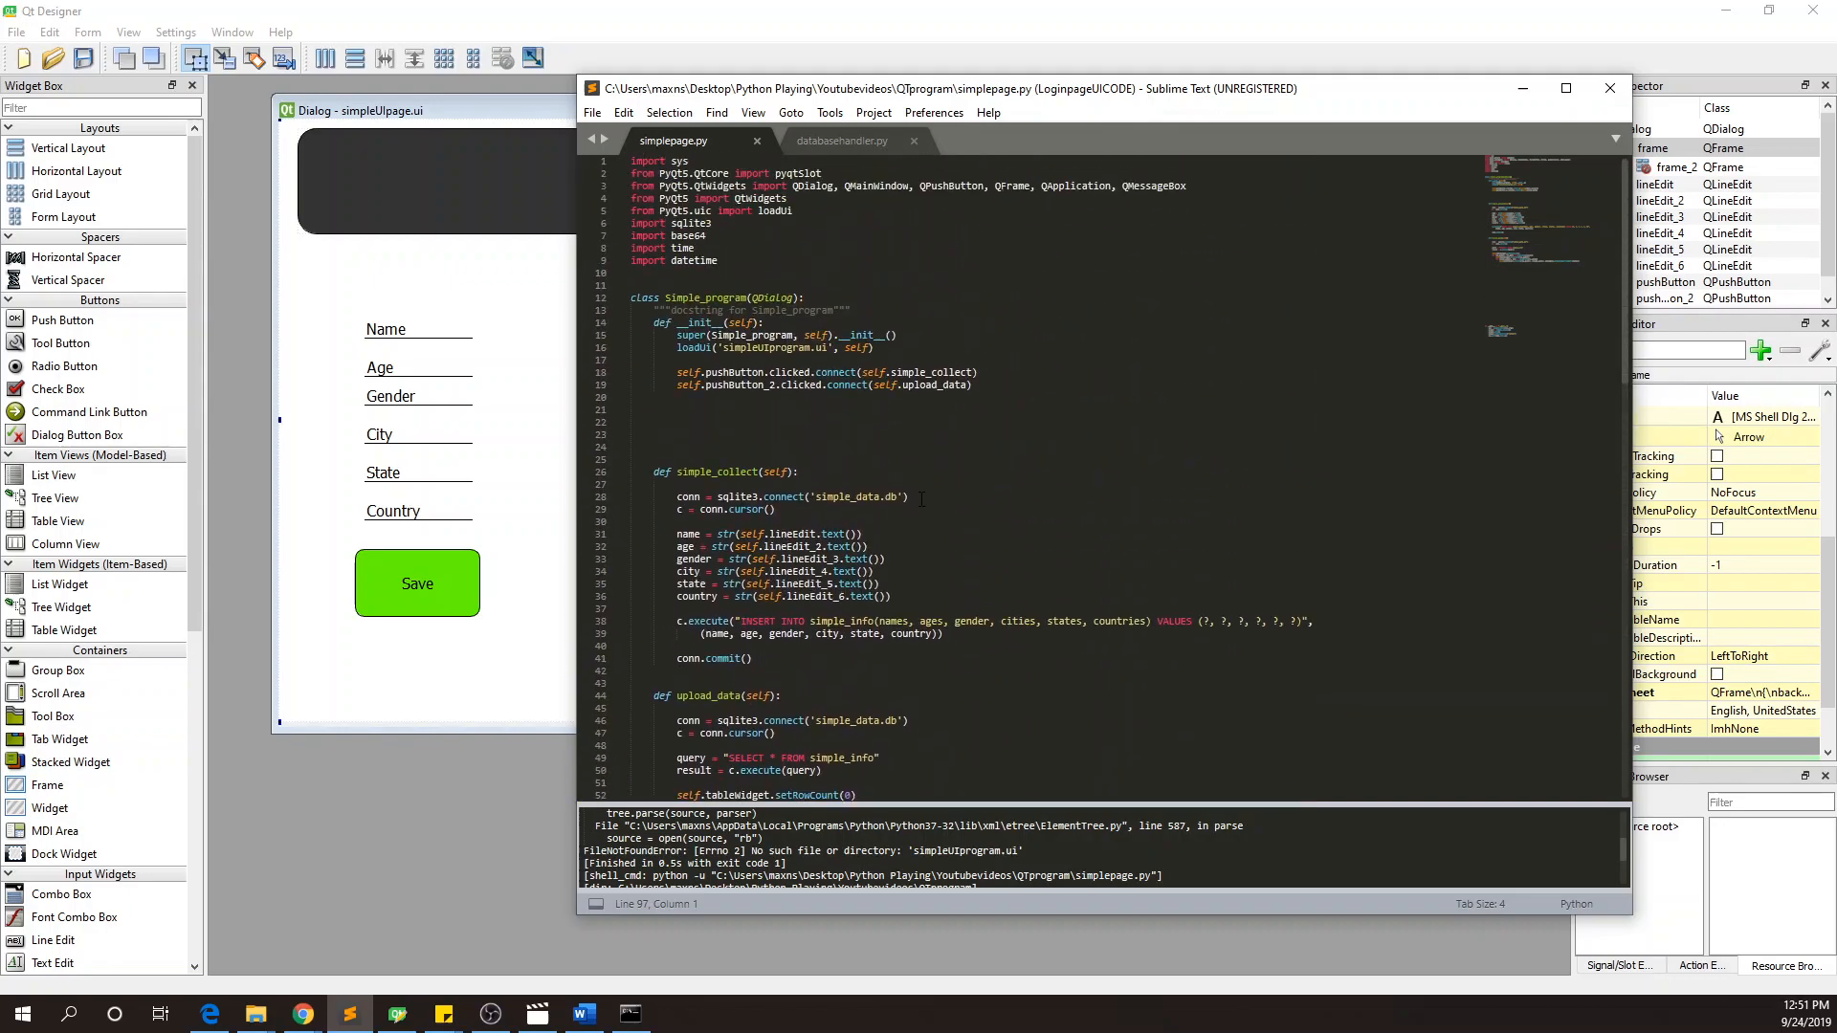
left_click(629, 1013)
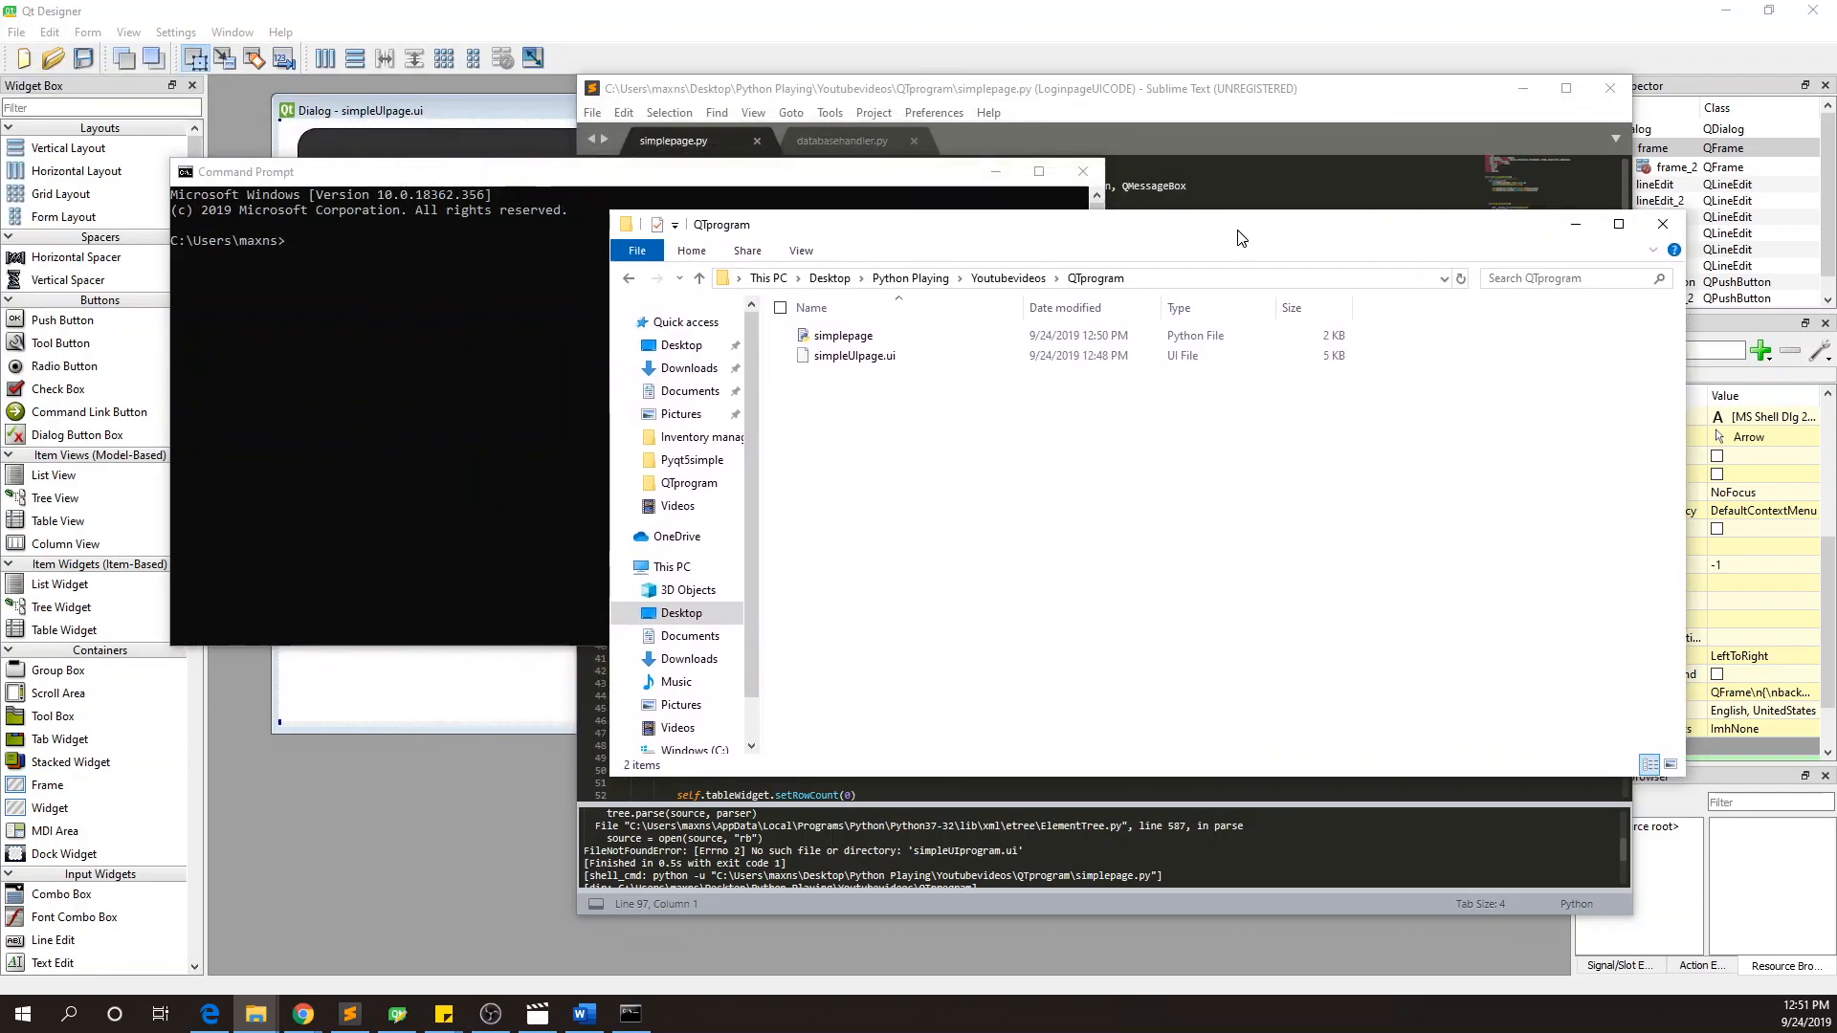
- Check the QTprogram folder contents (simplepage, simpleUIpage.ui), then switch to Command Prompt
left_click(1055, 277)
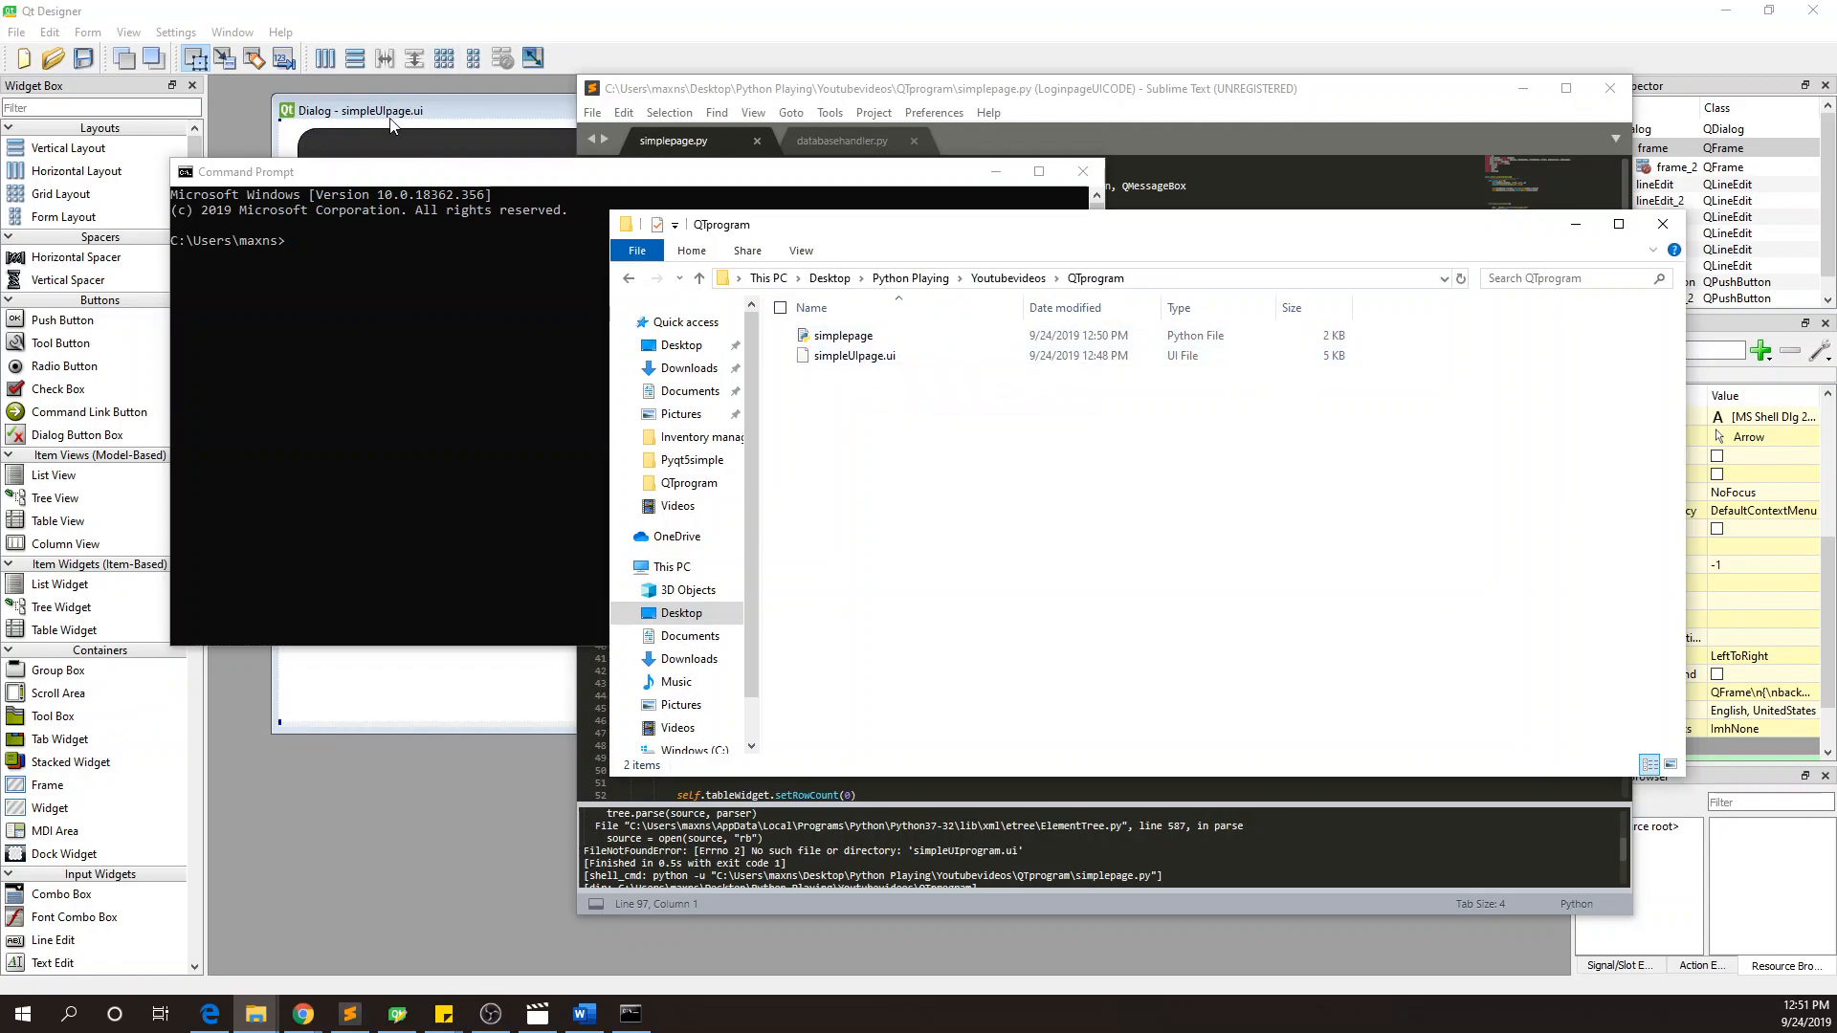
left_click(842, 336)
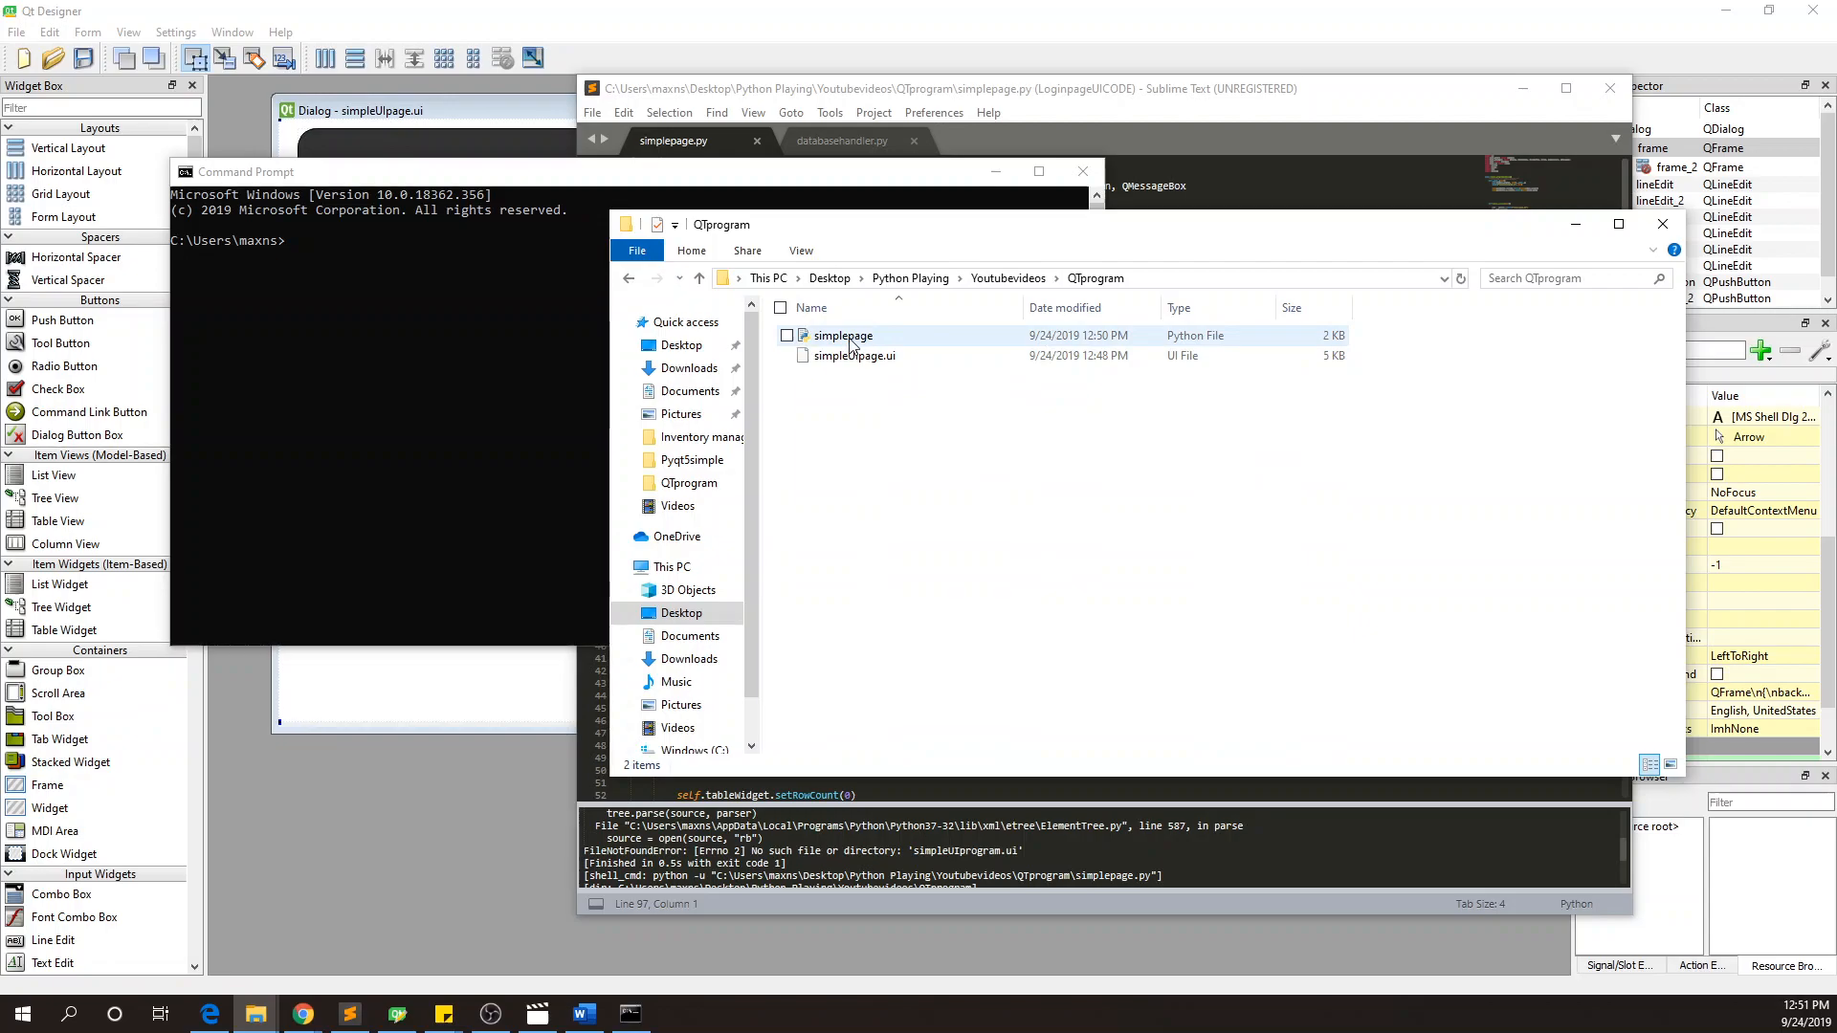
mouse_move(844, 339)
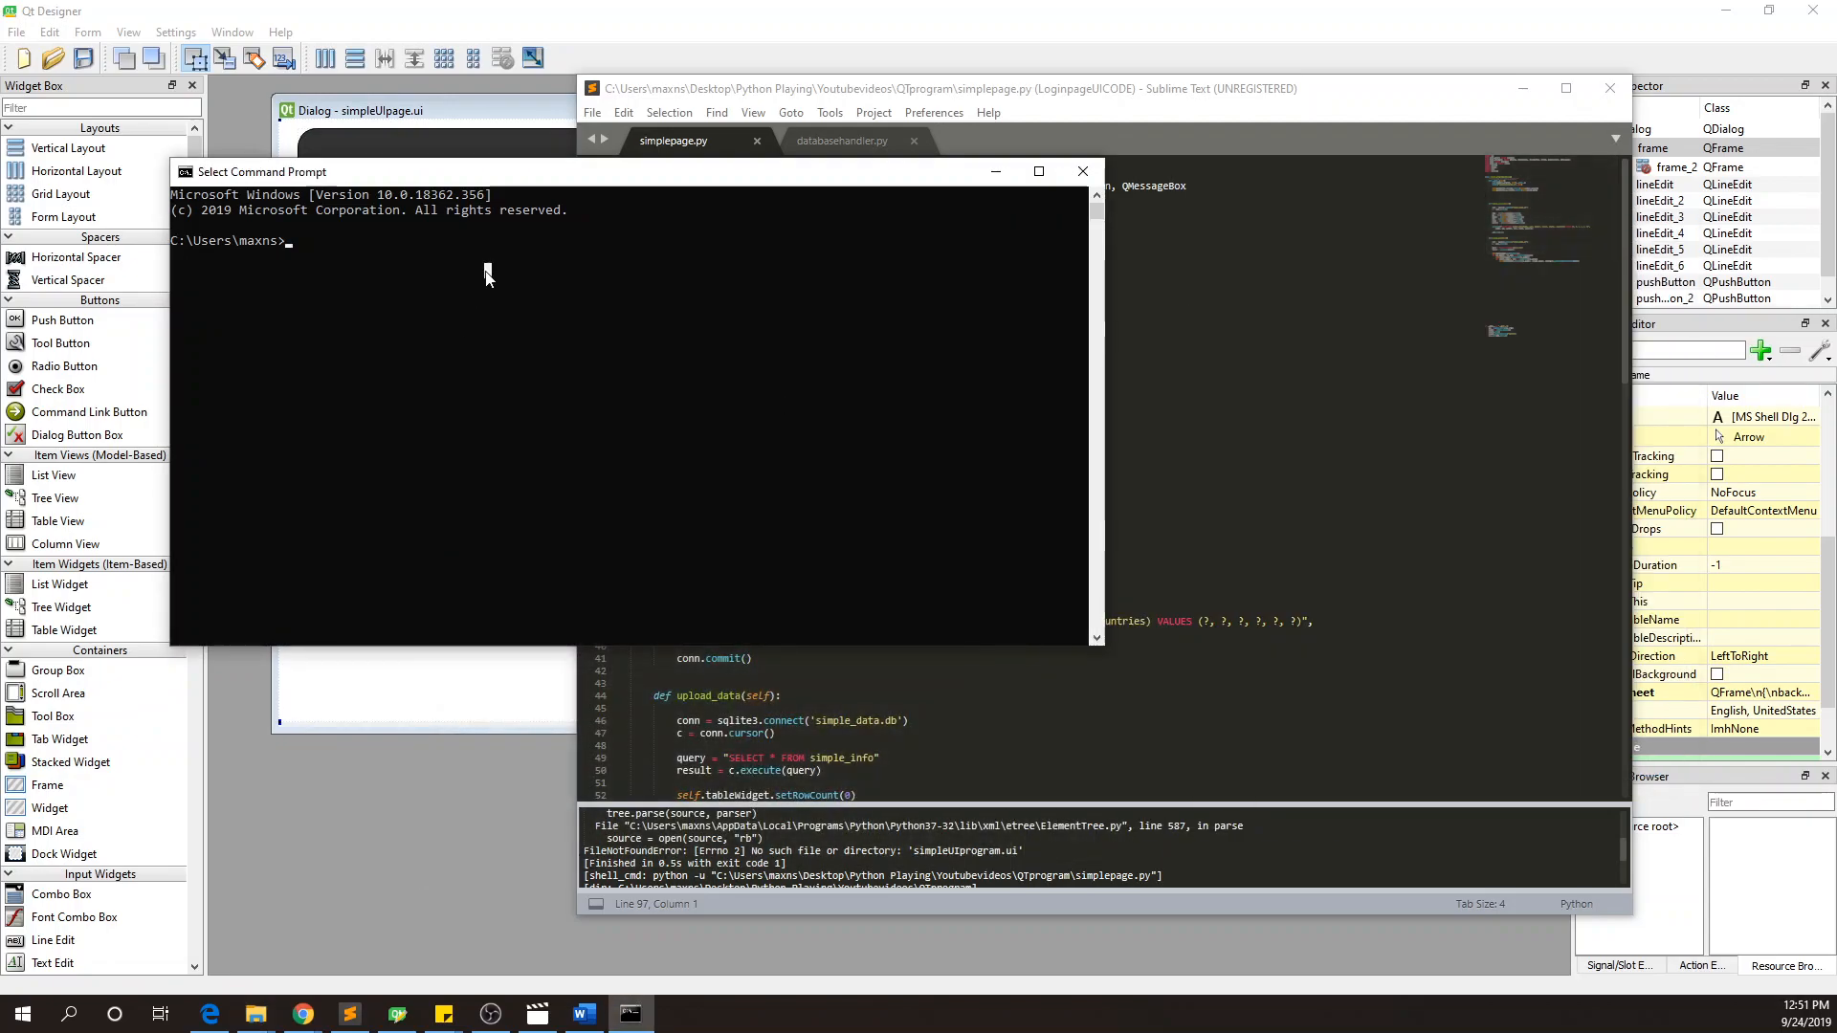
- Change directory to C:\Users\maxns\Desktop\Python Playing\Youtubevideos\QTprogram
type("C:\\Users\\maxns\\Desktop\\Python Playing\\Youtubevideos\\QTprogram")
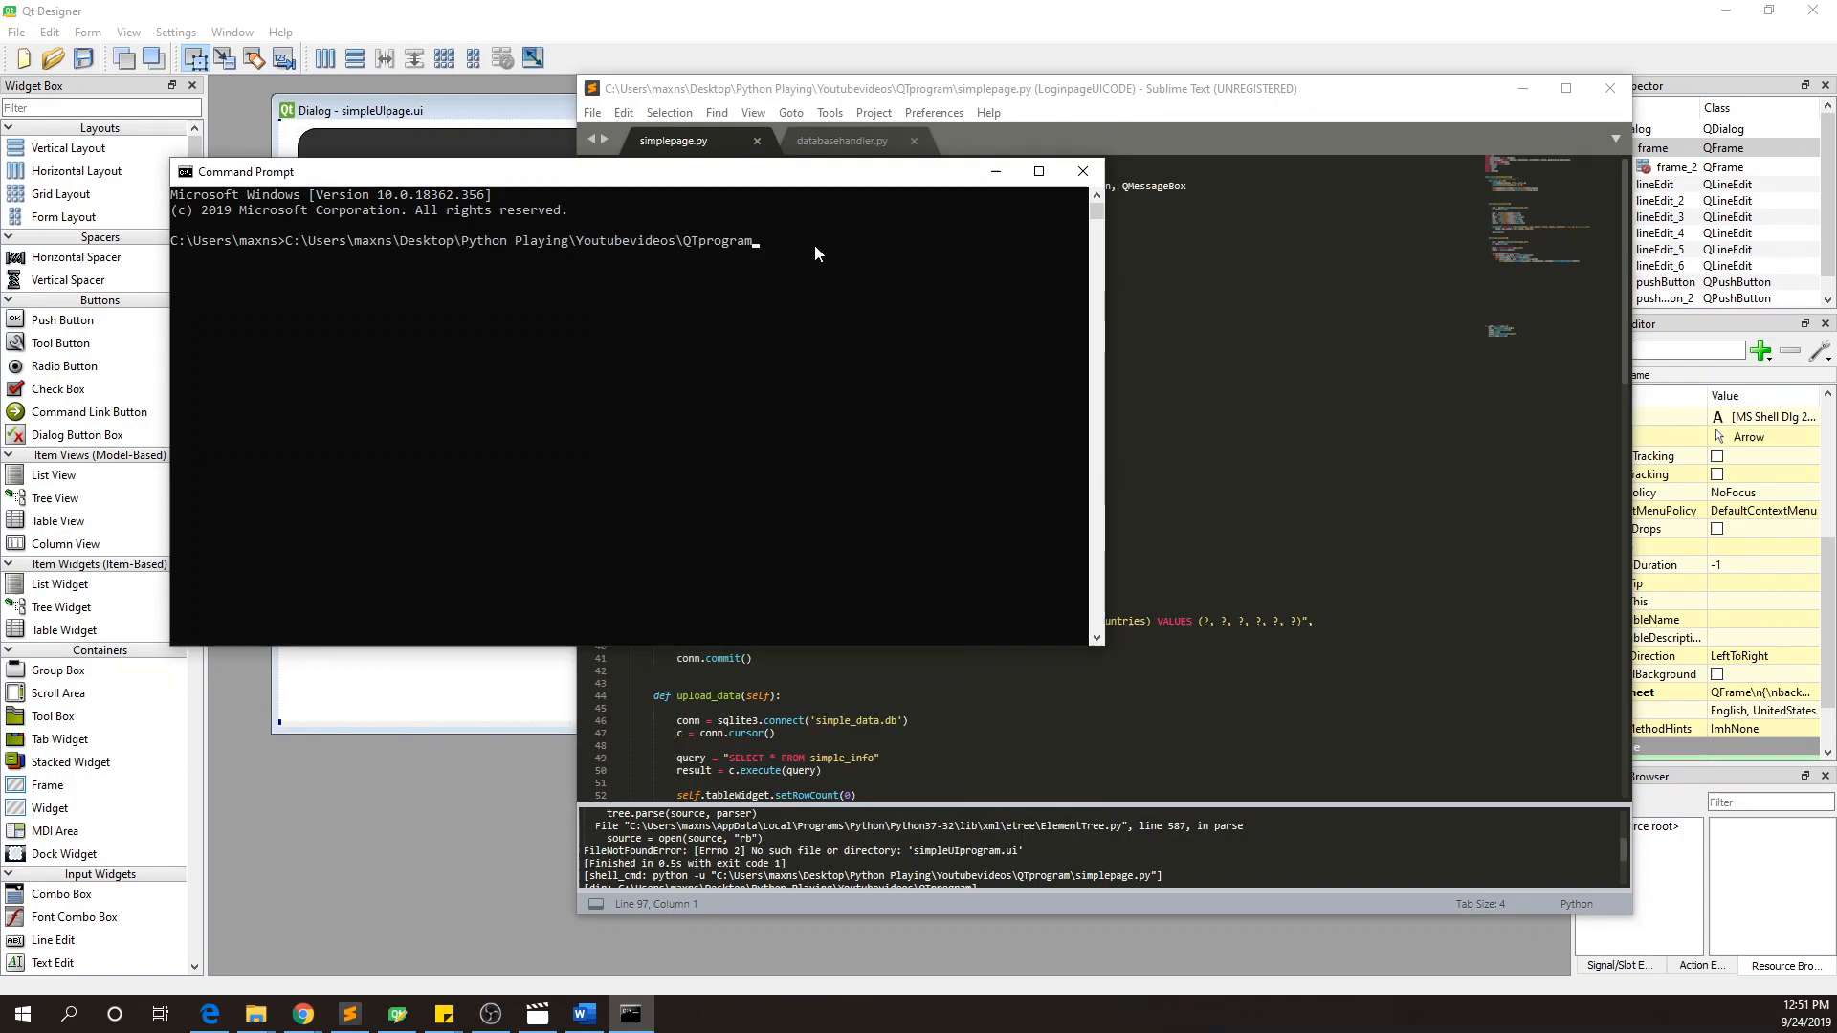
key("backspace")
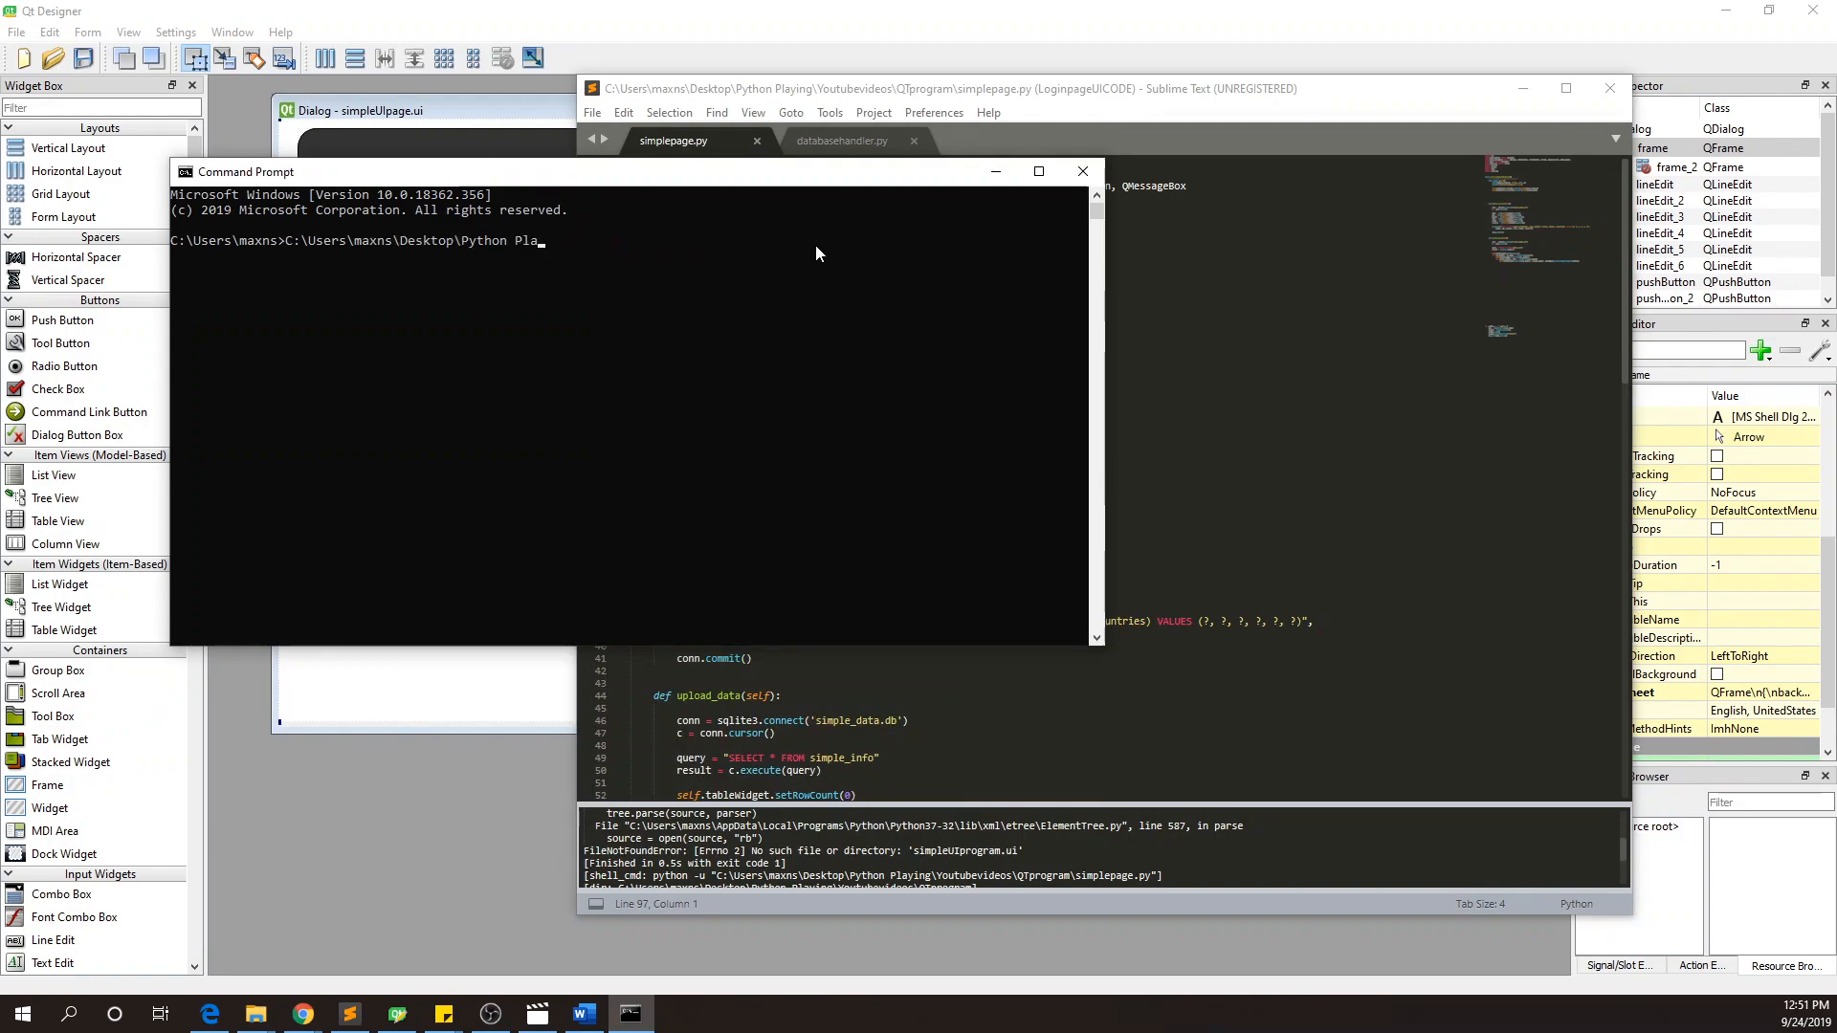
type("cd")
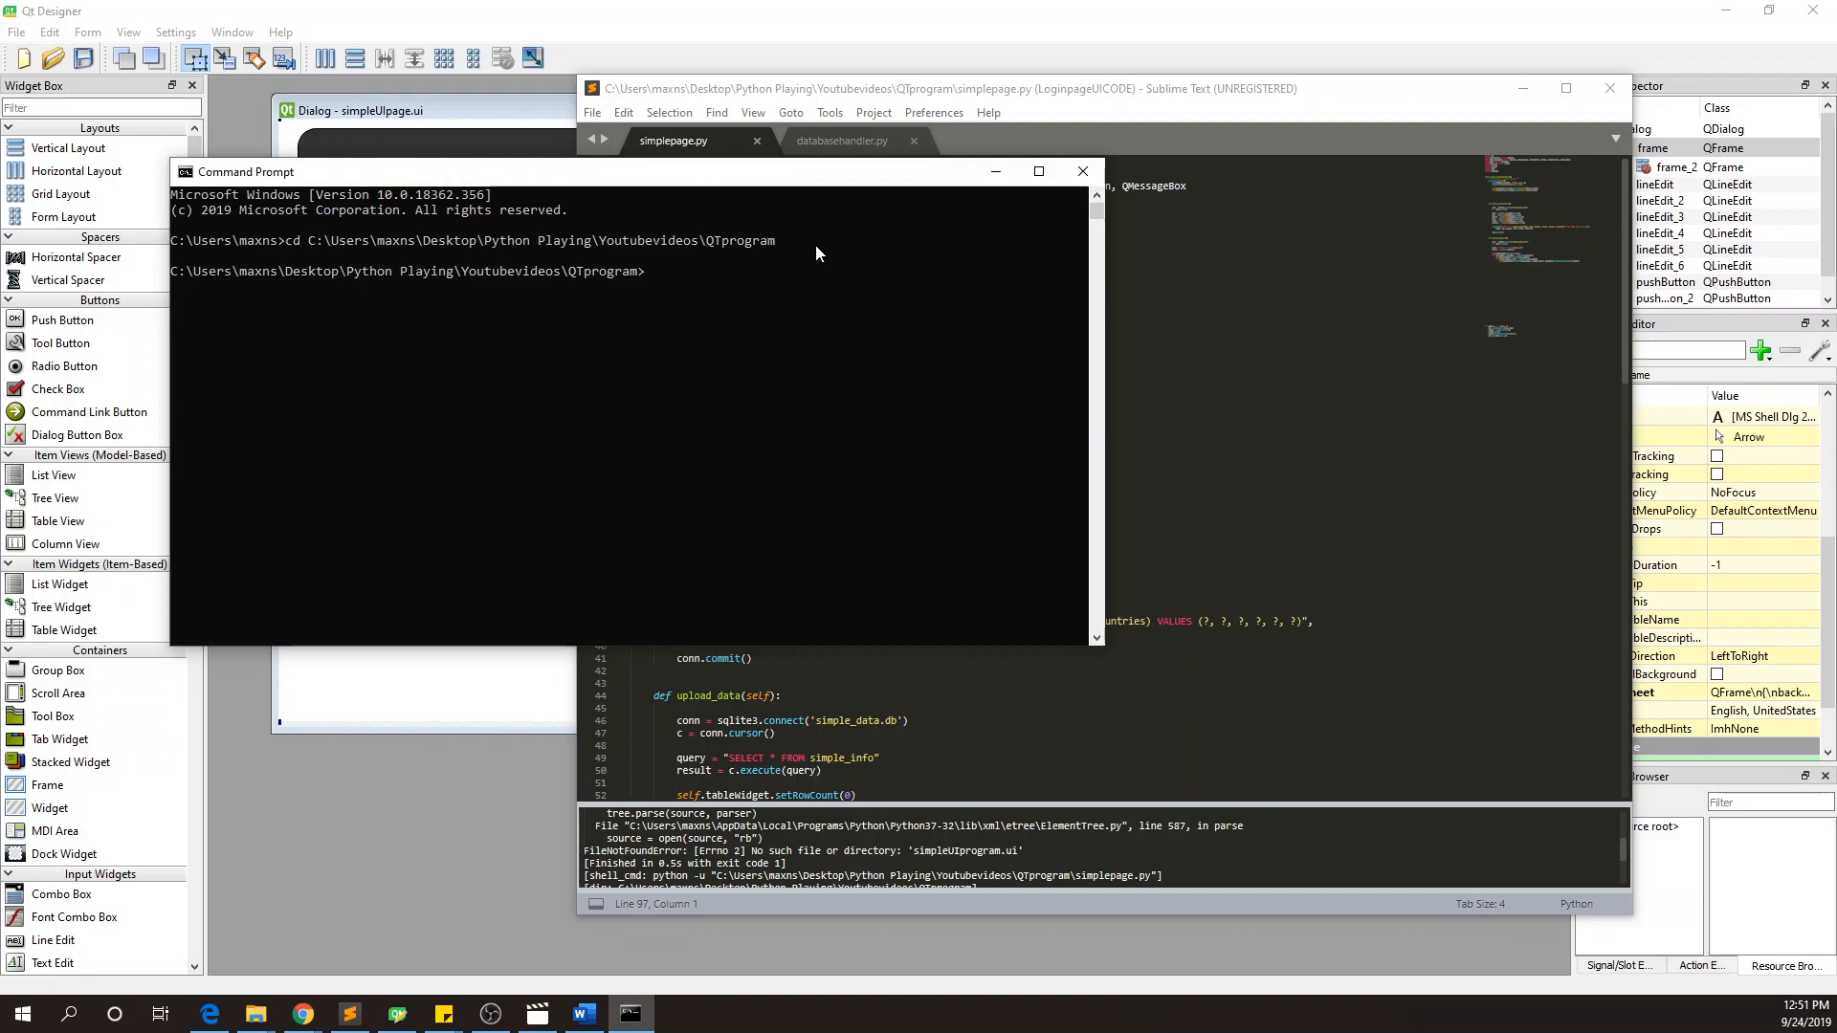
- Run pyuic5 simpleUIpage.ui > simpleUICODE.py to generate the Python form code
type("p")
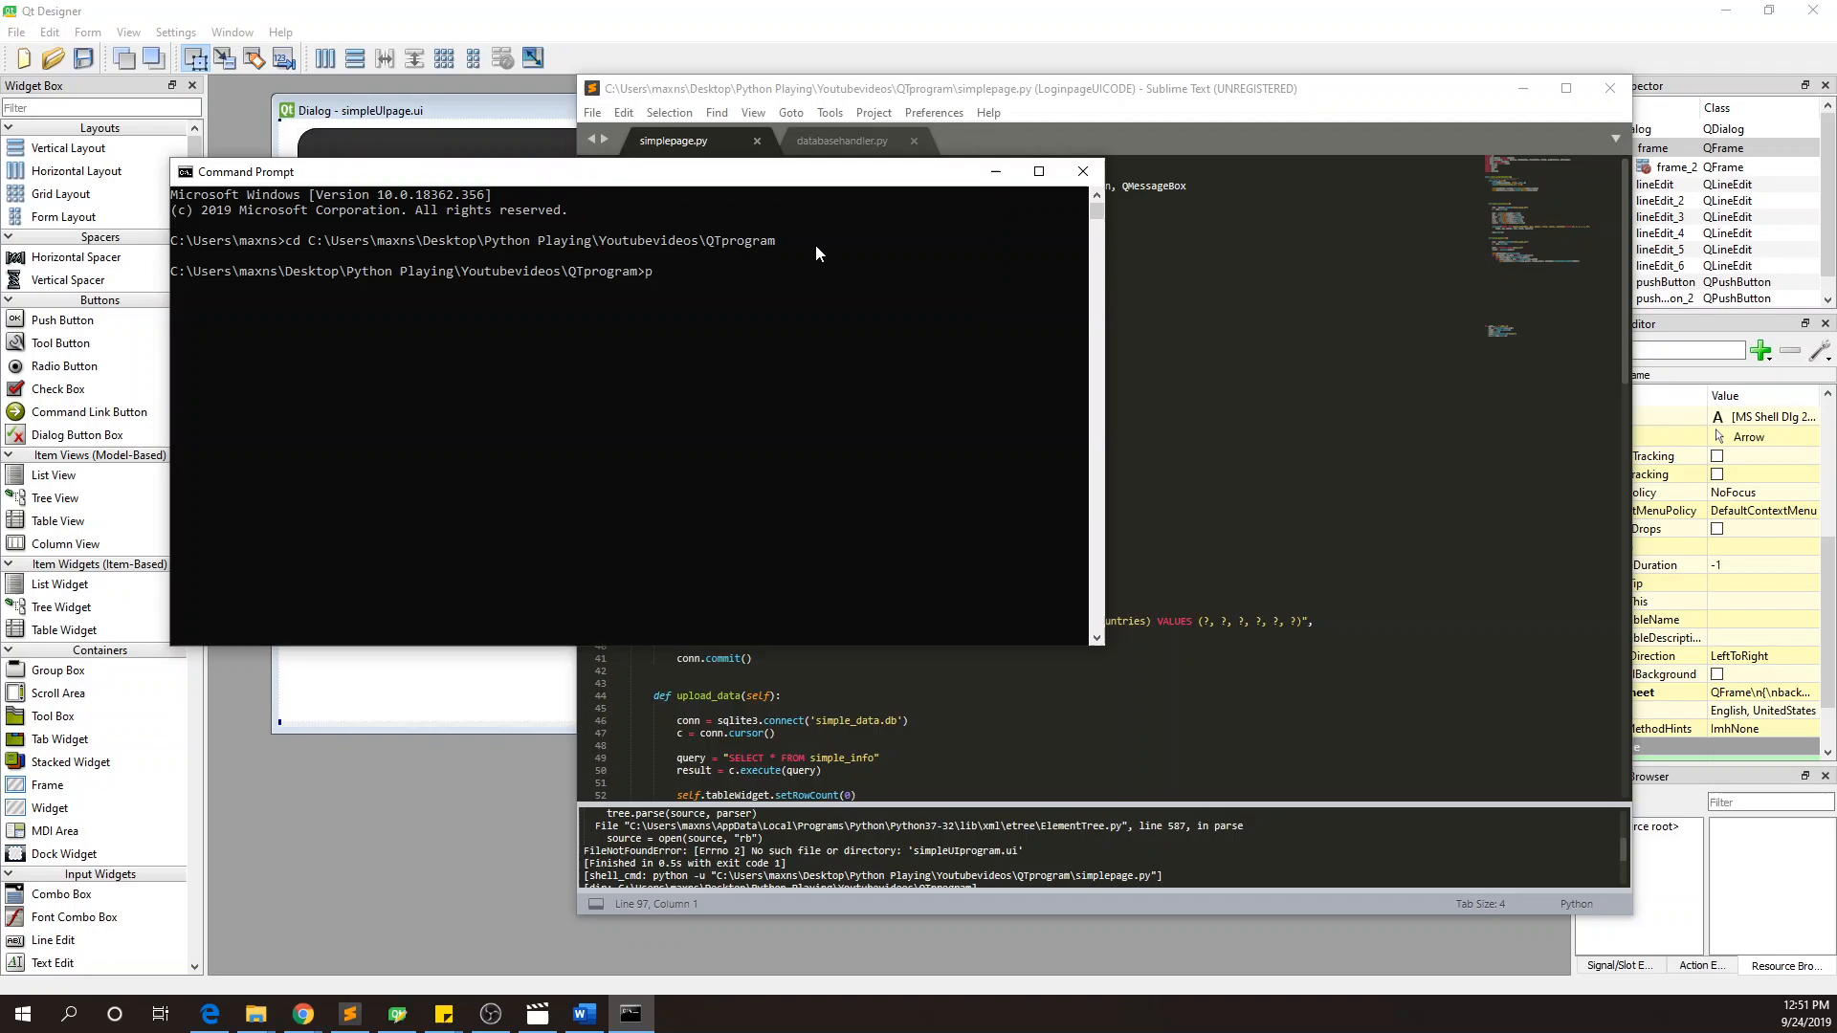
type("yuic5")
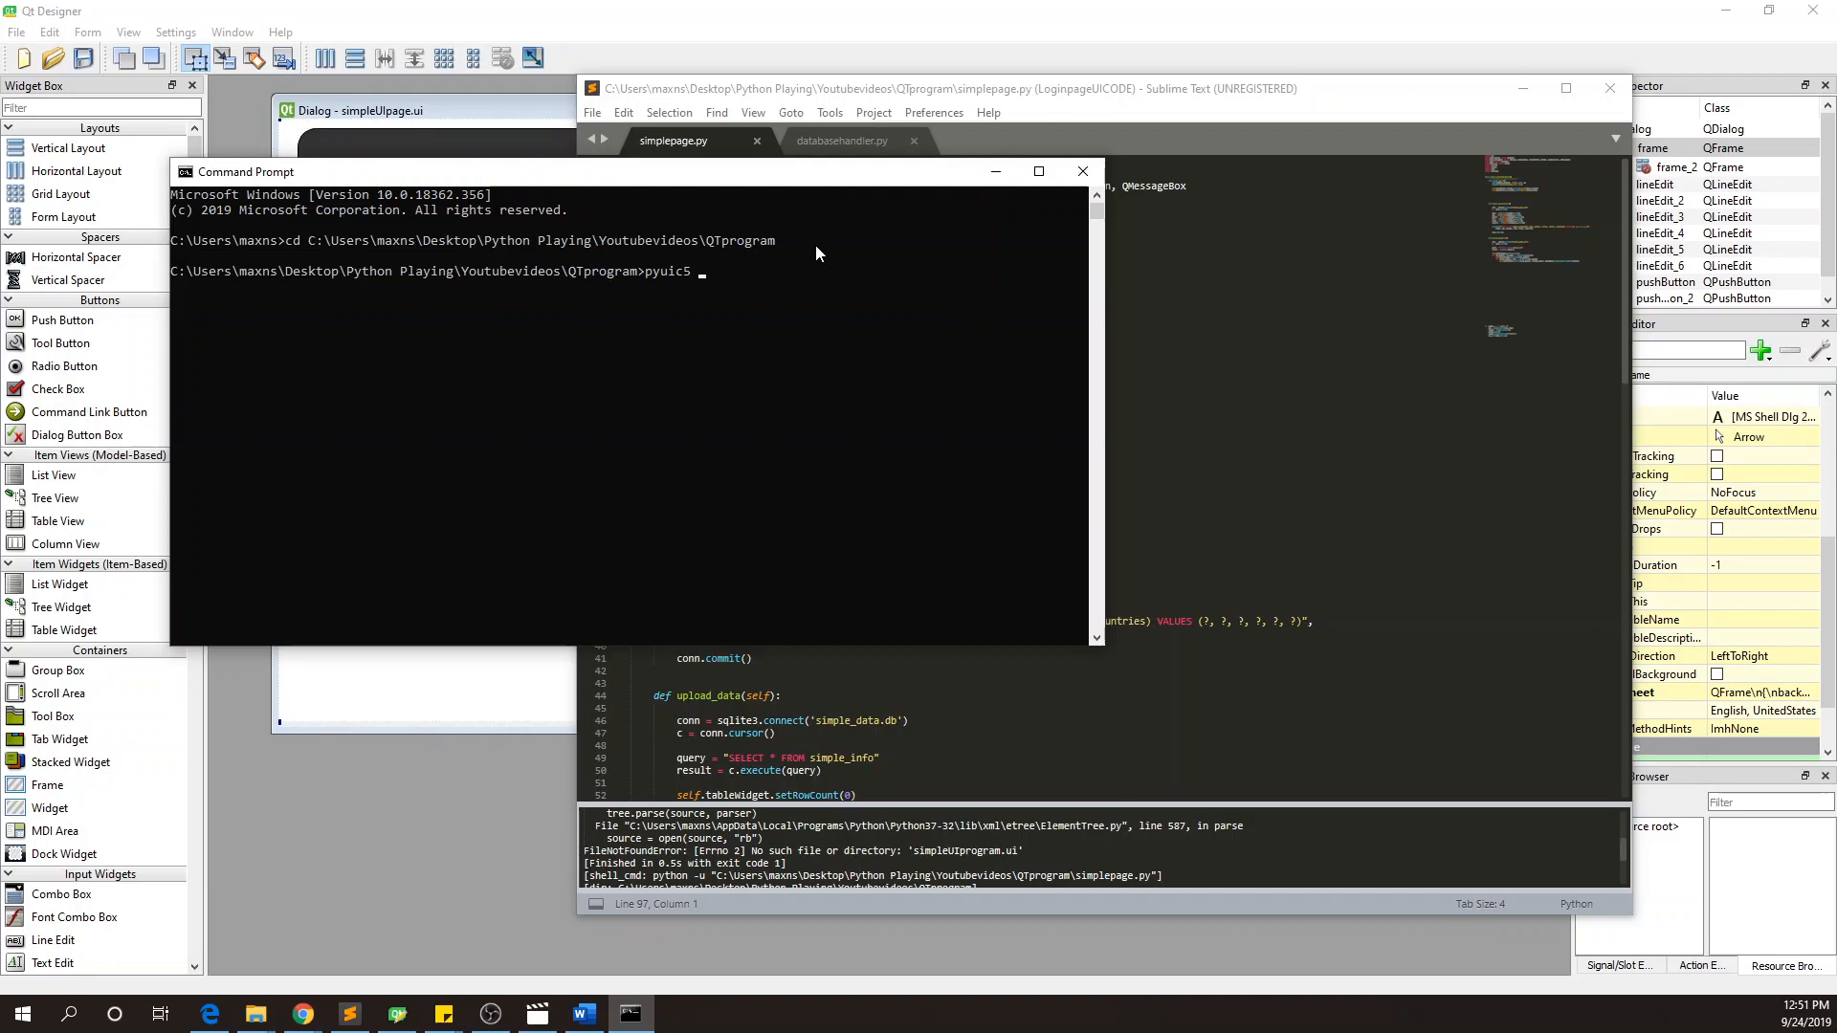
type("simpleU")
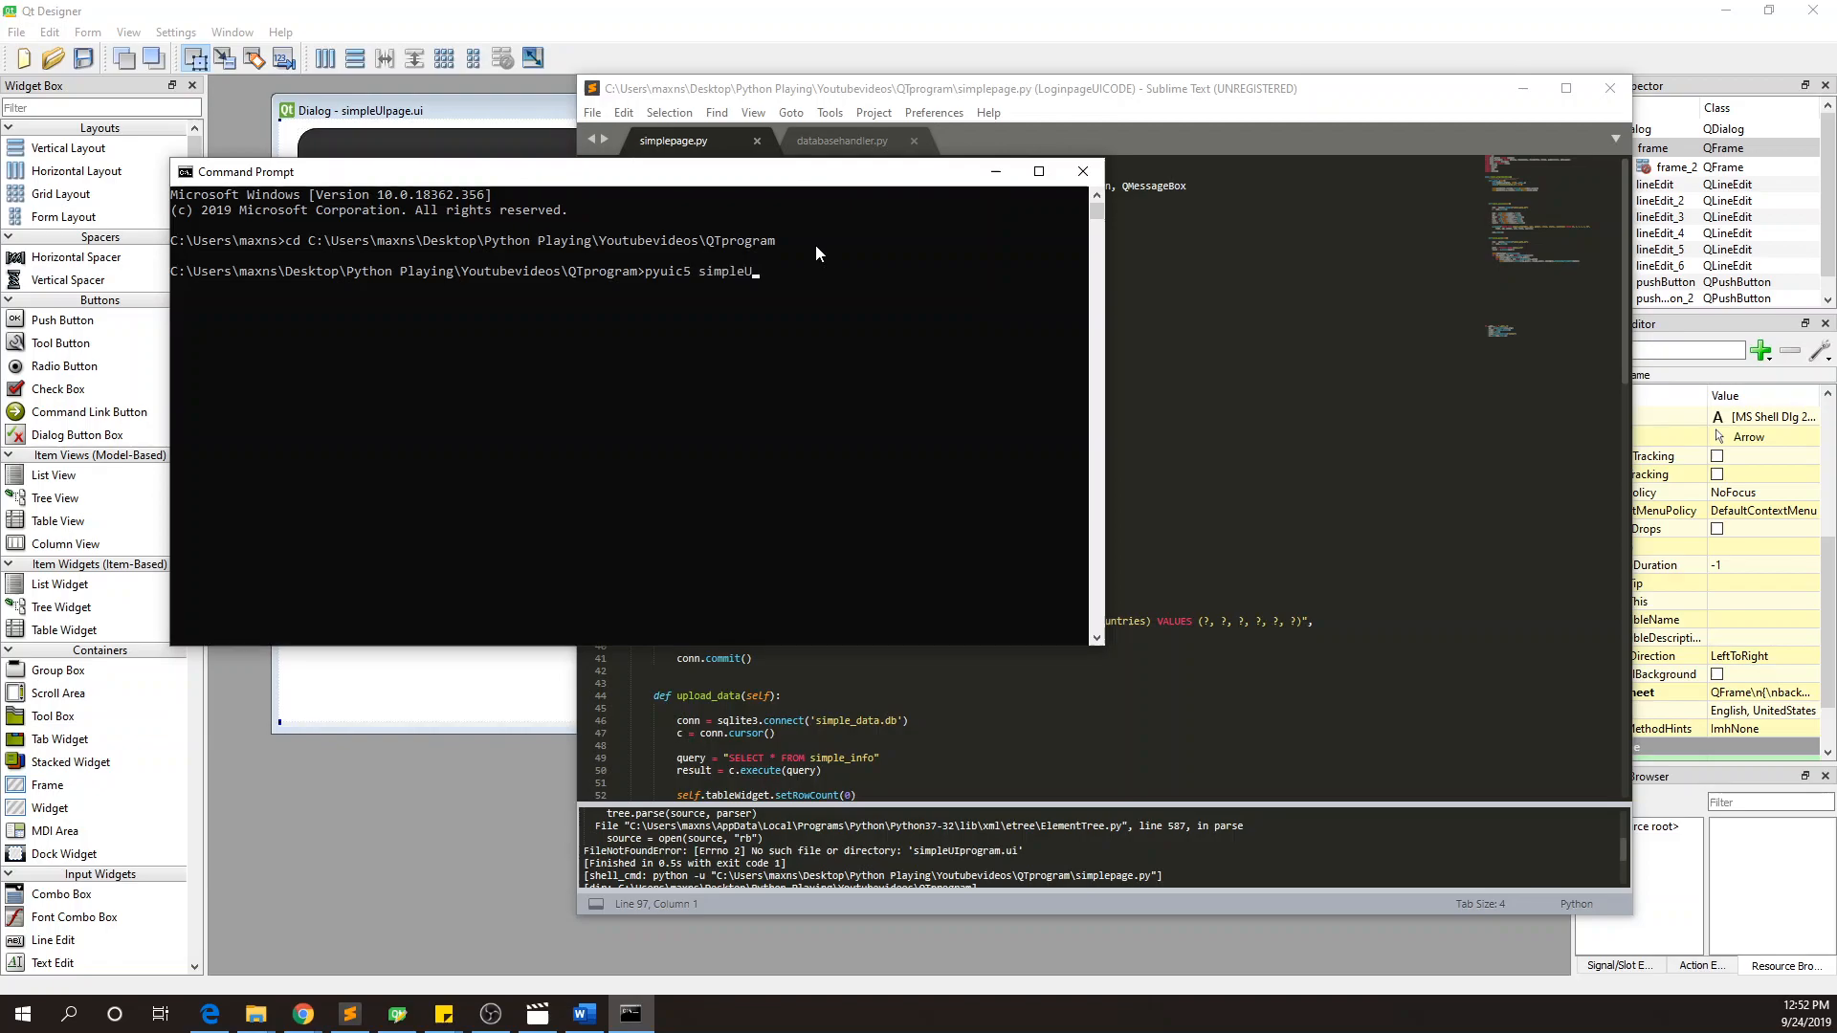
type("Ipage.ui >")
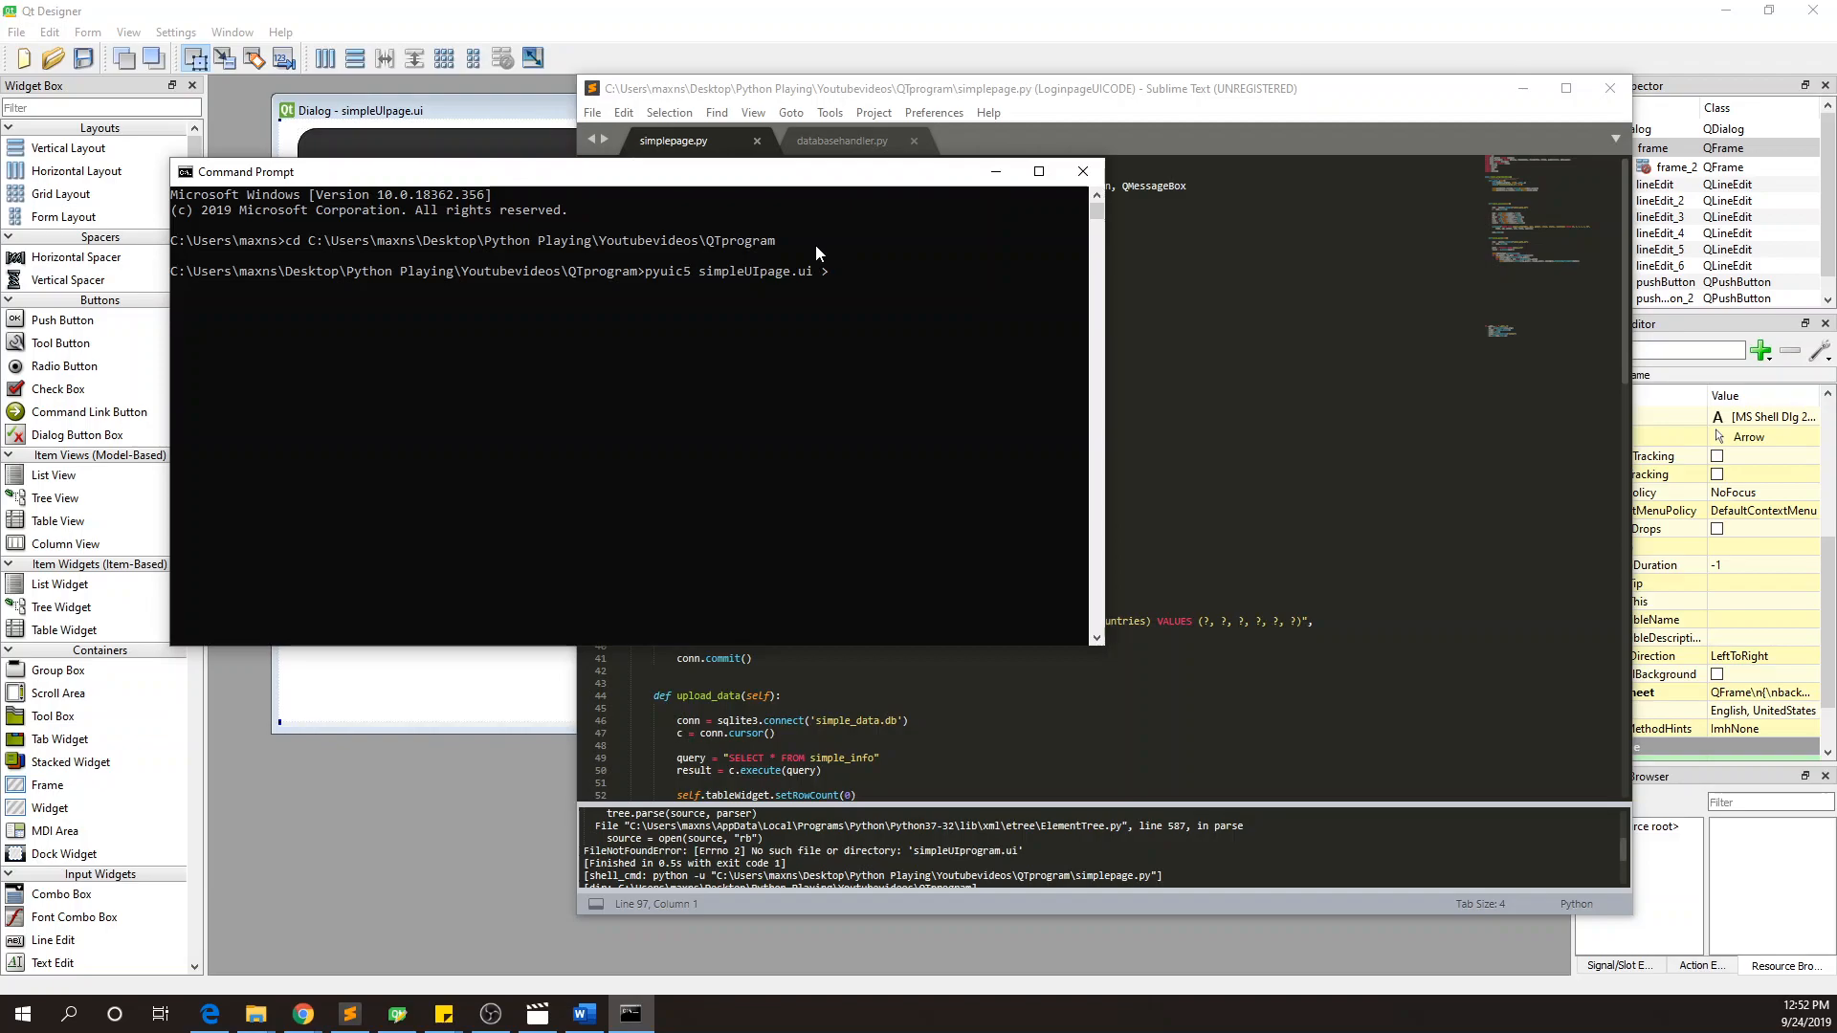
type("simpleUI")
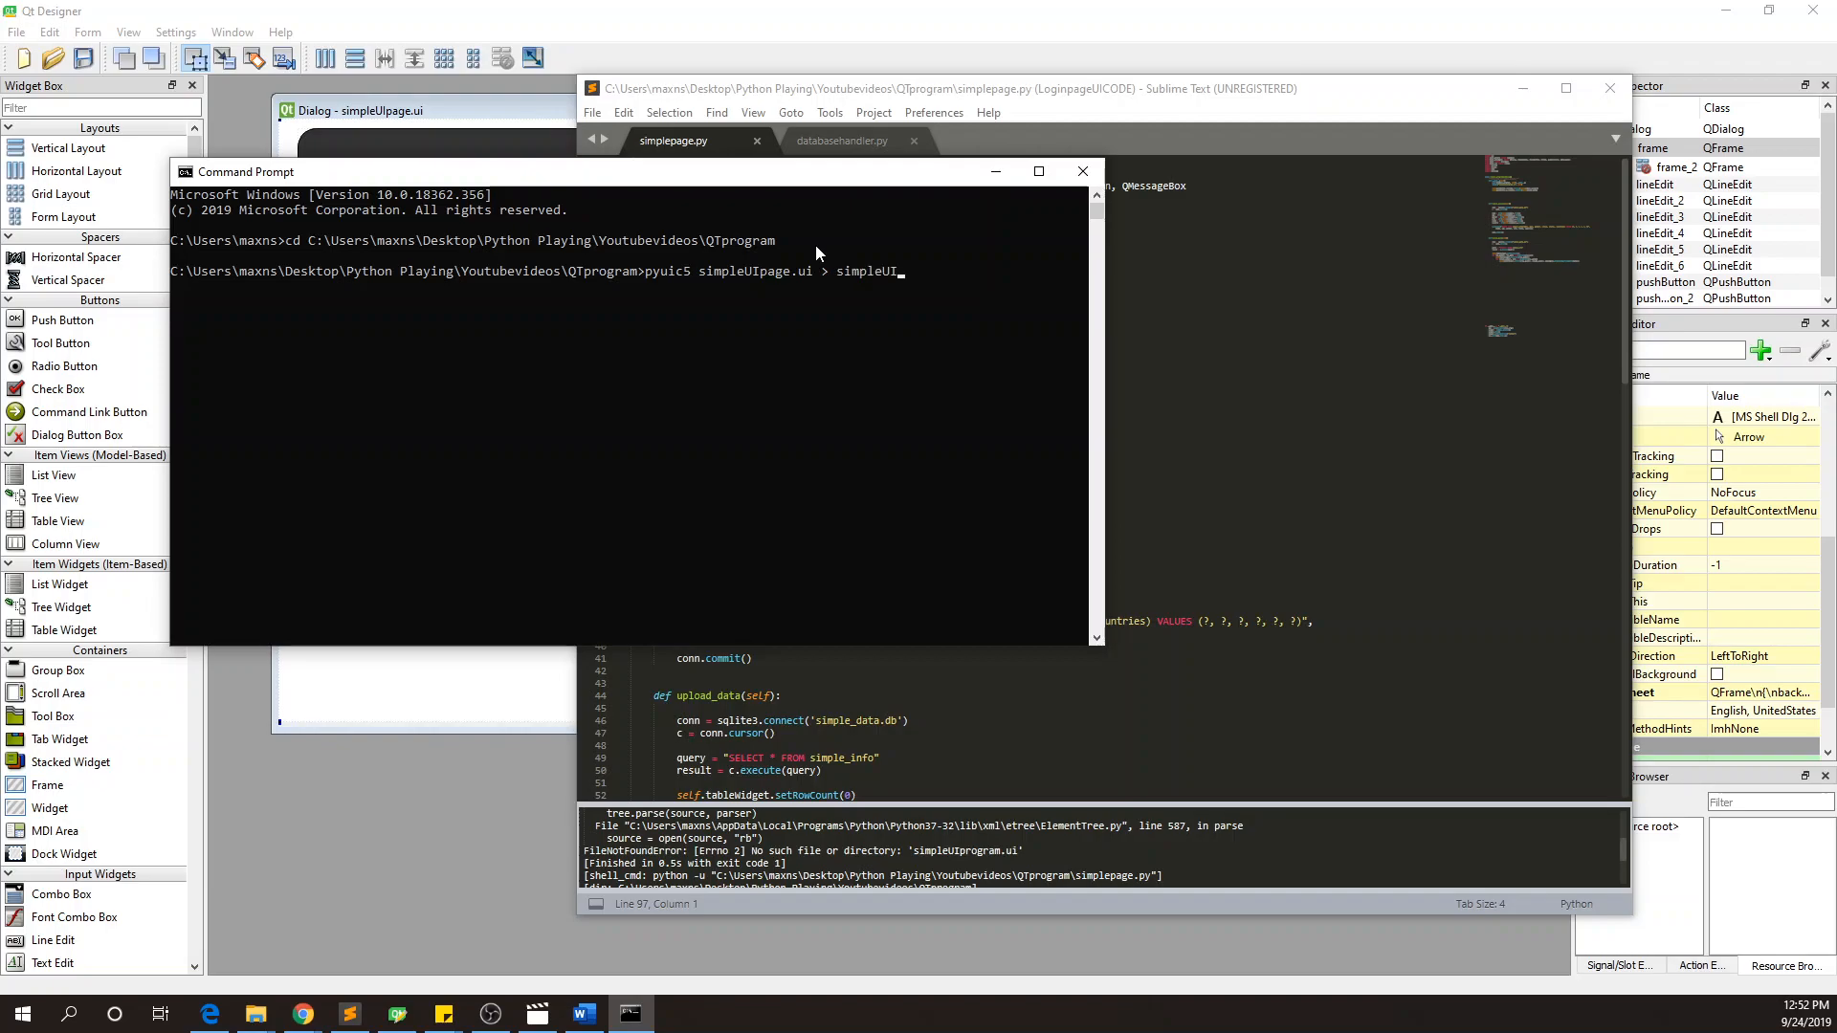
type("CODE")
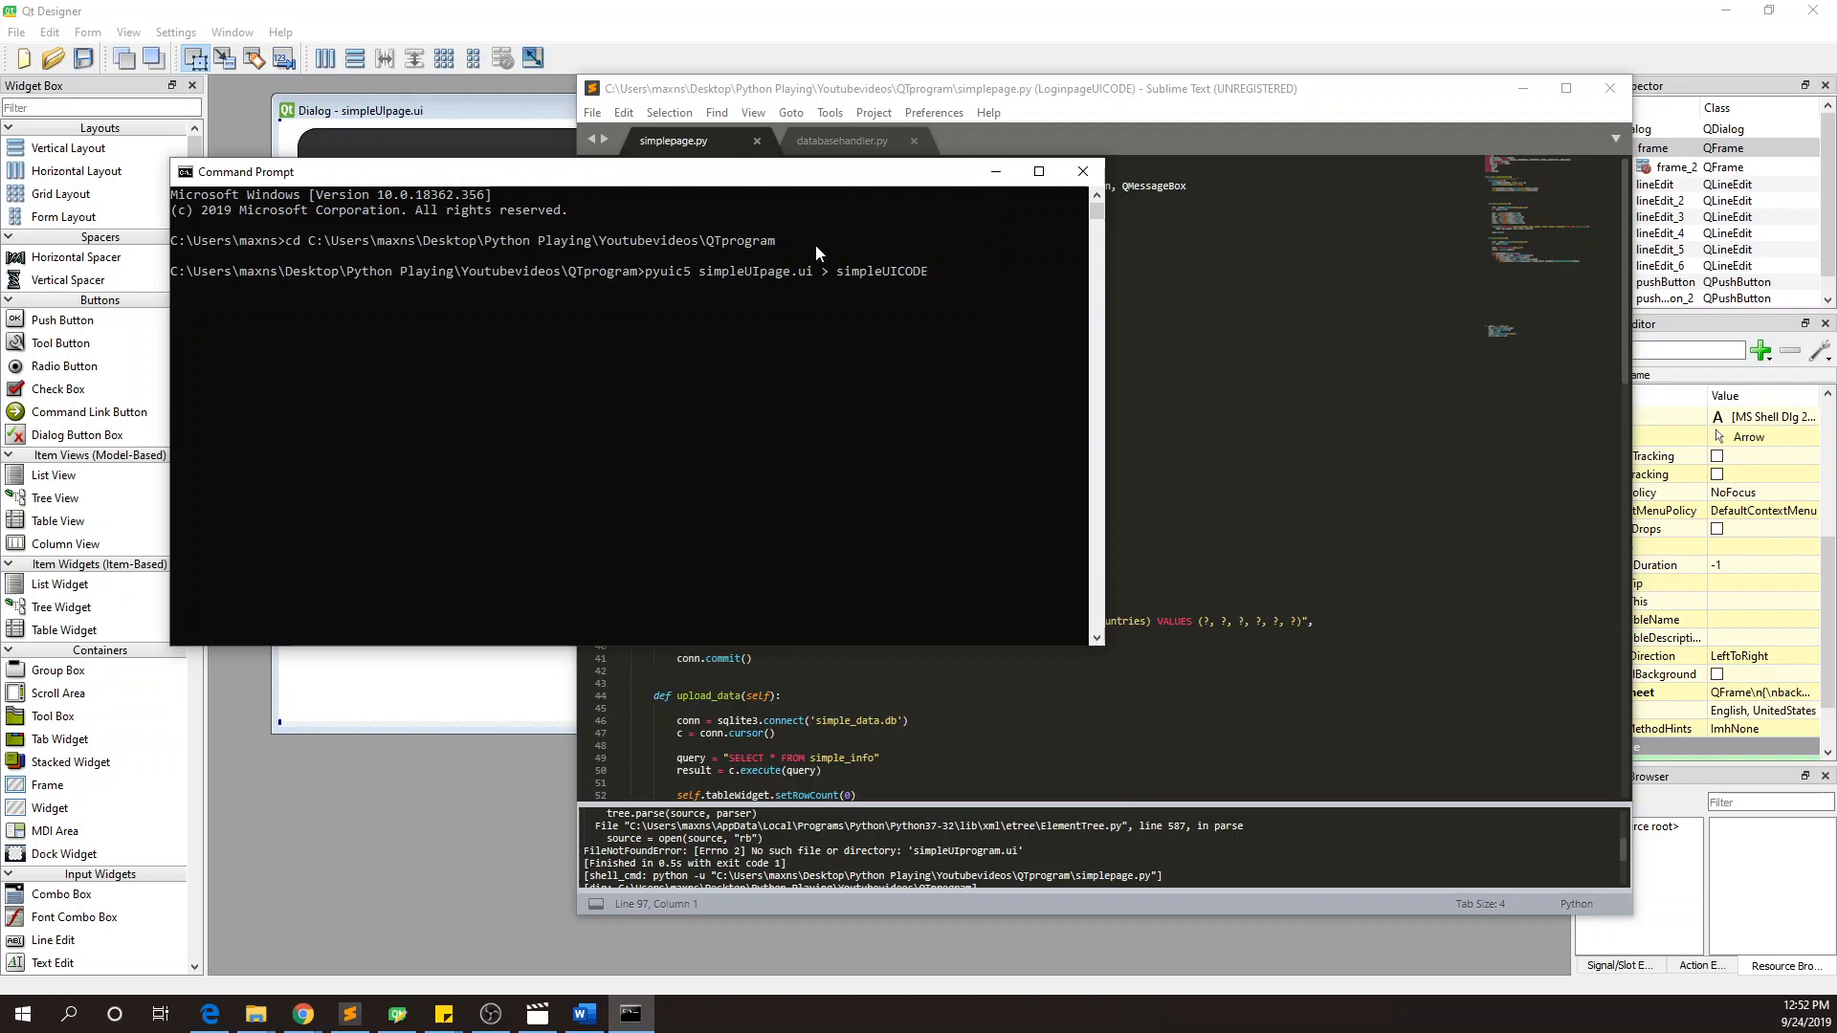
type(".o")
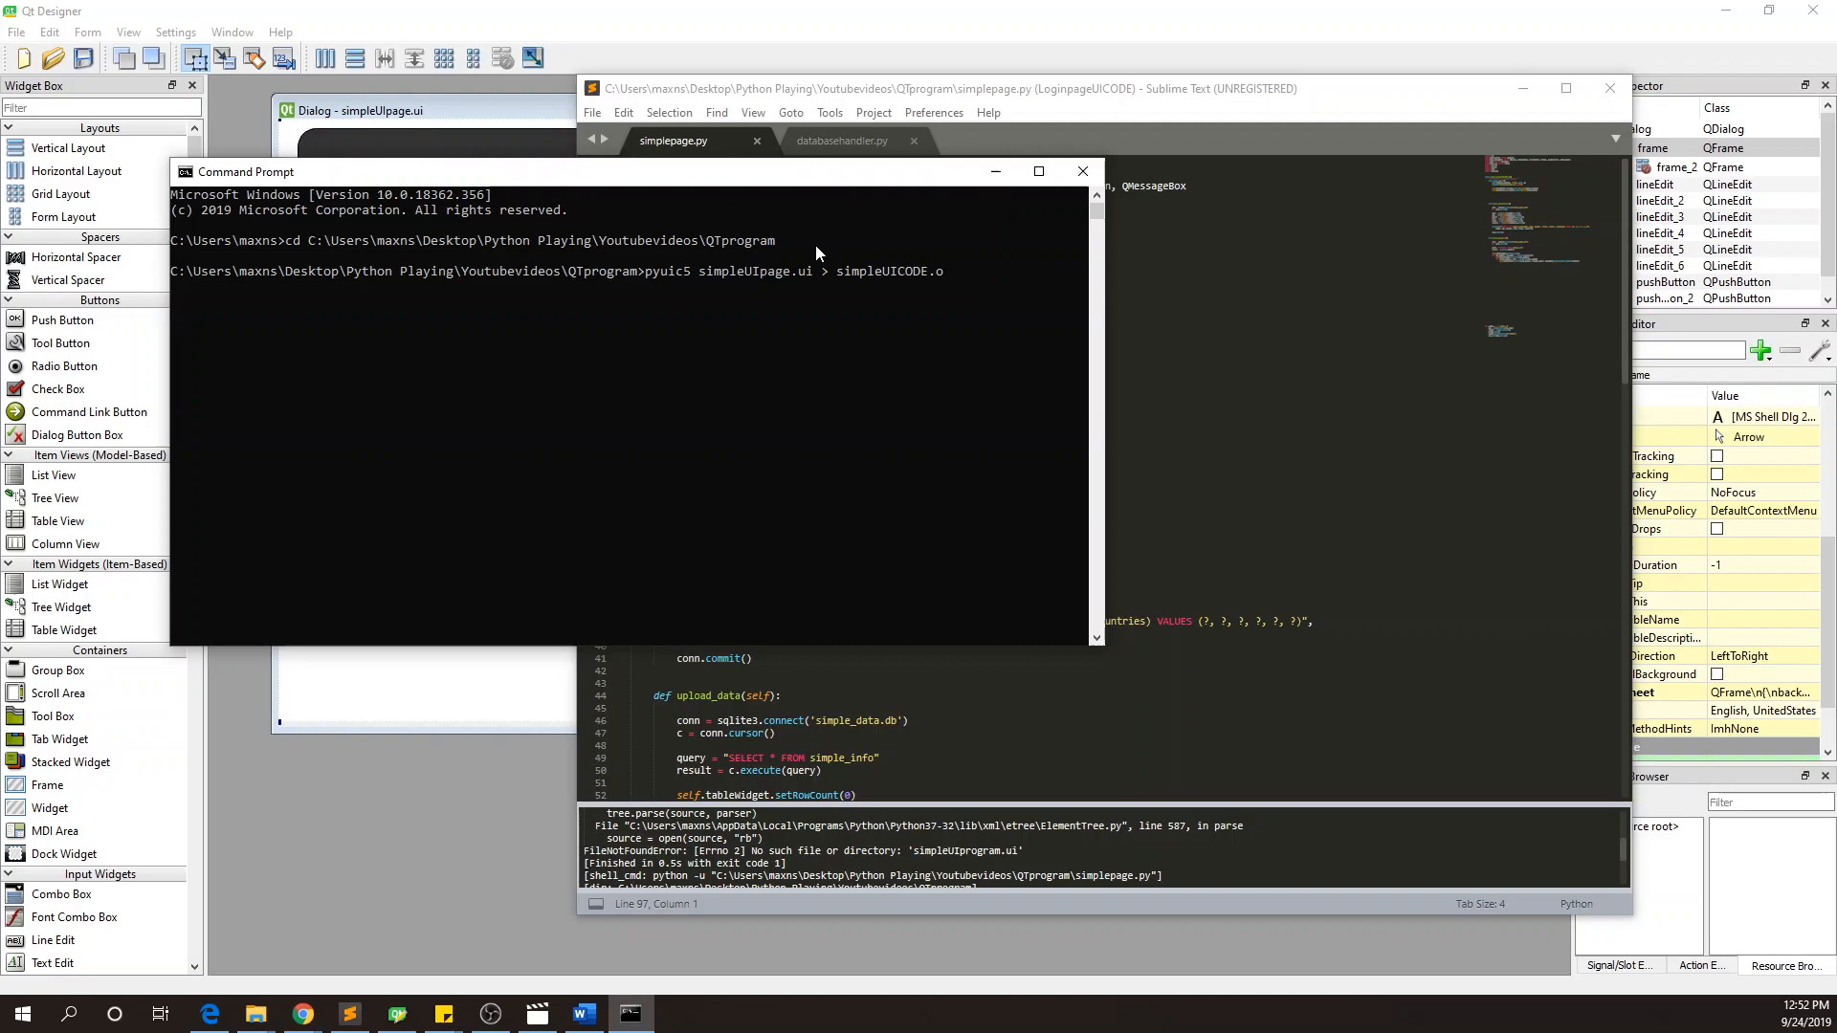
type("py")
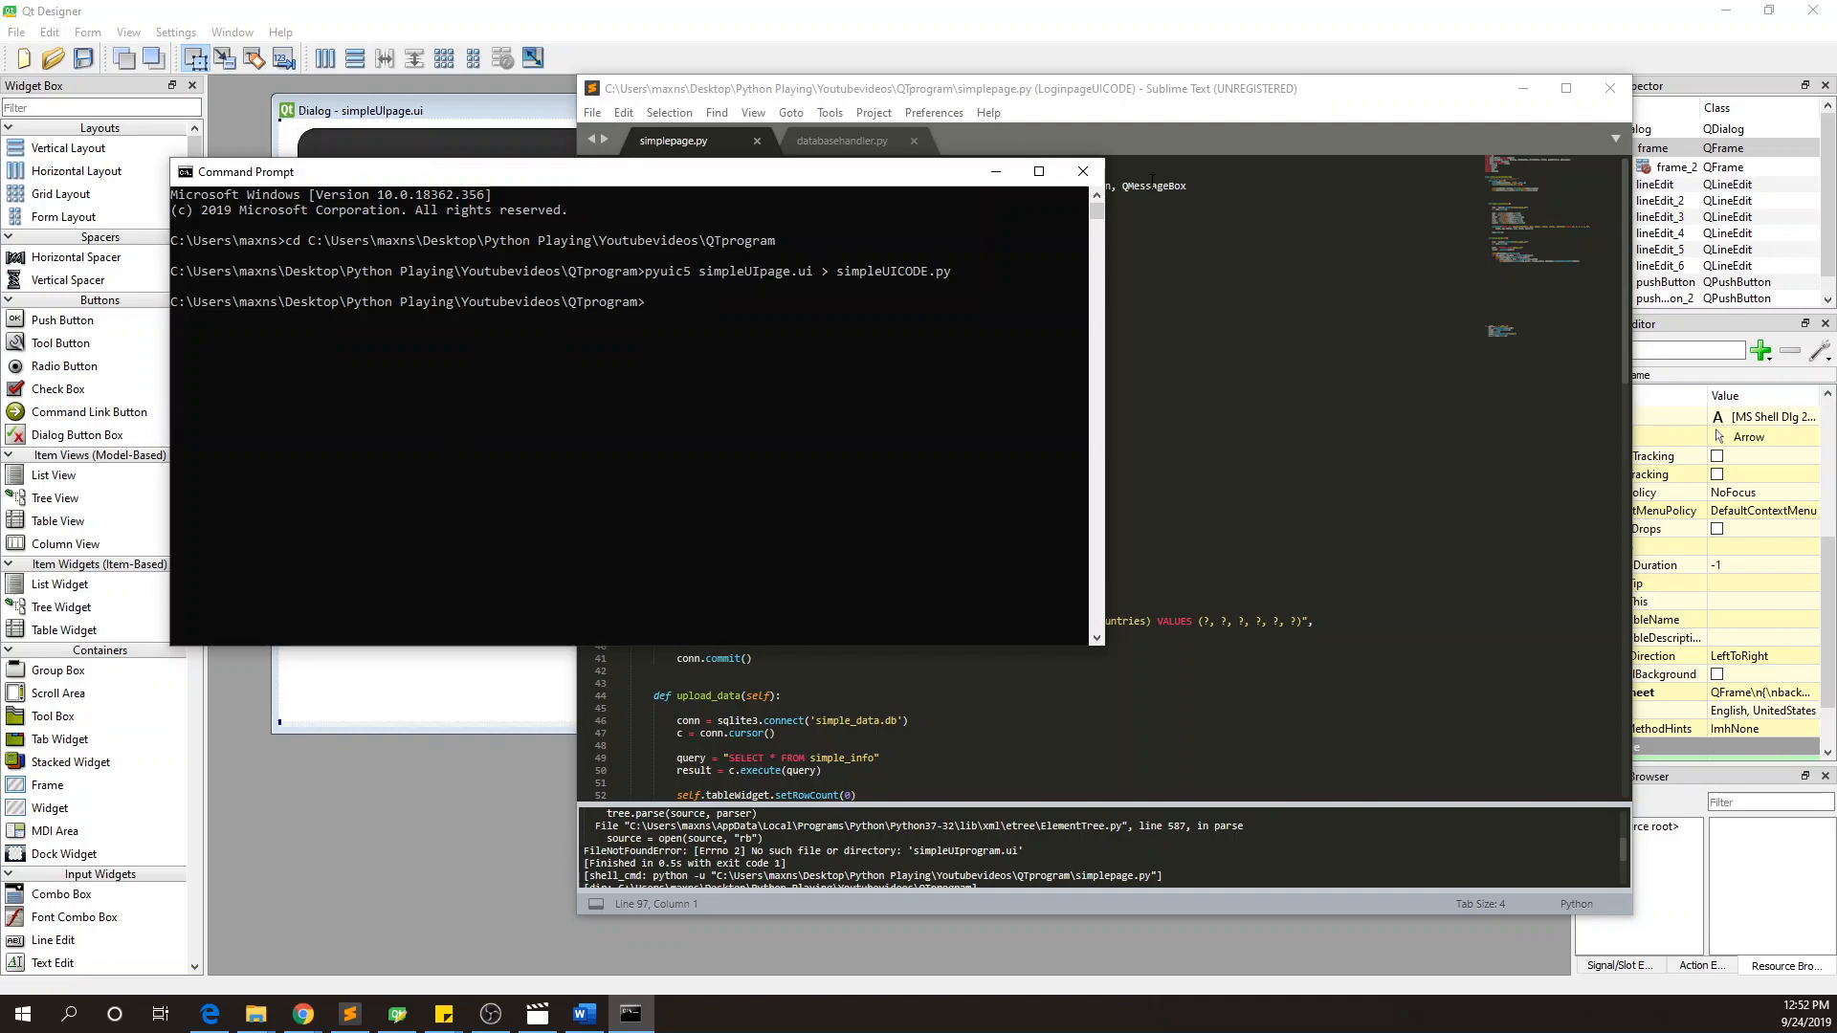
left_click(591, 113)
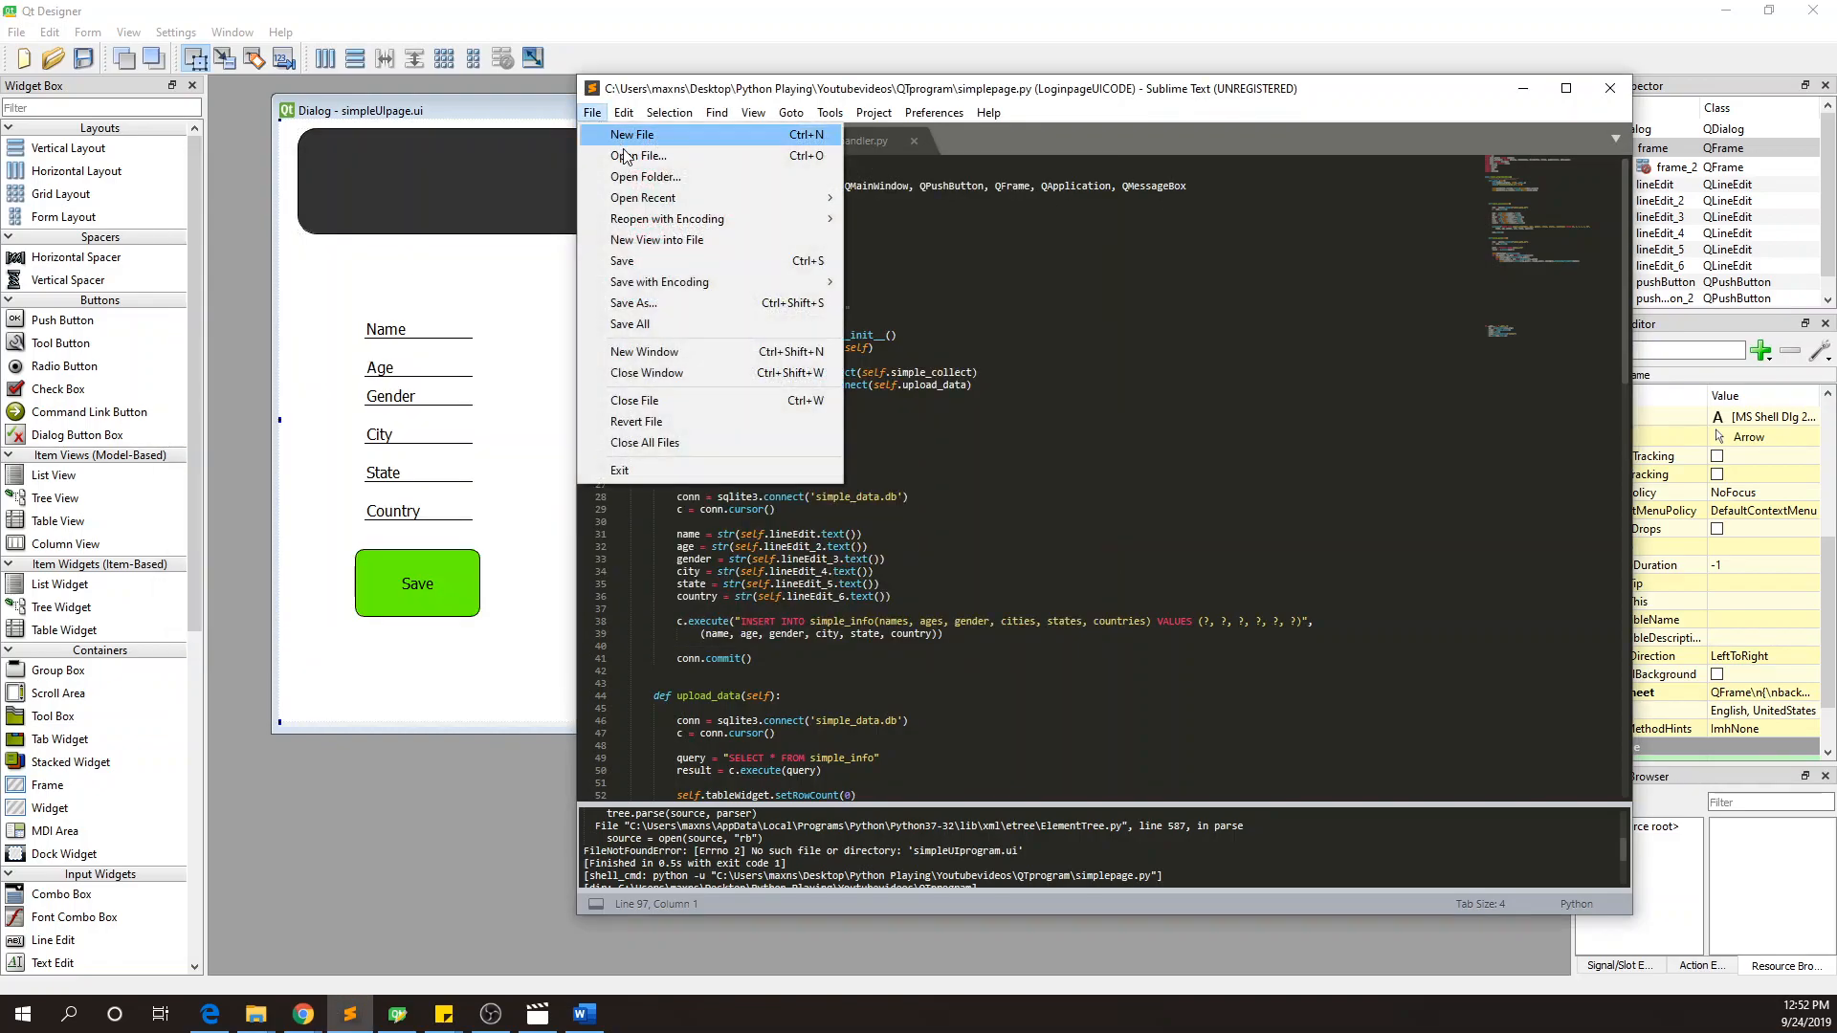
- Open the generated simpleUICODE.py file in Sublime Text
left_click(640, 156)
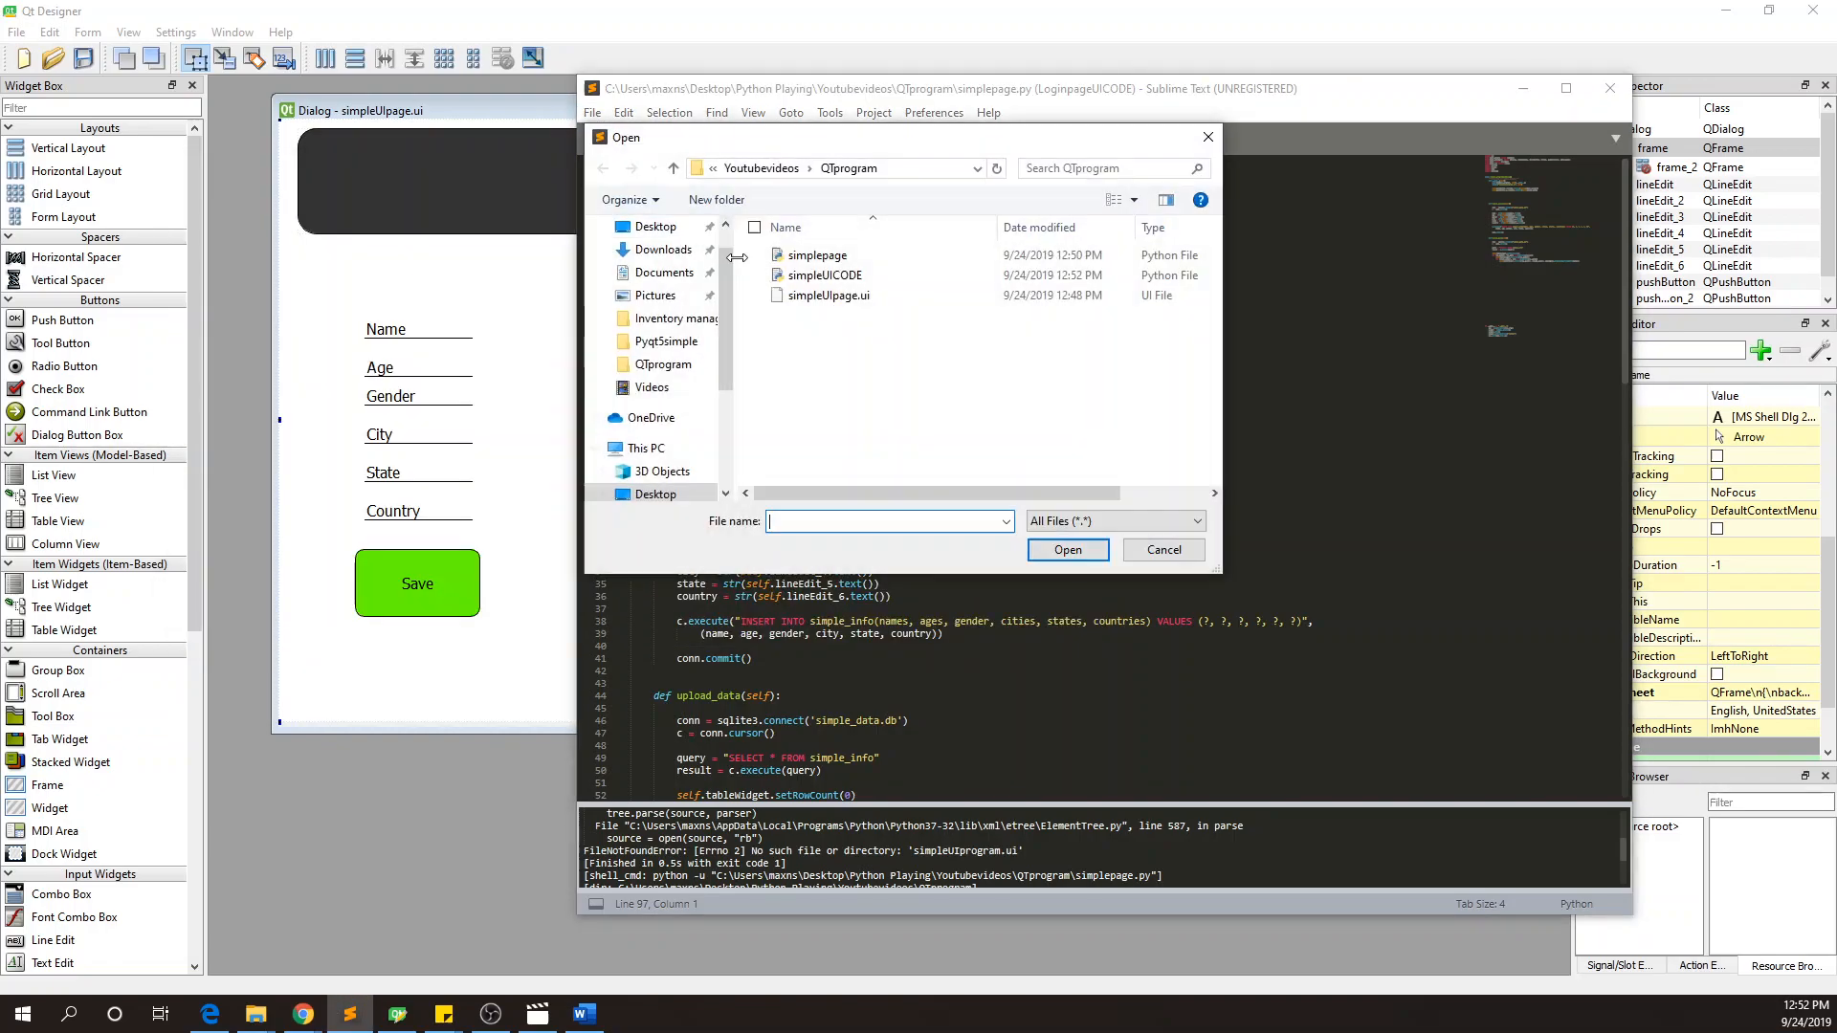
mouse_move(823, 275)
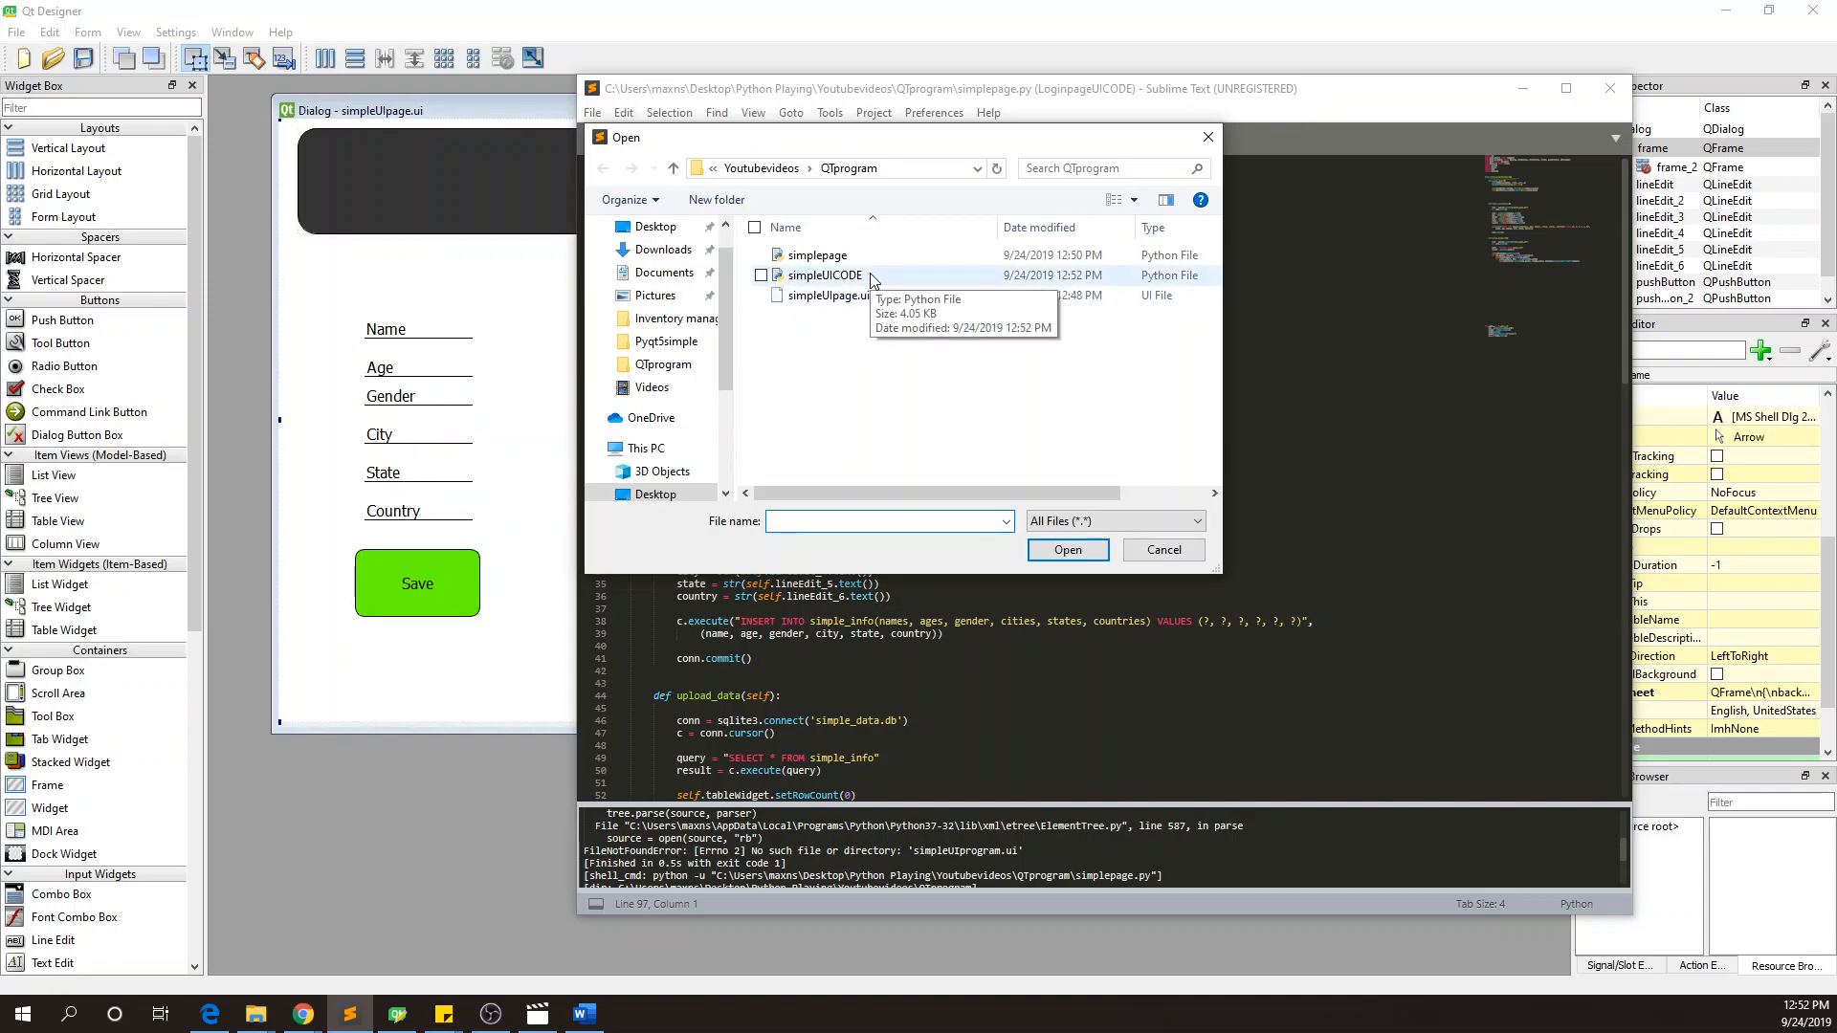
left_click(824, 274)
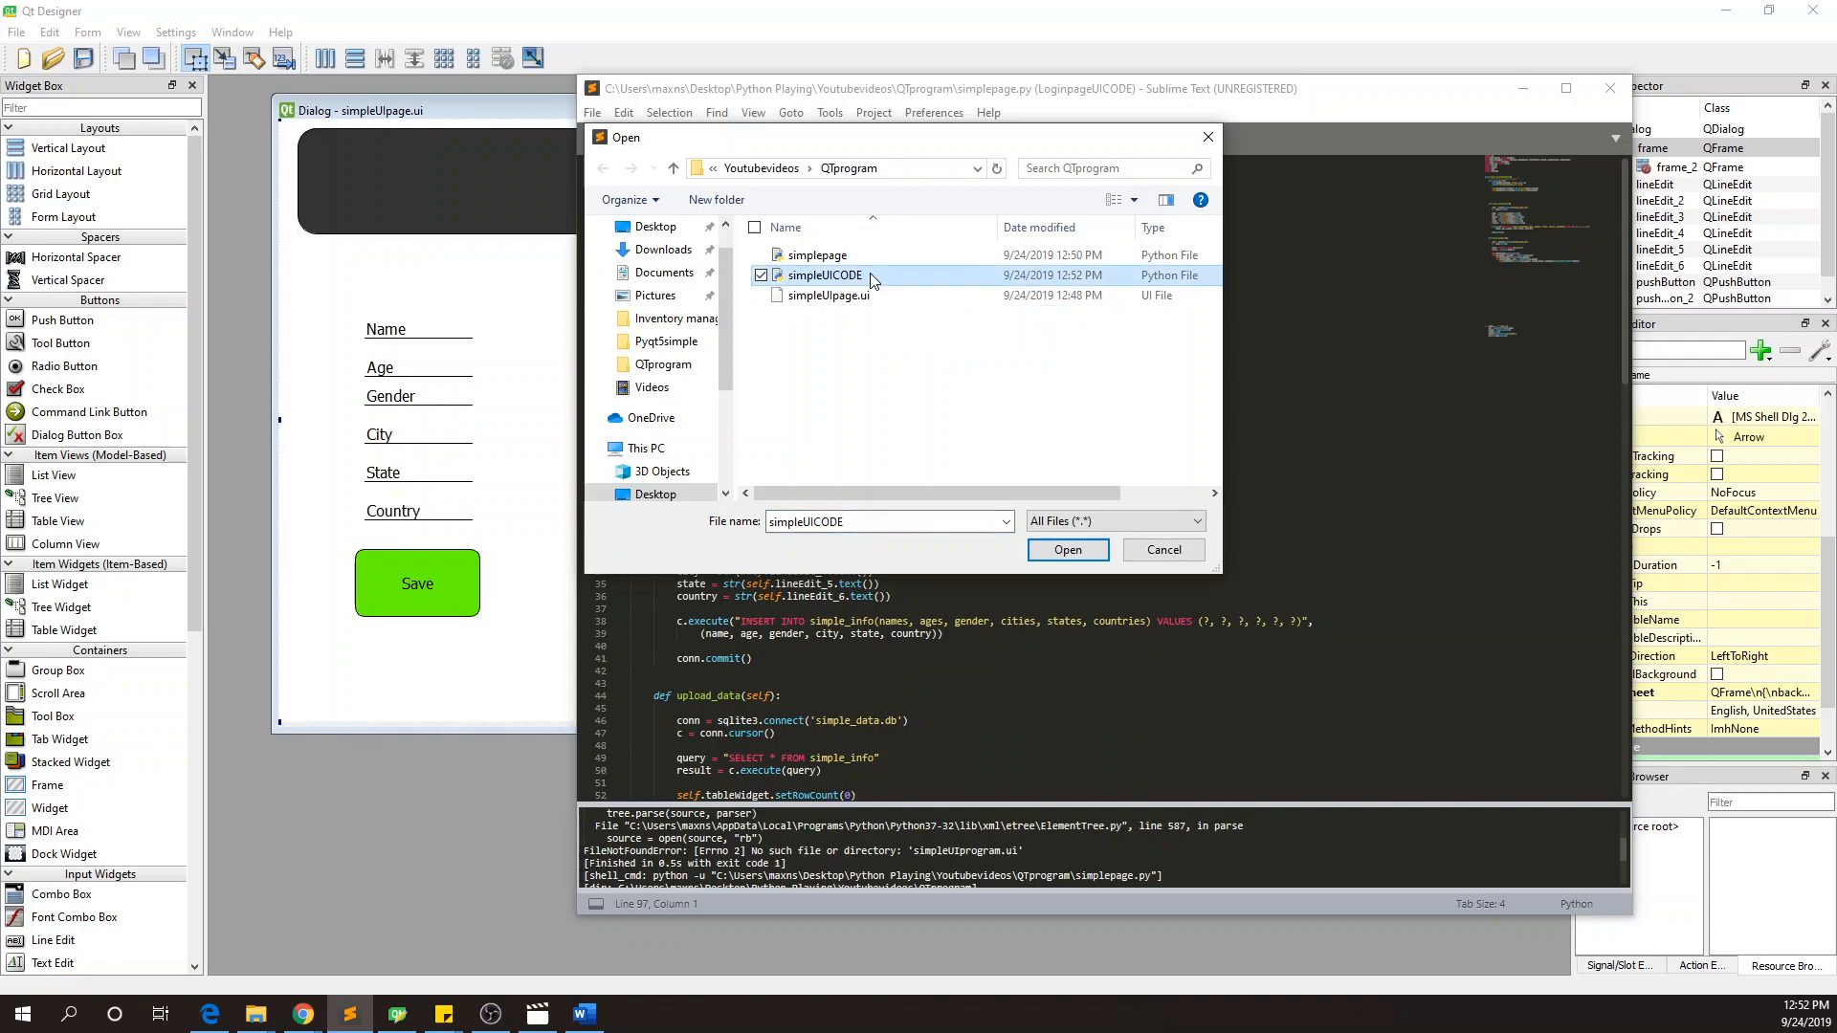
left_click(1065, 549)
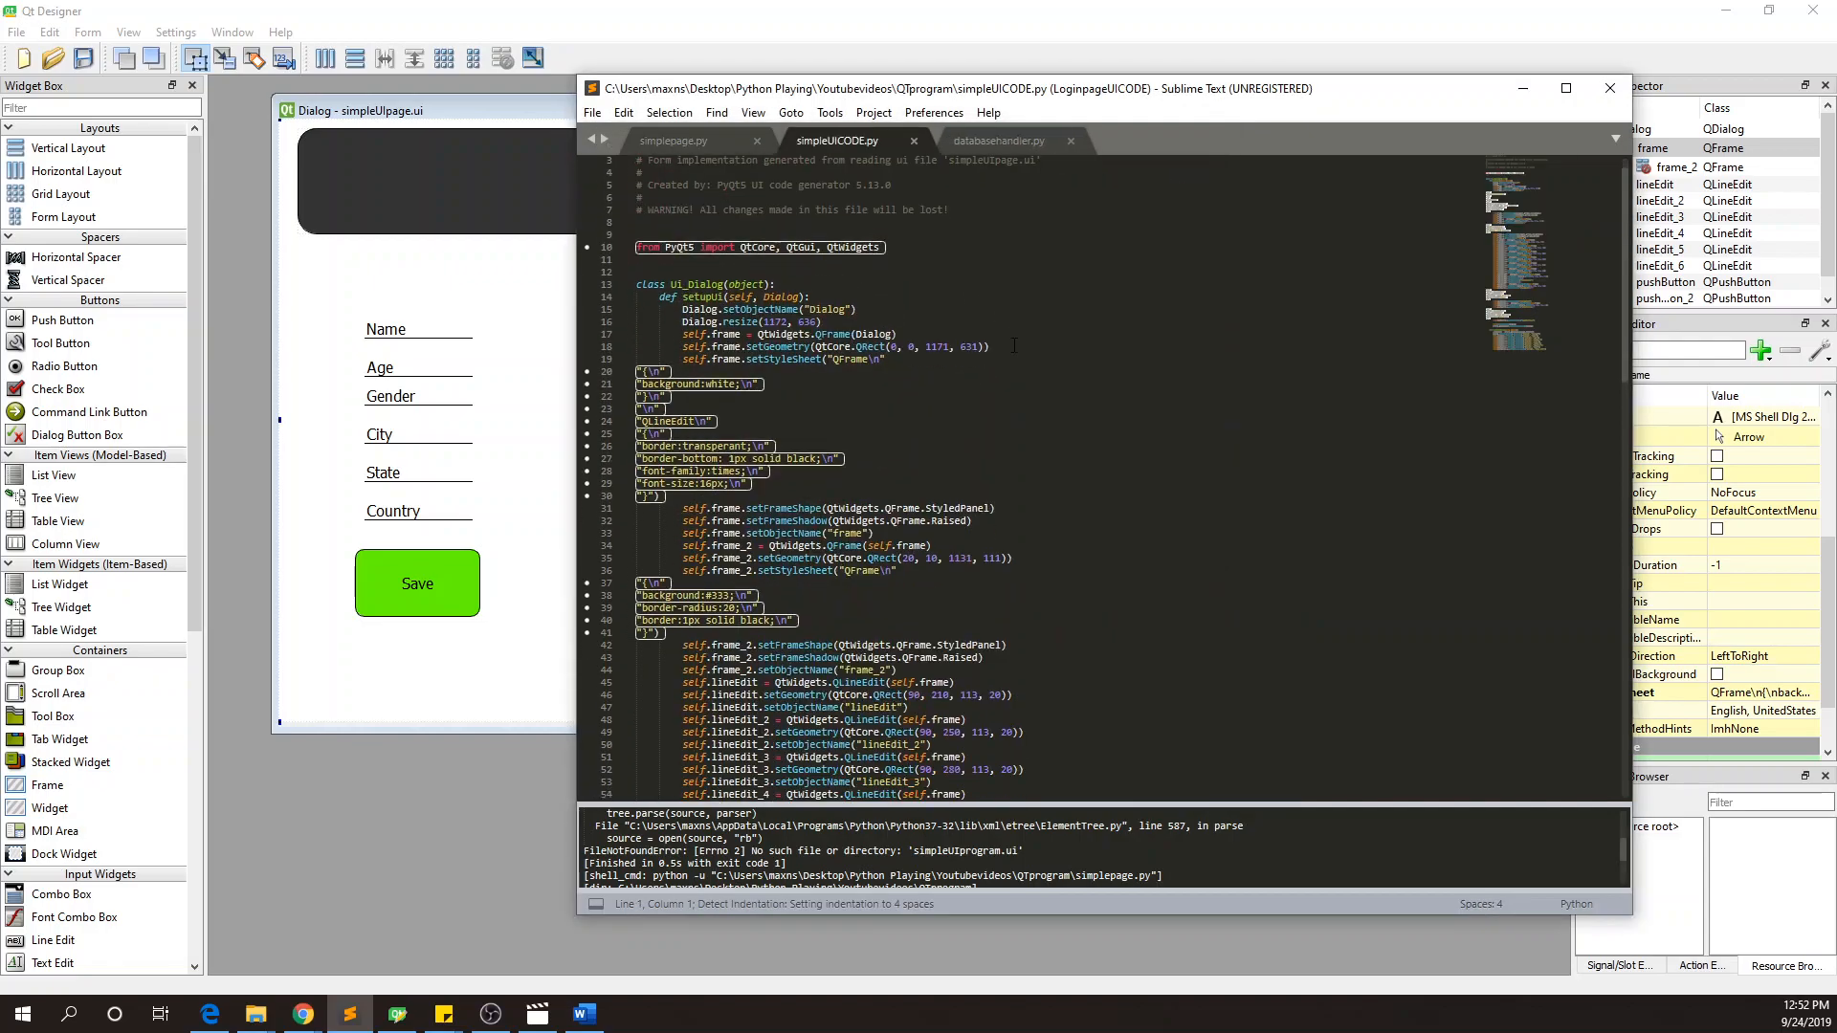
- Scroll through simpleUICODE.py's setupUi and retranslateUi code to its final lines
scroll("down", 3)
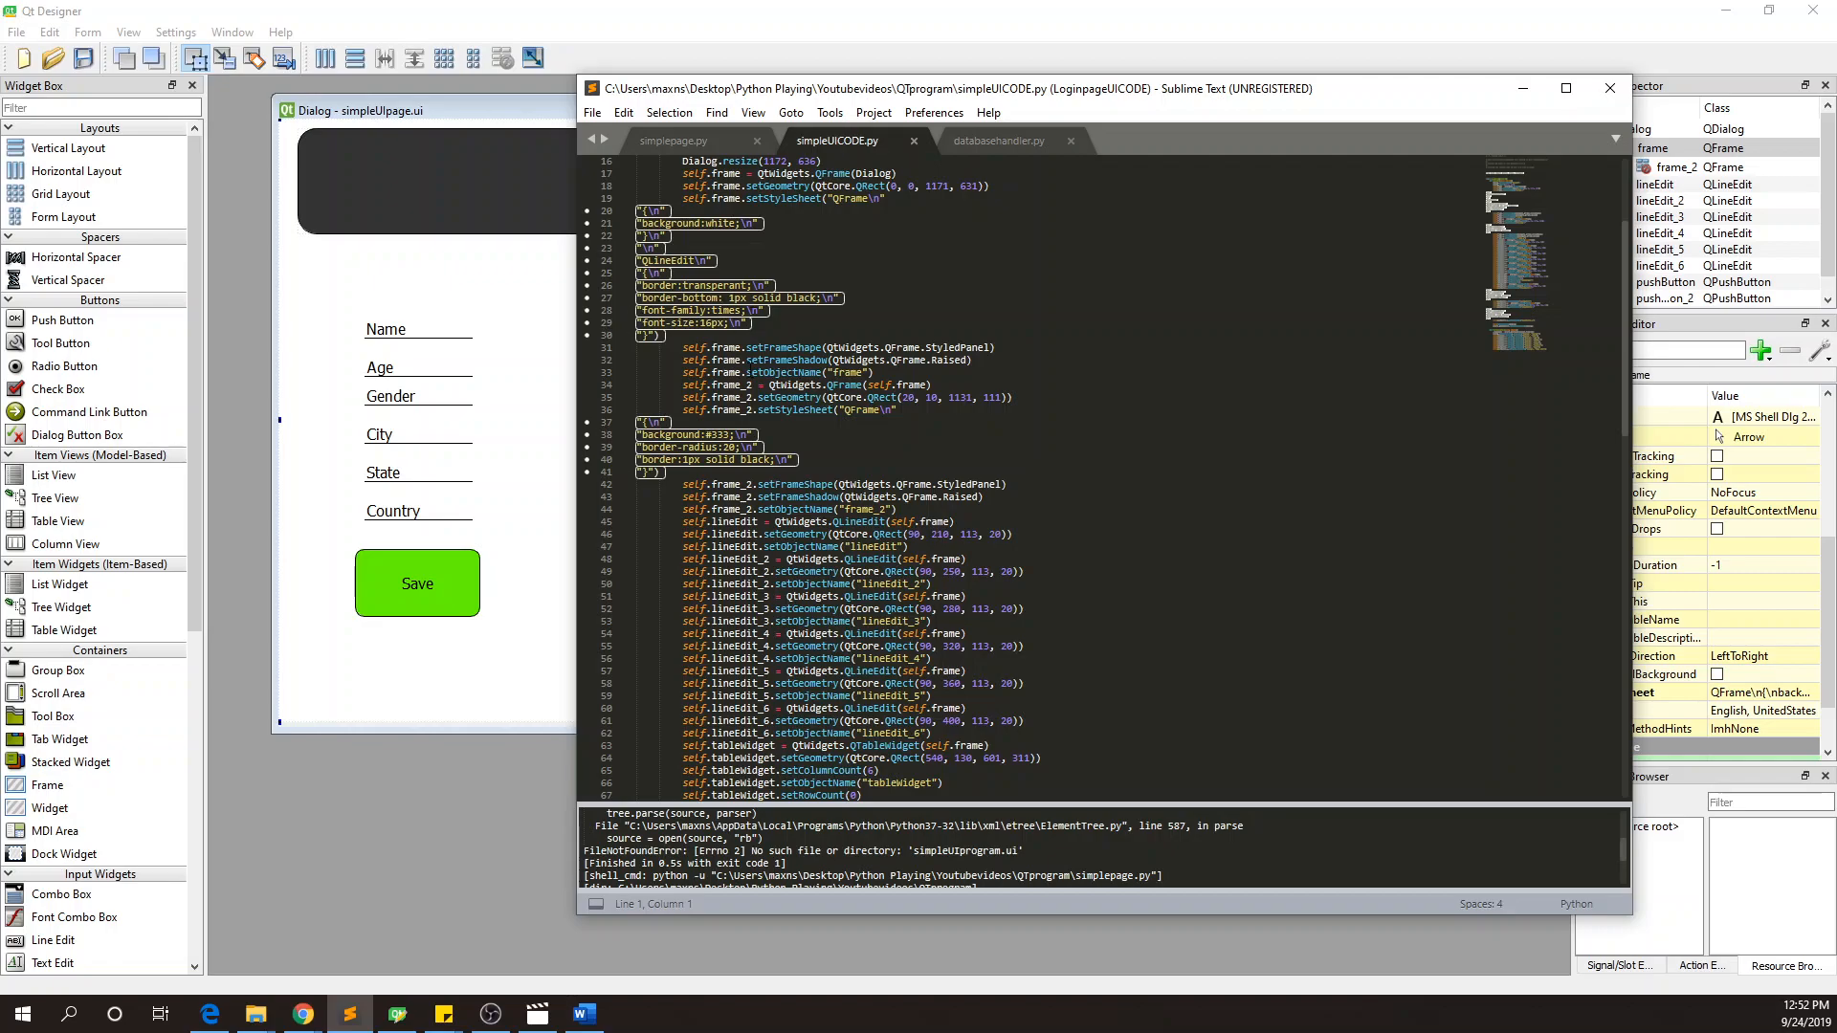
scroll("up", 3)
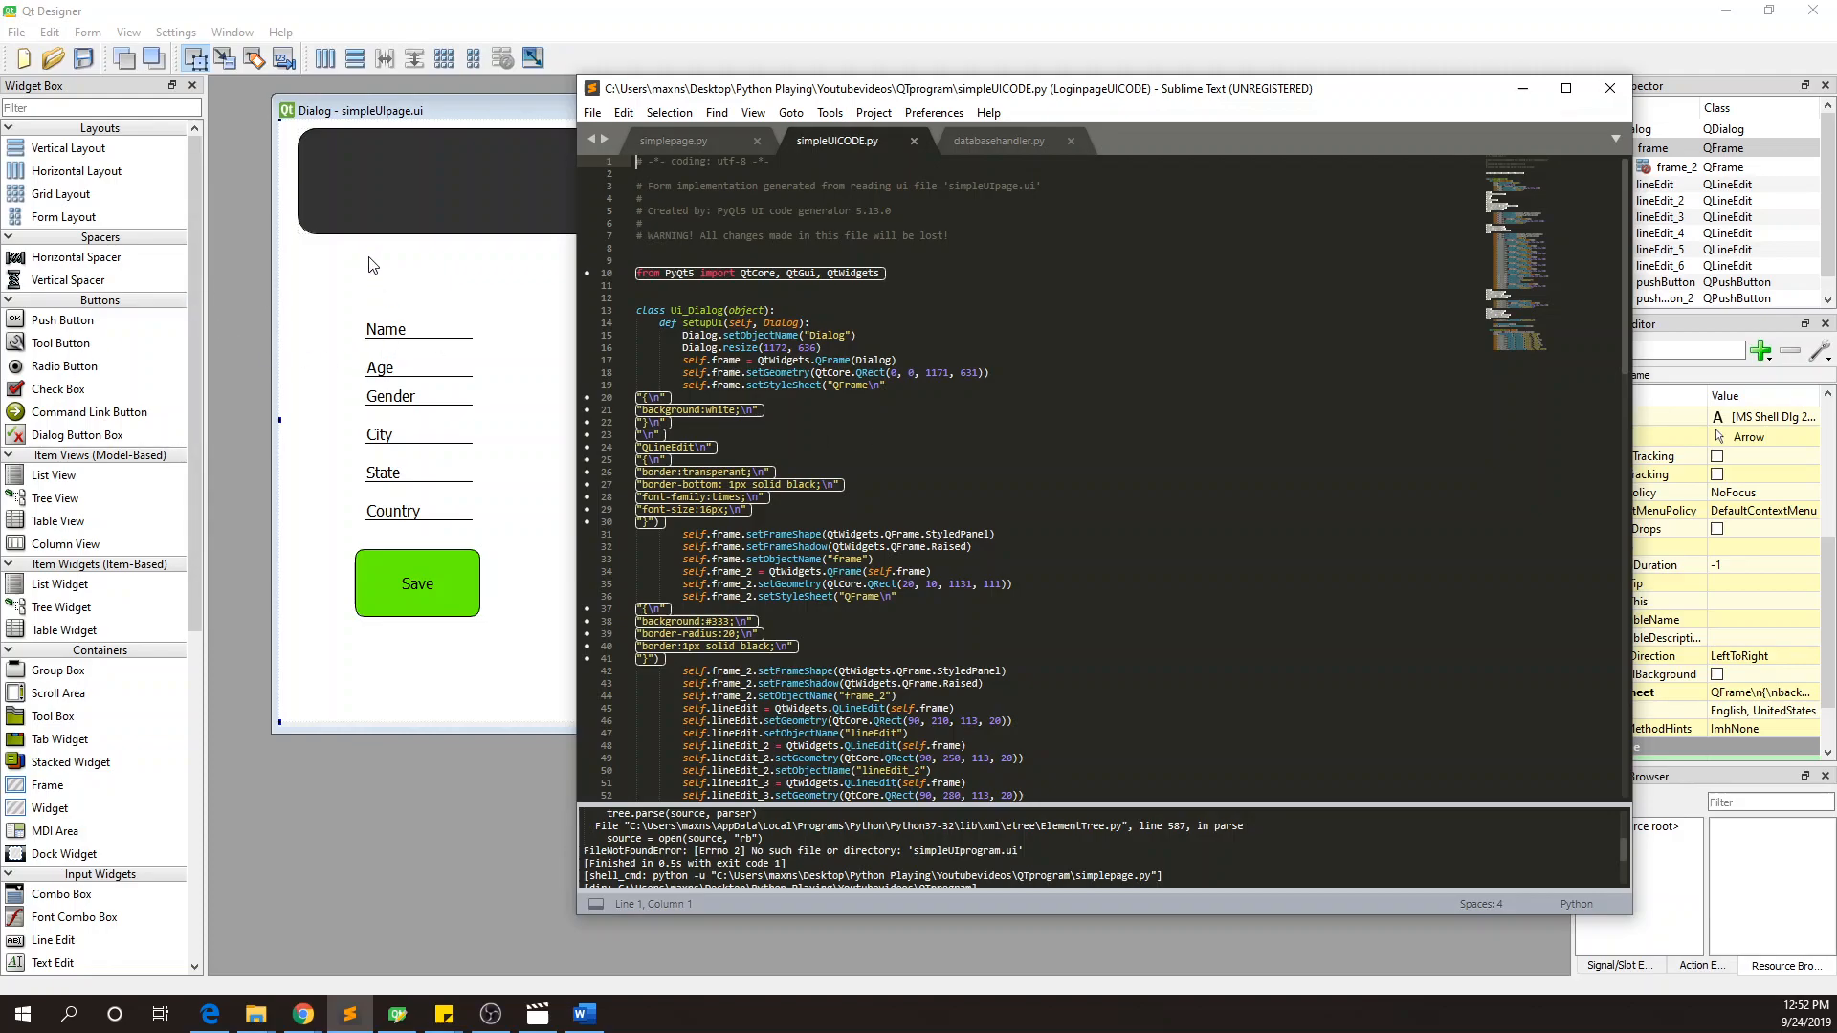
mouse_move(347, 275)
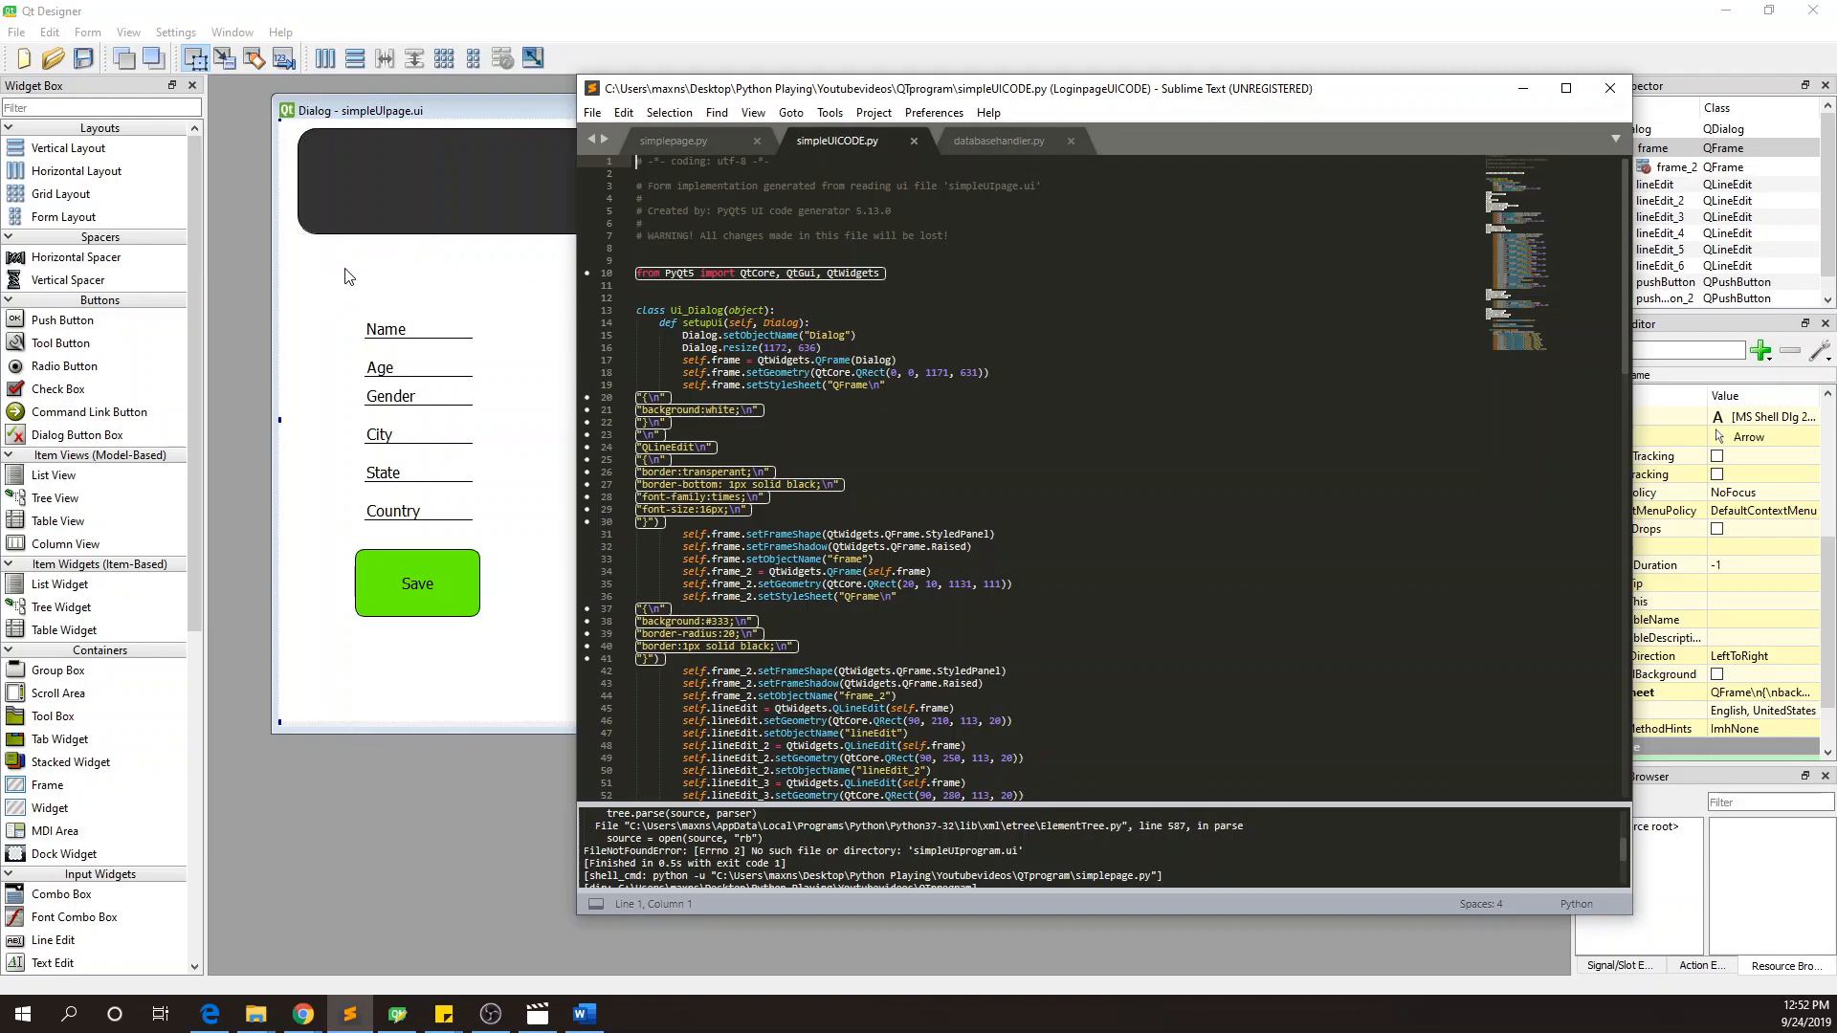
mouse_move(390, 291)
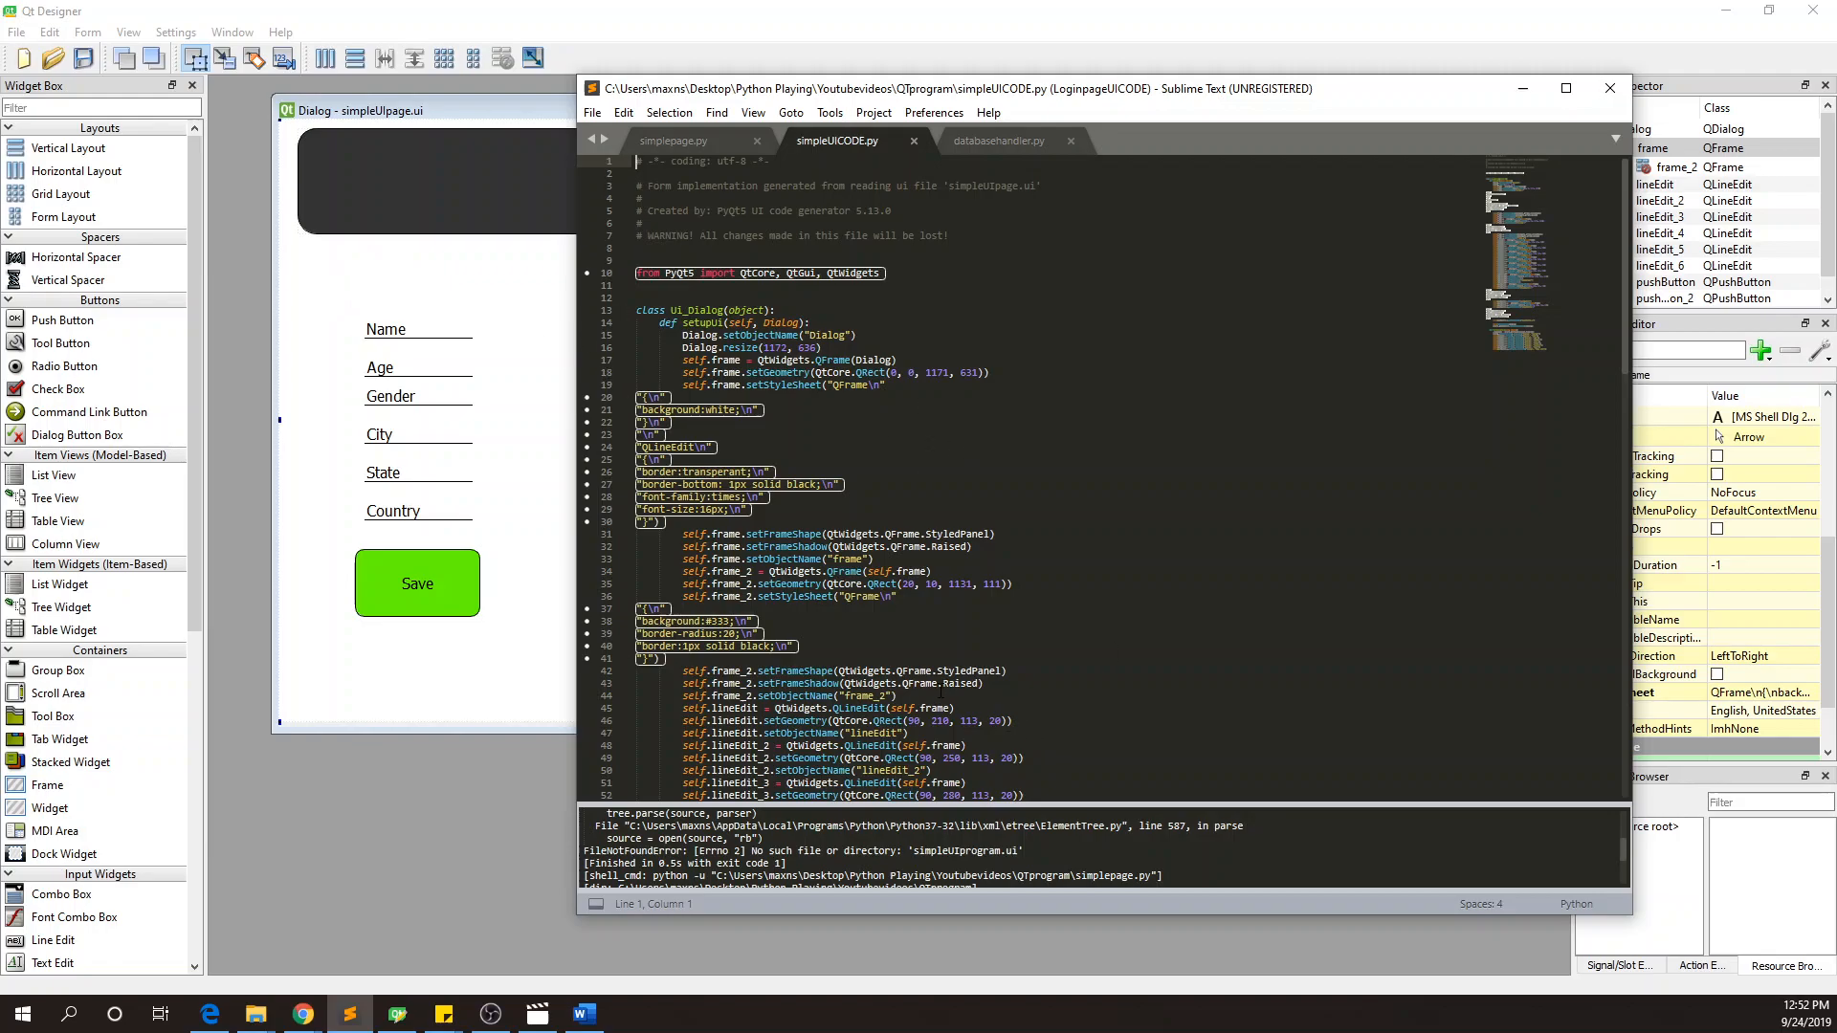
mouse_move(638, 556)
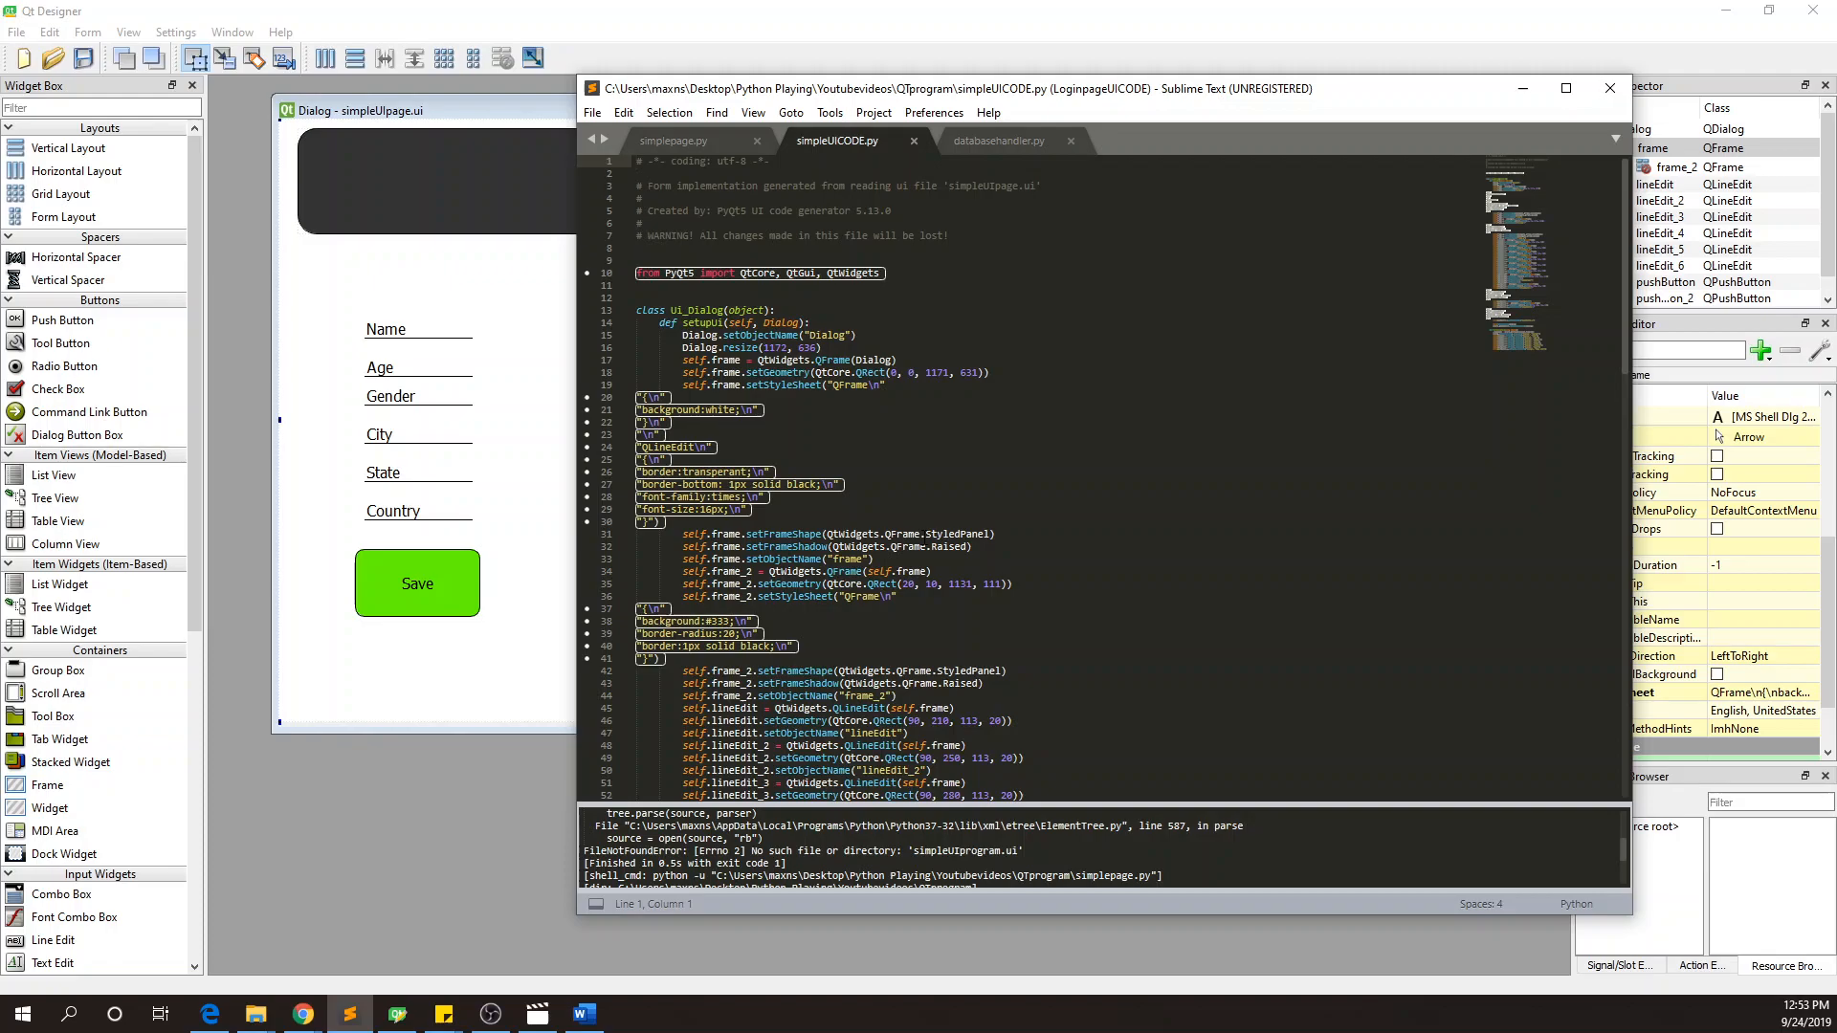
scroll("down", 3)
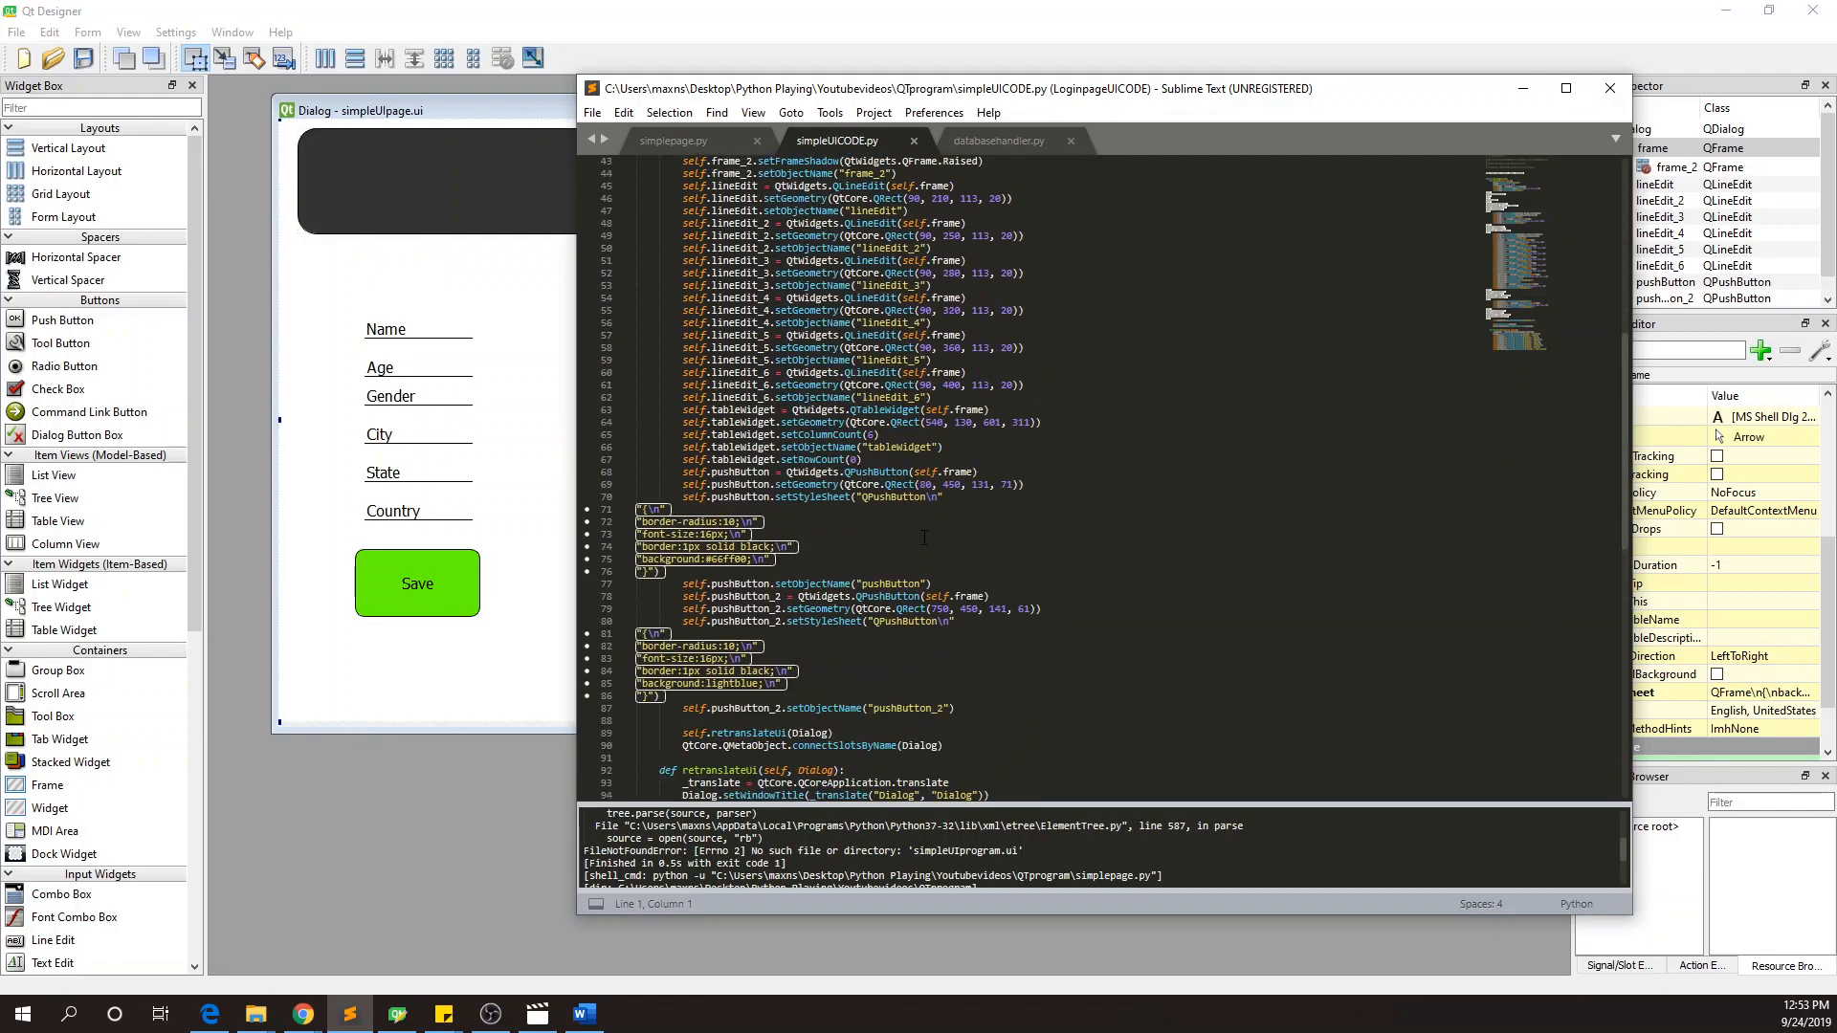
scroll("down", 3)
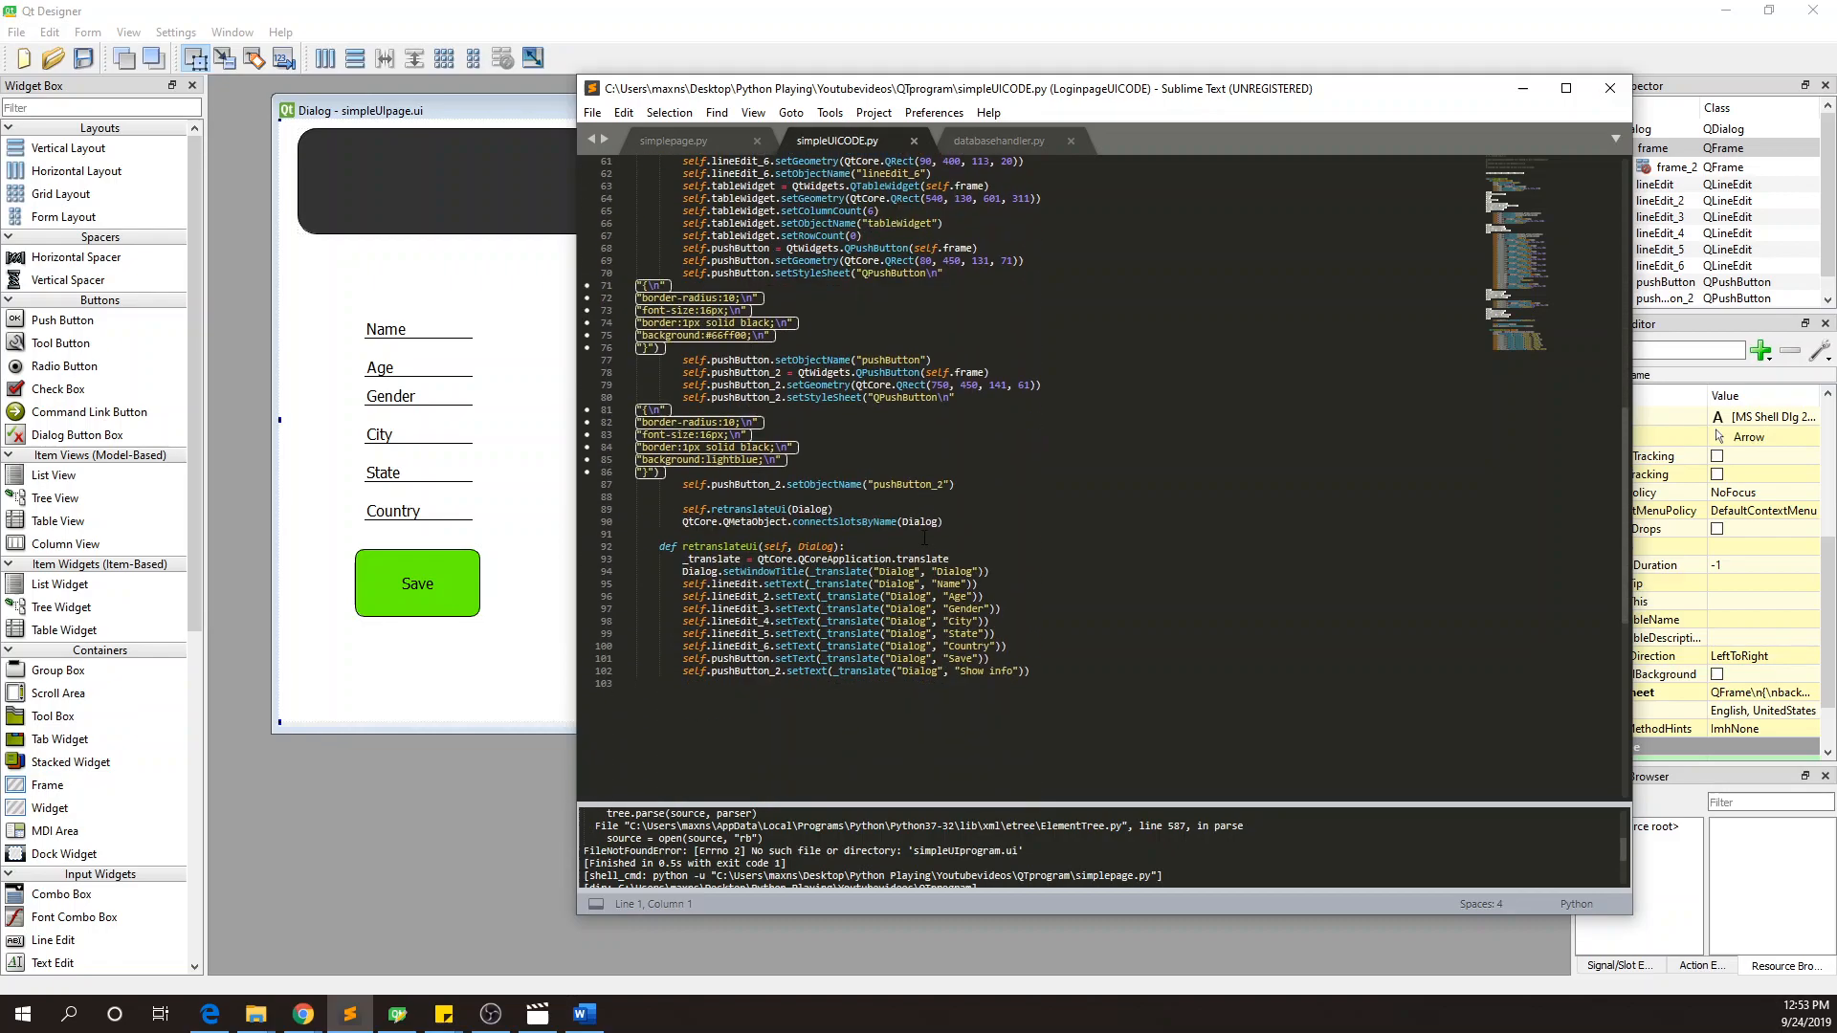
scroll("up", 3)
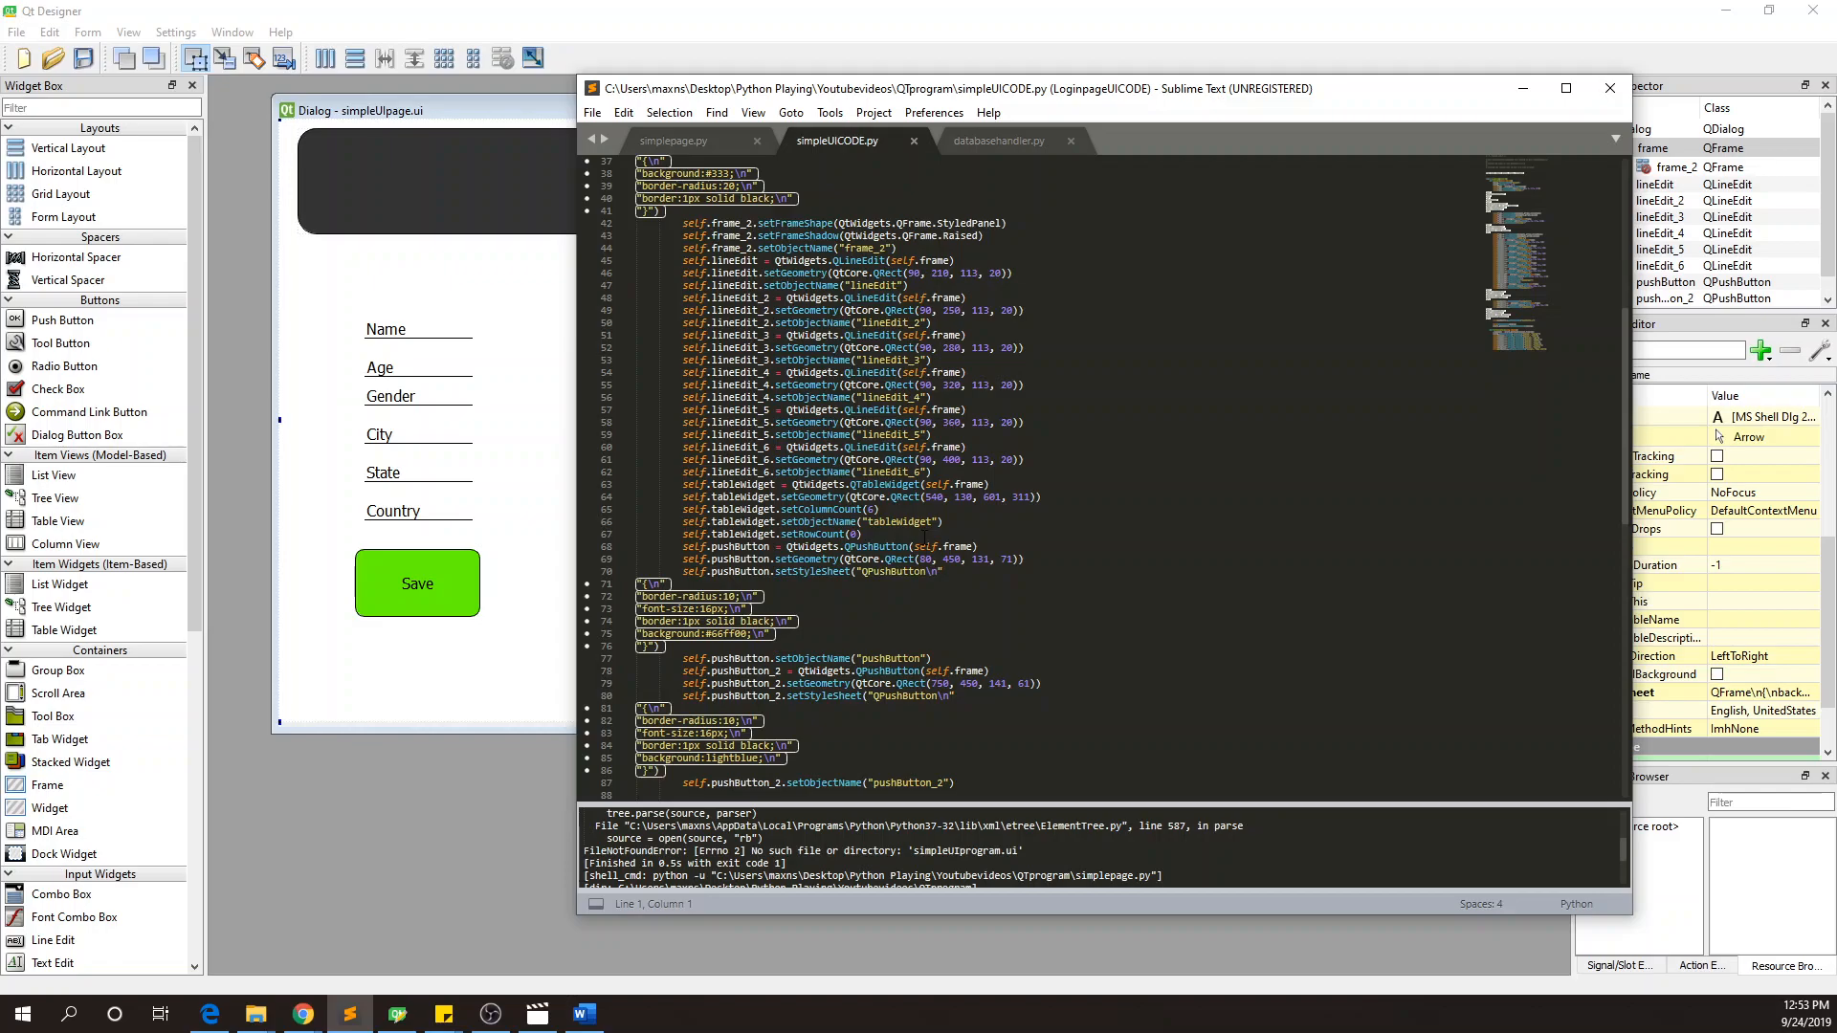
mouse_move(589, 562)
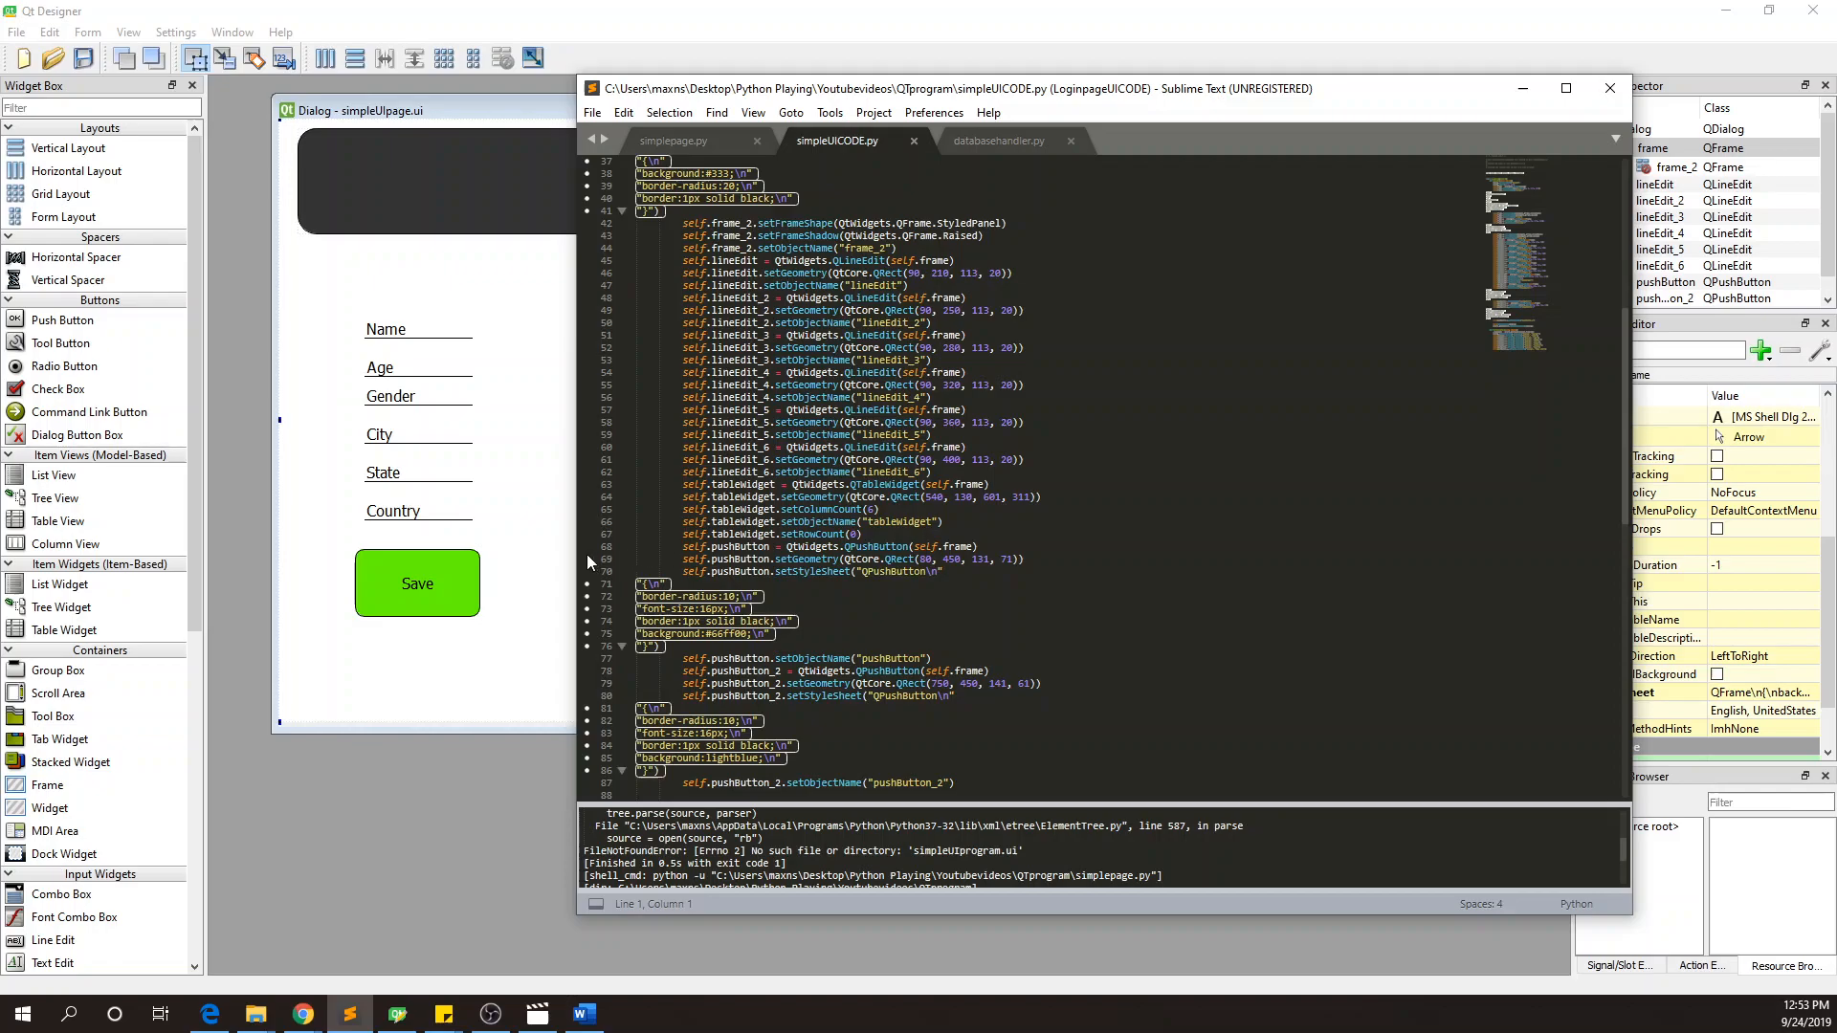
scroll("down", 3)
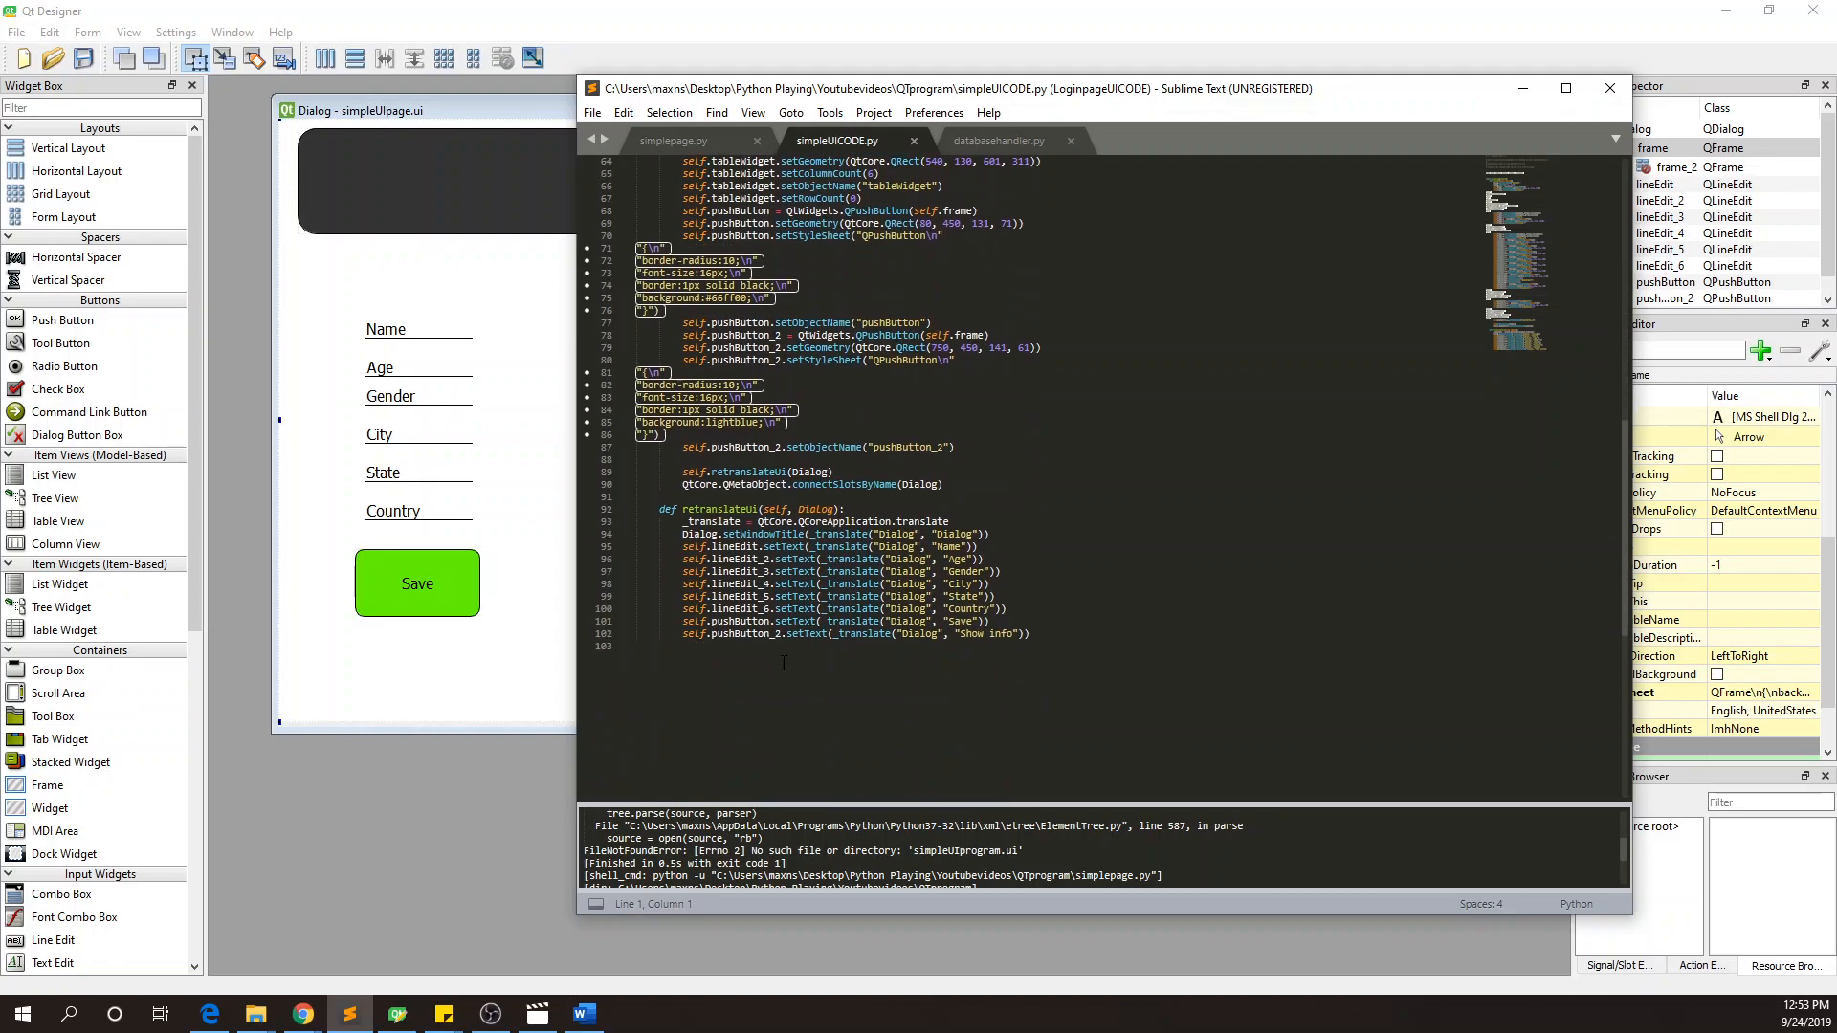
scroll("up", 3)
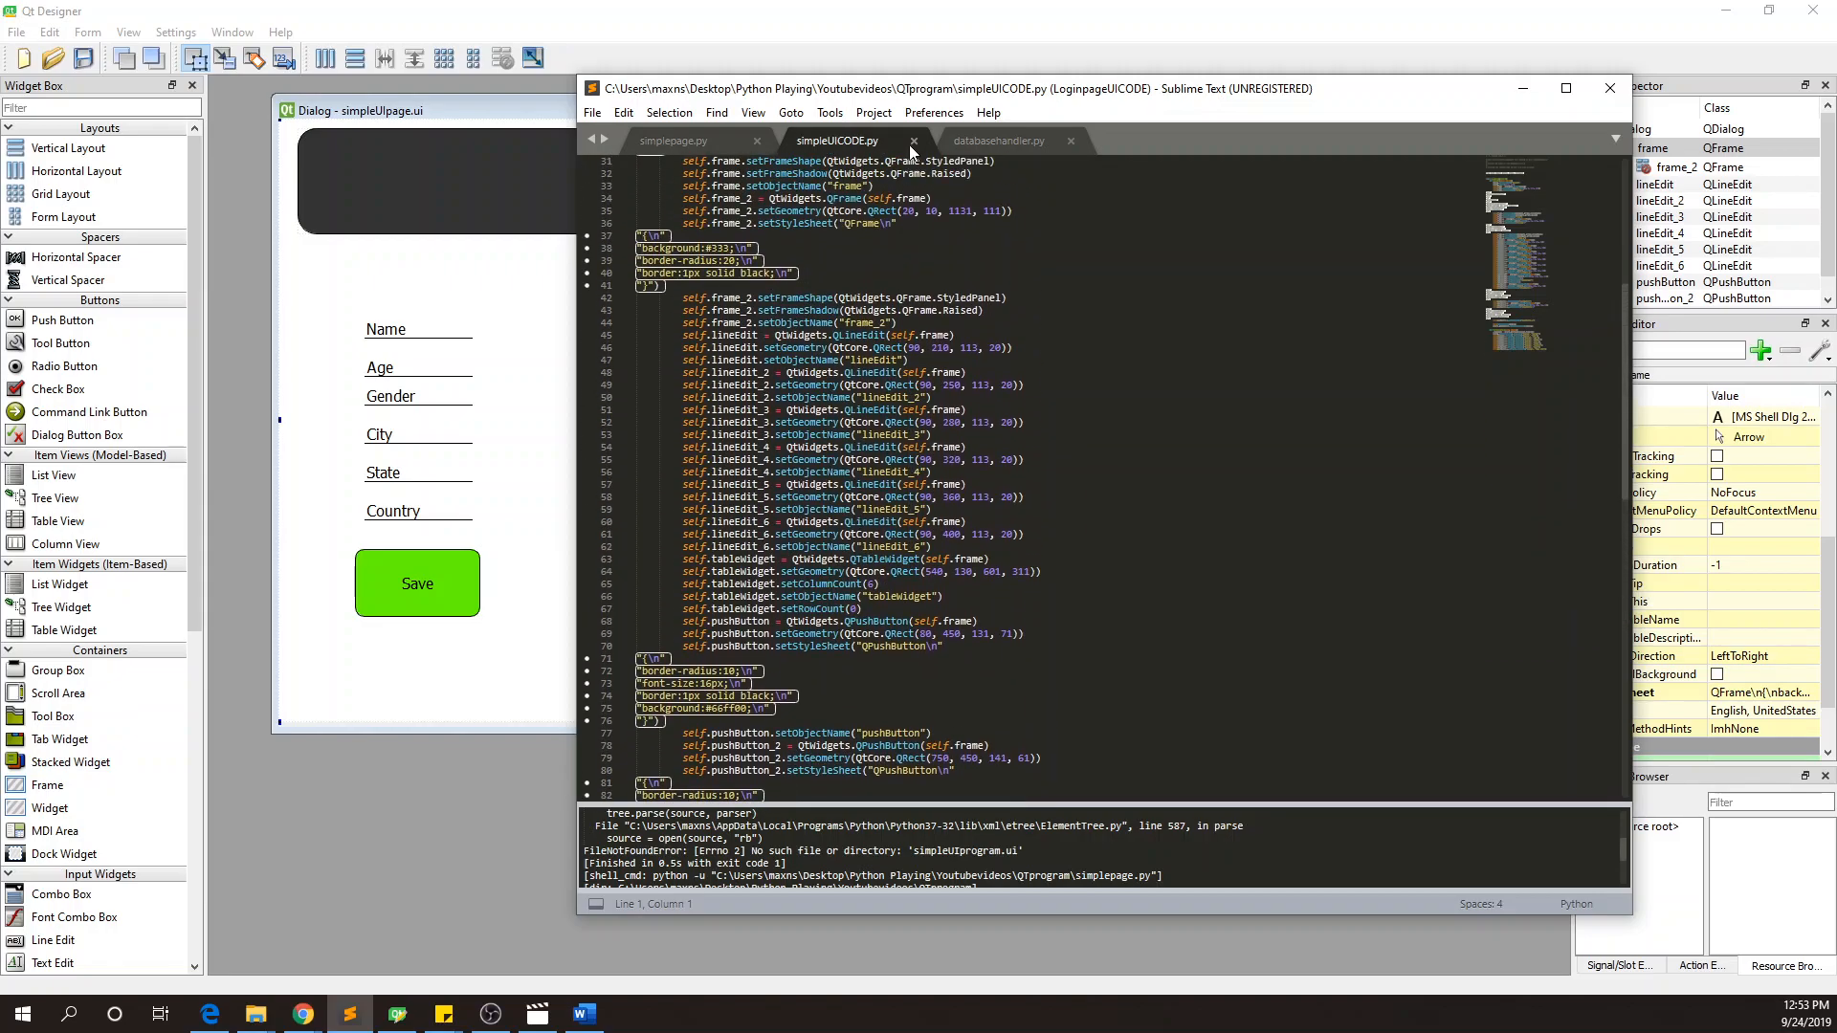
left_click(673, 141)
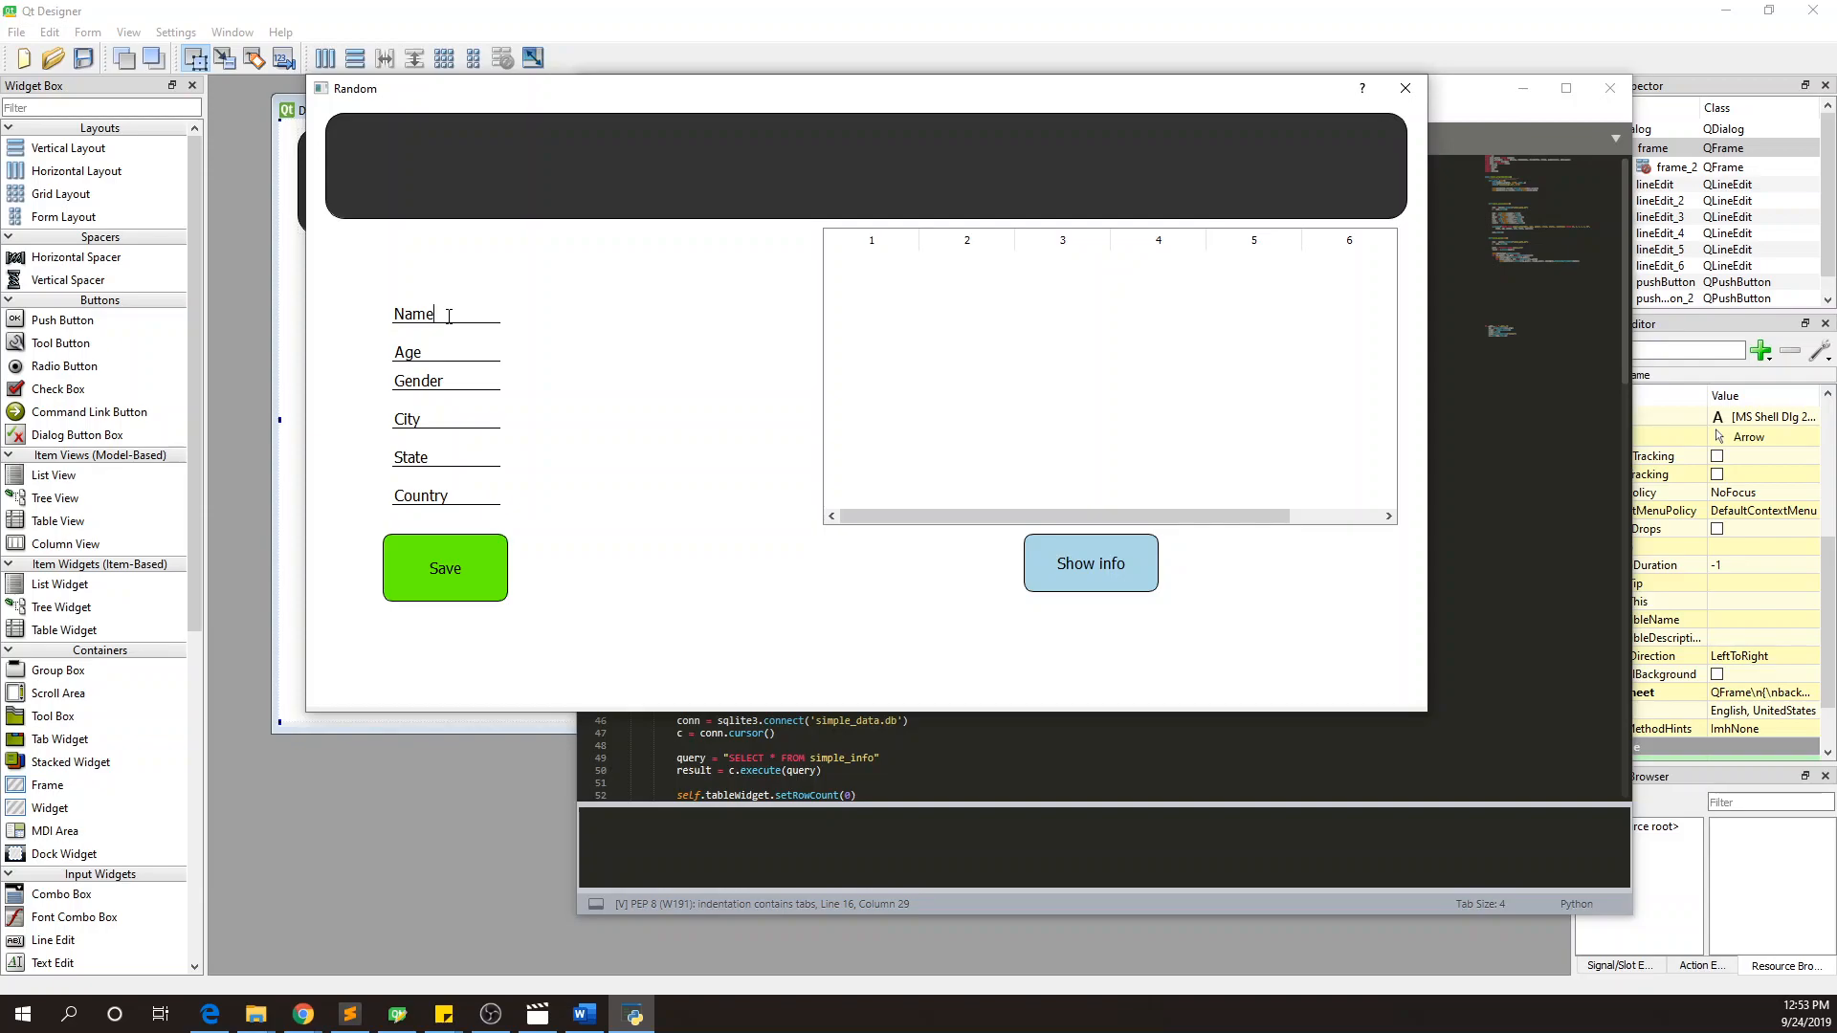
mouse_move(1336, 385)
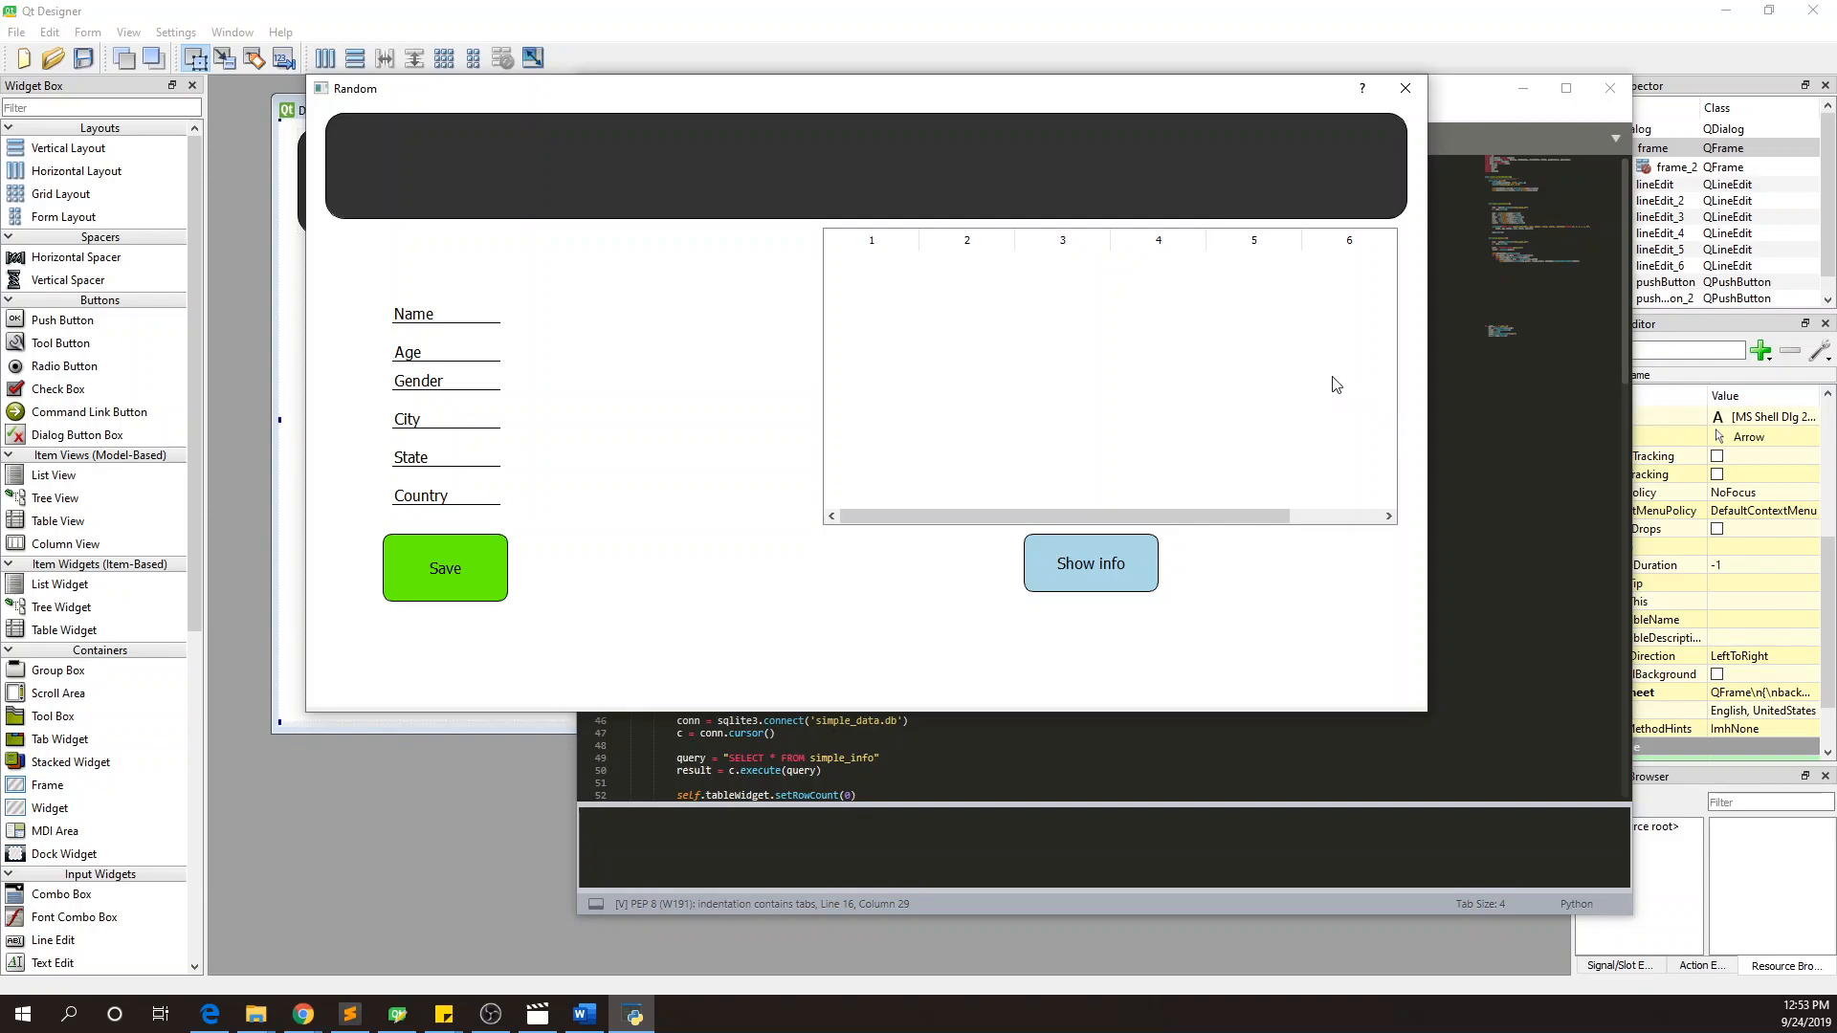
mouse_move(1316, 276)
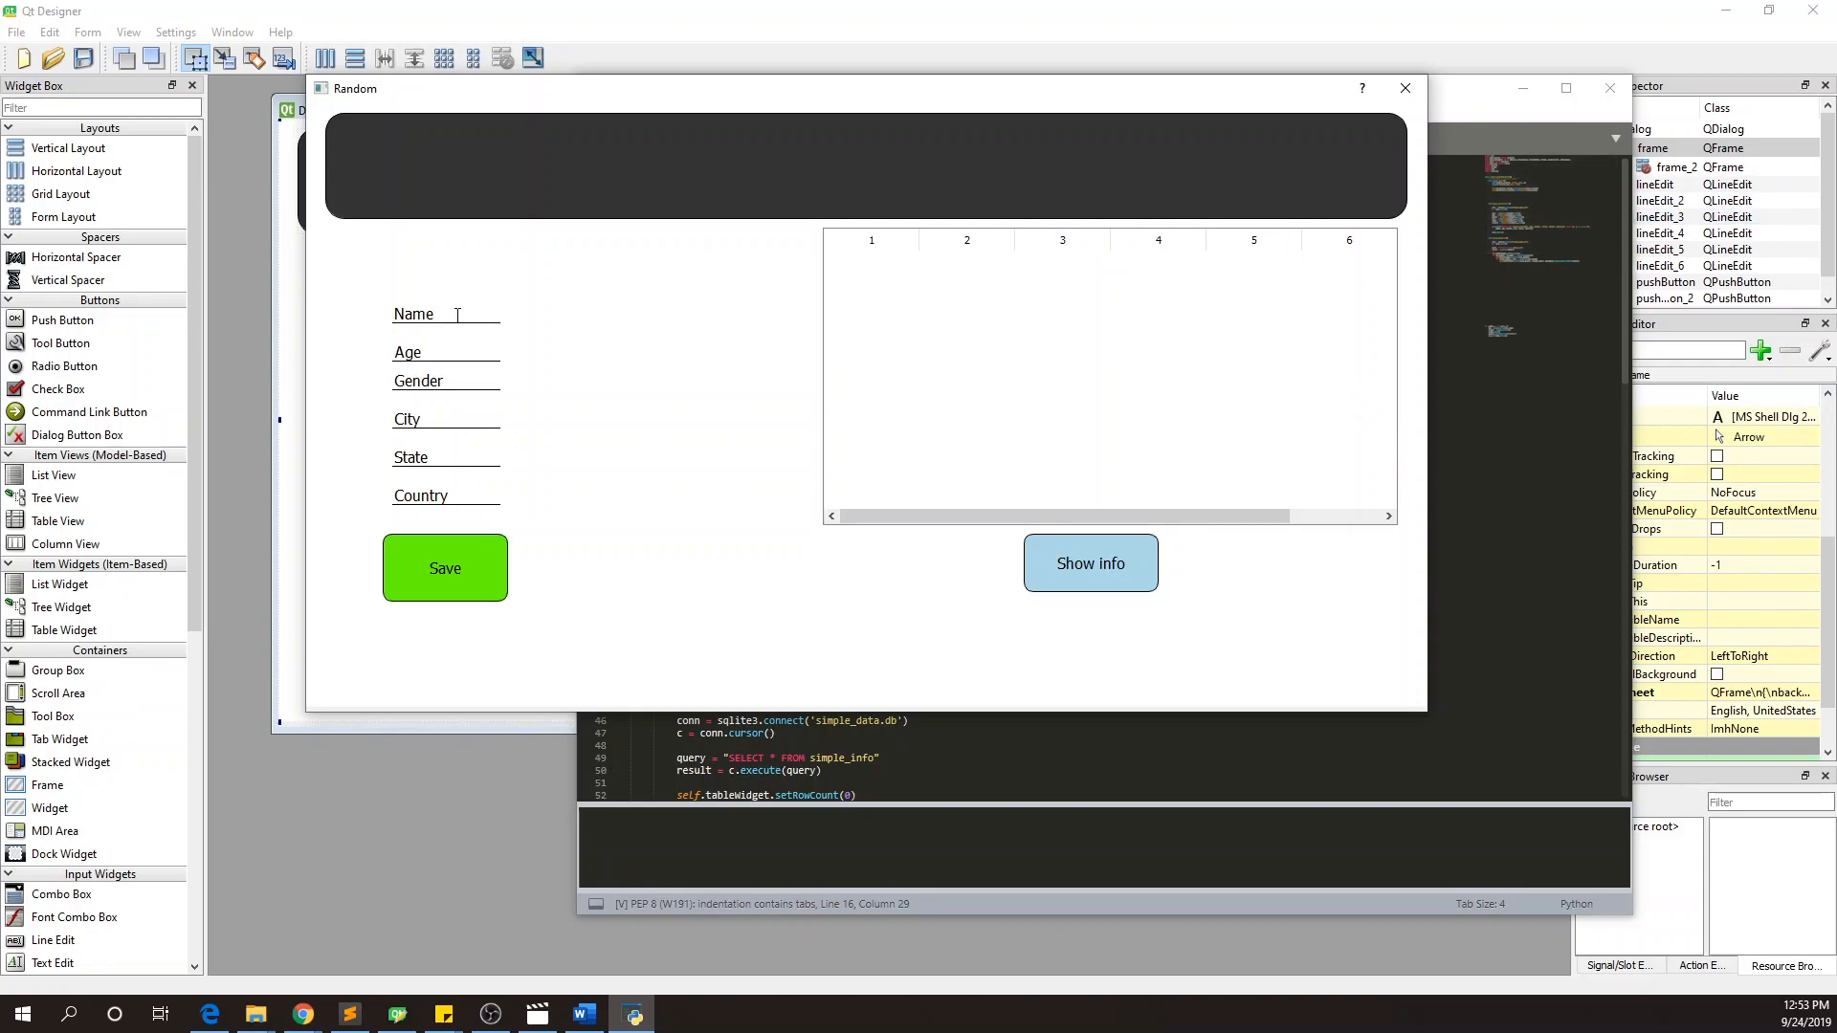
double_click(412, 312)
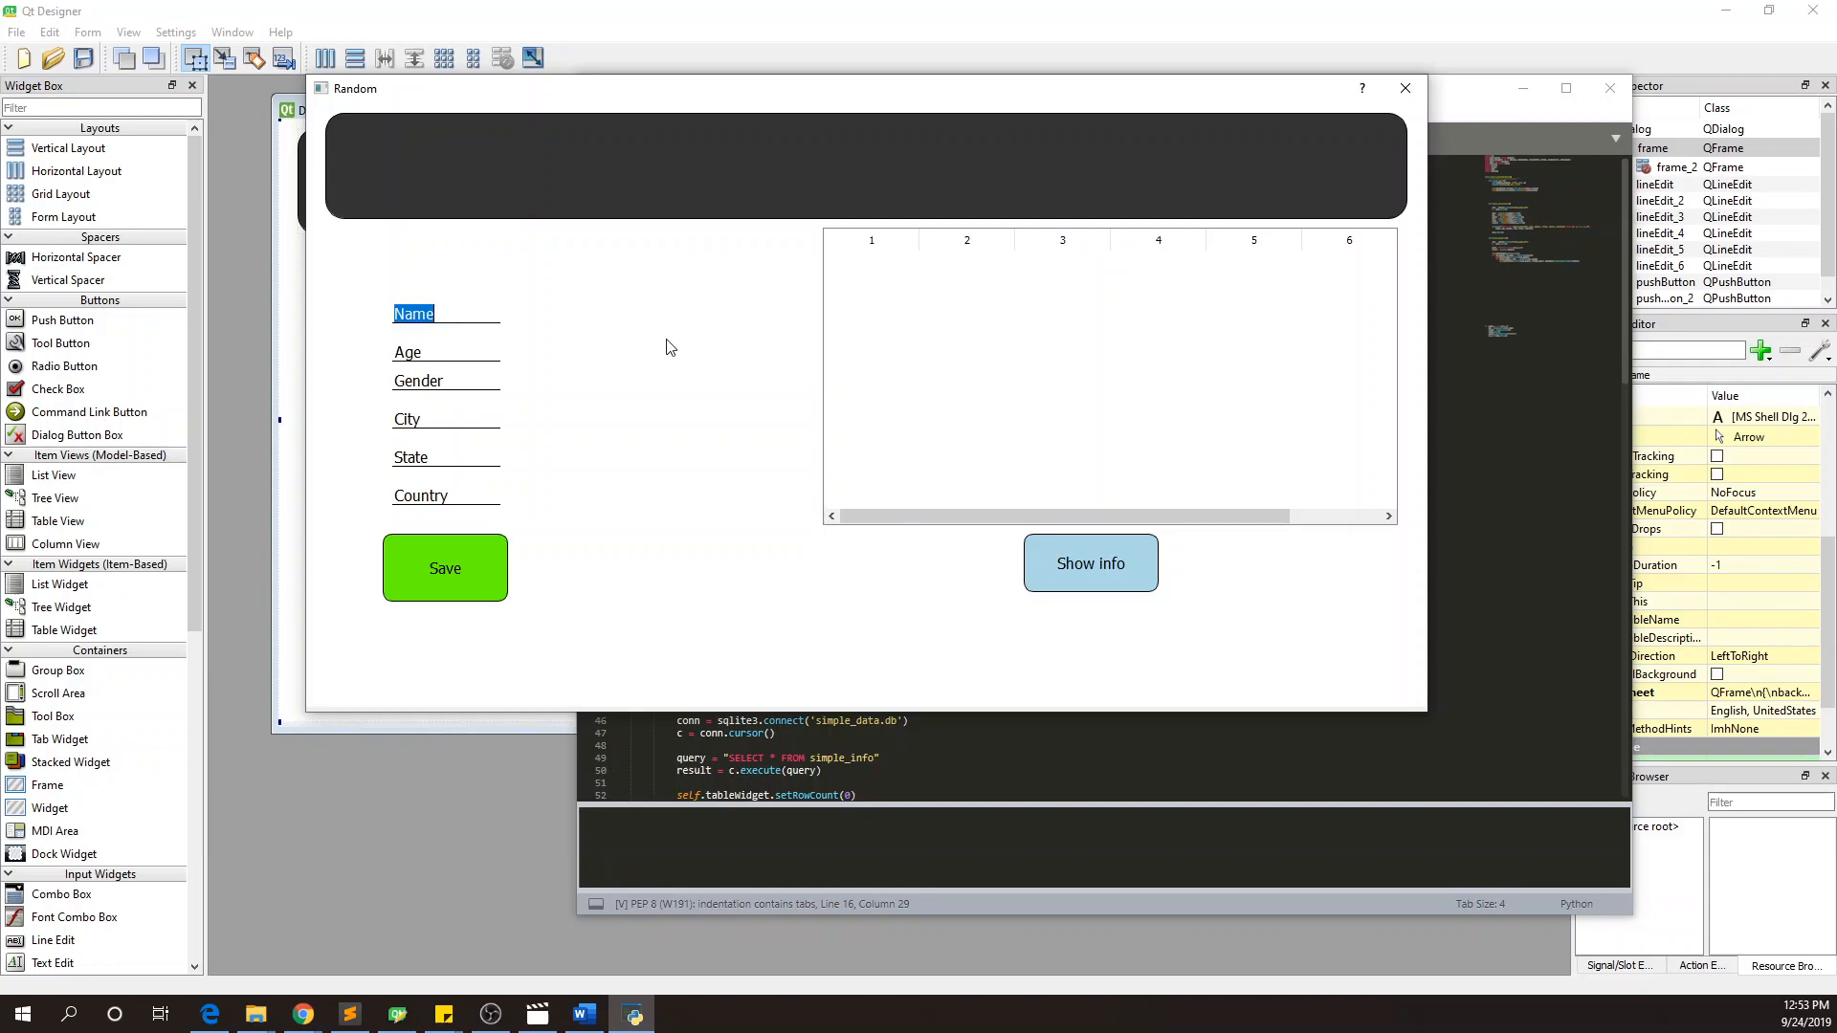
mouse_move(539, 678)
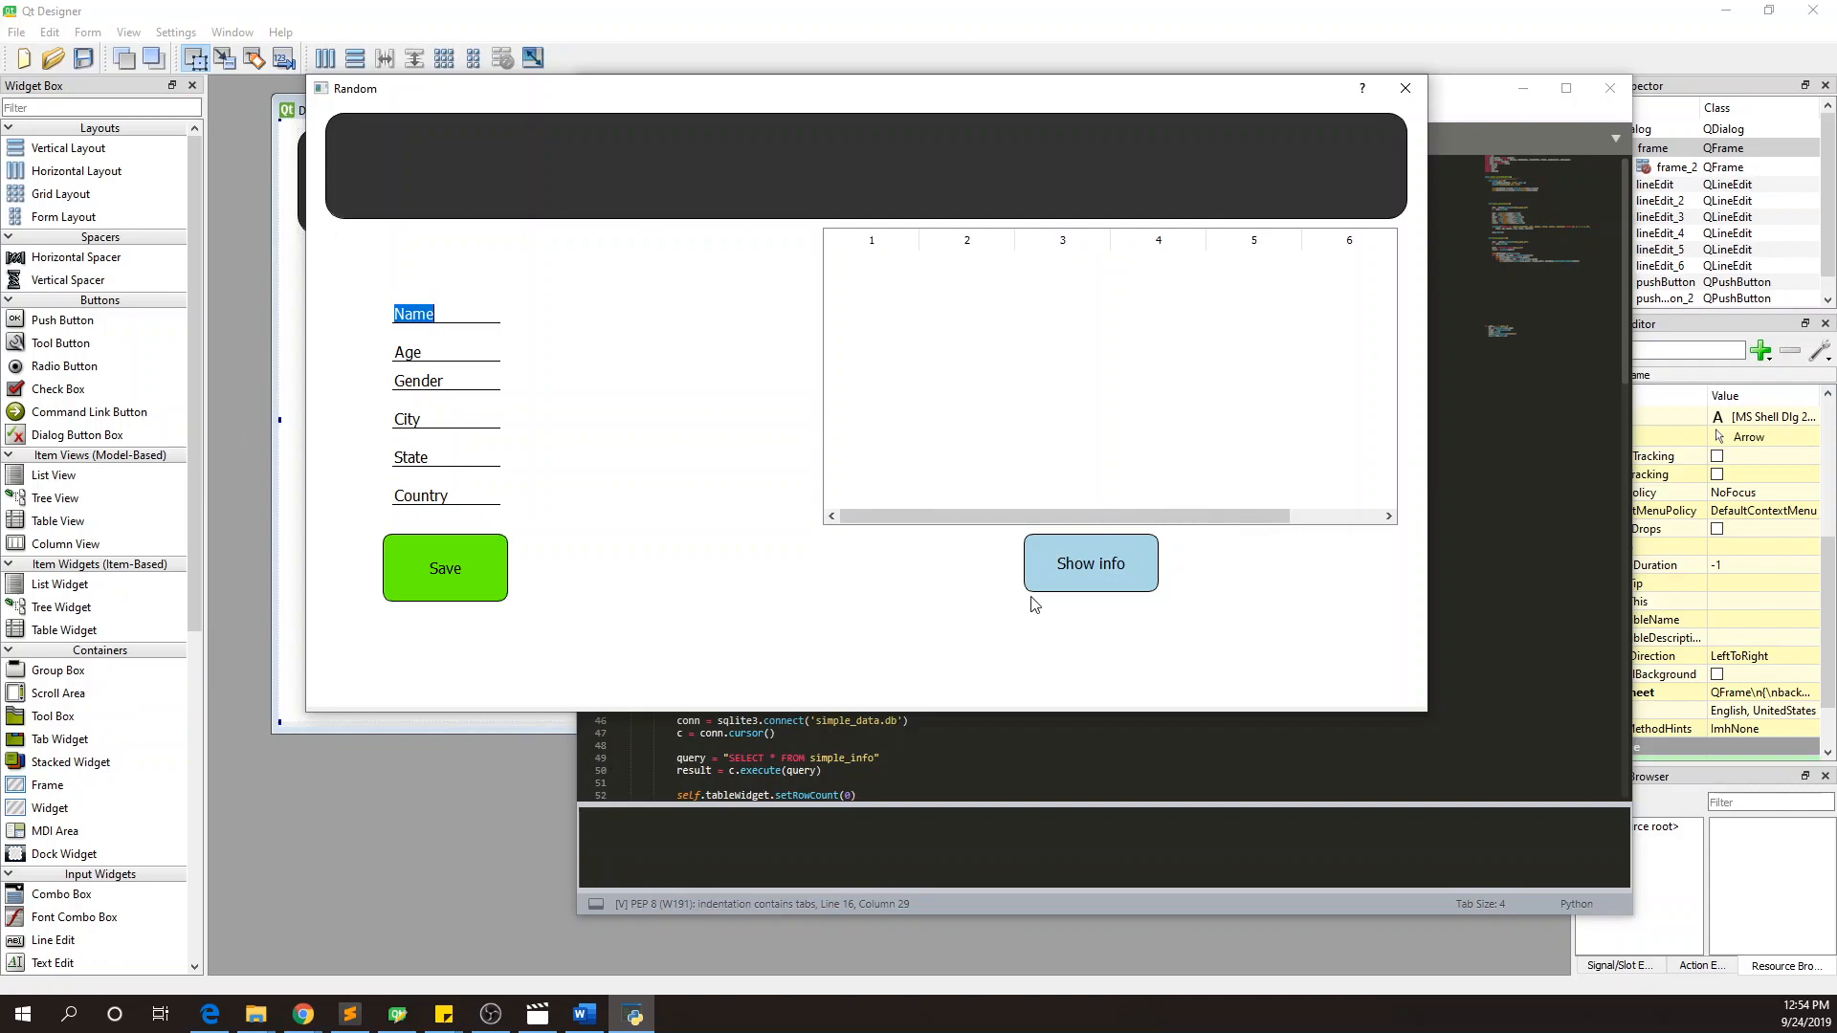
mouse_move(678, 376)
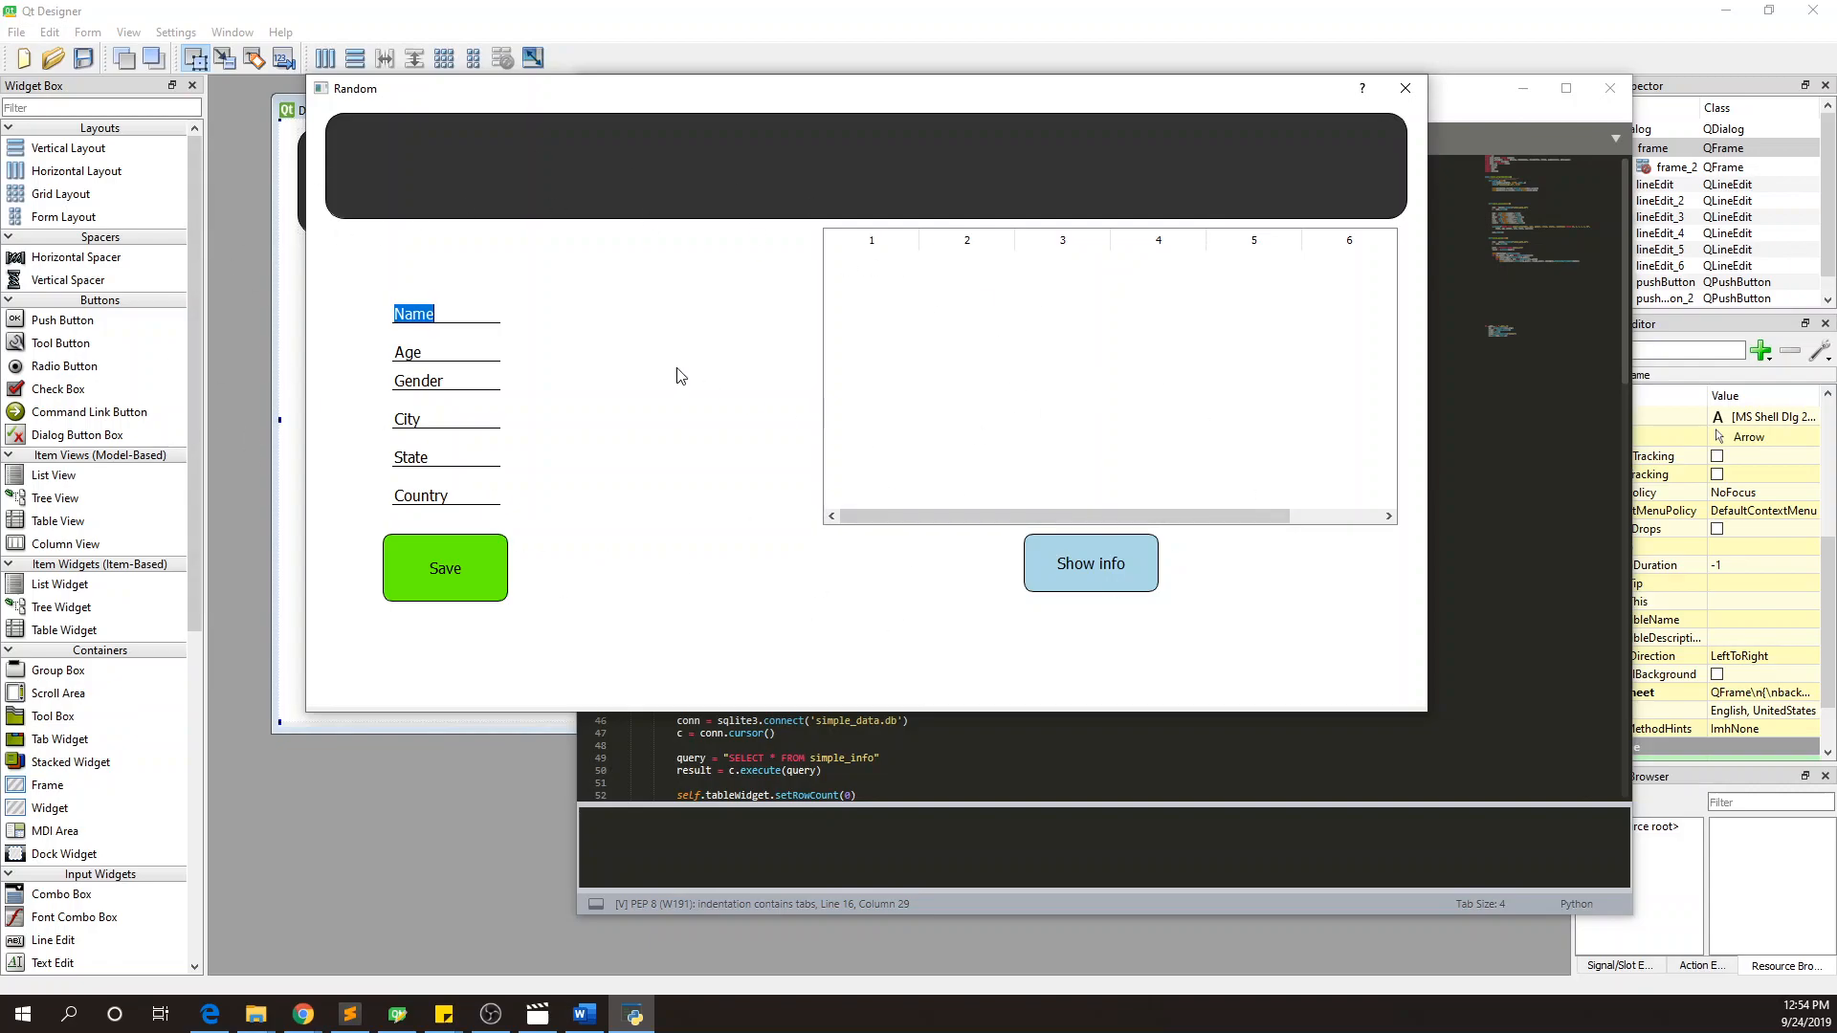
mouse_move(674, 375)
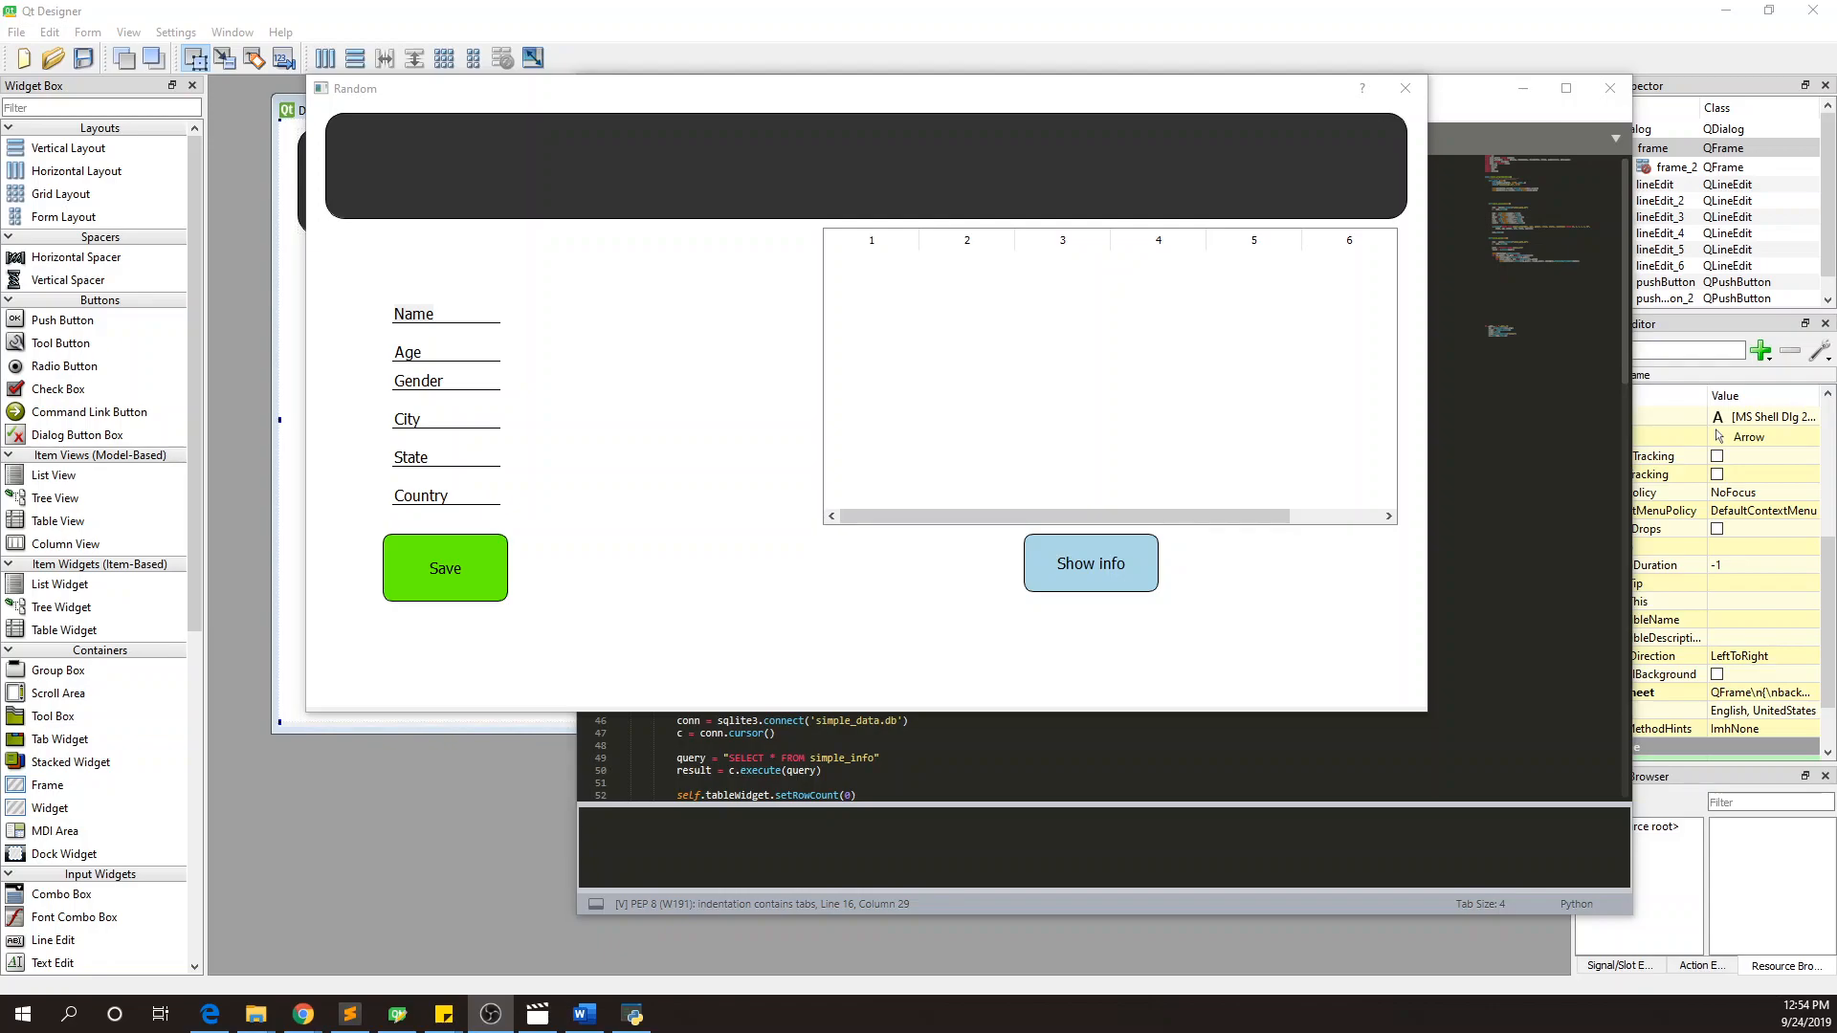
mouse_move(641, 504)
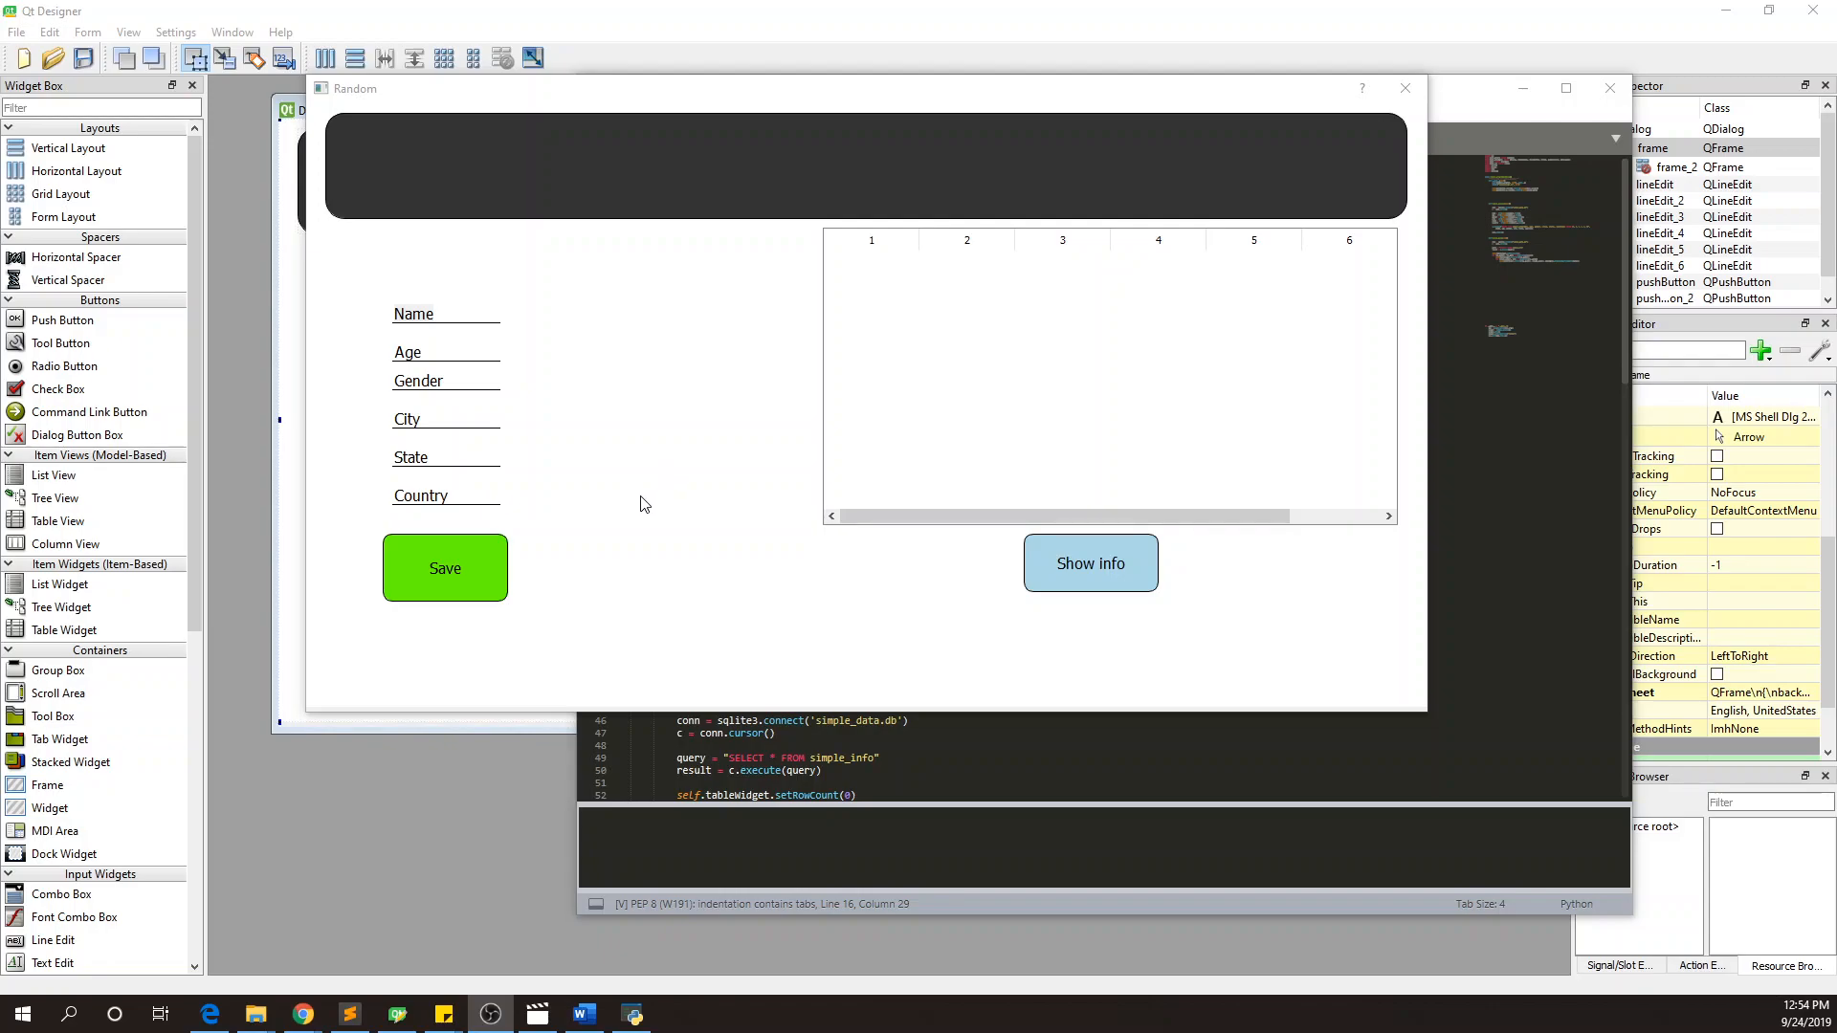
mouse_move(689, 487)
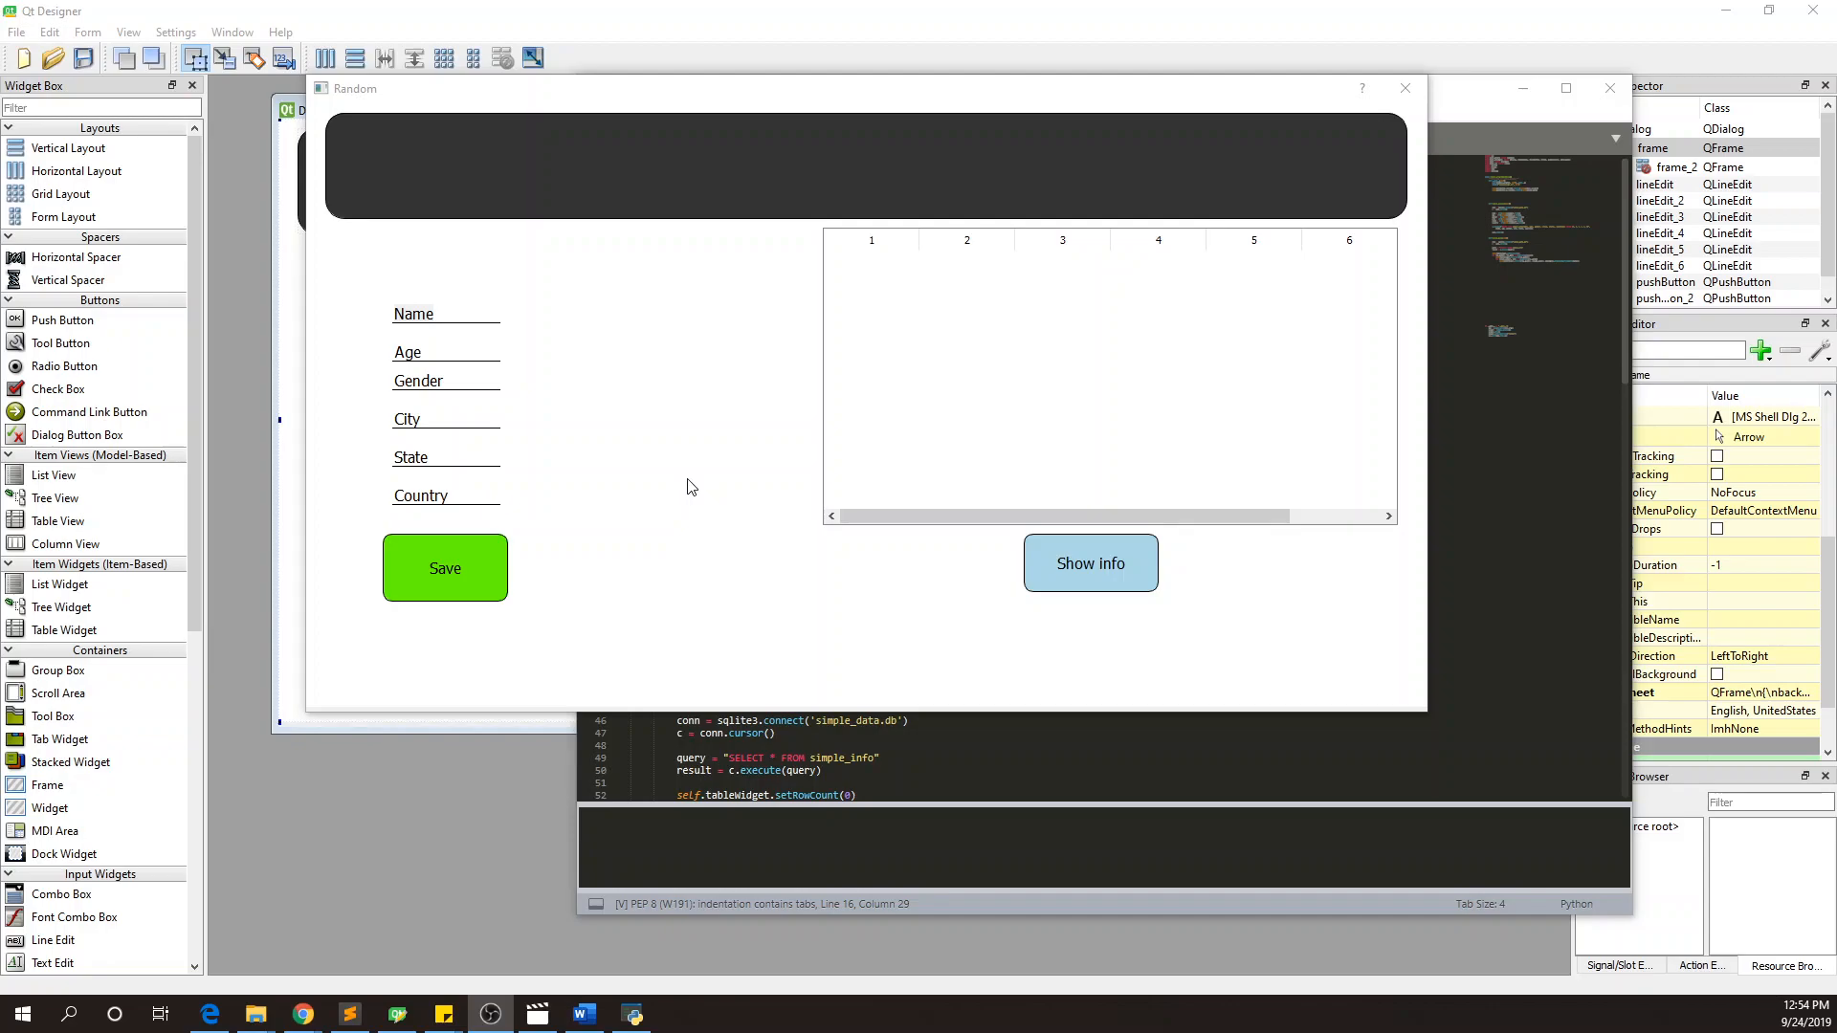
mouse_move(406, 438)
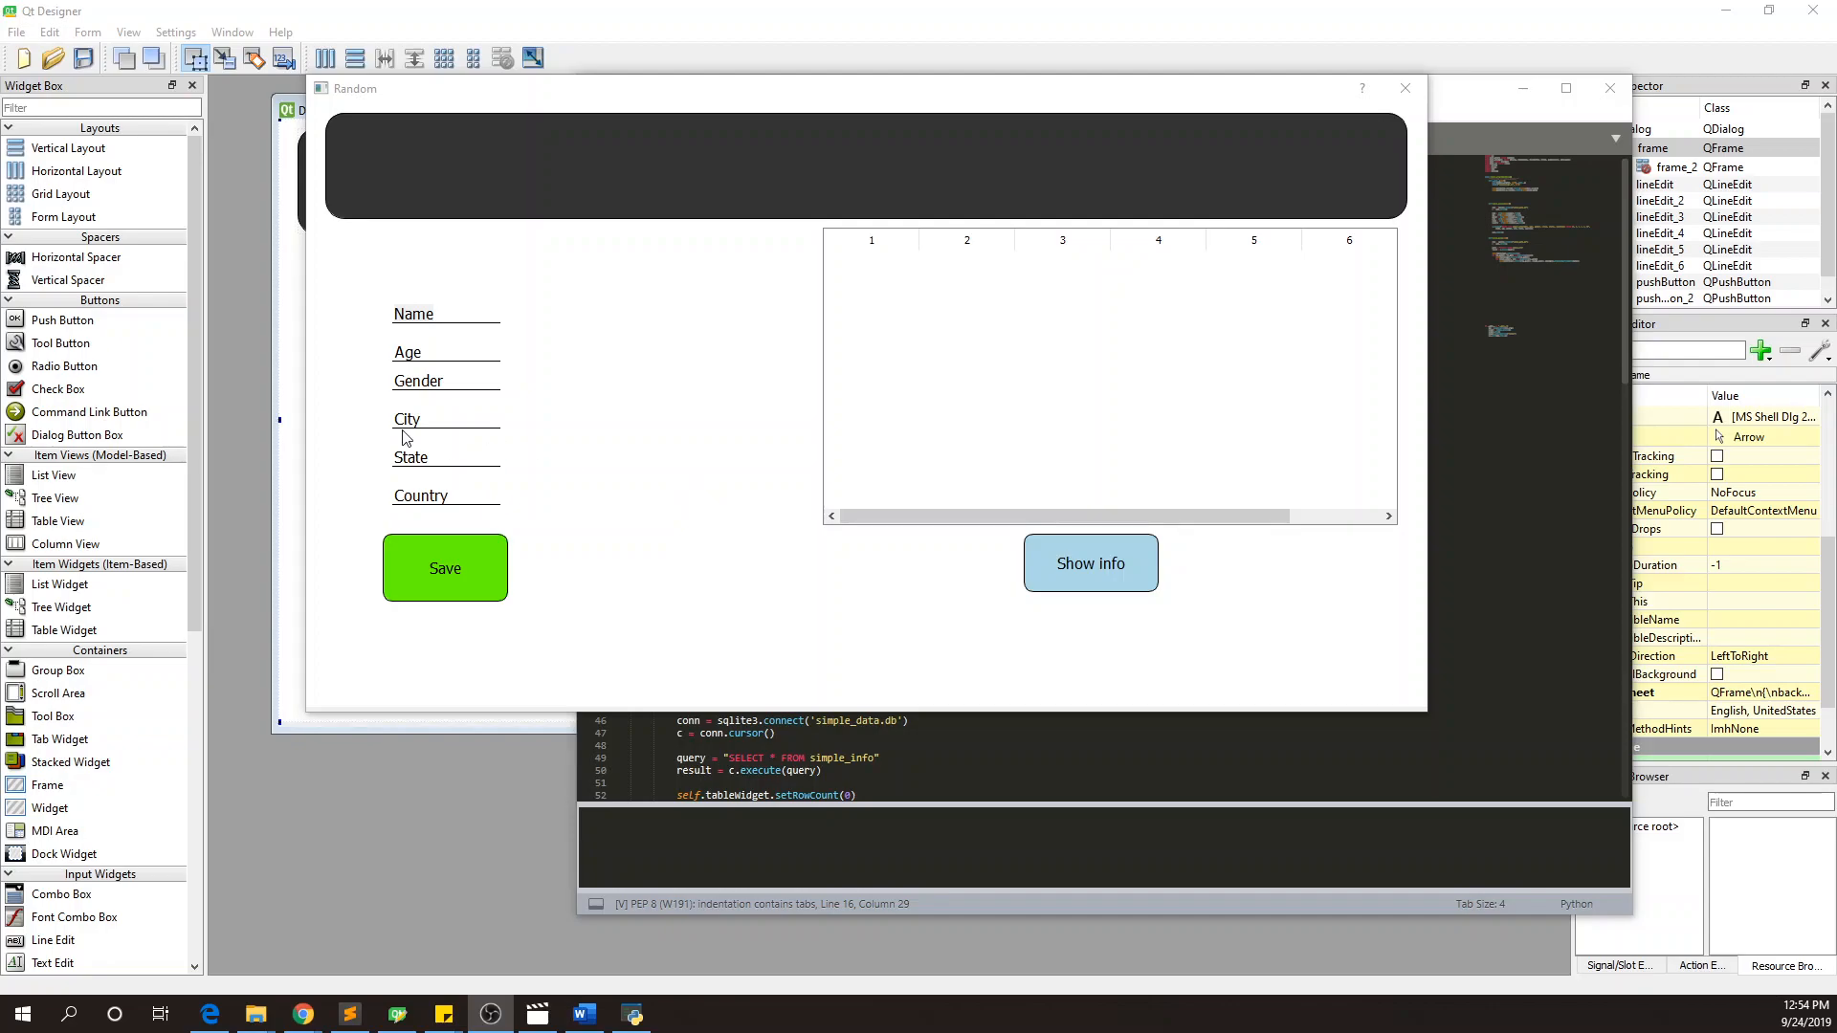